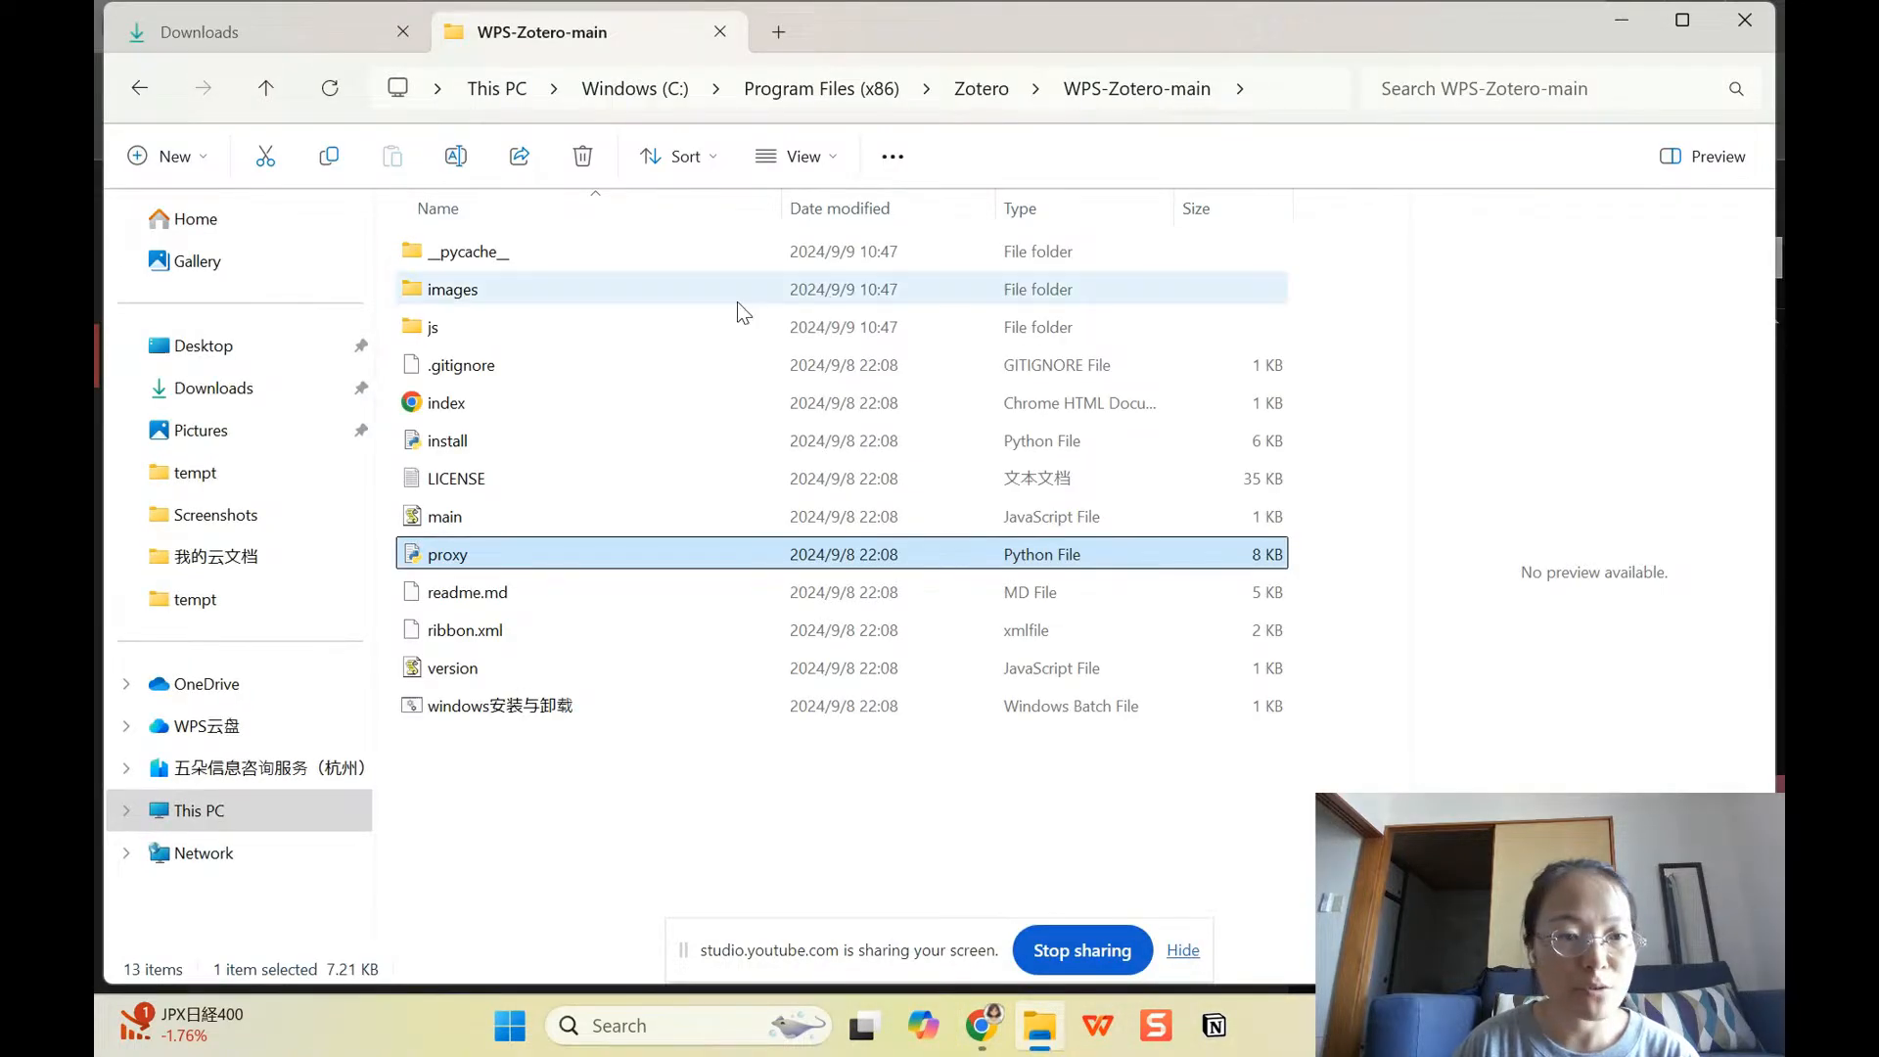
Step: Navigate to the Desktop folder and open the 'Cite while writing with WPS editor' tutorial document
{"action": "left_click", "coordinate": [213, 387]}
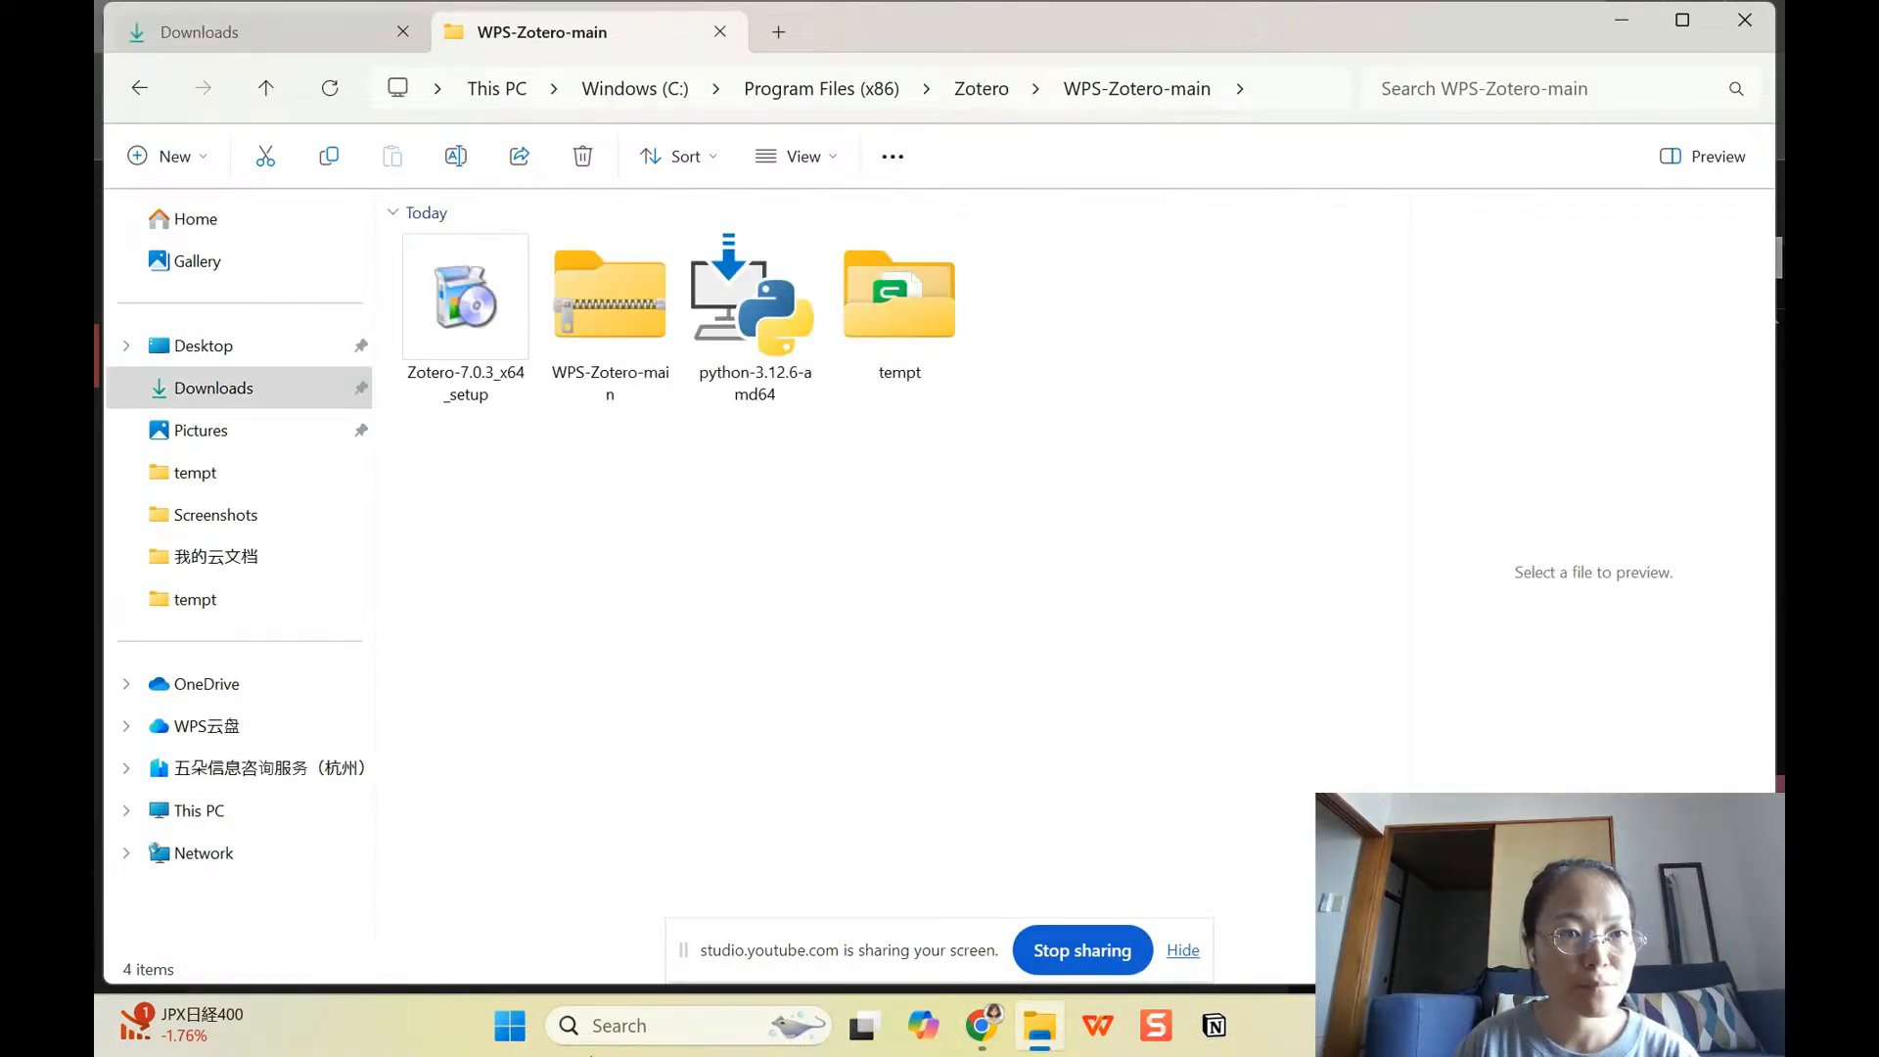
{"action": "left_click", "coordinate": [264, 34]}
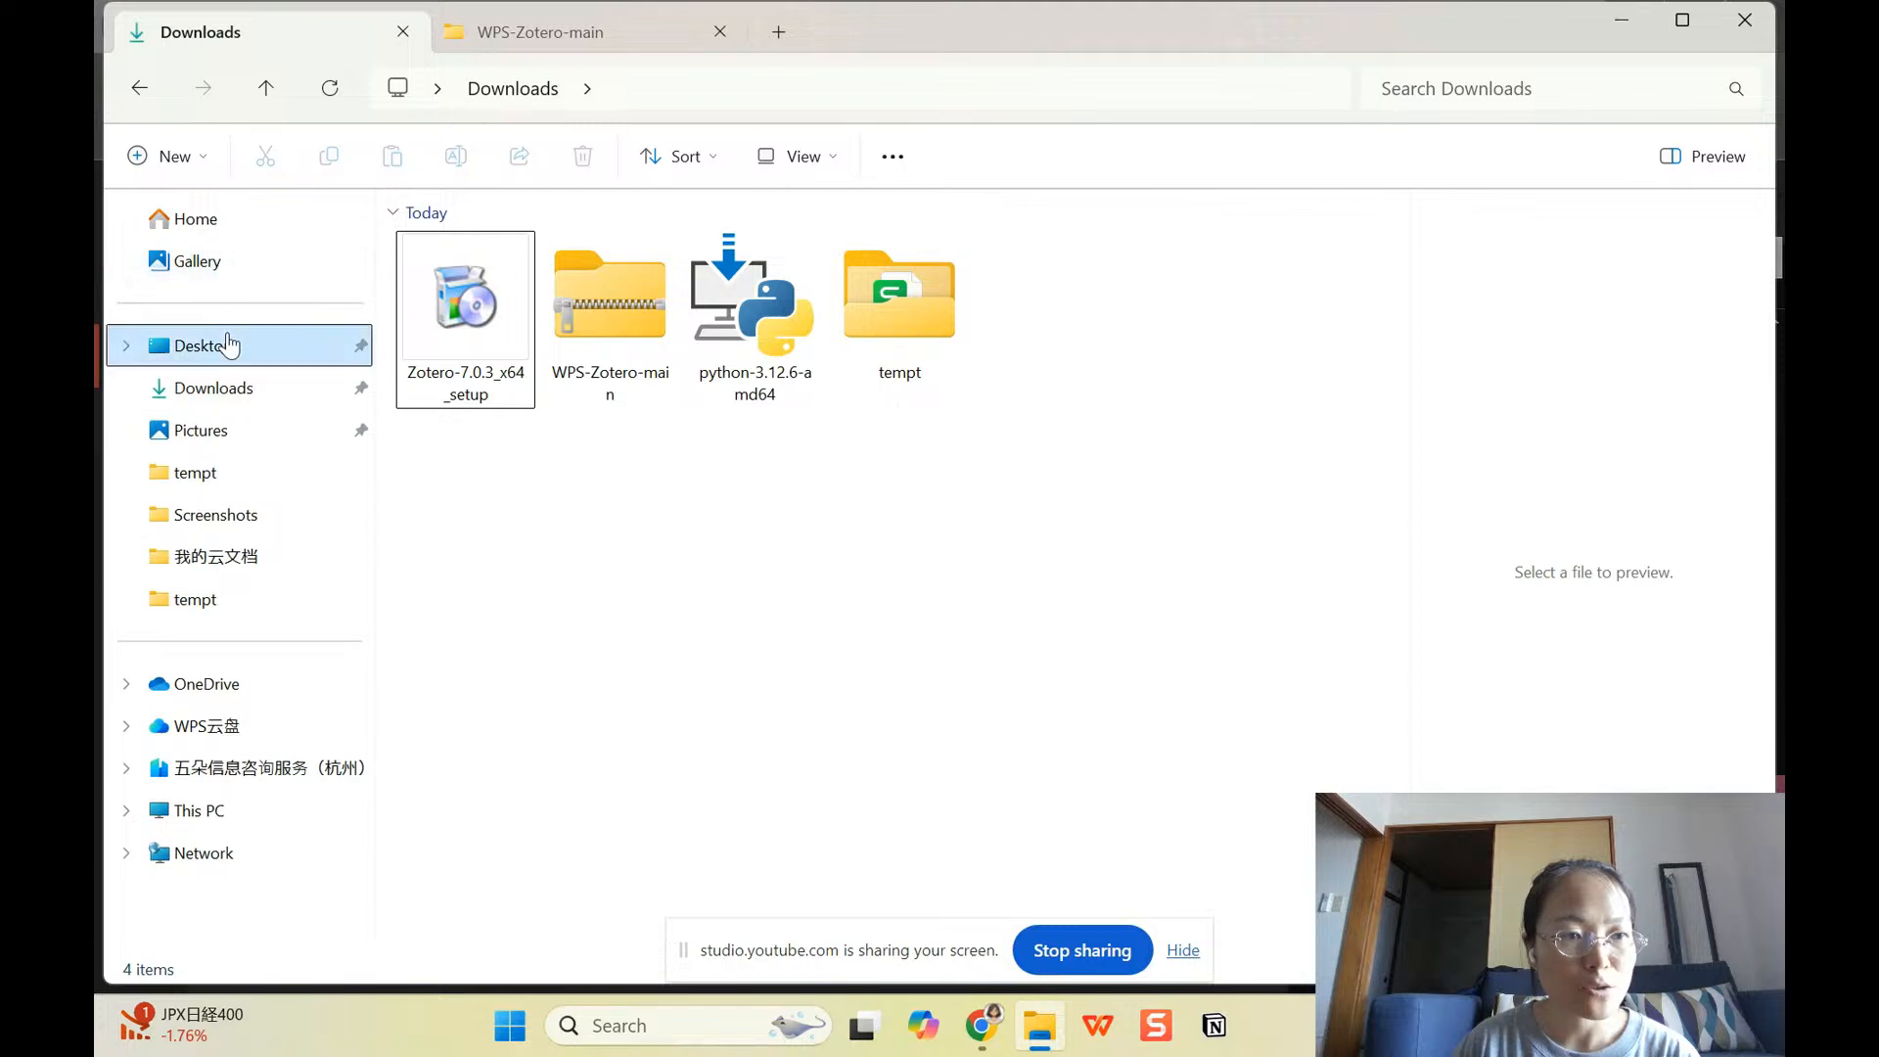
{"action": "left_click", "coordinate": [203, 344]}
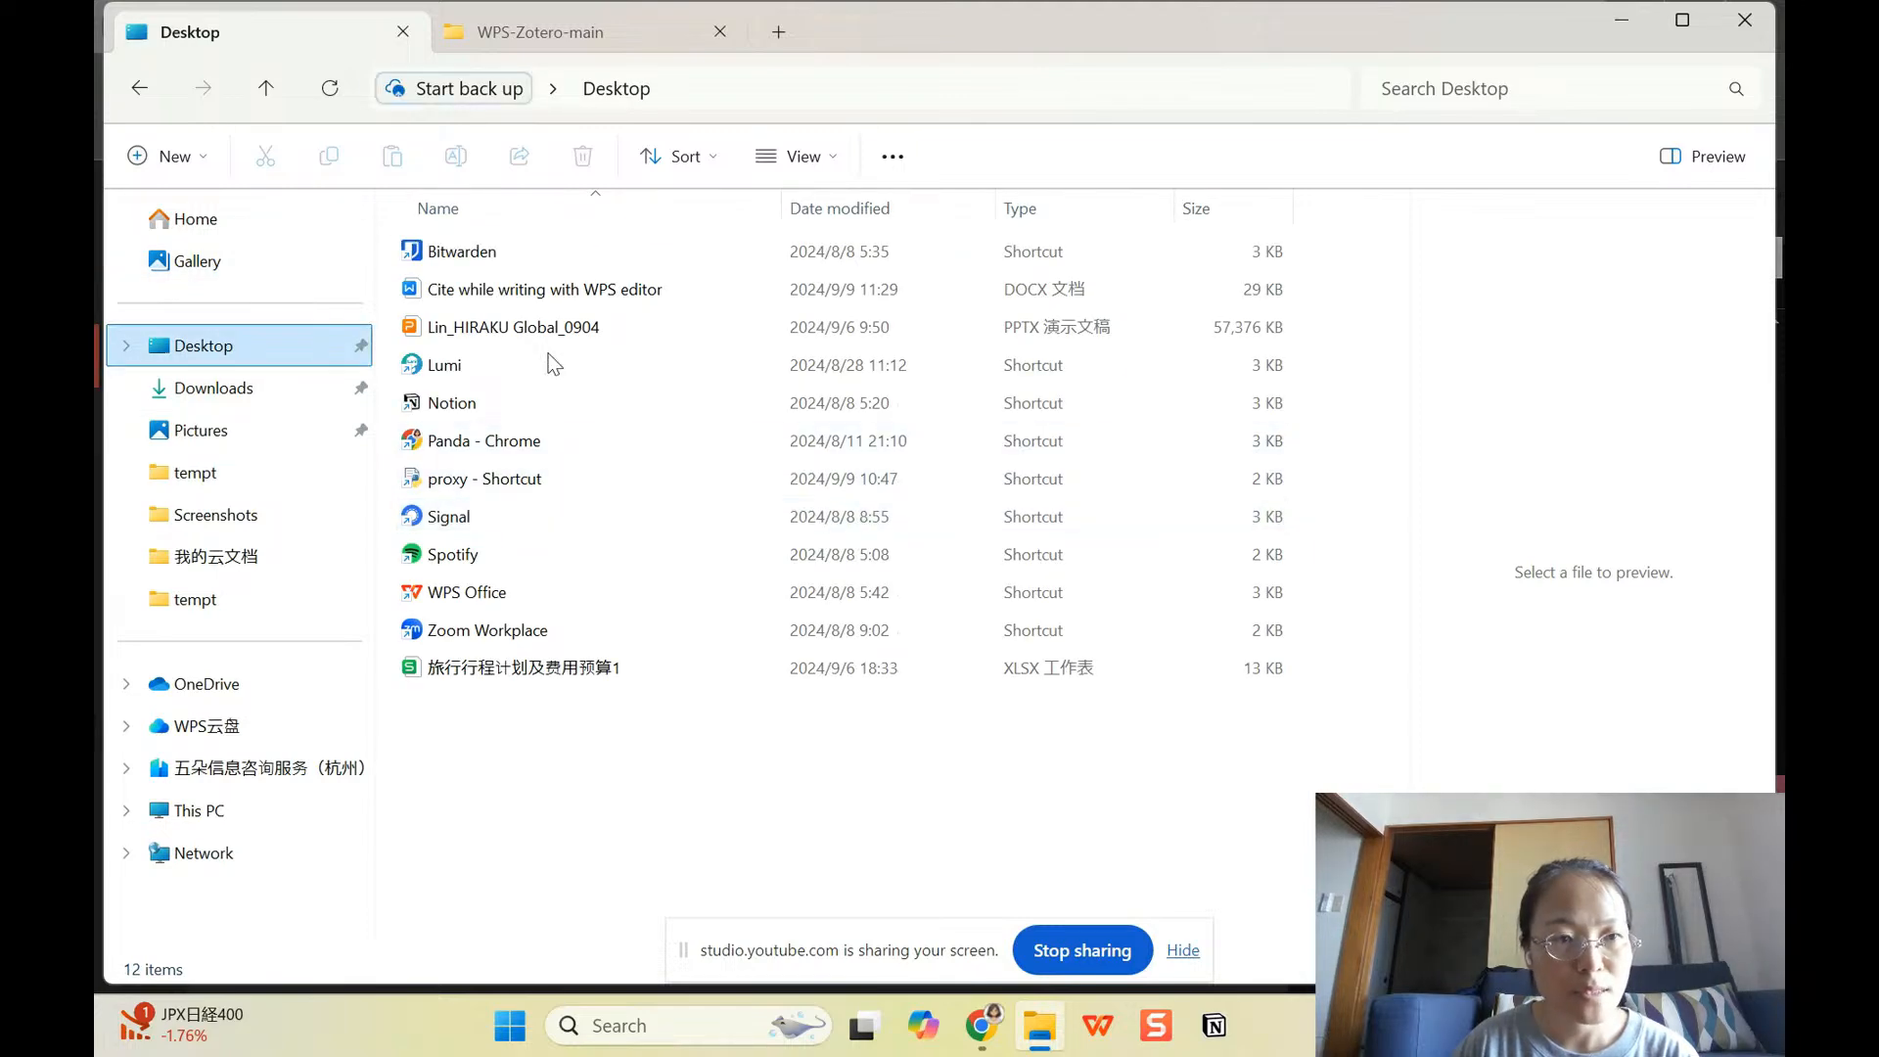
{"action": "left_click", "coordinate": [544, 290]}
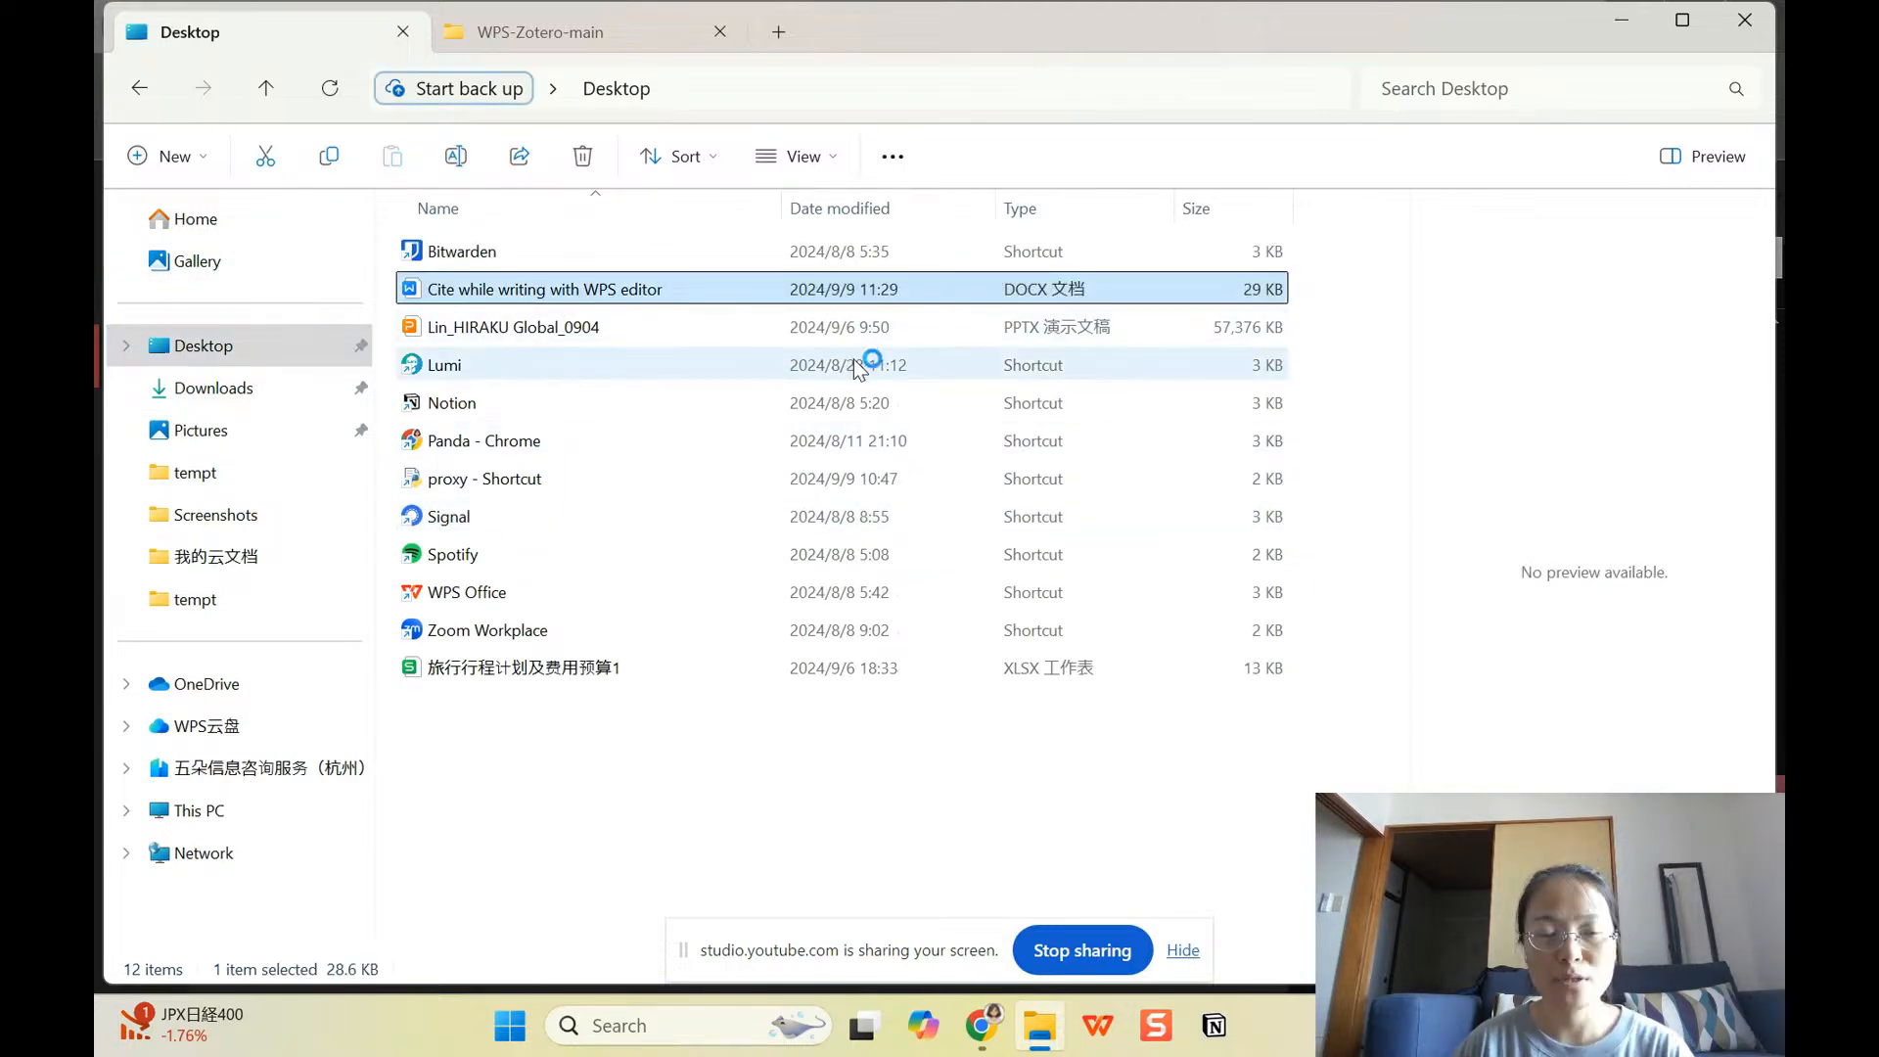
{"action": "double_click", "coordinate": [544, 290]}
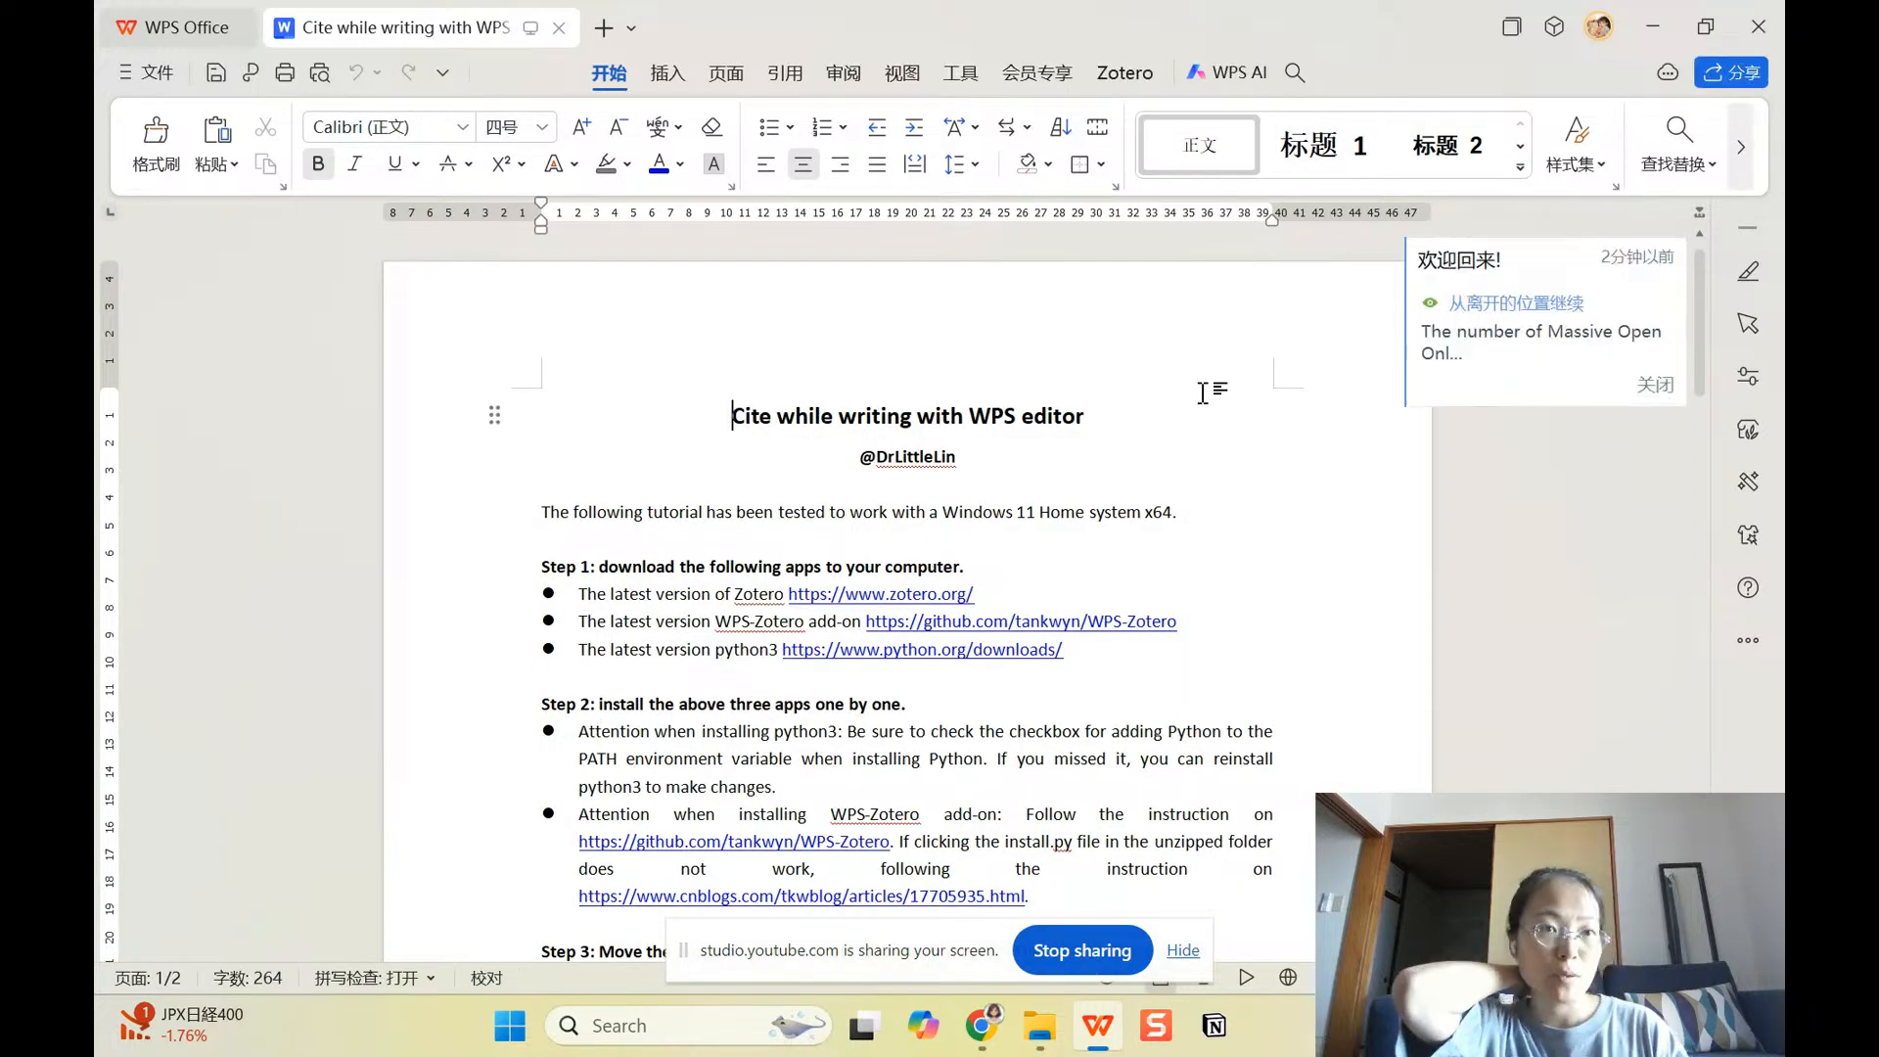
Step: Dismiss the welcome-back reminder panel covering the tutorial
{"action": "left_click", "coordinate": [1655, 384]}
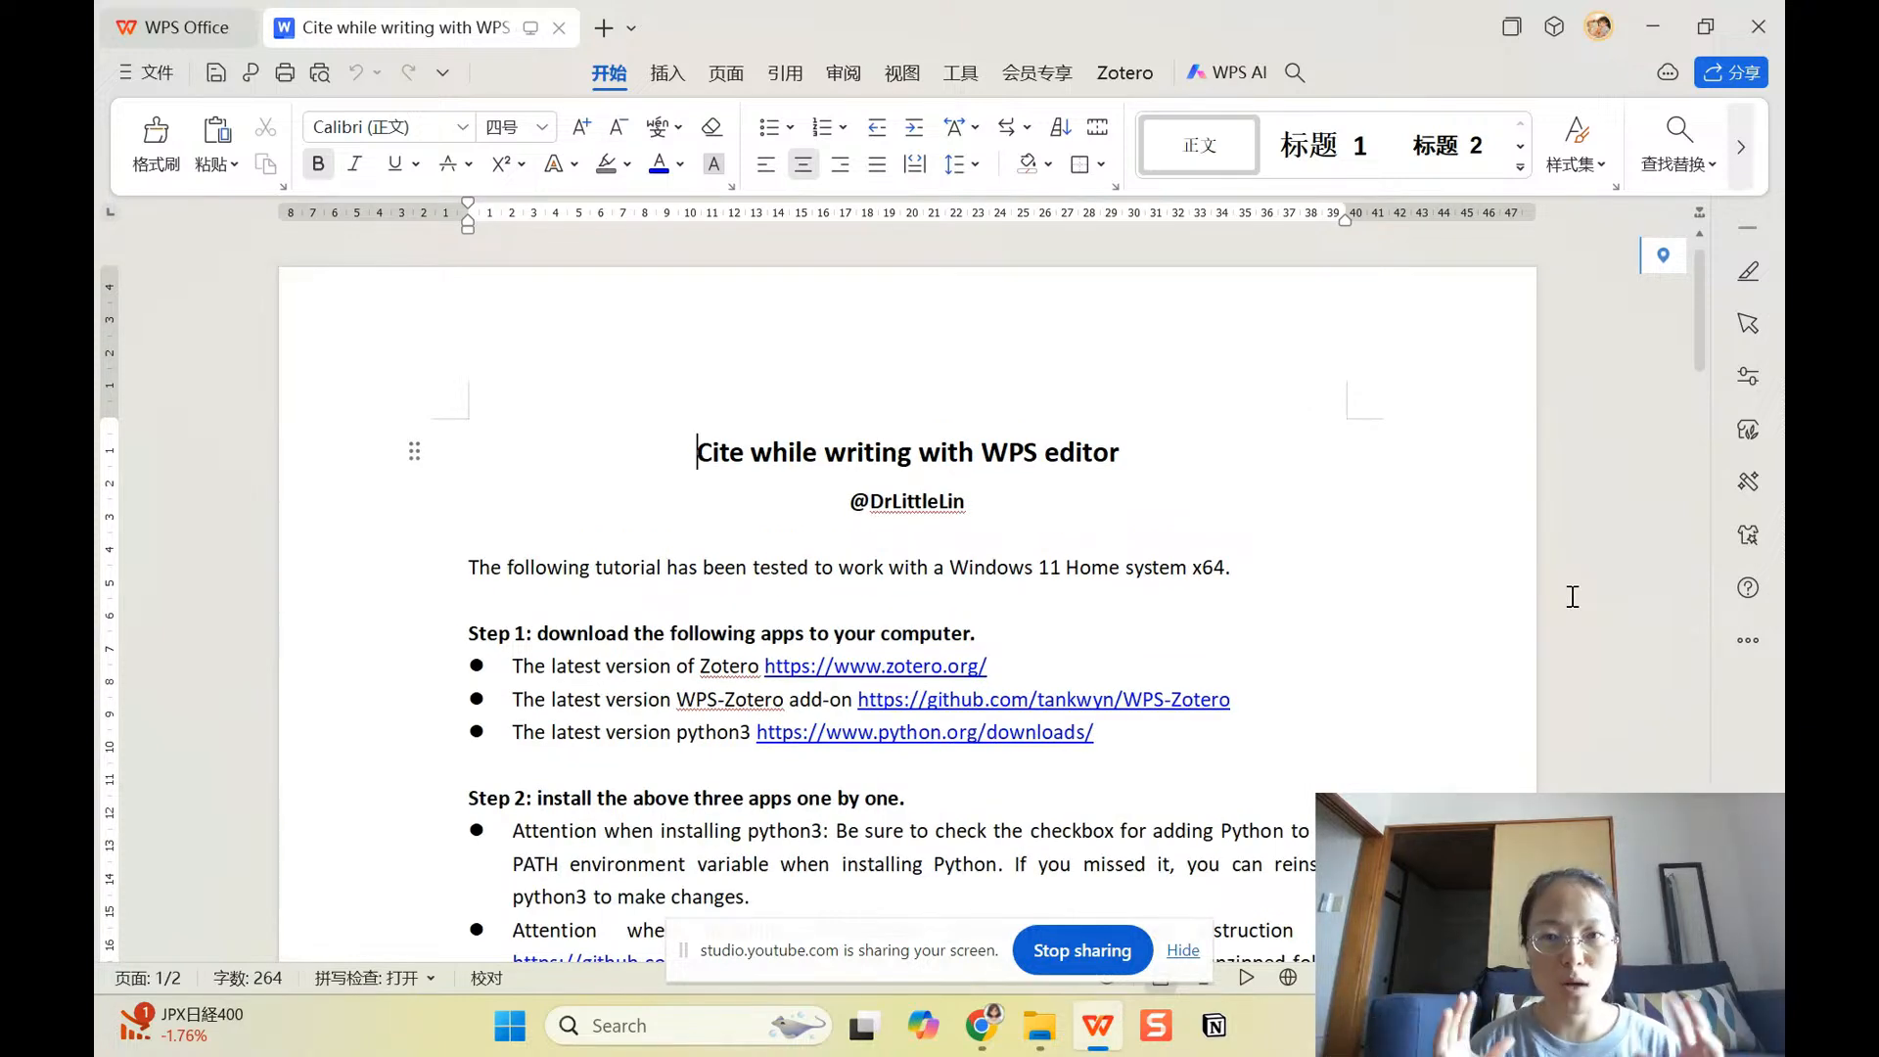
{"action": "mouse_move", "coordinate": [1546, 581]}
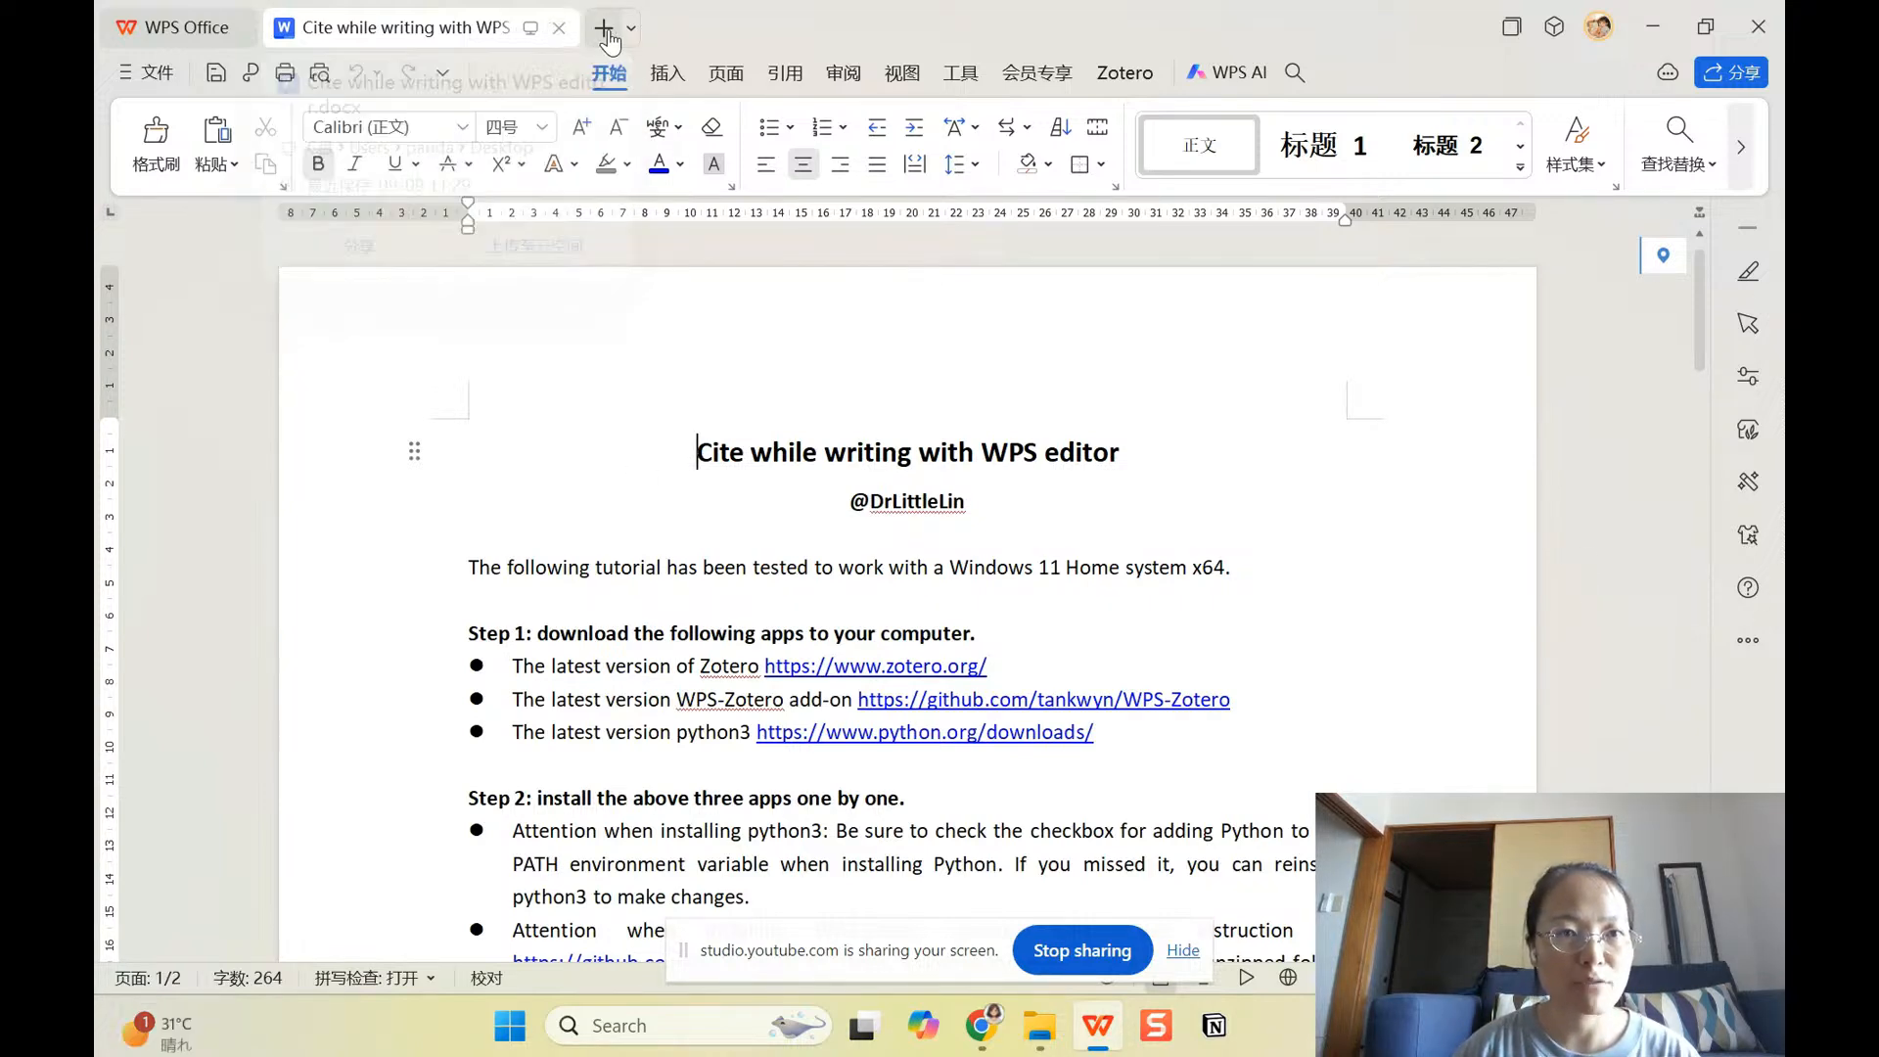
Step: Create a new blank spreadsheet workbook (工作簿1) from the new-document tab
{"action": "left_click", "coordinate": [600, 26]}
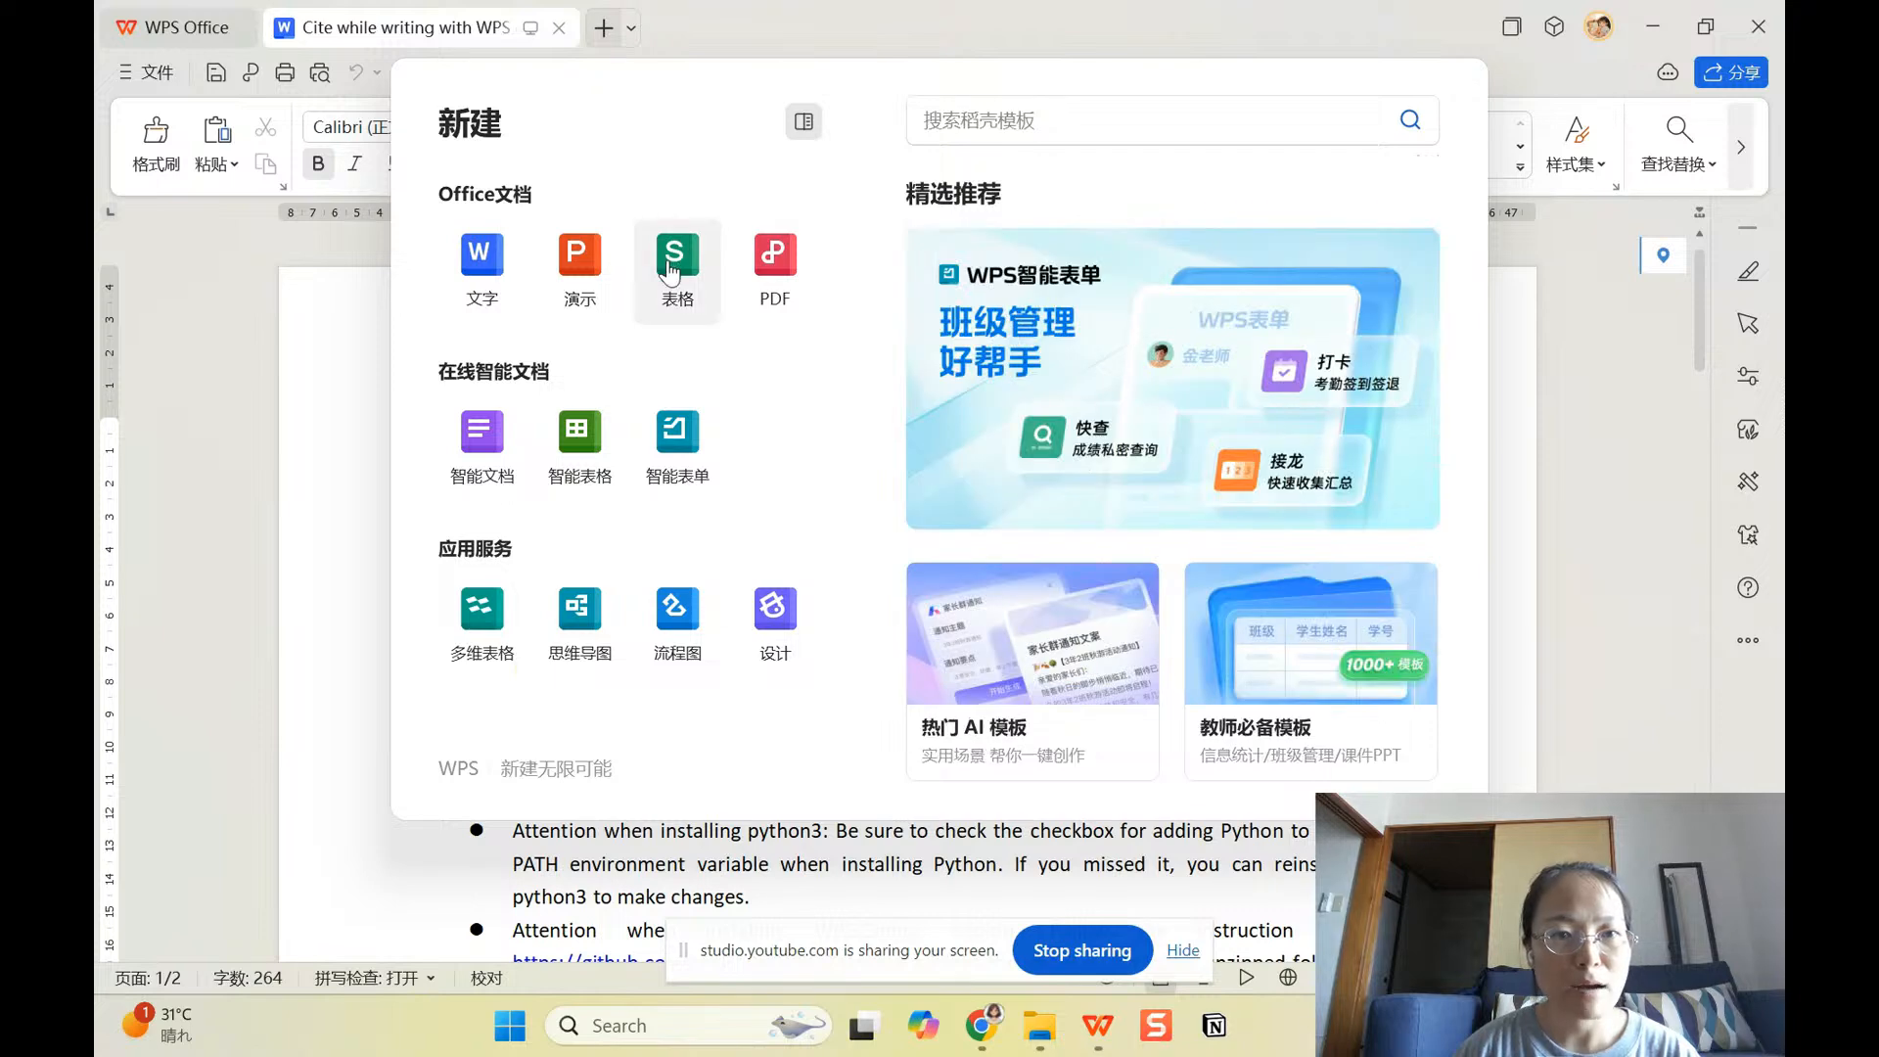
{"action": "left_click", "coordinate": [675, 260]}
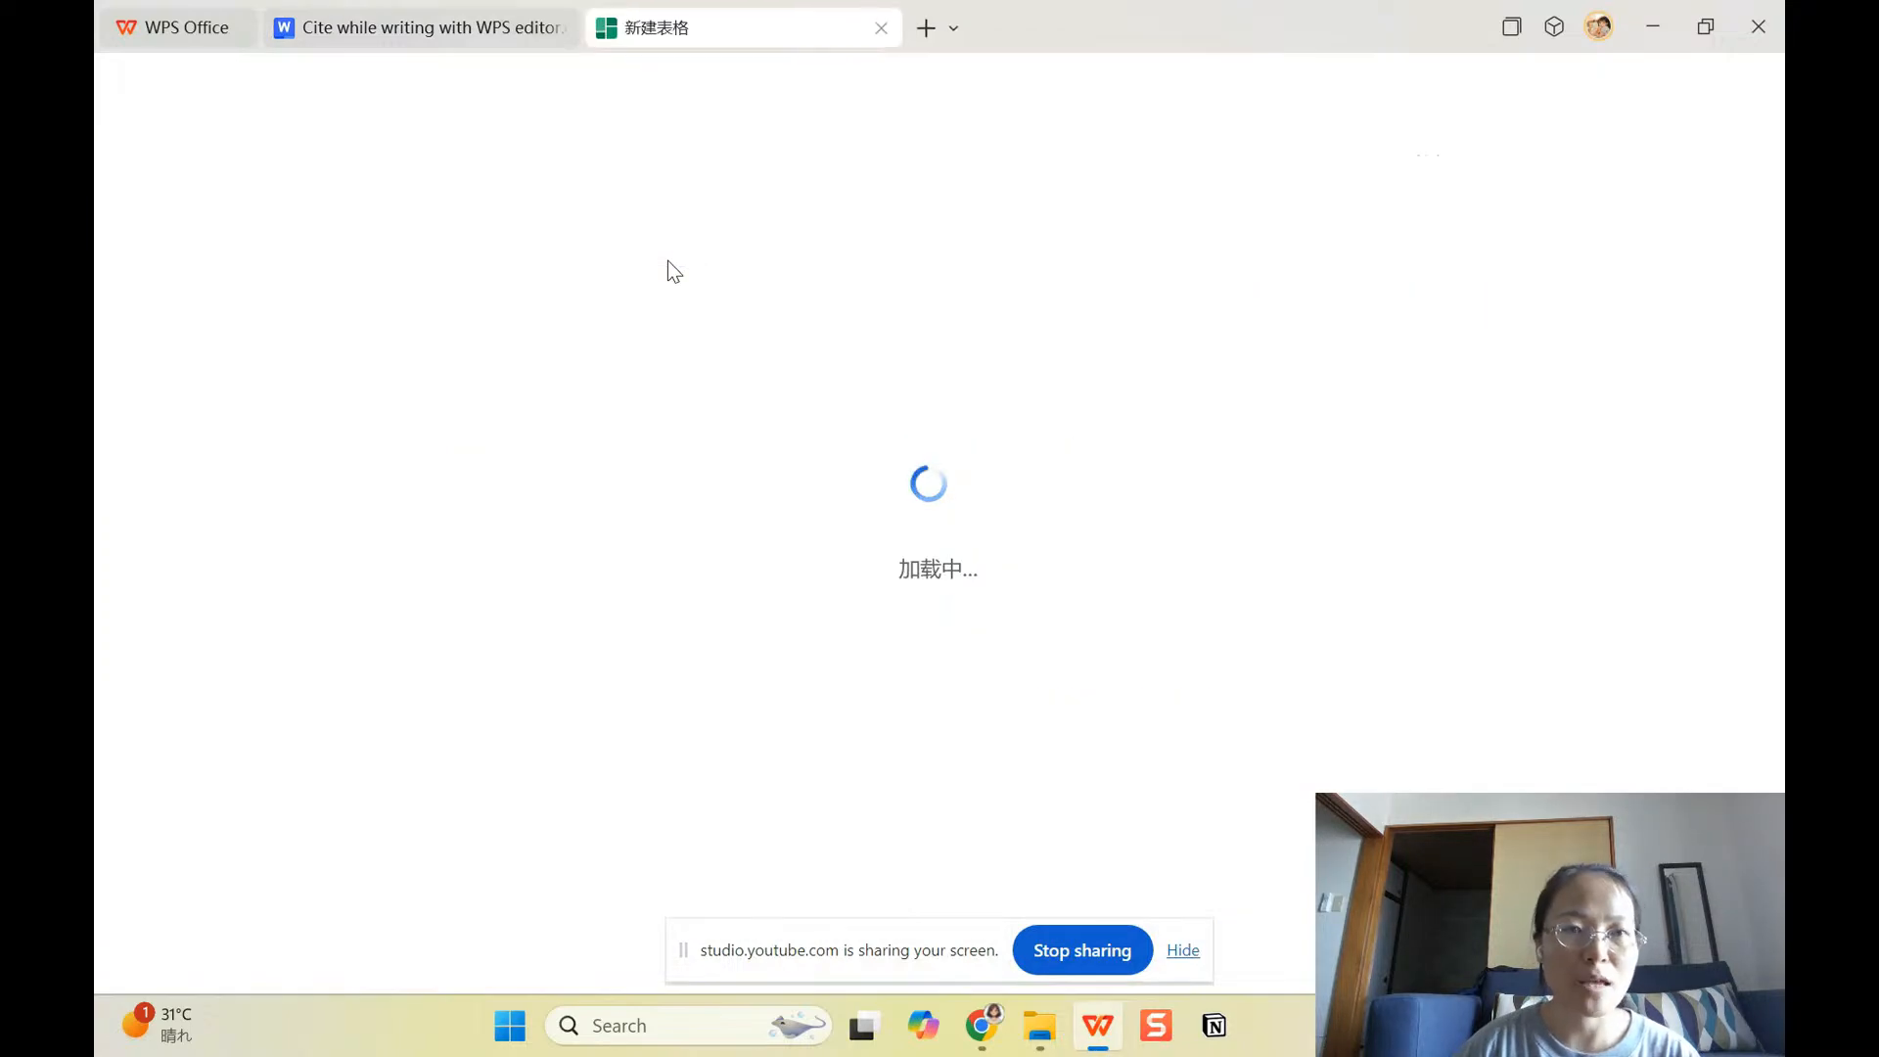
{"action": "left_click", "coordinate": [925, 27]}
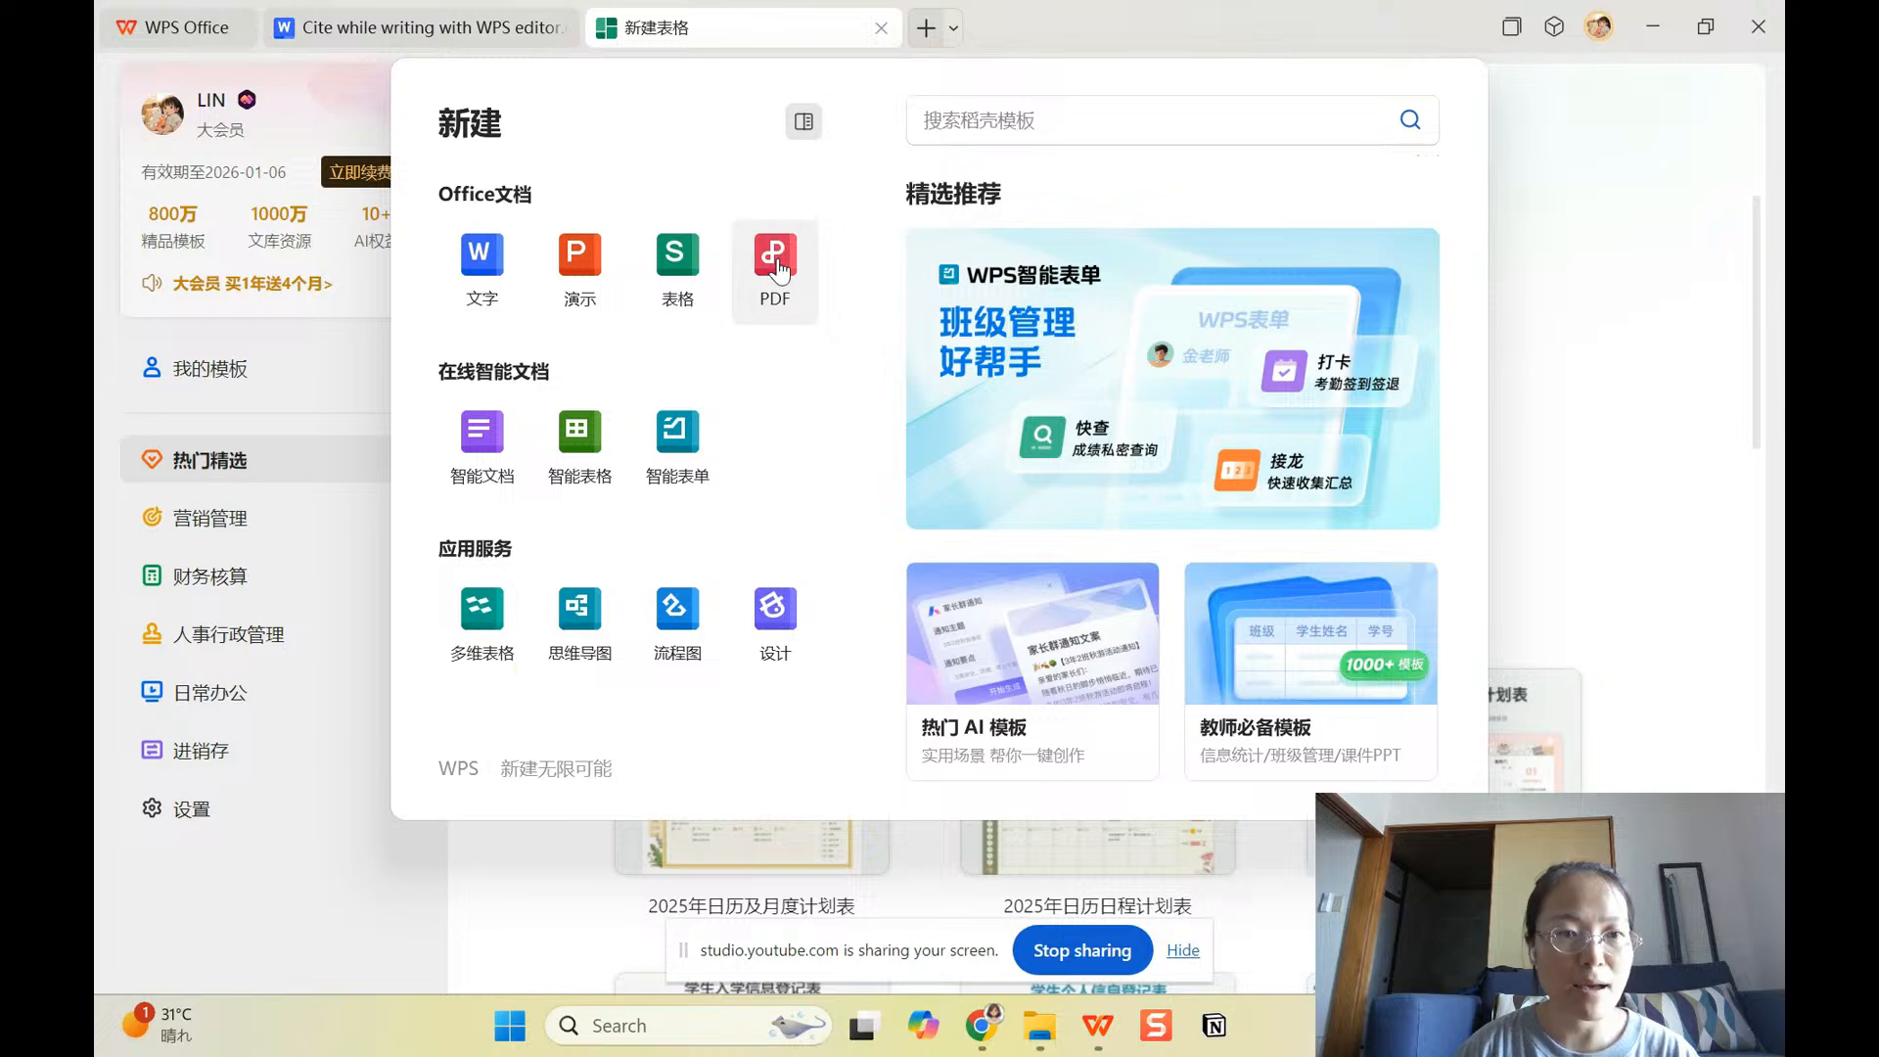
{"action": "mouse_move", "coordinate": [779, 264]}
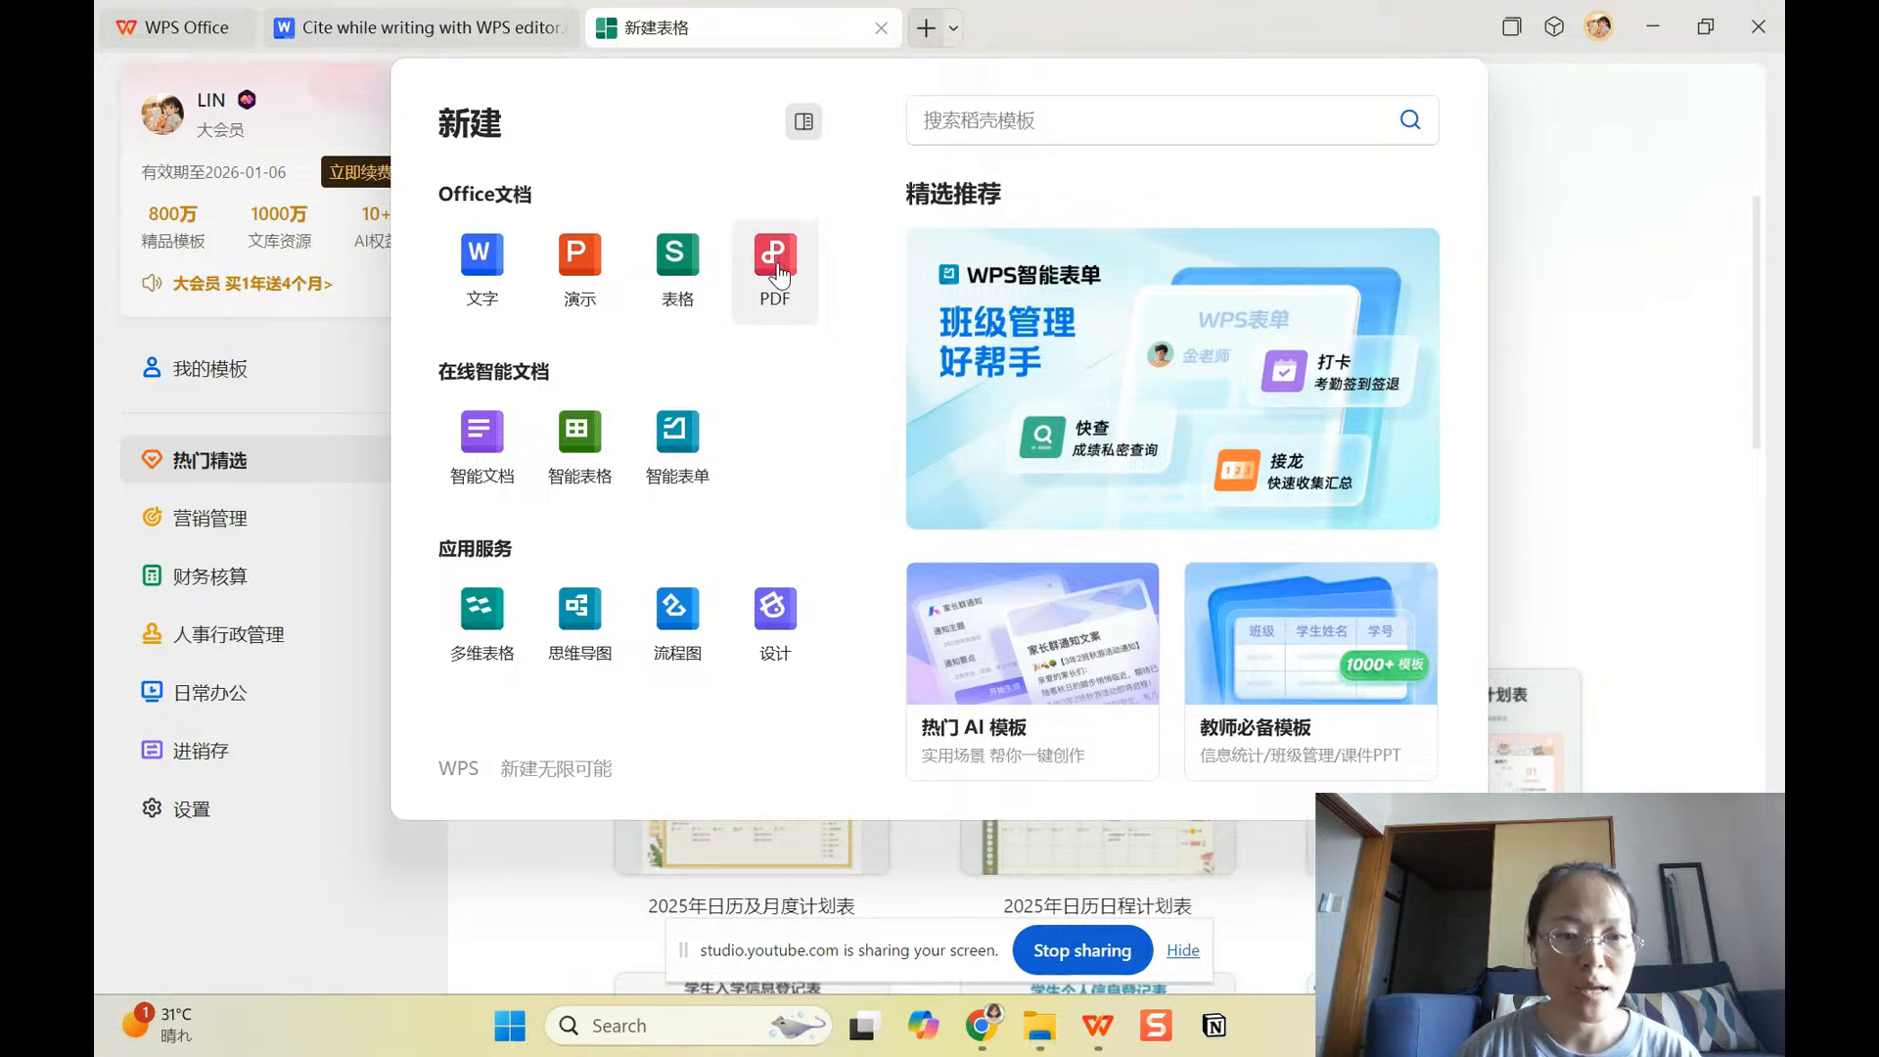
{"action": "mouse_move", "coordinate": [755, 474]}
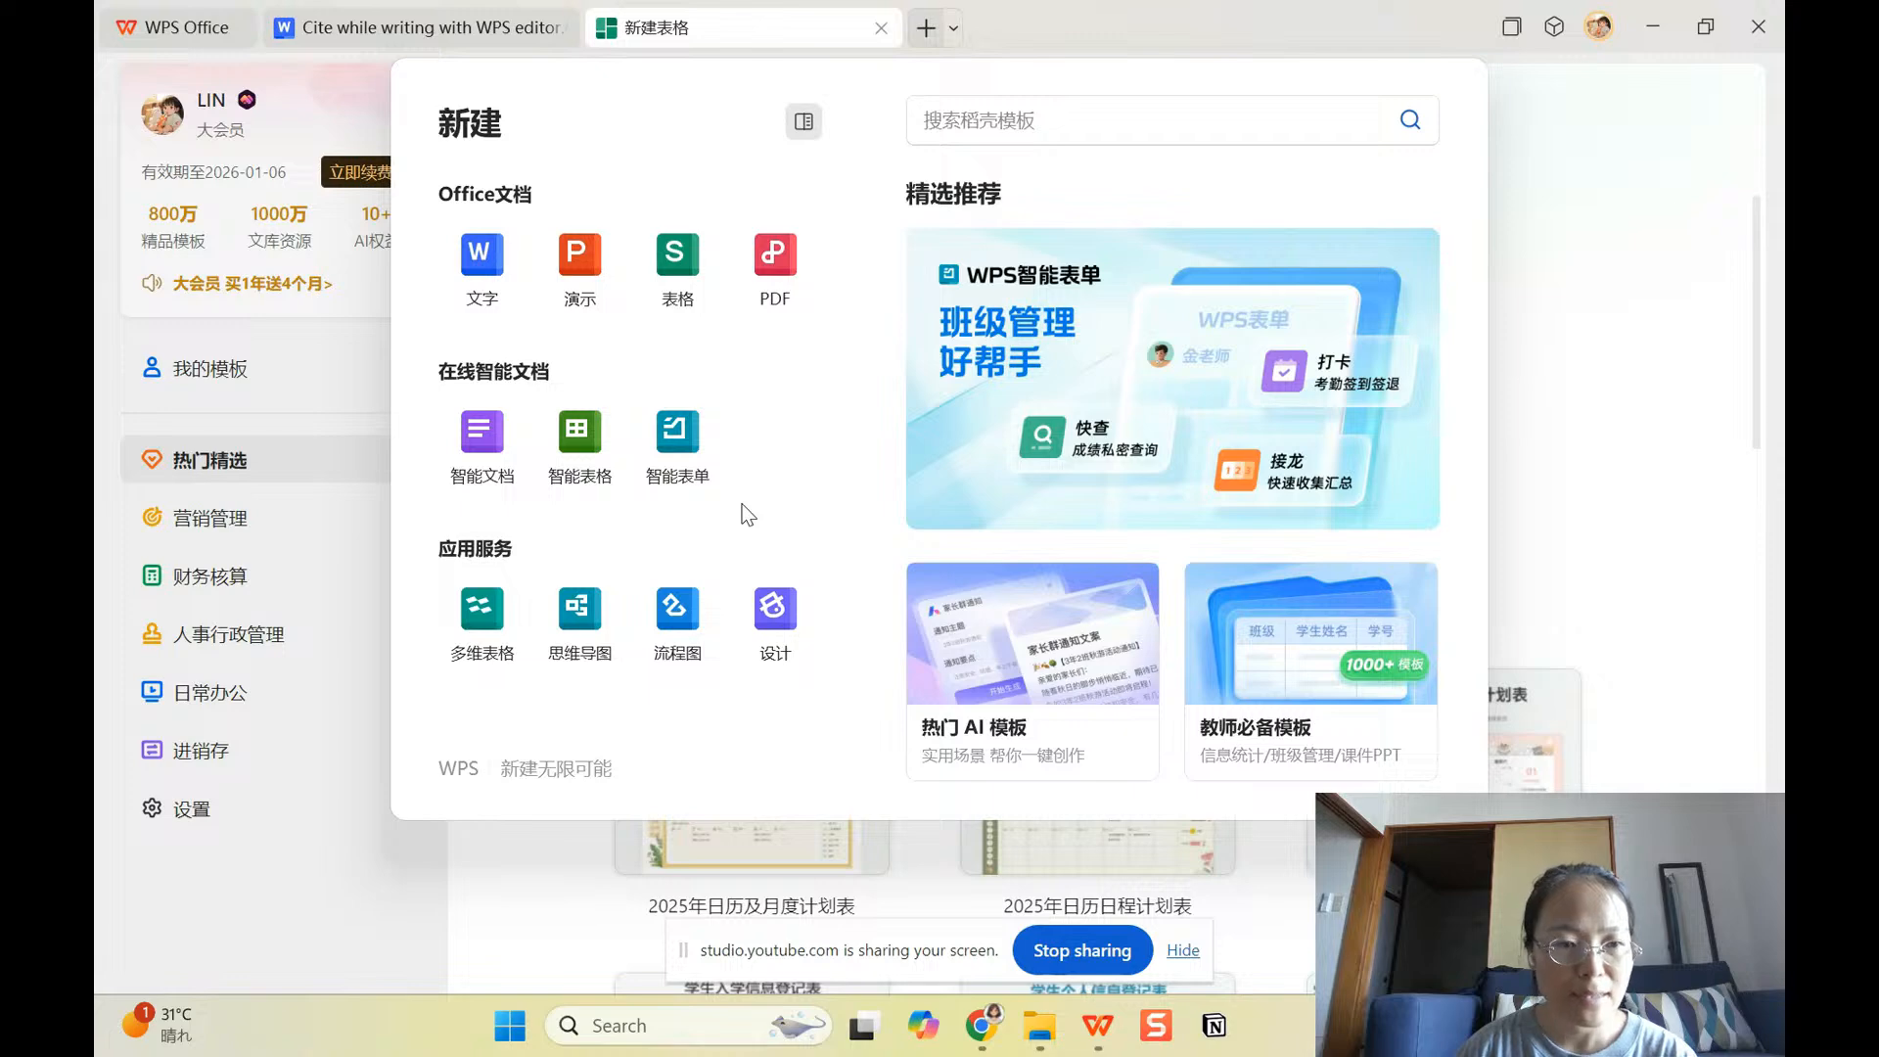
{"action": "mouse_move", "coordinate": [580, 607]}
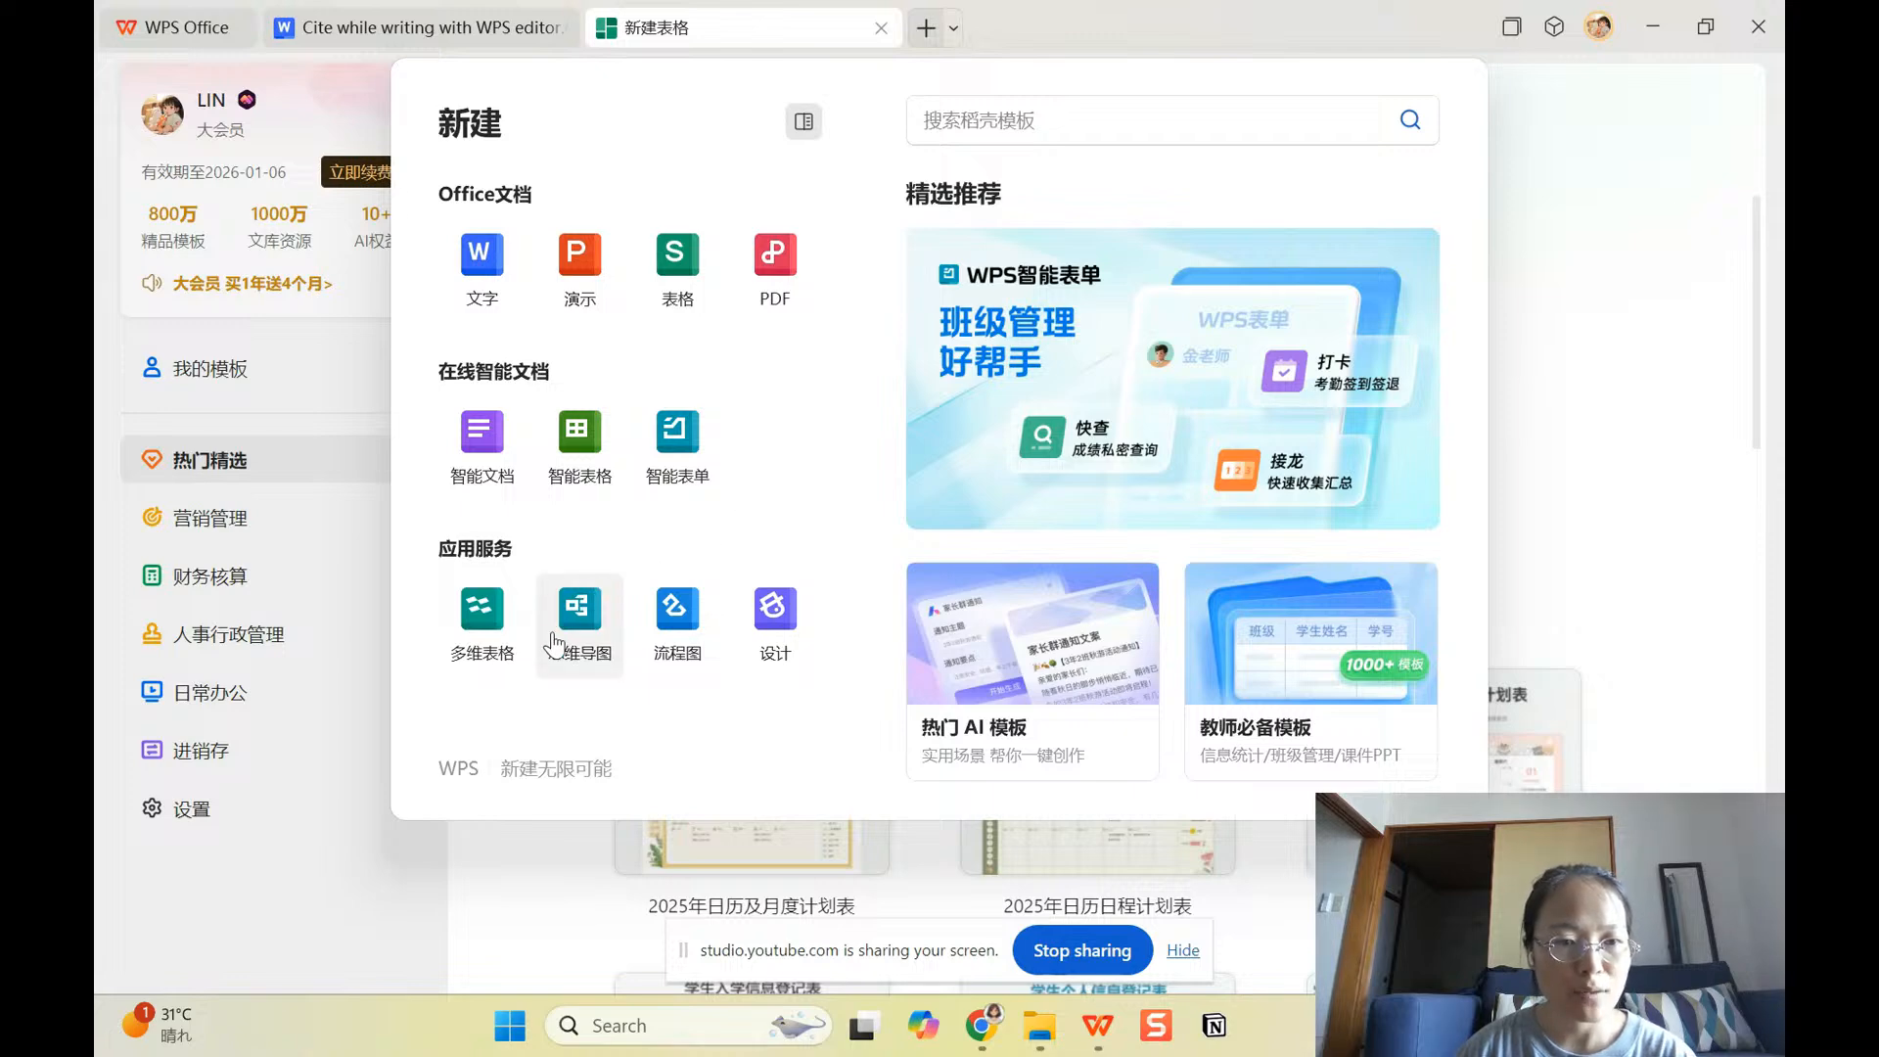
{"action": "mouse_move", "coordinate": [677, 616]}
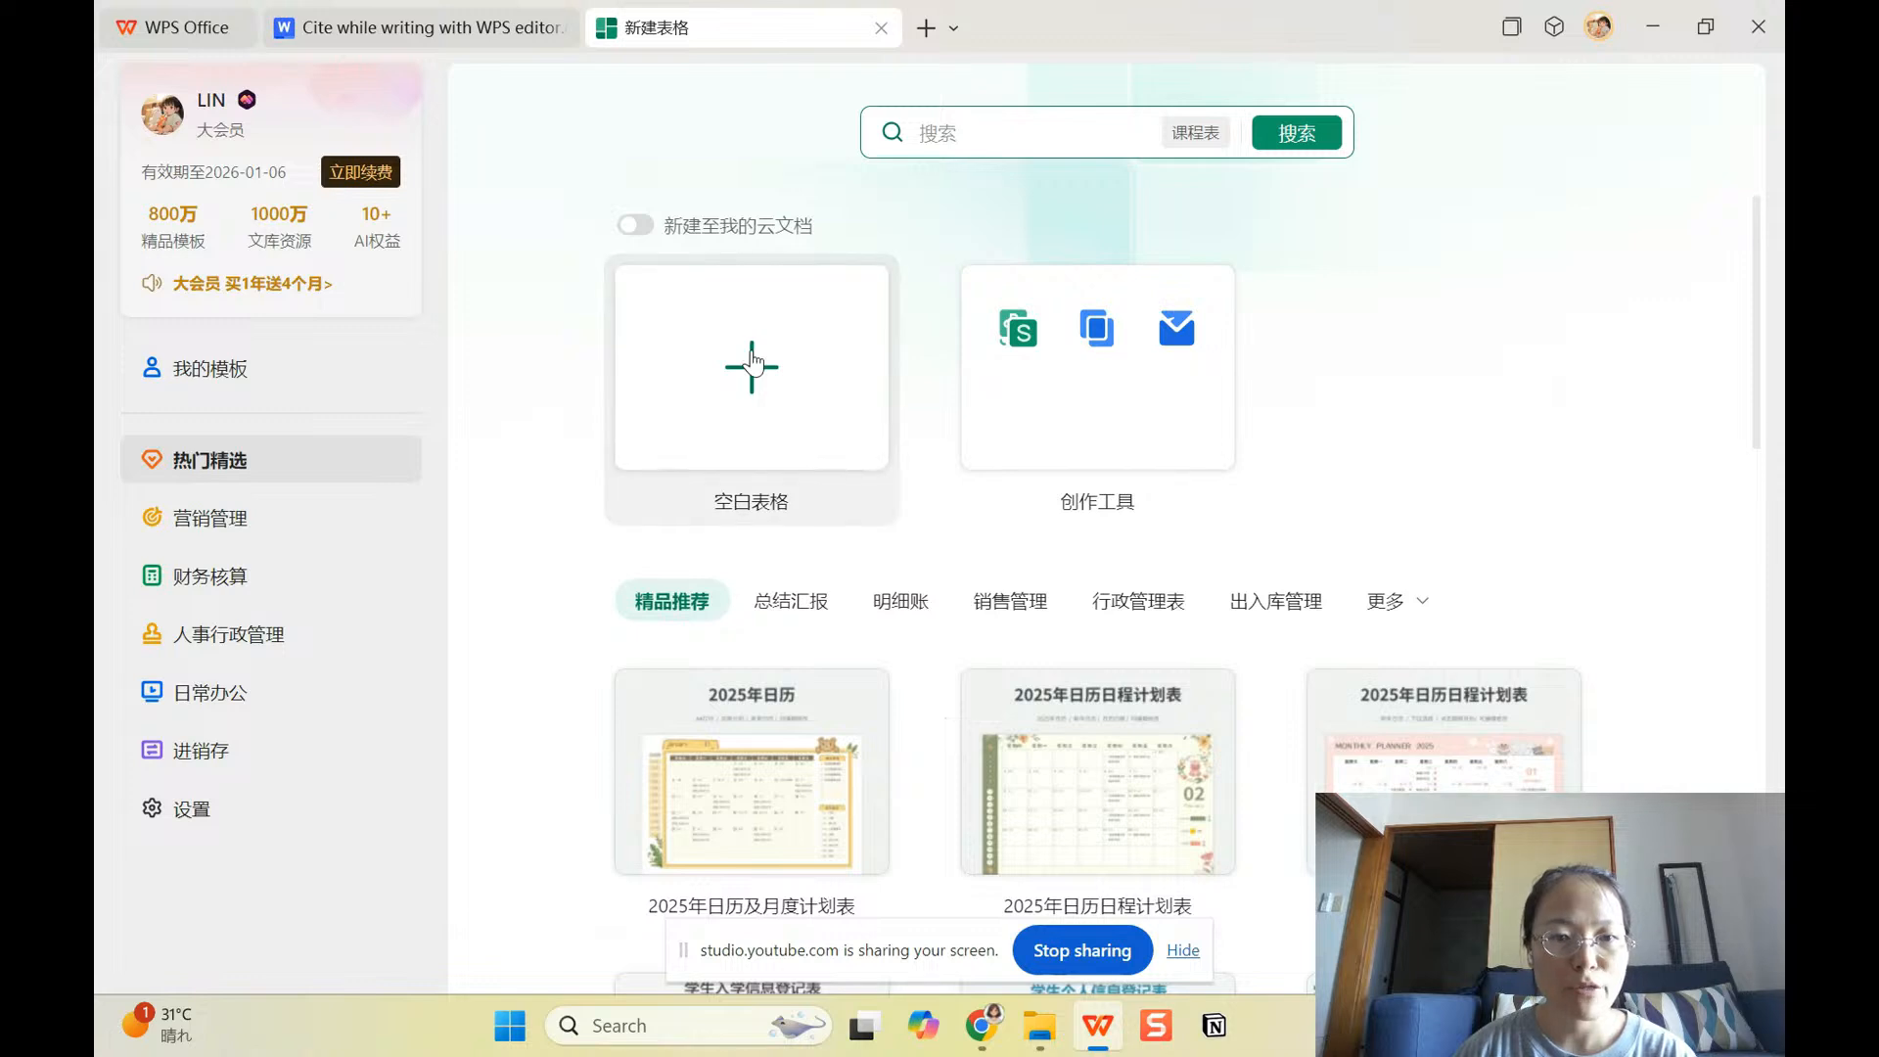
{"action": "left_click", "coordinate": [750, 366]}
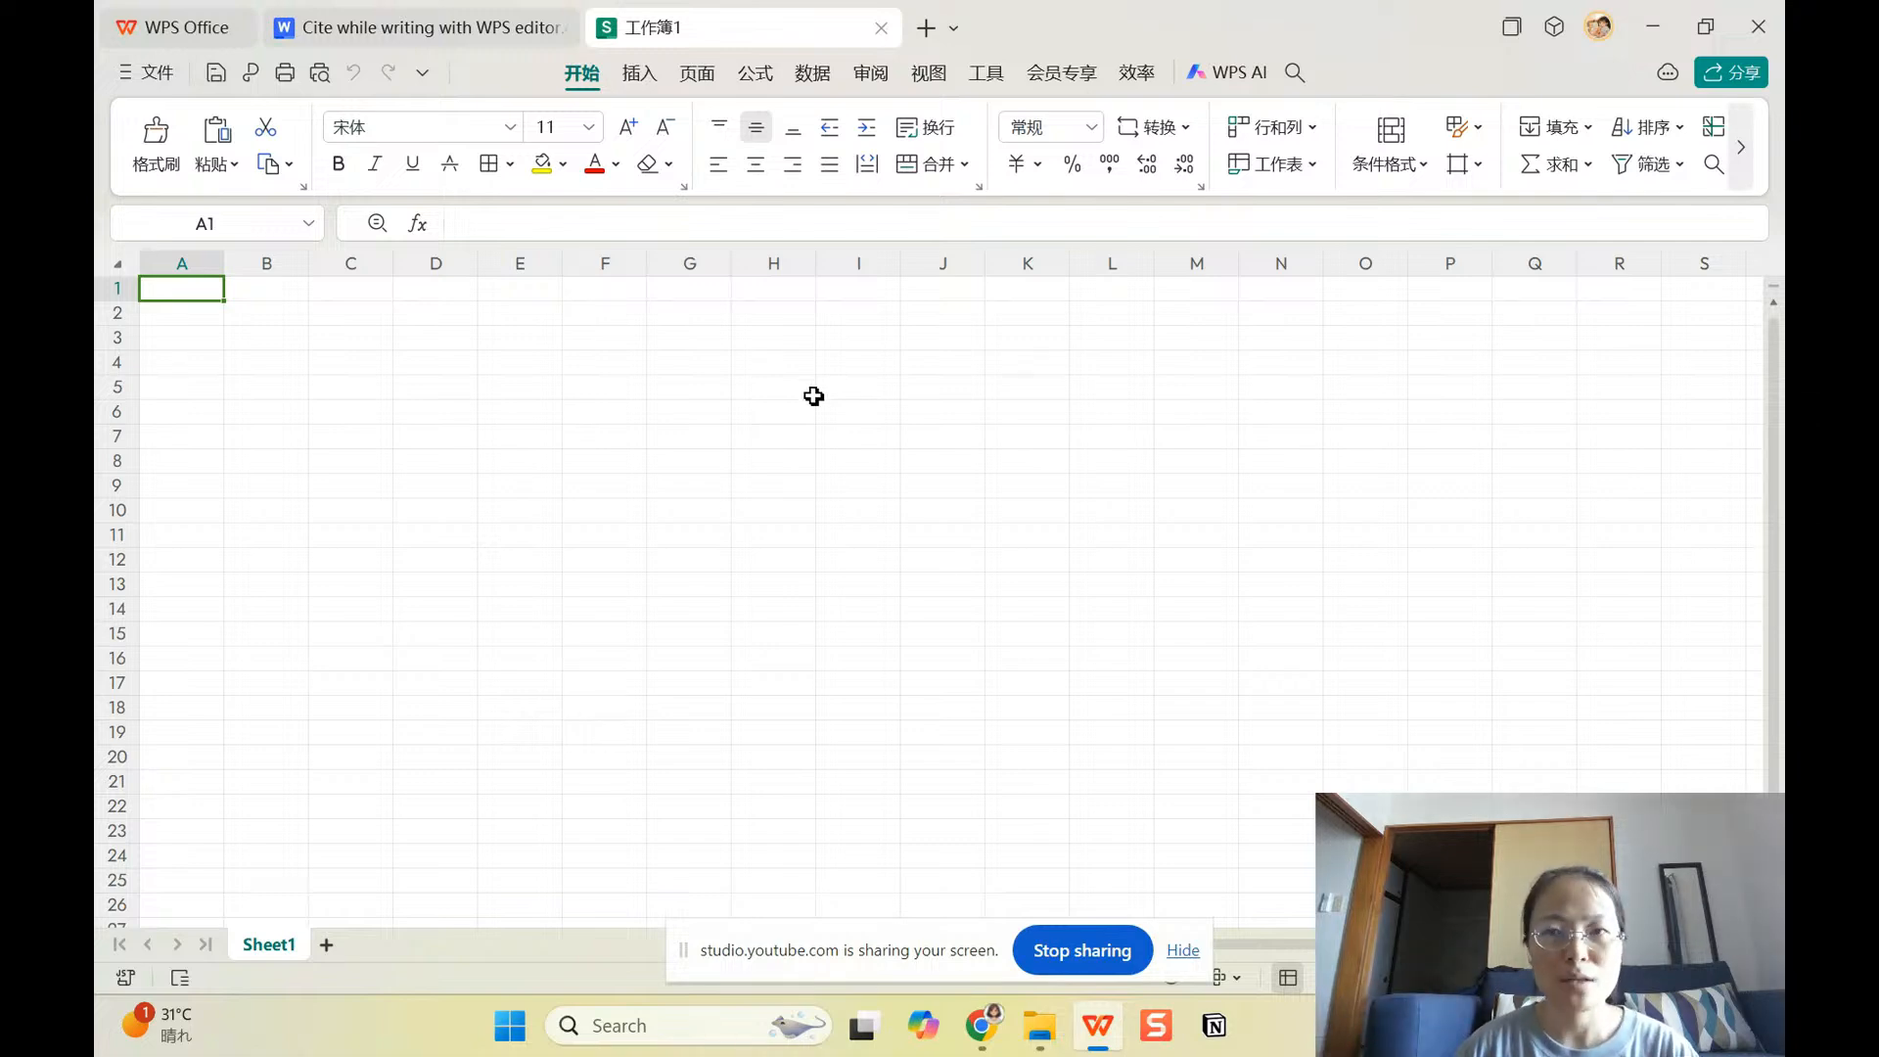
{"action": "mouse_move", "coordinate": [1225, 72]}
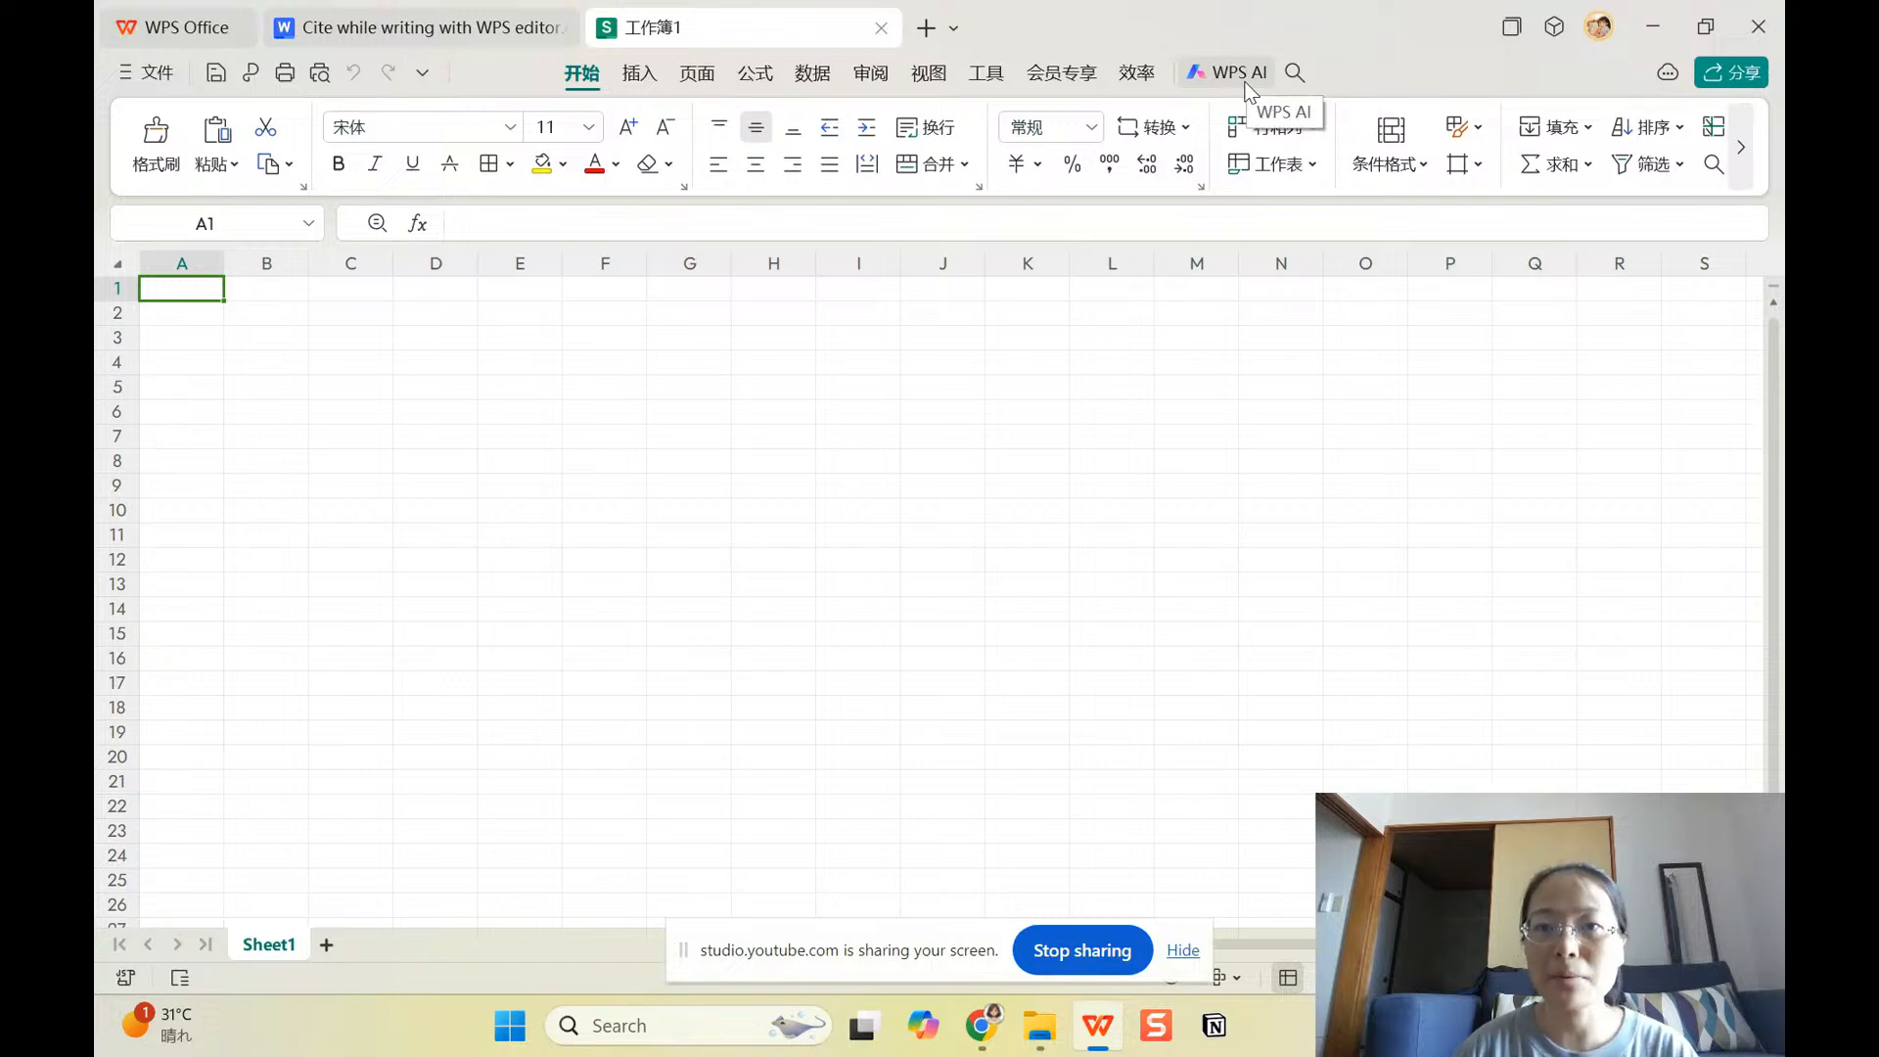
Step: Switch from the blank workbook back to the tutorial document tab
{"action": "left_click", "coordinate": [1237, 72]}
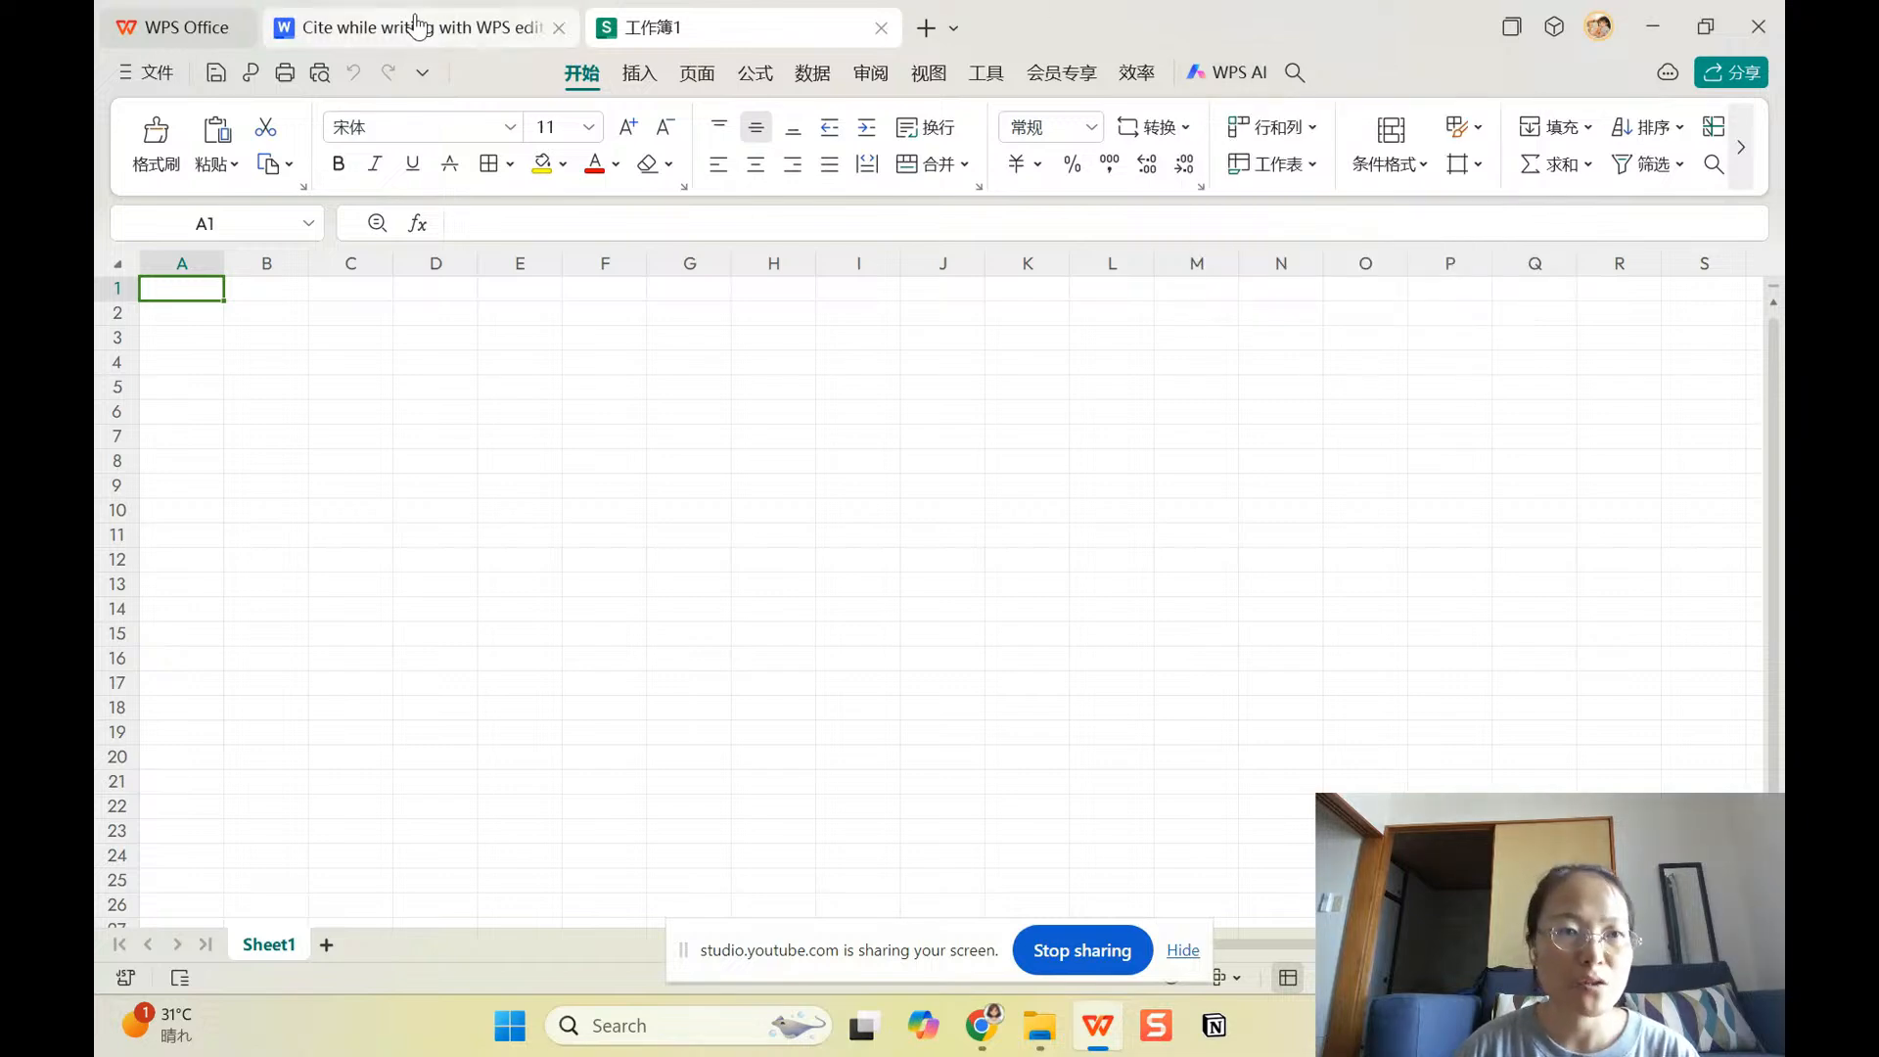
{"action": "left_click", "coordinate": [407, 25]}
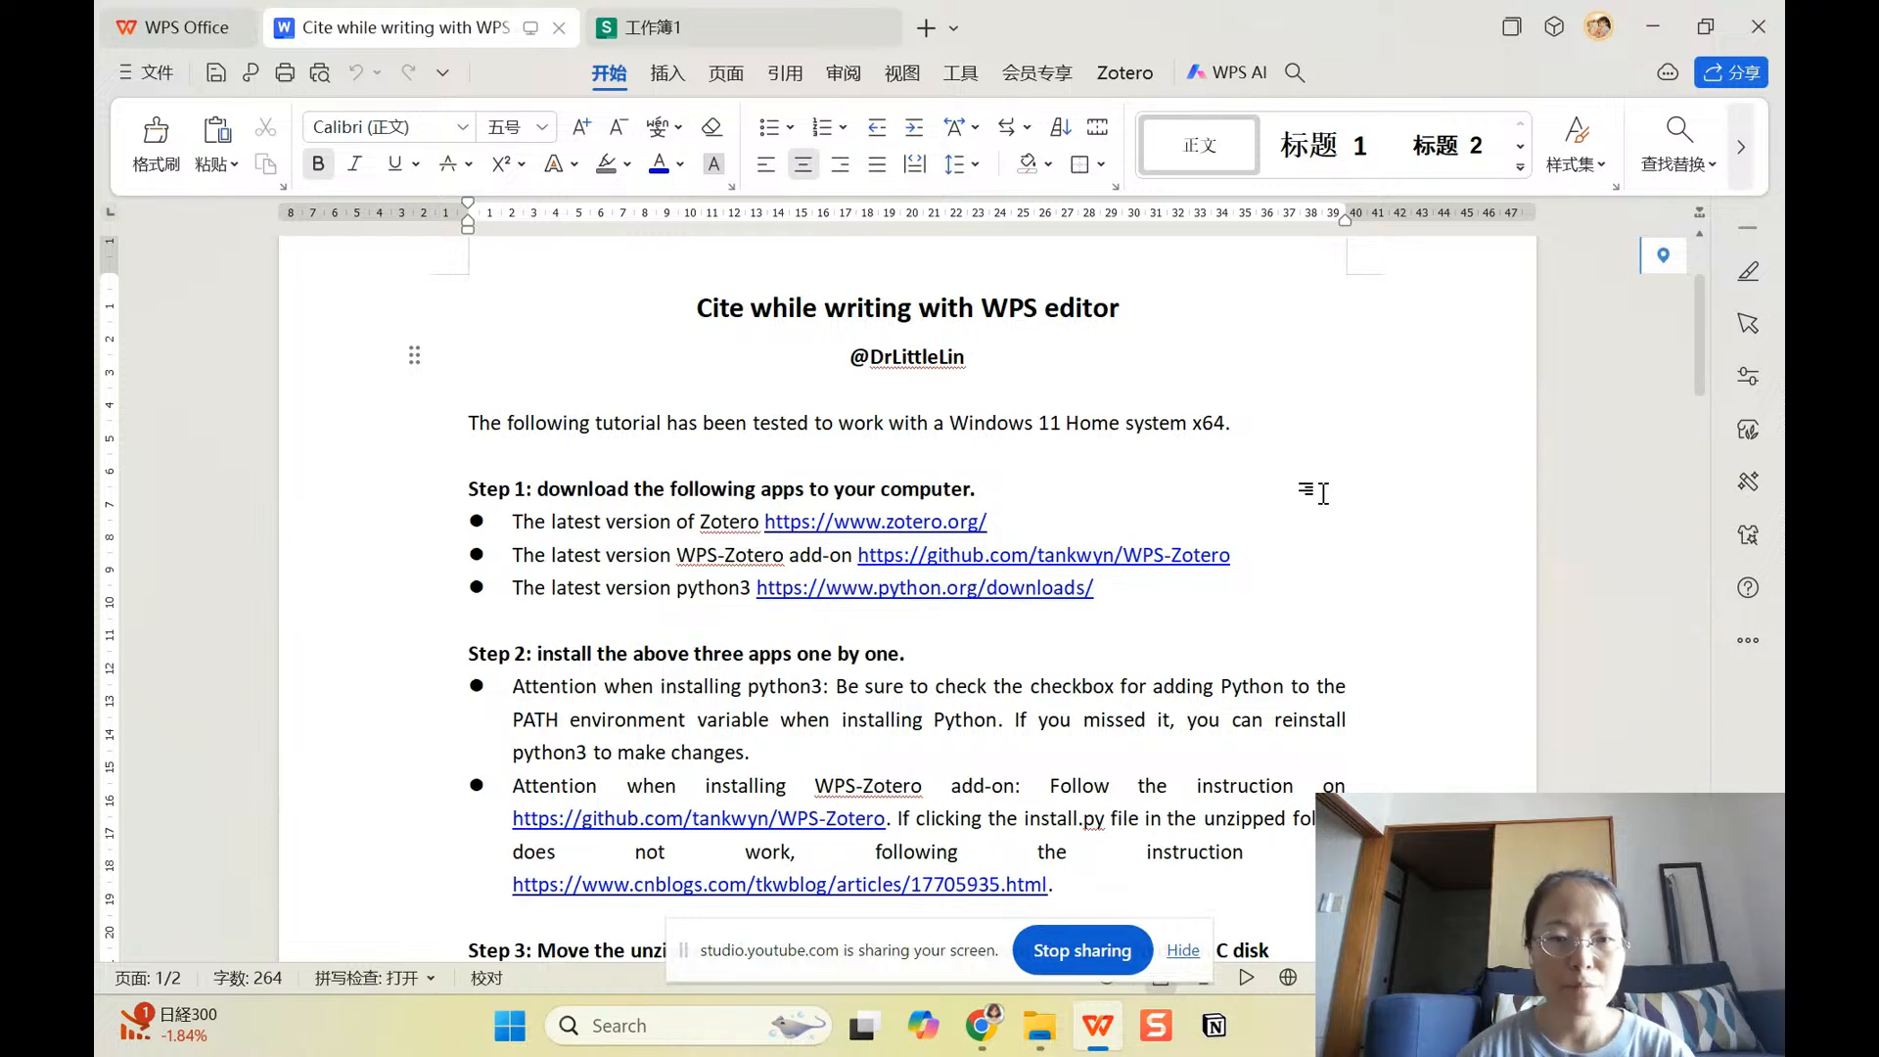
{"action": "mouse_move", "coordinate": [1287, 610]}
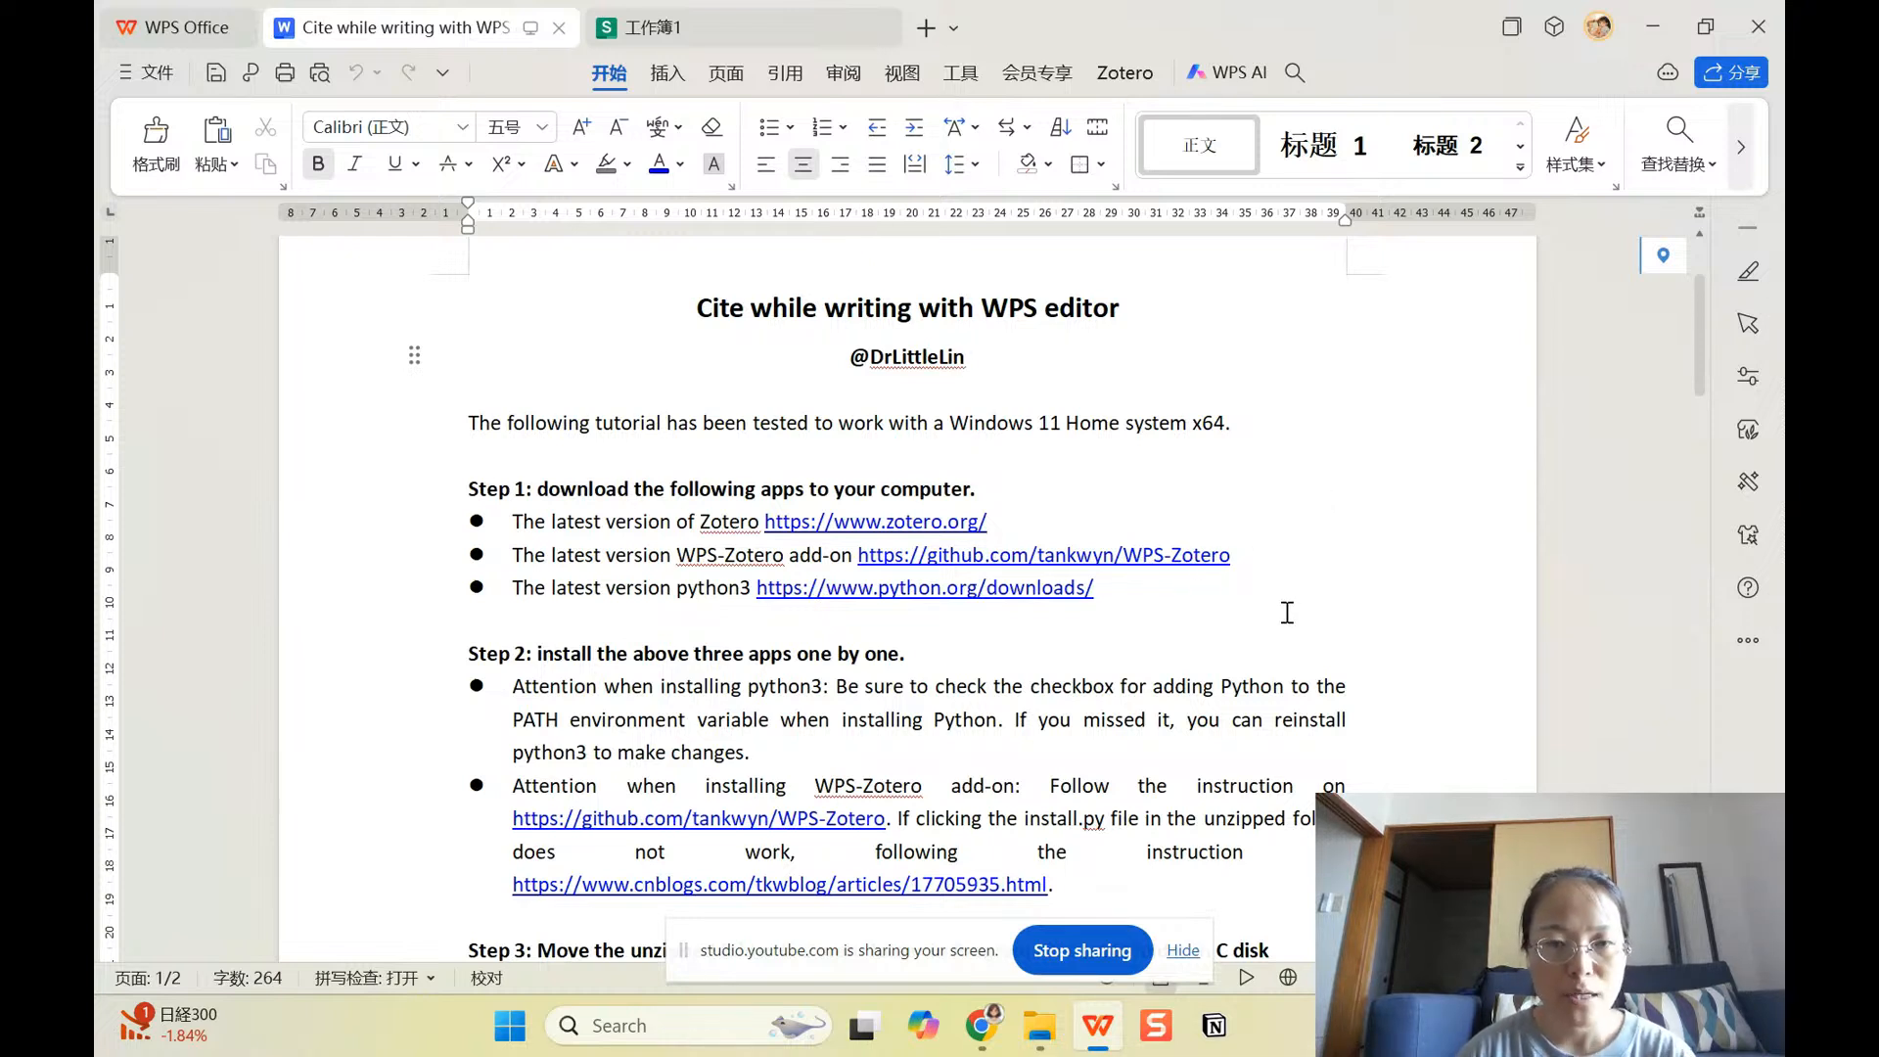
Step: Follow the Step 1 WPS-Zotero GitHub link and scroll the tutorial toward Step 3
{"action": "left_click", "coordinate": [964, 356]}
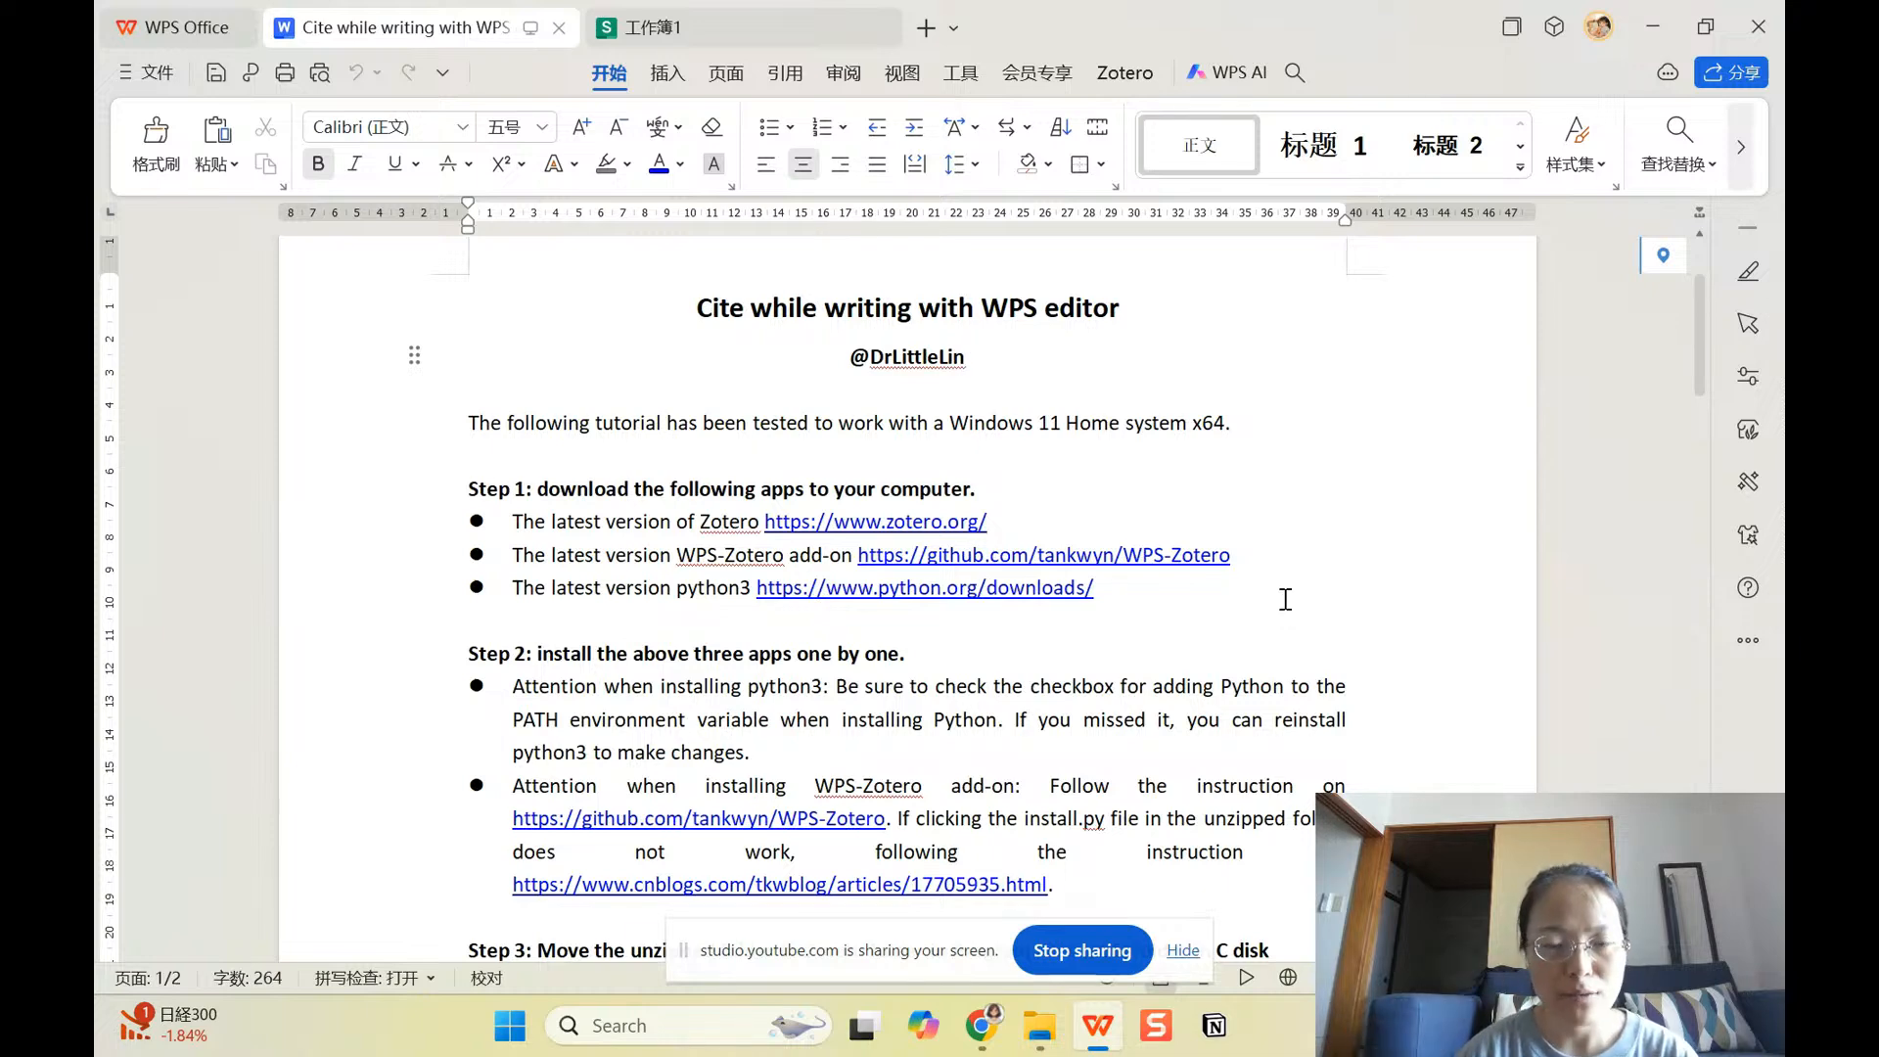
{"action": "scroll", "scroll_direction": "down", "scroll_amount": 3}
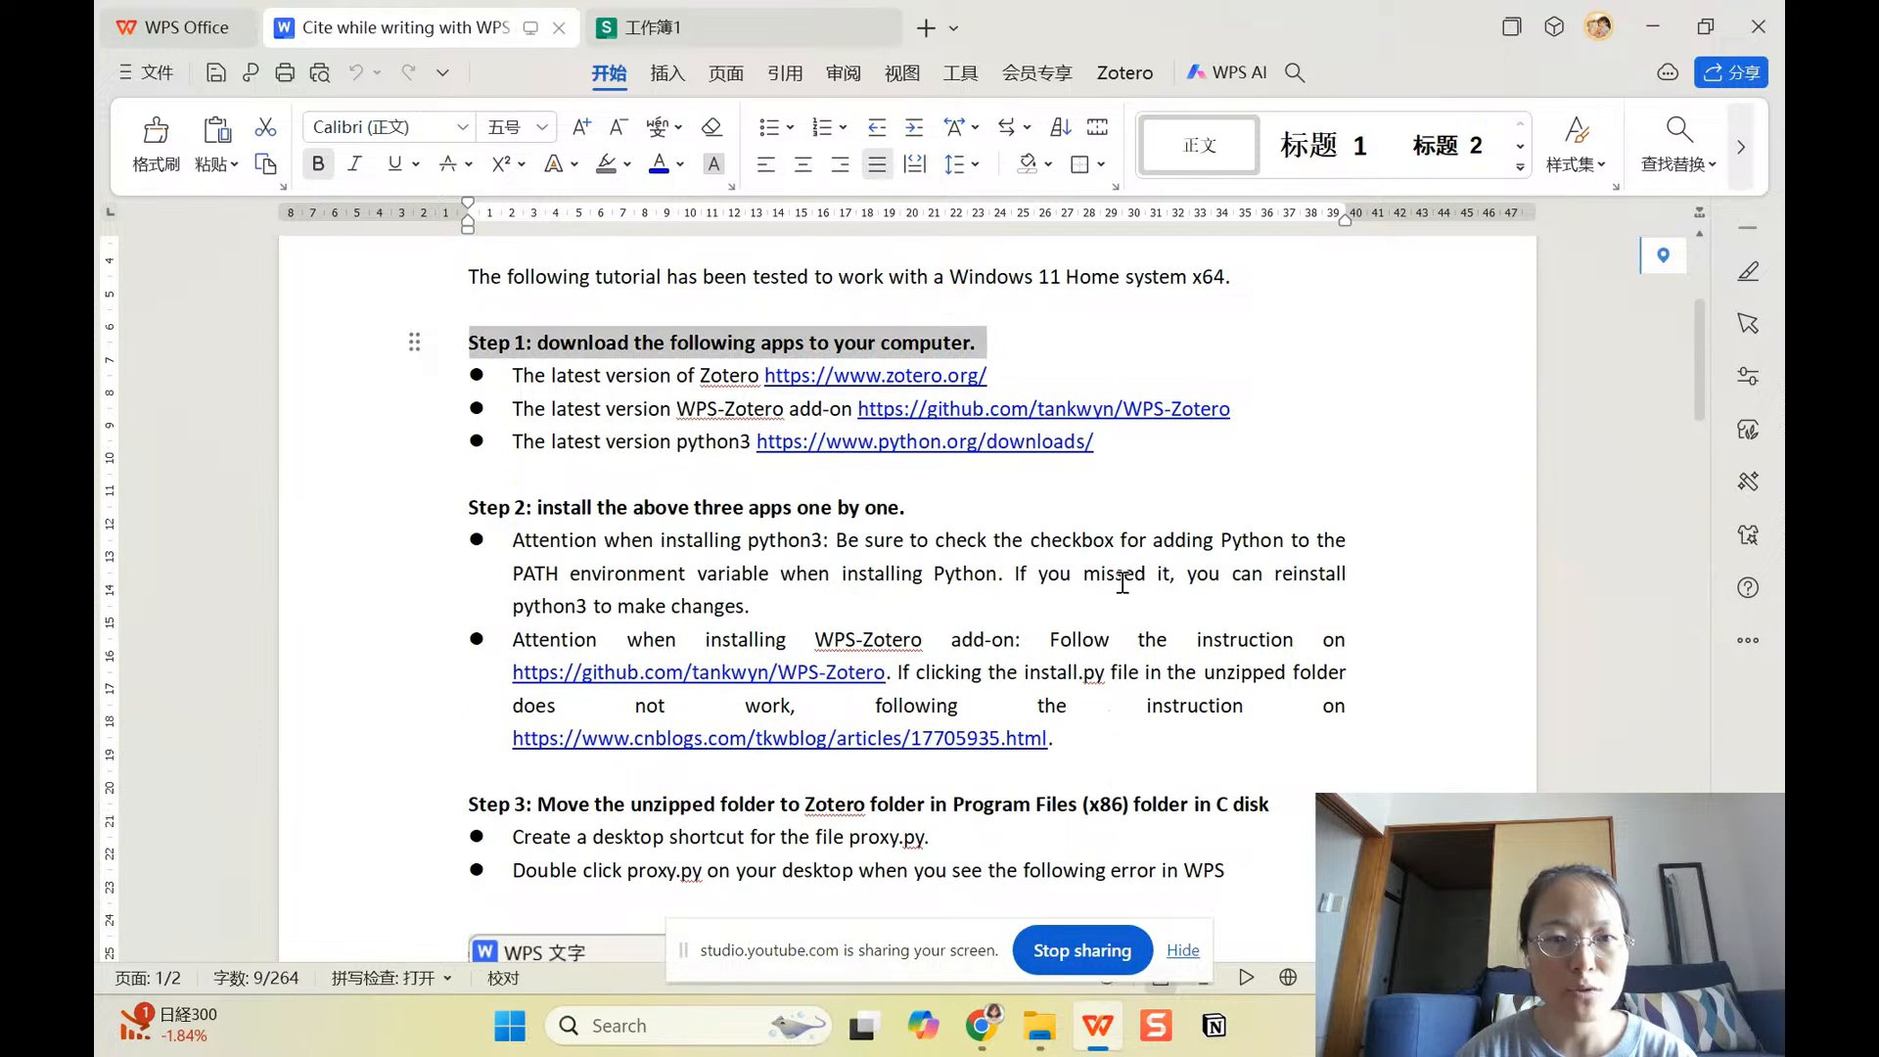
{"action": "mouse_move", "coordinate": [1272, 519]}
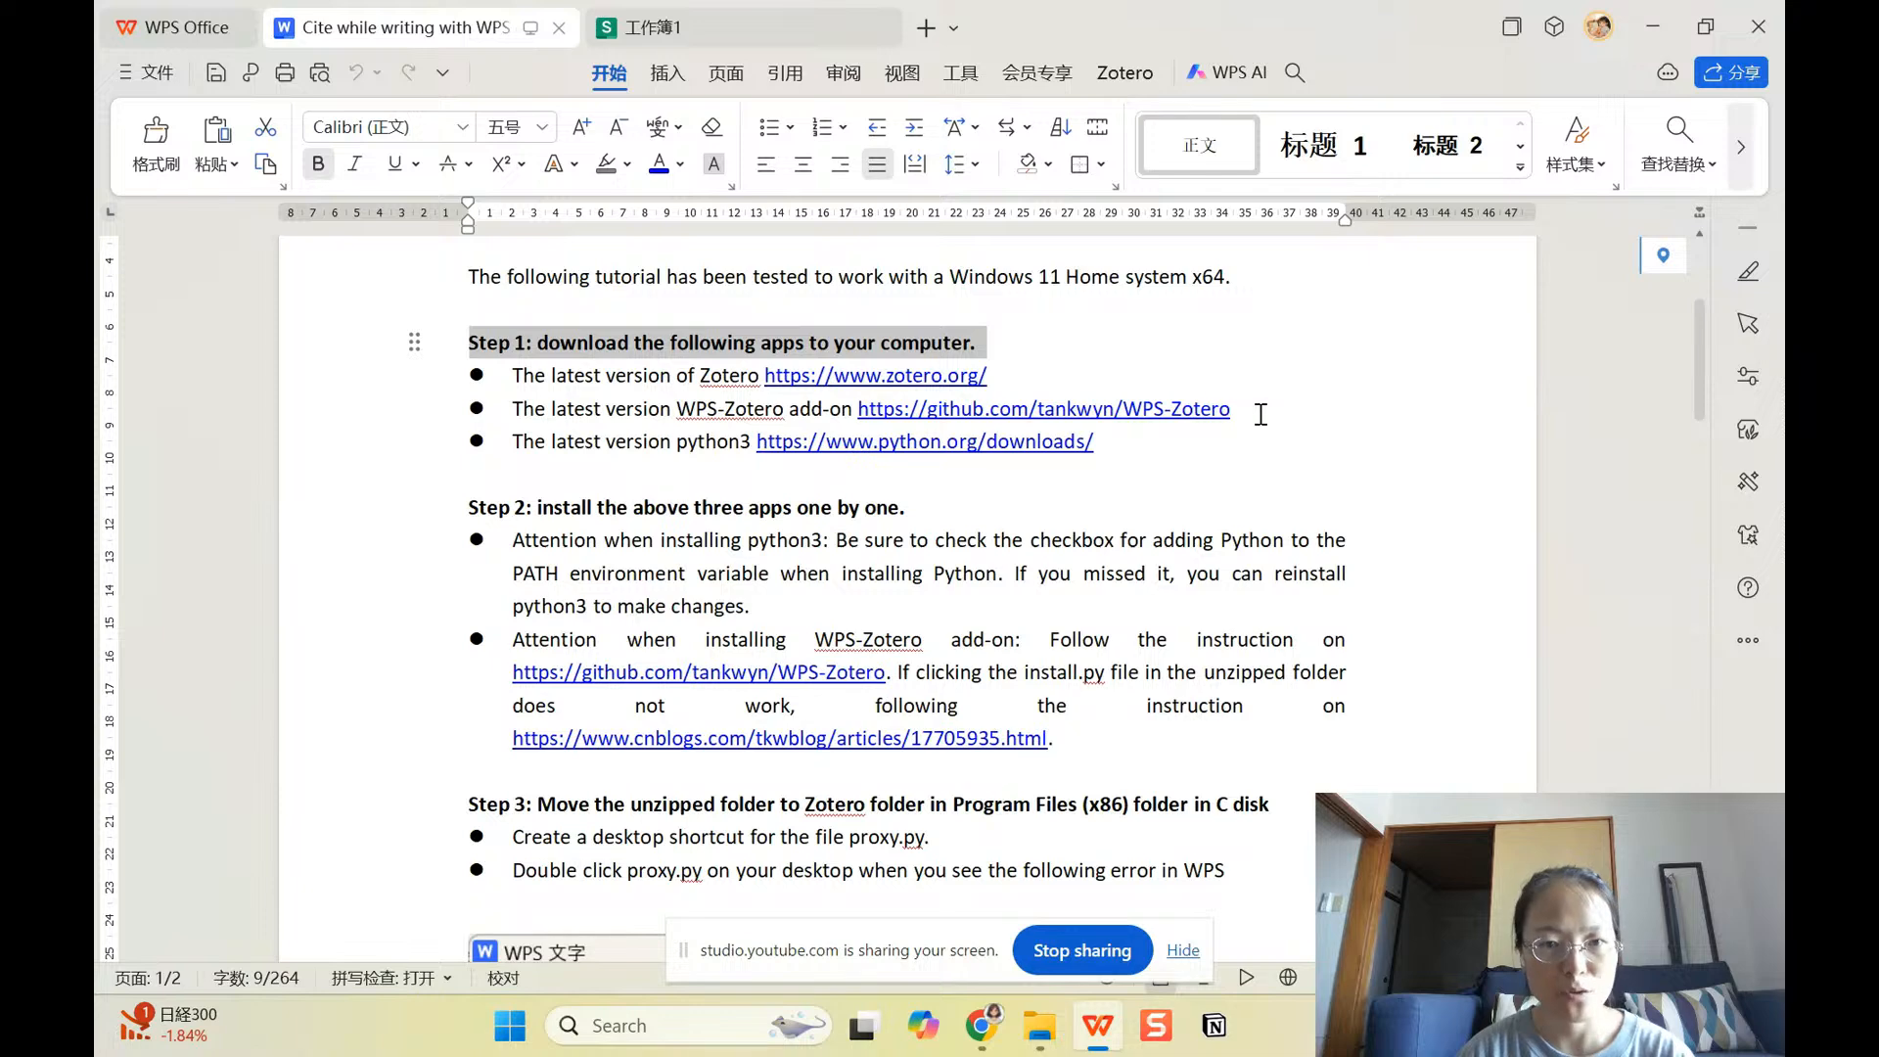
{"action": "mouse_move", "coordinate": [1186, 409]}
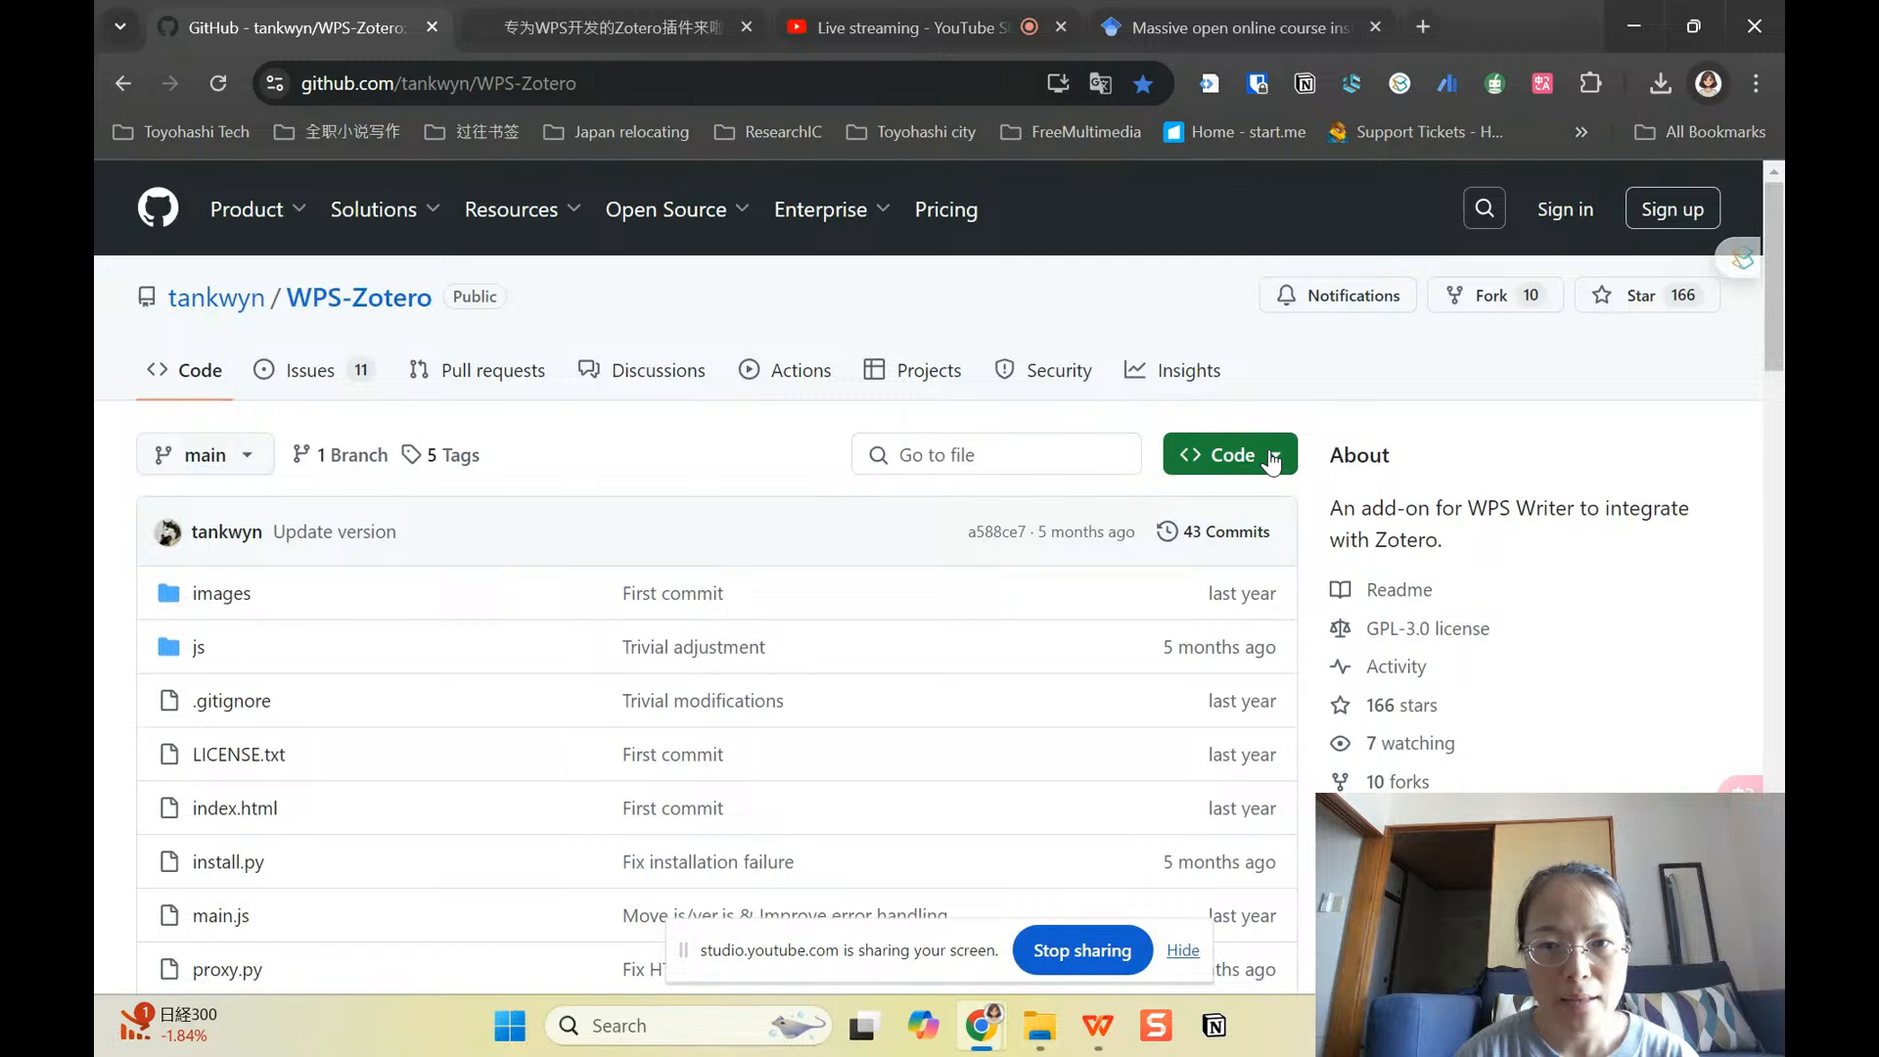
Step: Download the WPS-Zotero repository as a ZIP and scroll to the README Installation section
{"action": "left_click", "coordinate": [1225, 454]}
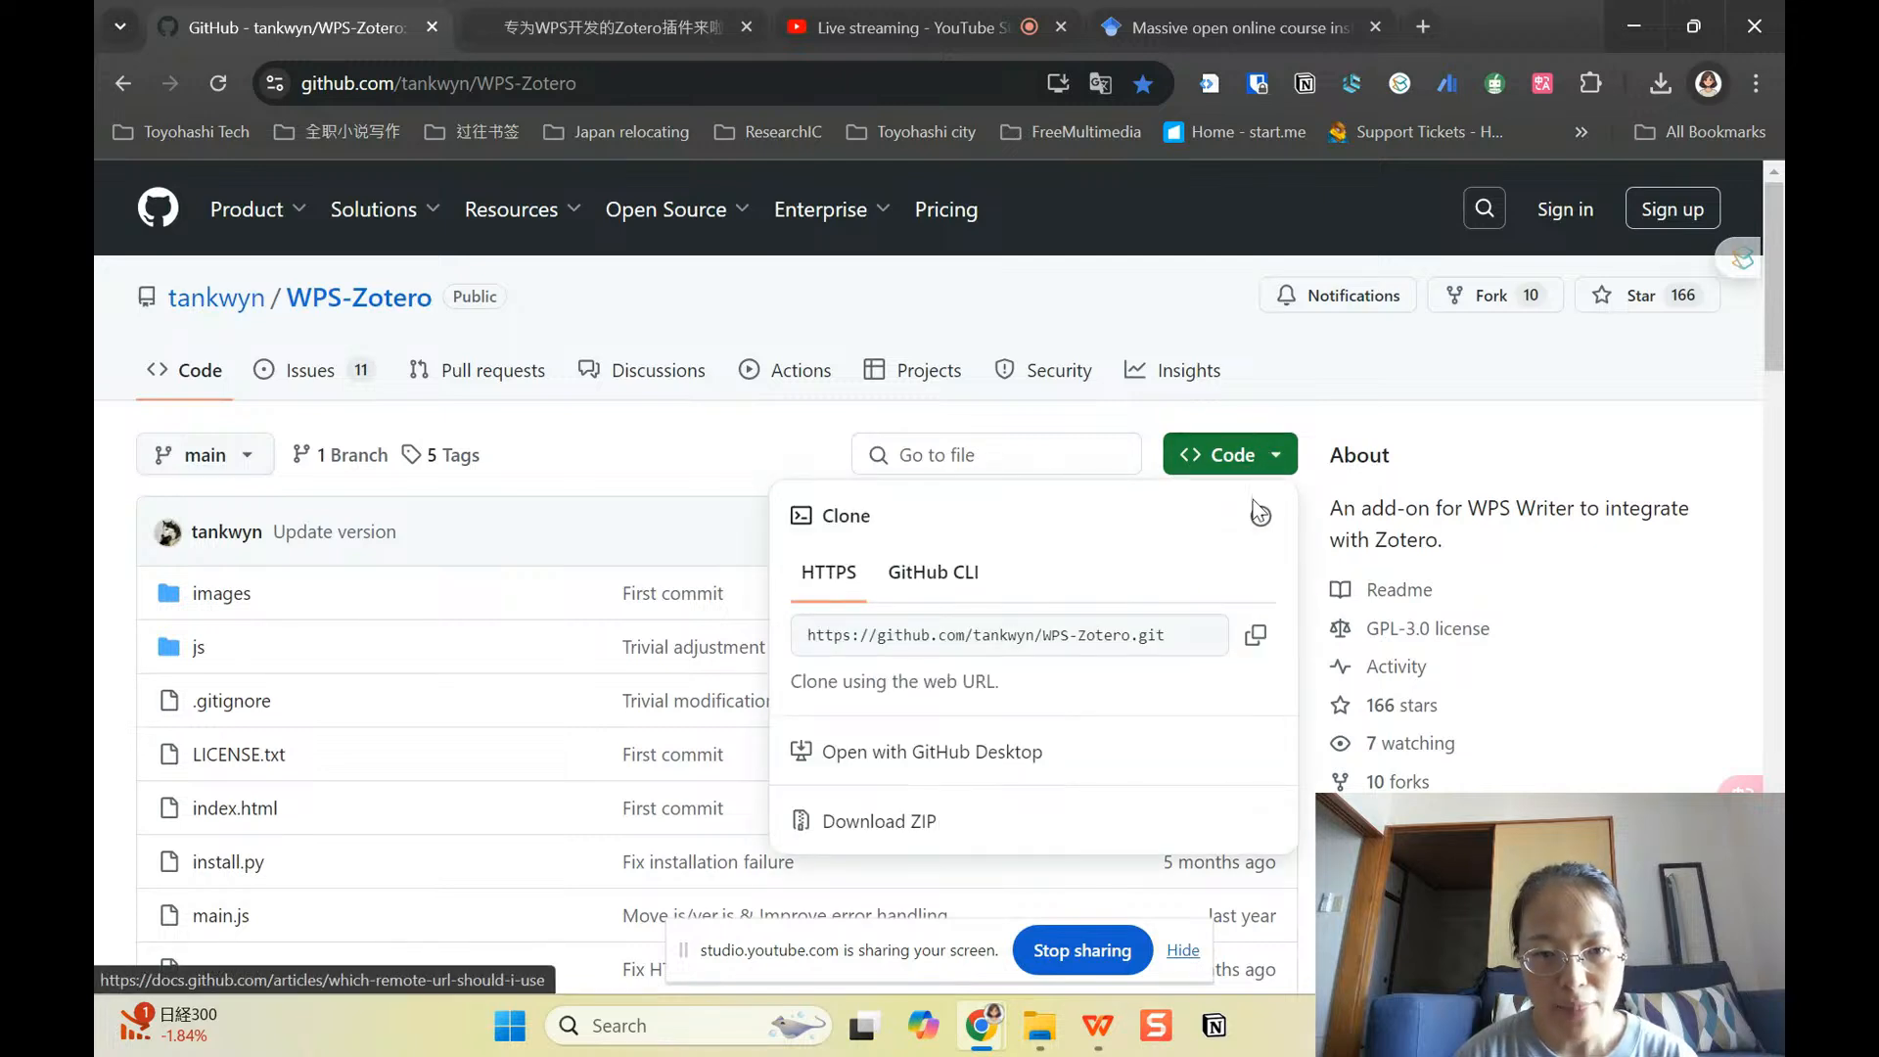
{"action": "mouse_move", "coordinate": [880, 820]}
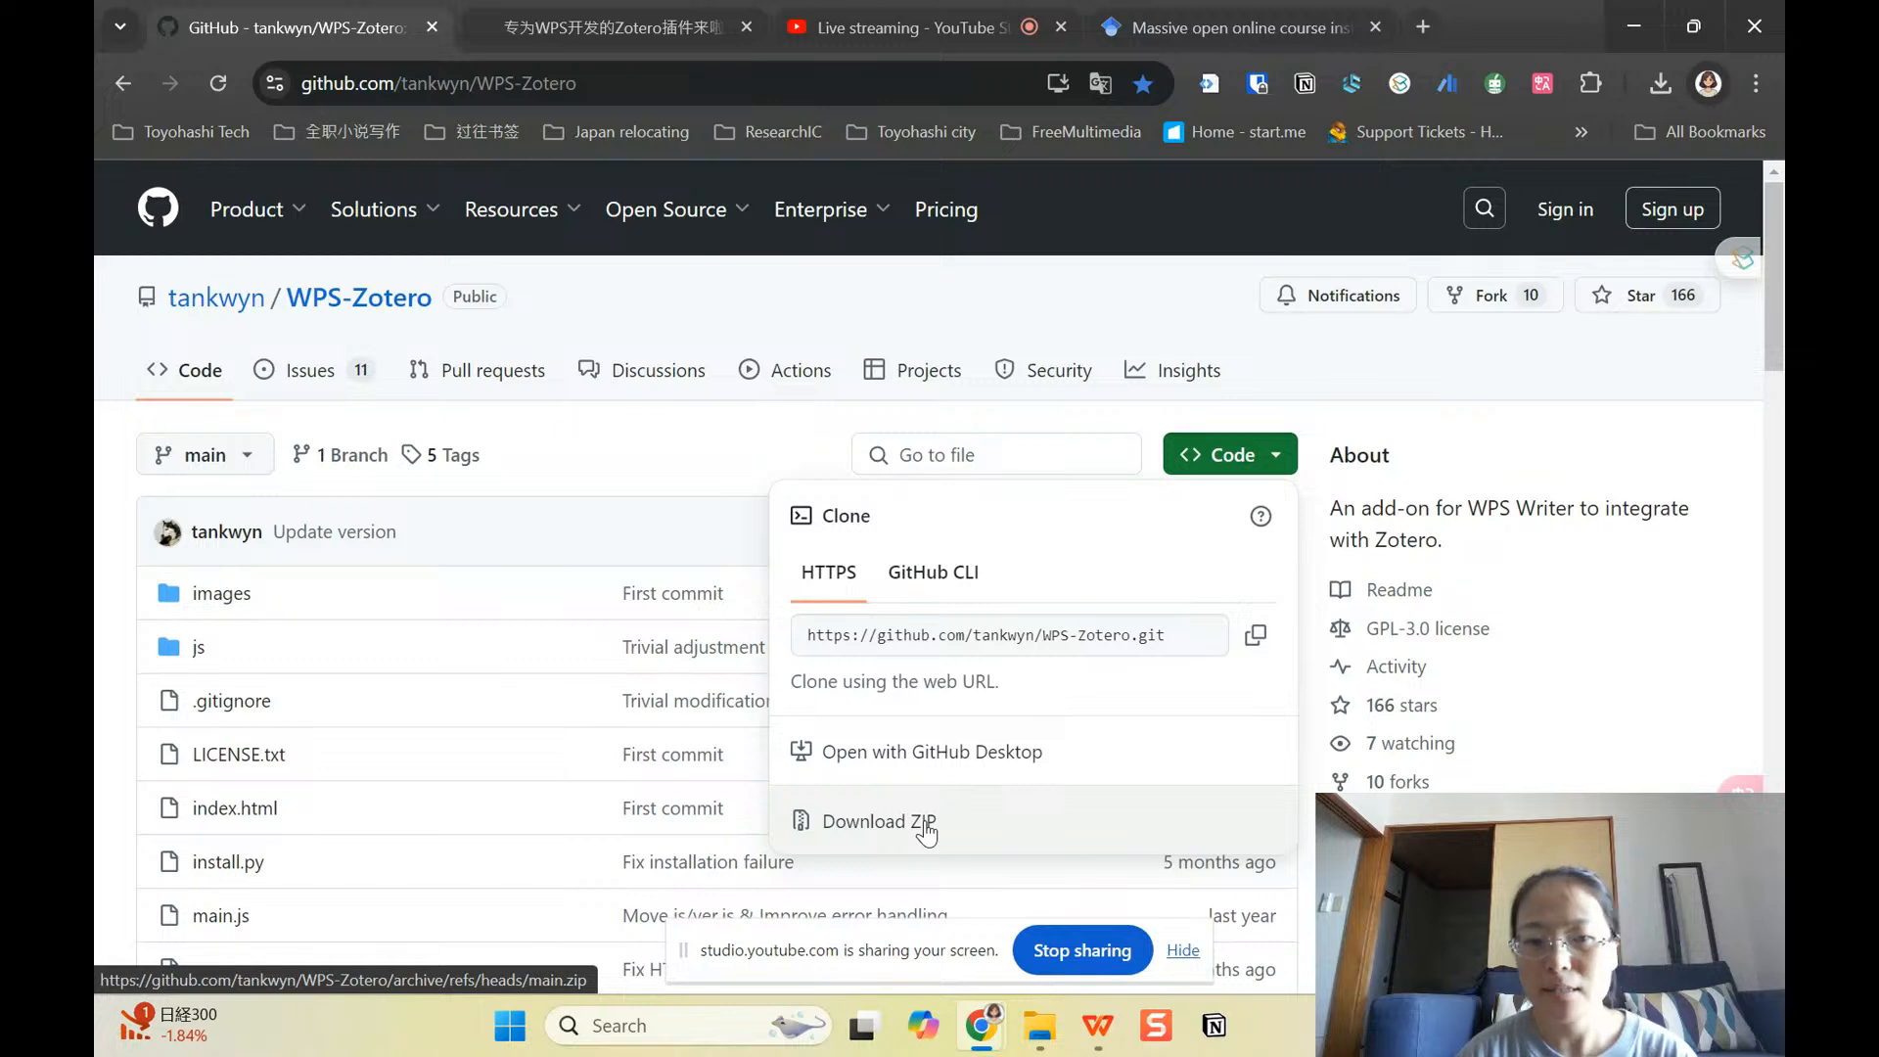
{"action": "mouse_move", "coordinate": [955, 829]}
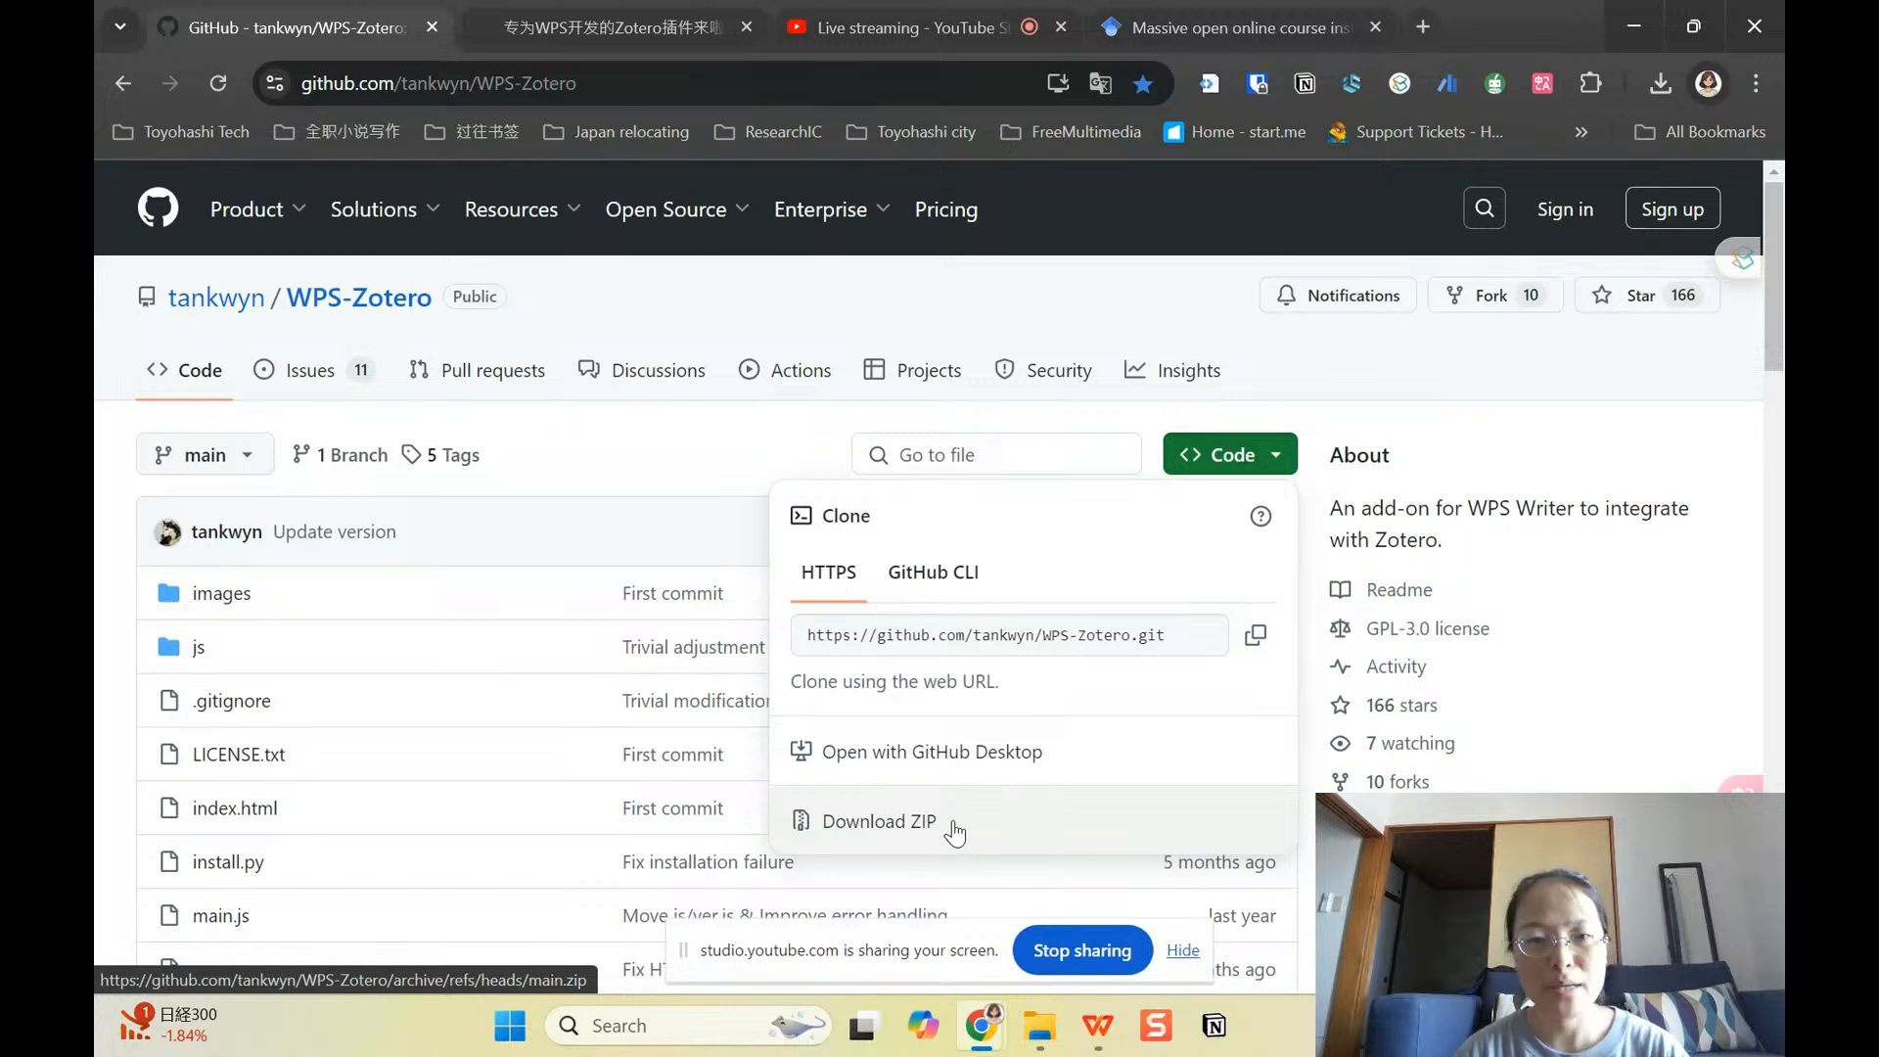
{"action": "mouse_move", "coordinate": [971, 831]}
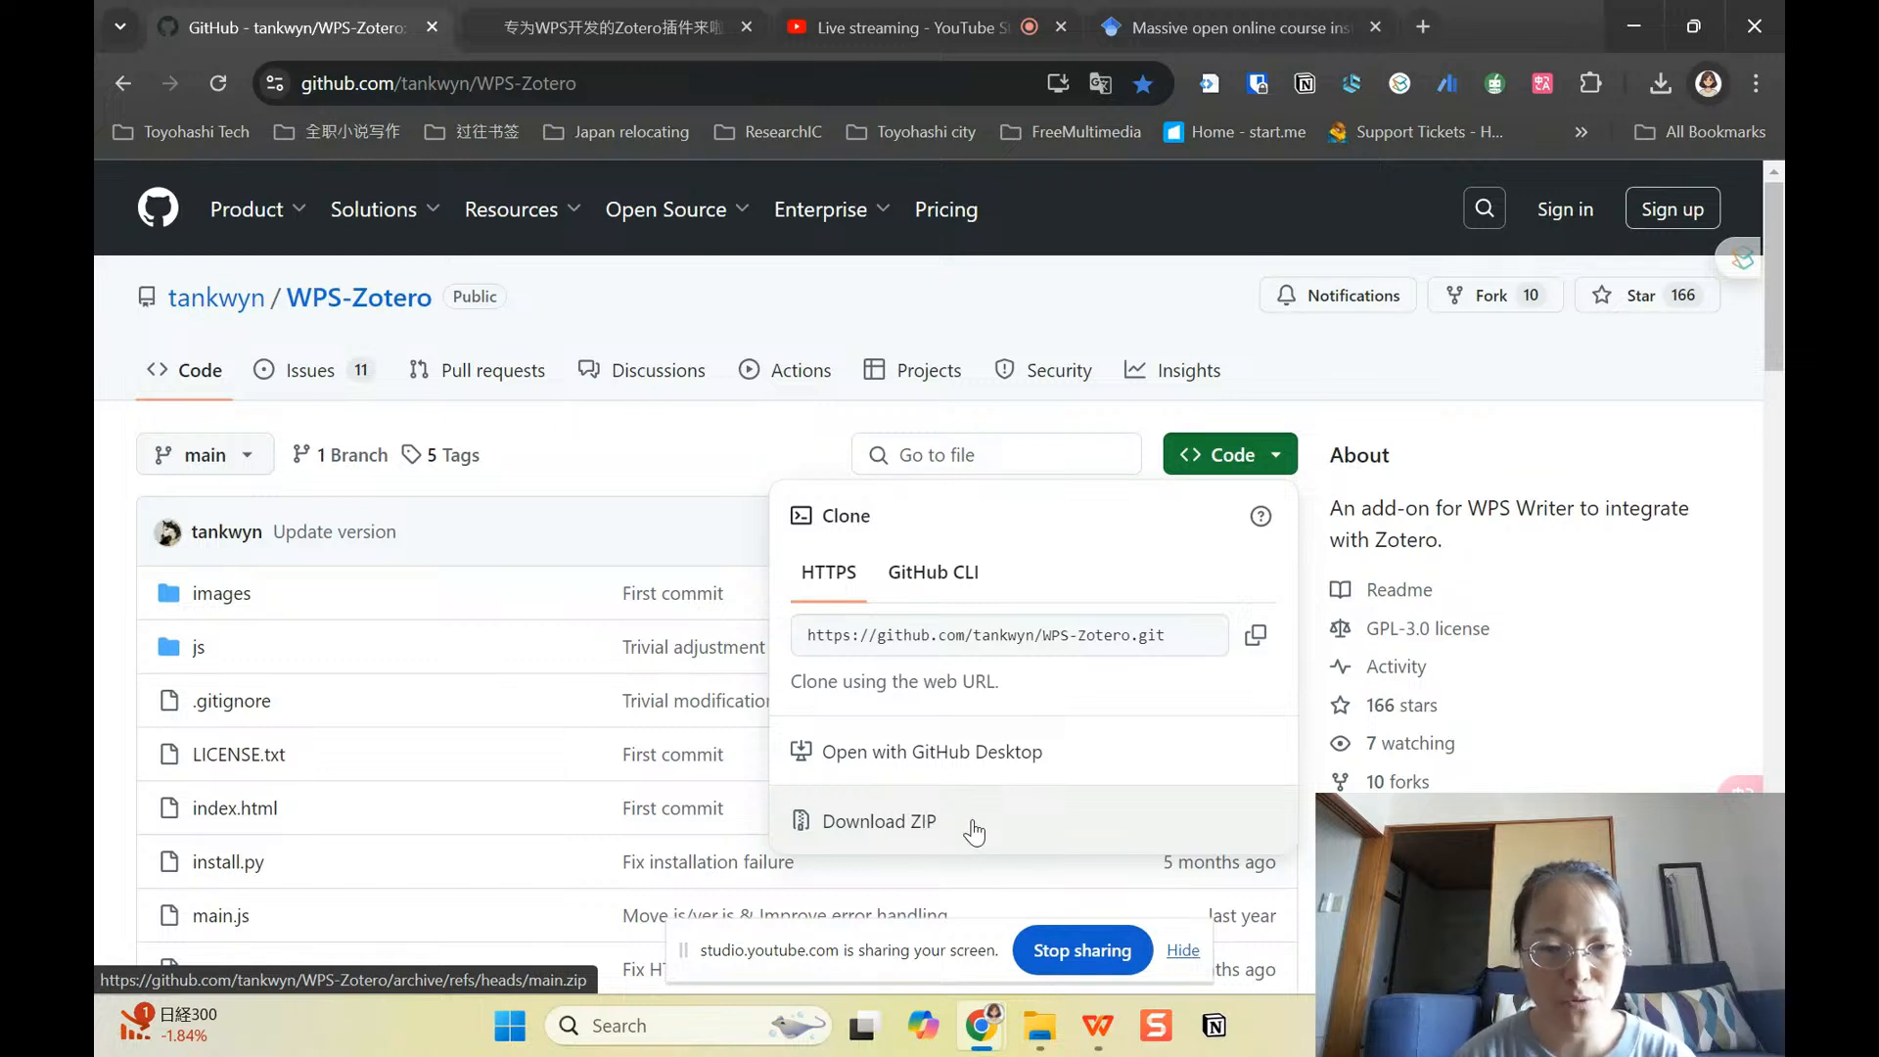
{"action": "mouse_move", "coordinate": [1024, 826]}
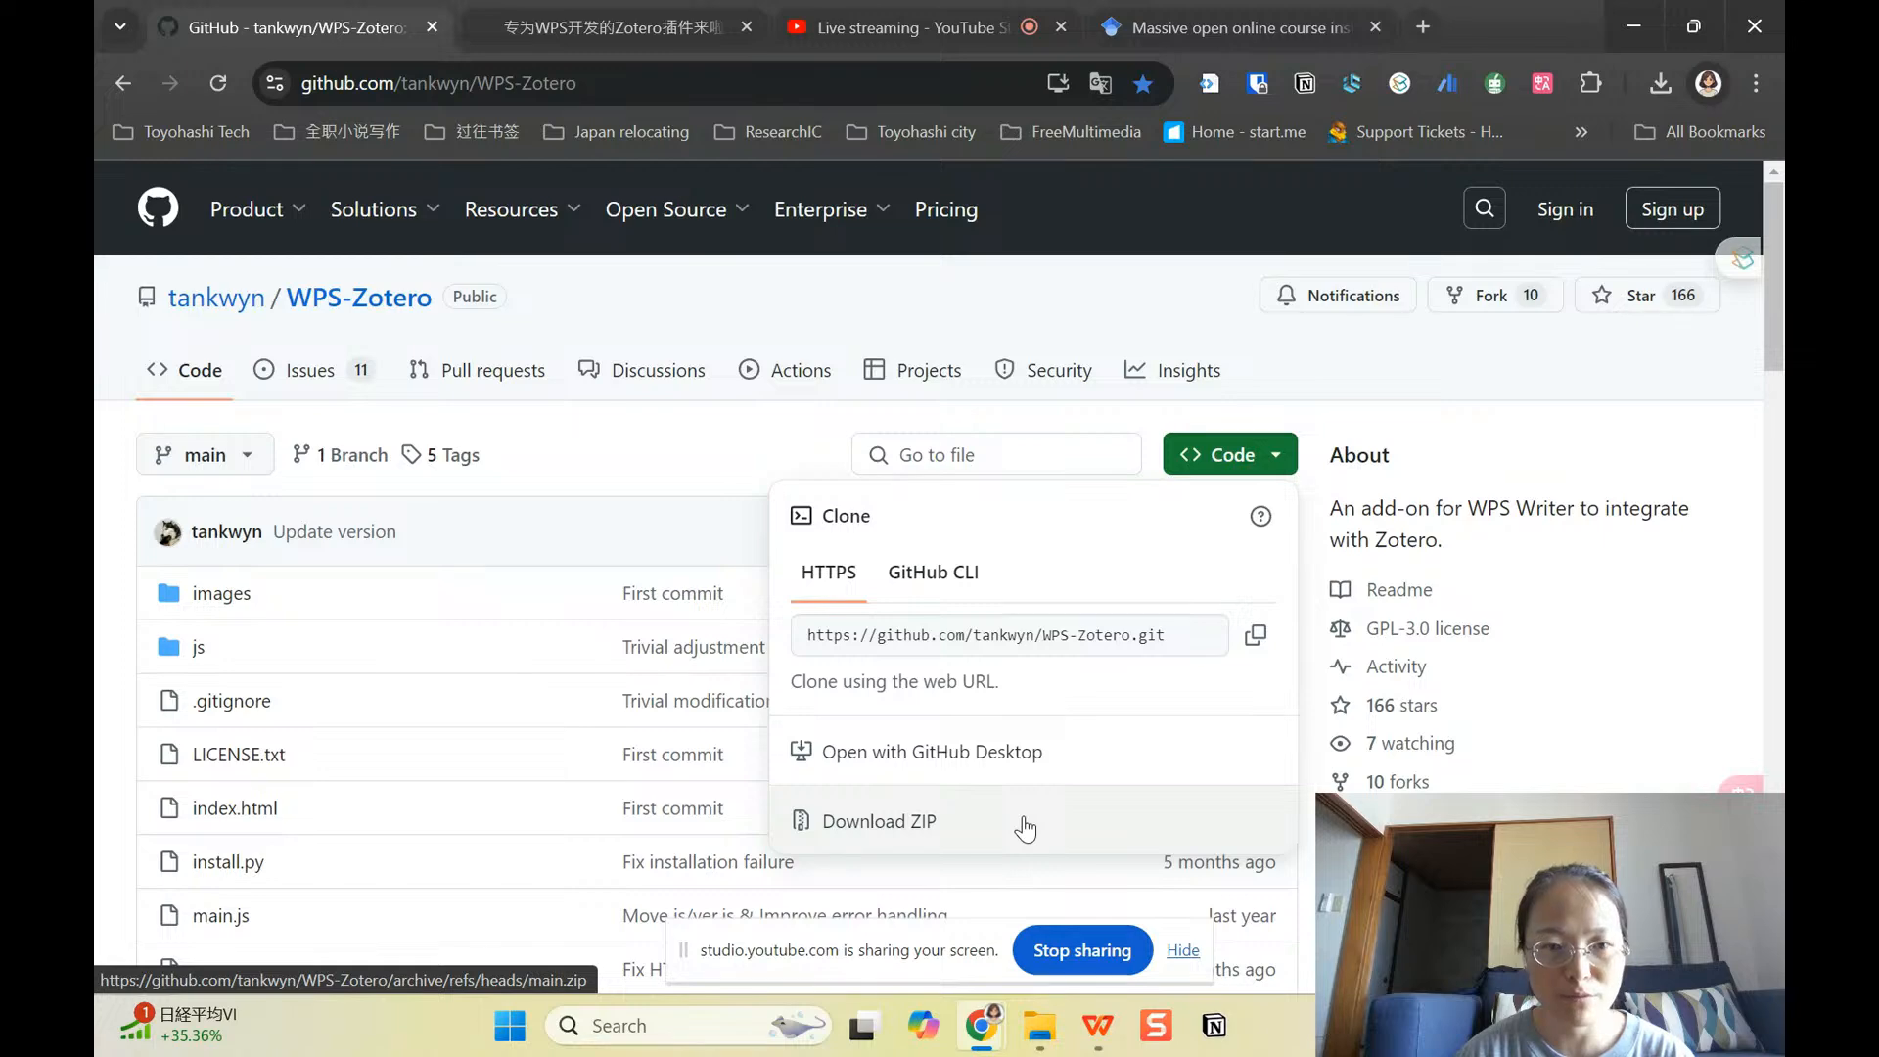
{"action": "left_click", "coordinate": [1397, 387]}
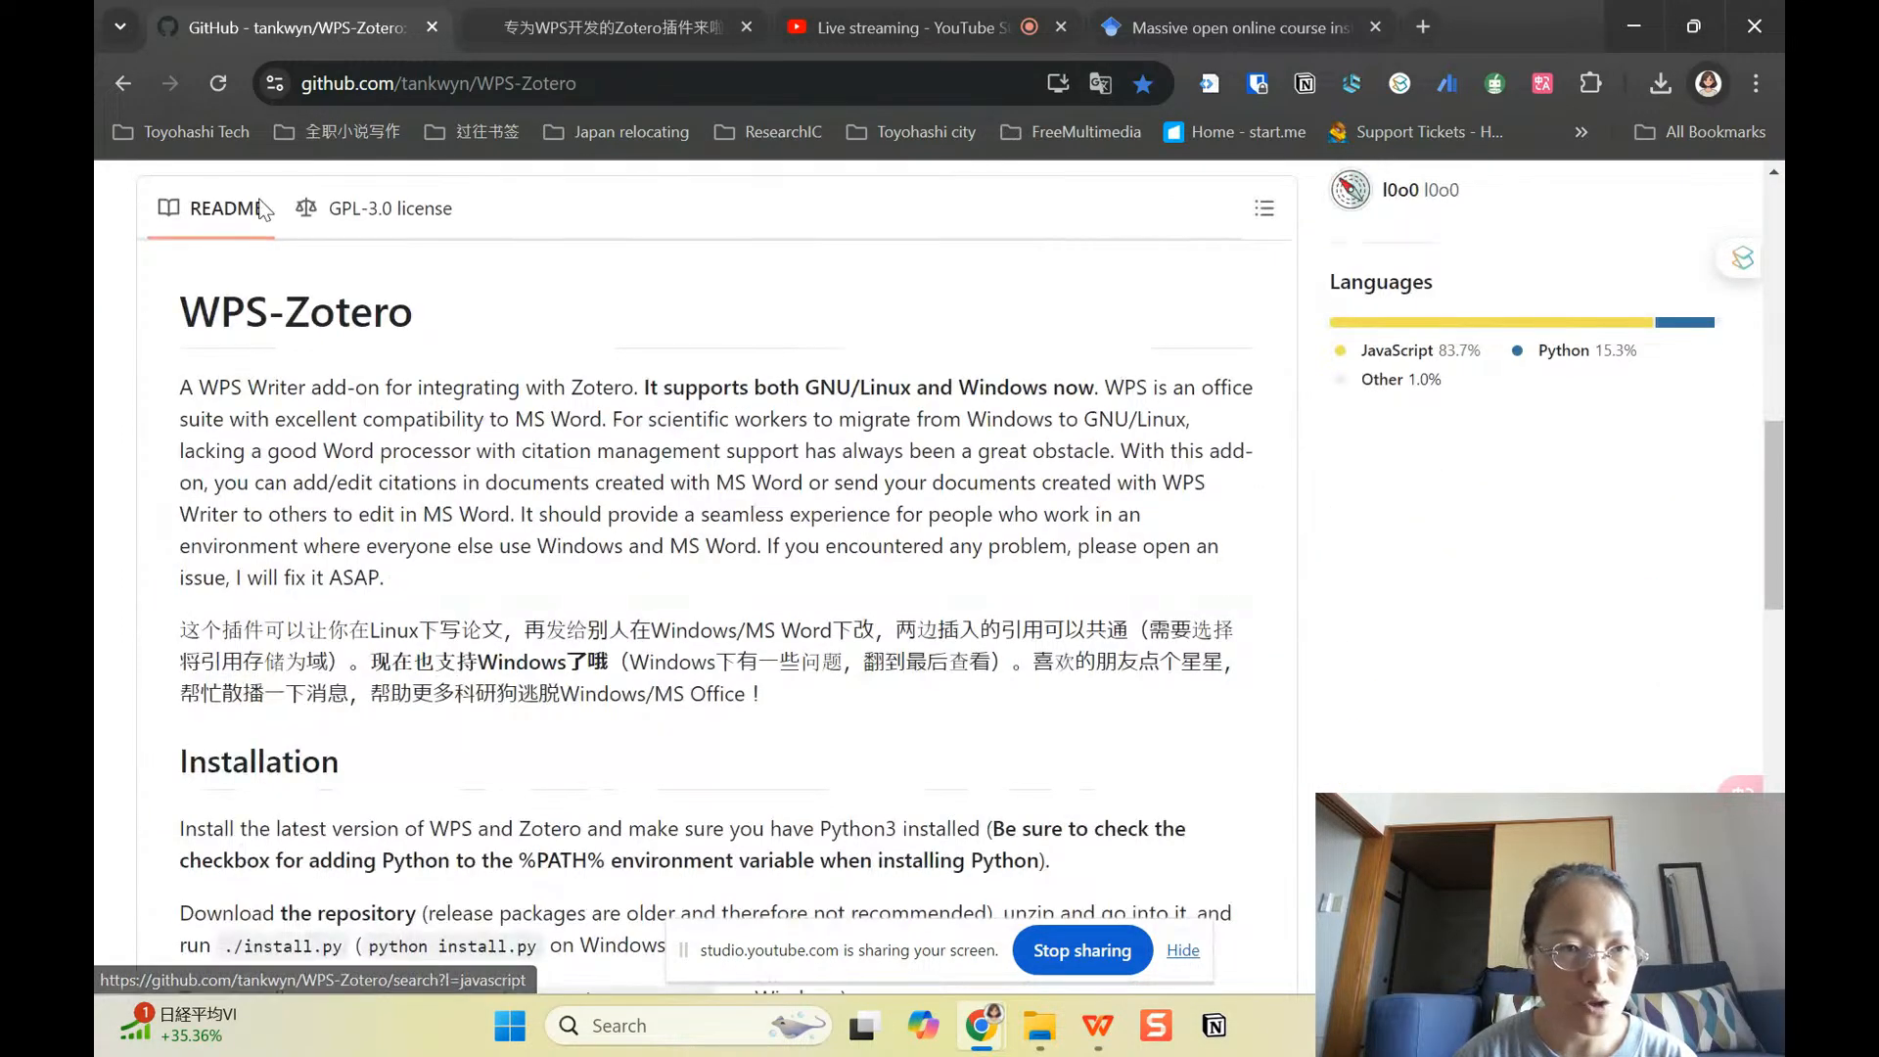
{"action": "scroll", "scroll_direction": "down", "scroll_amount": 3}
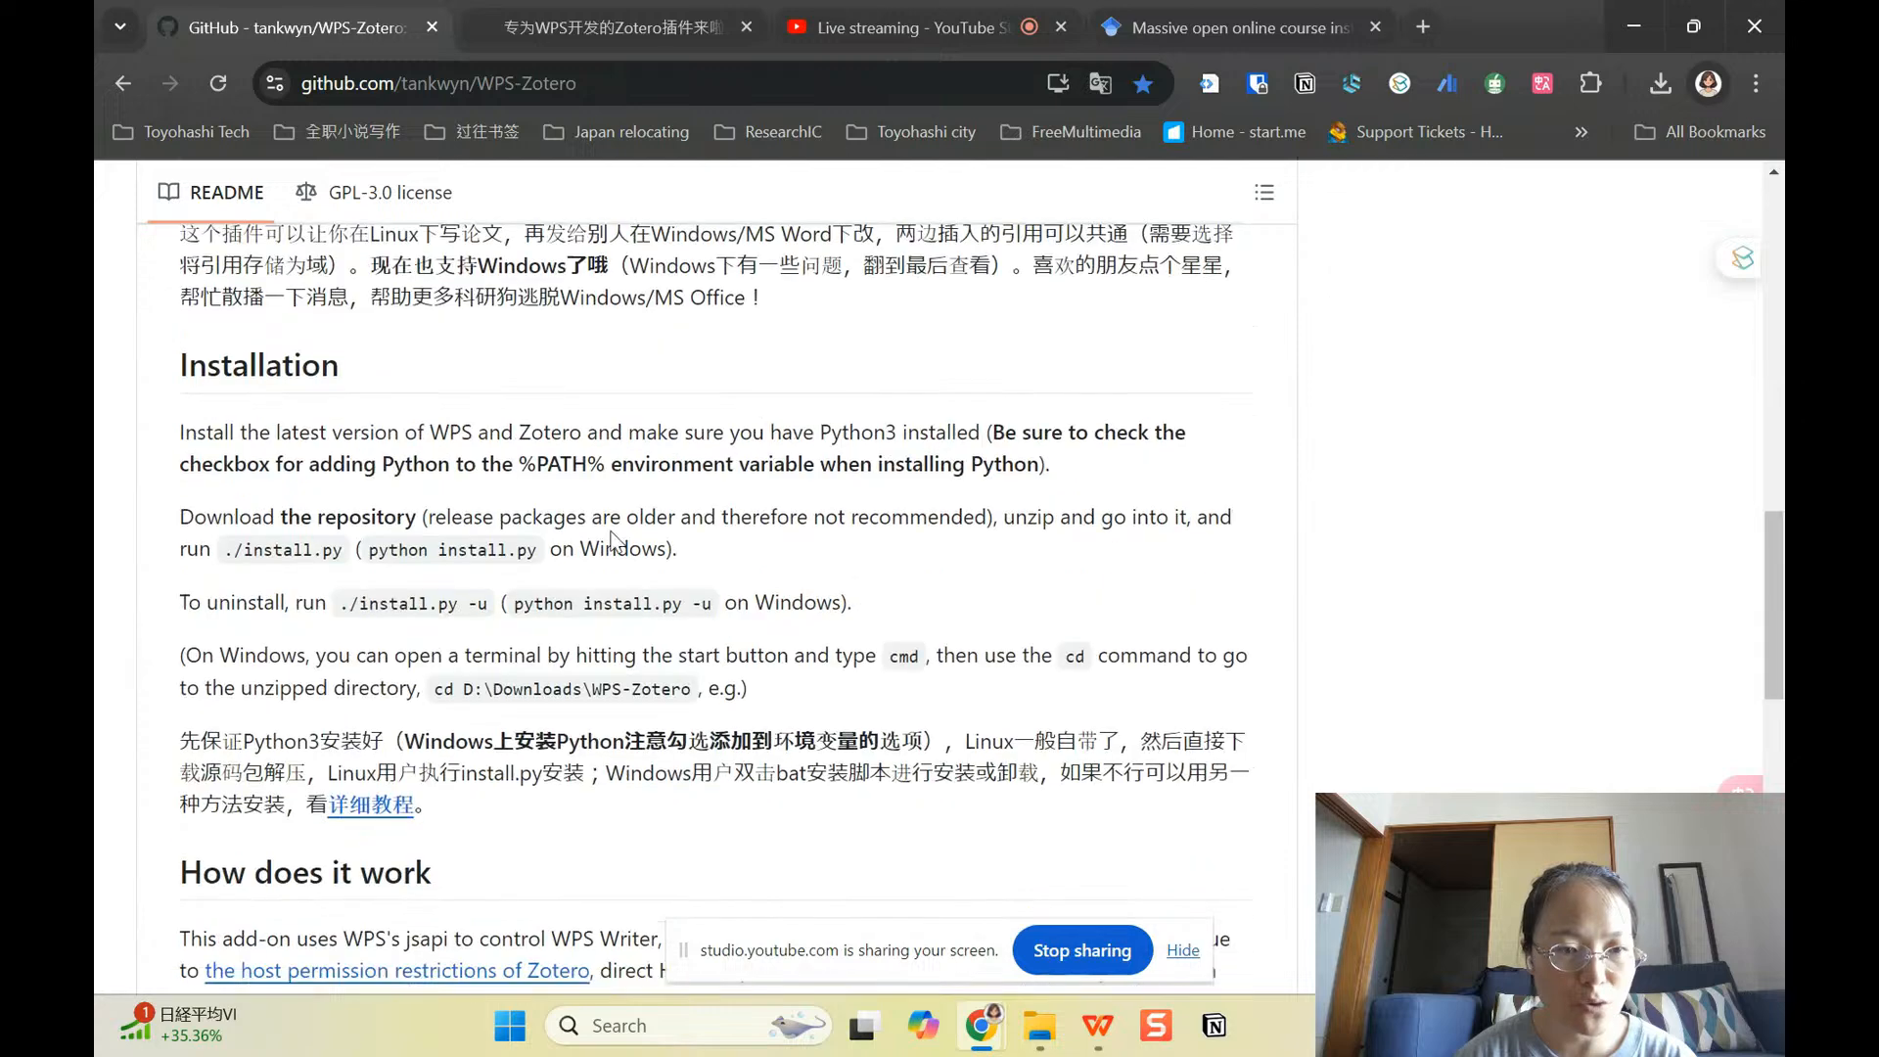
{"action": "scroll", "scroll_direction": "down", "scroll_amount": 3}
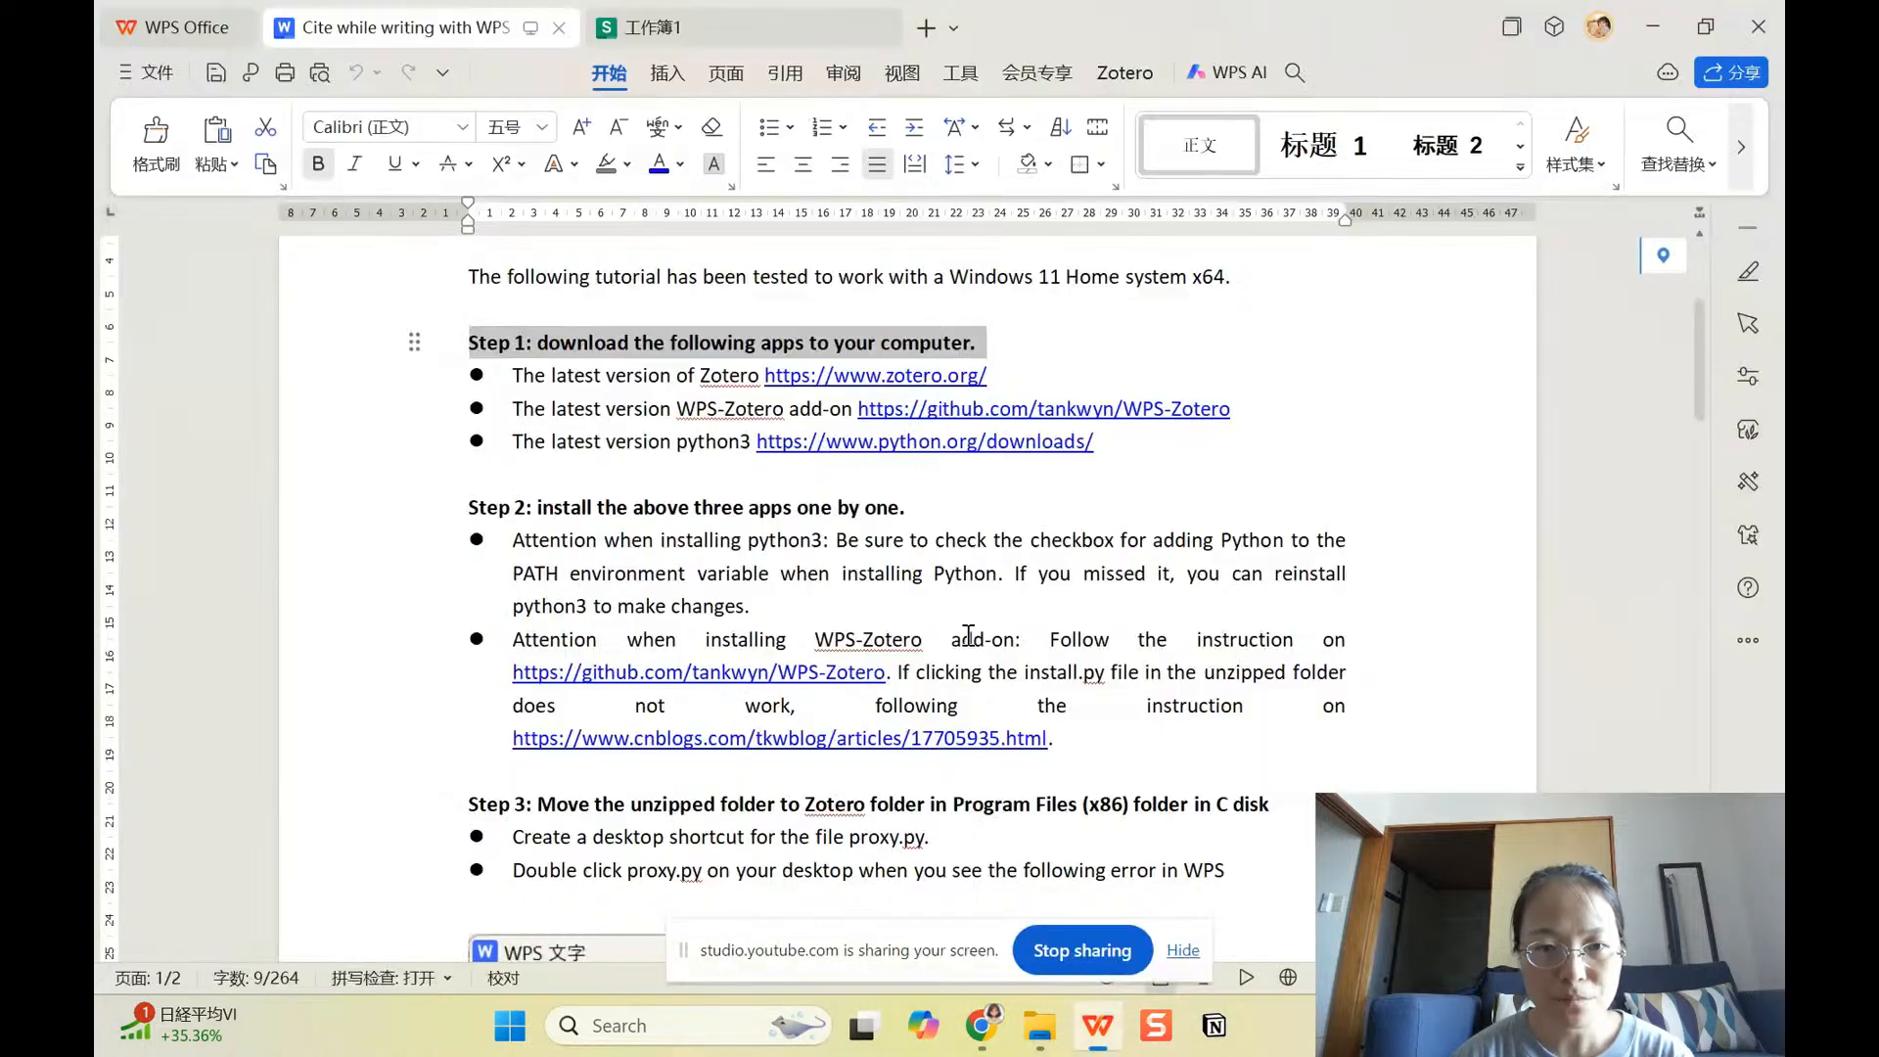
Step: Highlight the python3 line and follow its python.org/downloads link into Chrome
{"action": "left_click_drag", "start_coordinate": [511, 409], "coordinate": [1229, 409]}
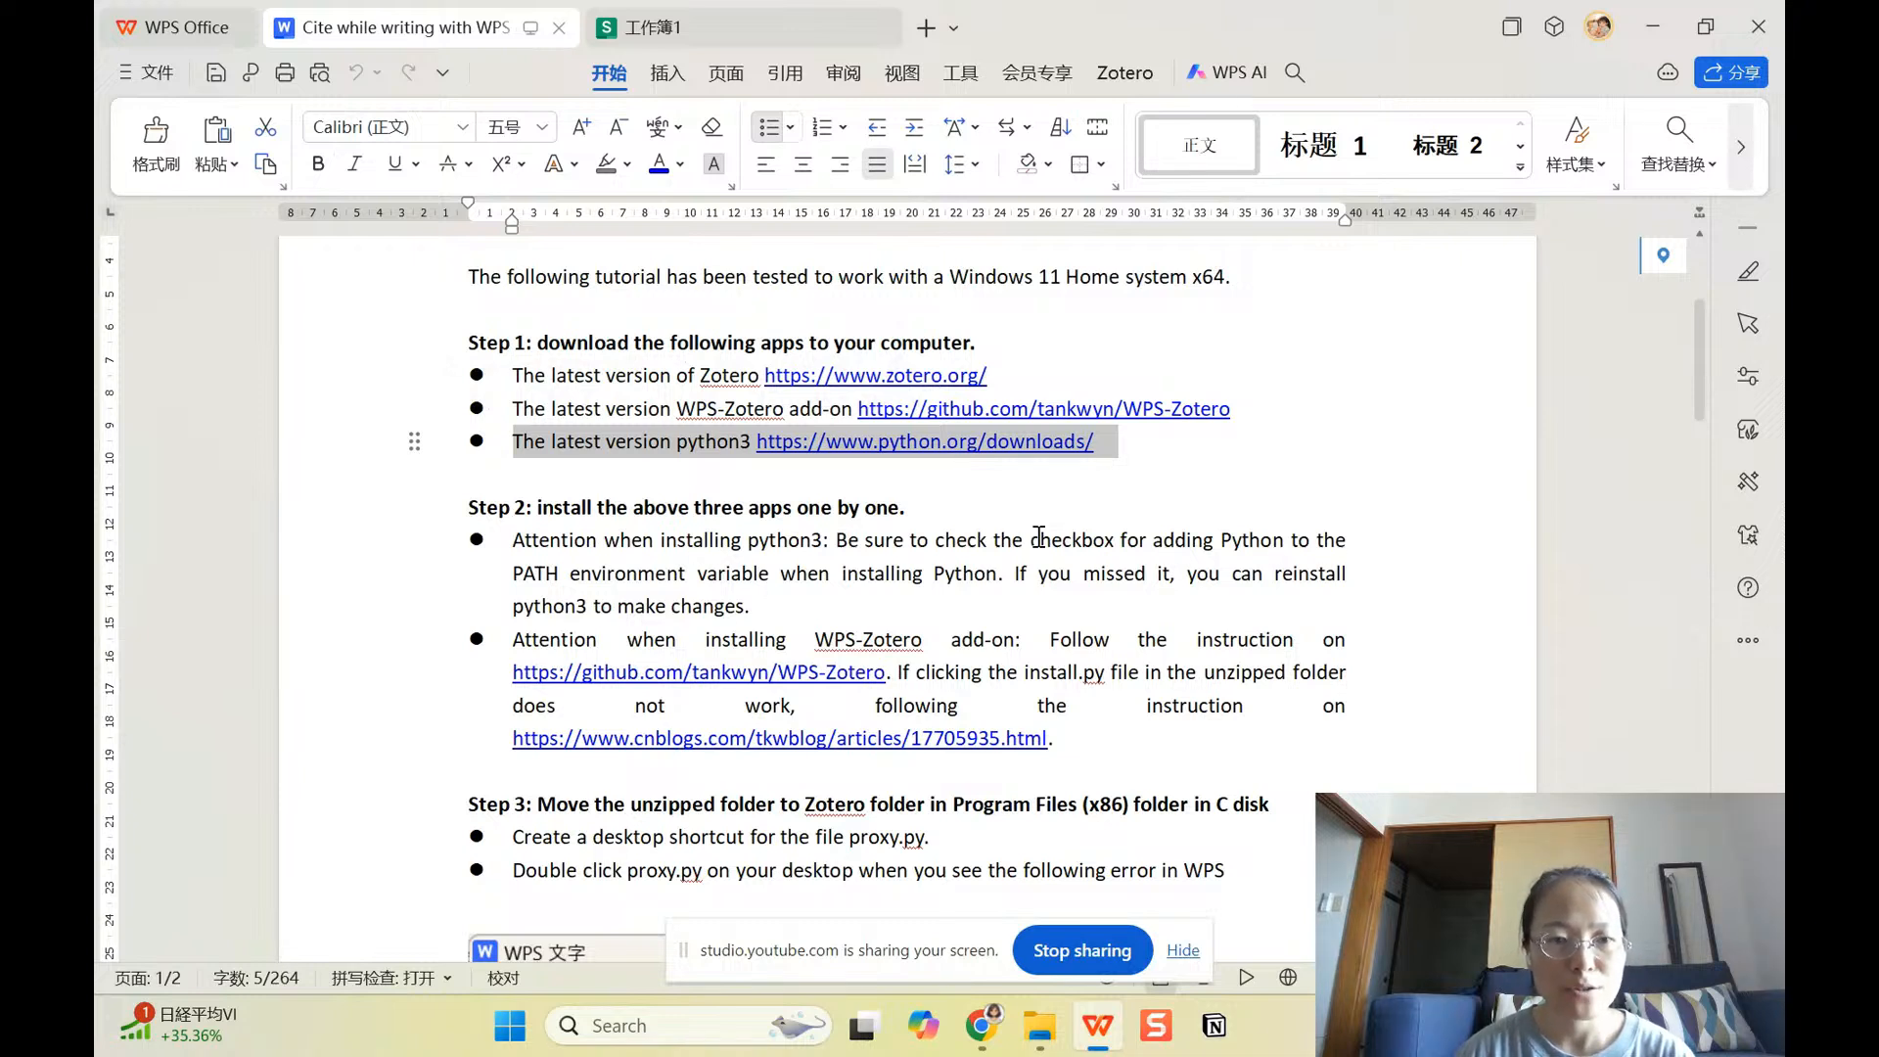
{"action": "left_click", "coordinate": [1037, 538]}
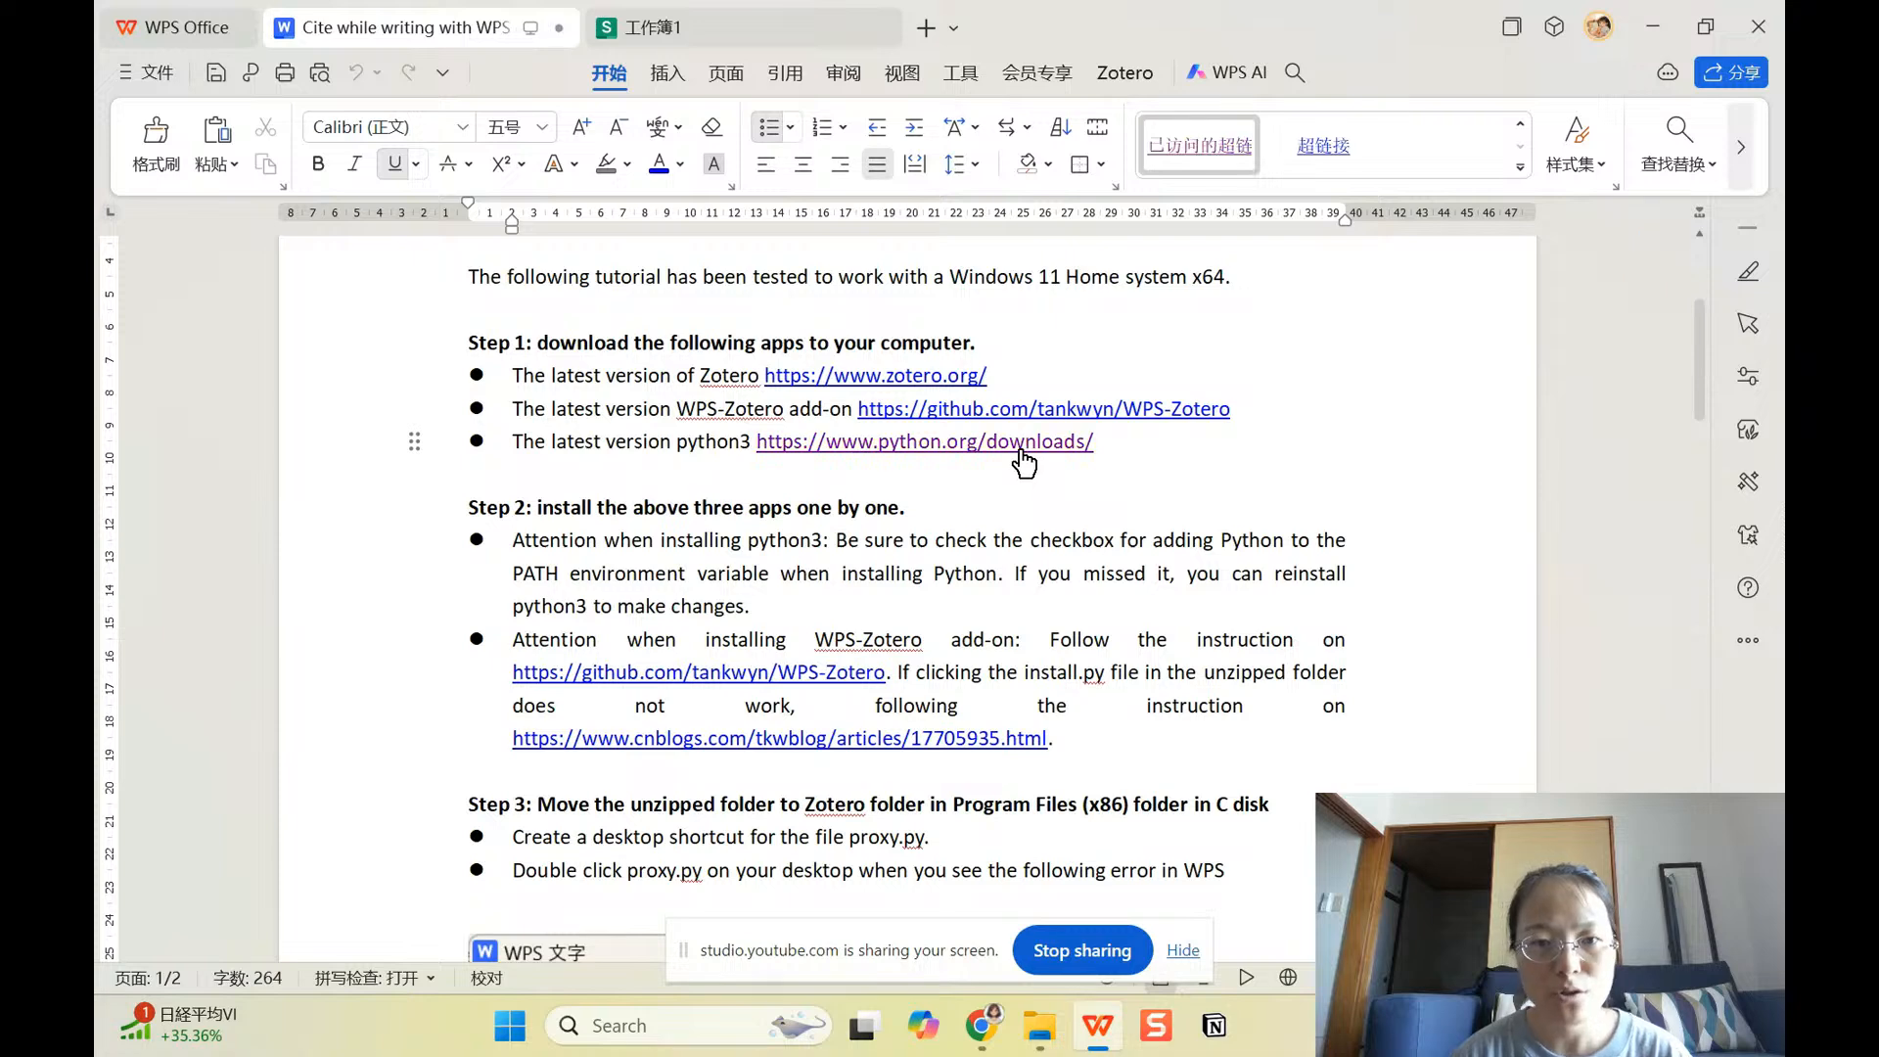
{"action": "mouse_move", "coordinate": [980, 1024]}
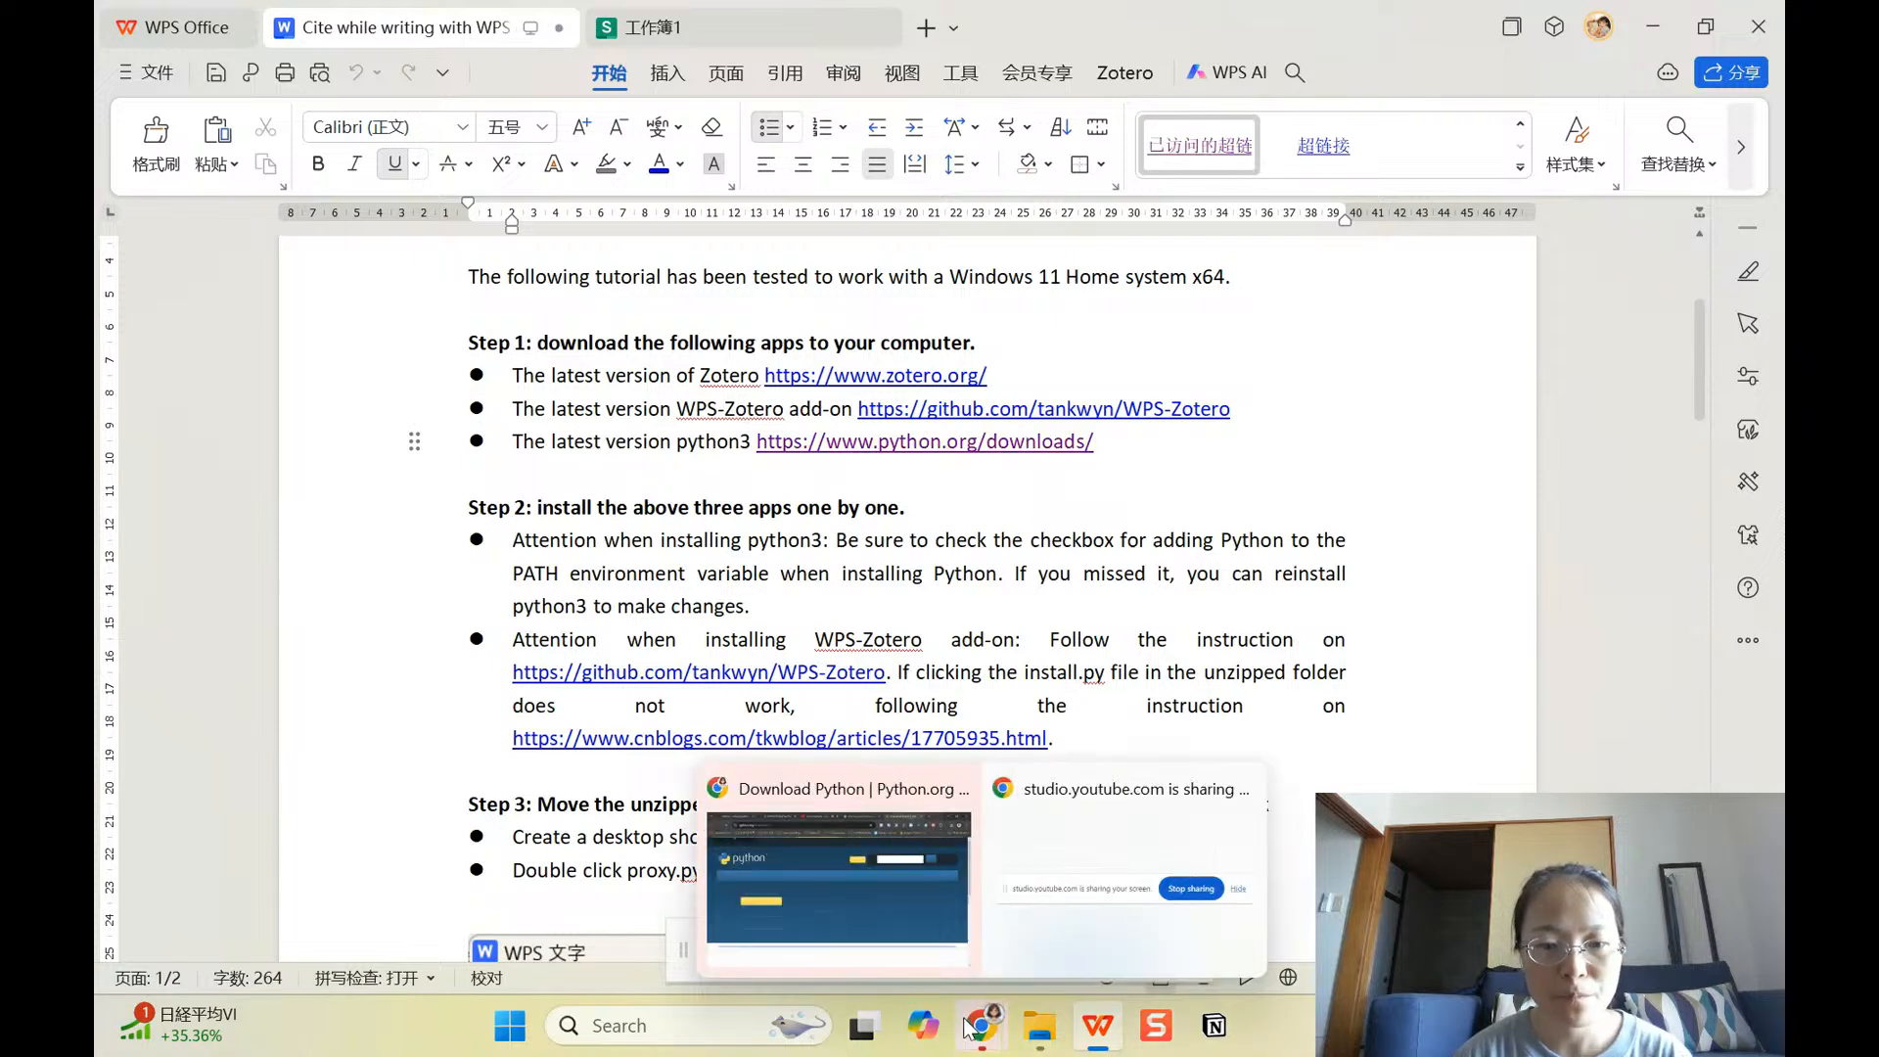
{"action": "left_click", "coordinate": [981, 1023]}
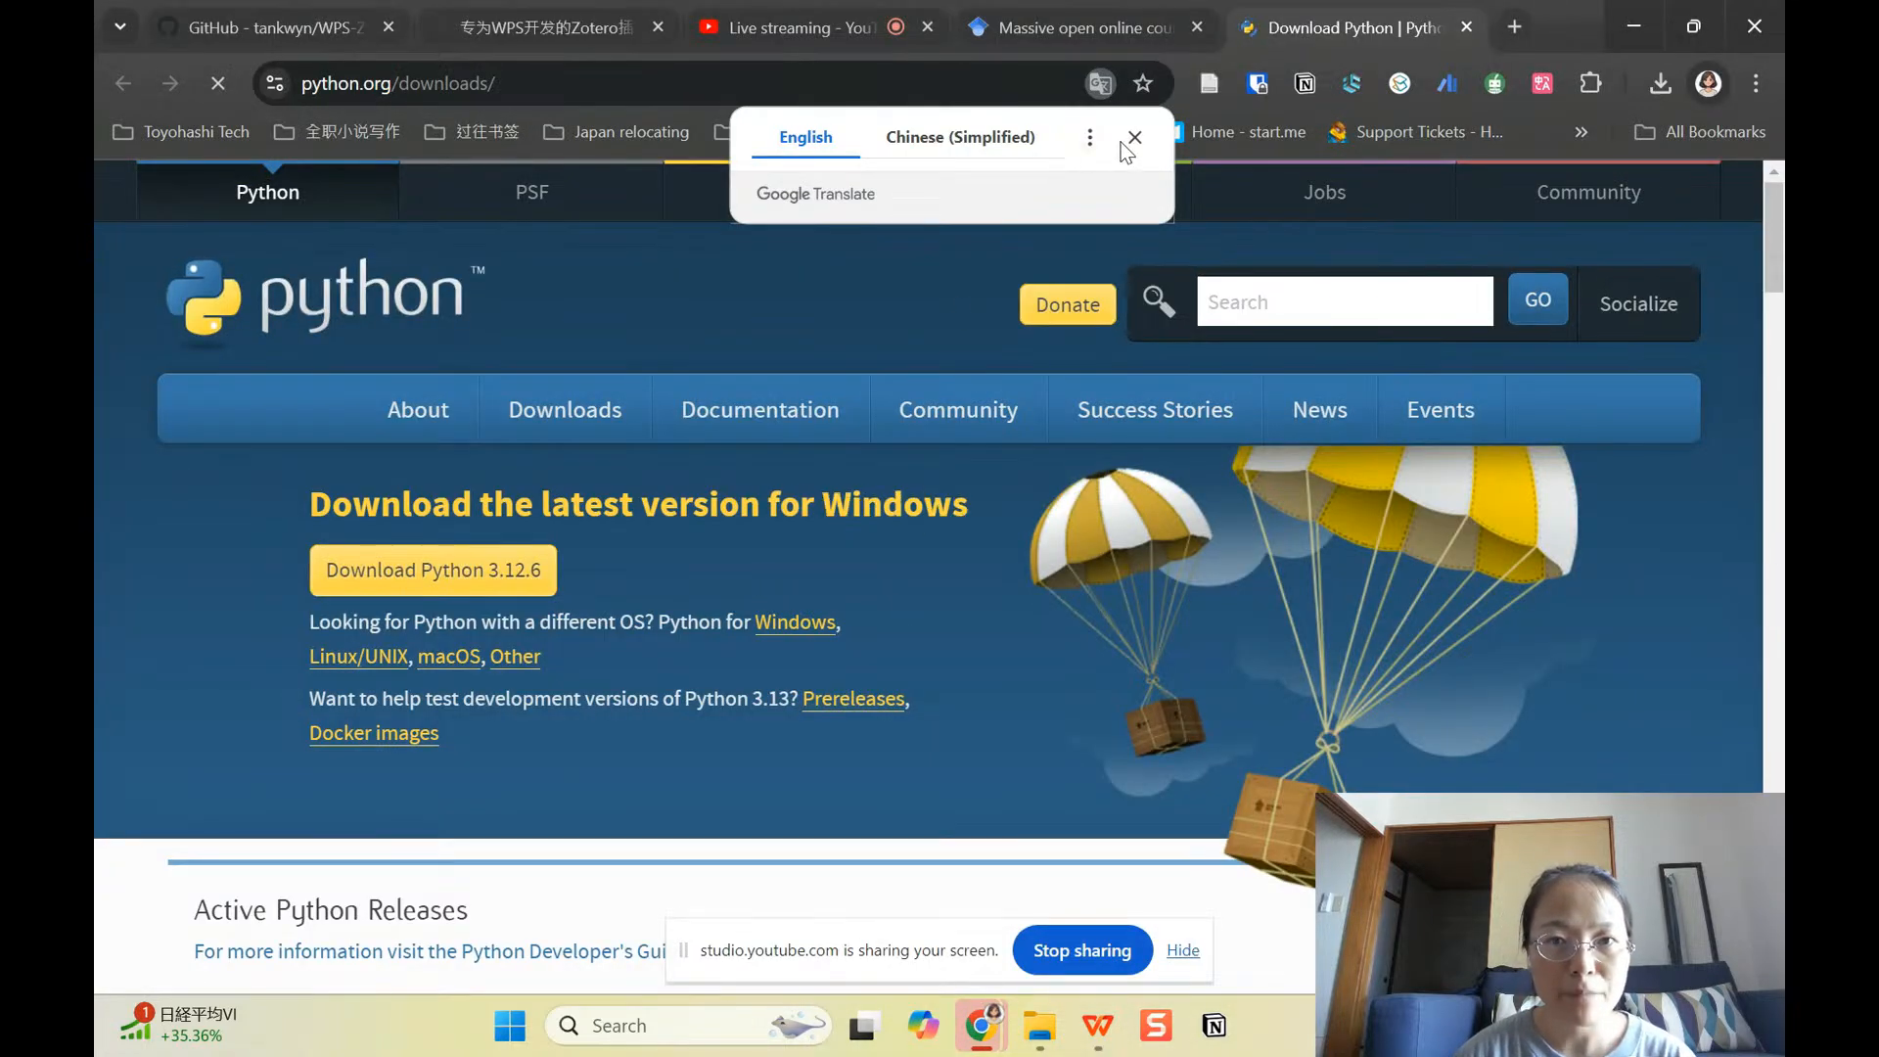
Step: Dismiss Chrome's translation prompt and switch to the File Explorer window
{"action": "left_click", "coordinate": [1133, 137]}
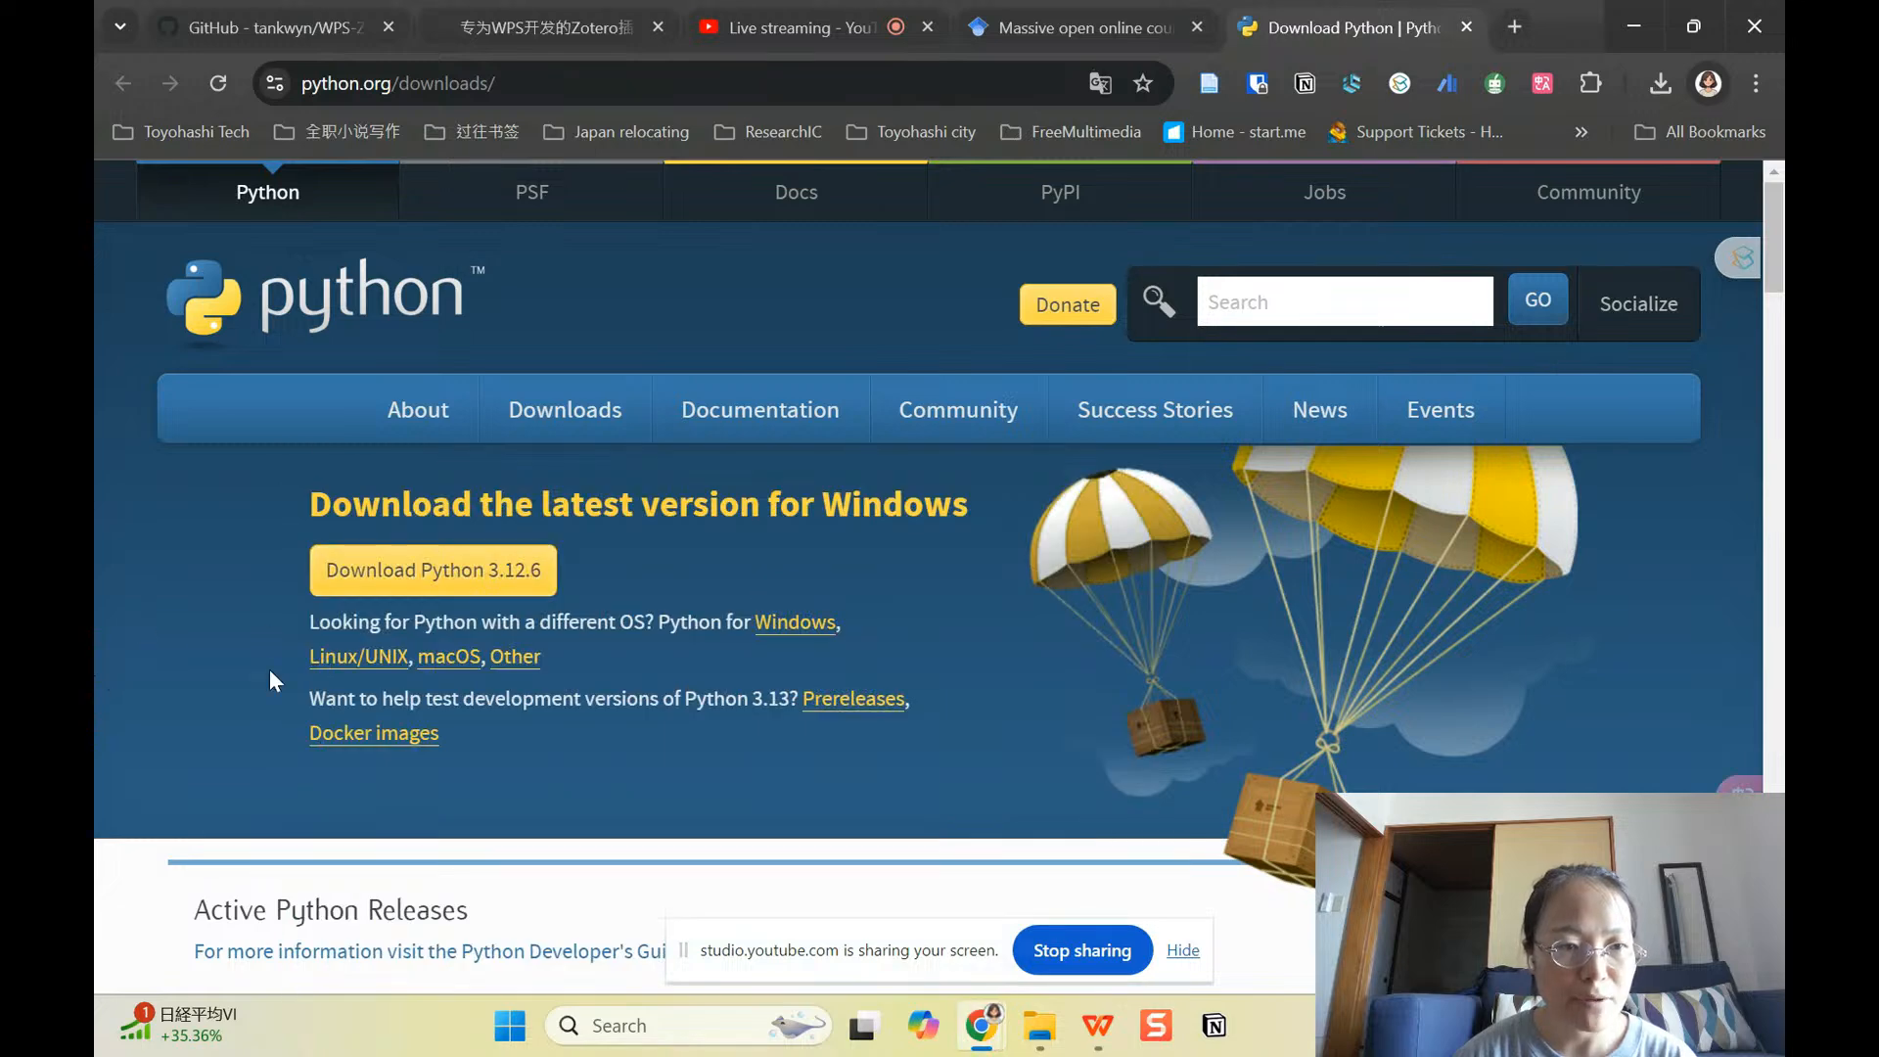
{"action": "mouse_move", "coordinate": [433, 570]}
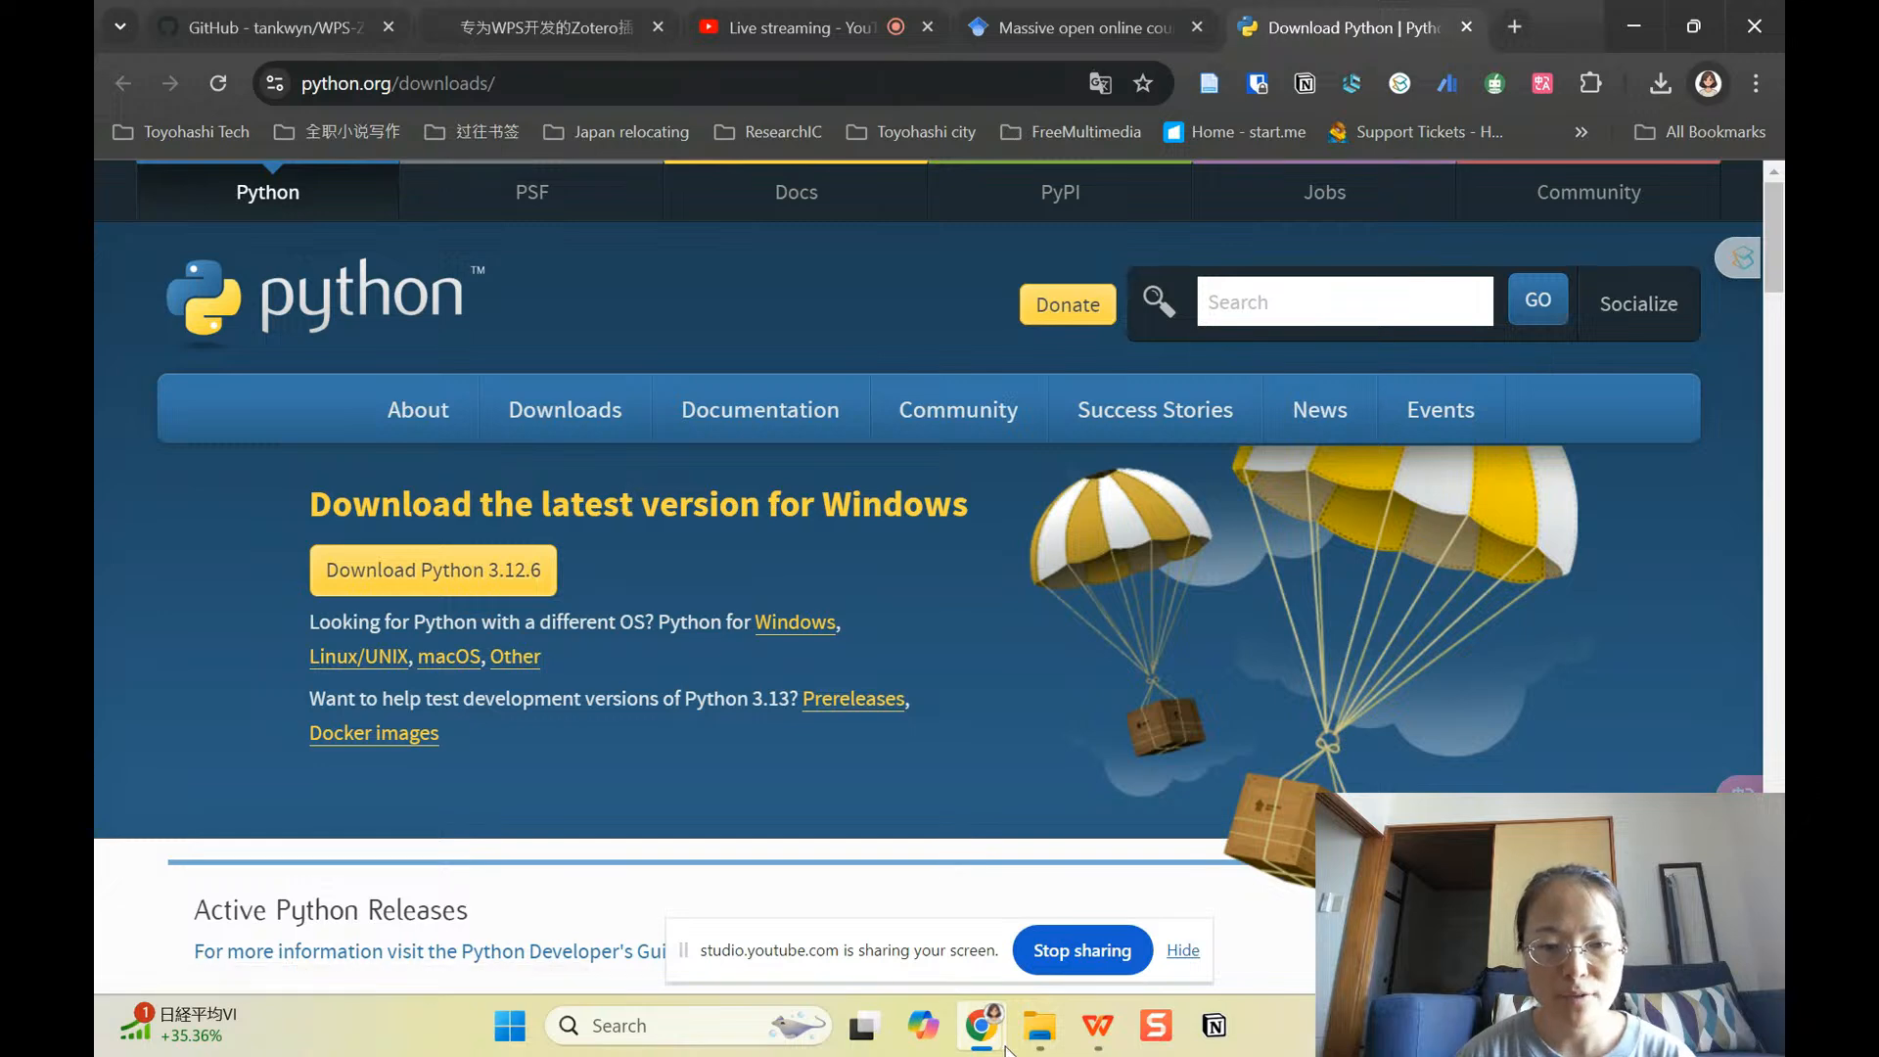
{"action": "left_click", "coordinate": [1037, 1024]}
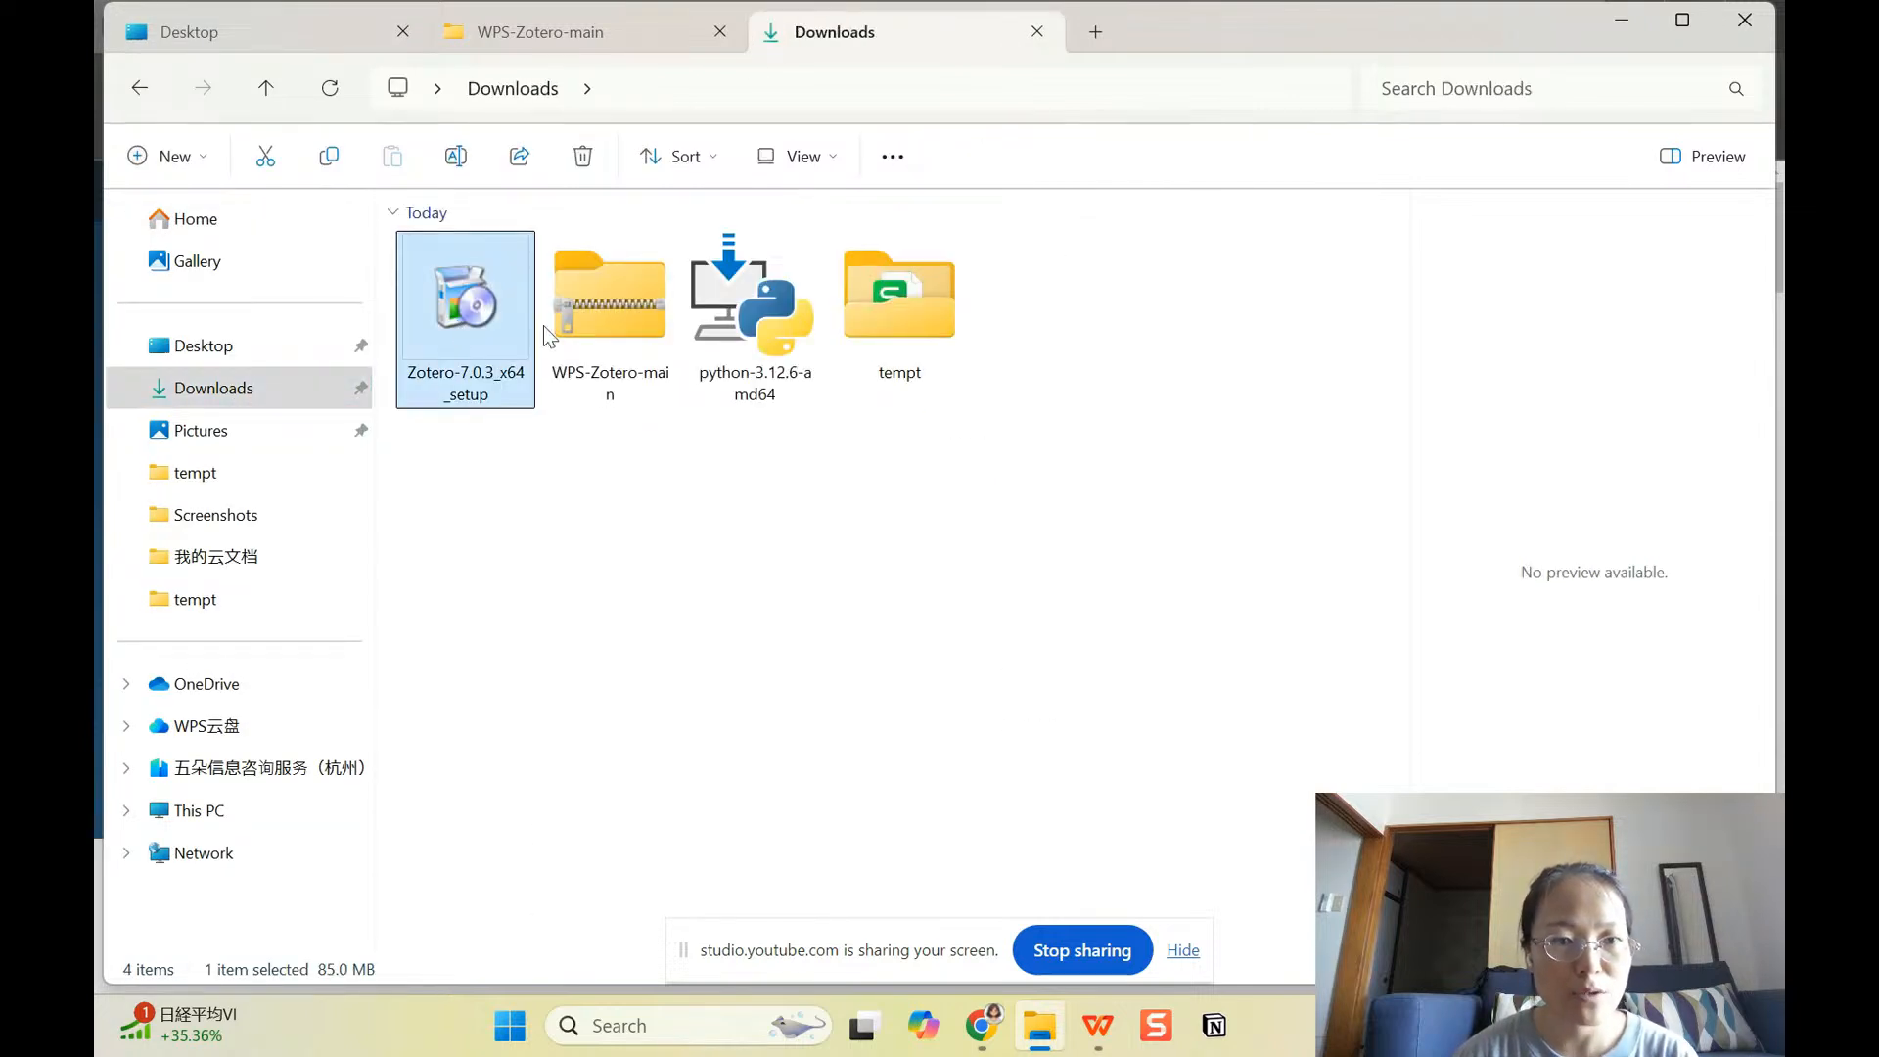
Step: Review the WPS-Zotero-main zip, Python installer and Zotero setup in Downloads, leaving the zip selected
{"action": "left_click", "coordinate": [609, 297]}
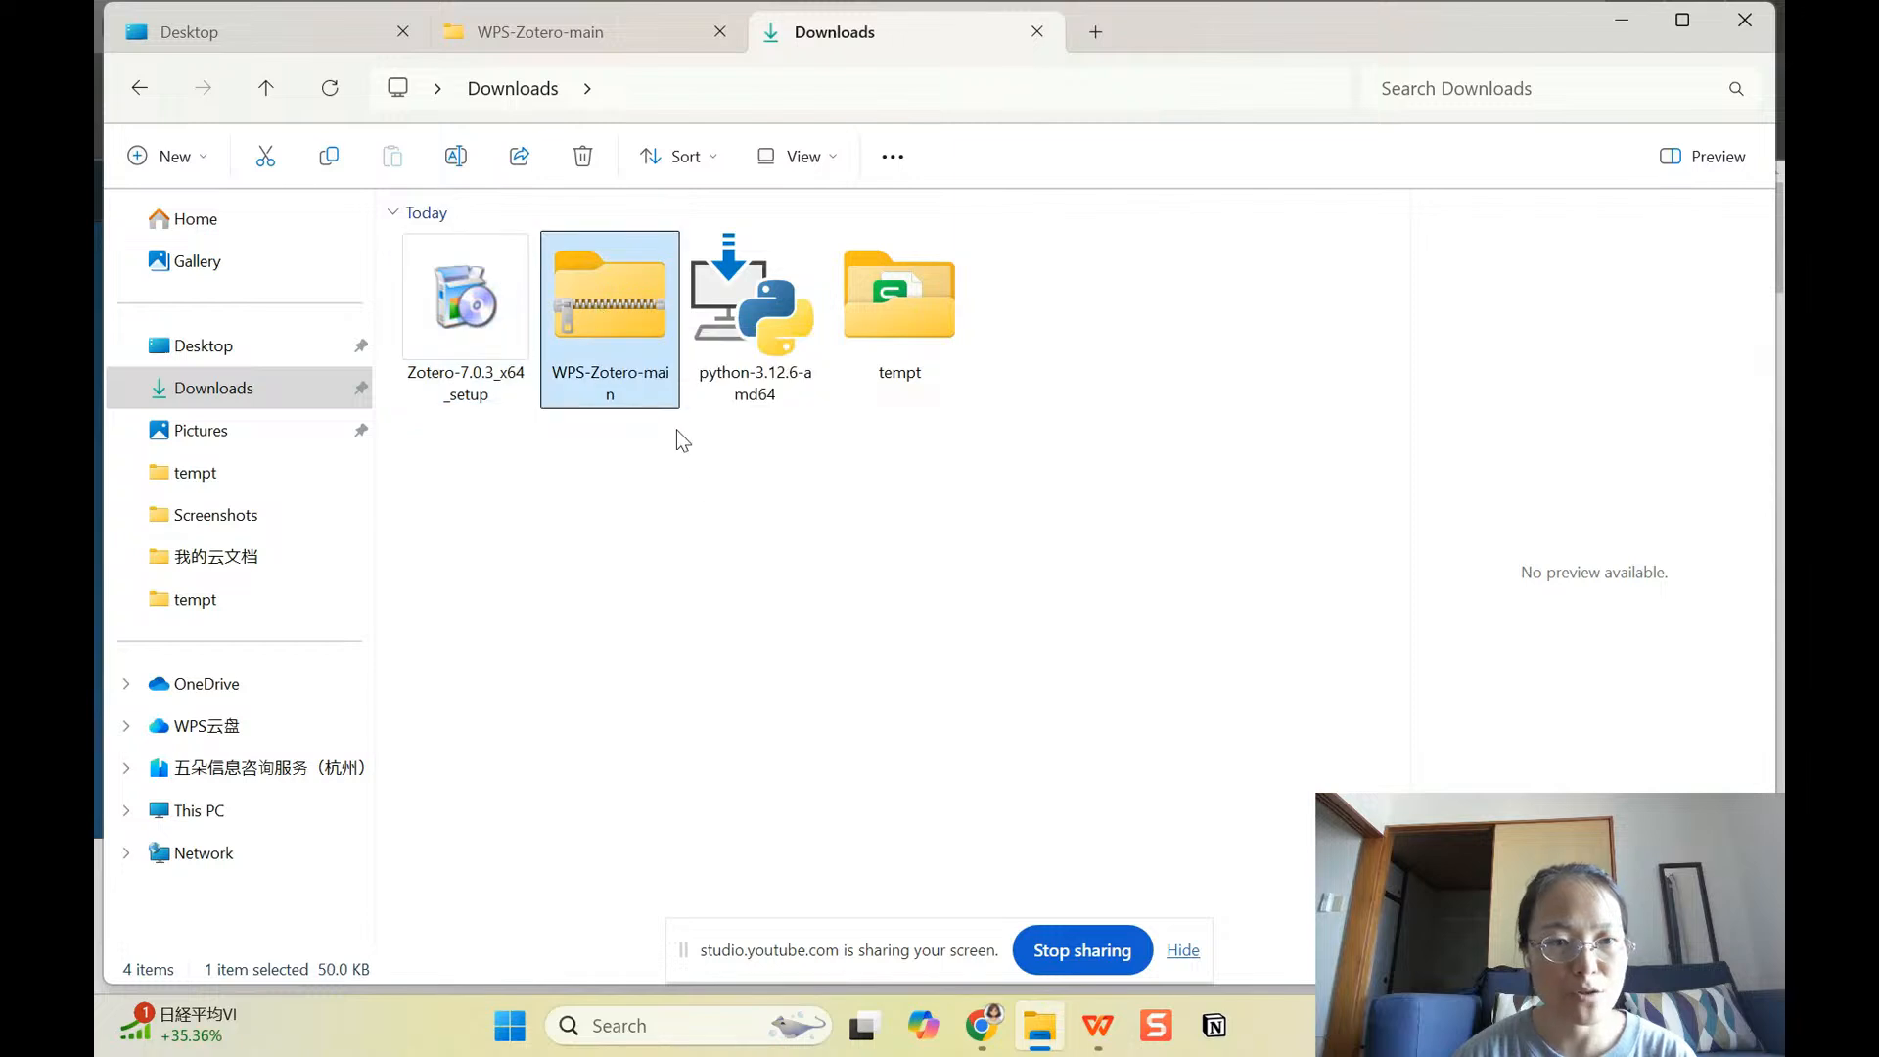
{"action": "left_click", "coordinate": [754, 297]}
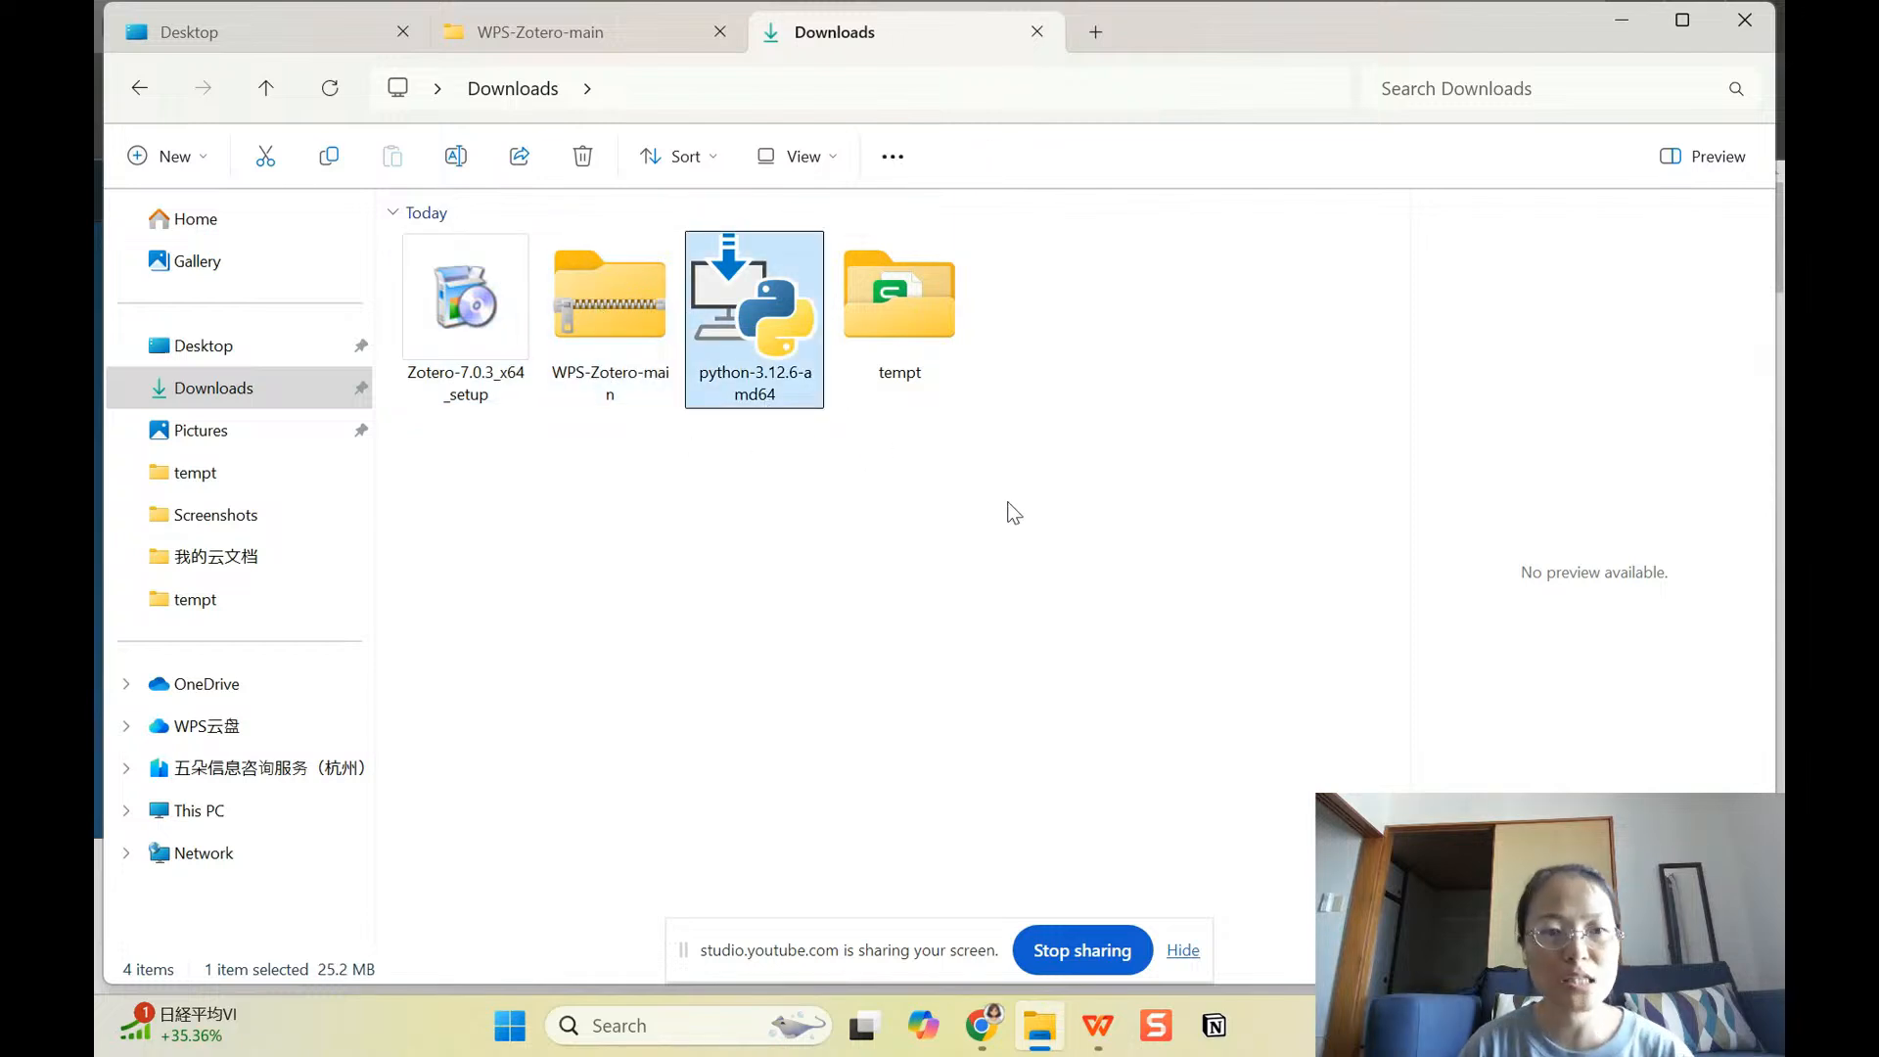
{"action": "left_click", "coordinate": [466, 297]}
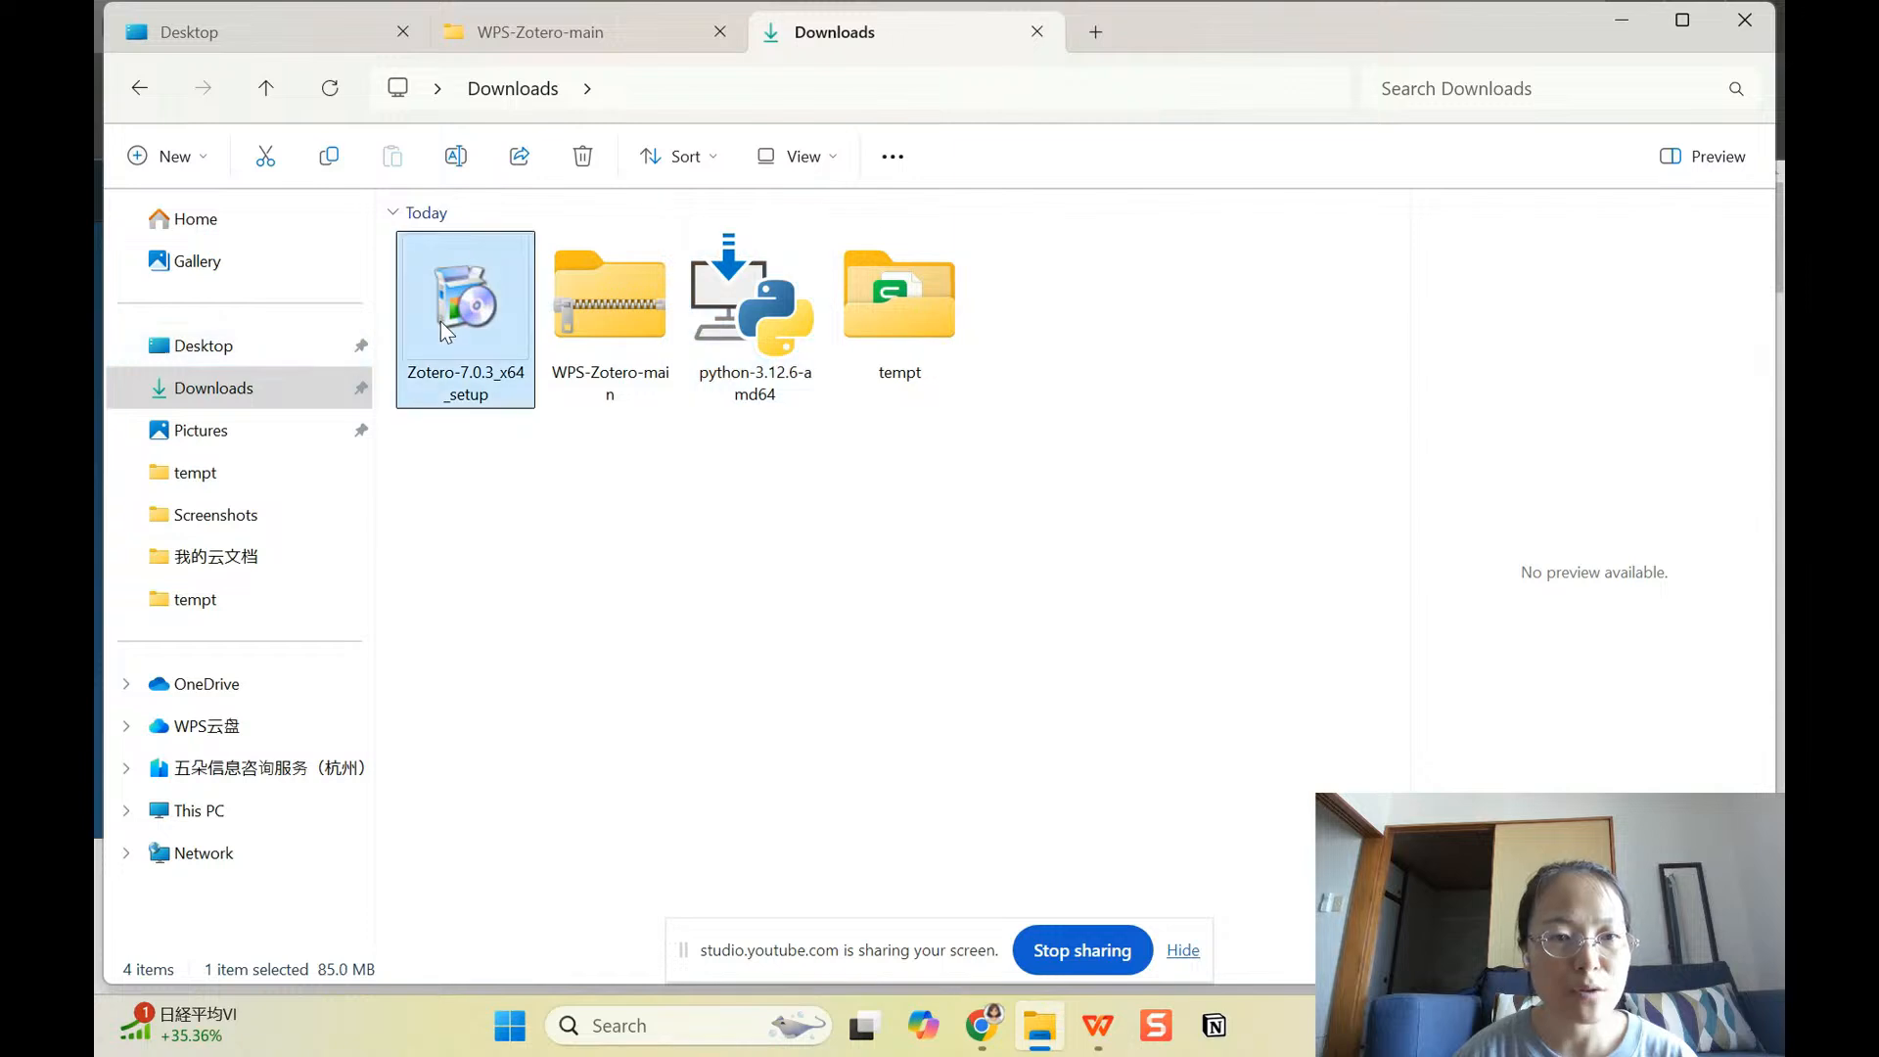
{"action": "left_click", "coordinate": [901, 540]}
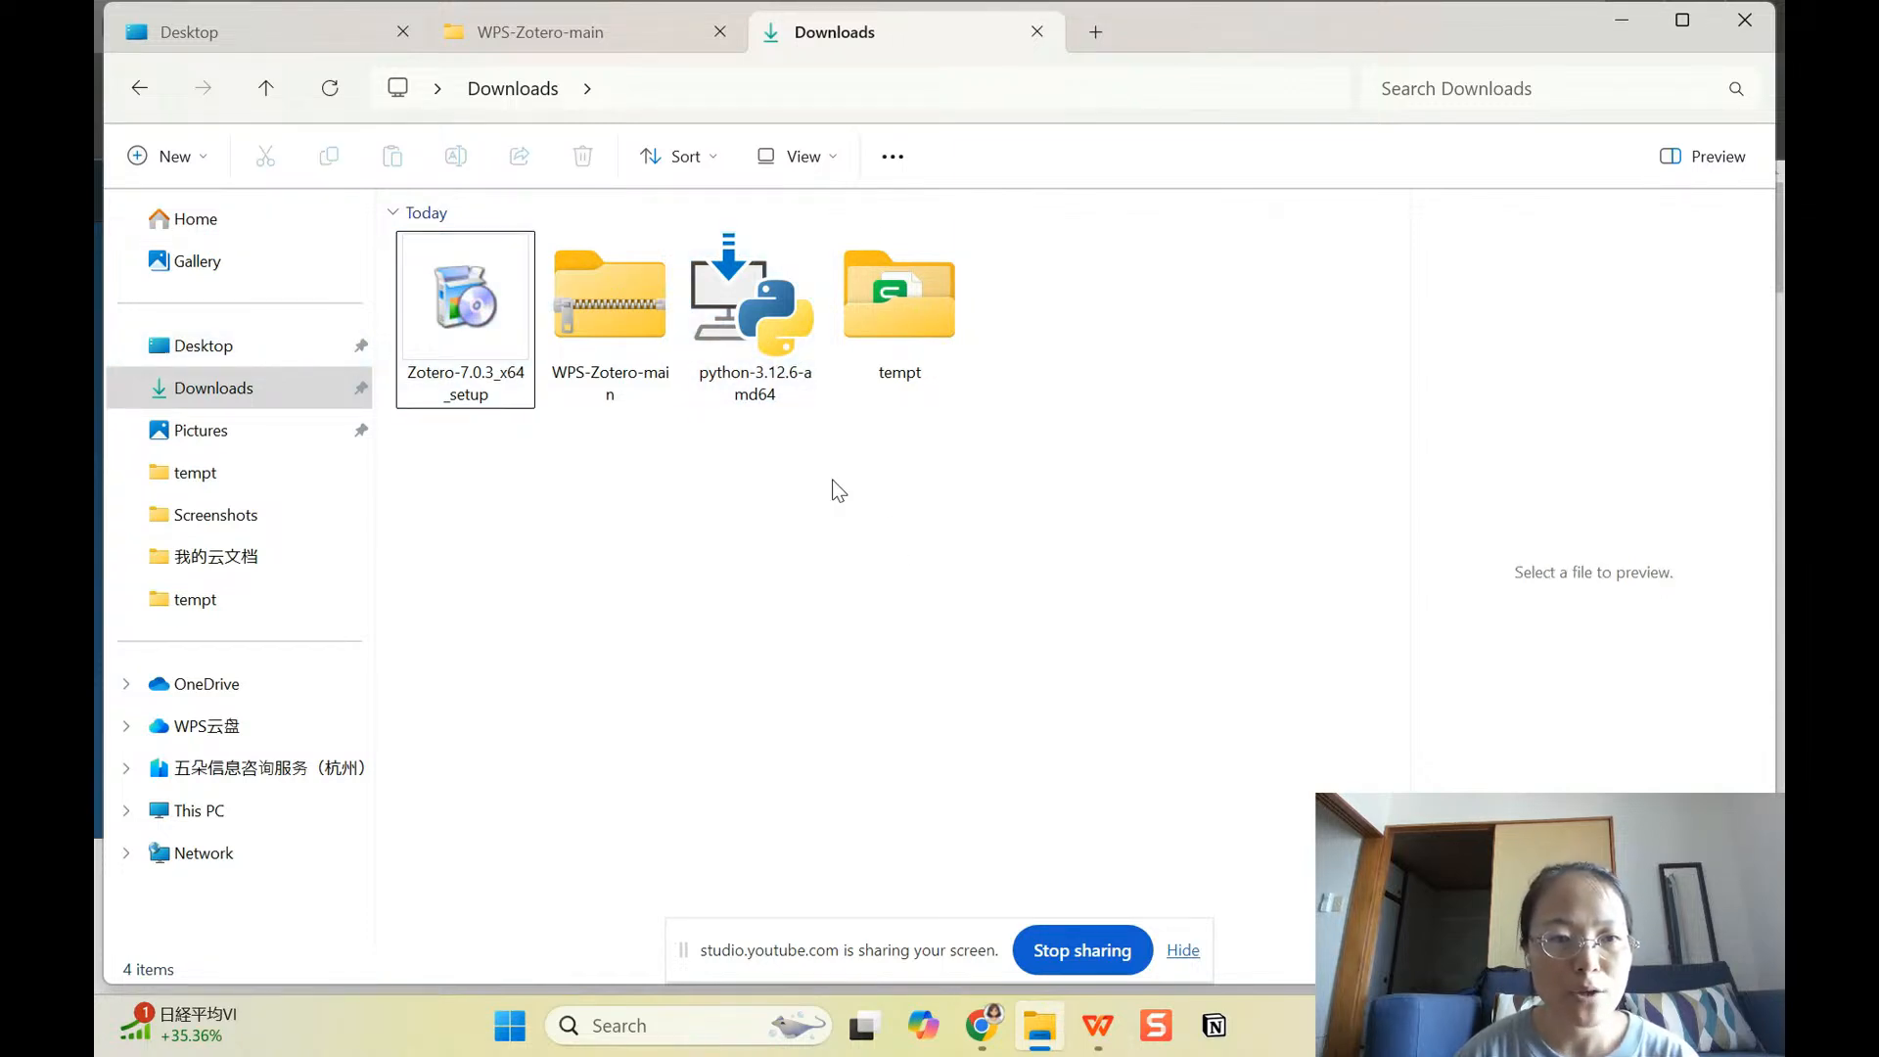
{"action": "left_click", "coordinate": [609, 295]}
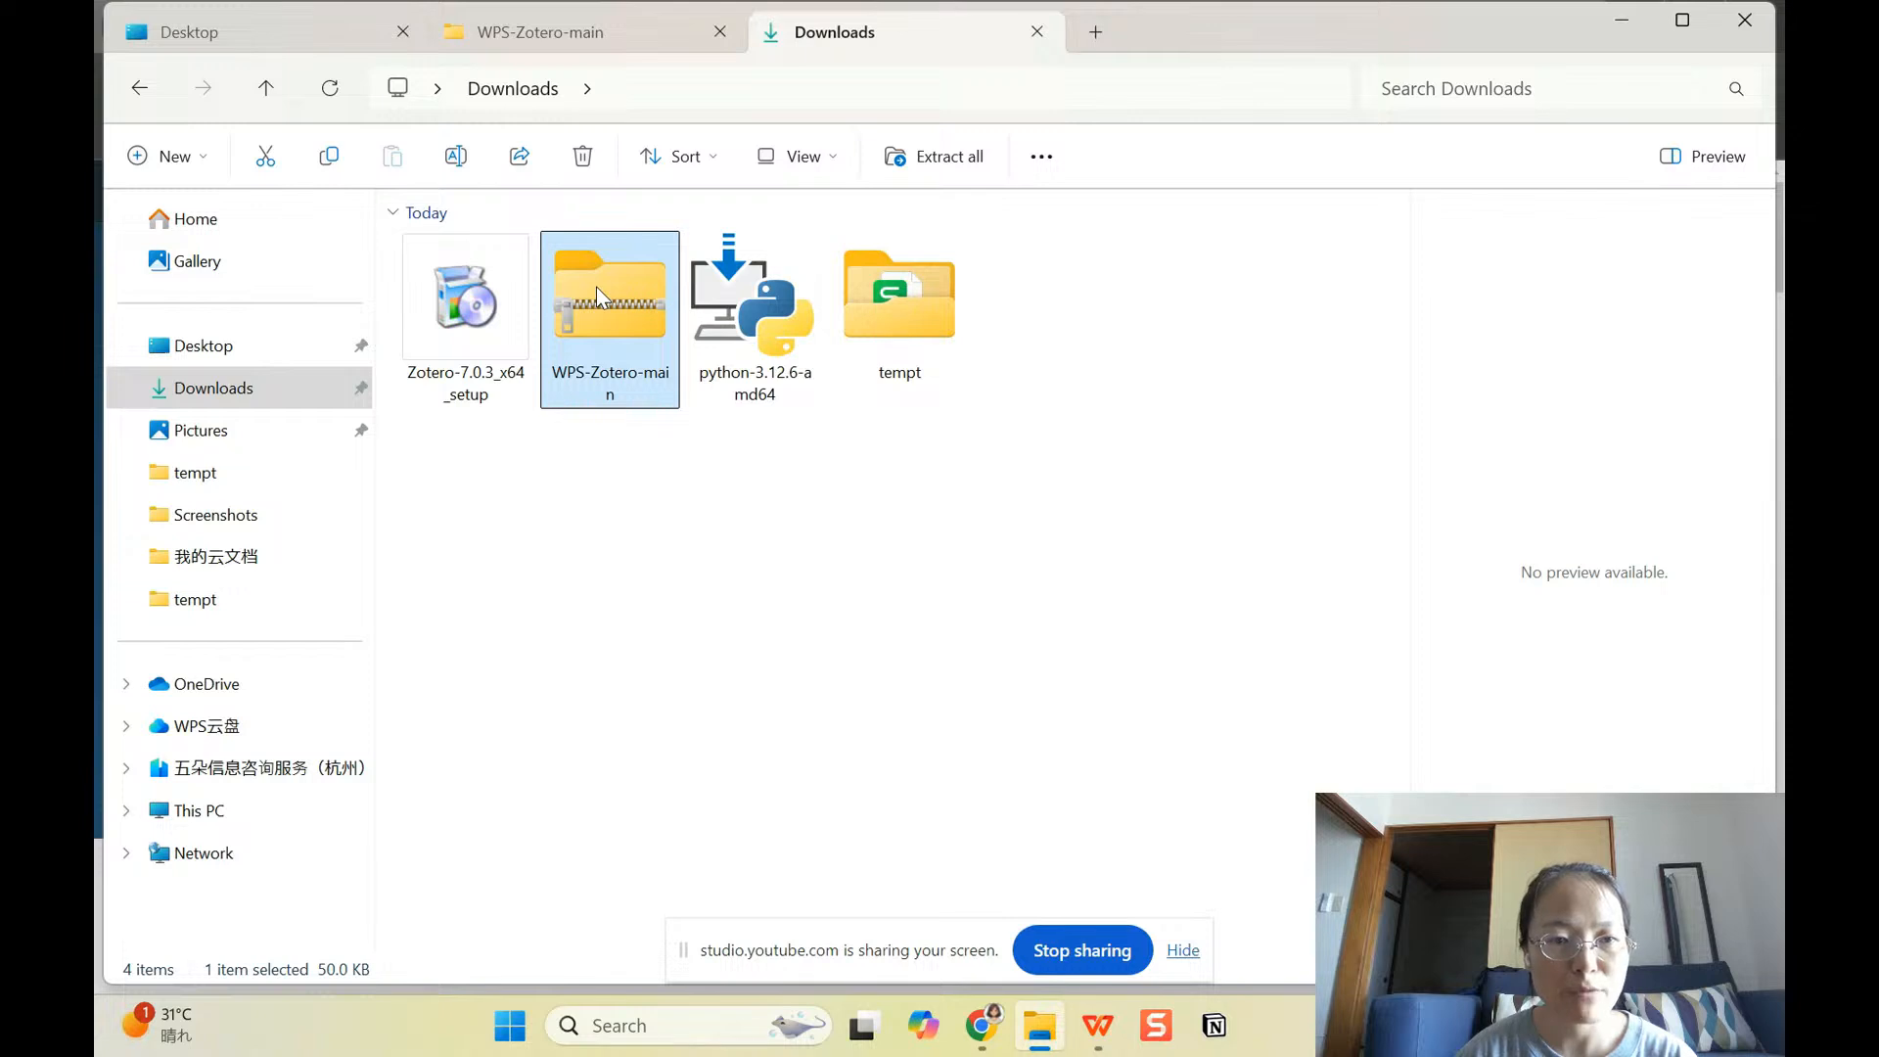
Step: Extract WPS-Zotero-main.zip into Downloads and enter the inner WPS-Zotero-main folder
{"action": "right_click", "coordinate": [610, 298]}
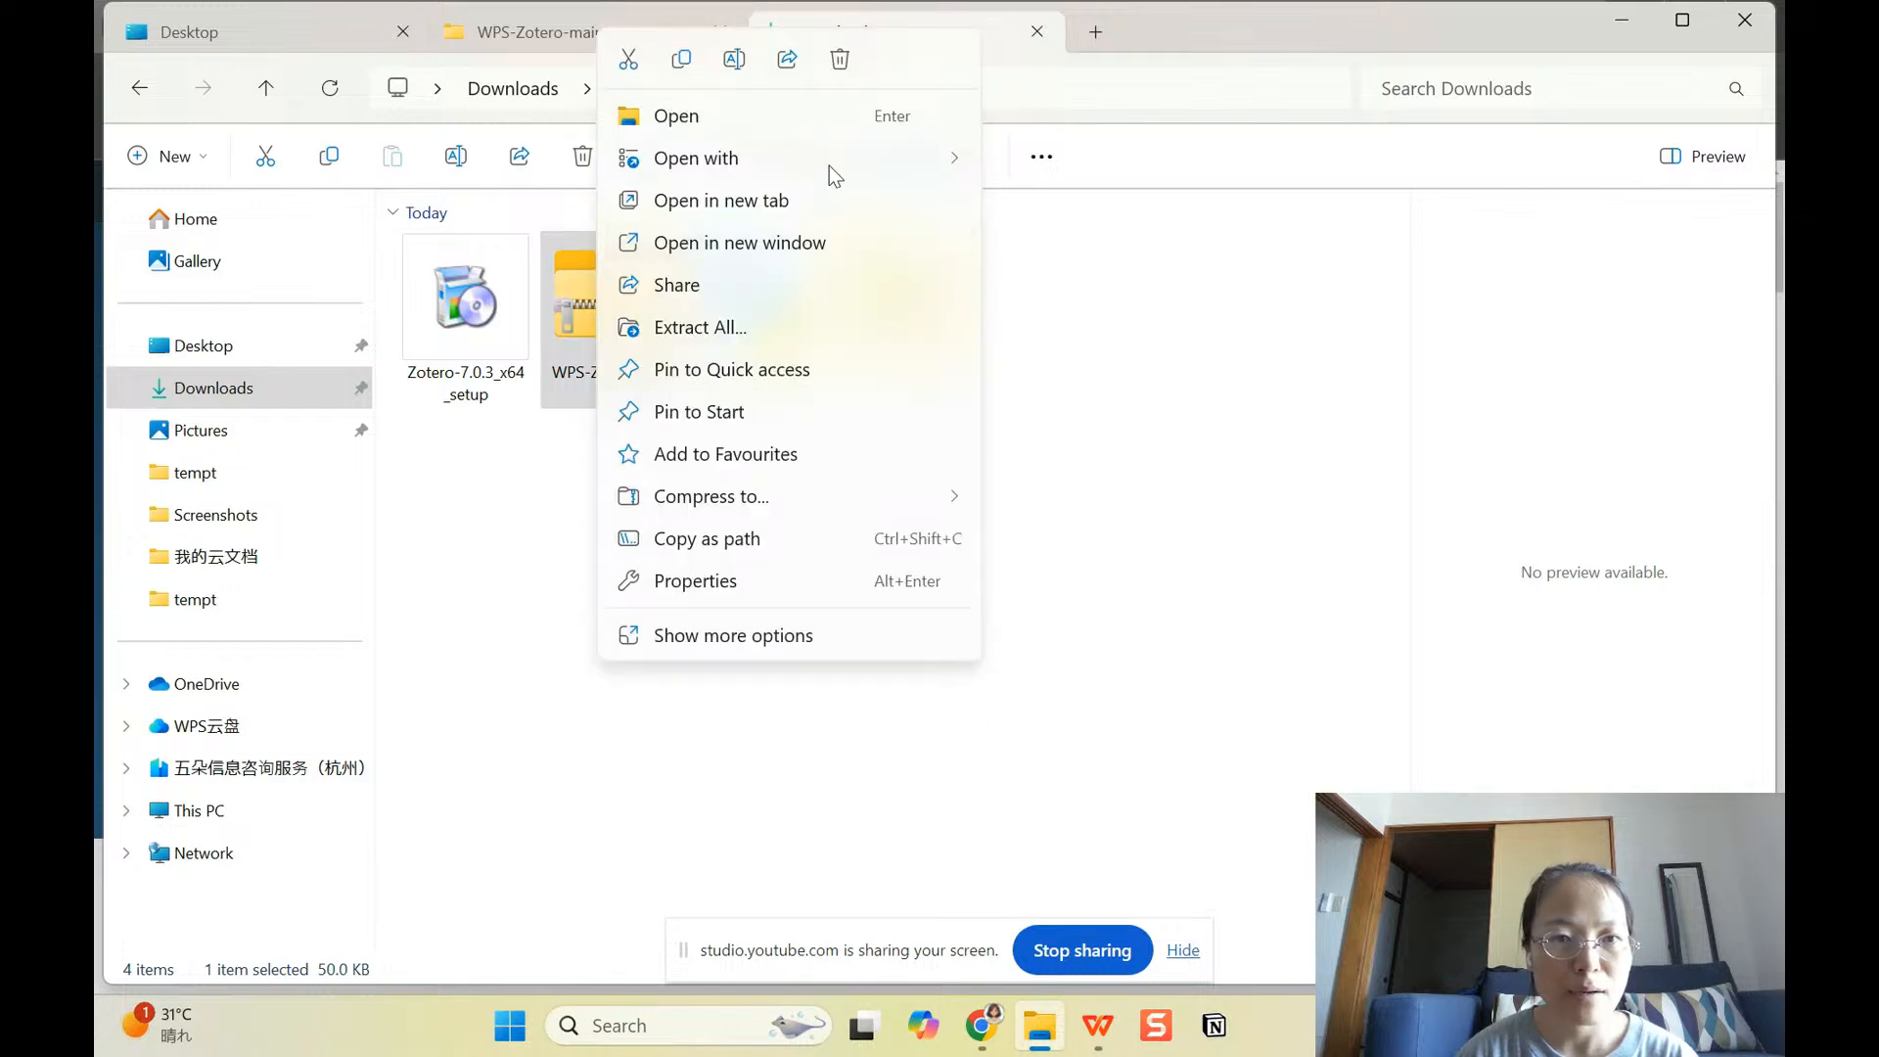
{"action": "left_click", "coordinate": [700, 327]}
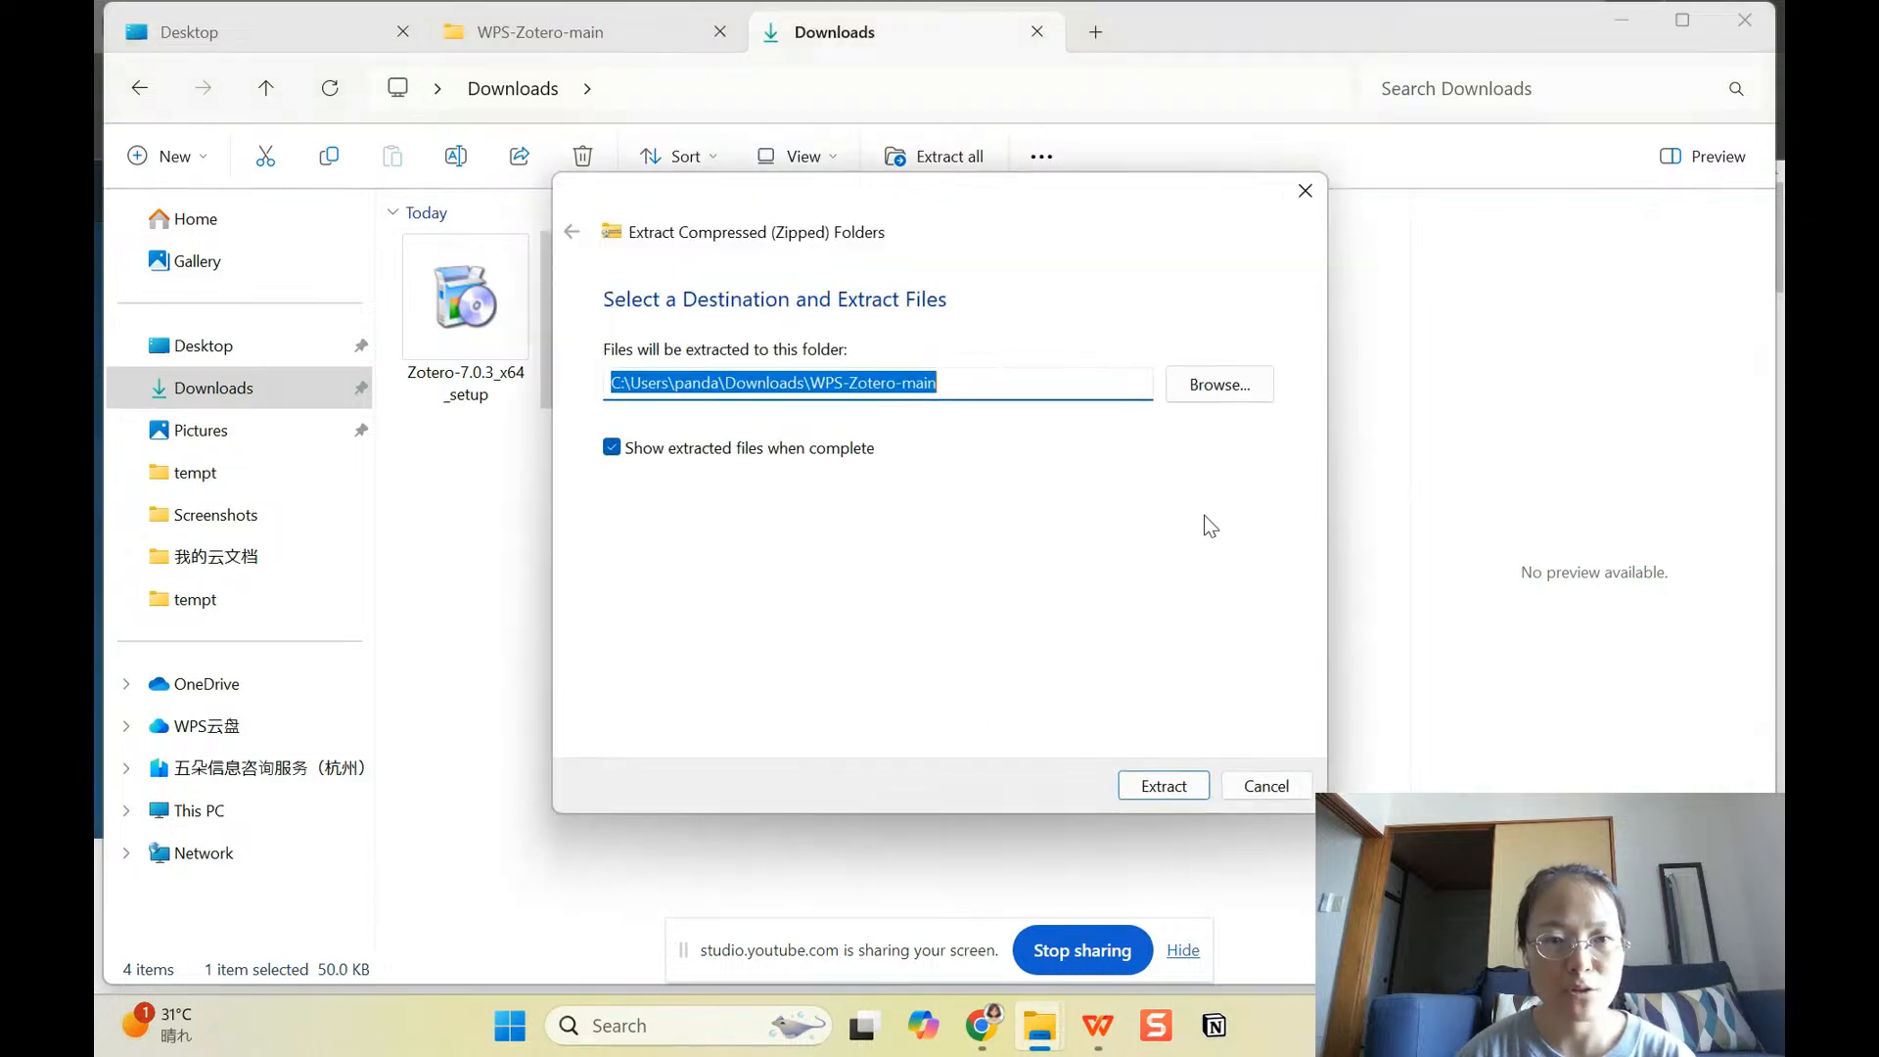
{"action": "left_click", "coordinate": [1160, 784]}
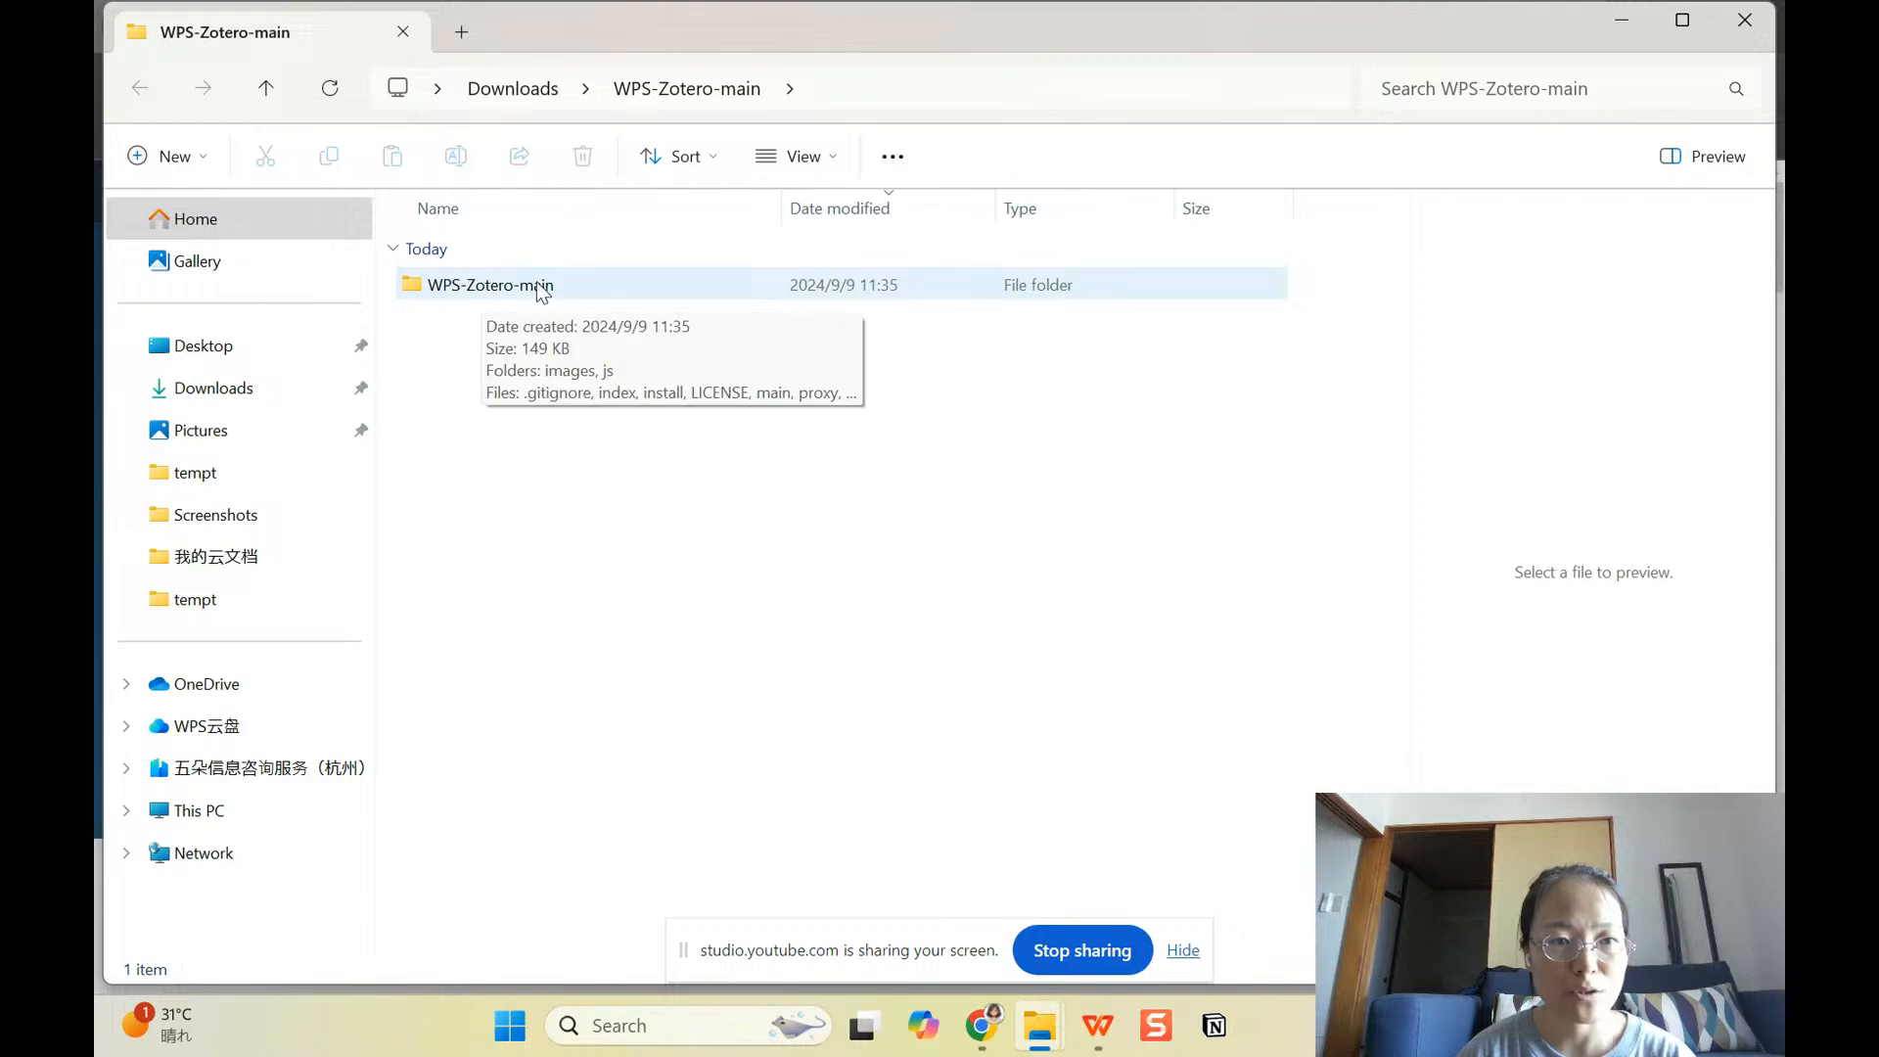
{"action": "double_click", "coordinate": [489, 284]}
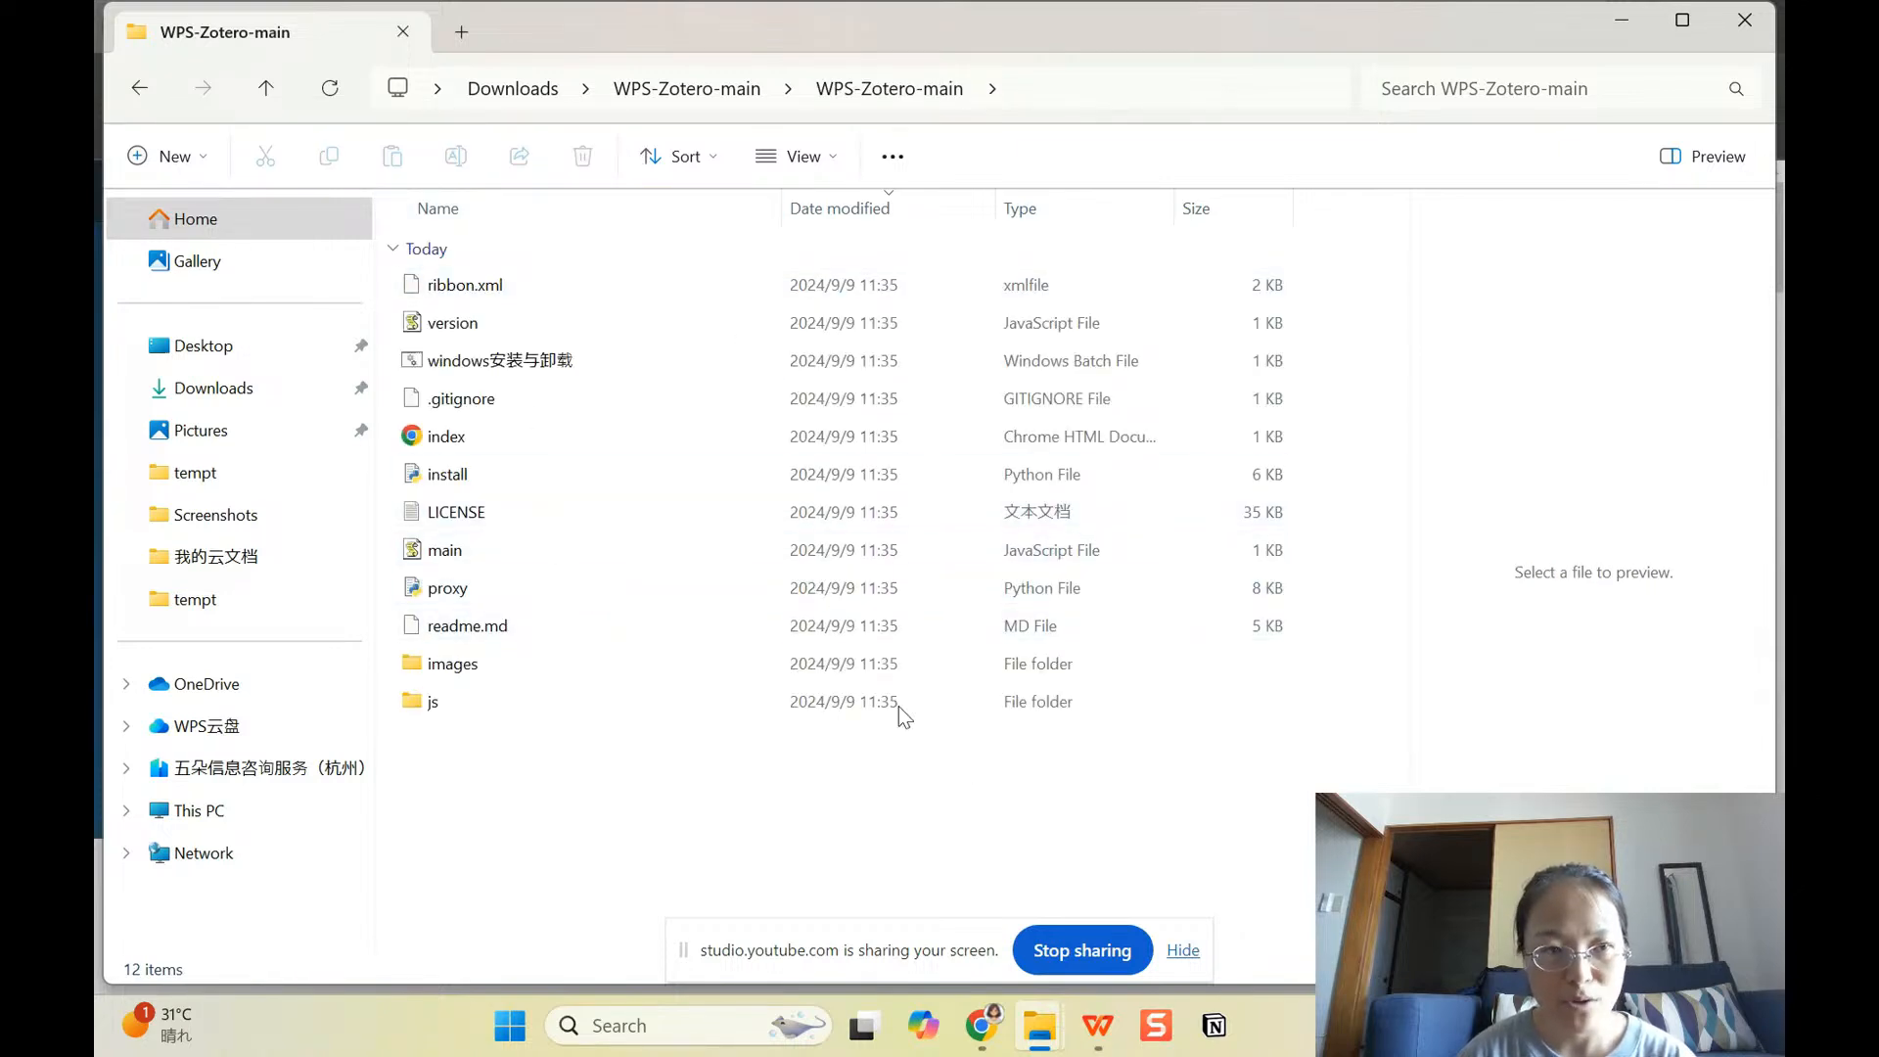
{"action": "mouse_move", "coordinate": [1094, 1023]}
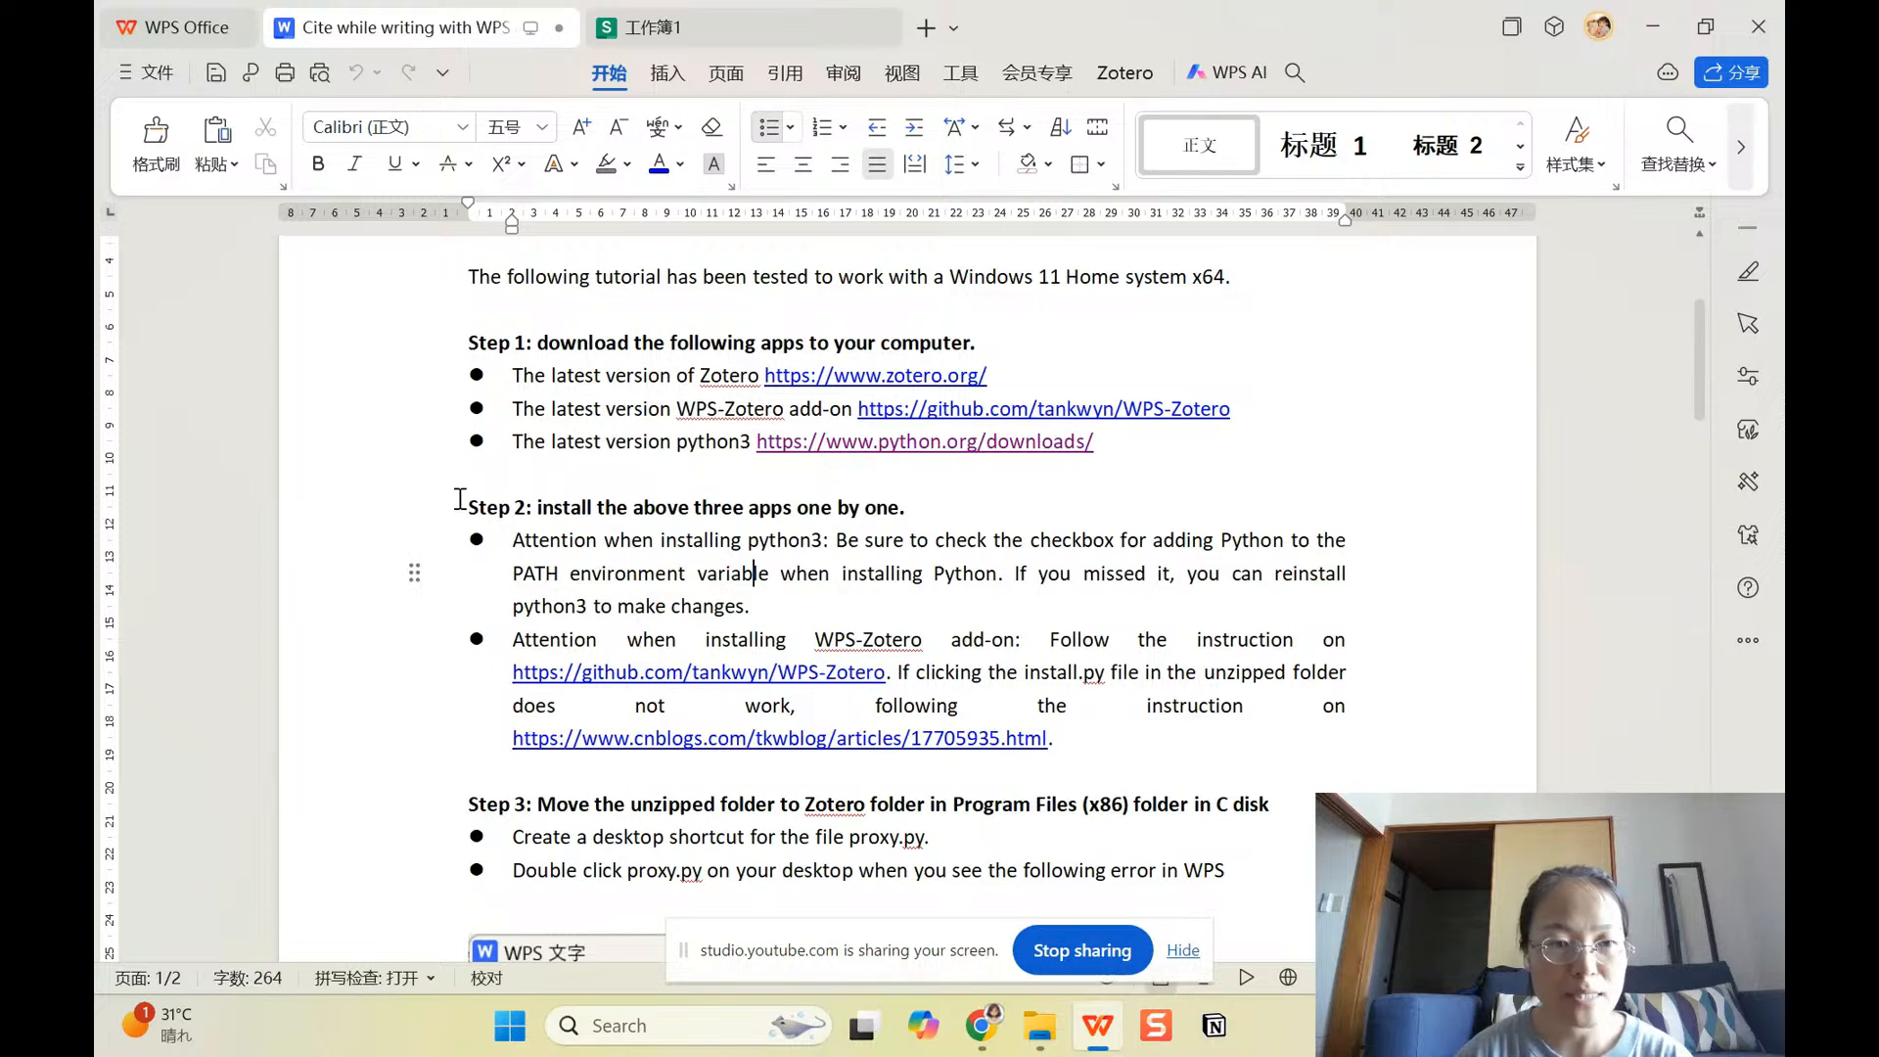
Step: Highlight the Step 2 note about ticking Add Python to PATH, then return to Downloads
{"action": "left_click_drag", "start_coordinate": [468, 505], "coordinate": [1053, 738]}
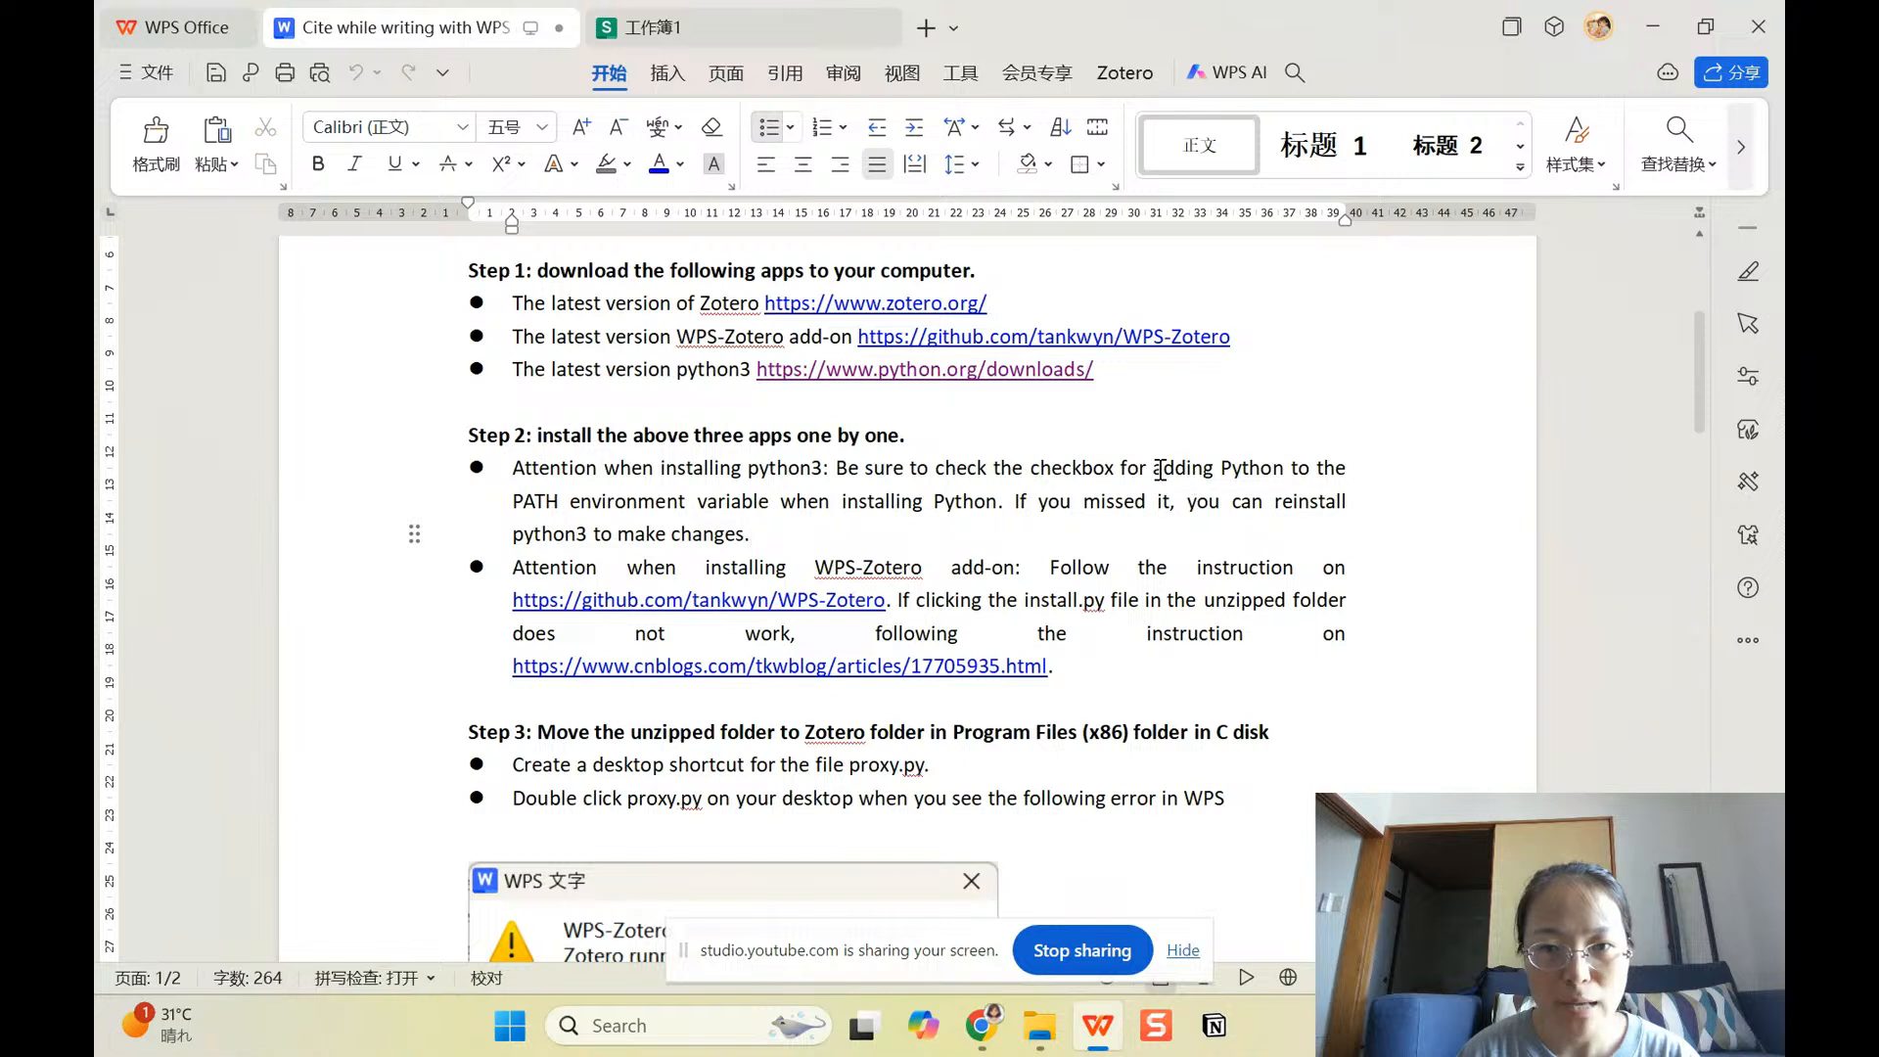
{"action": "left_click_drag", "start_coordinate": [1156, 468], "coordinate": [777, 501]}
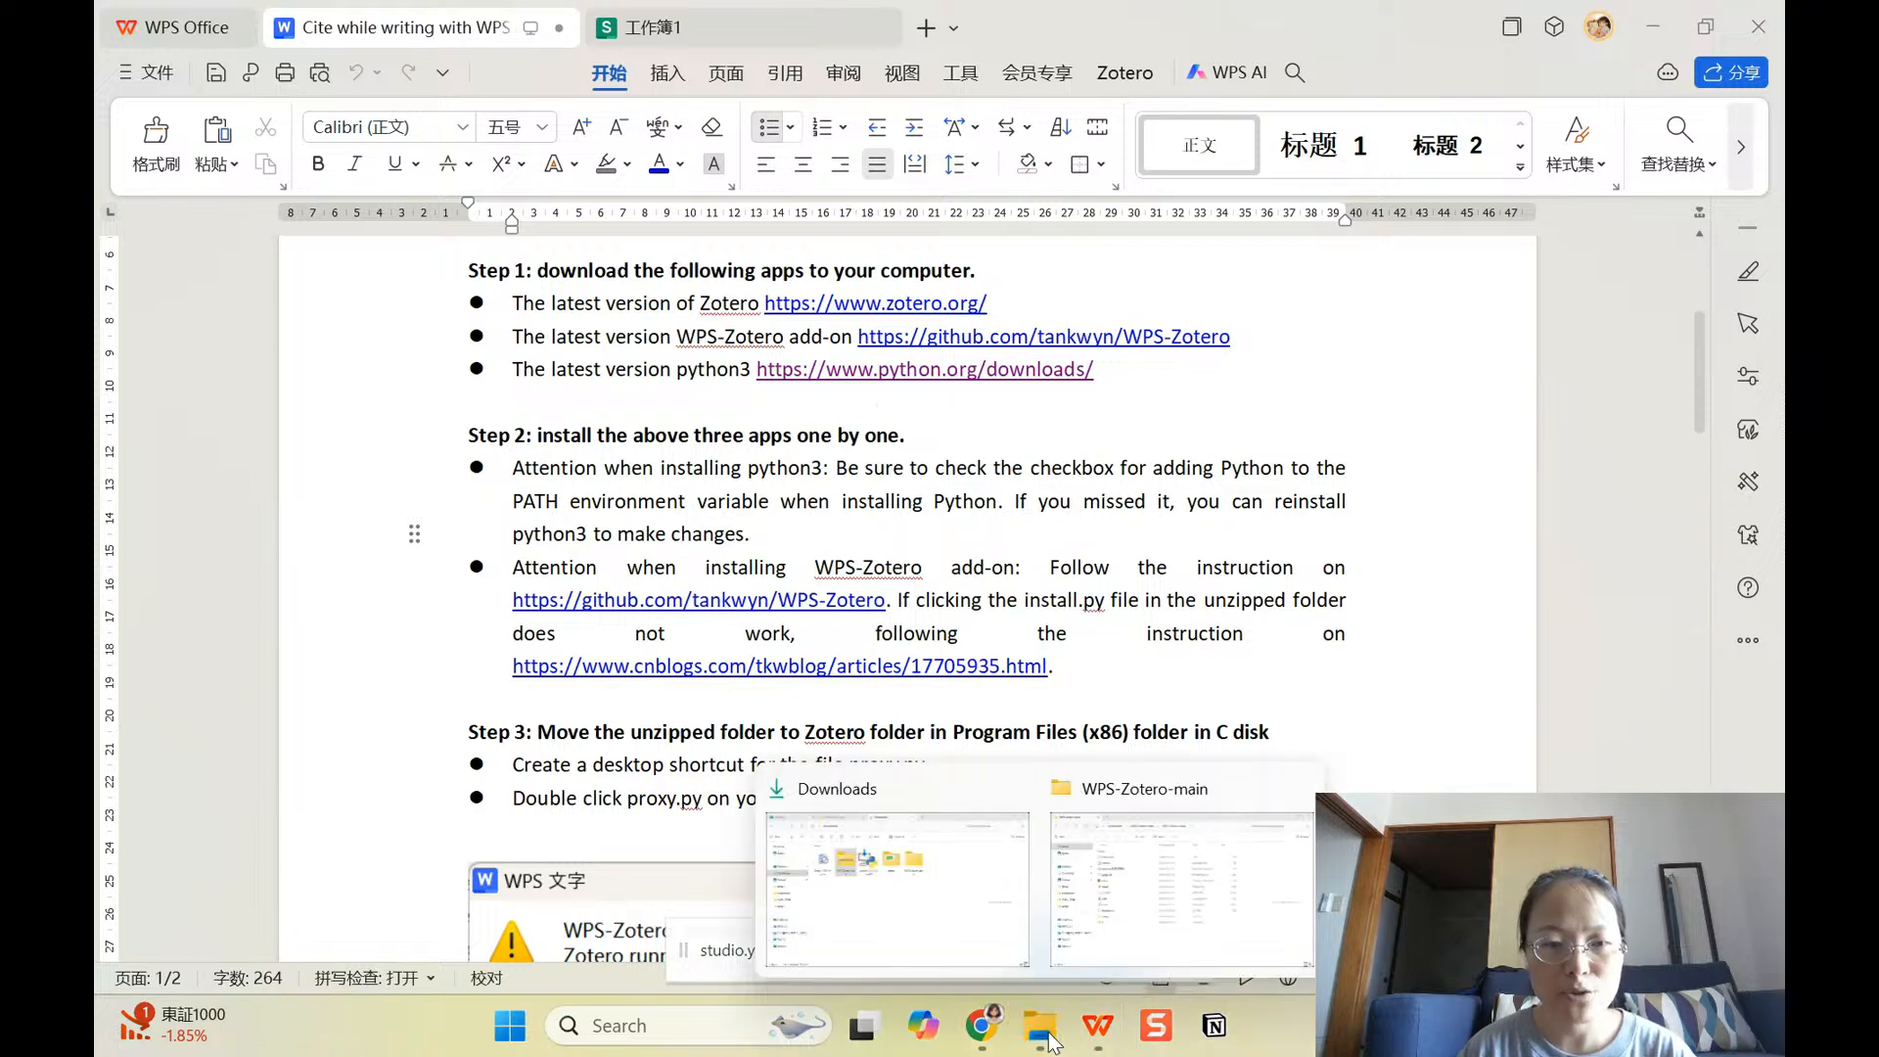
{"action": "left_click", "coordinate": [1037, 1025]}
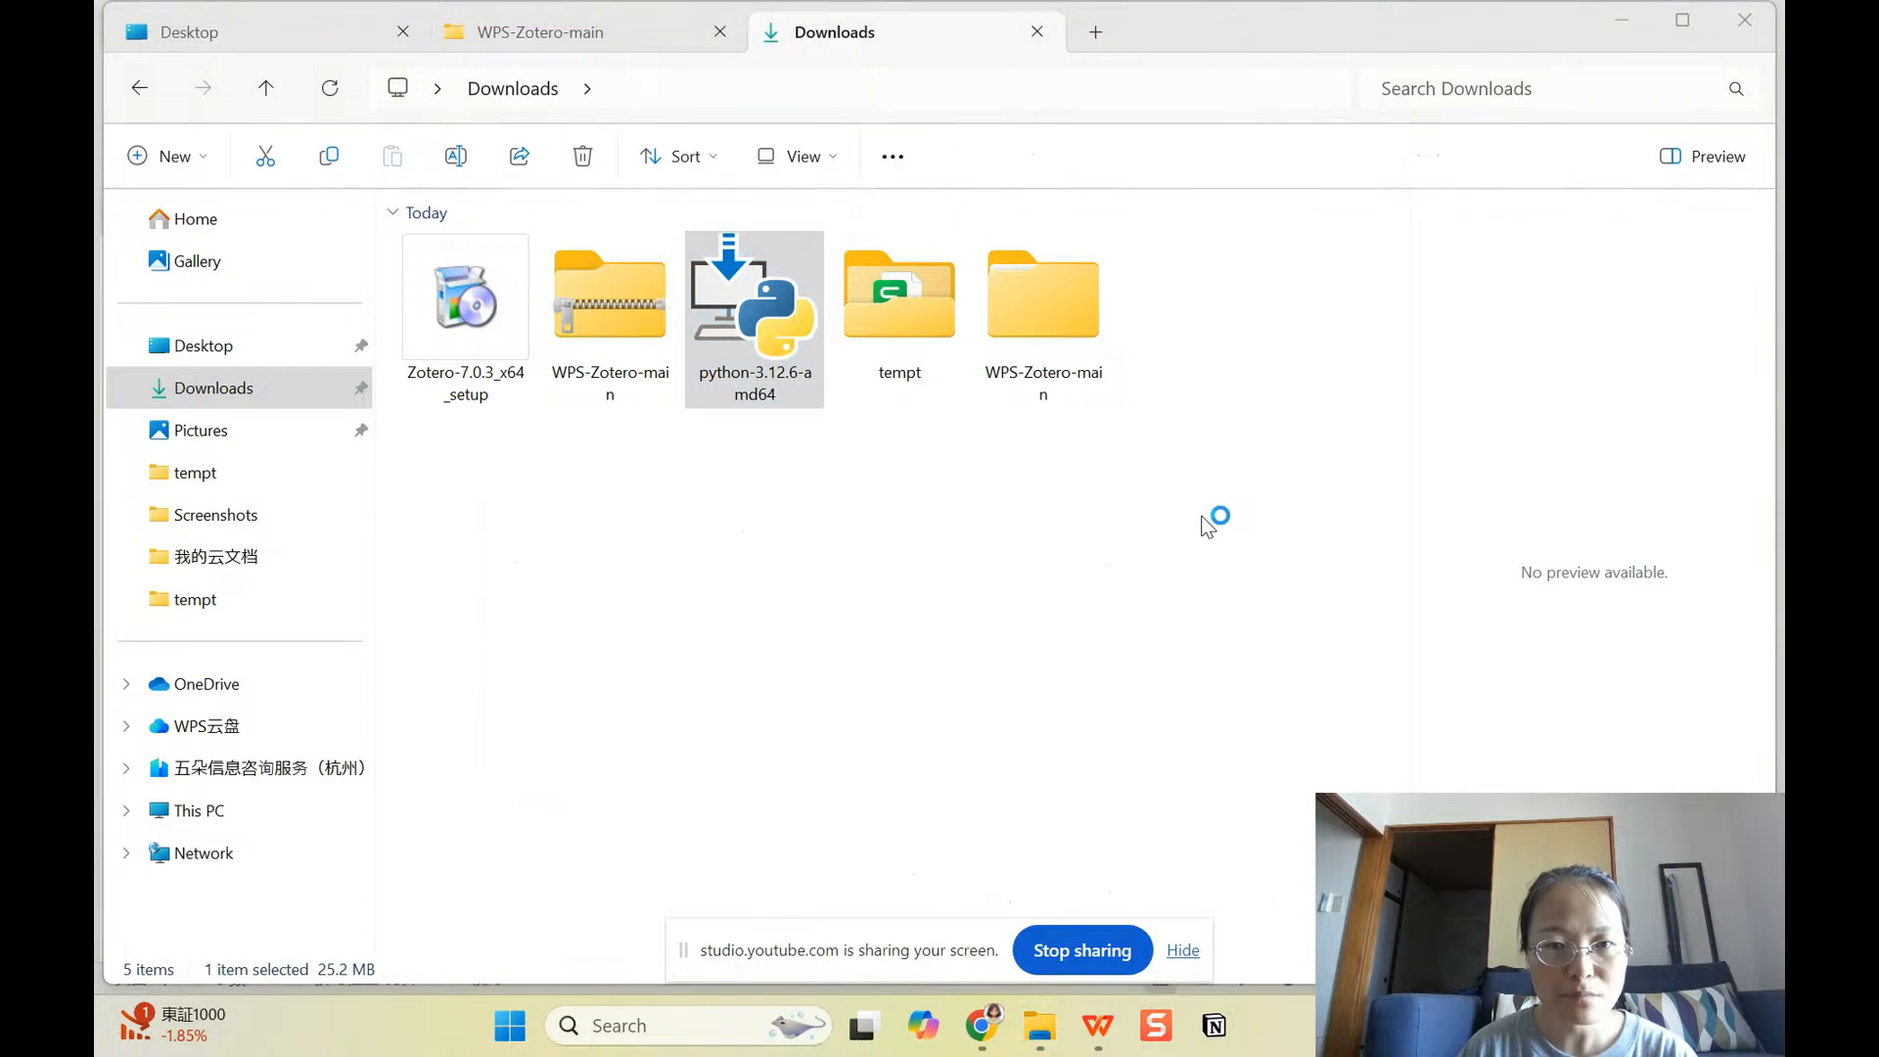
Step: Check in the Python 3.12.6 installer that Add Python to environment variables is ticked, then cancel setup
{"action": "double_click", "coordinate": [753, 295]}
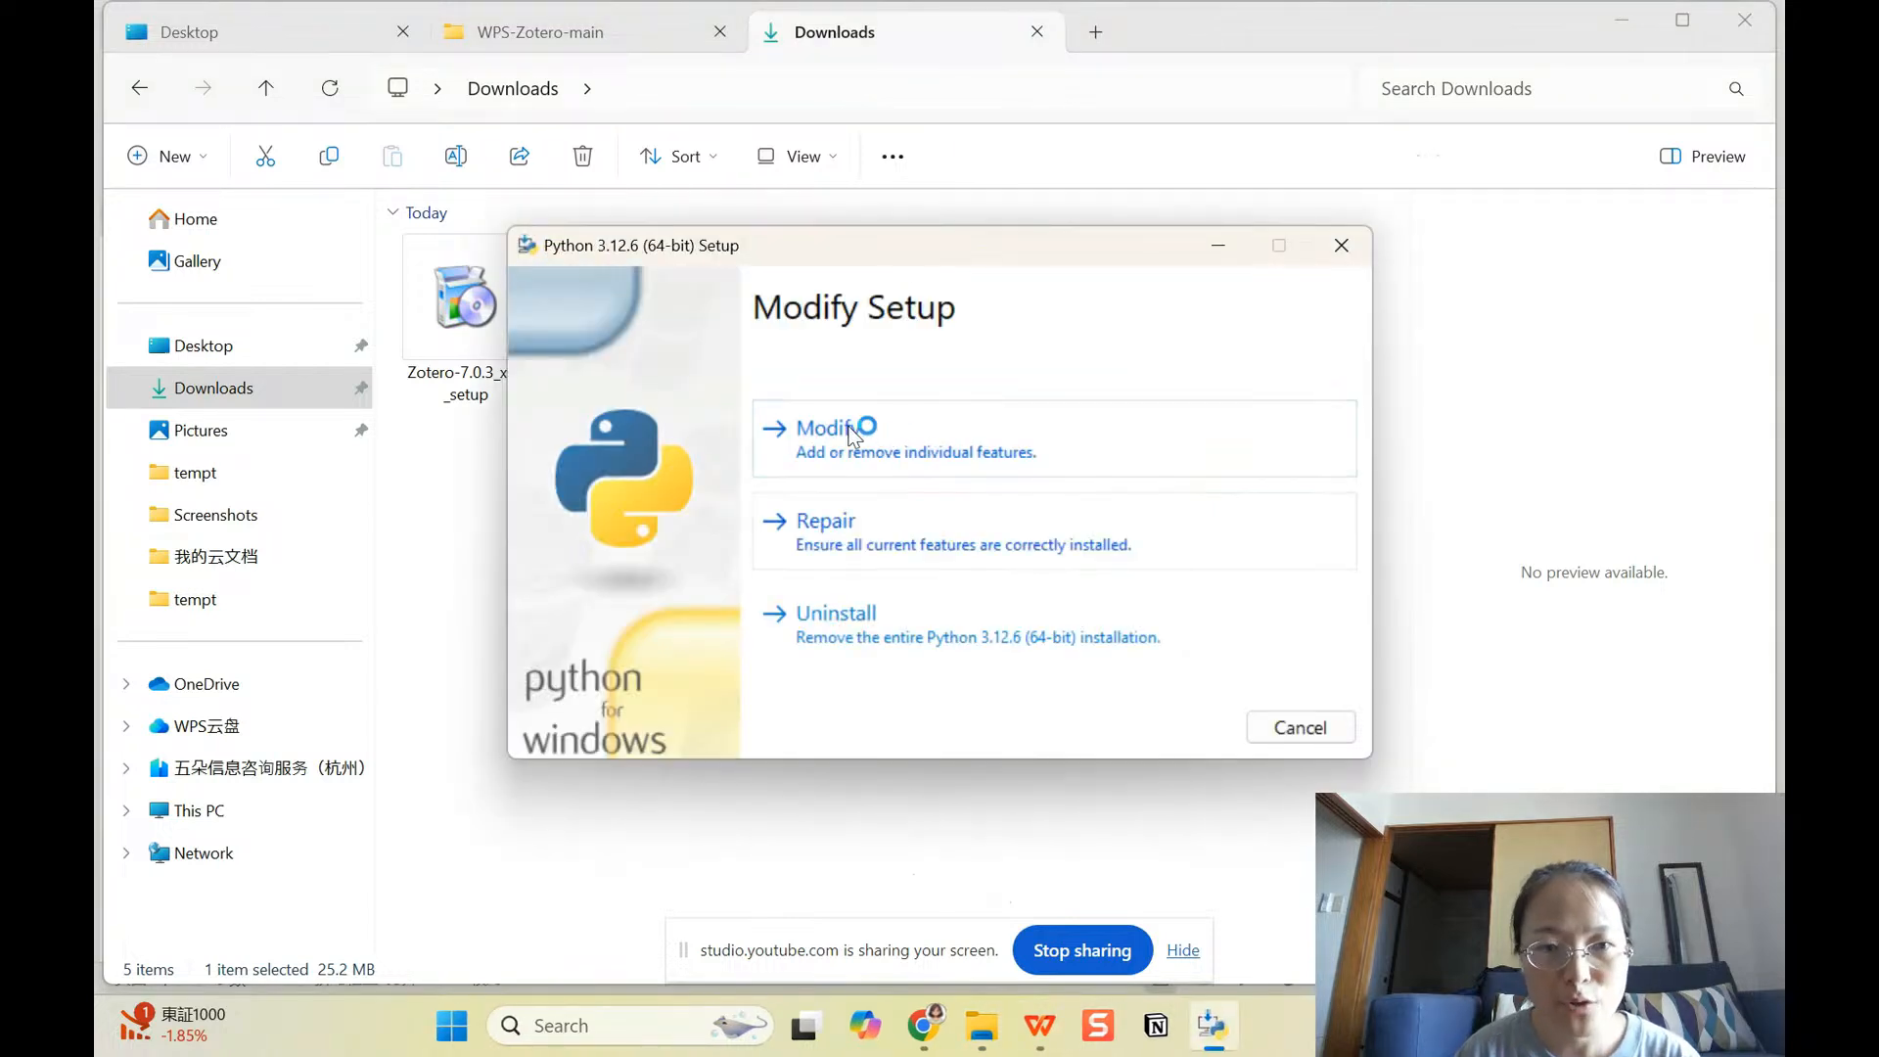
{"action": "mouse_move", "coordinate": [840, 616]}
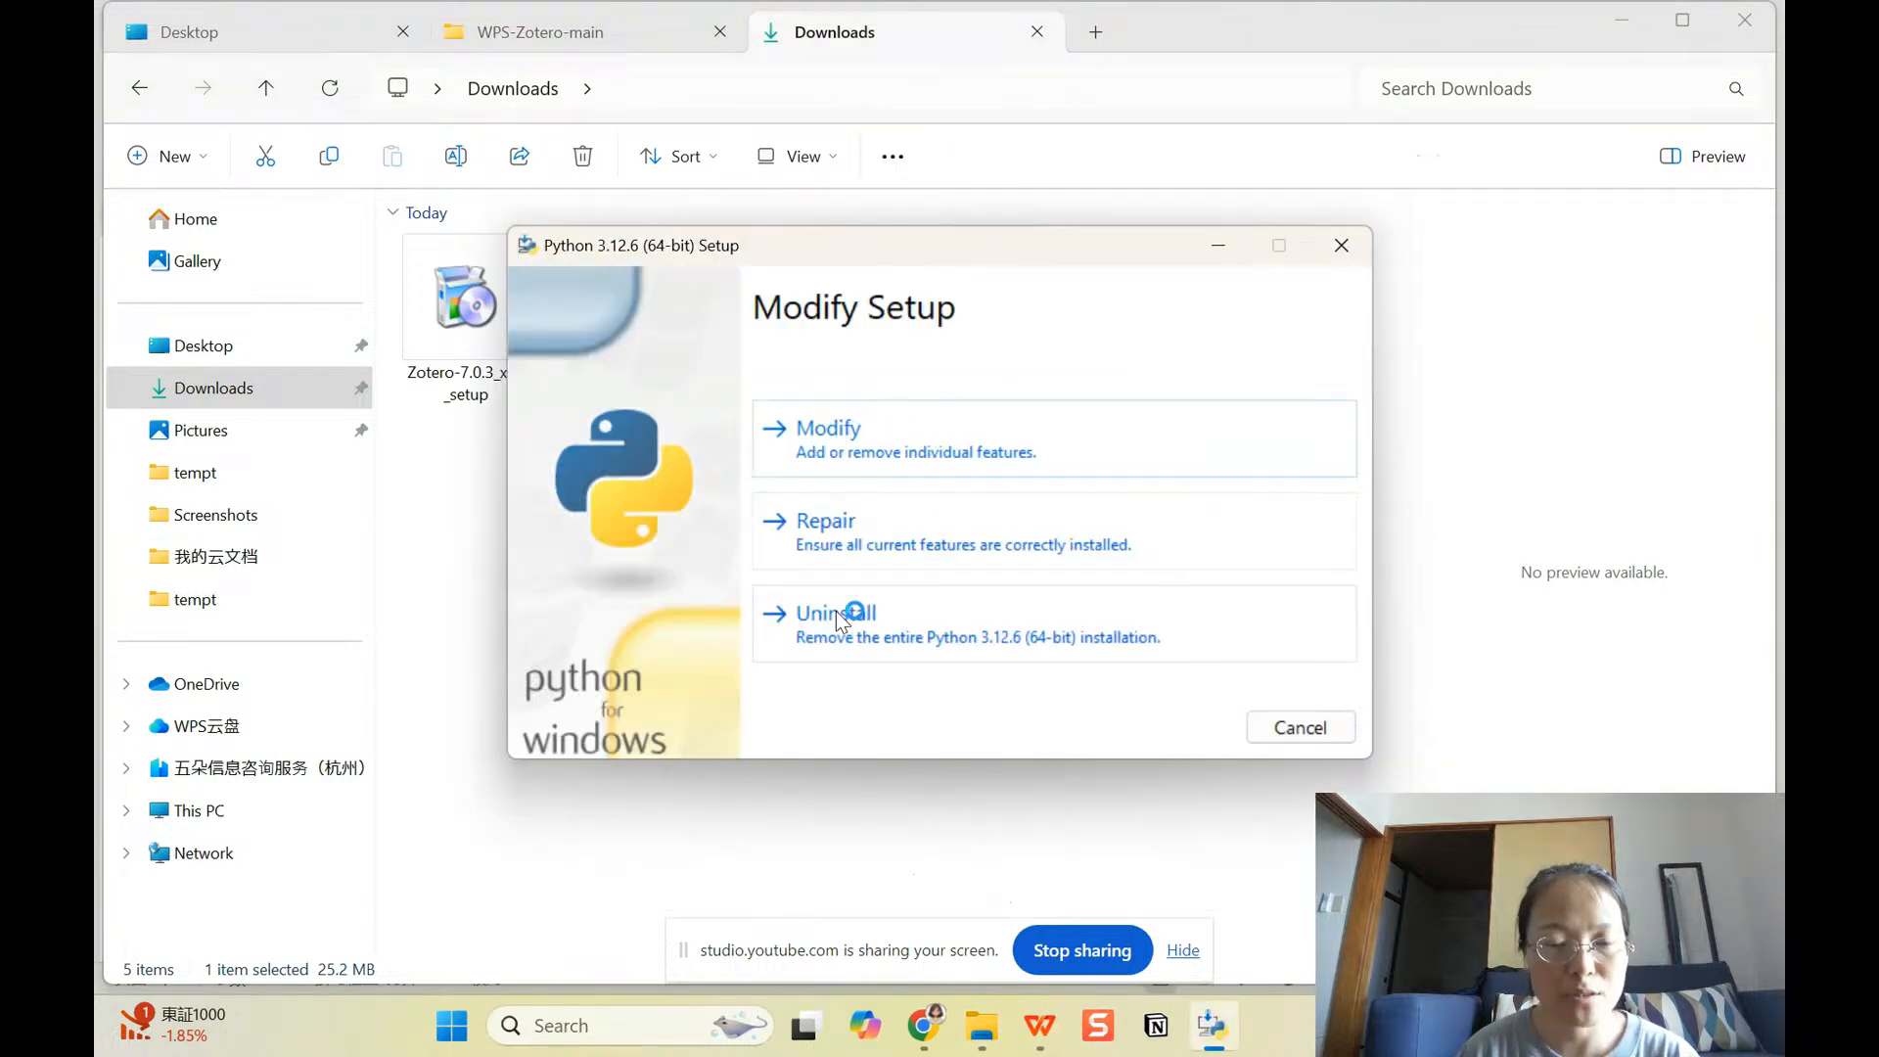
{"action": "left_click", "coordinate": [826, 429]}
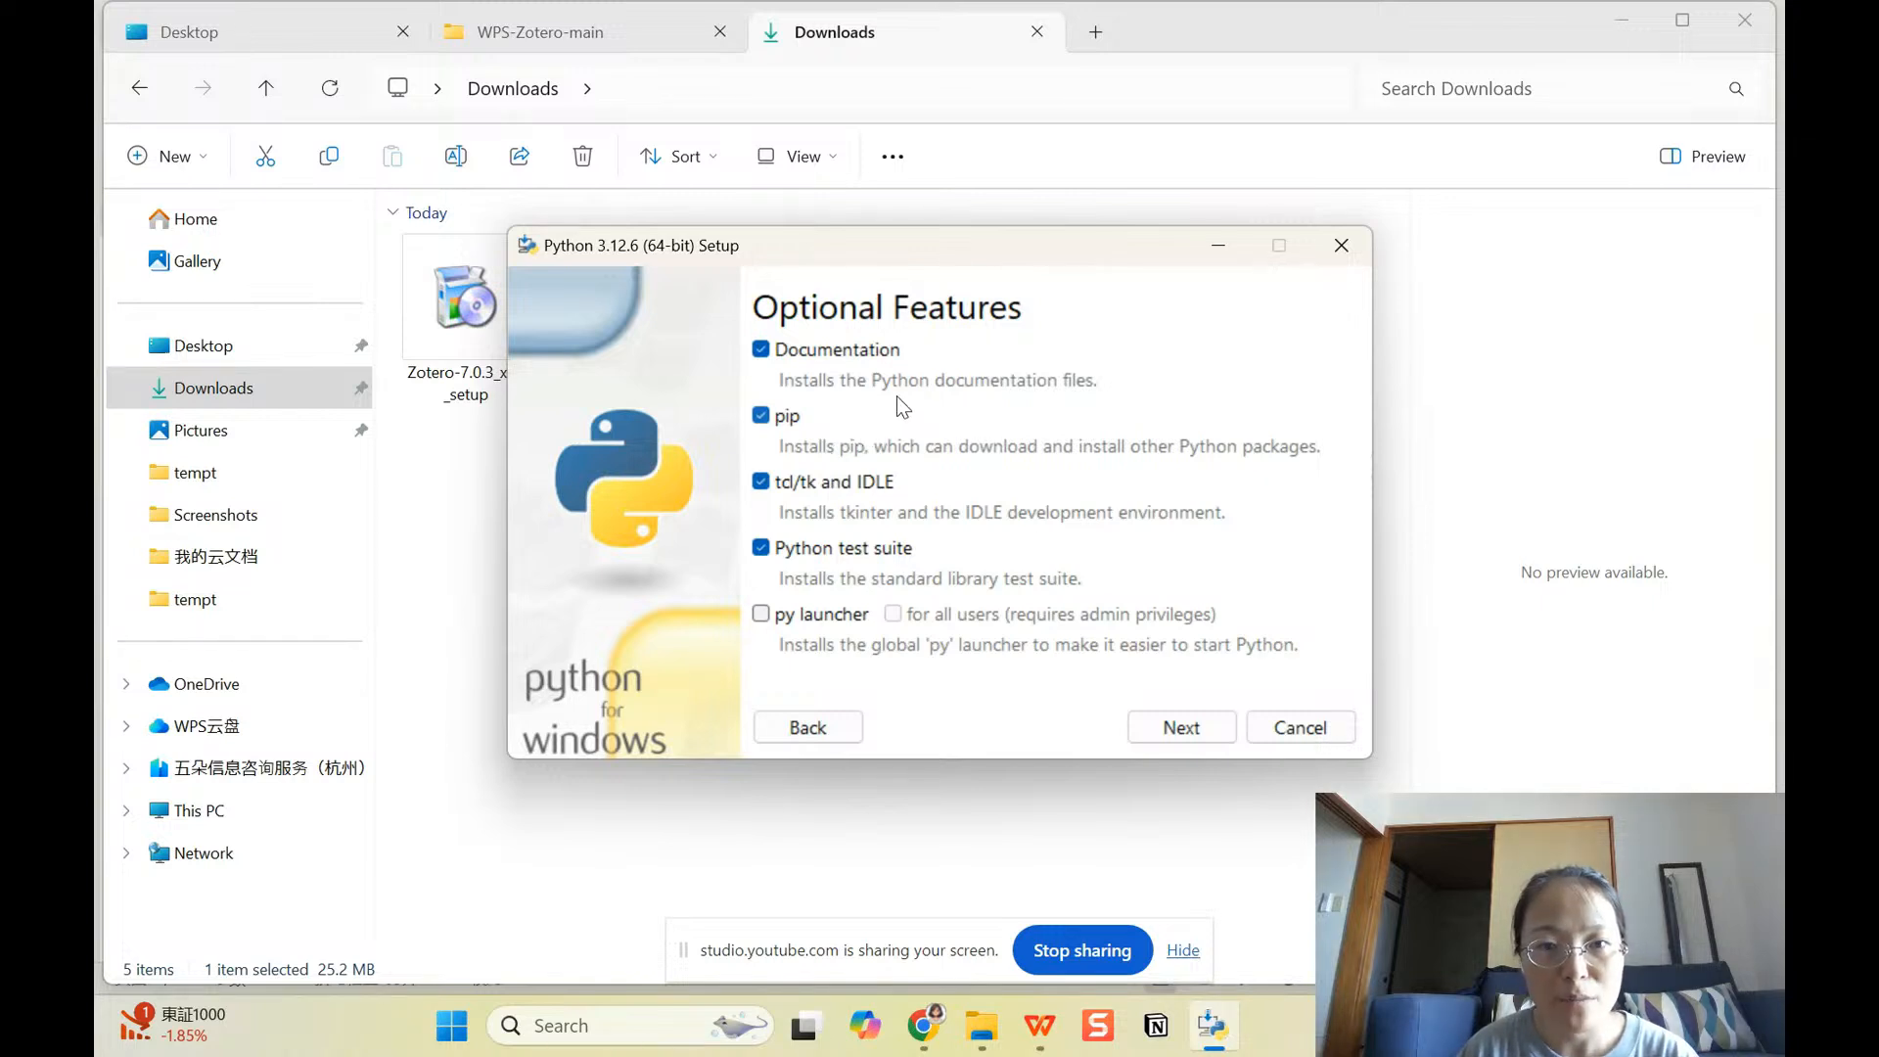
{"action": "mouse_move", "coordinate": [1178, 702]}
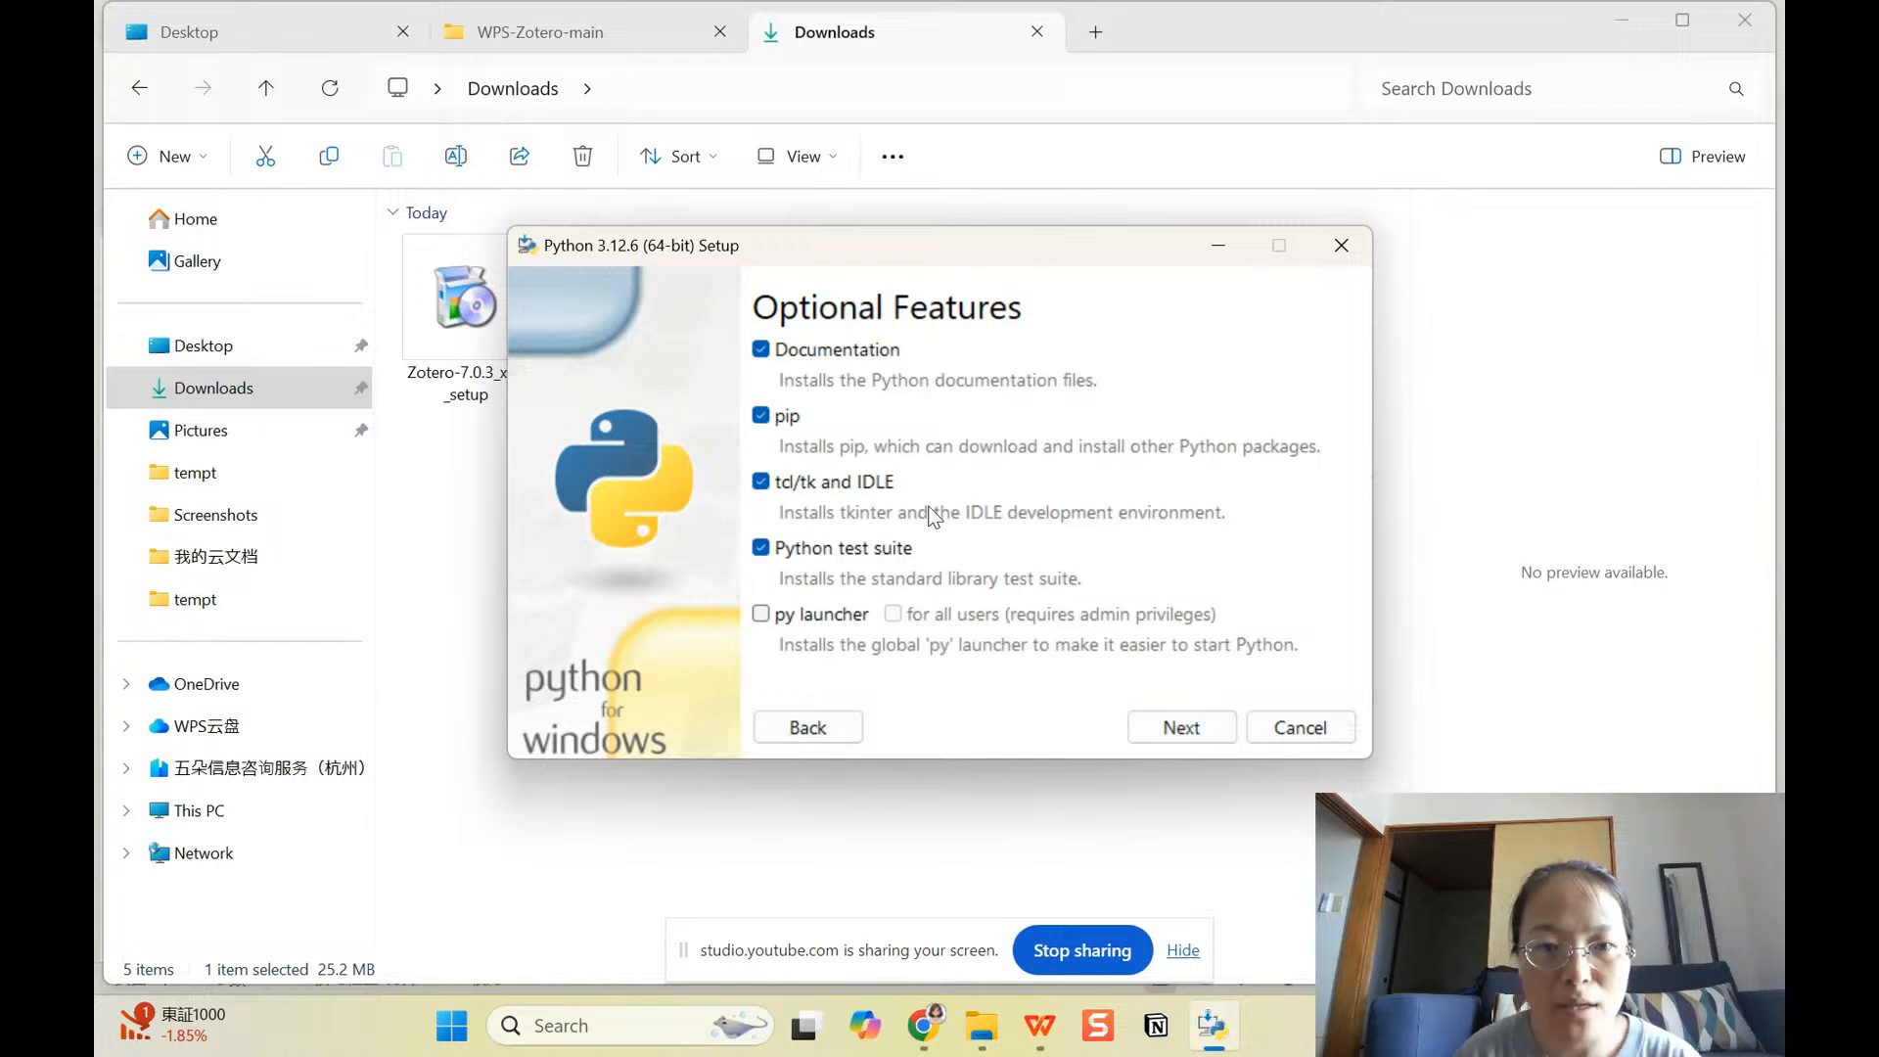
{"action": "mouse_move", "coordinate": [1162, 691]}
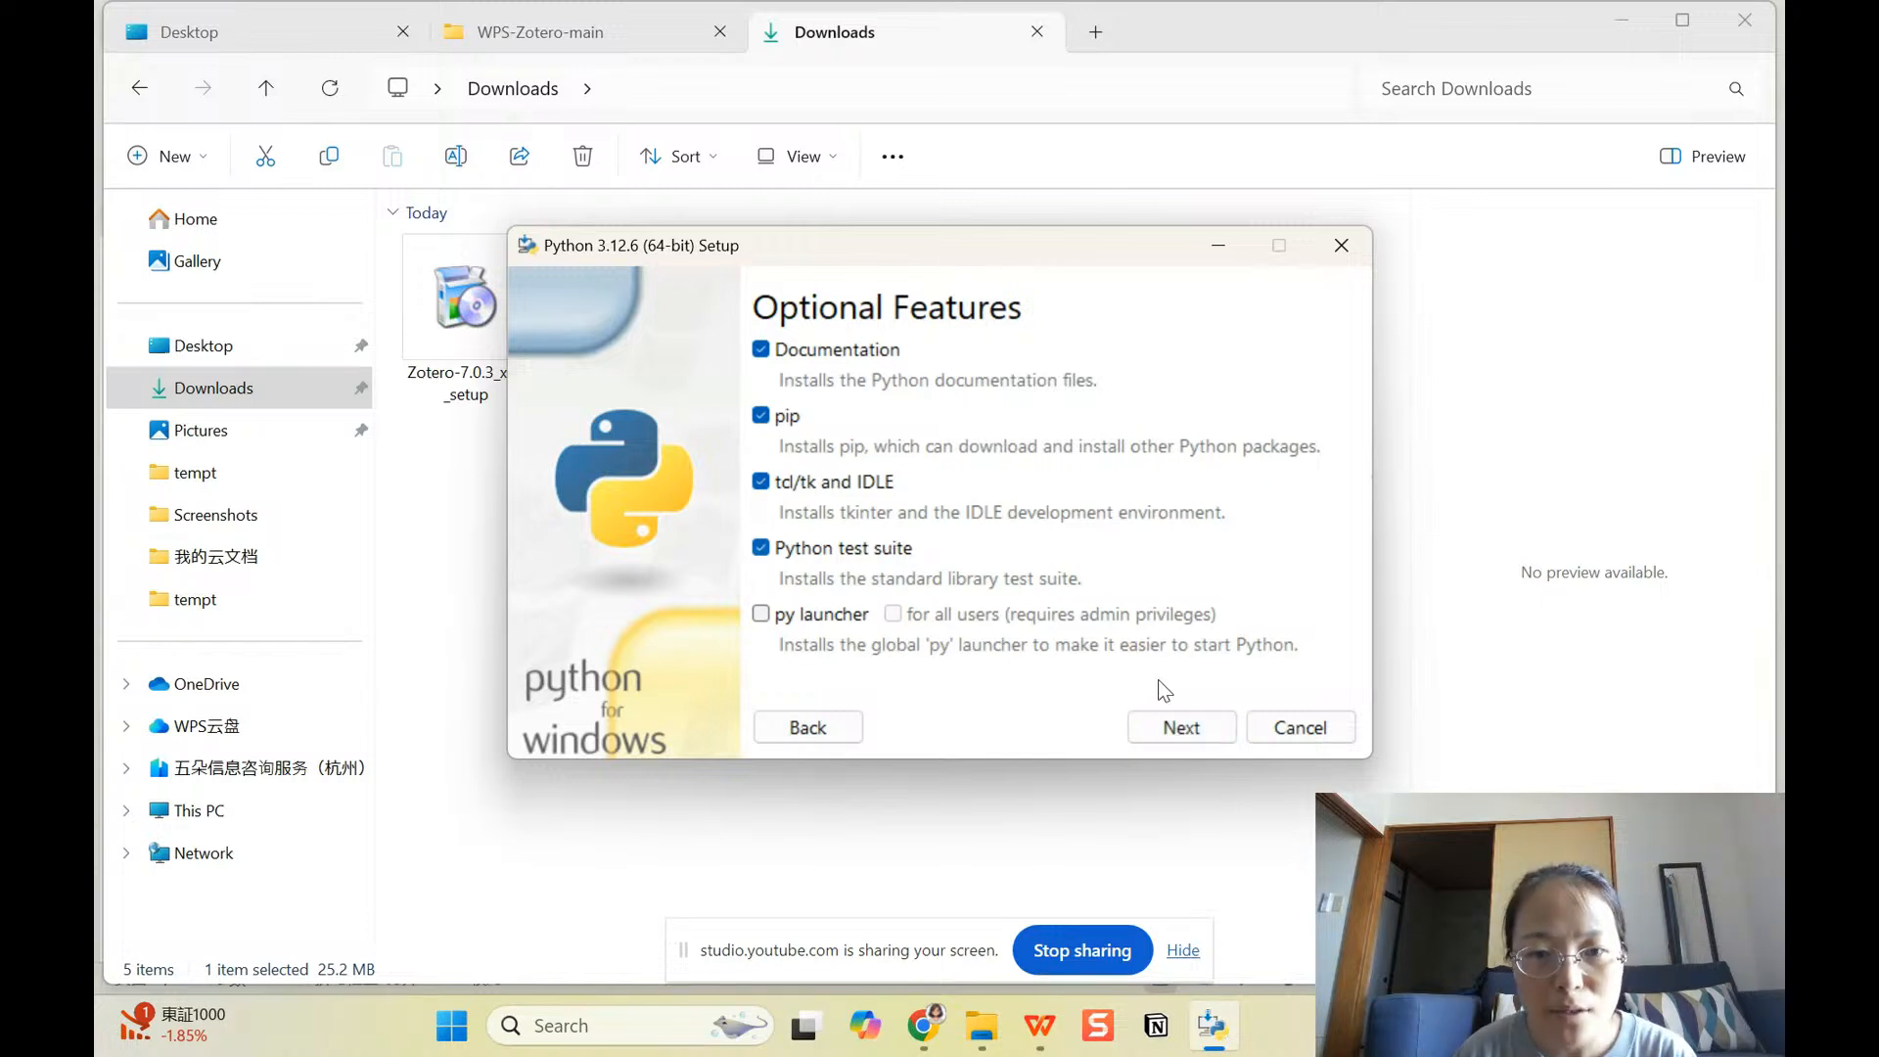
{"action": "left_click", "coordinate": [1178, 728]}
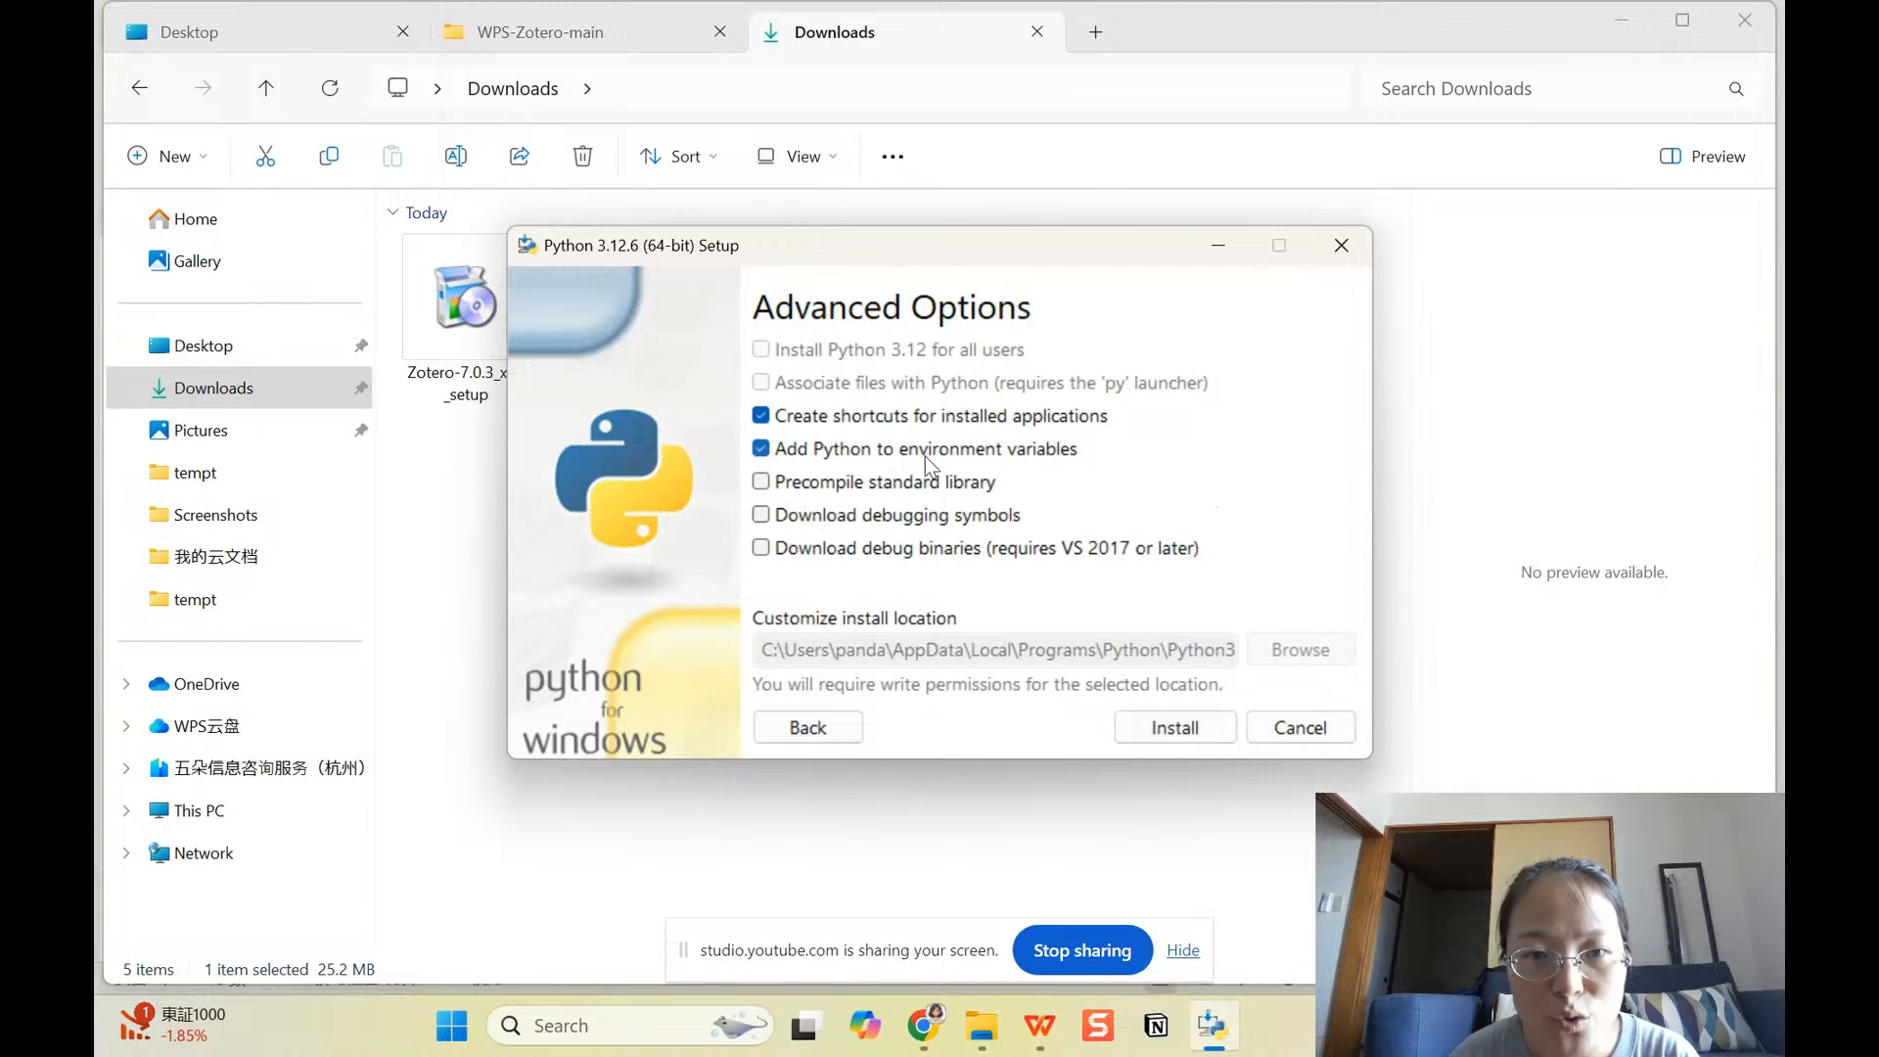
{"action": "mouse_move", "coordinate": [1096, 466]}
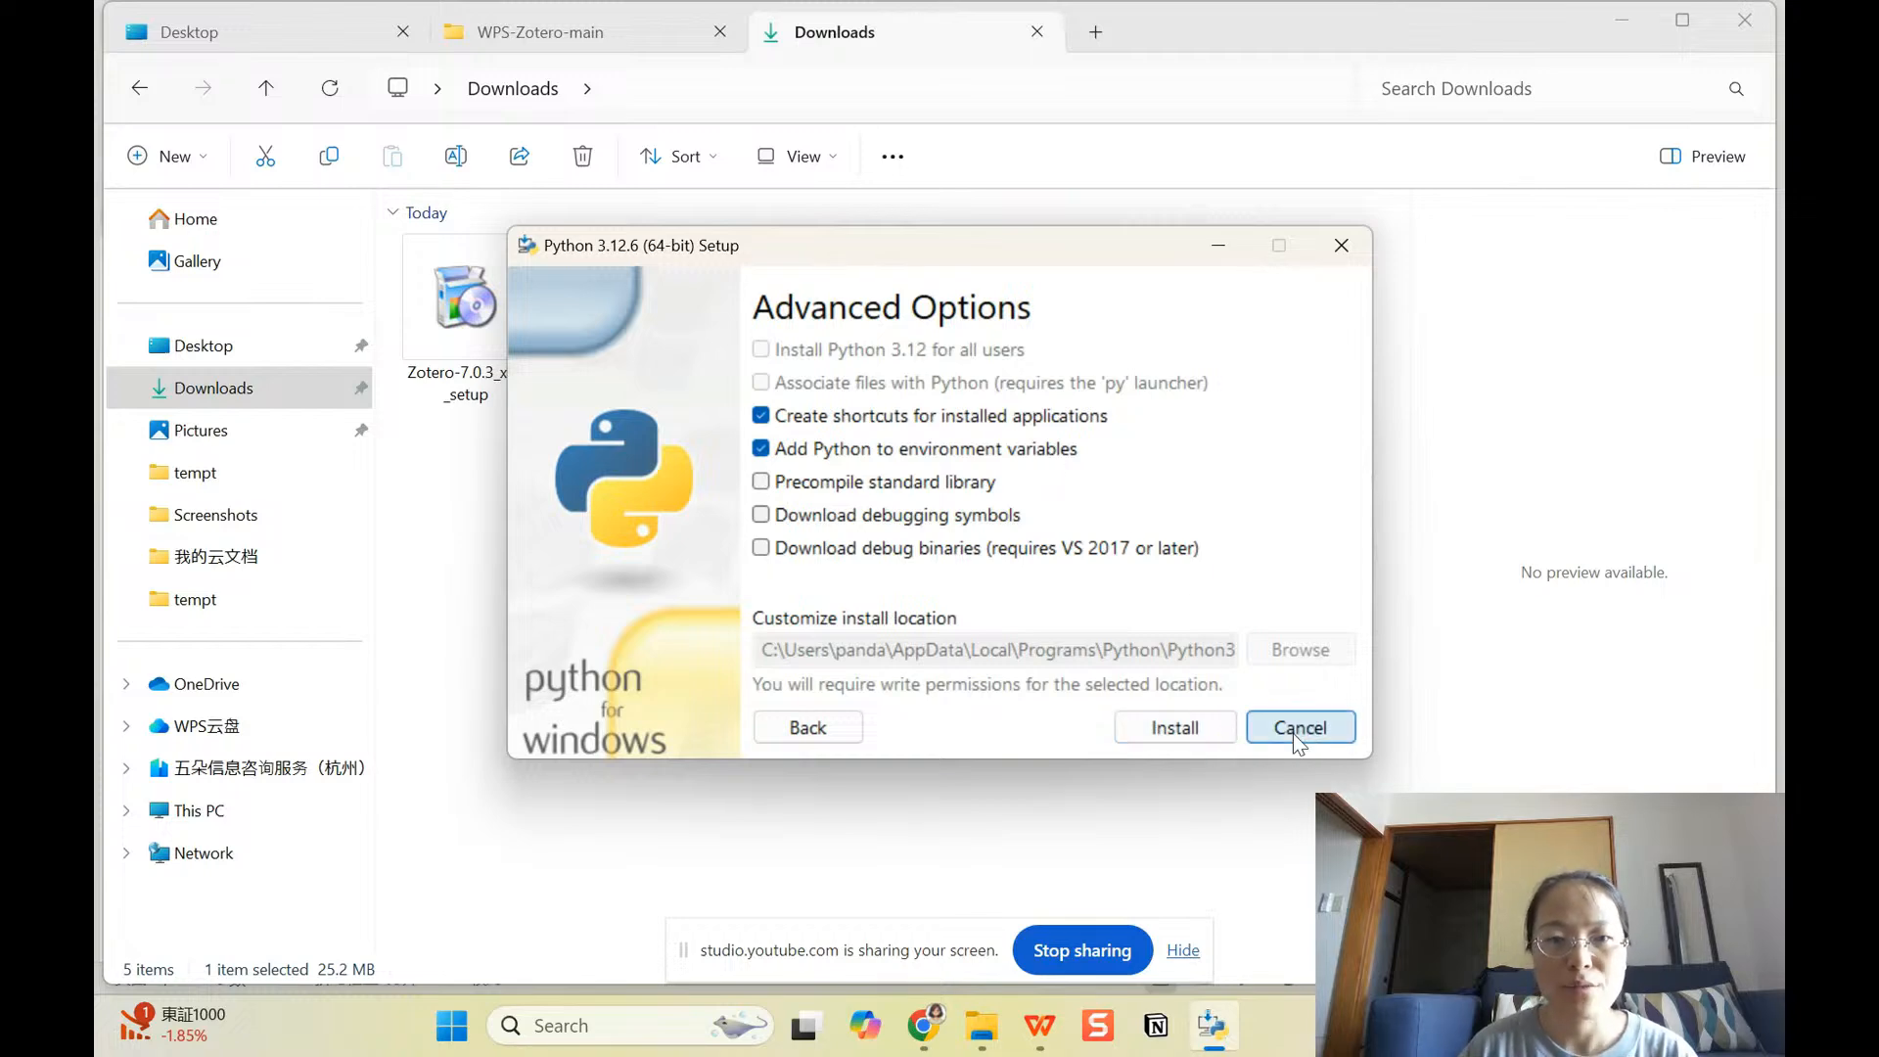
{"action": "left_click", "coordinate": [1299, 728]}
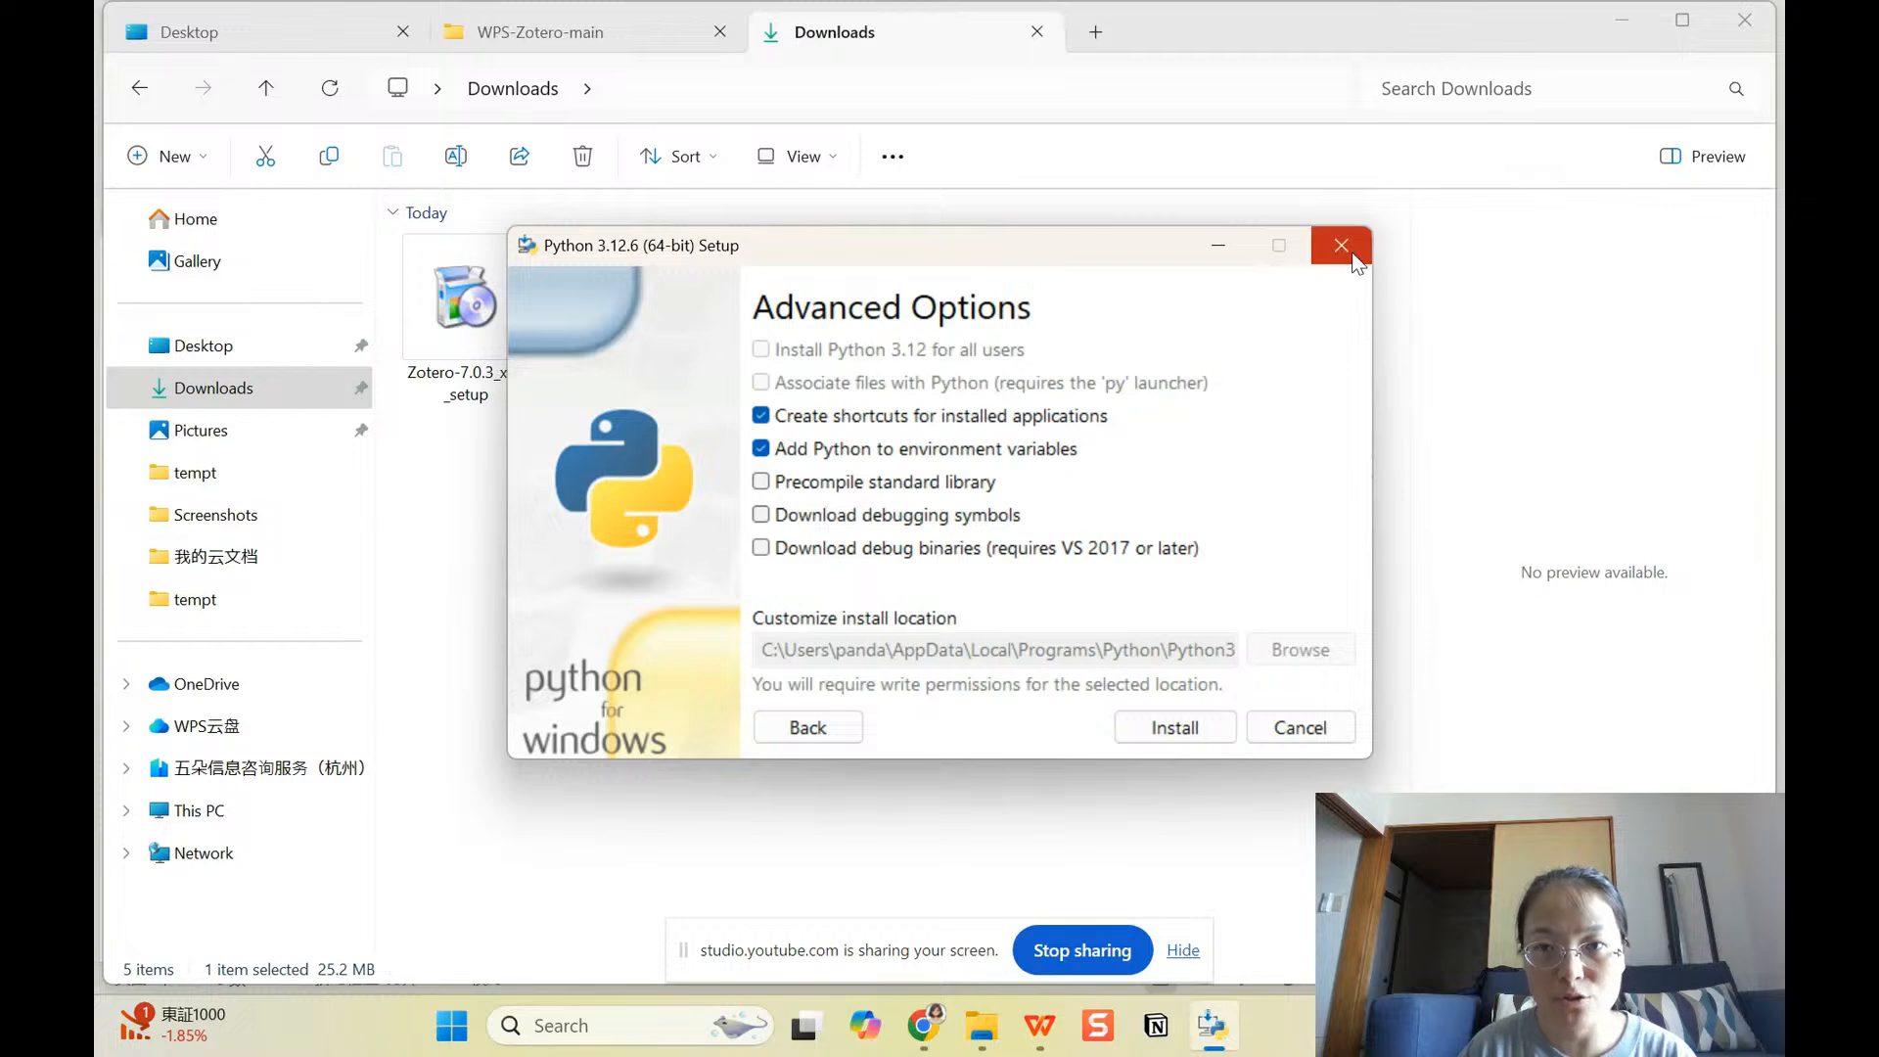
{"action": "left_click", "coordinate": [1341, 244]}
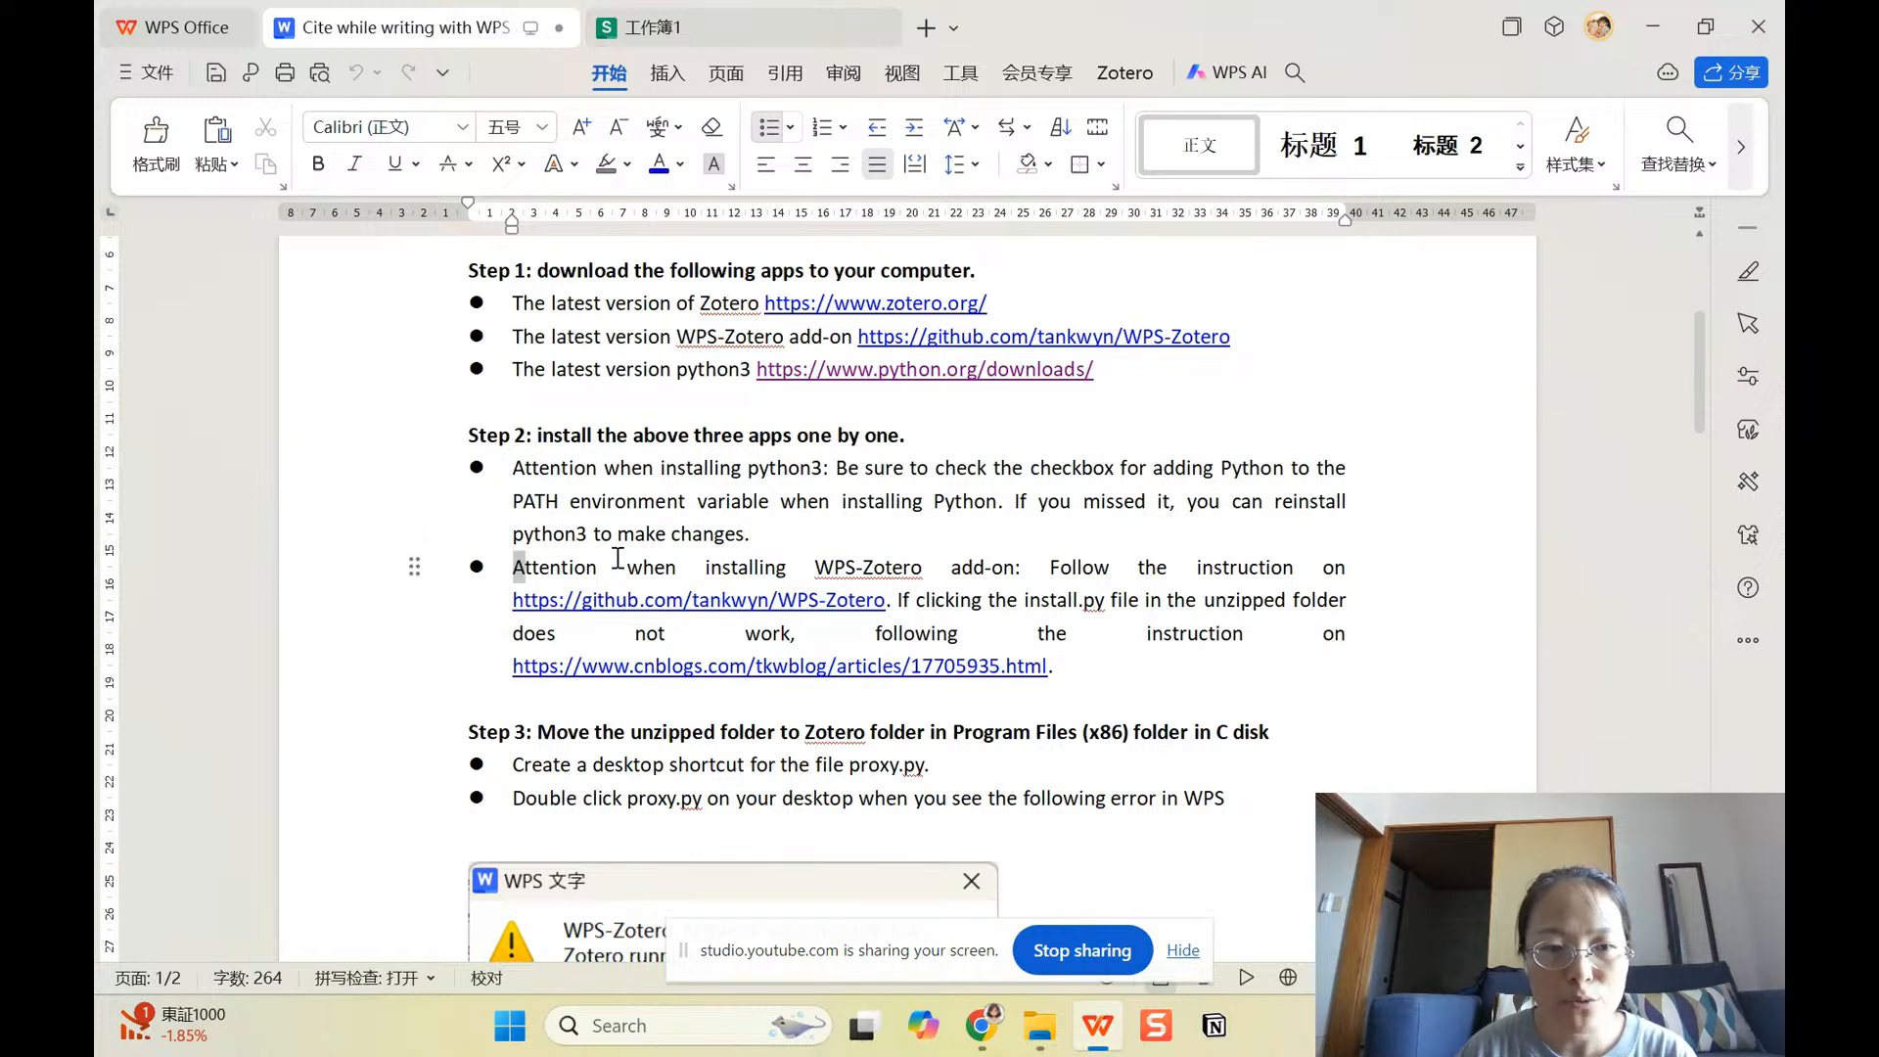
Step: Highlight the WPS-Zotero add-on installation note and return to the file manager
{"action": "left_click_drag", "start_coordinate": [510, 568], "coordinate": [1017, 567]}
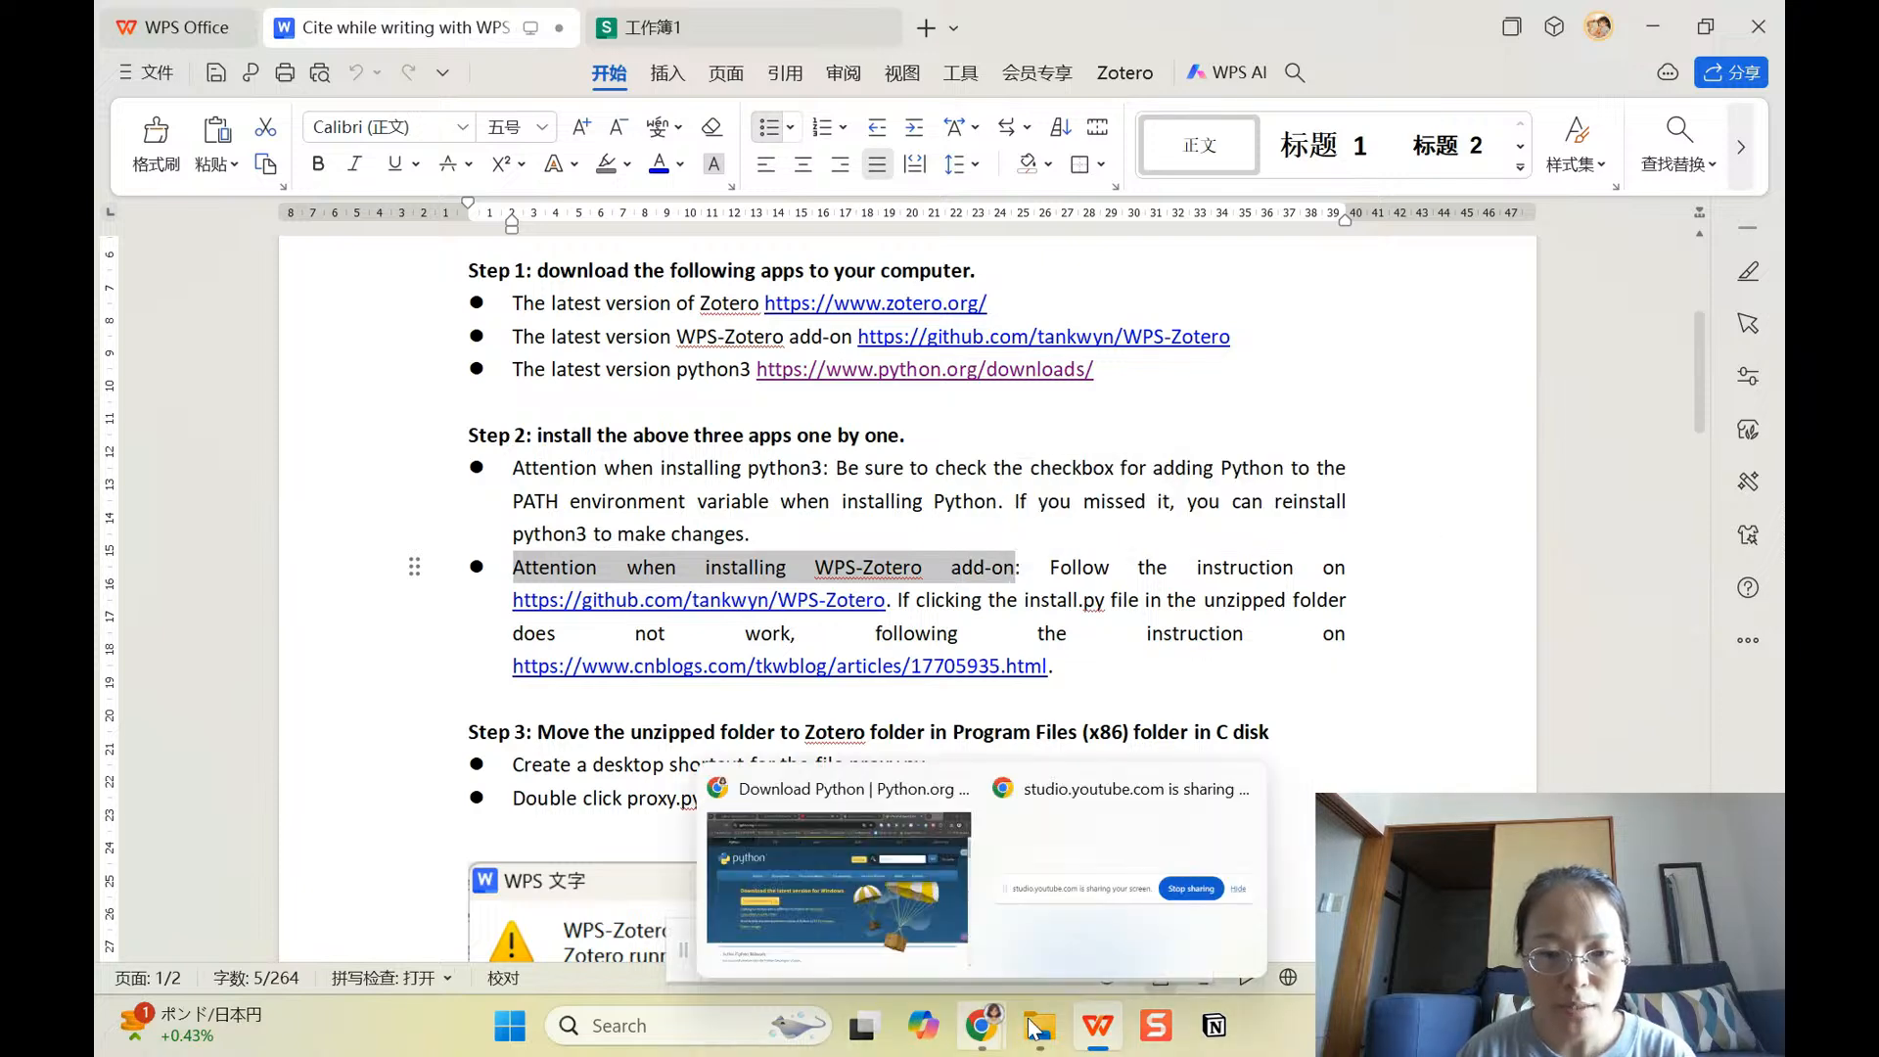
{"action": "left_click", "coordinate": [1039, 1025]}
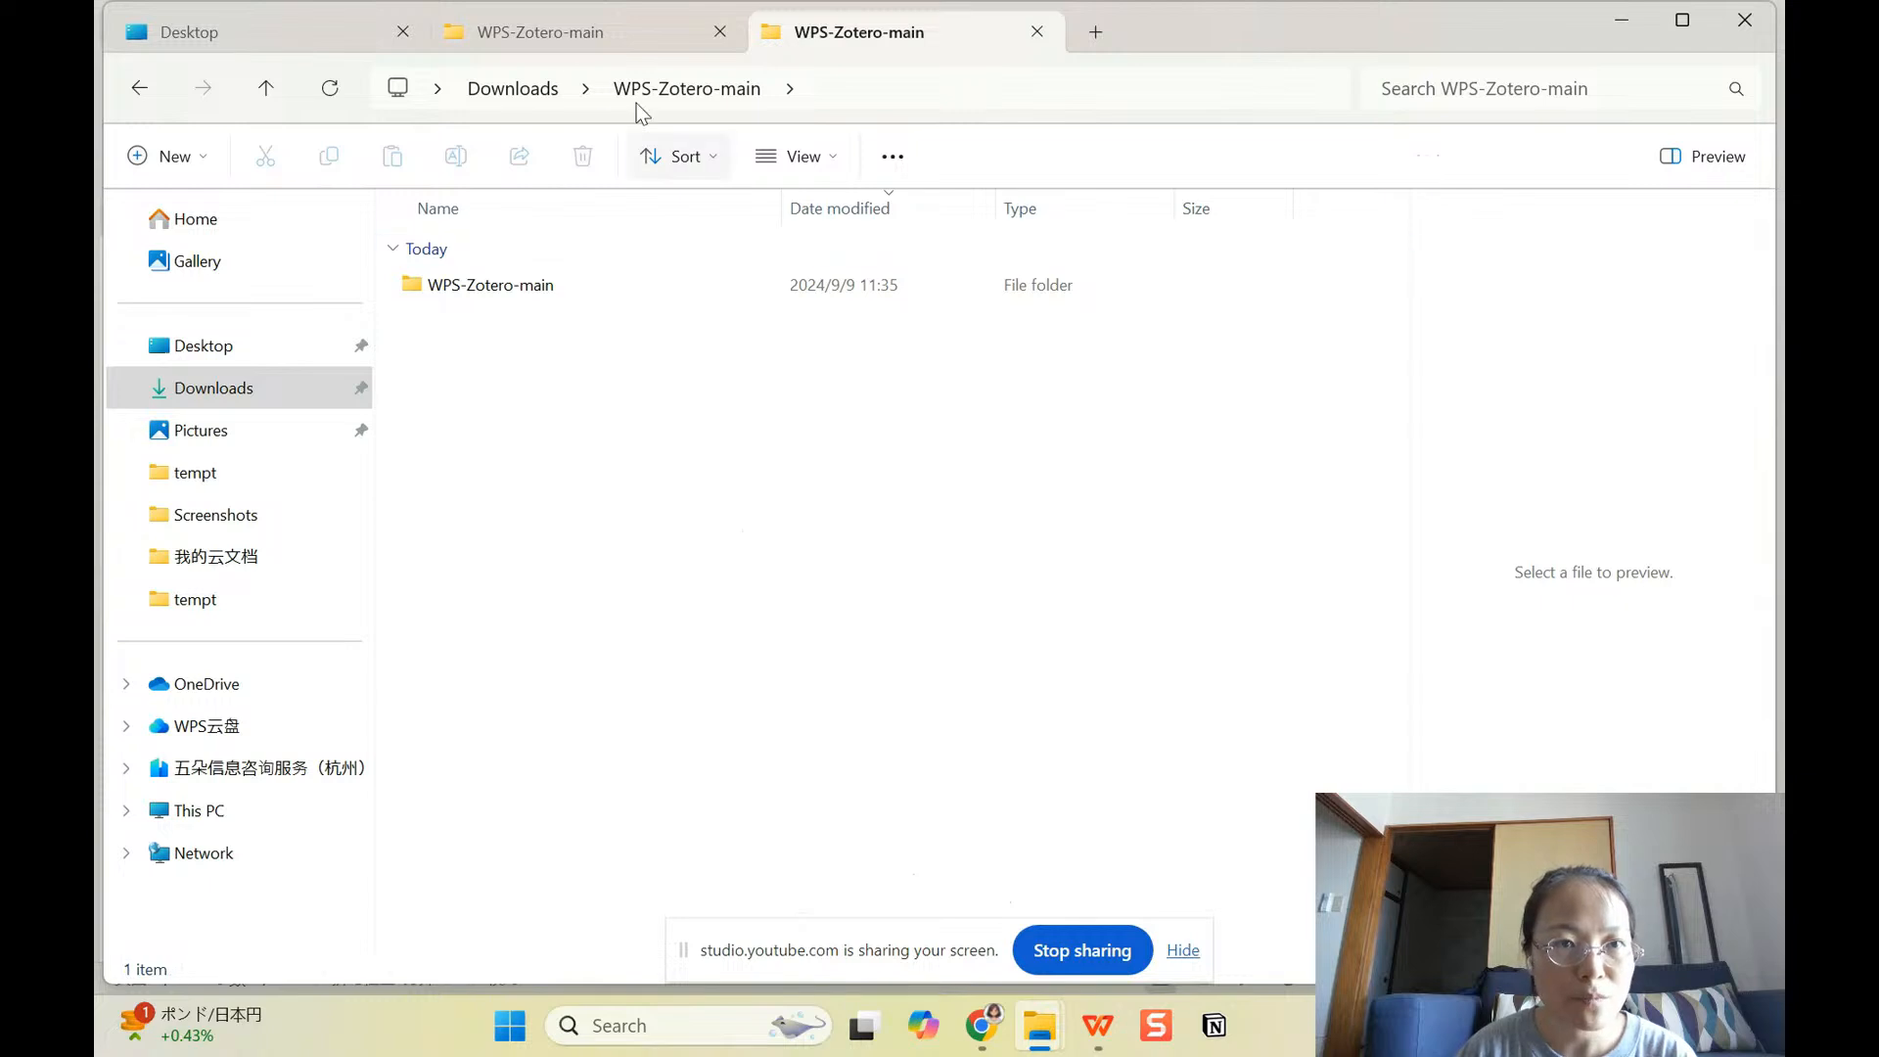
Step: Run install.py inside the inner WPS-Zotero-main folder, creating a __pycache__ folder
{"action": "double_click", "coordinate": [490, 284]}
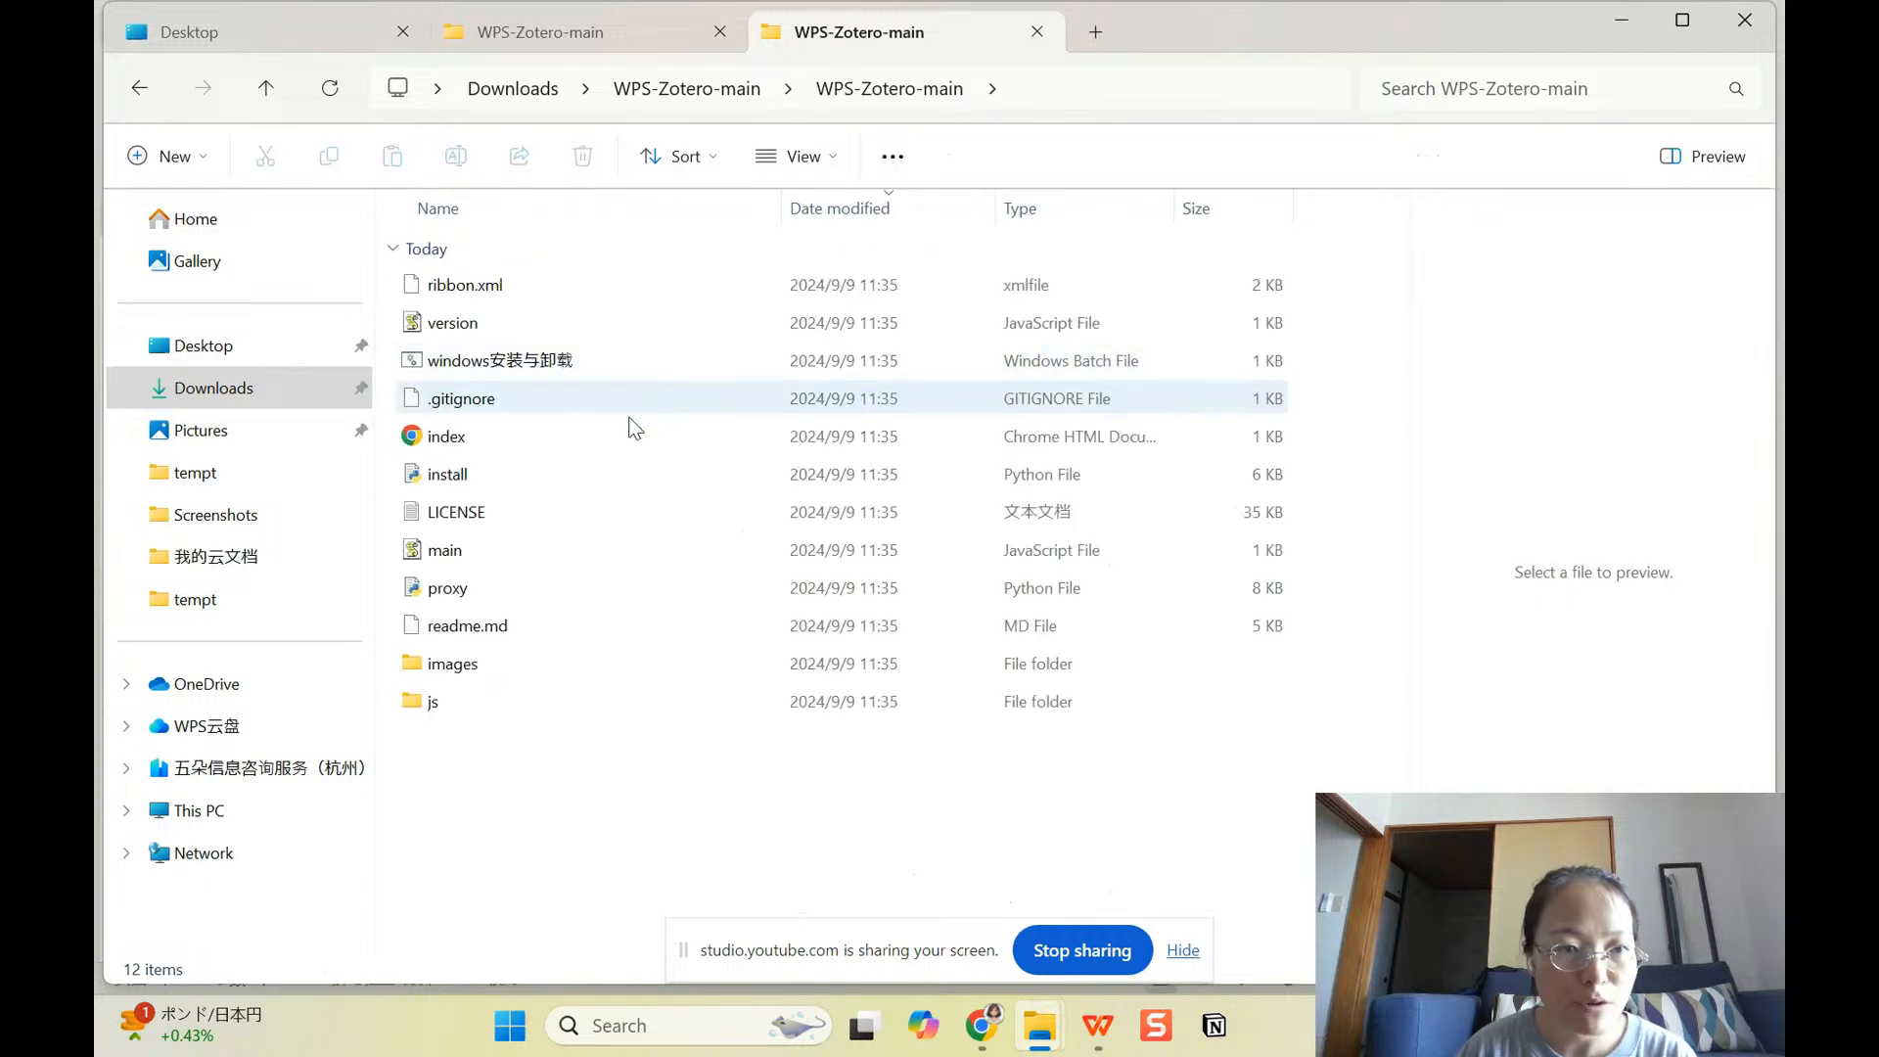
{"action": "left_click", "coordinate": [446, 473]}
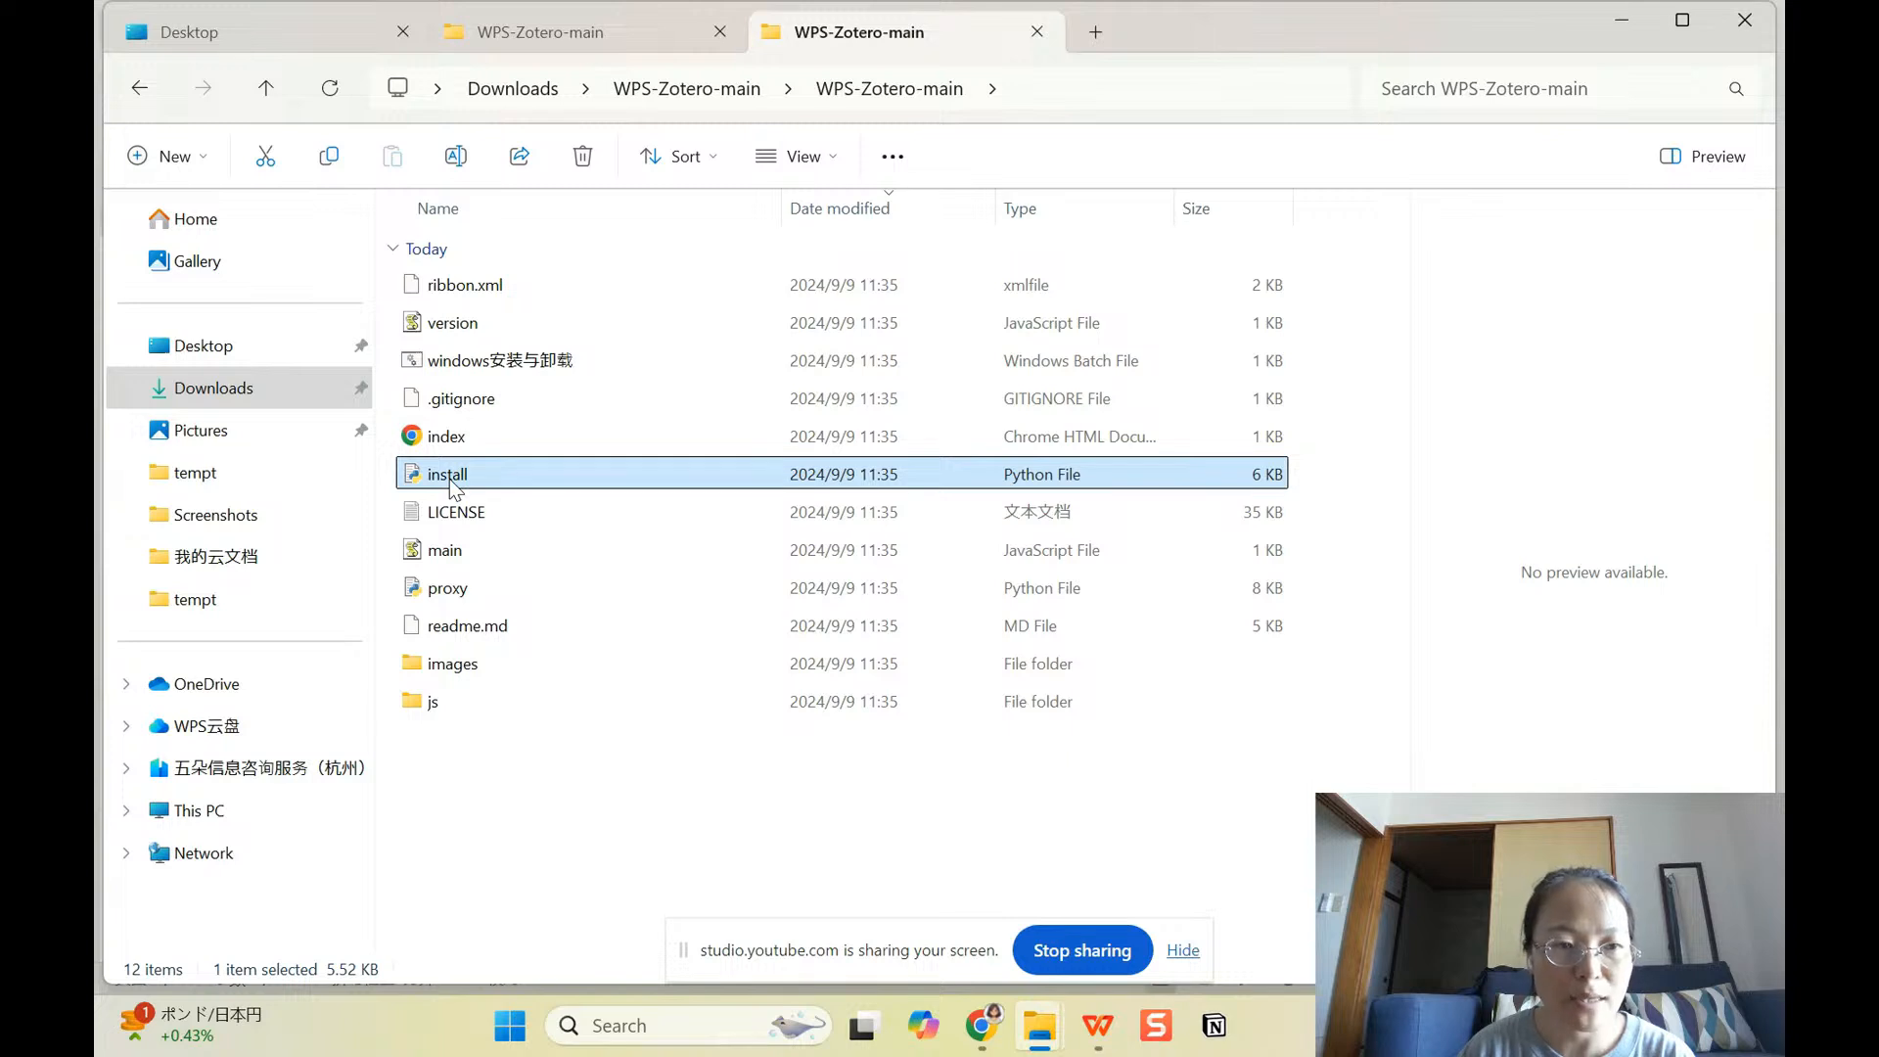
{"action": "double_click", "coordinate": [446, 473]}
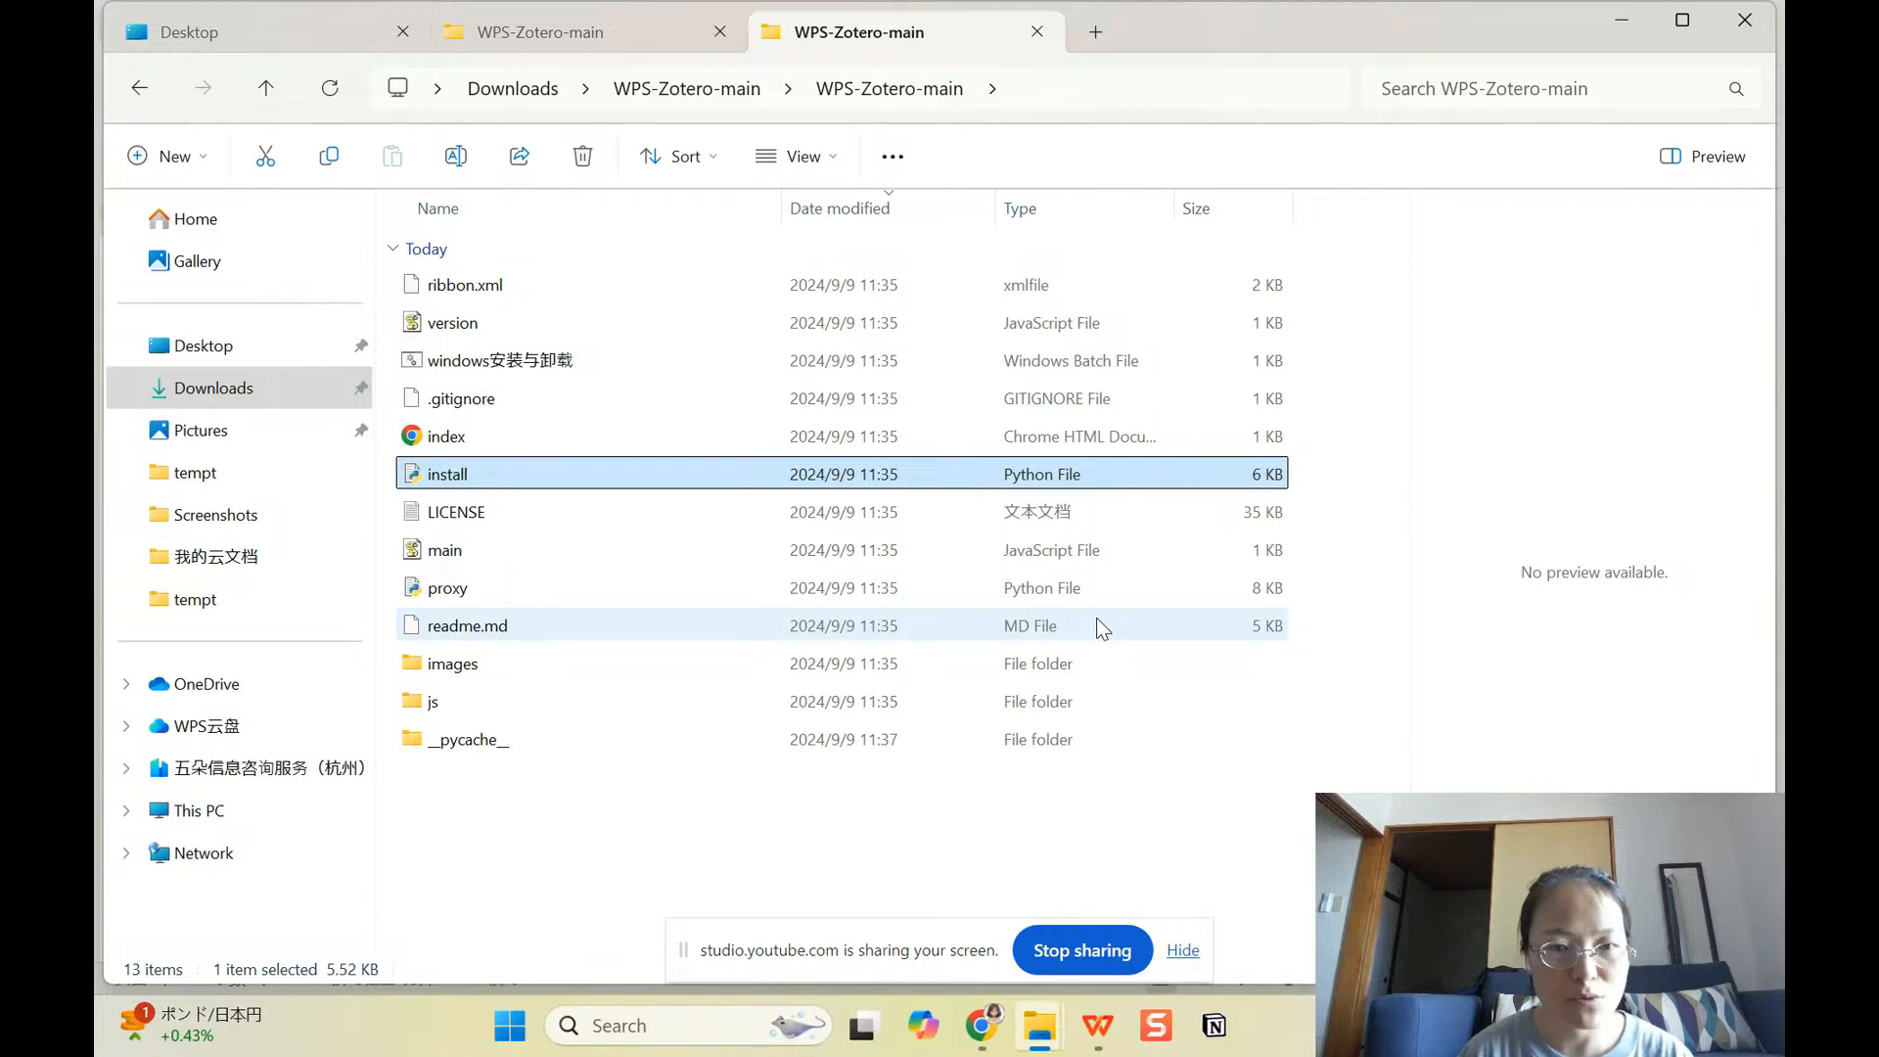
{"action": "mouse_move", "coordinate": [981, 1025]}
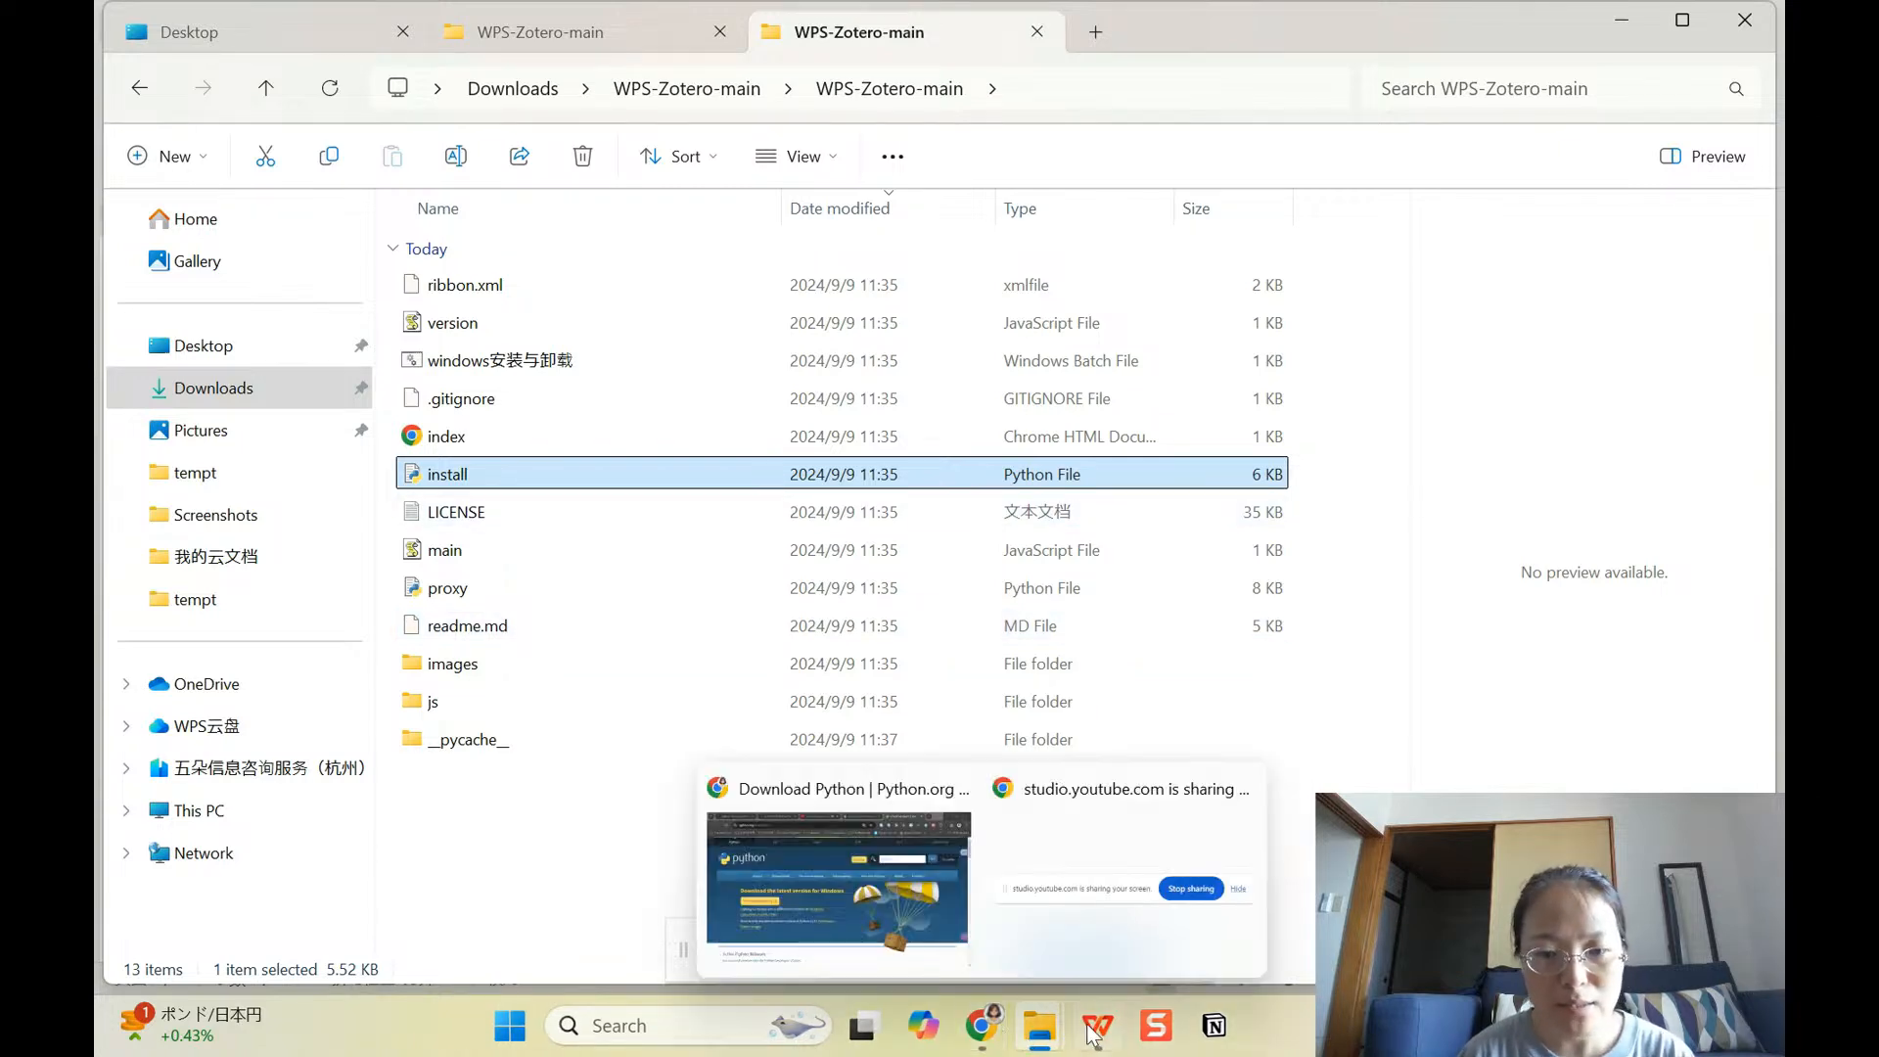
{"action": "left_click", "coordinate": [1092, 1024]}
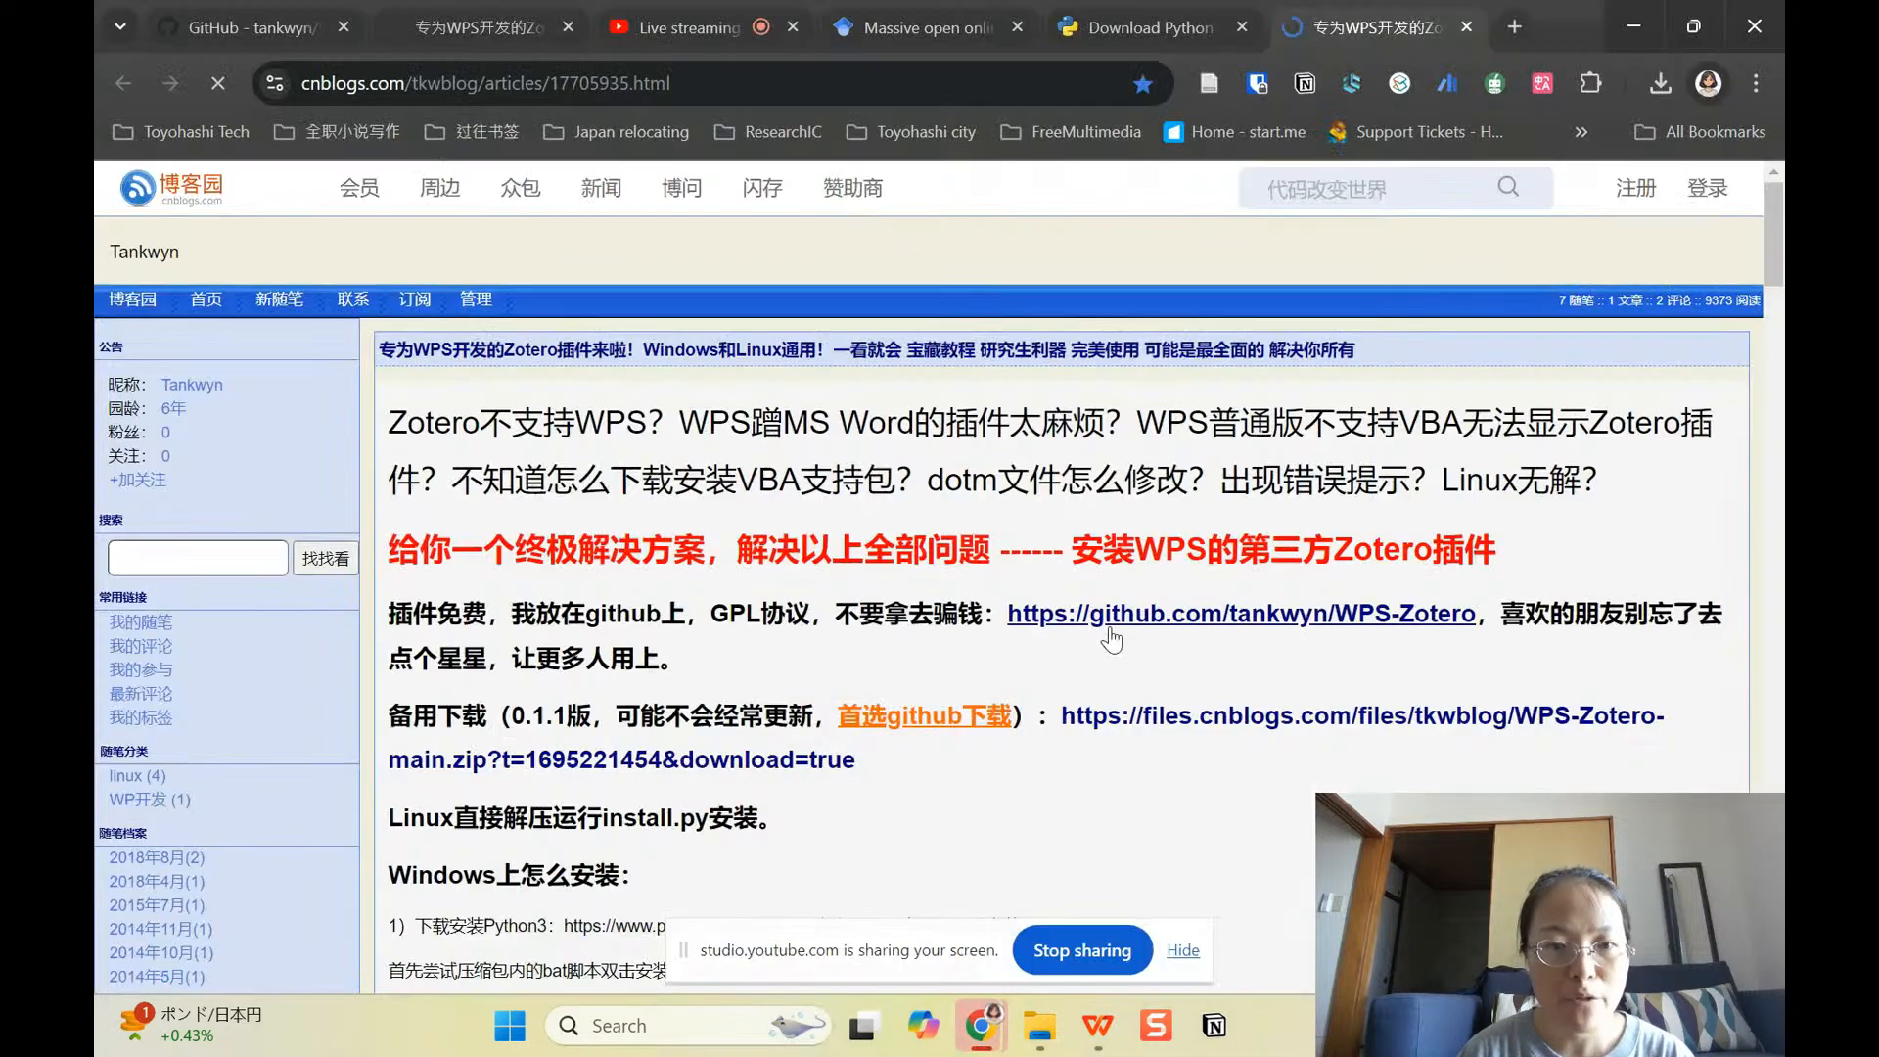
Step: Scroll the cnblogs article to the Windows steps on copying the folder path and opening cmd
{"action": "scroll", "scroll_direction": "down", "scroll_amount": 3}
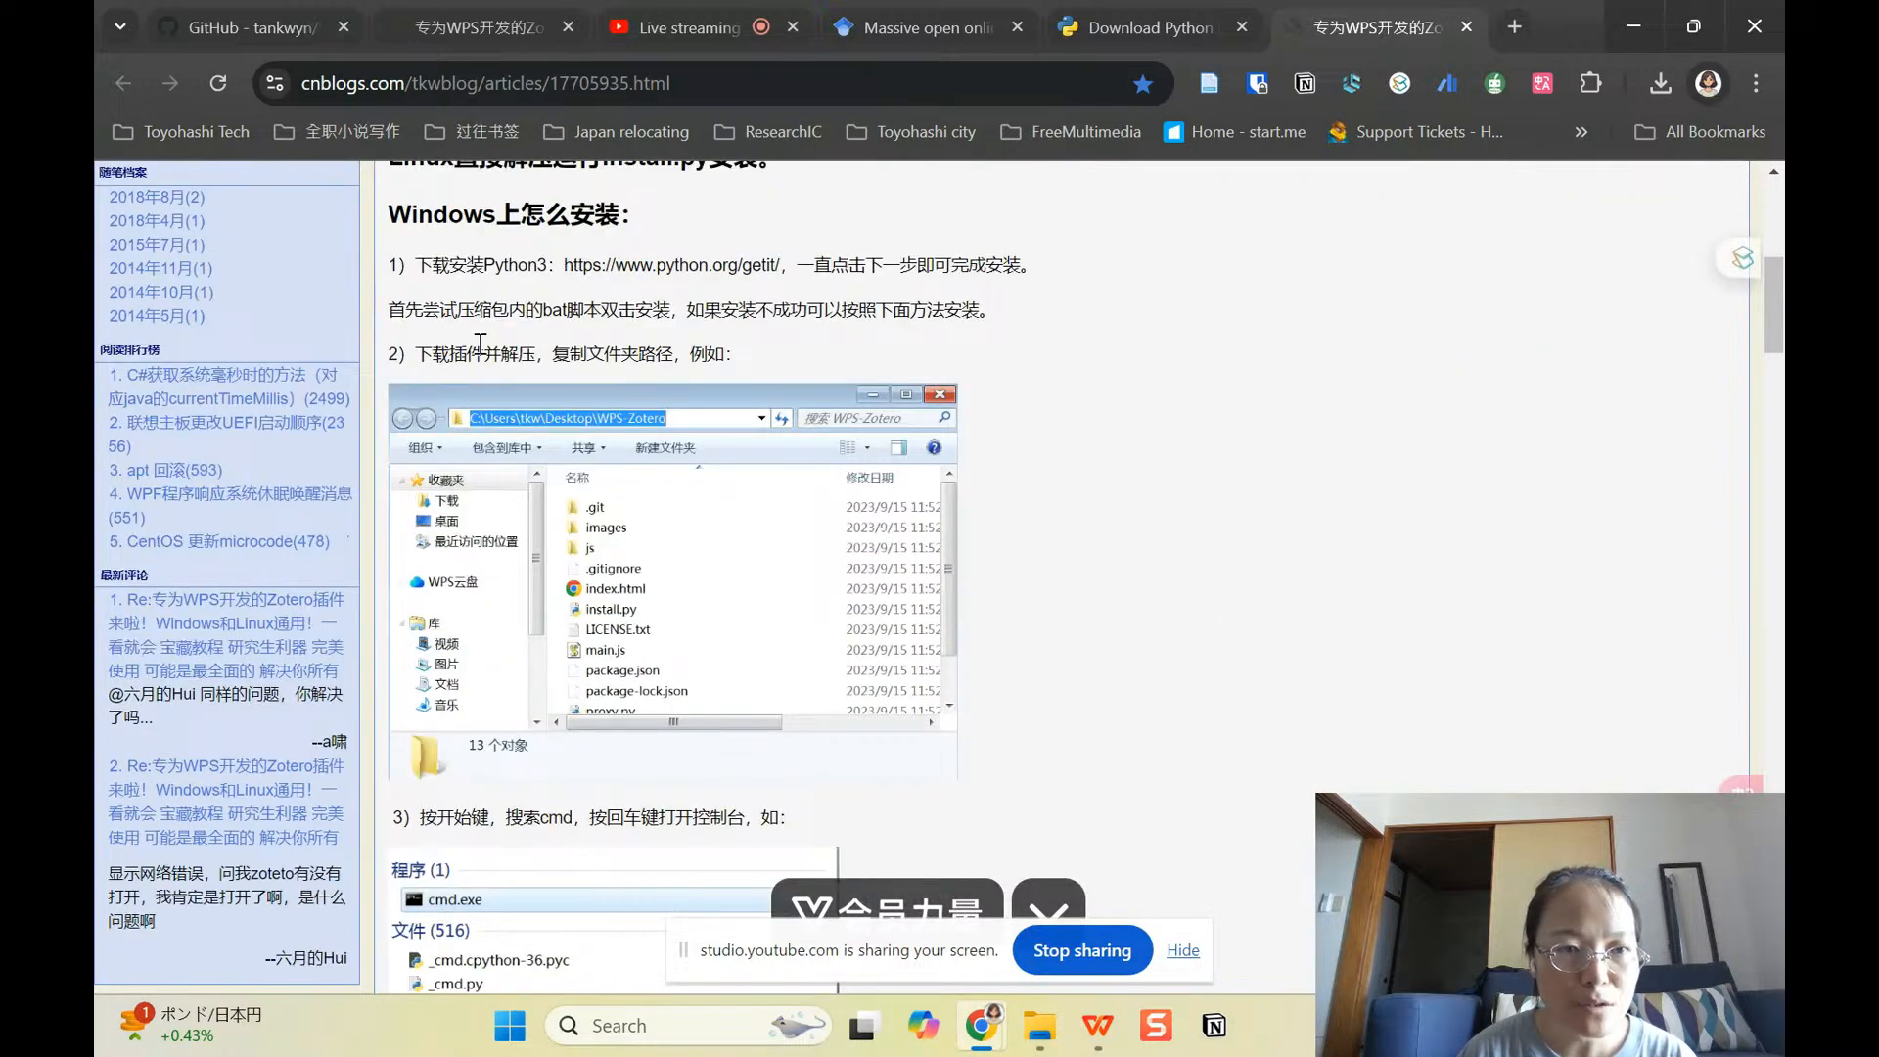
{"action": "scroll", "scroll_direction": "down", "scroll_amount": 3}
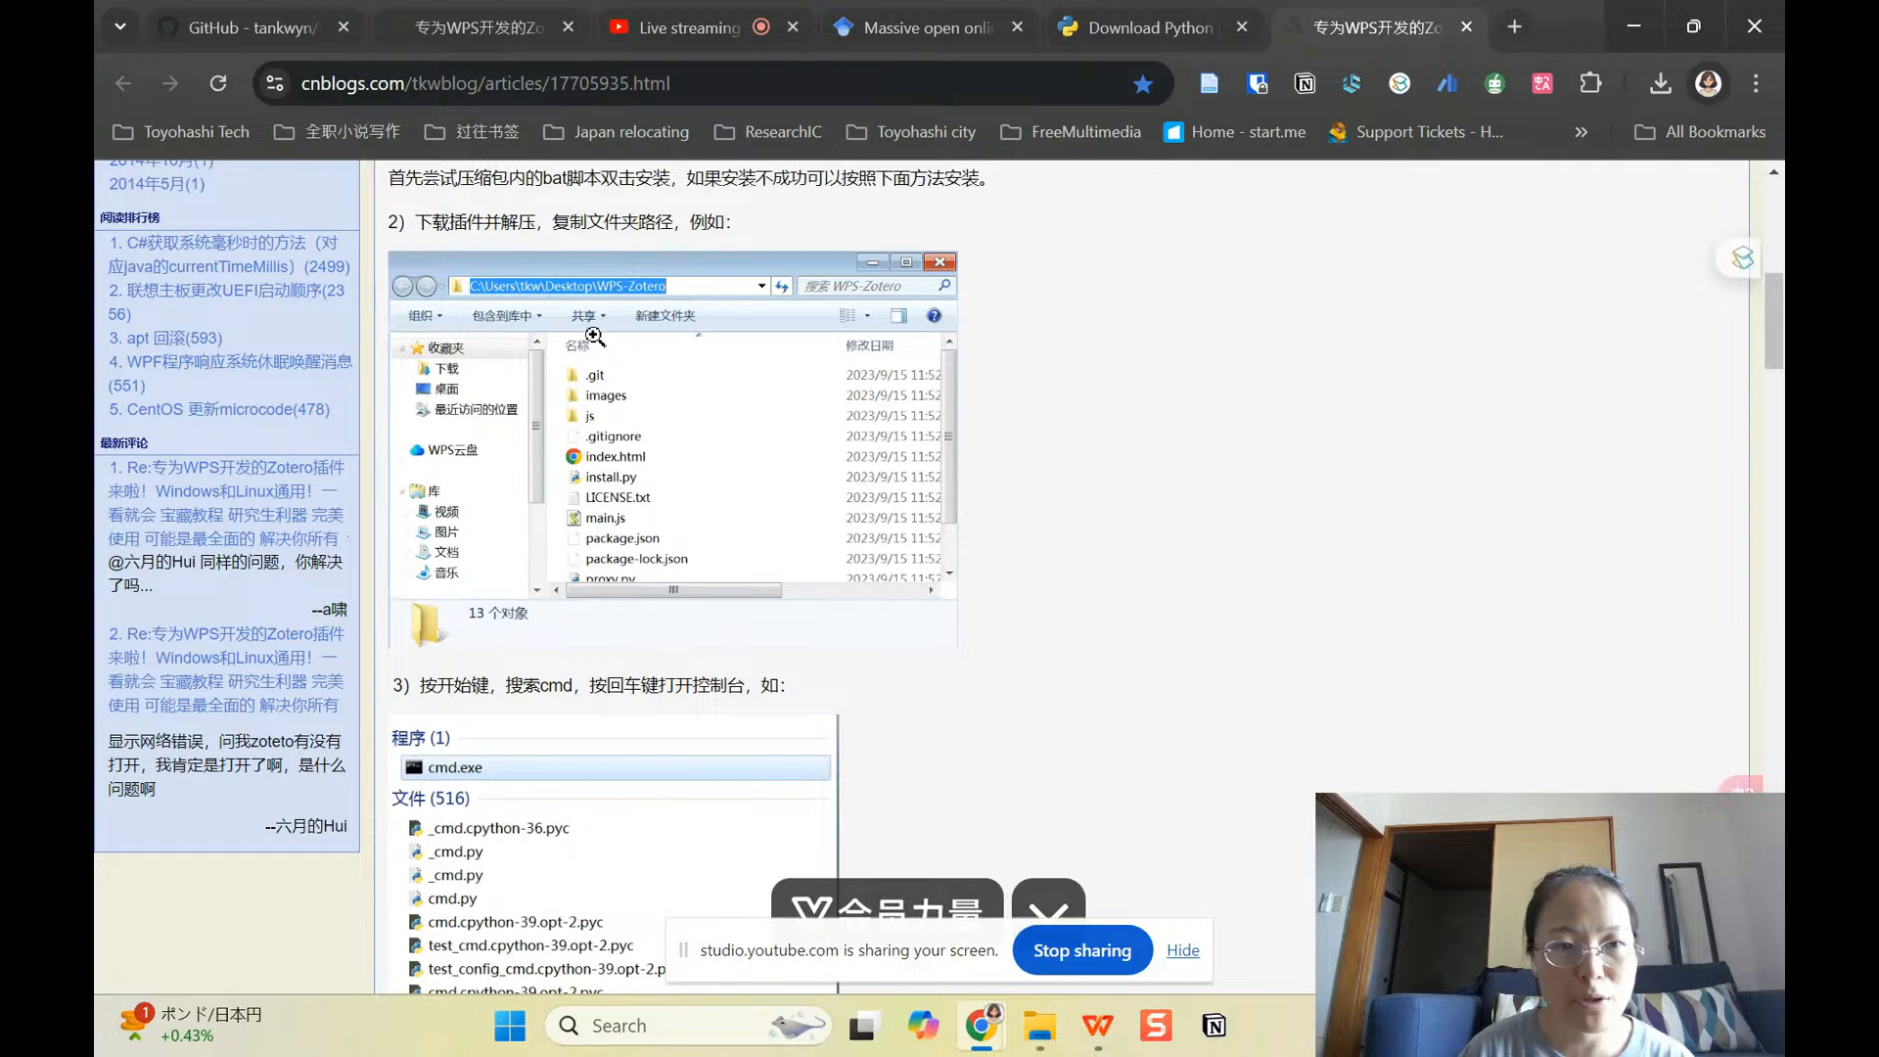
{"action": "mouse_move", "coordinate": [689, 446]}
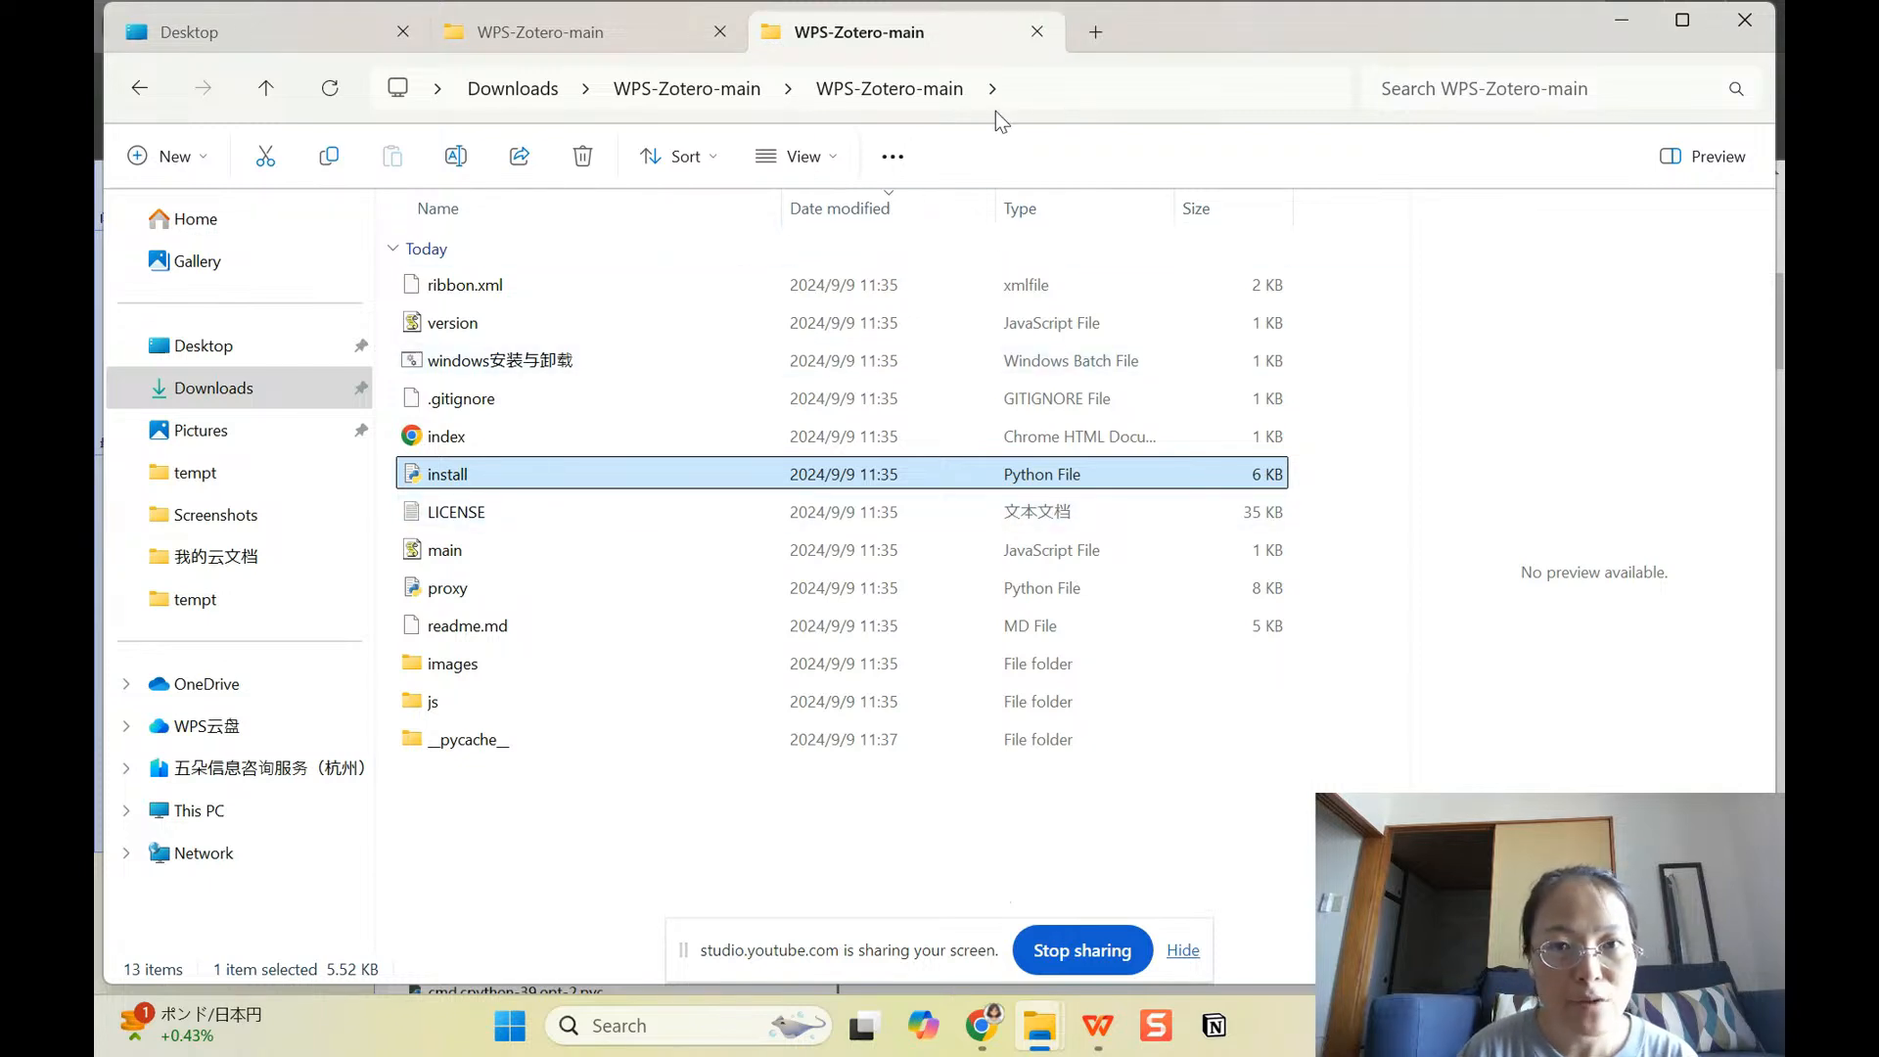
{"action": "mouse_move", "coordinate": [1037, 96]}
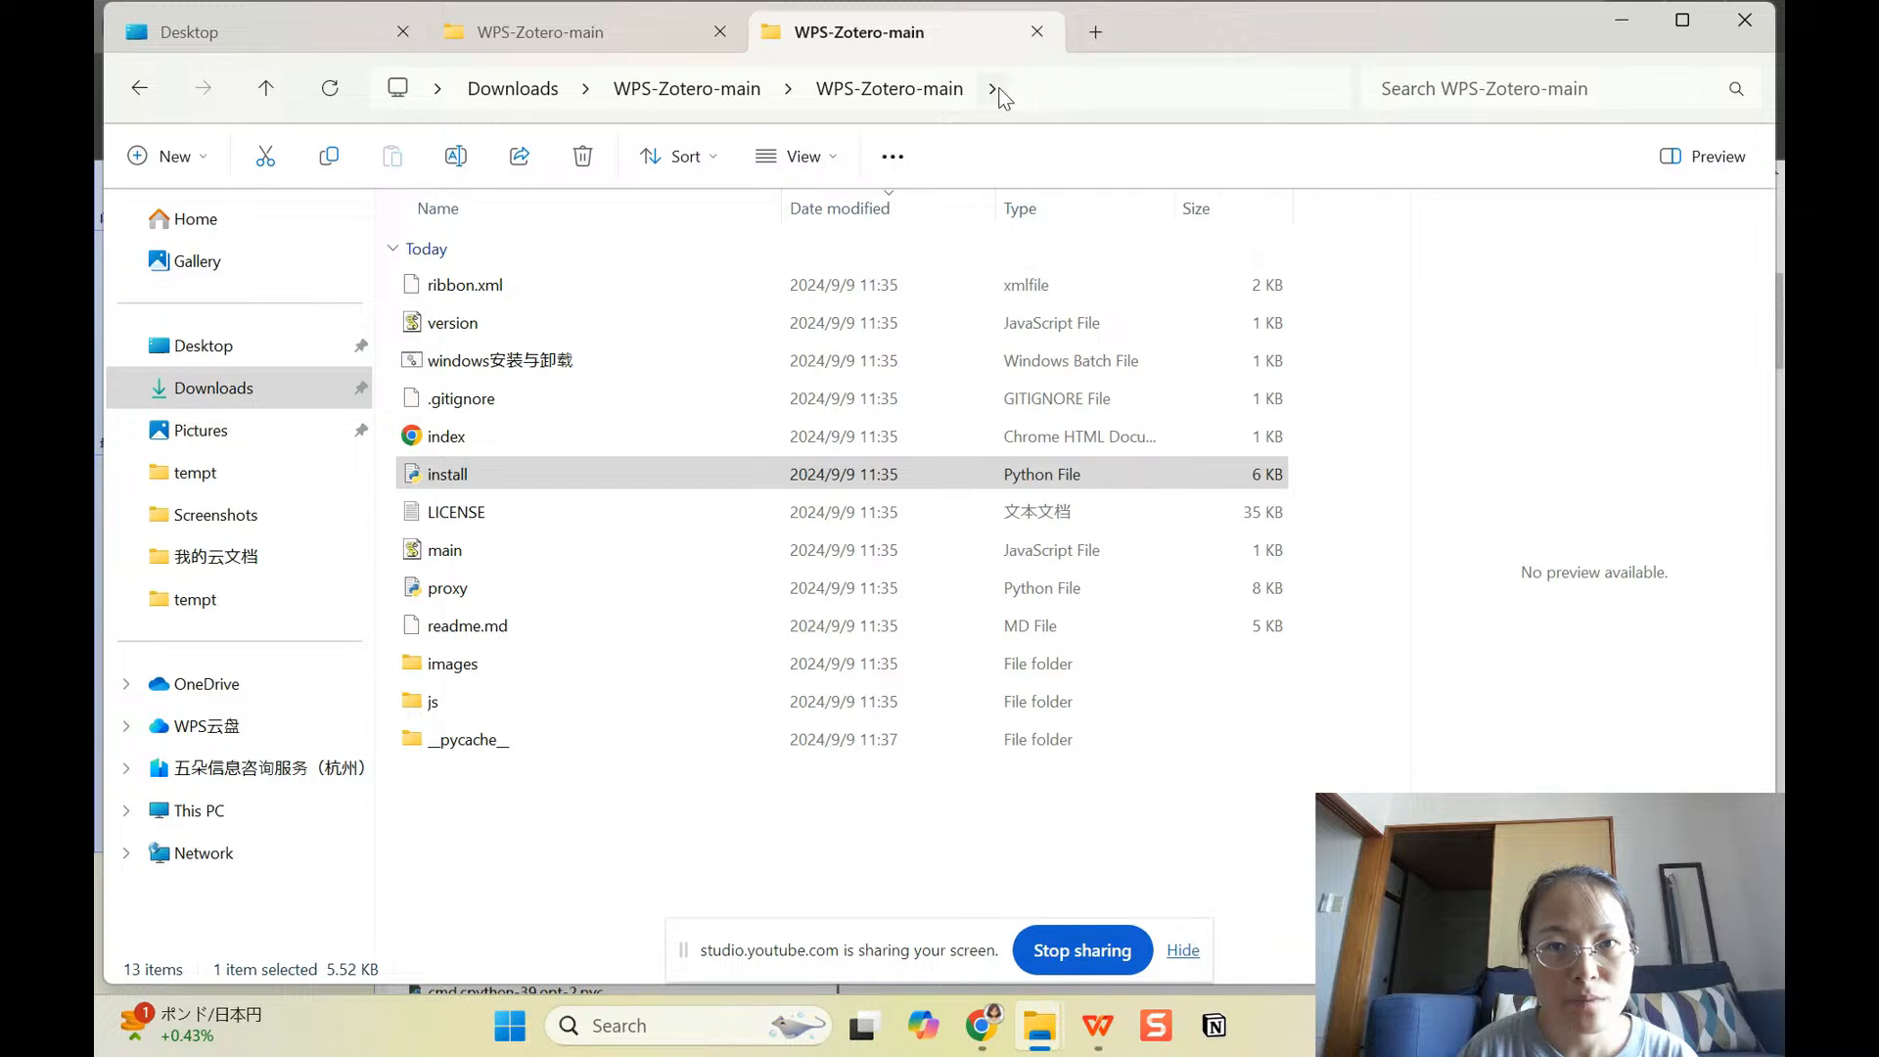
{"action": "left_click", "coordinate": [993, 88]}
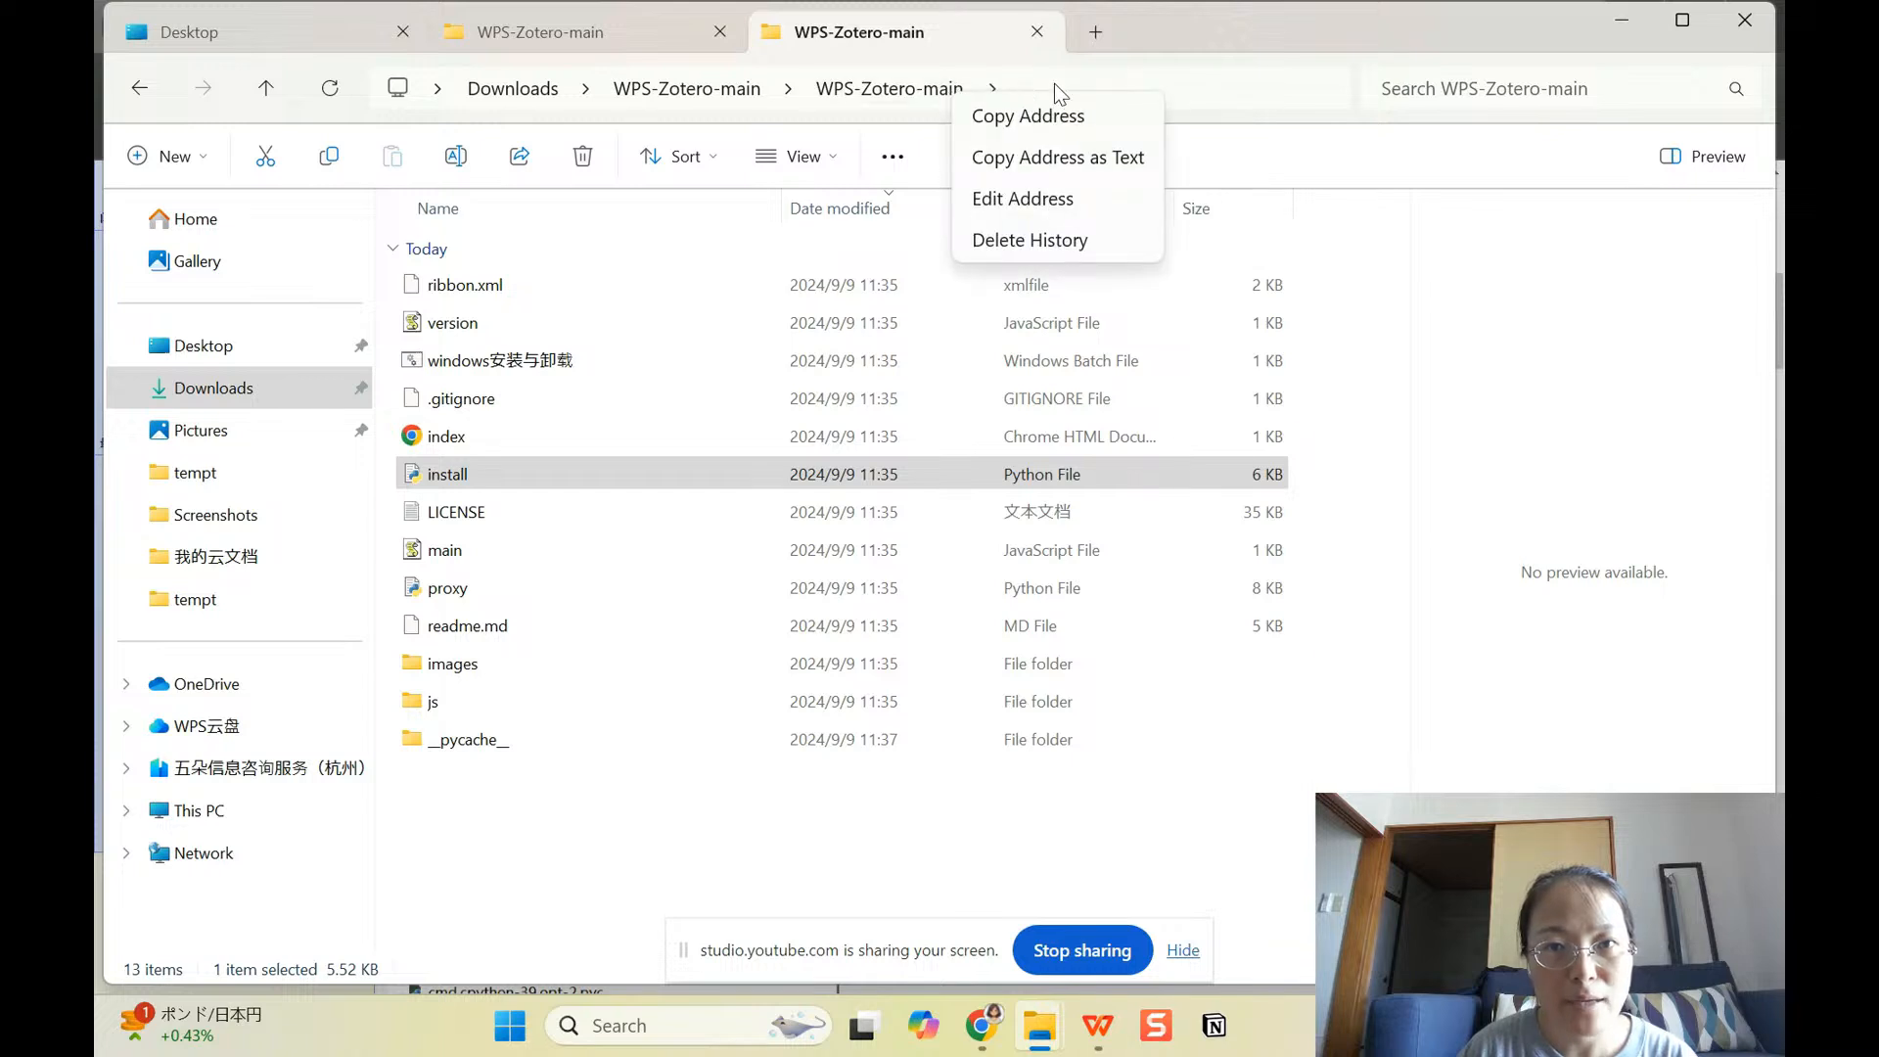
{"action": "left_click", "coordinate": [677, 835]}
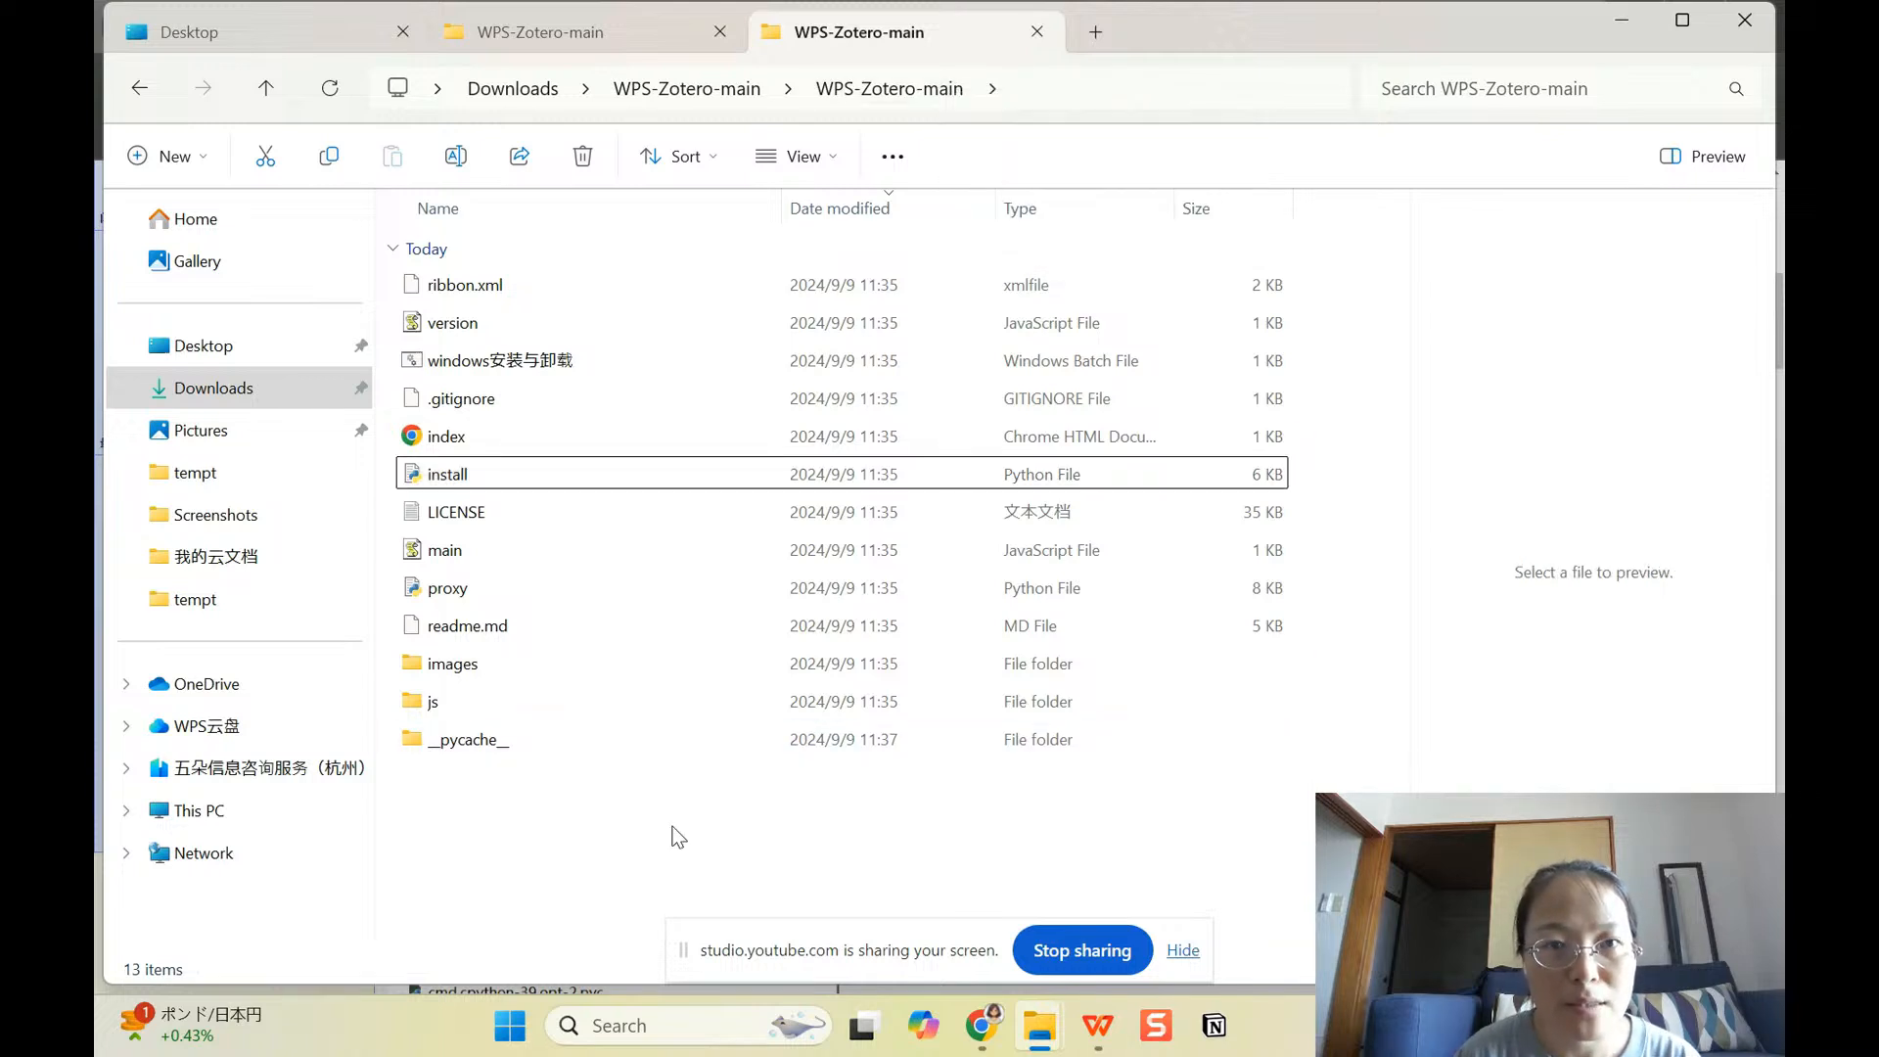
{"action": "right_click", "coordinate": [888, 88]}
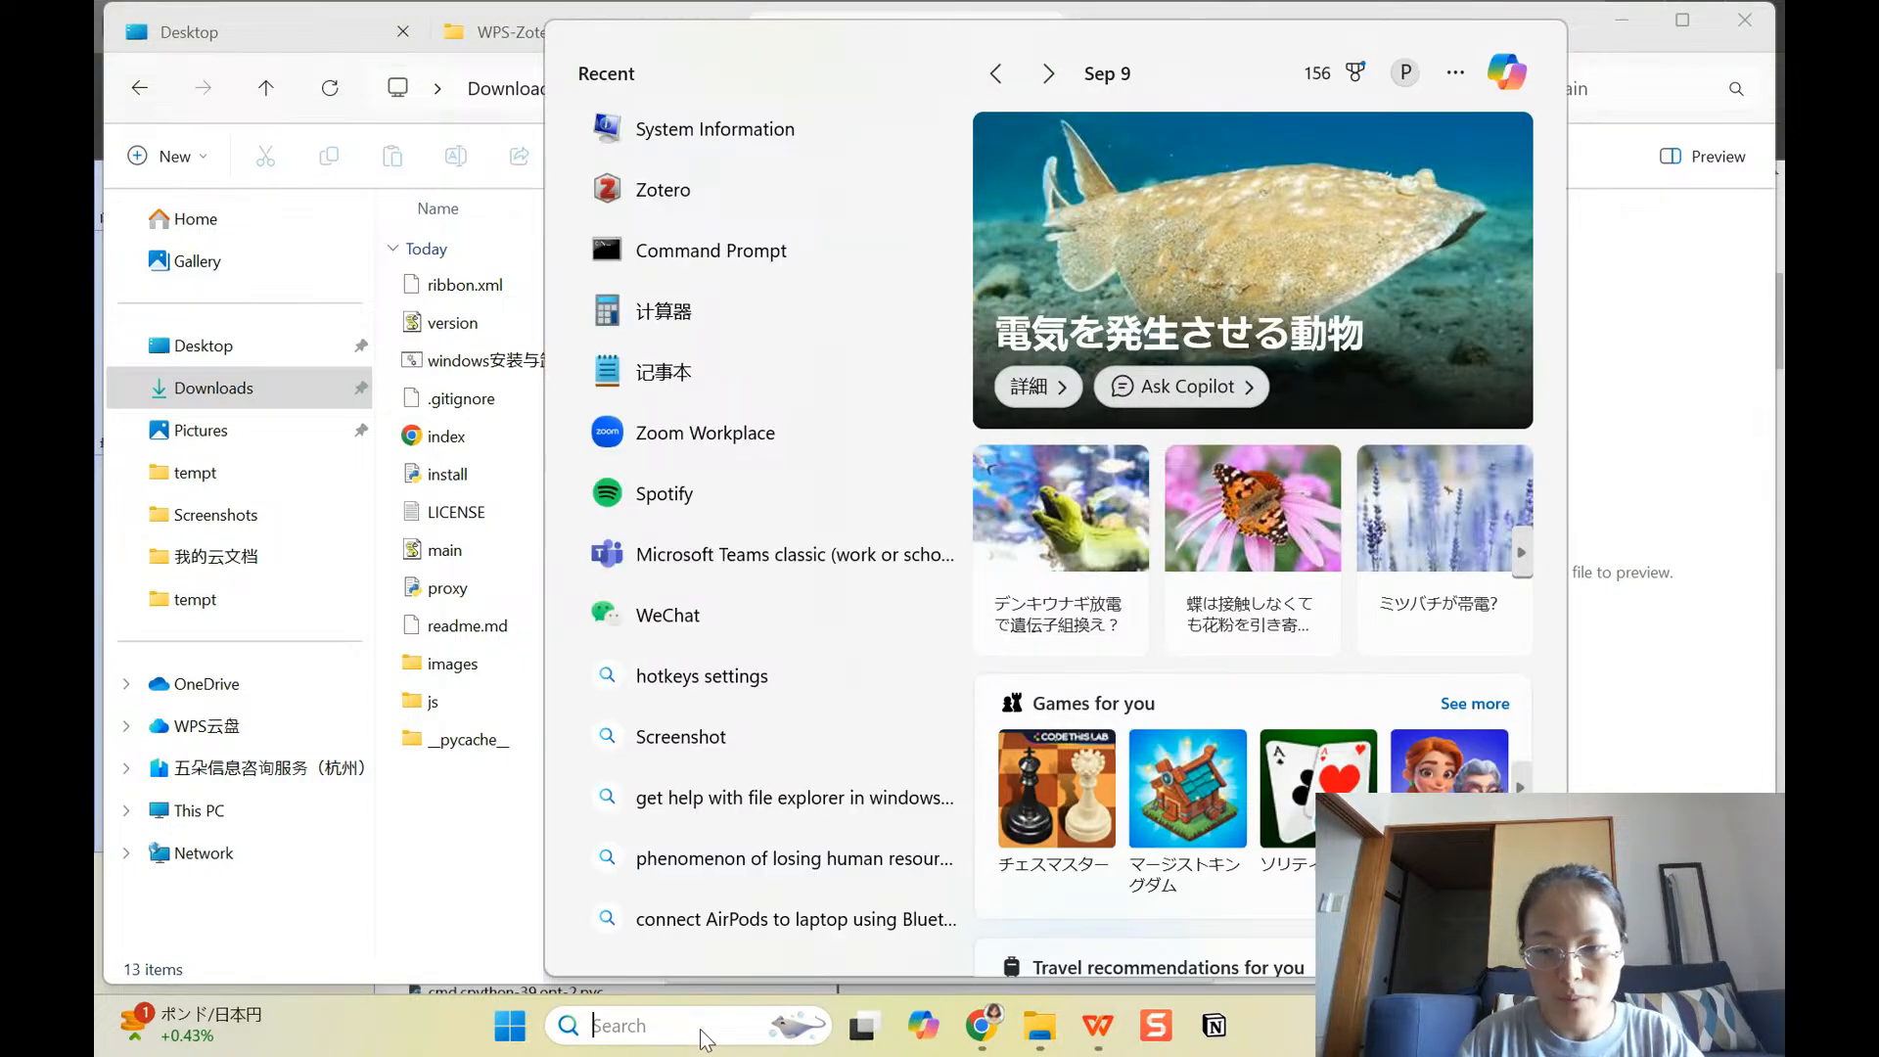
Step: Launch Command Prompt from Windows Search using 'cmd'
{"action": "type", "text": "command Prompt"}
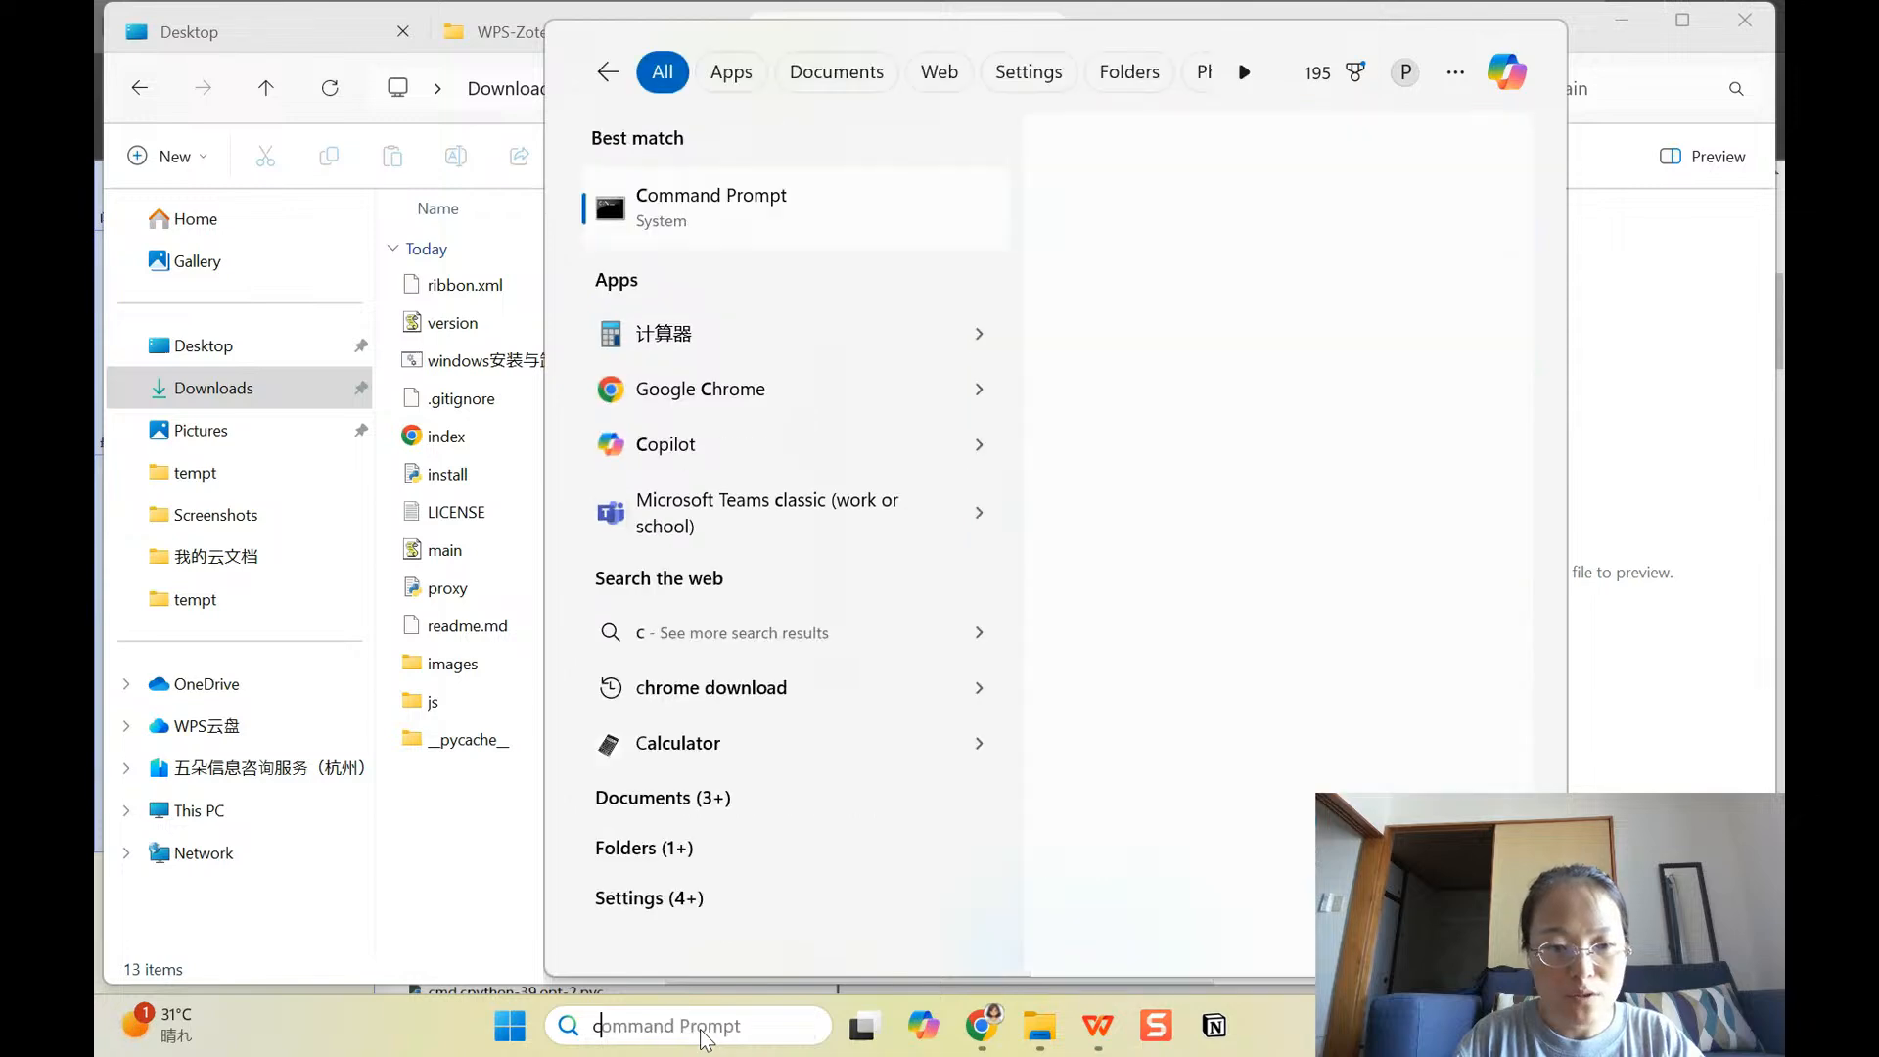
{"action": "type", "text": "cmd"}
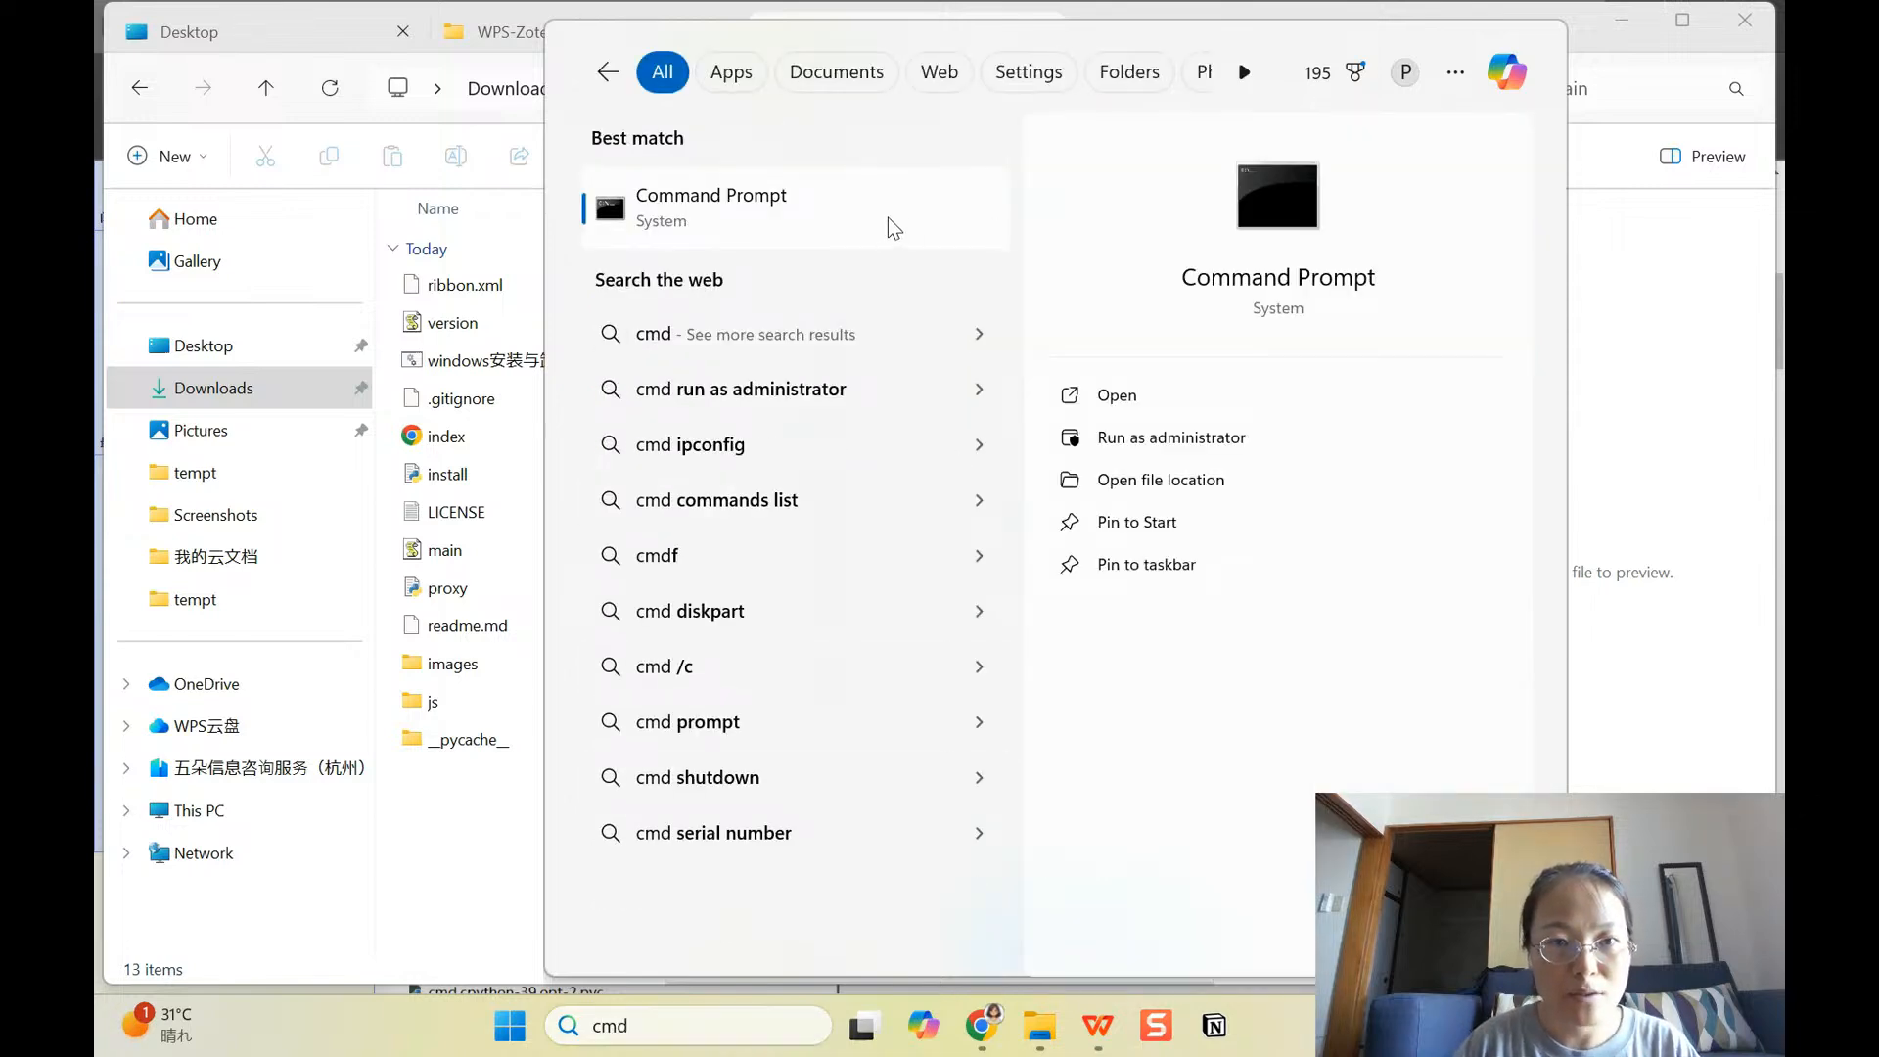
{"action": "left_click", "coordinate": [708, 203]}
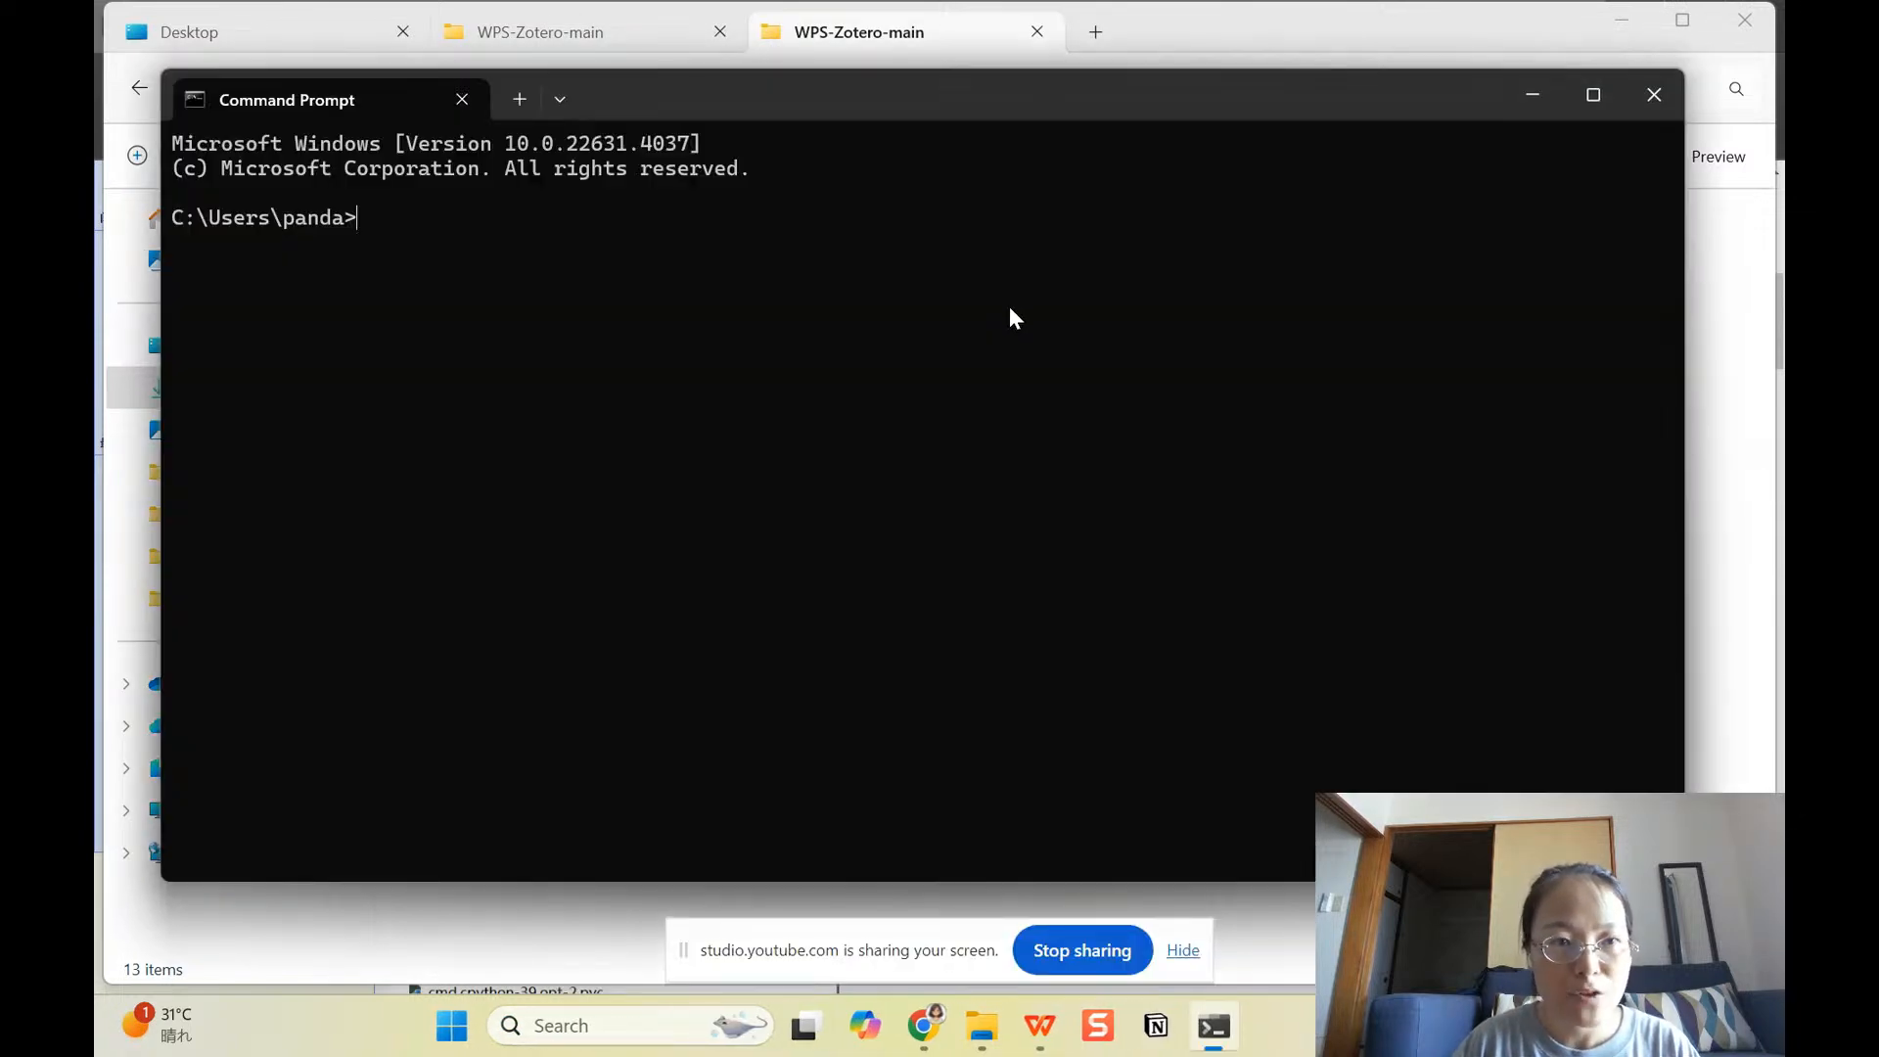
{"action": "mouse_move", "coordinate": [546, 233]}
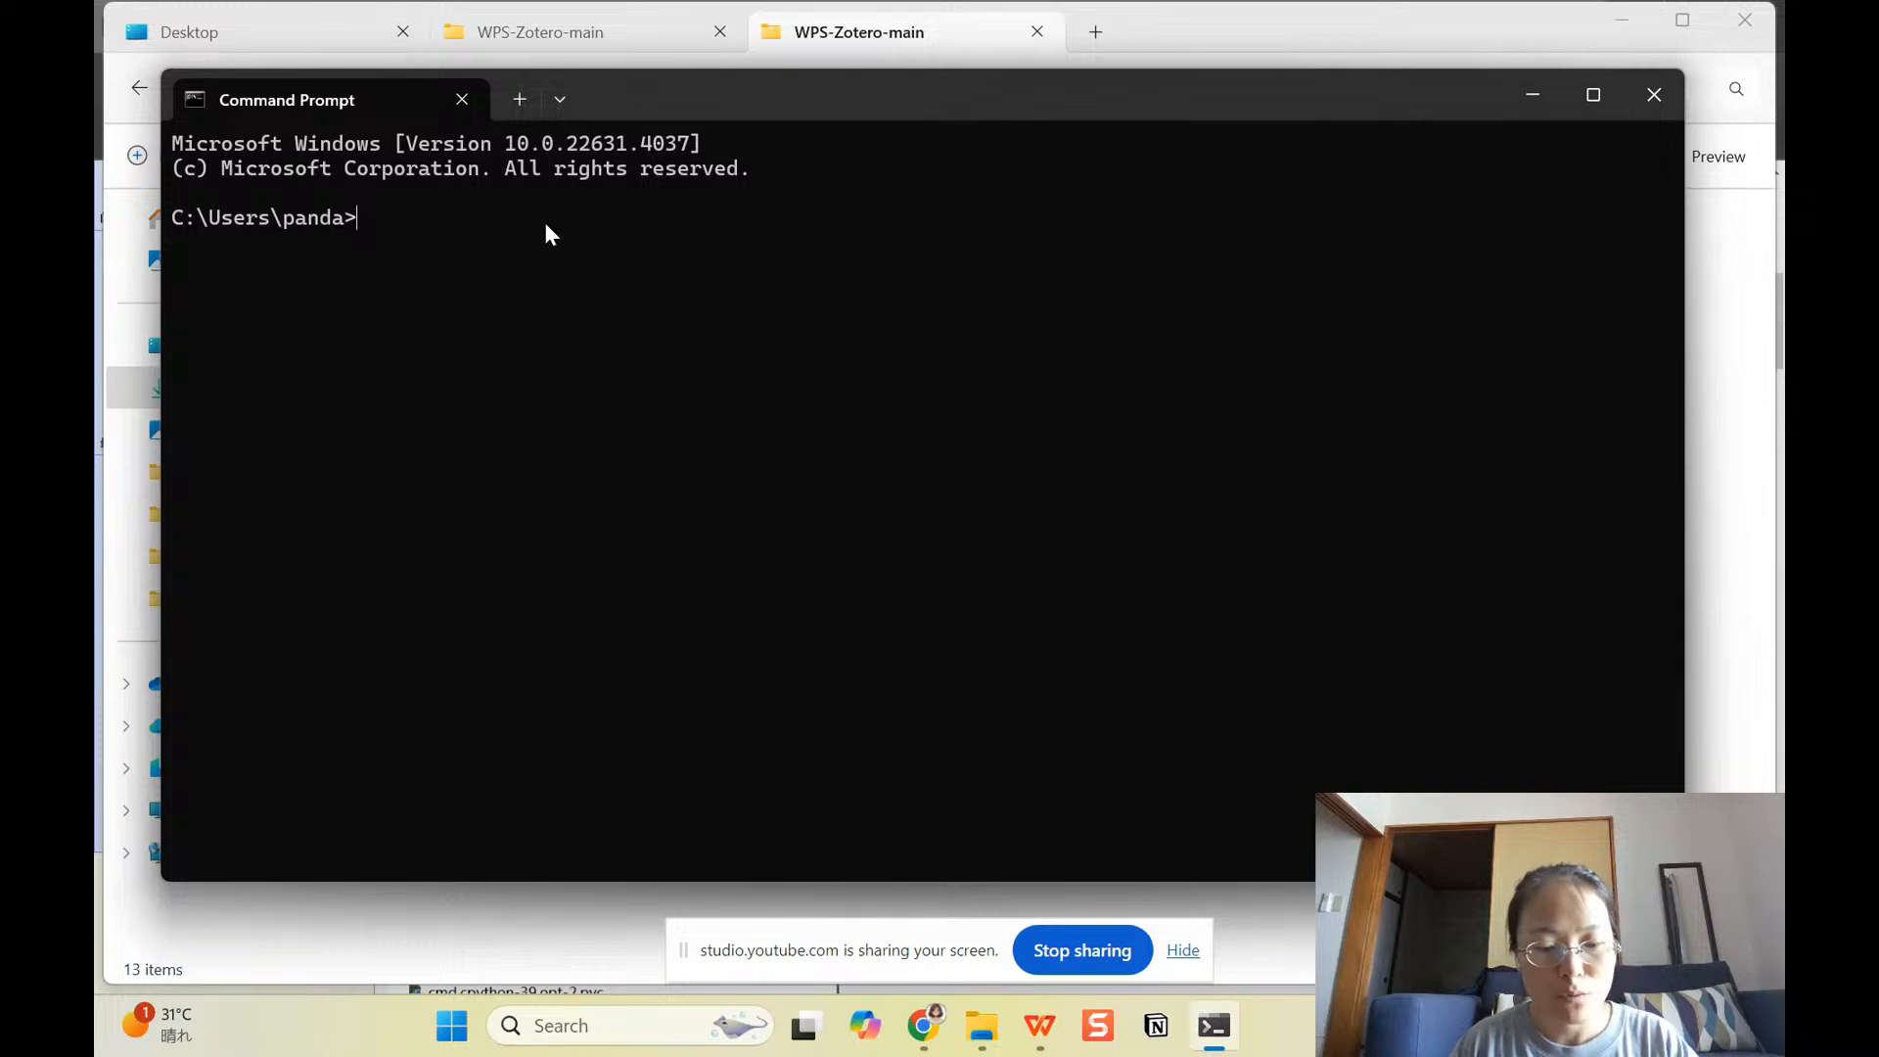
Step: Run C:\Users\panda\Downloads\WPS-Zotero-main\WPS-Zotero-main install.py, which is rejected as unrecognized
{"action": "type", "text": "C:\\Users\\panda\\Downloads\\WPS-Zotero-main\\WPS-Zotero-main"}
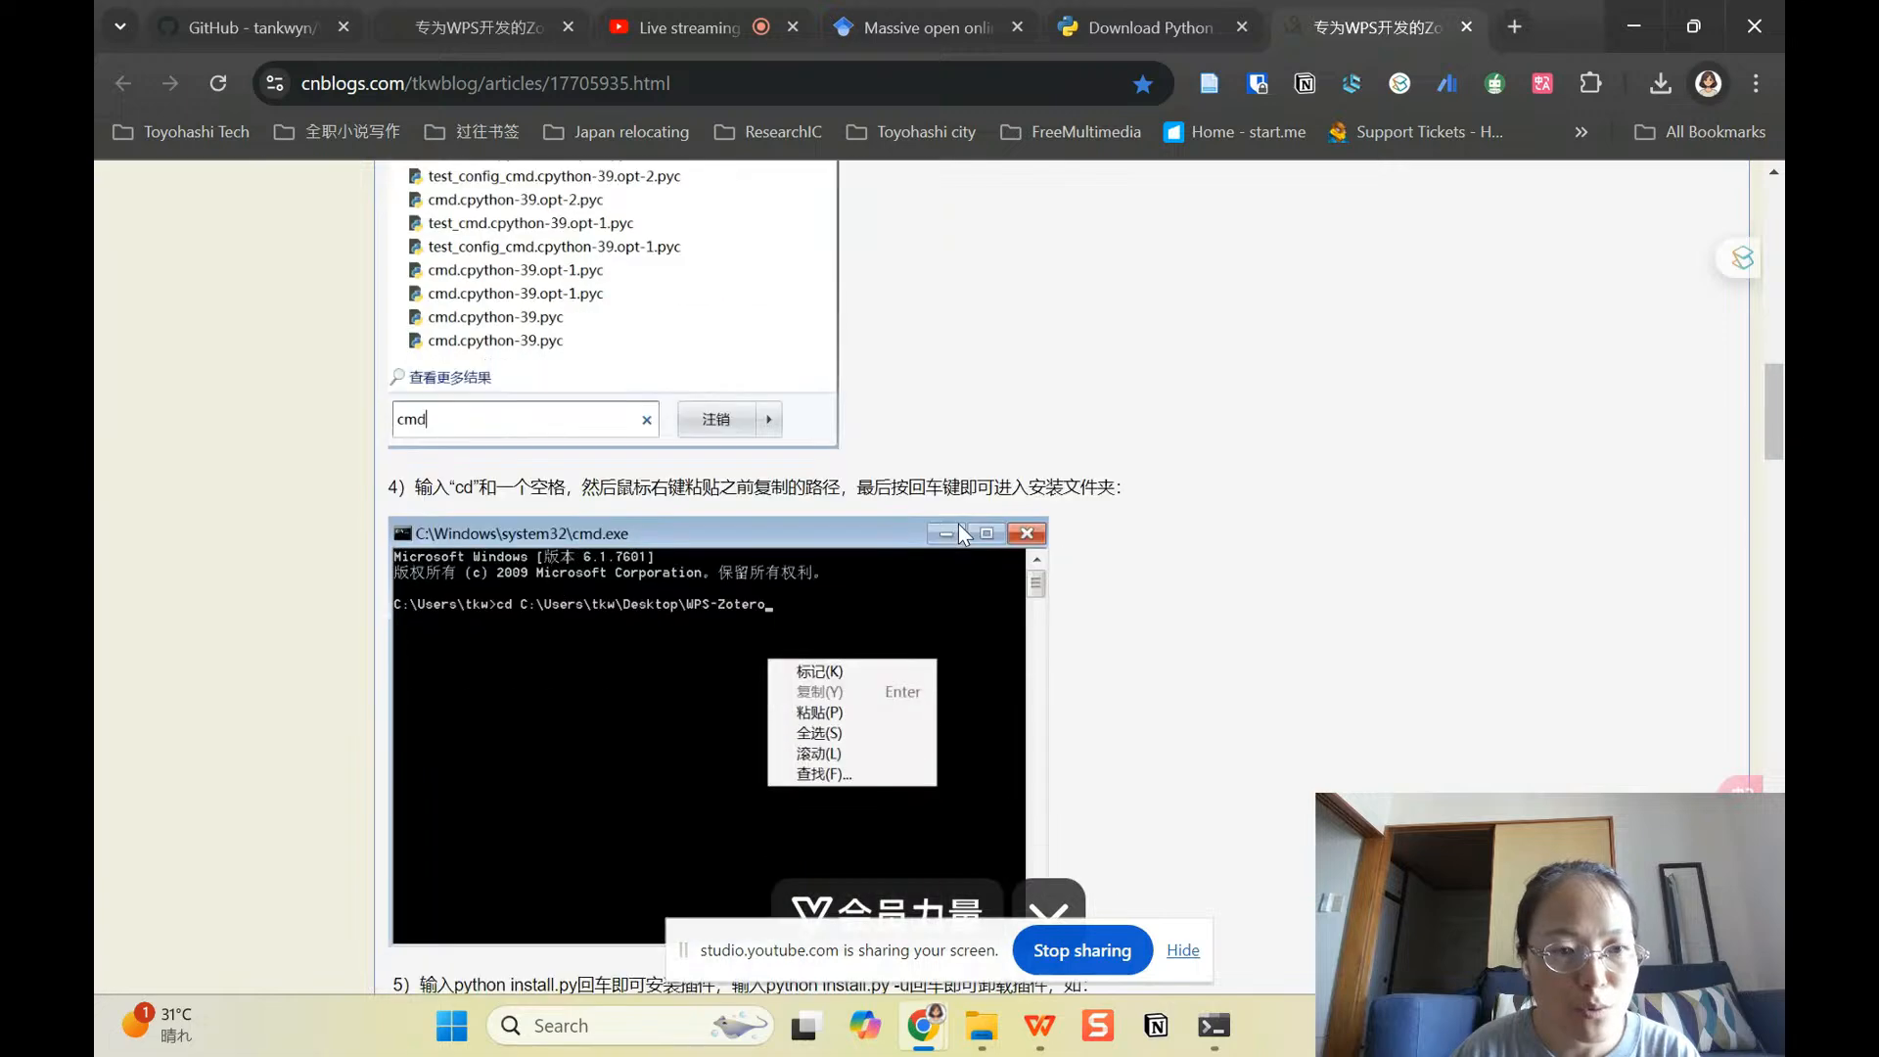
{"action": "scroll", "scroll_direction": "down", "scroll_amount": 3}
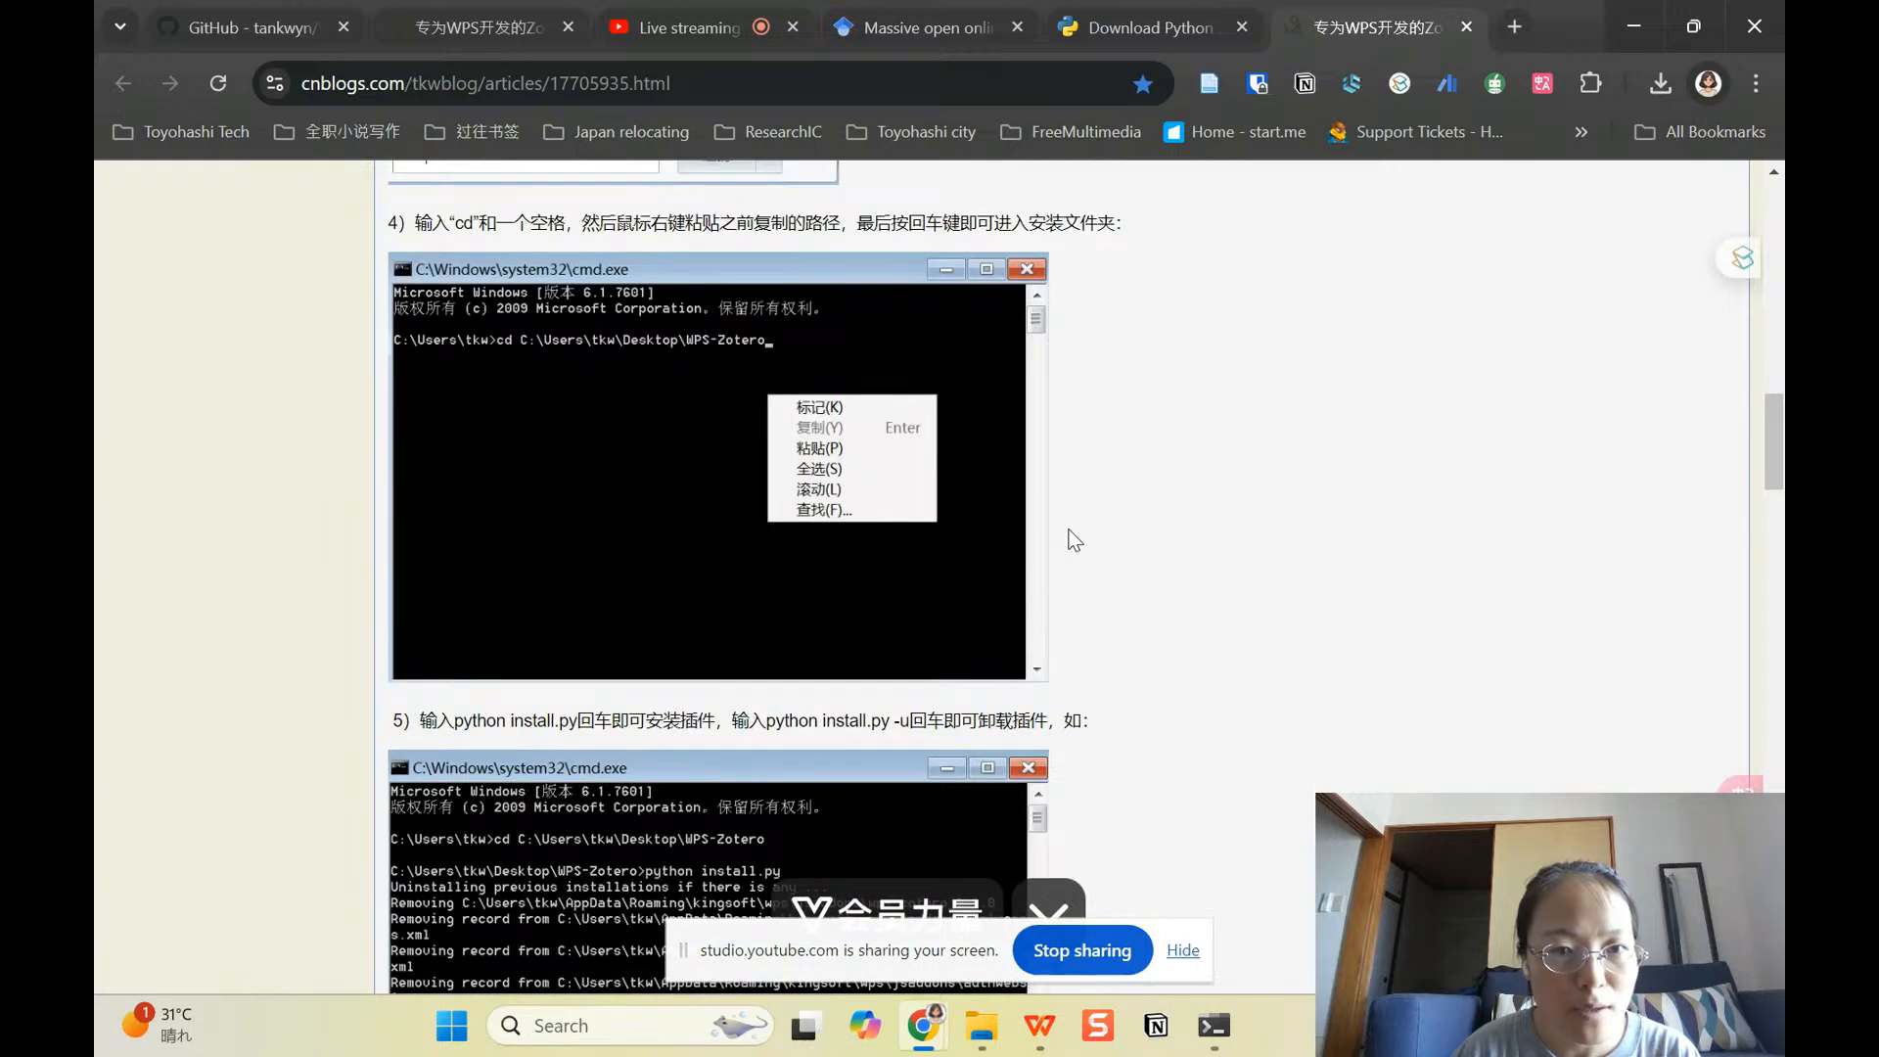
{"action": "scroll", "scroll_direction": "down", "scroll_amount": 3}
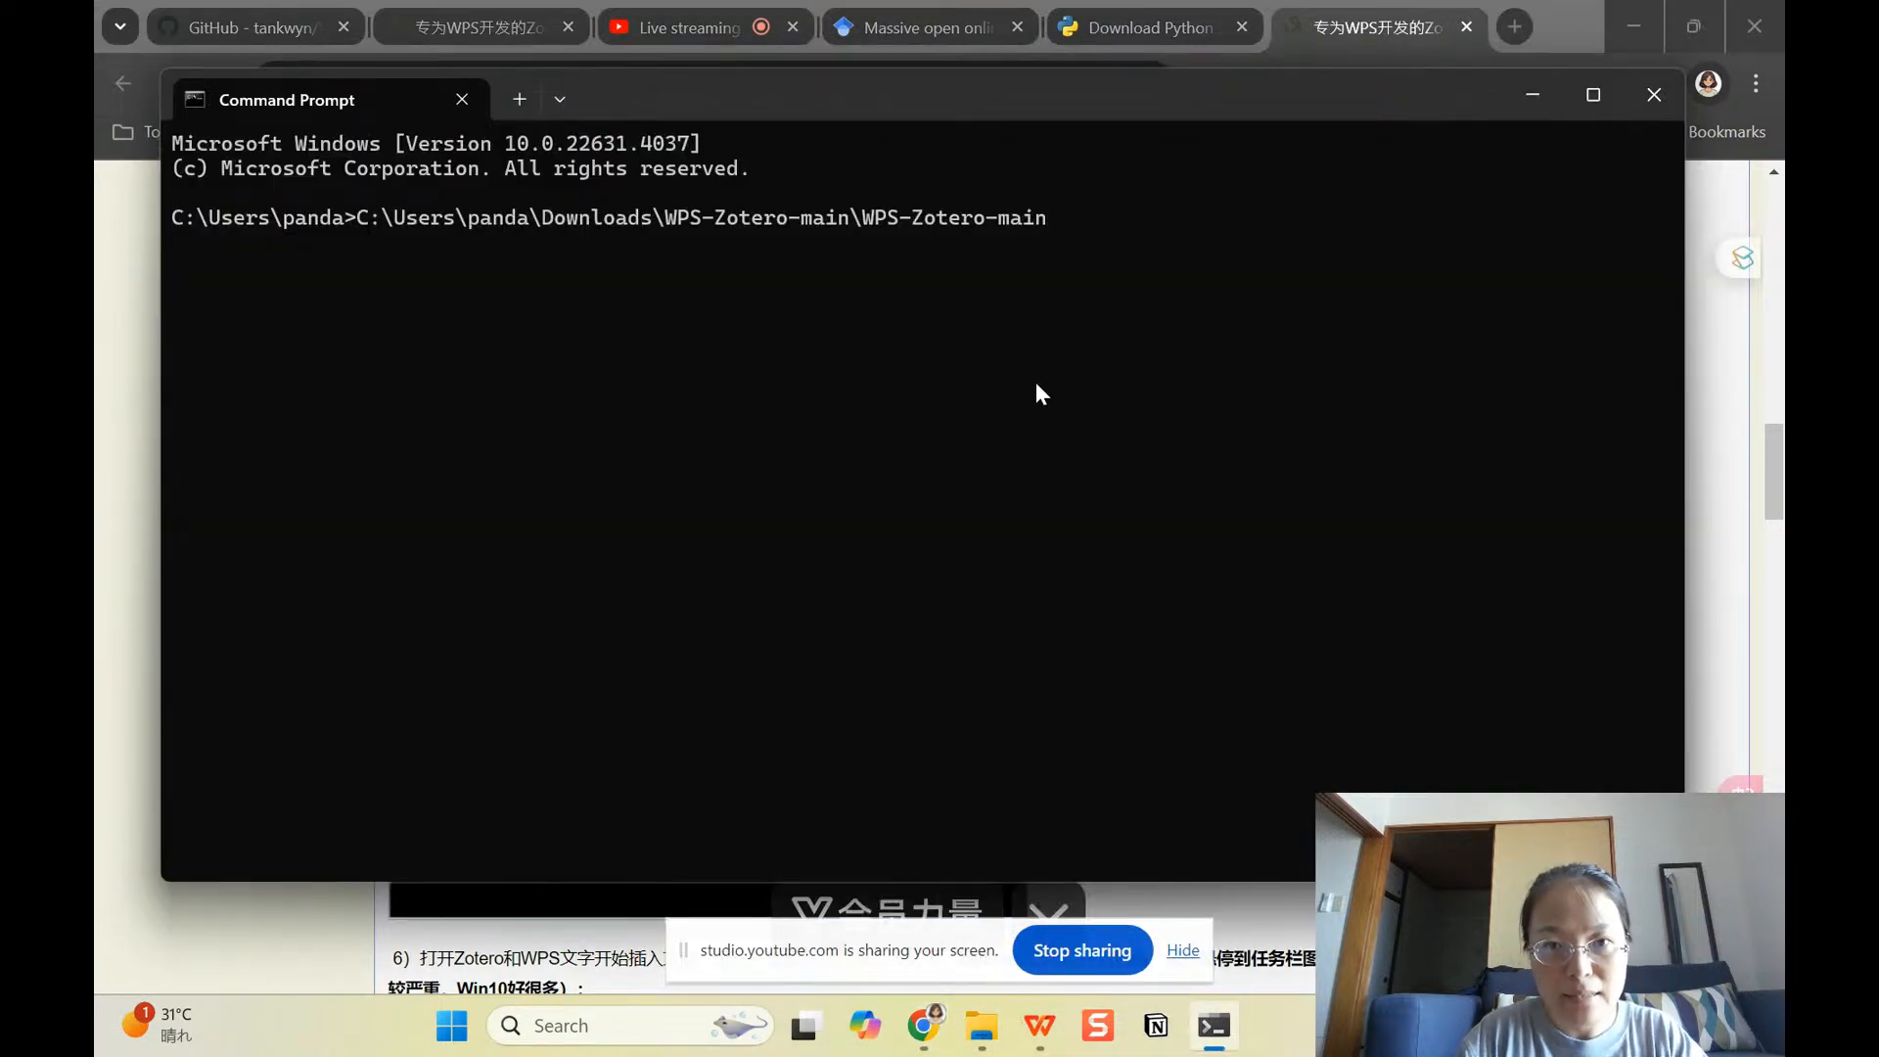
{"action": "type", "text": "install."}
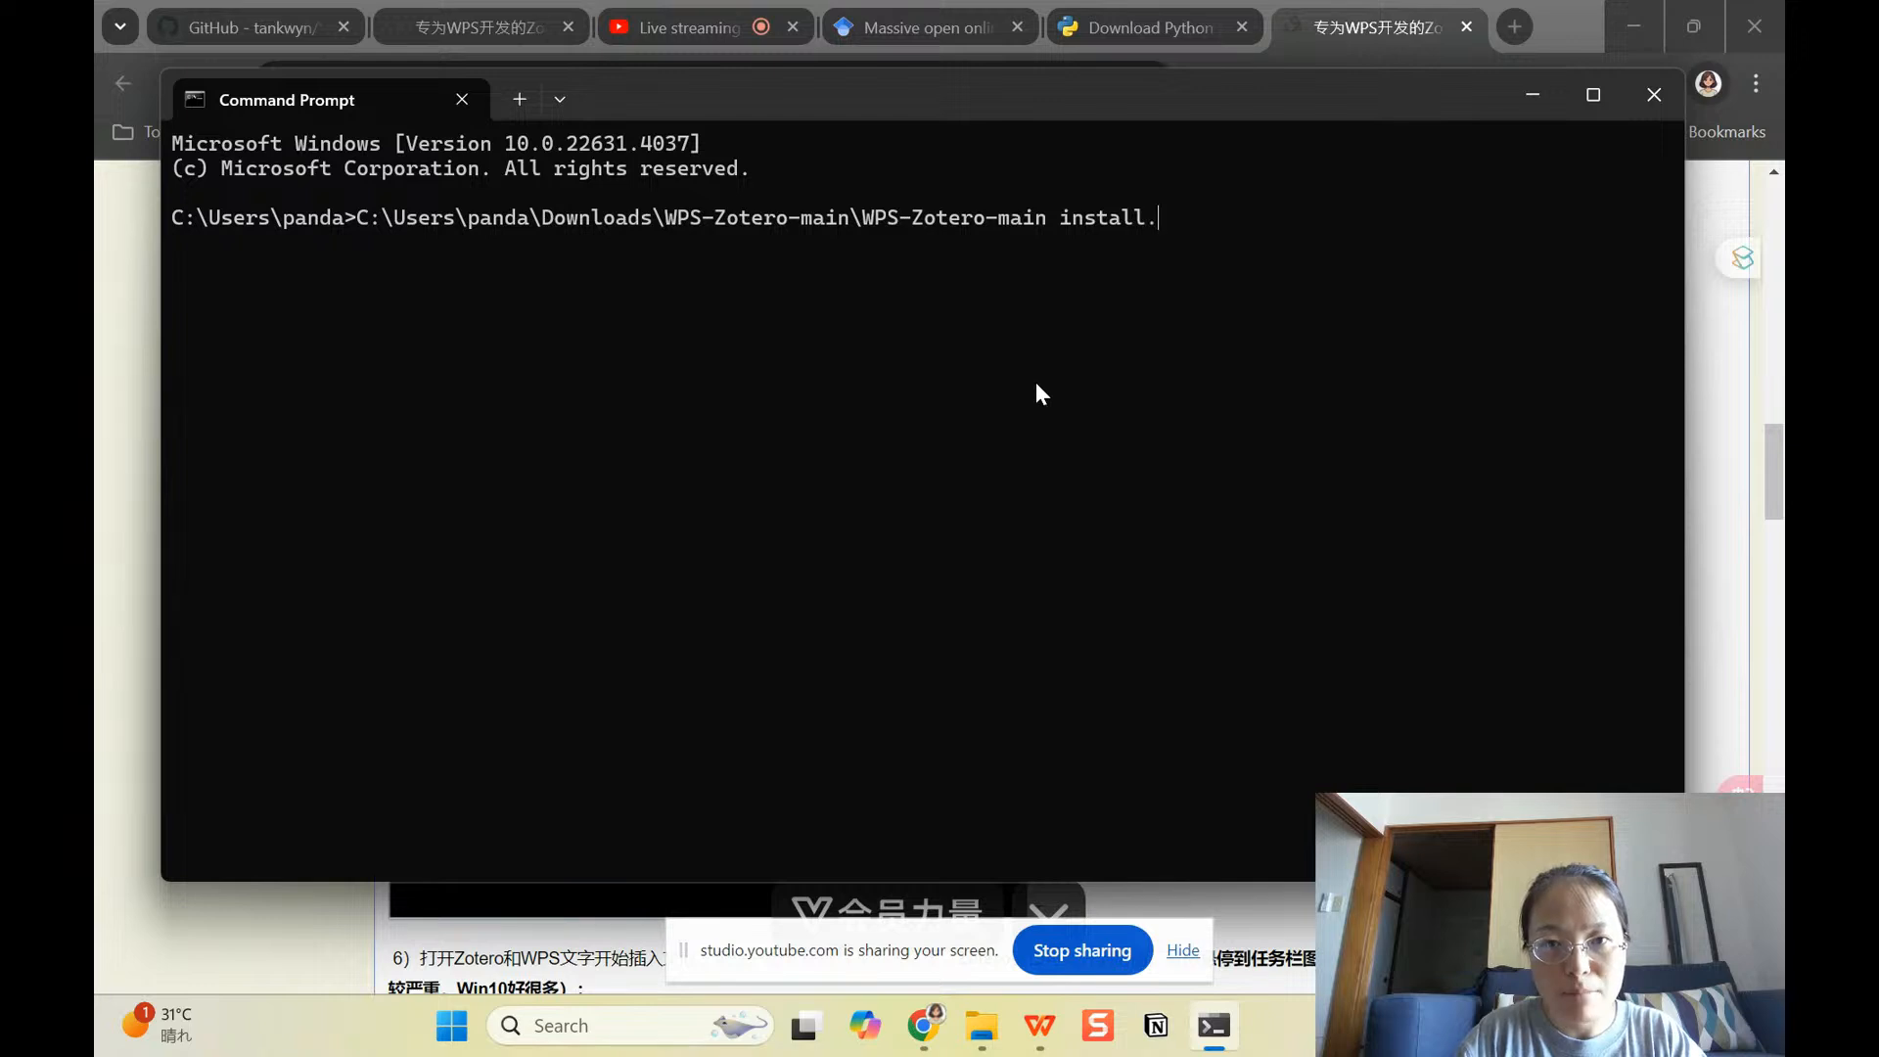
{"action": "type", "text": "py"}
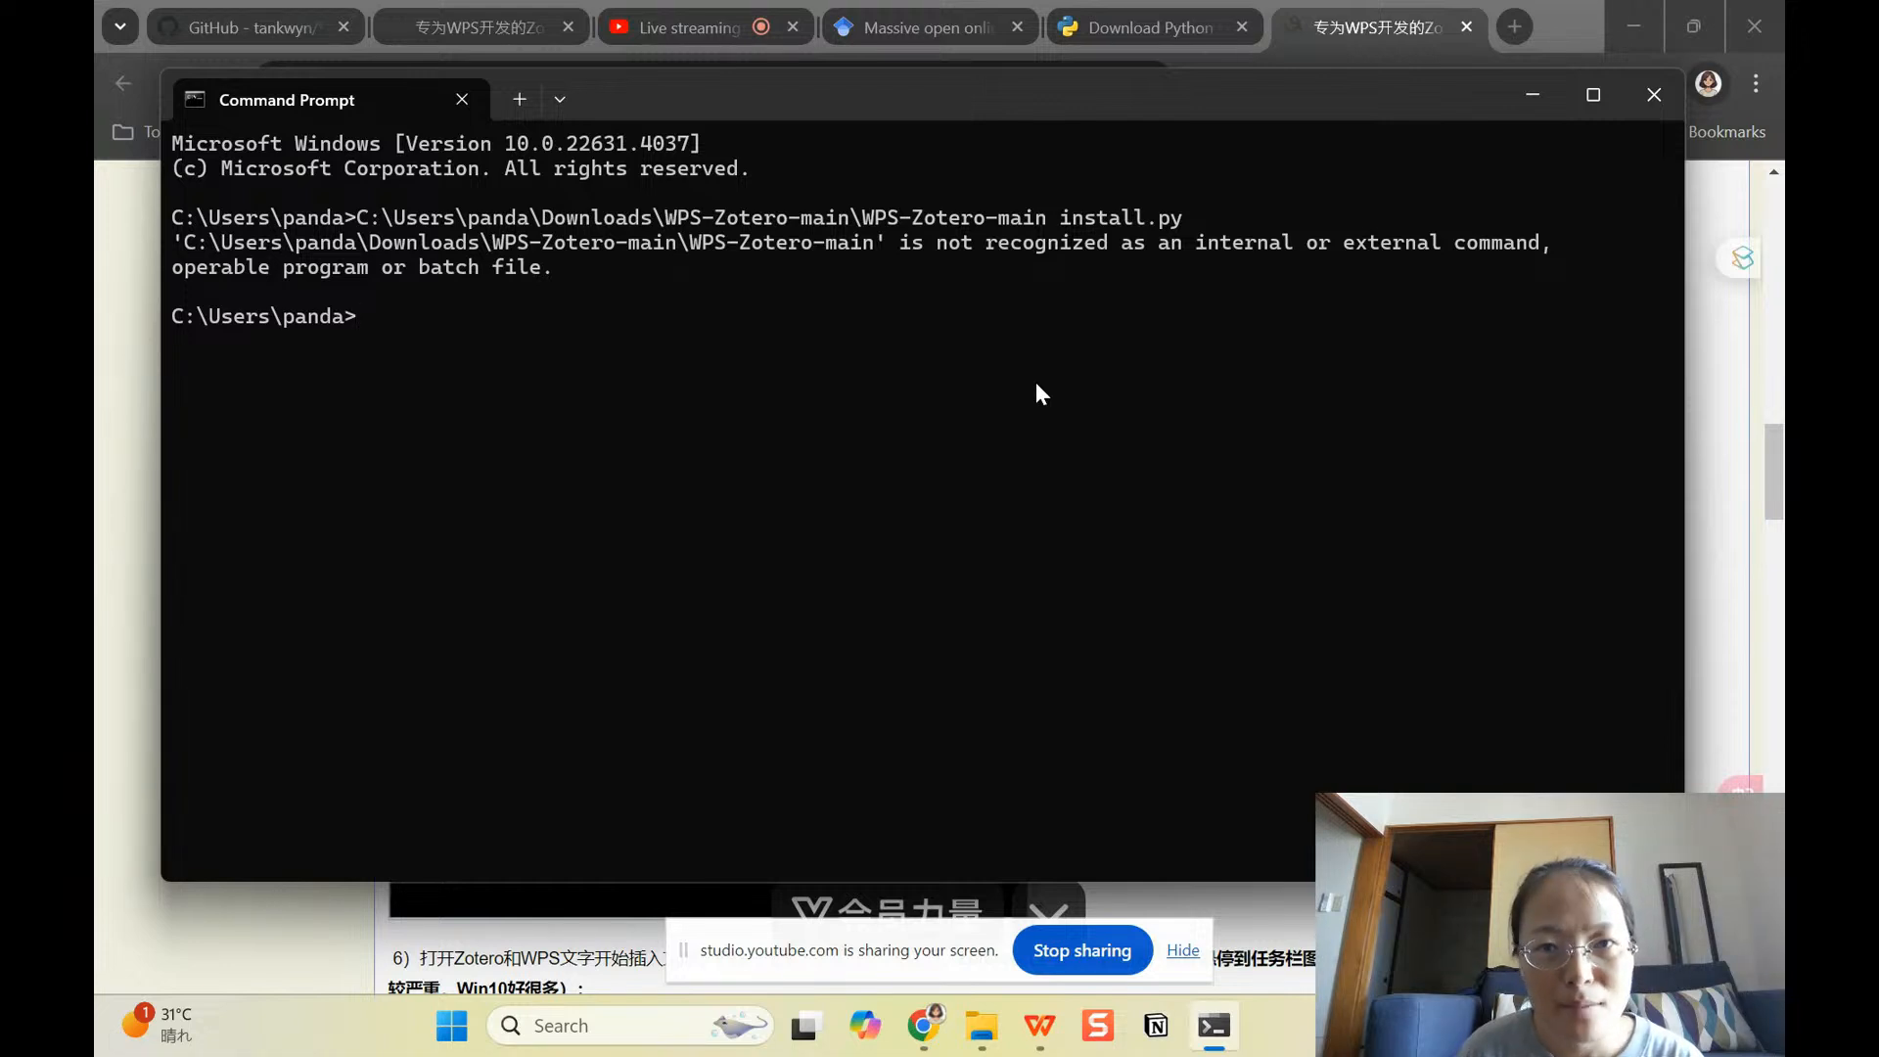
{"action": "mouse_move", "coordinate": [1246, 378]}
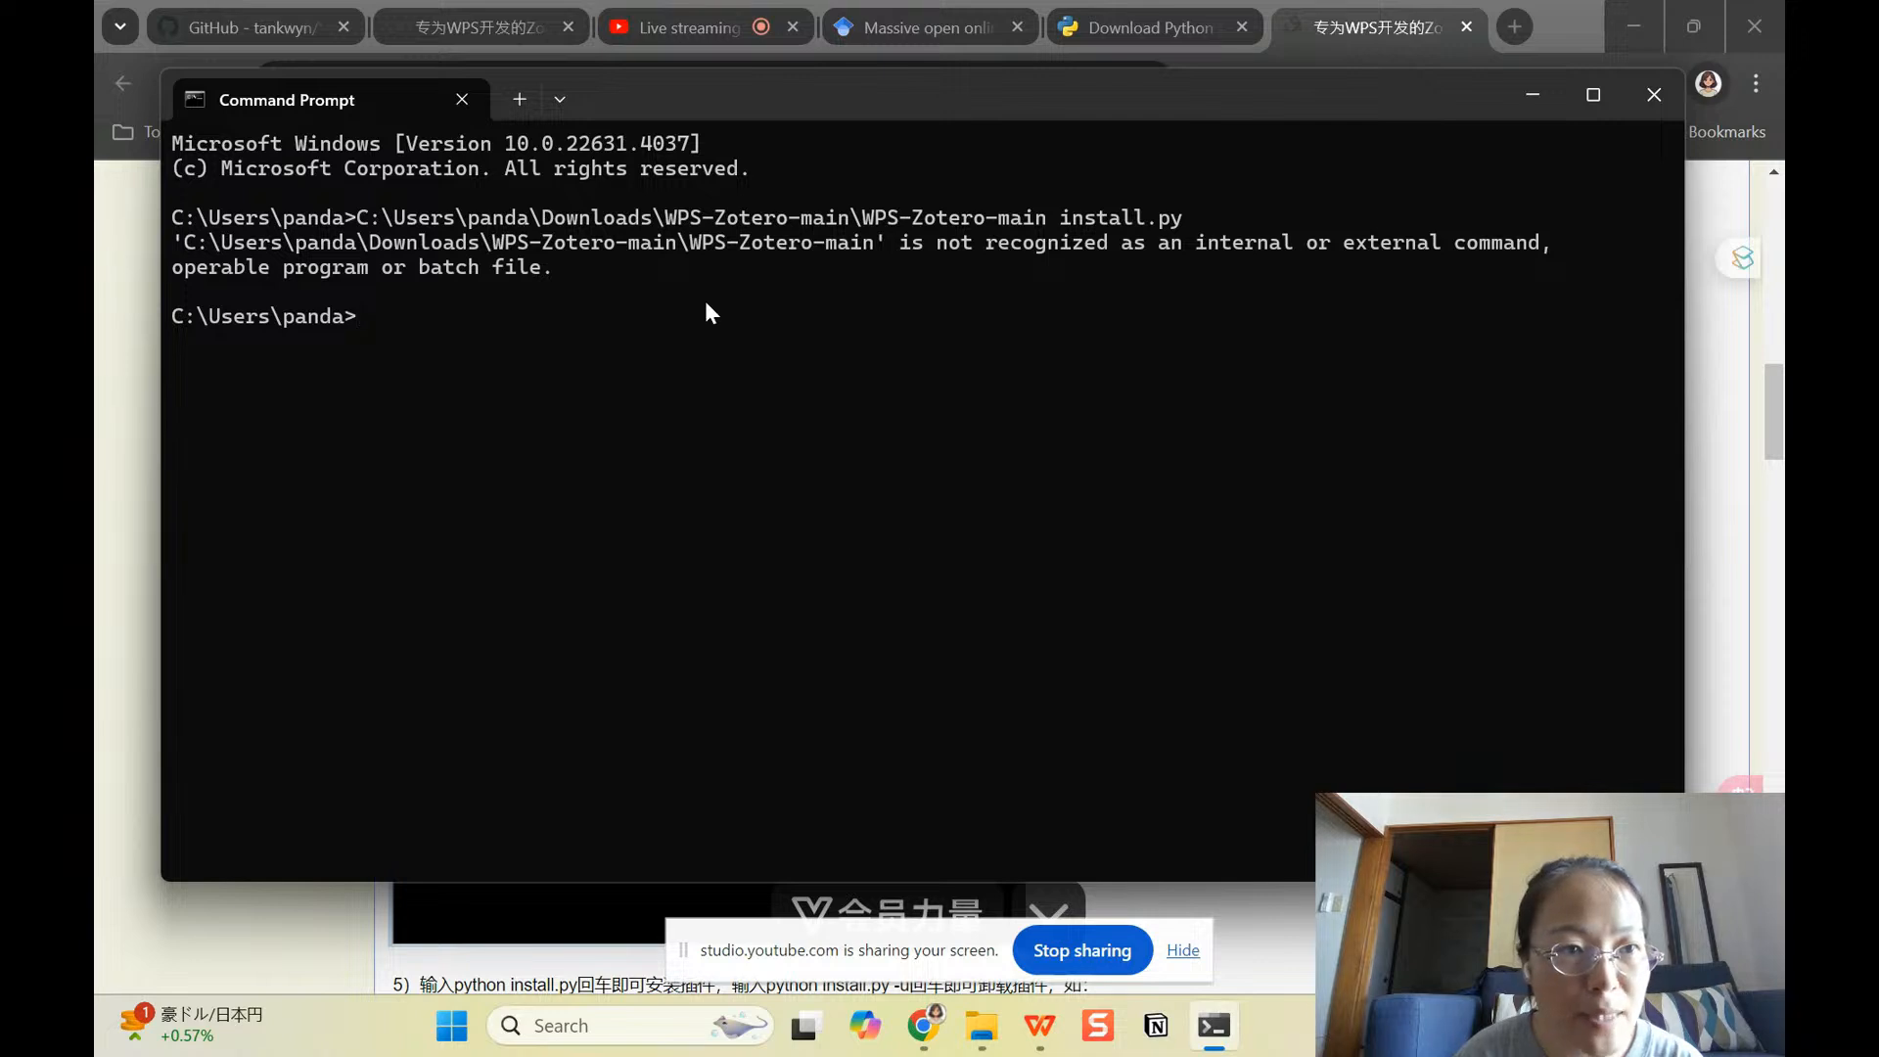
Step: Try cd into the inner WPS-Zotero-main path with install. appended, getting a path-not-found error
{"action": "type", "text": "cd"}
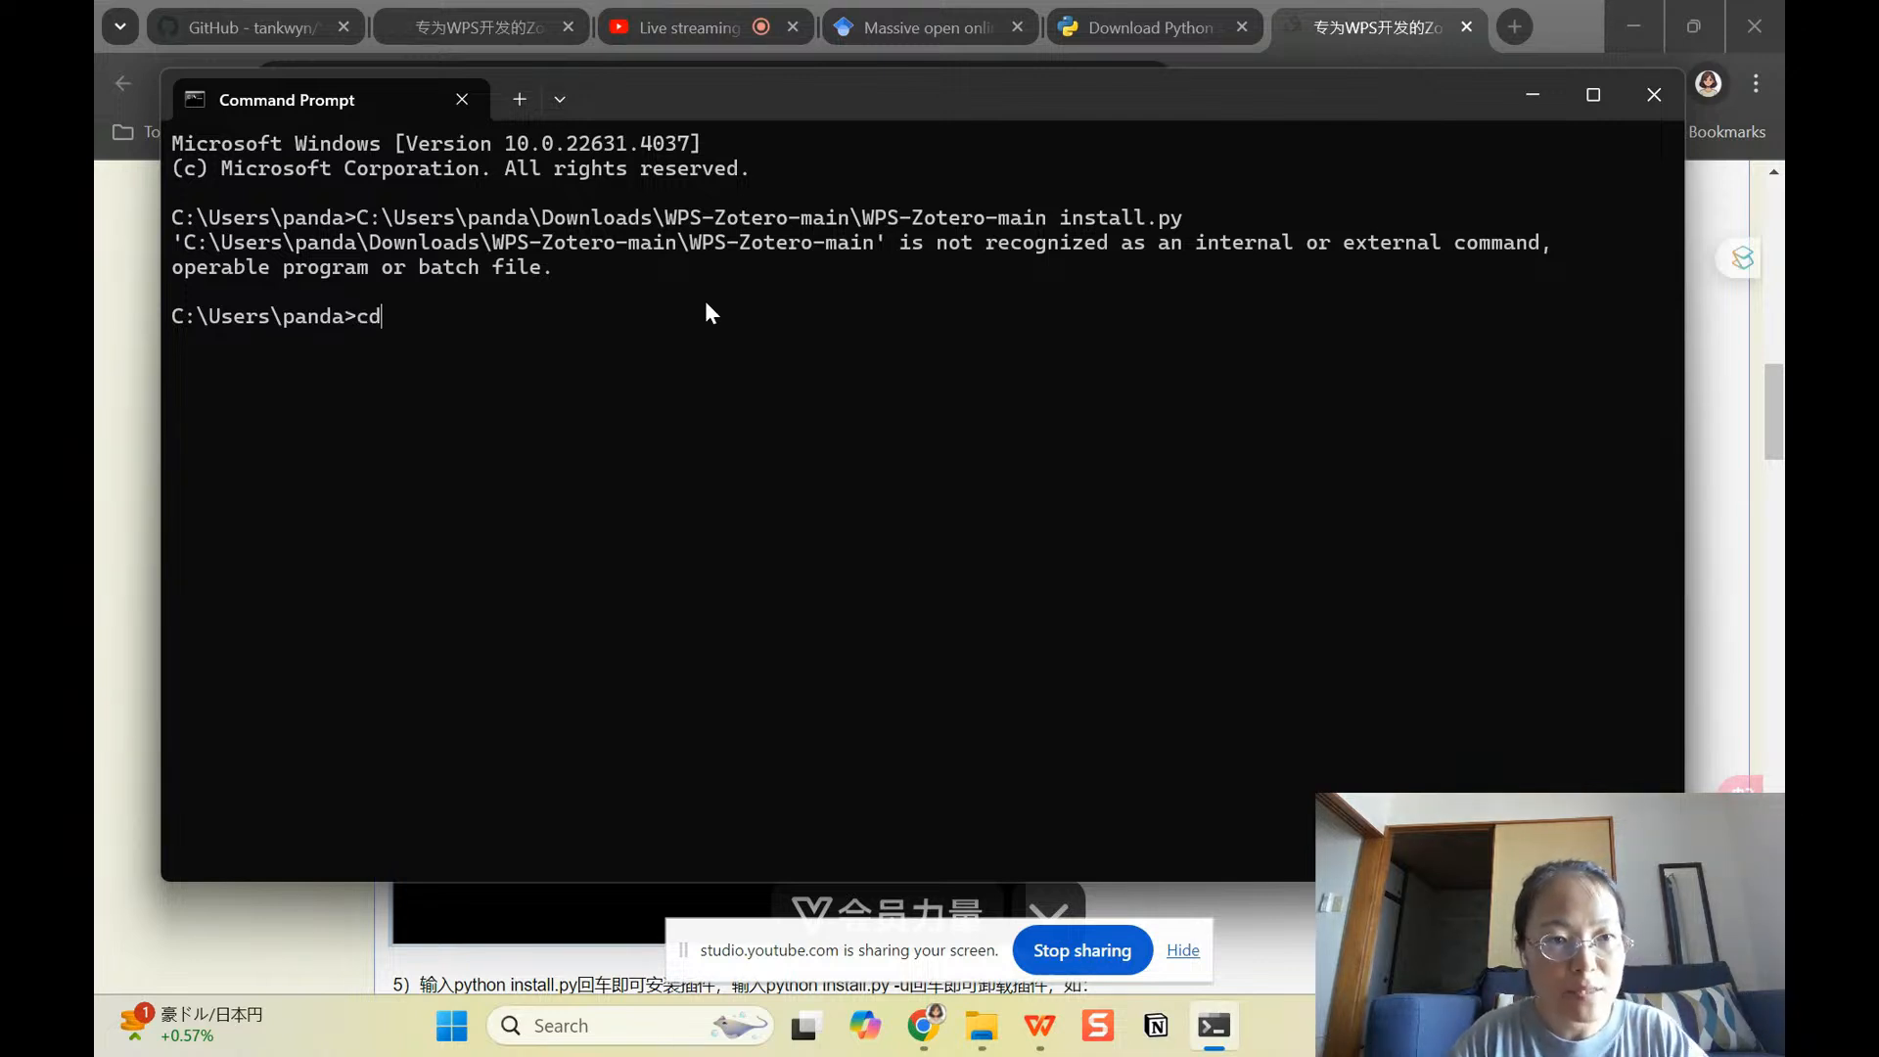
{"action": "type", "text": "C:\\Users\\panda\\Downloads\\WPS-Zotero-main\\WPS-Zotero-main"}
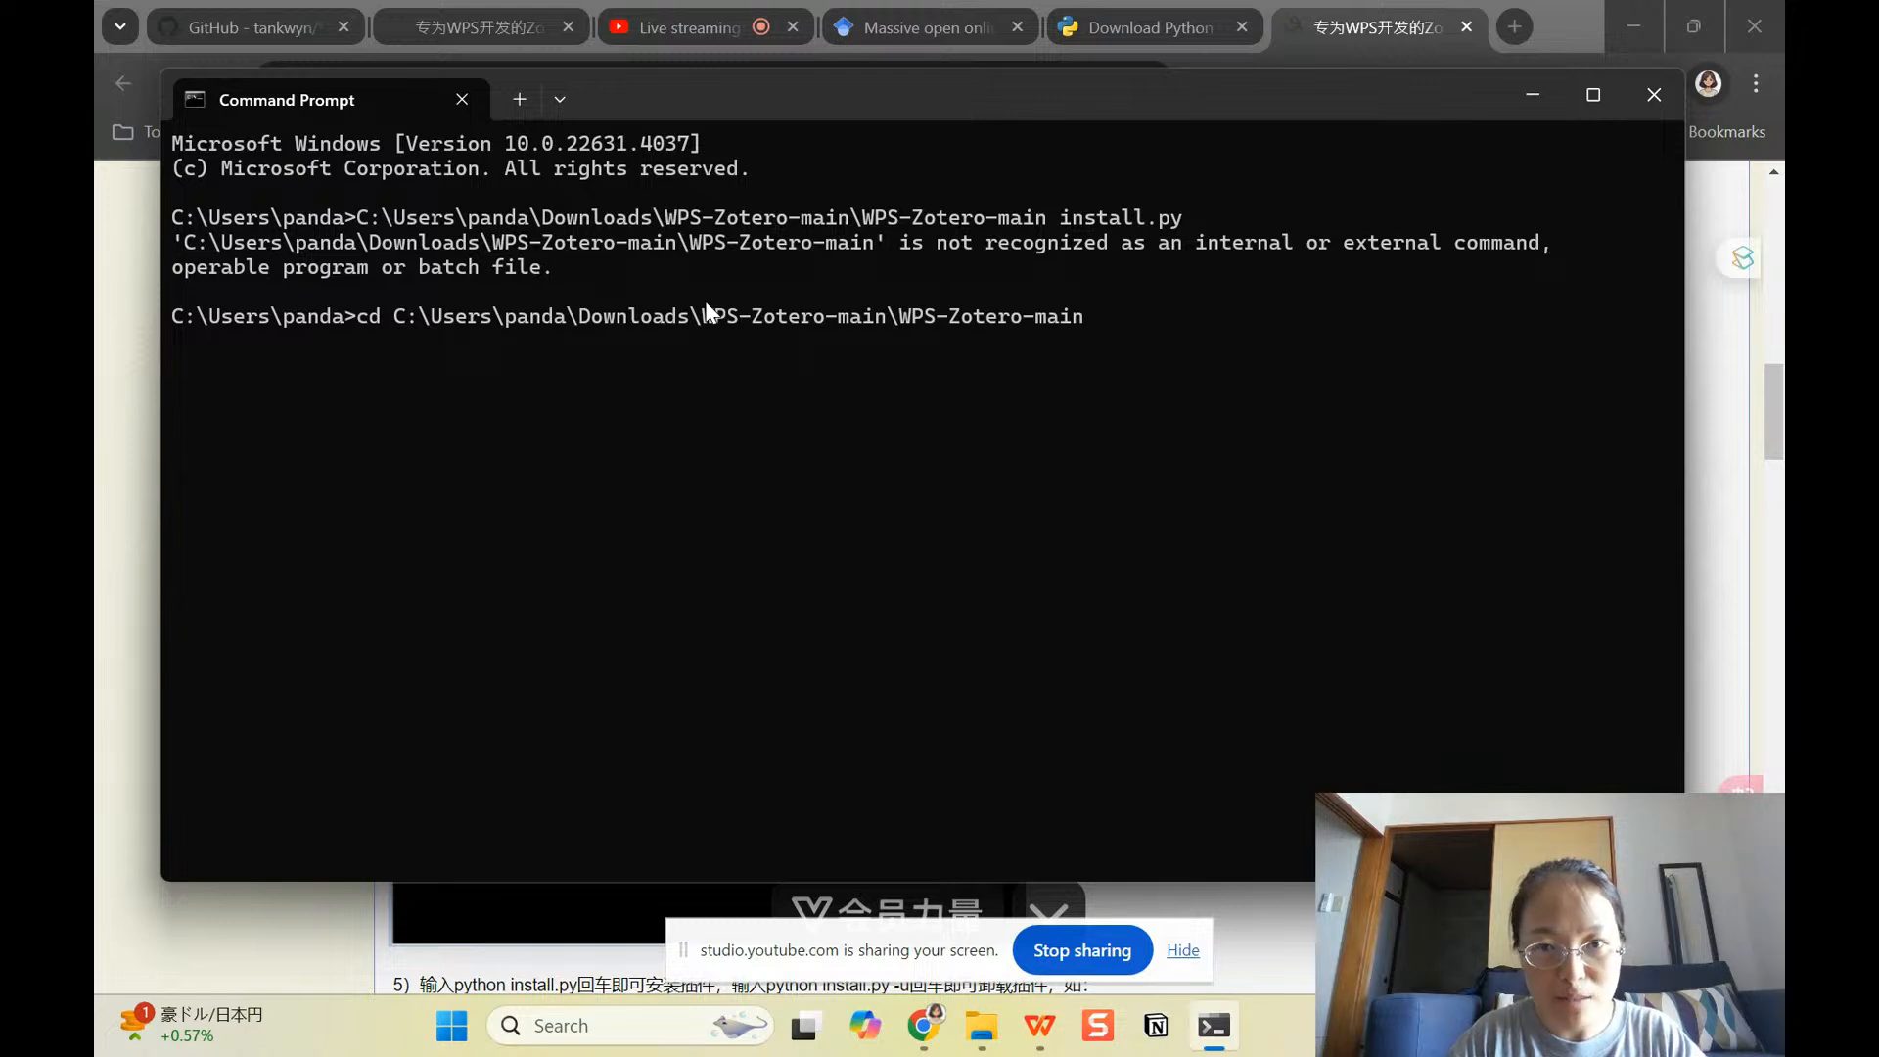
{"action": "type", "text": "install.py"}
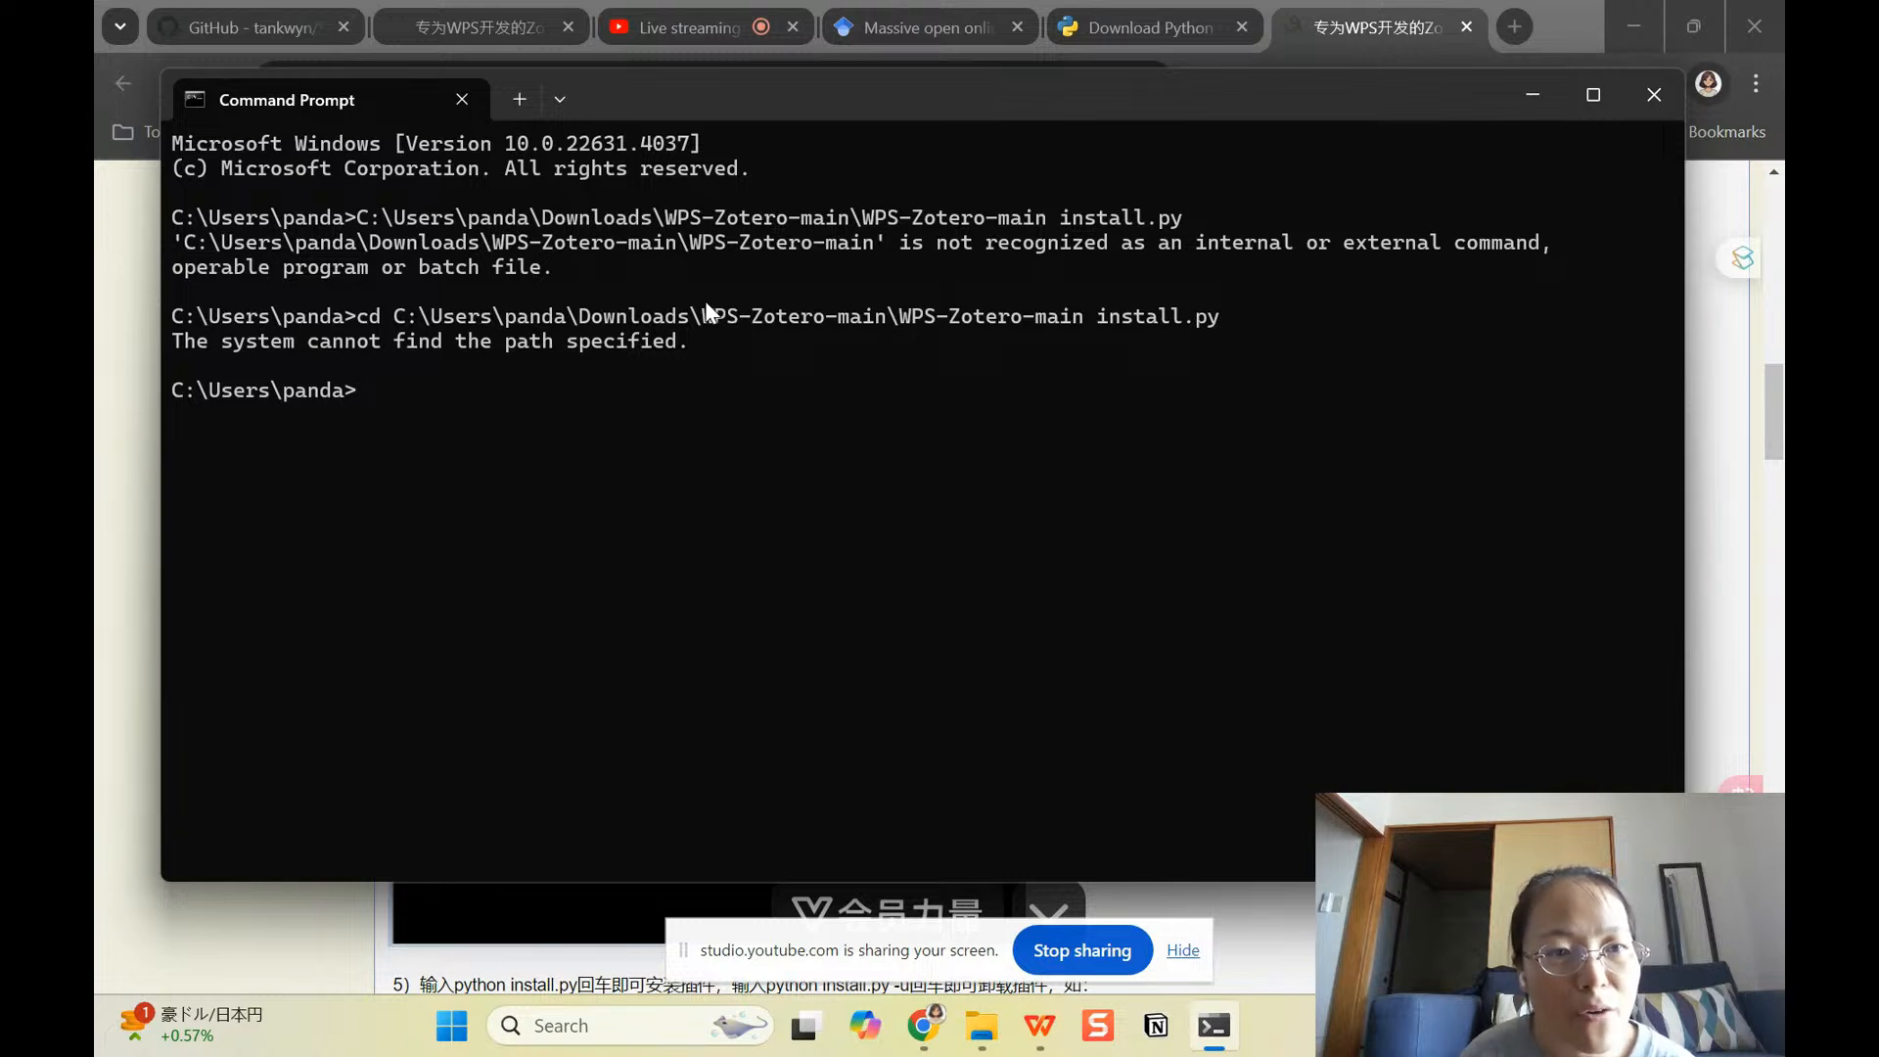
{"action": "mouse_move", "coordinate": [1114, 398]}
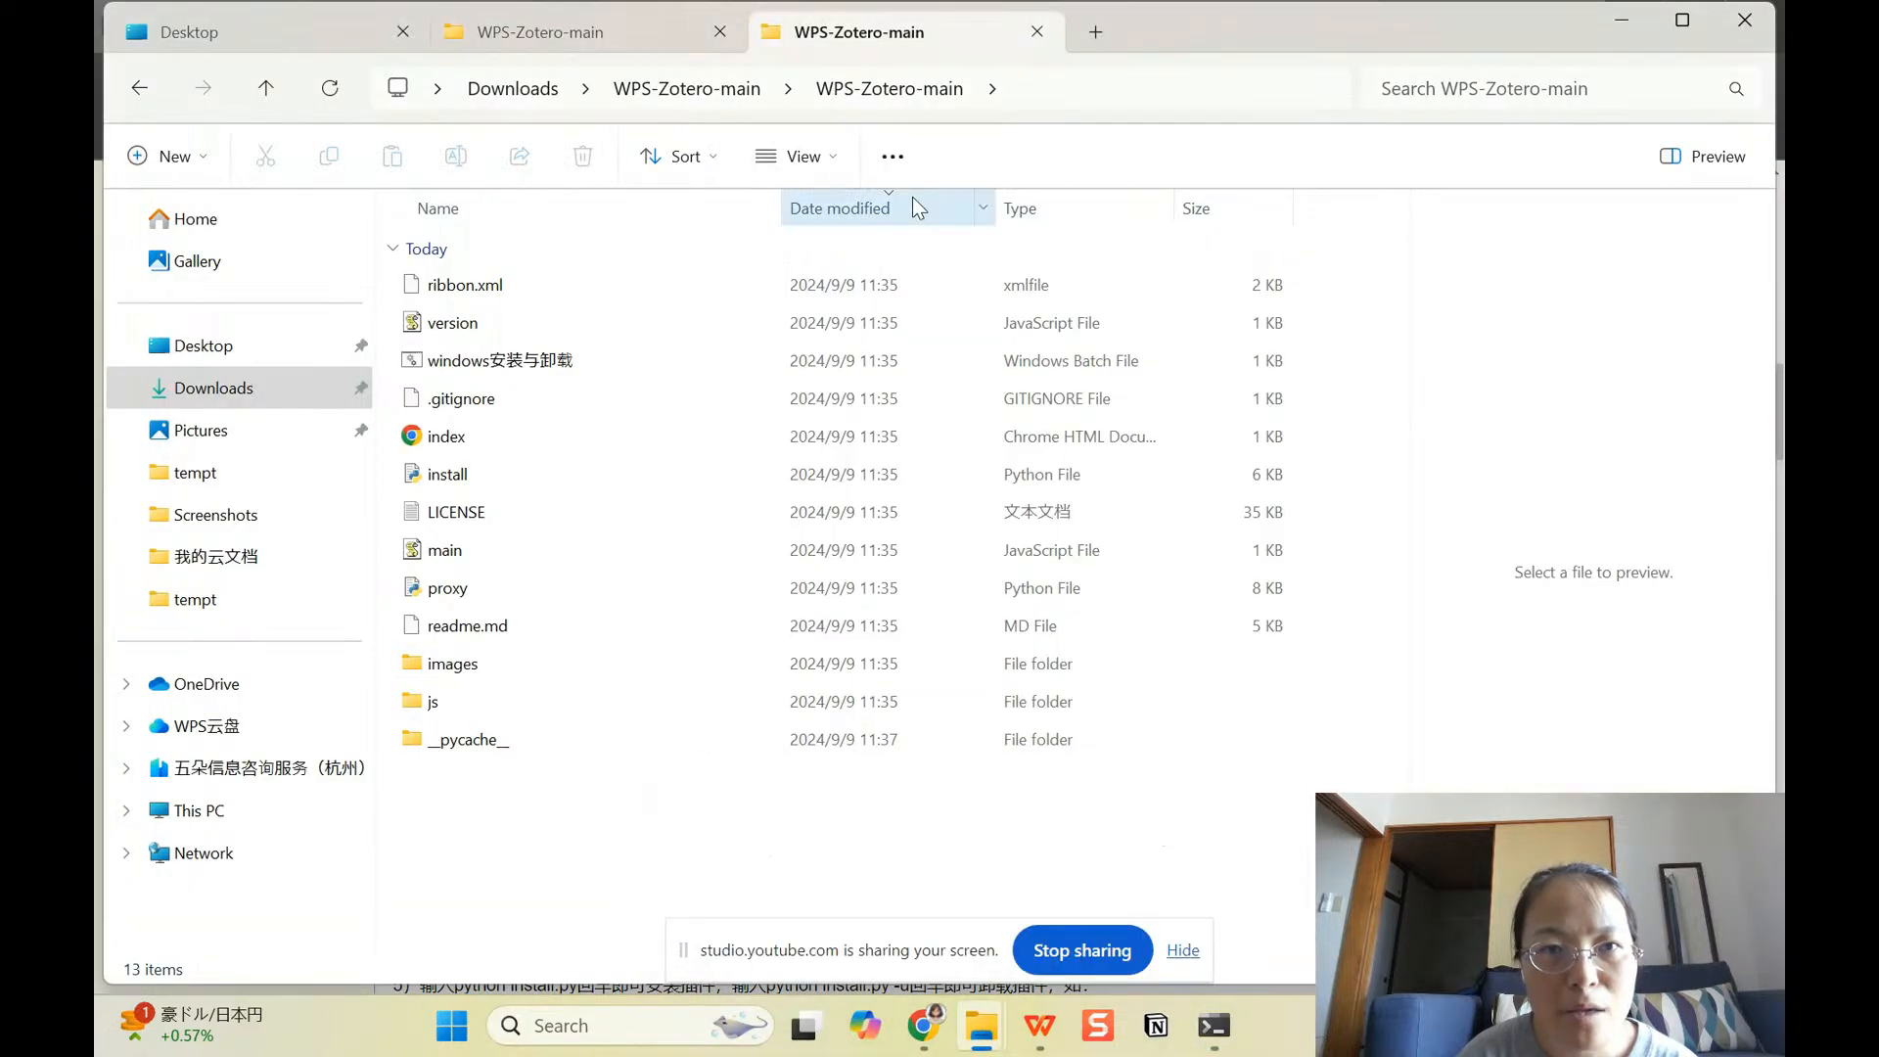
Step: Enter cd C:\Users\panda\Downloads\WPS-Zotero-main install.py as another attempt
{"action": "left_click", "coordinate": [687, 88]}
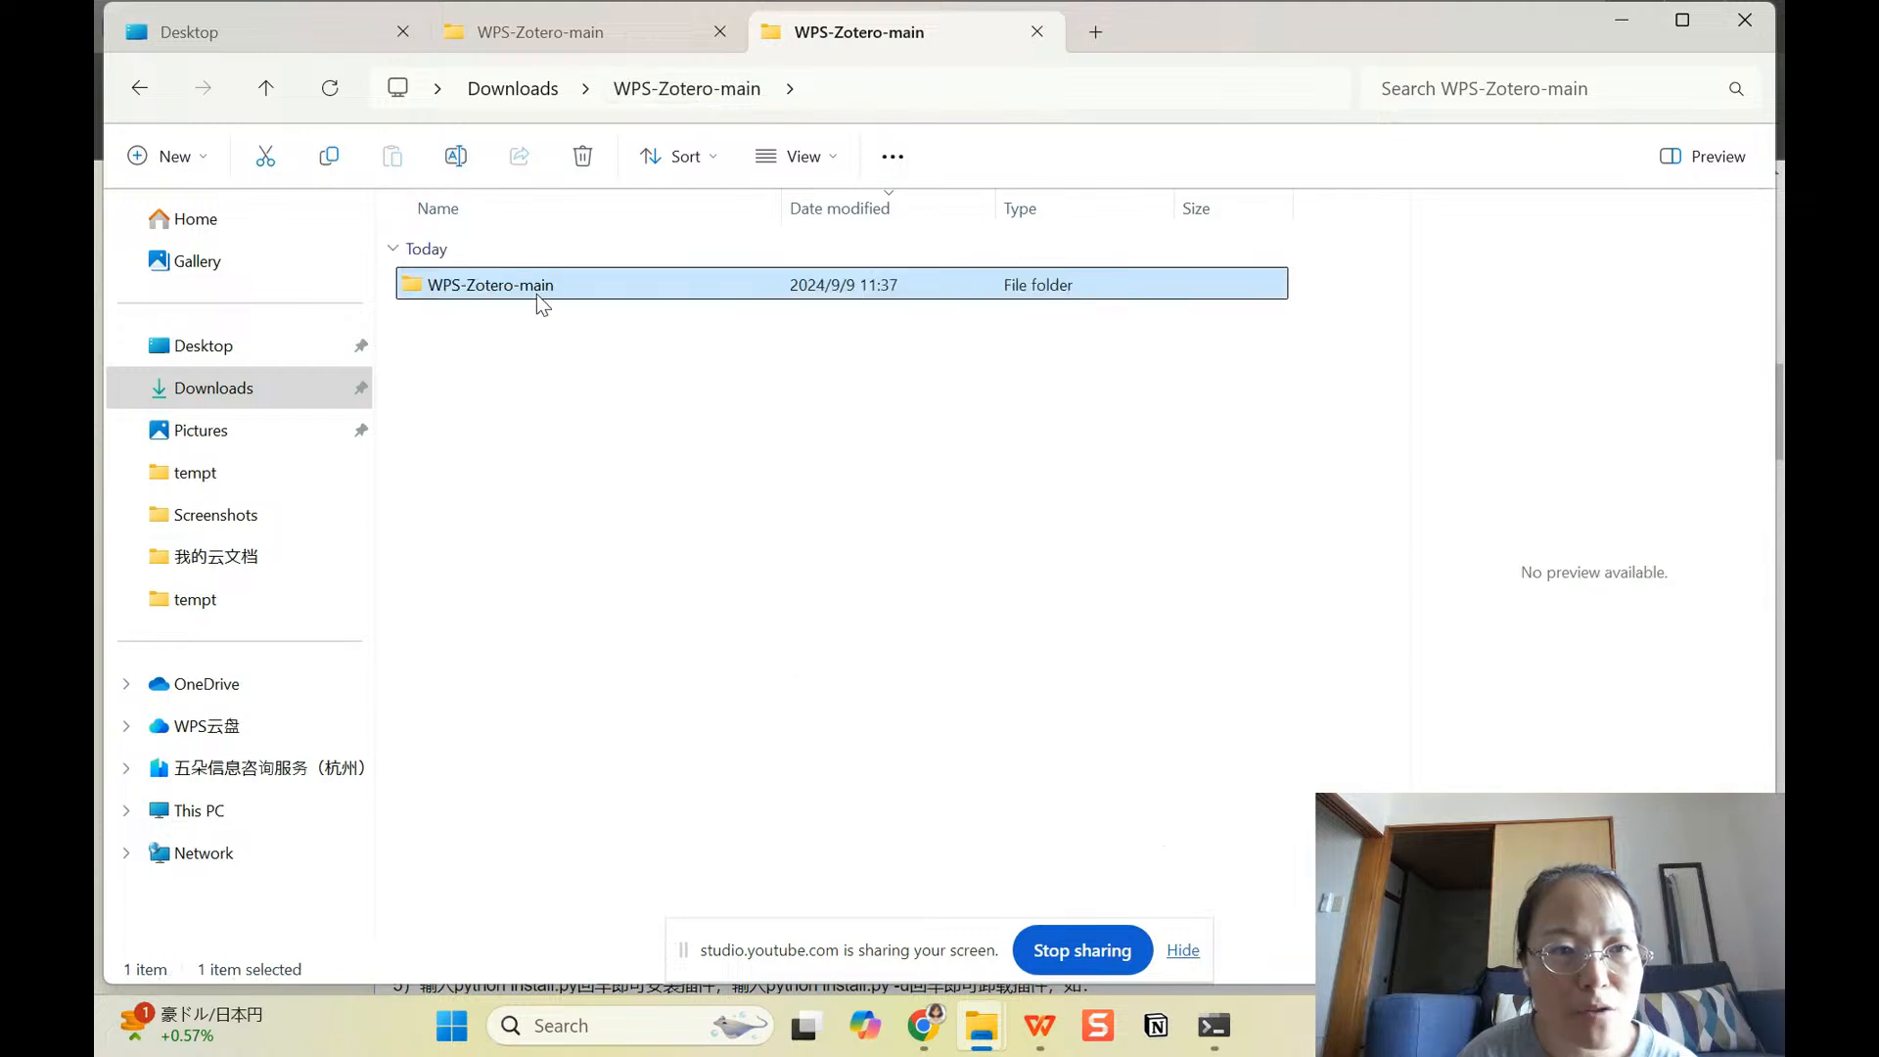
{"action": "double_click", "coordinate": [487, 284]}
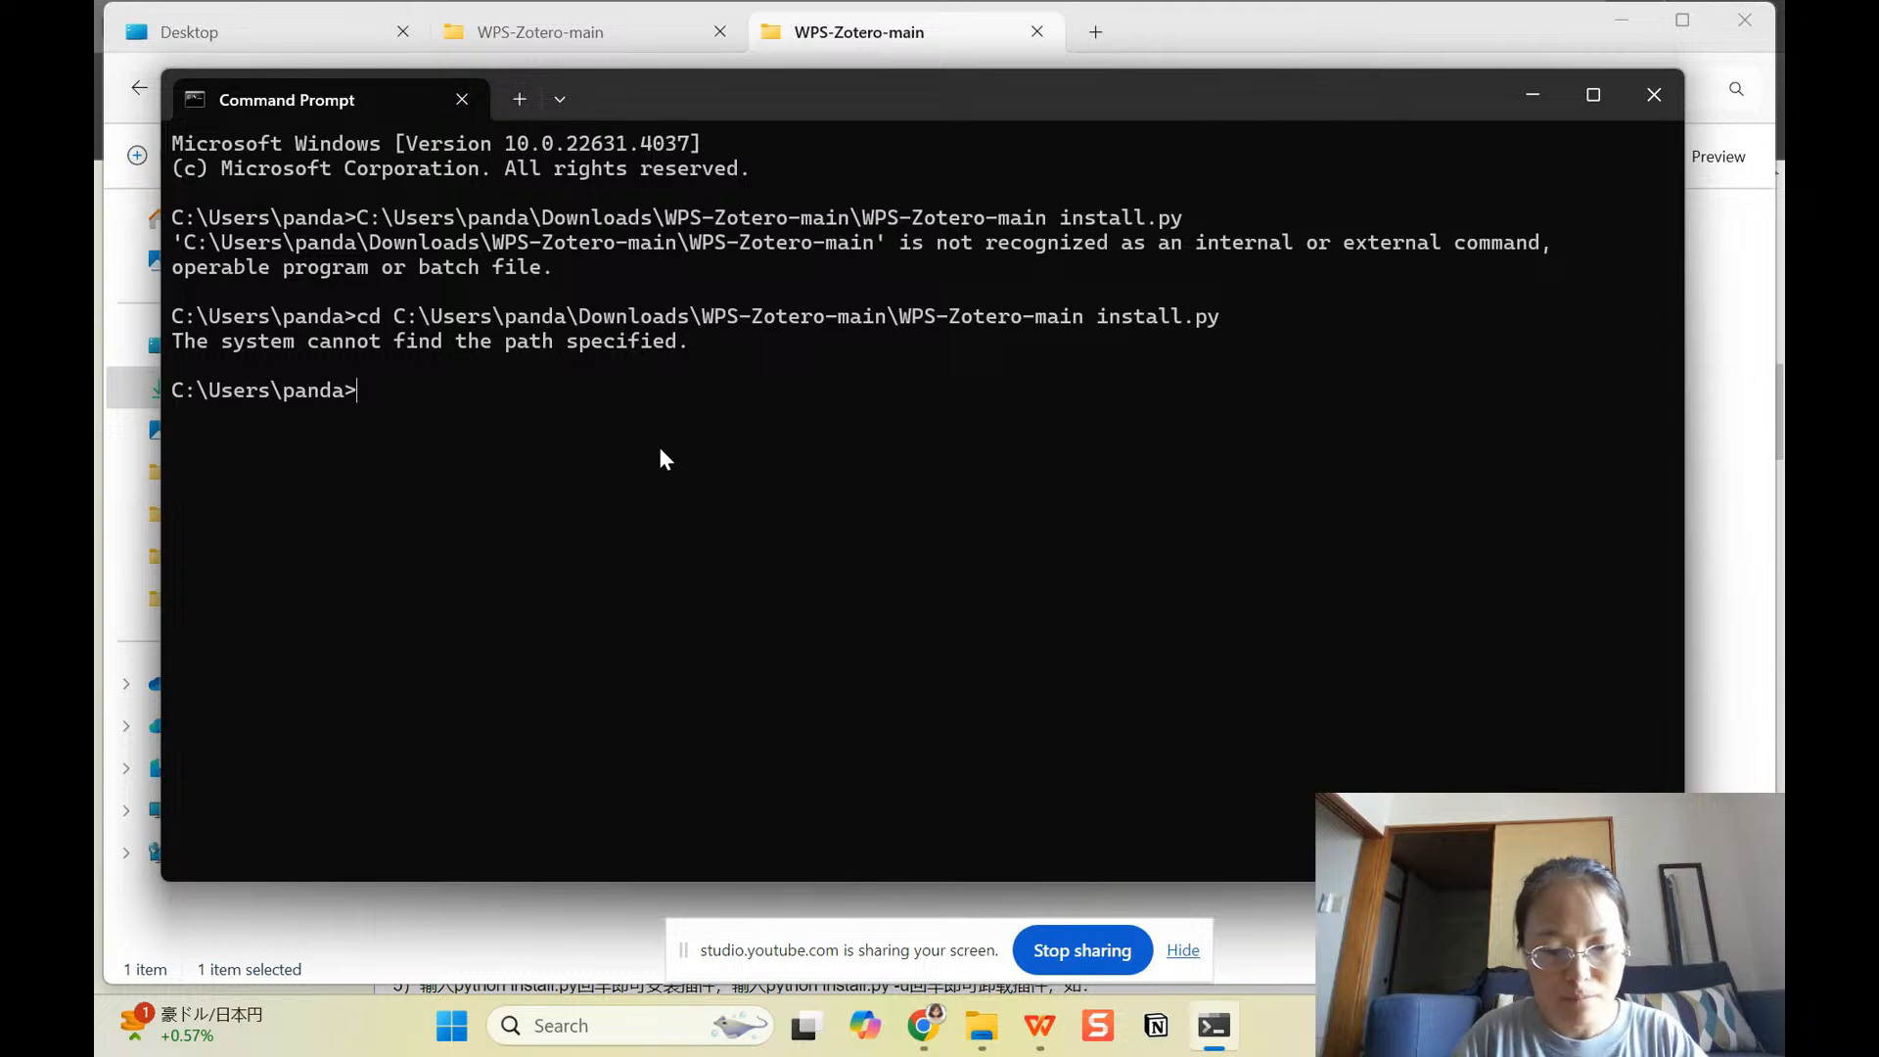
{"action": "type", "text": "cd C:\\Users\\panda\\Downloads\\WPS-Zotero-main"}
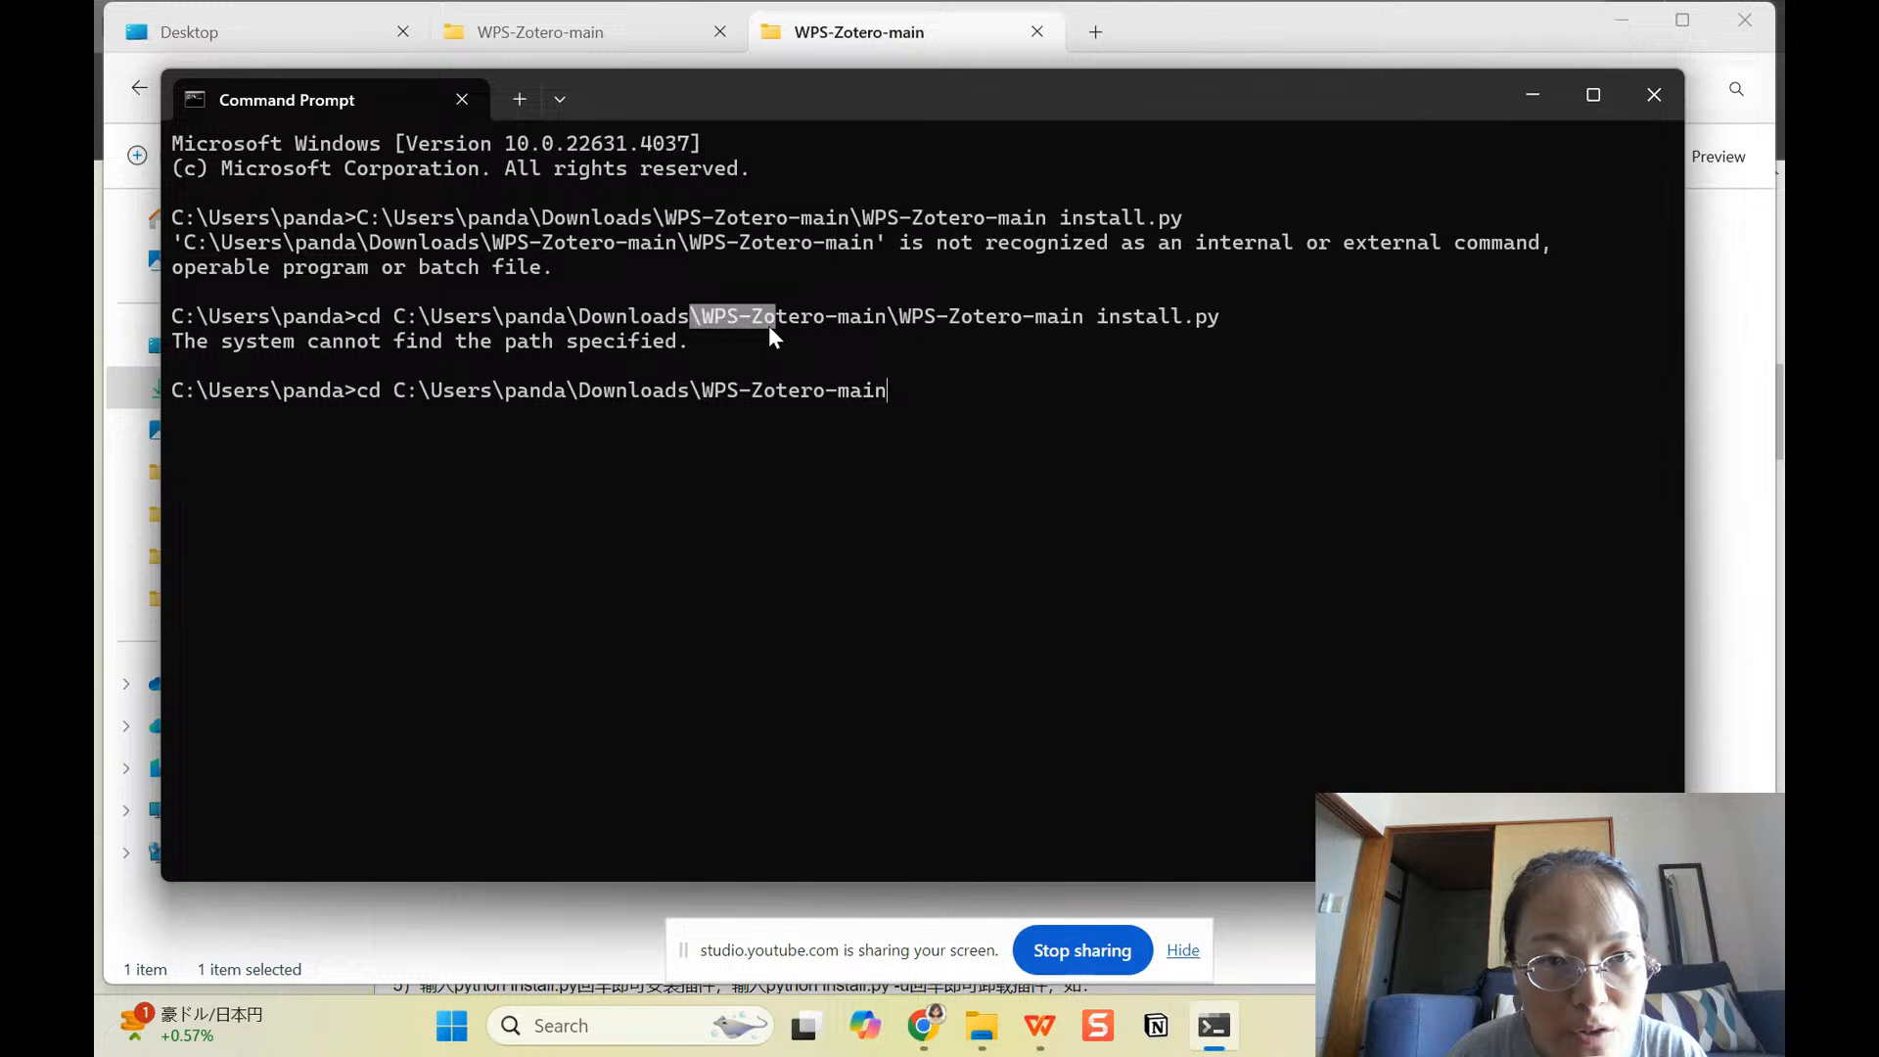
{"action": "left_click_drag", "start_coordinate": [779, 317], "coordinate": [1078, 317]}
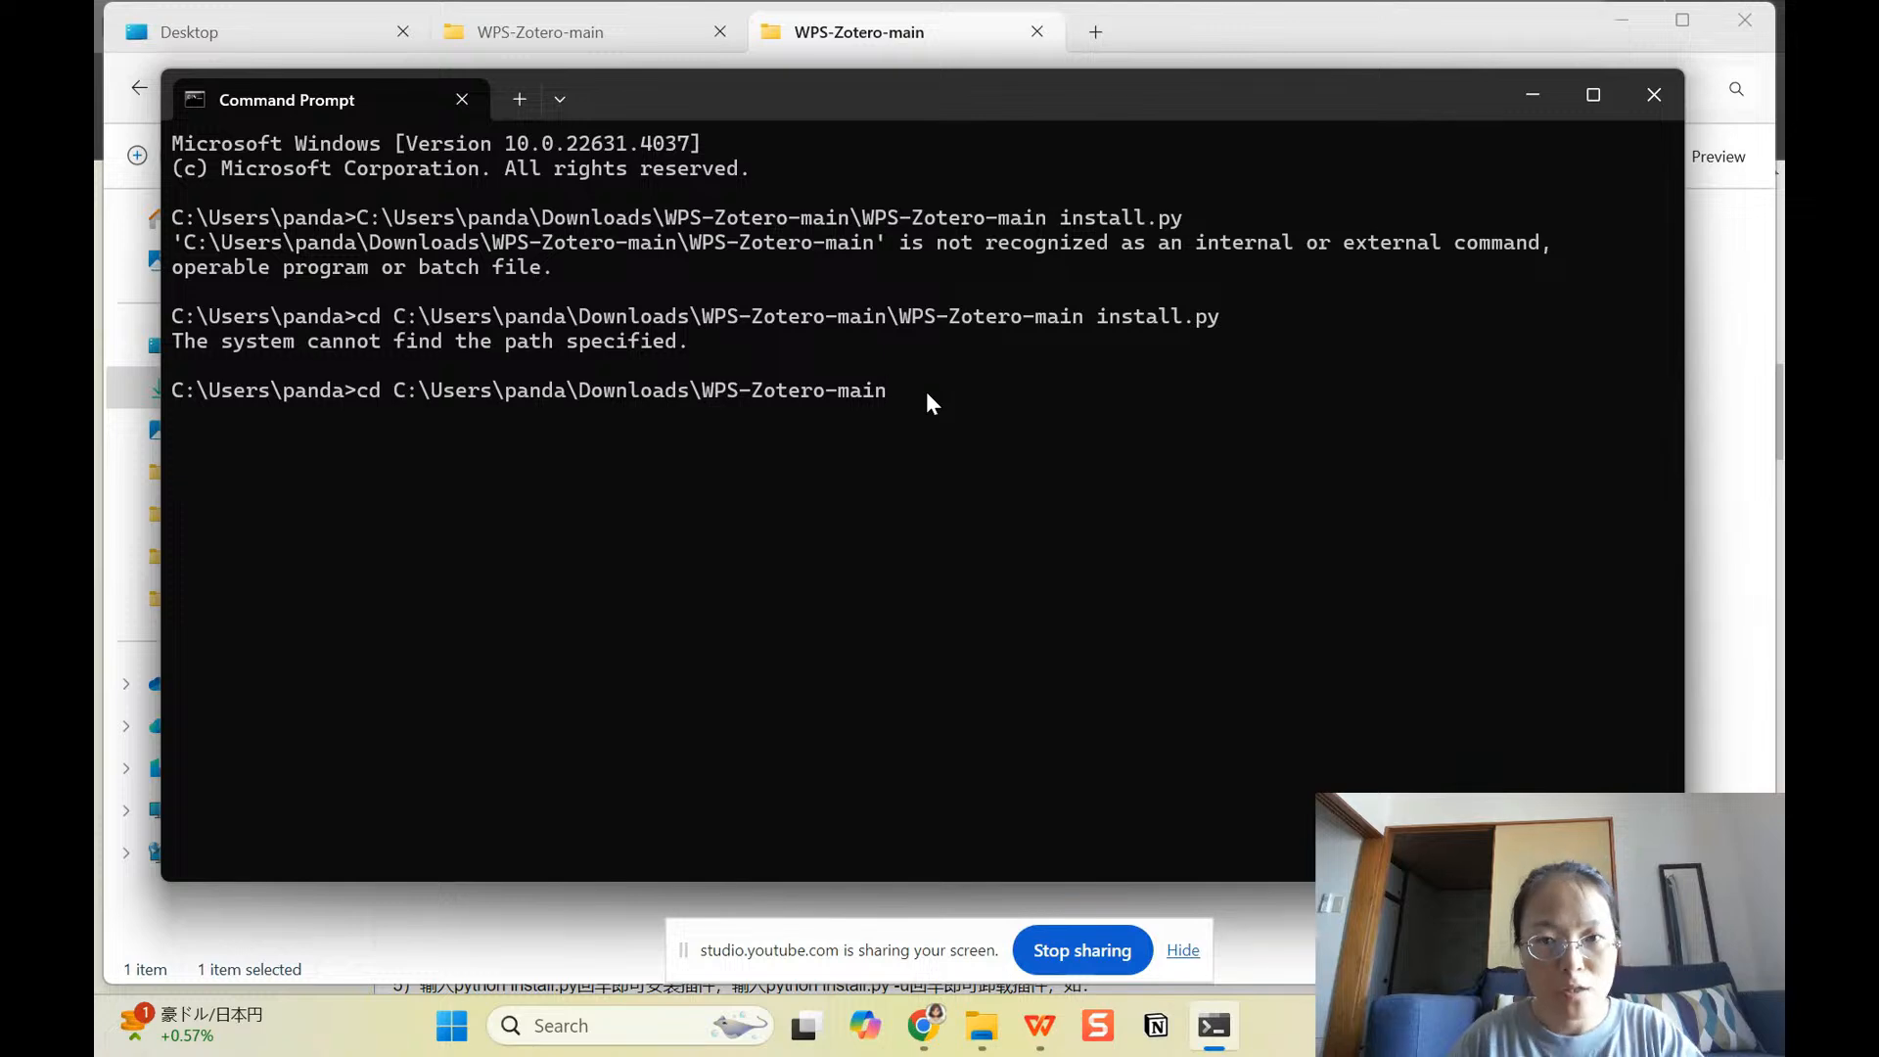
{"action": "type", "text": "install.p"}
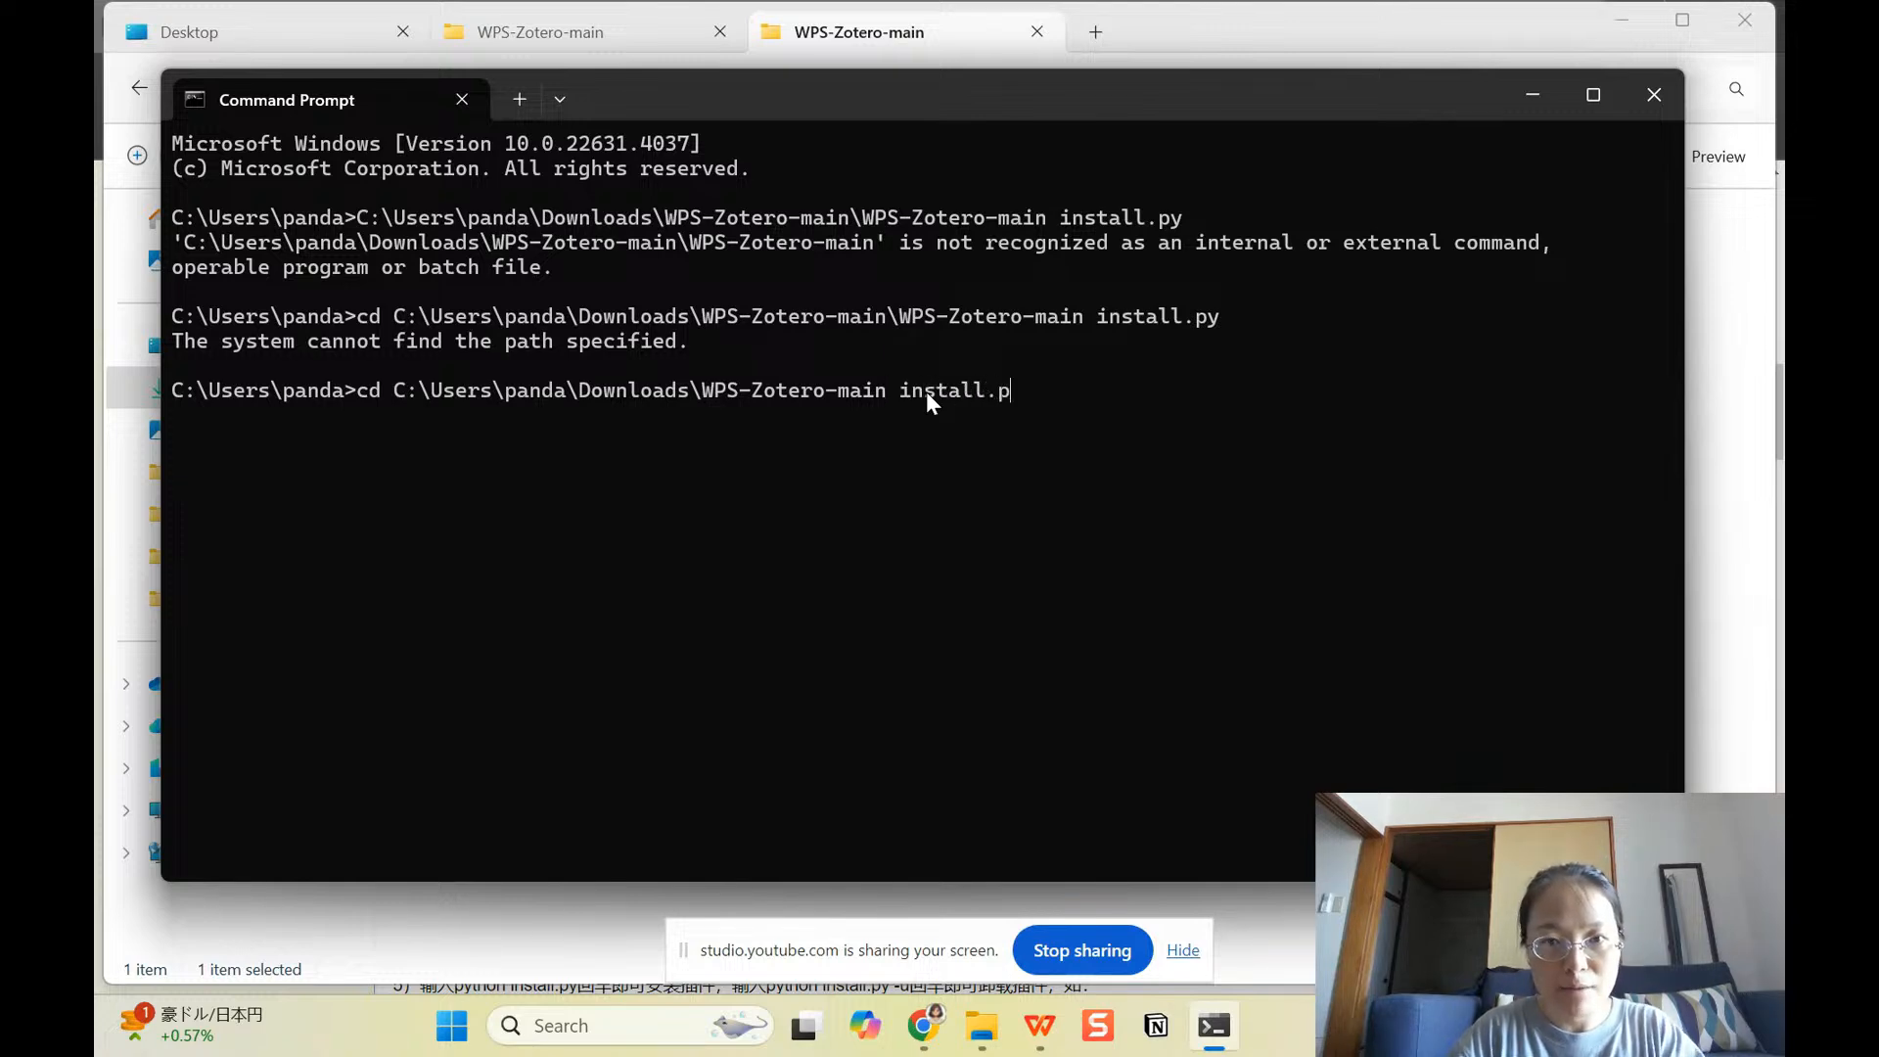
{"action": "type", "text": "y"}
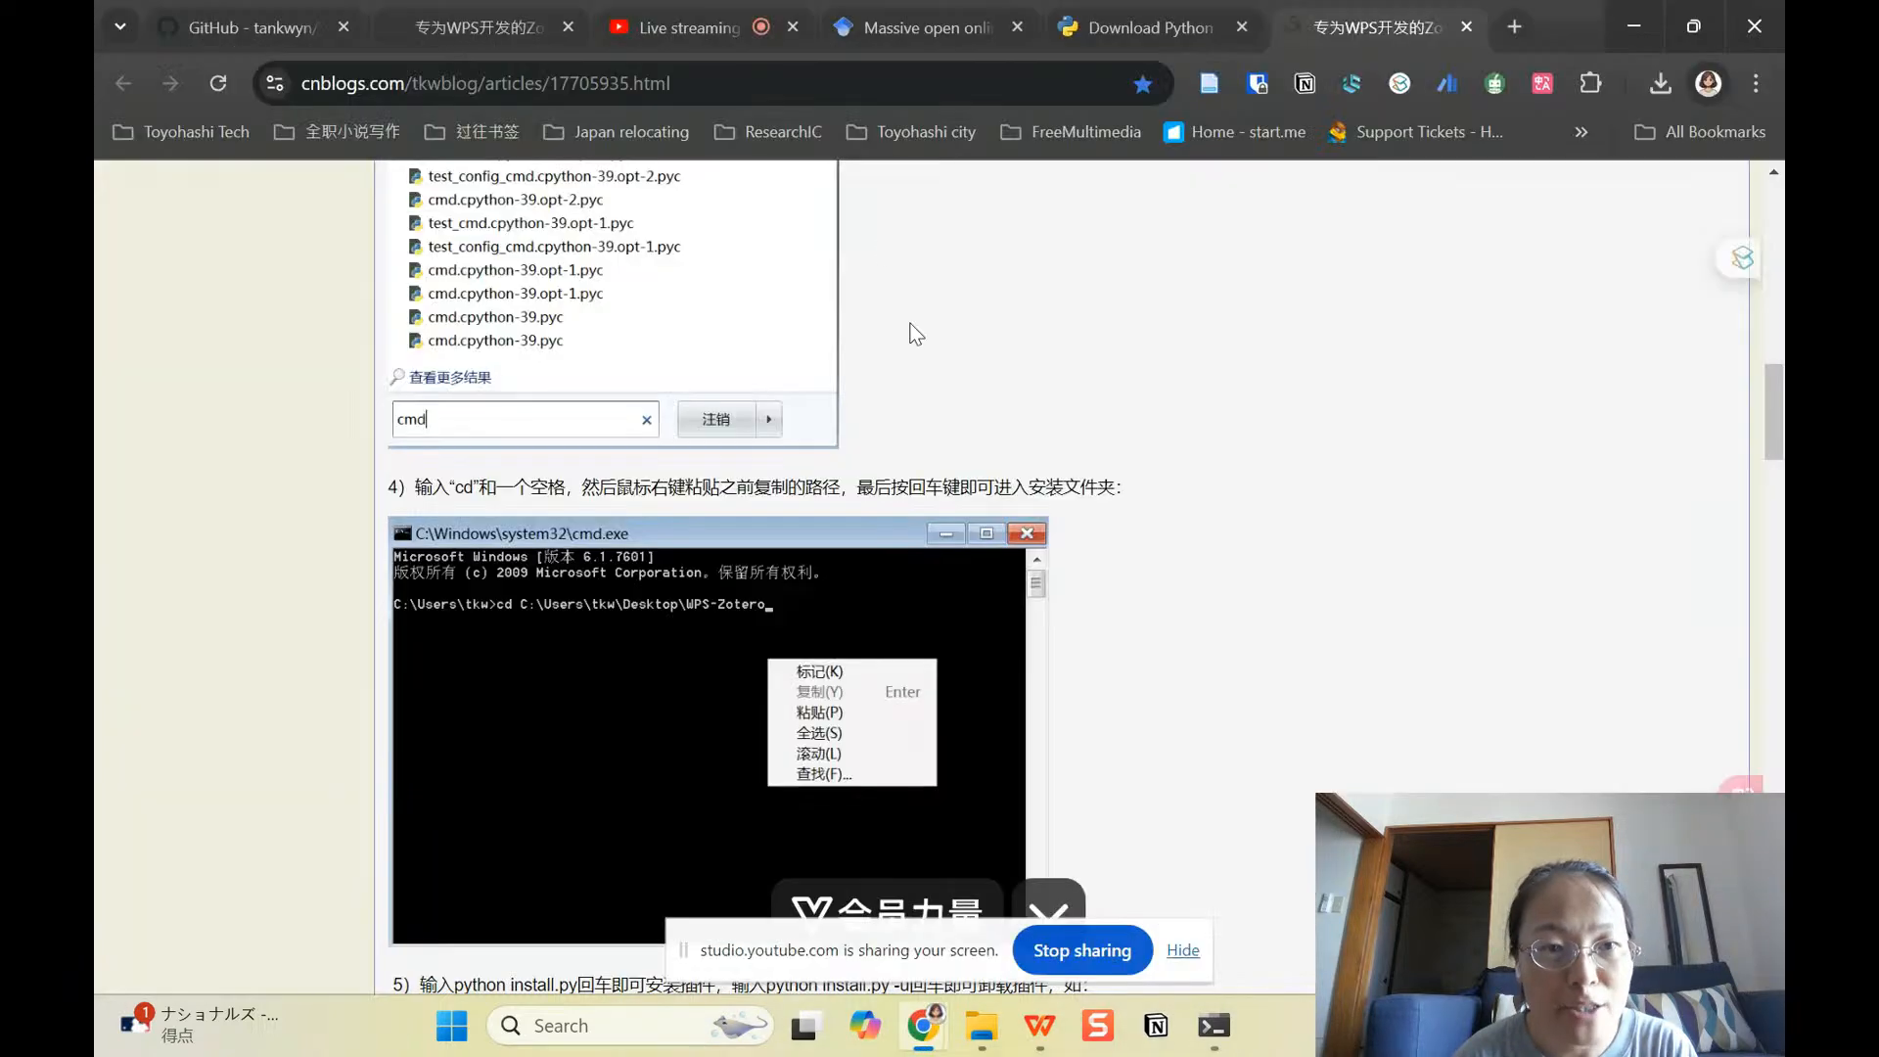
{"action": "mouse_move", "coordinate": [1135, 484]}
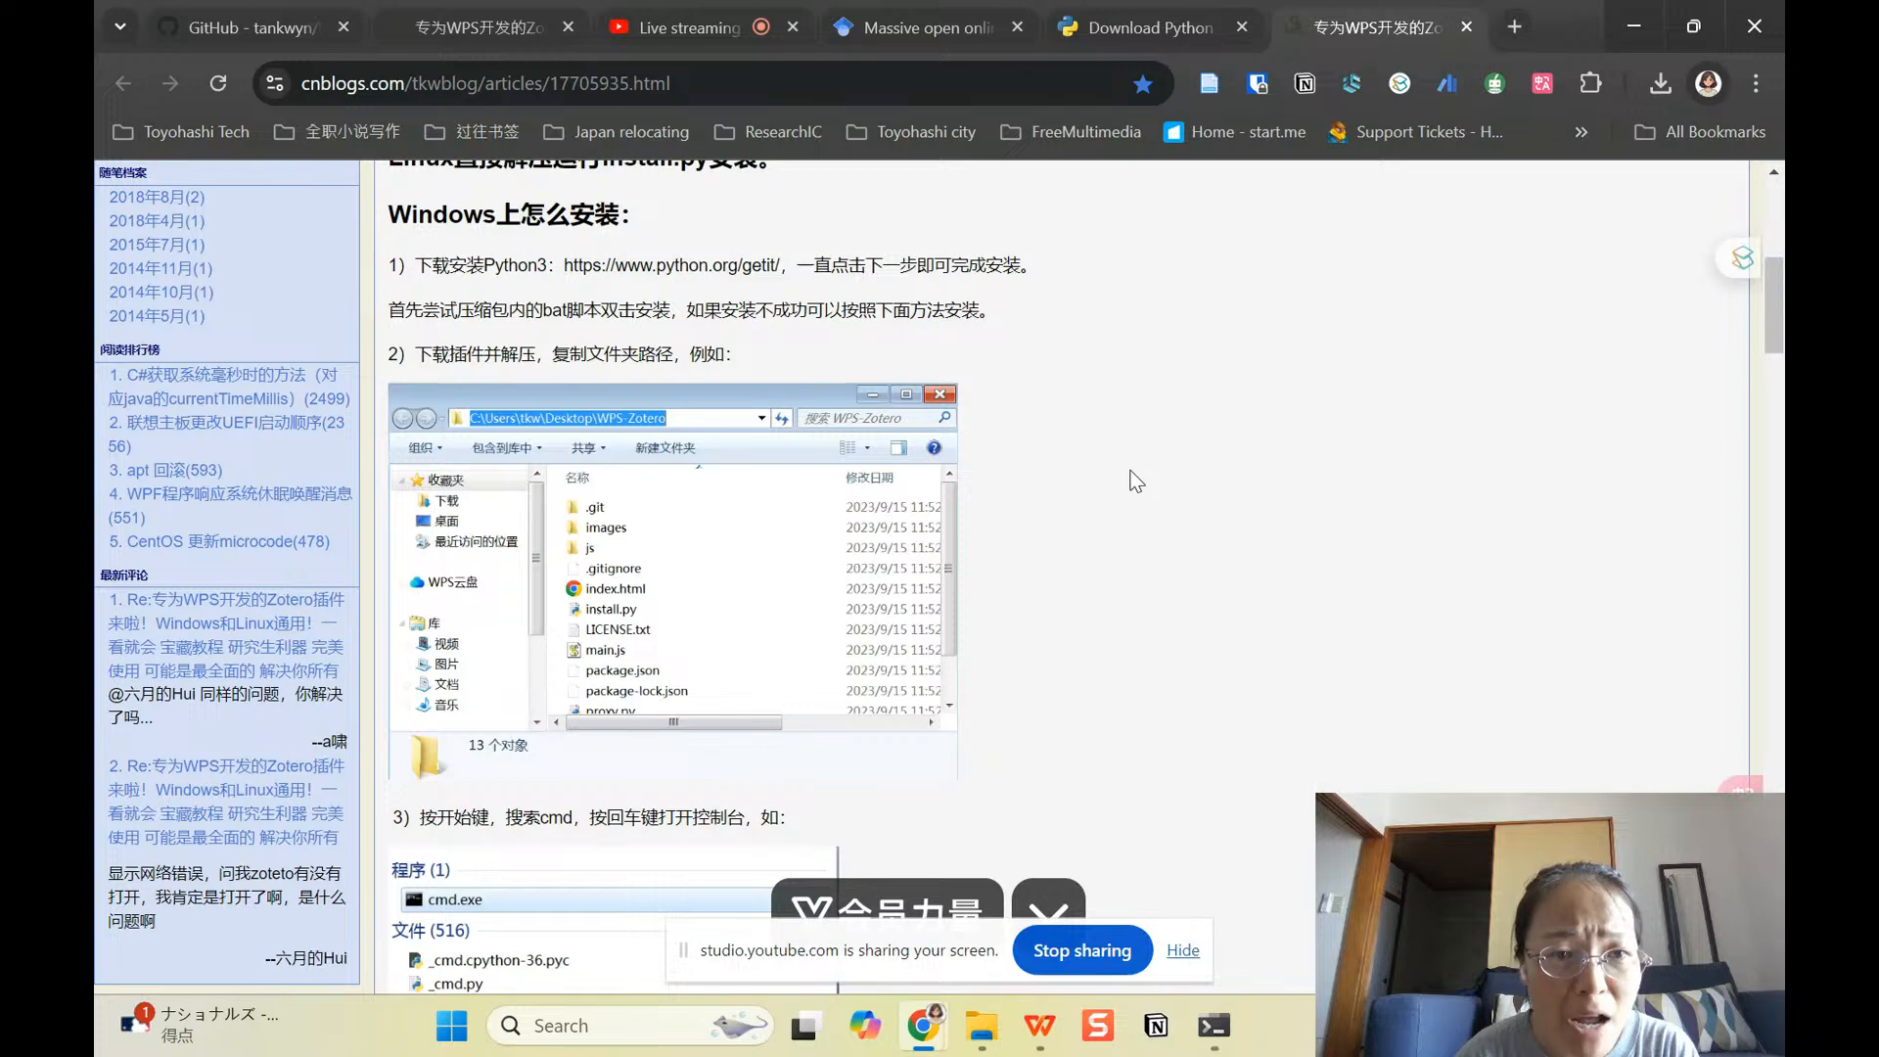
Step: Scroll the cnblogs article to steps 4–5 and highlight the word python in the run command
{"action": "scroll", "scroll_direction": "down", "scroll_amount": 3}
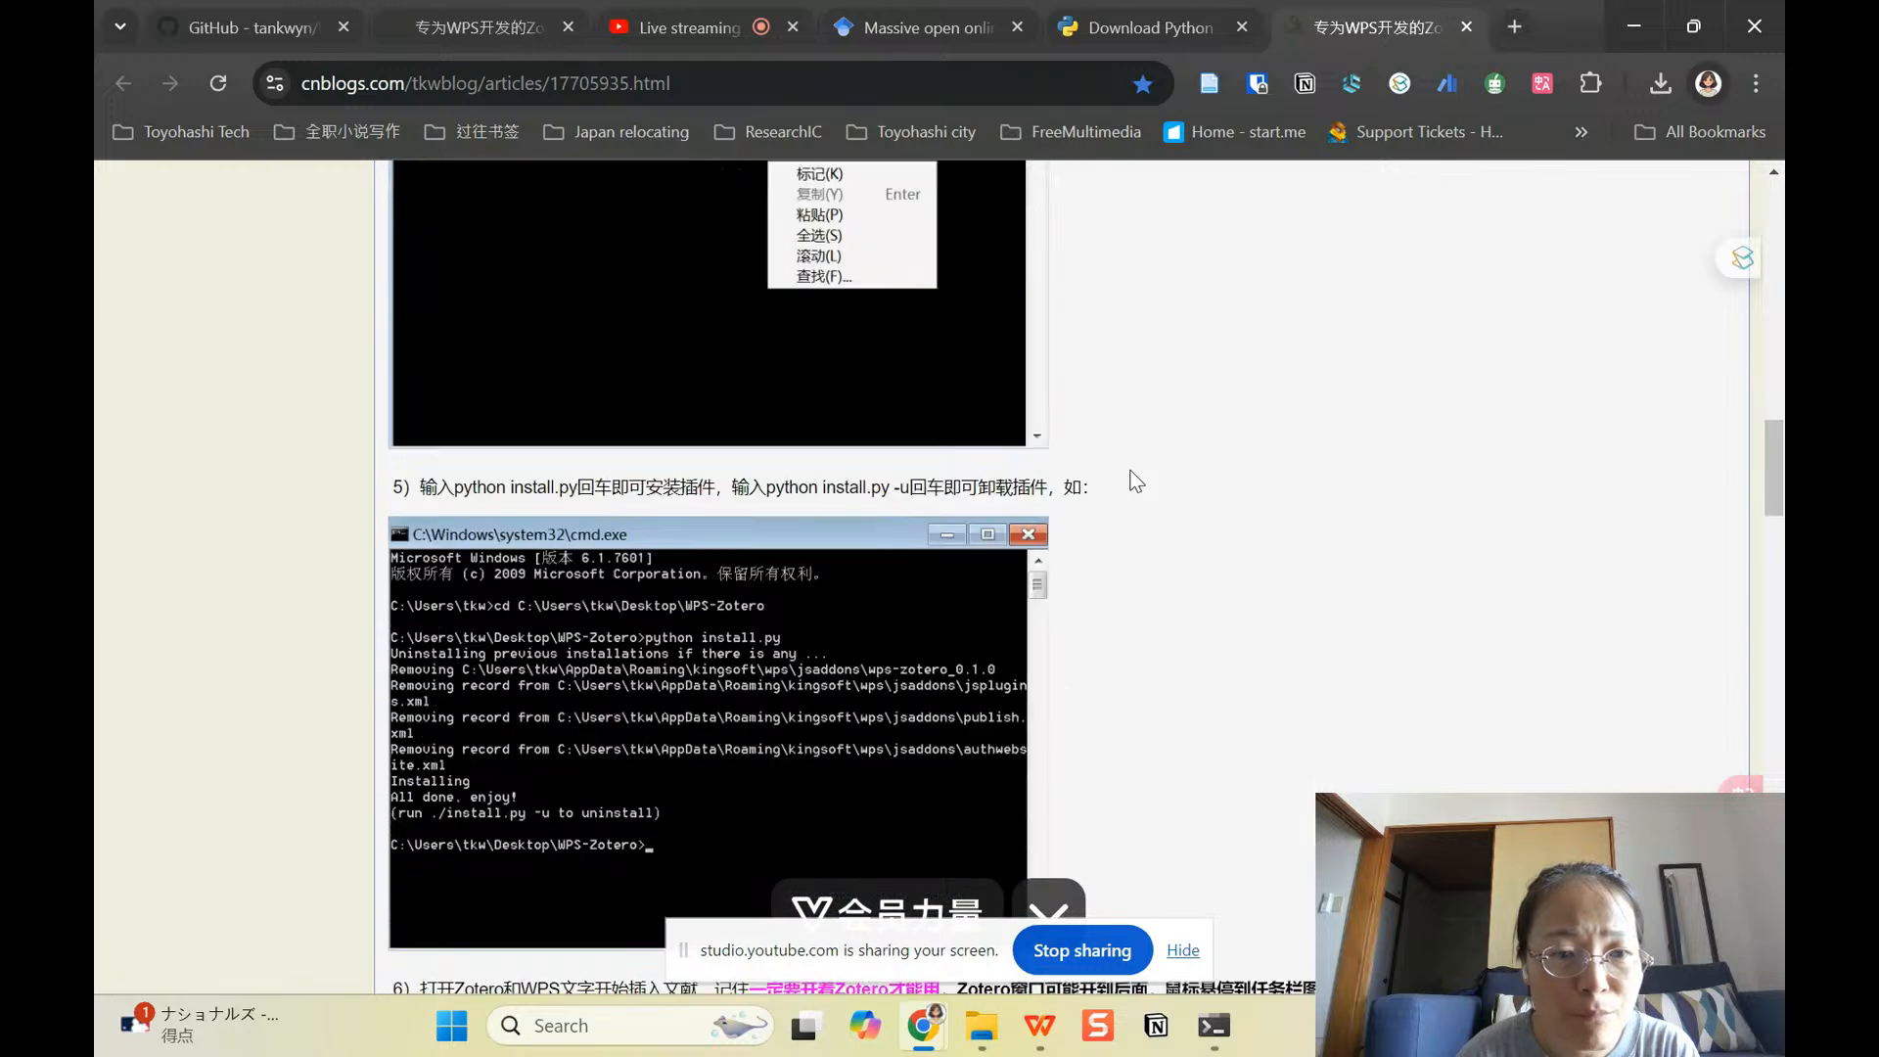
{"action": "scroll", "scroll_direction": "down", "scroll_amount": 3}
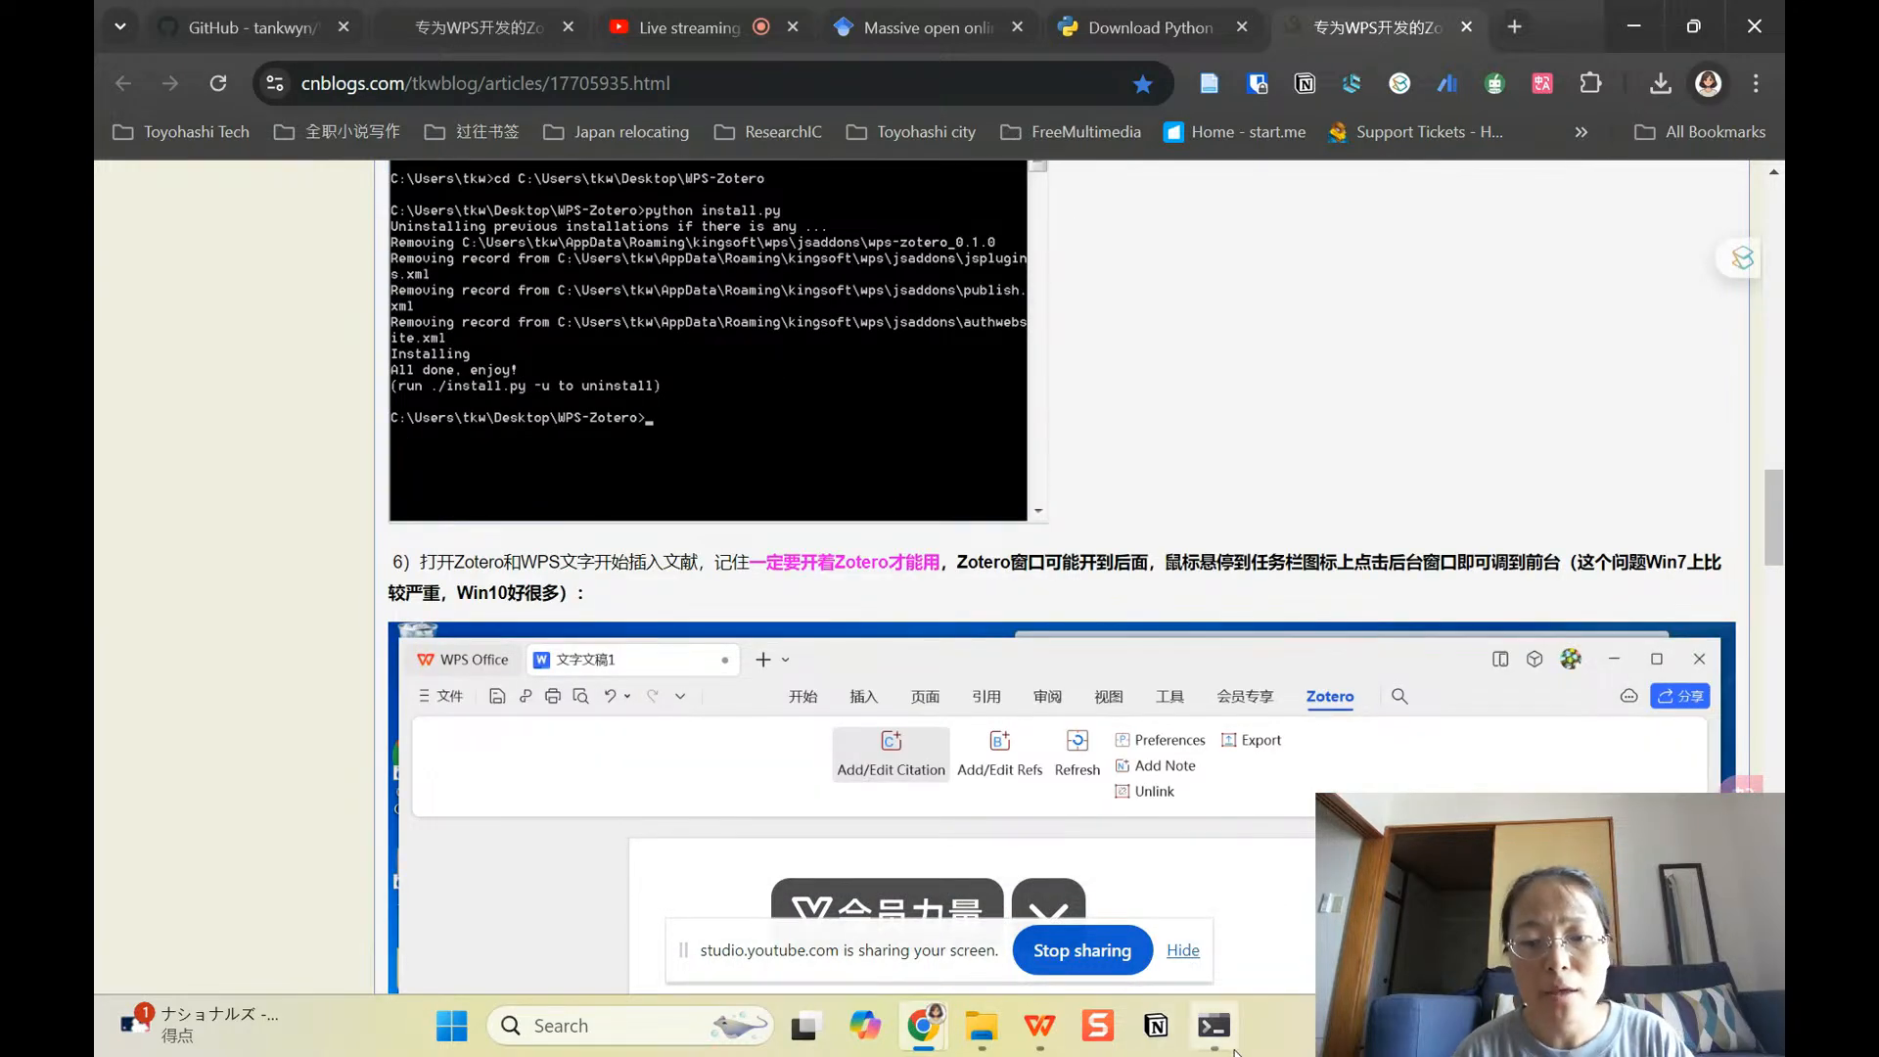
{"action": "left_click", "coordinate": [1214, 1024]}
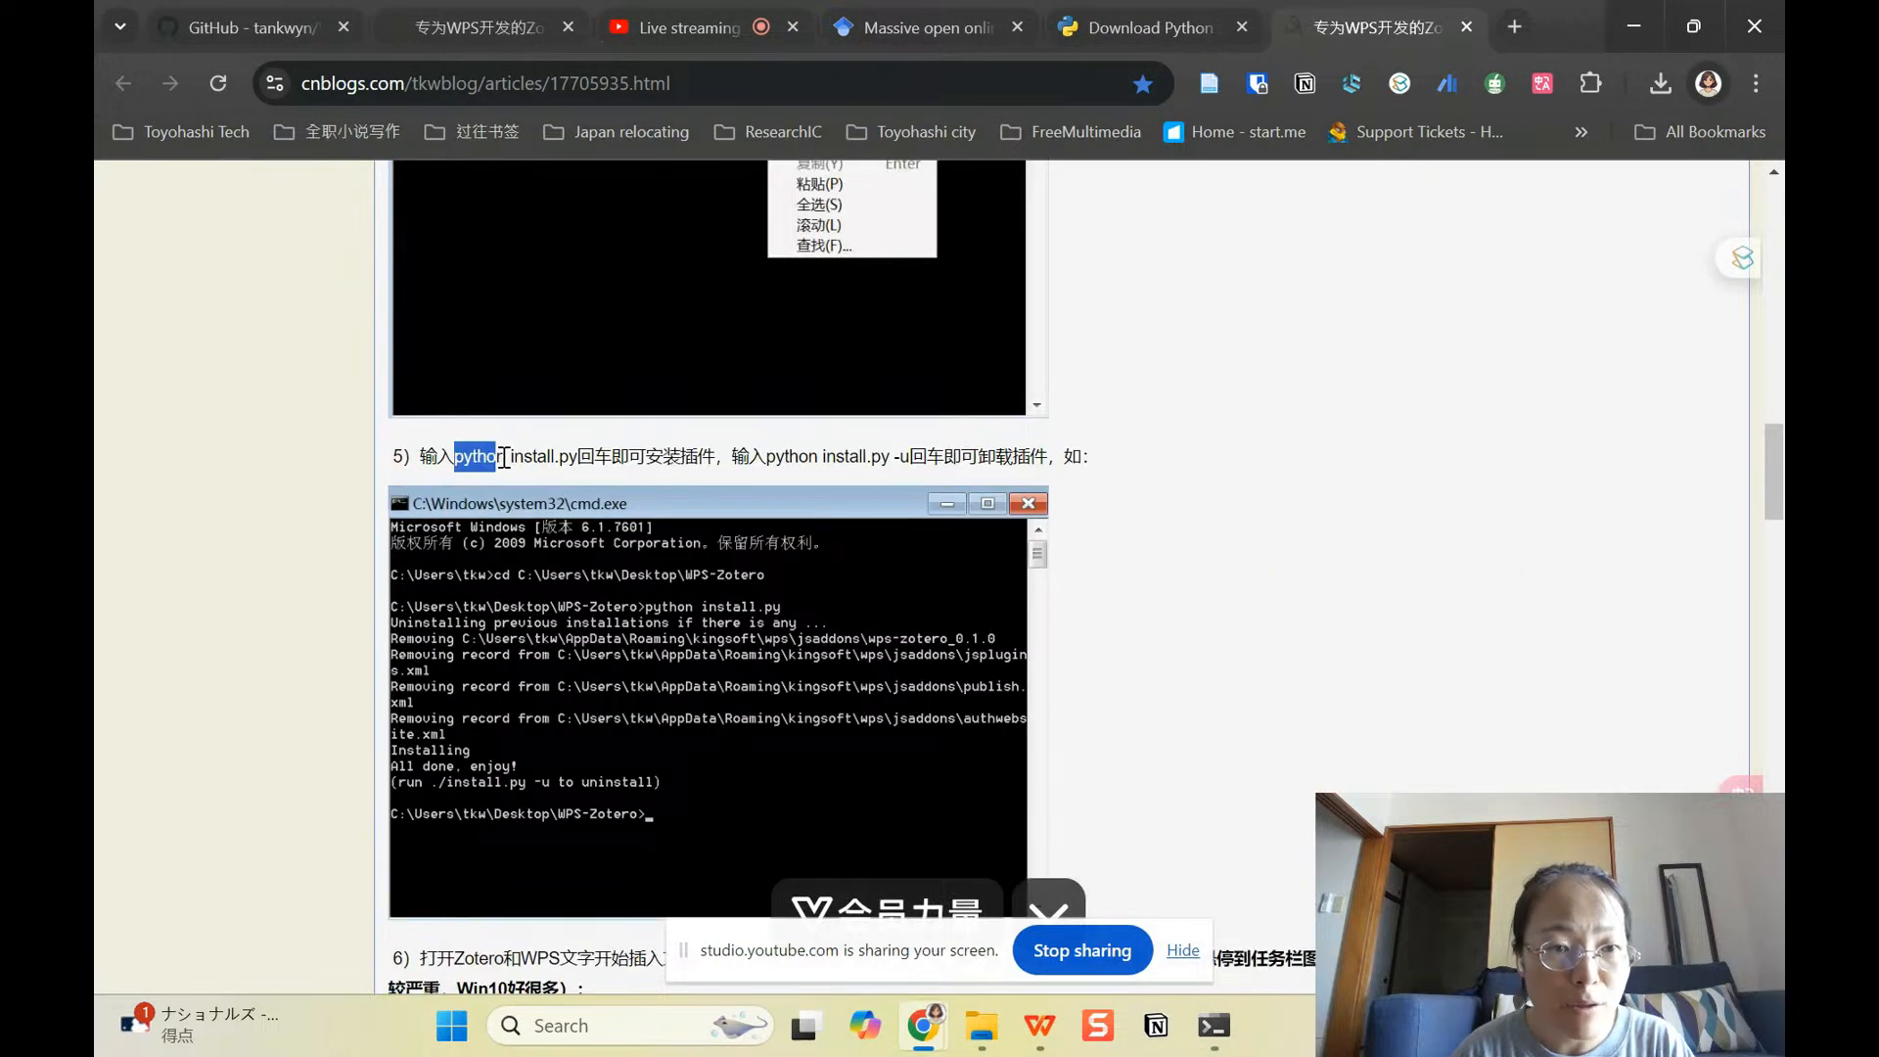
{"action": "left_click_drag", "start_coordinate": [456, 456], "coordinate": [573, 455]}
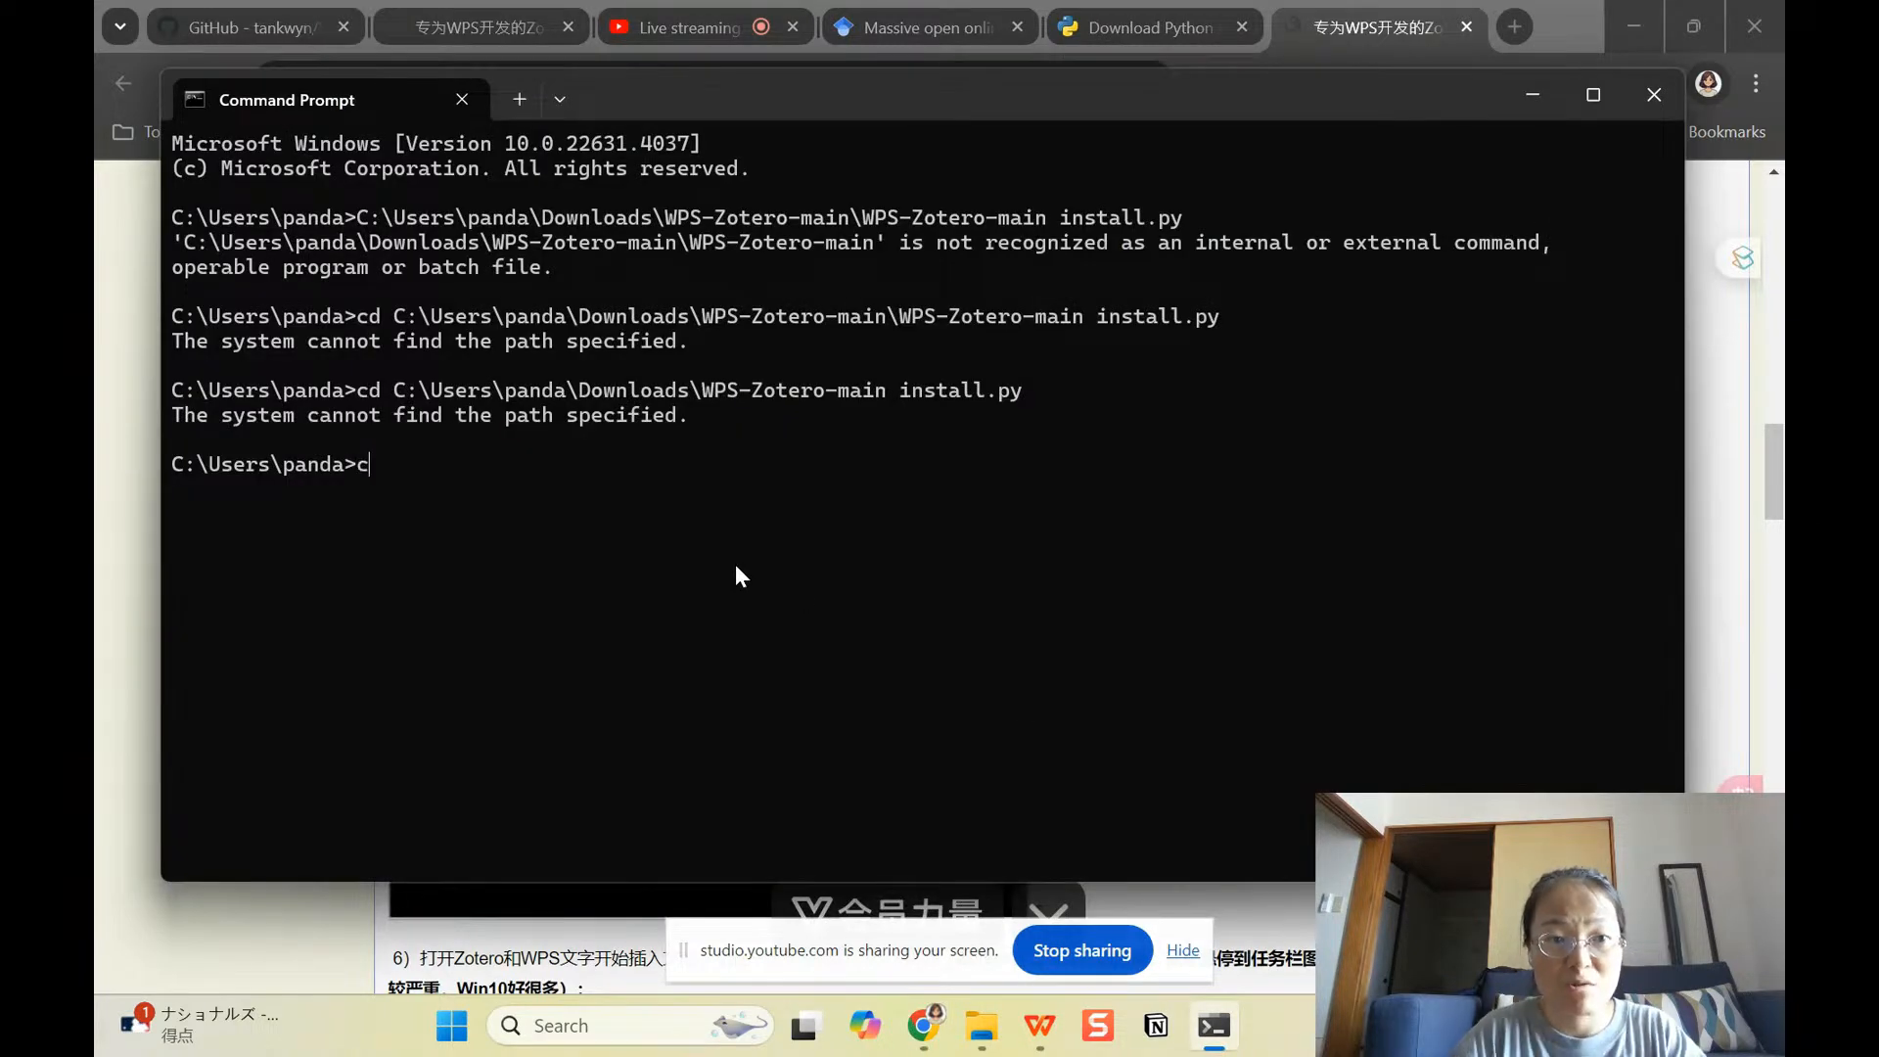
Step: Try cd C:\Users\panda\Downloads\WPS-Zotero-main python install.py, which fails, then close Command Prompt
{"action": "type", "text": "d C:\\Users\\panda\\Downloads\\WPS-Zotero-main"}
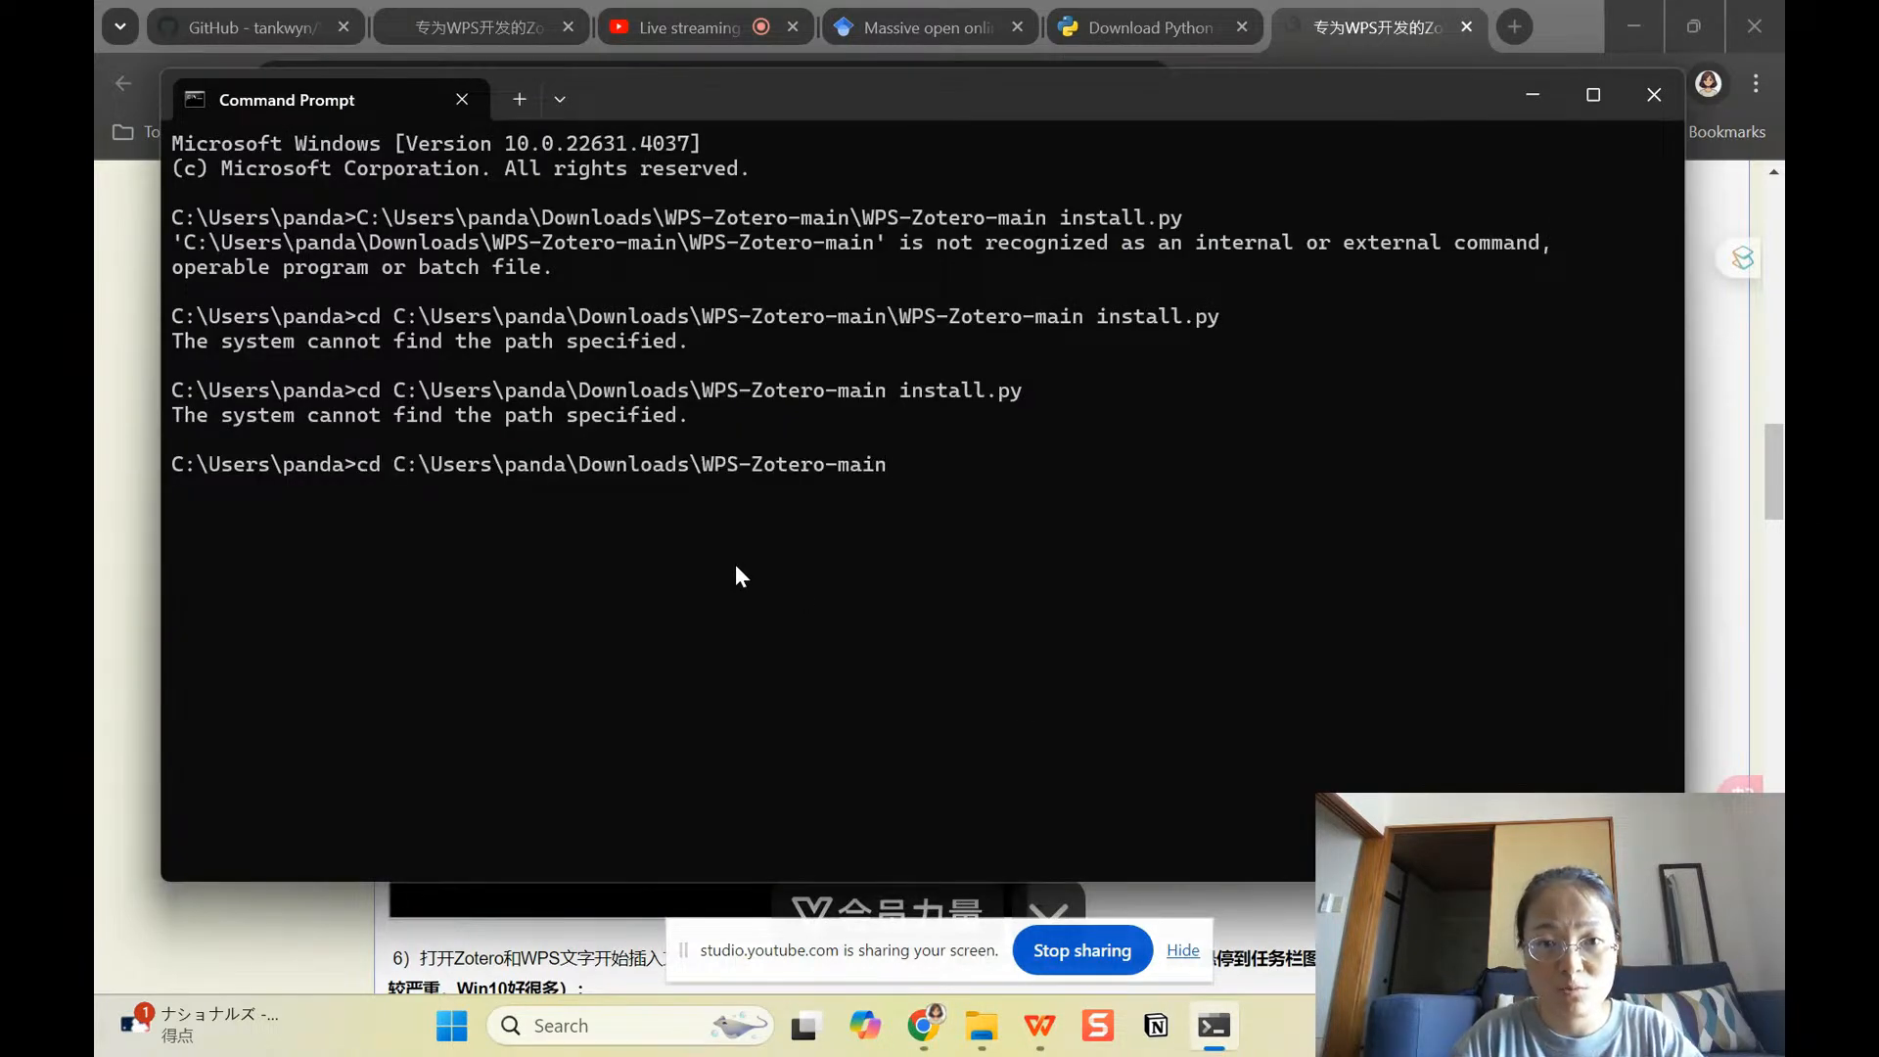
{"action": "type", "text": "python install.py"}
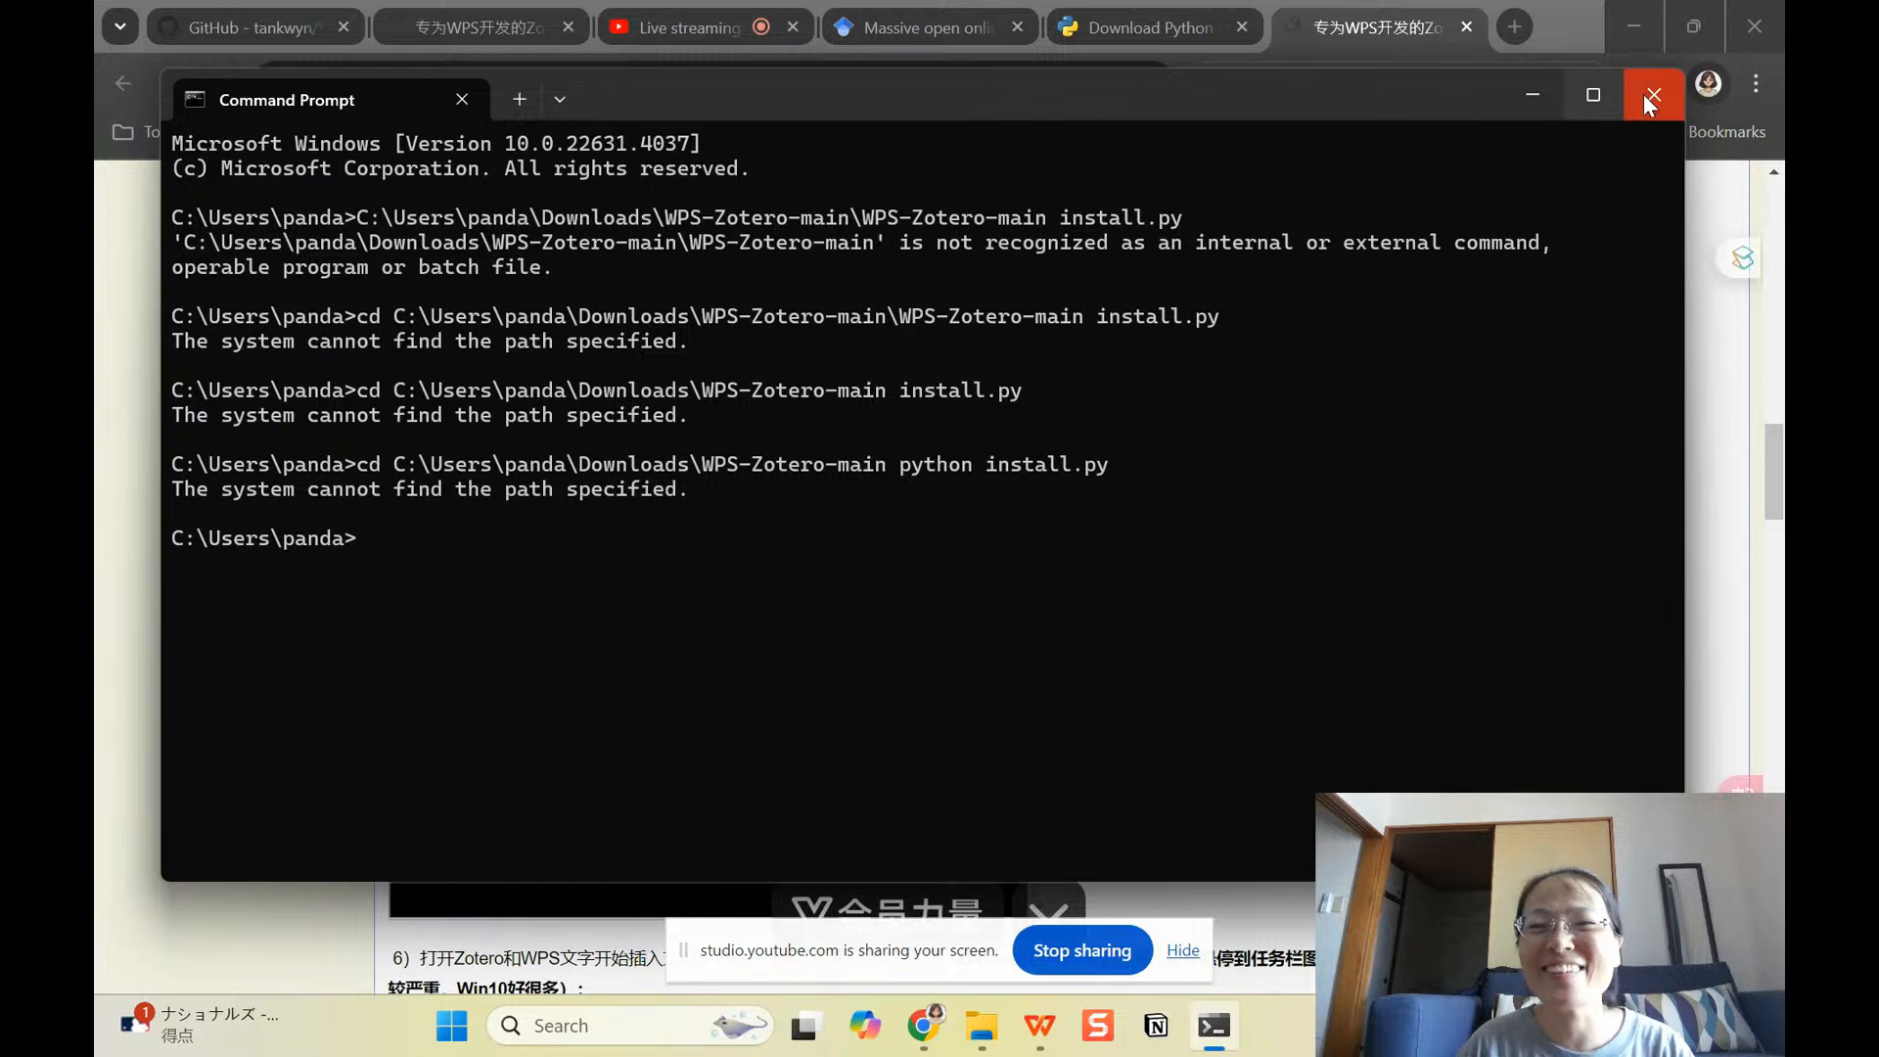
{"action": "mouse_move", "coordinate": [1652, 96]}
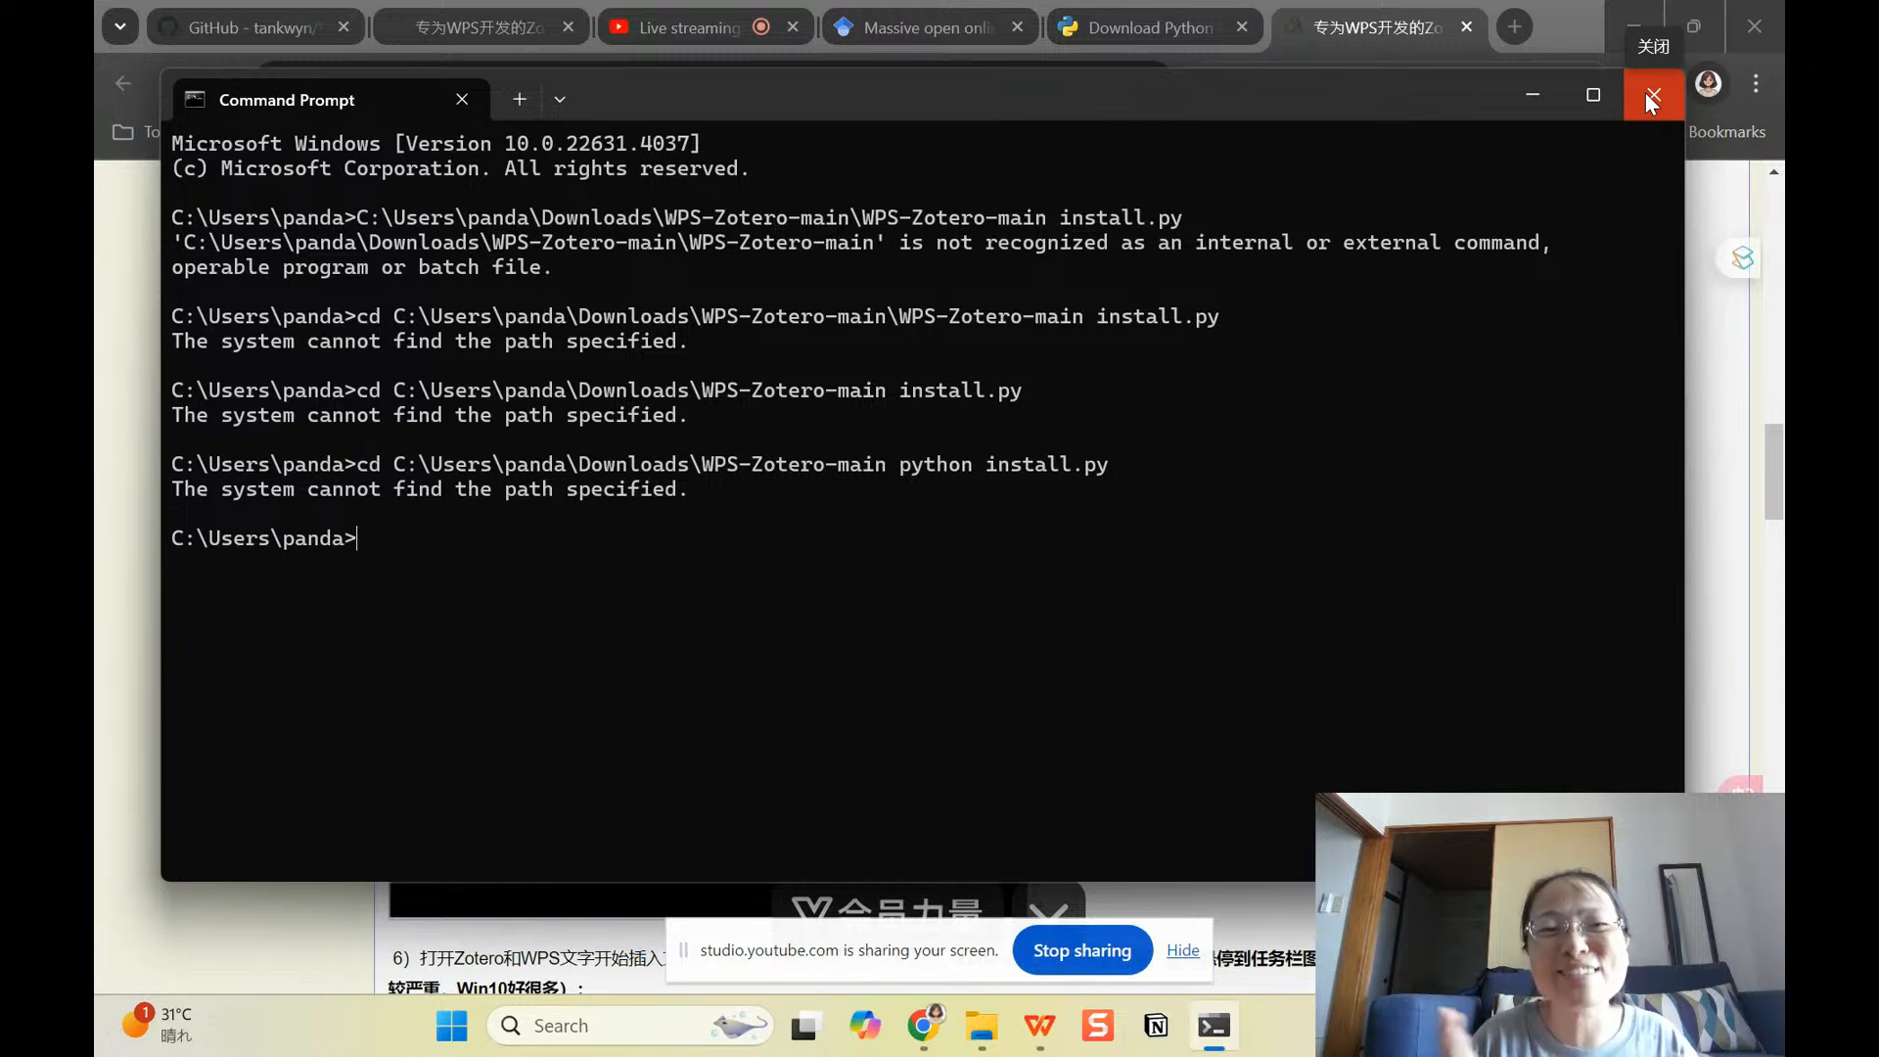
{"action": "left_click", "coordinate": [1651, 97]}
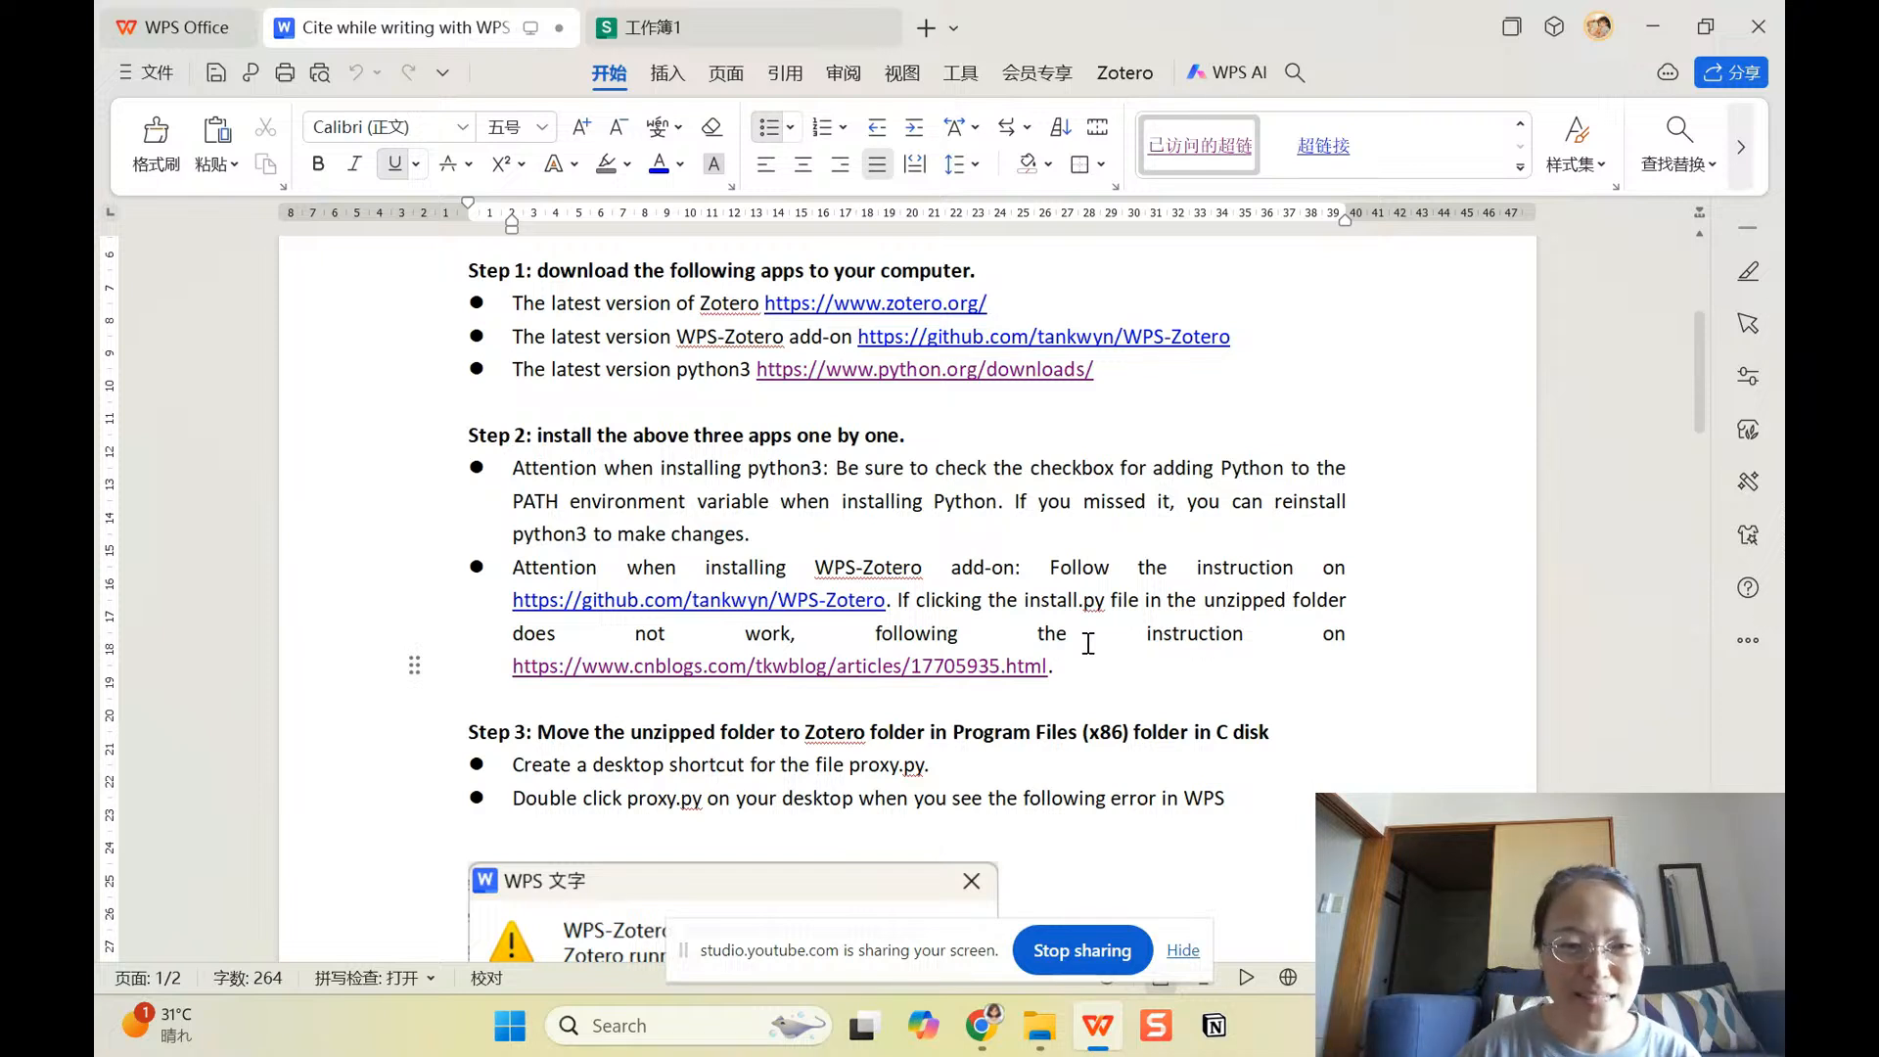
Step: Scroll the tutorial to the Step 3 proxy.py note and show the Zotero ribbon commands
{"action": "left_click", "coordinate": [981, 666]}
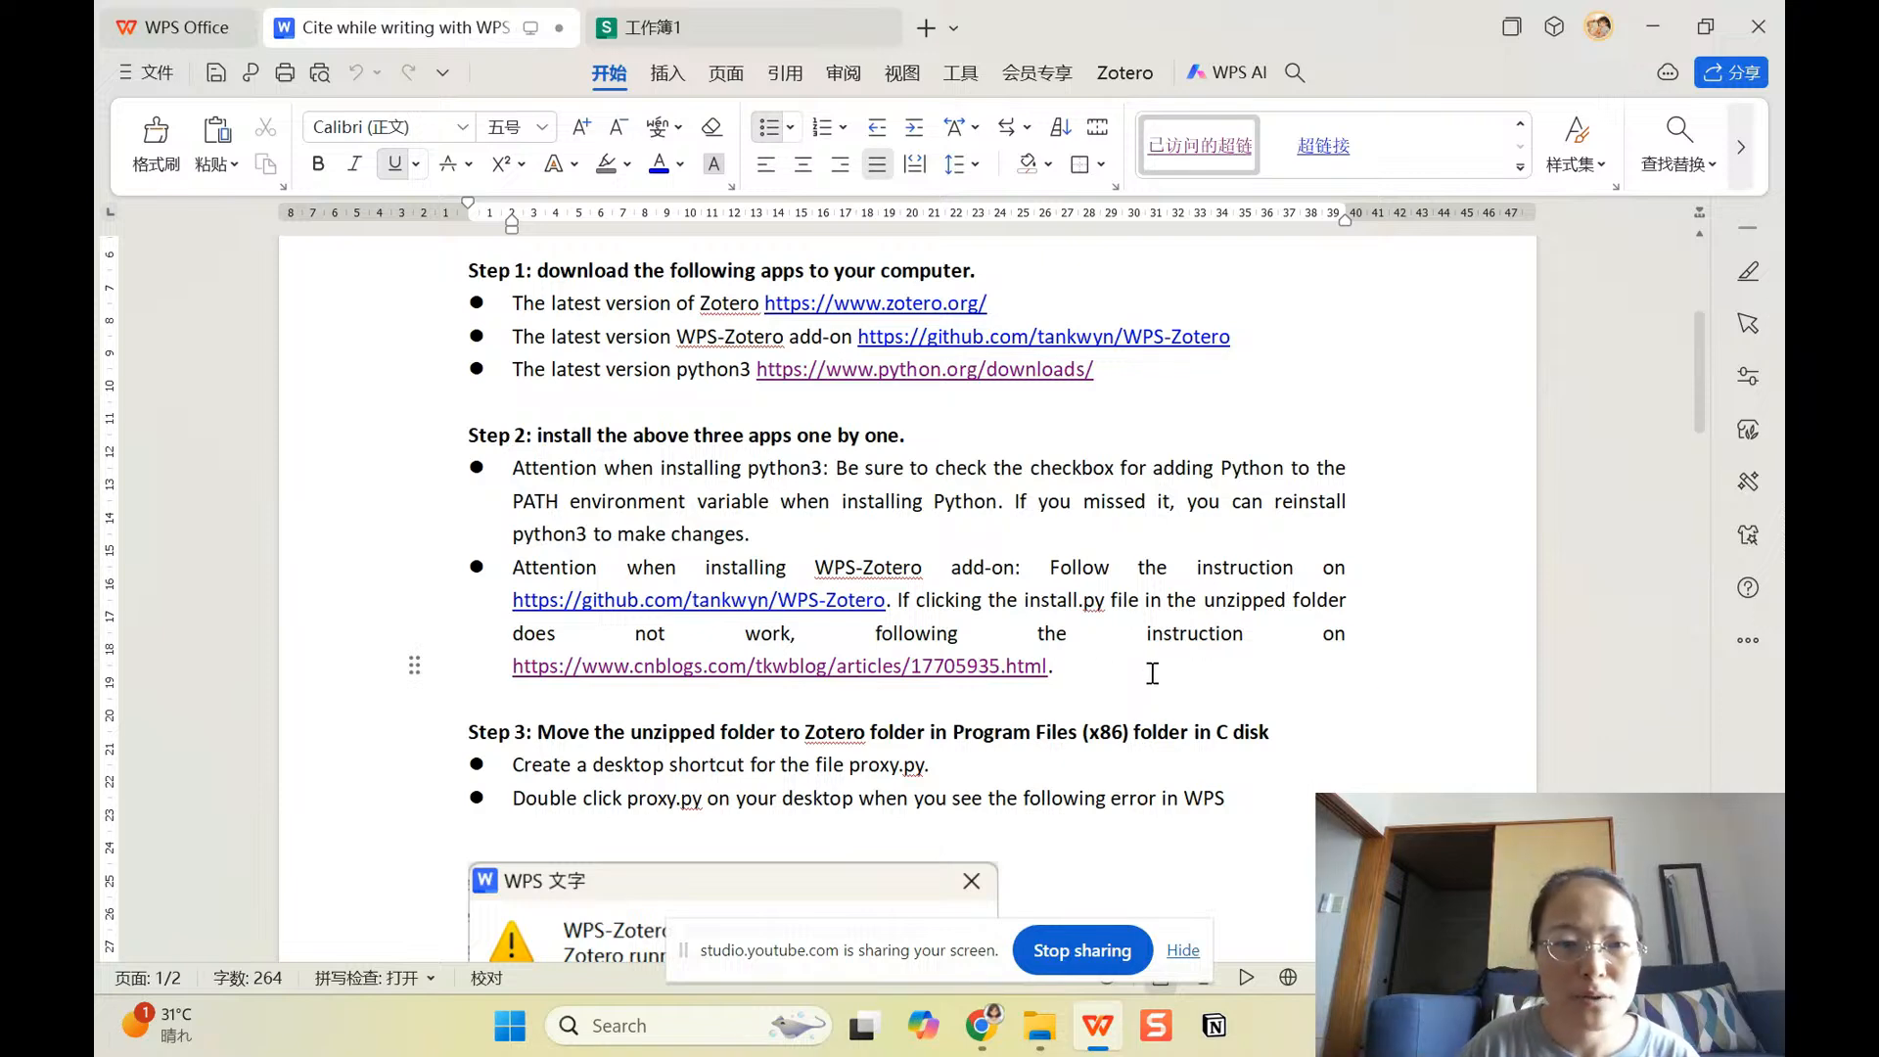
{"action": "scroll", "scroll_direction": "down", "scroll_amount": 3}
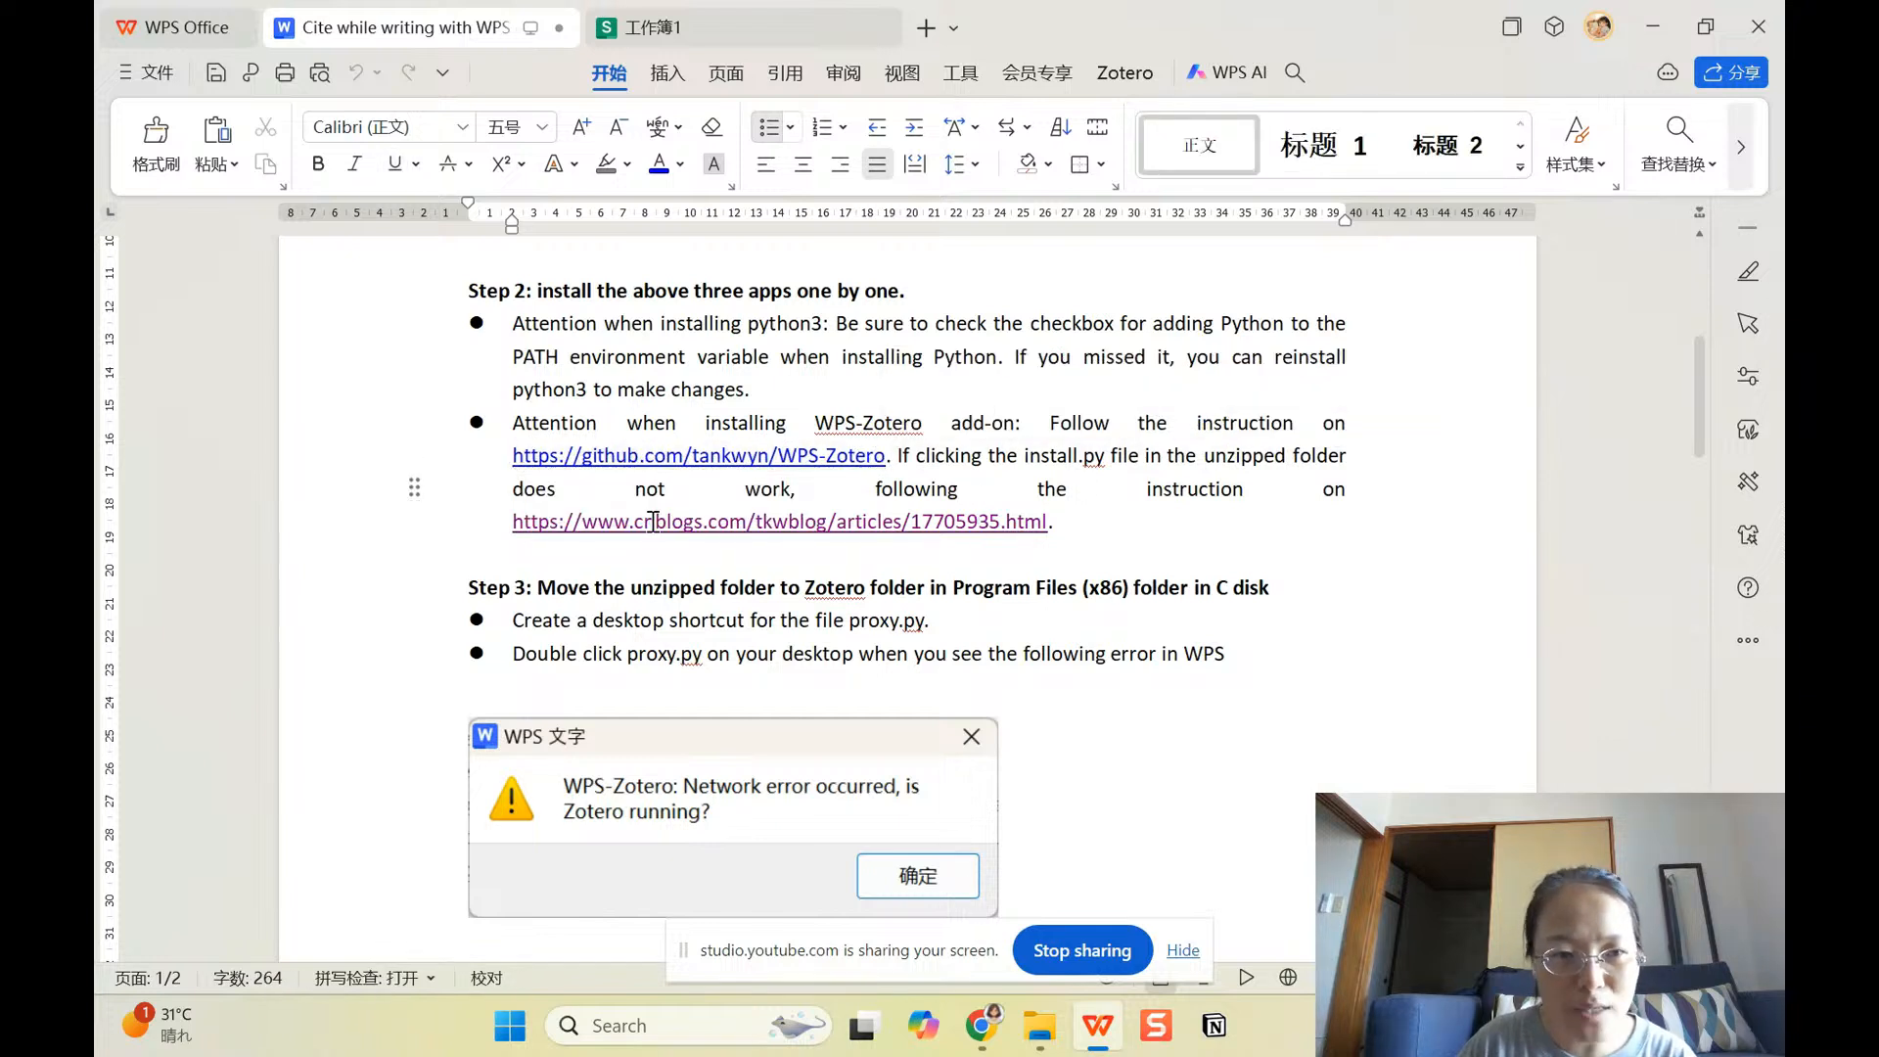
{"action": "mouse_move", "coordinate": [1035, 1025]}
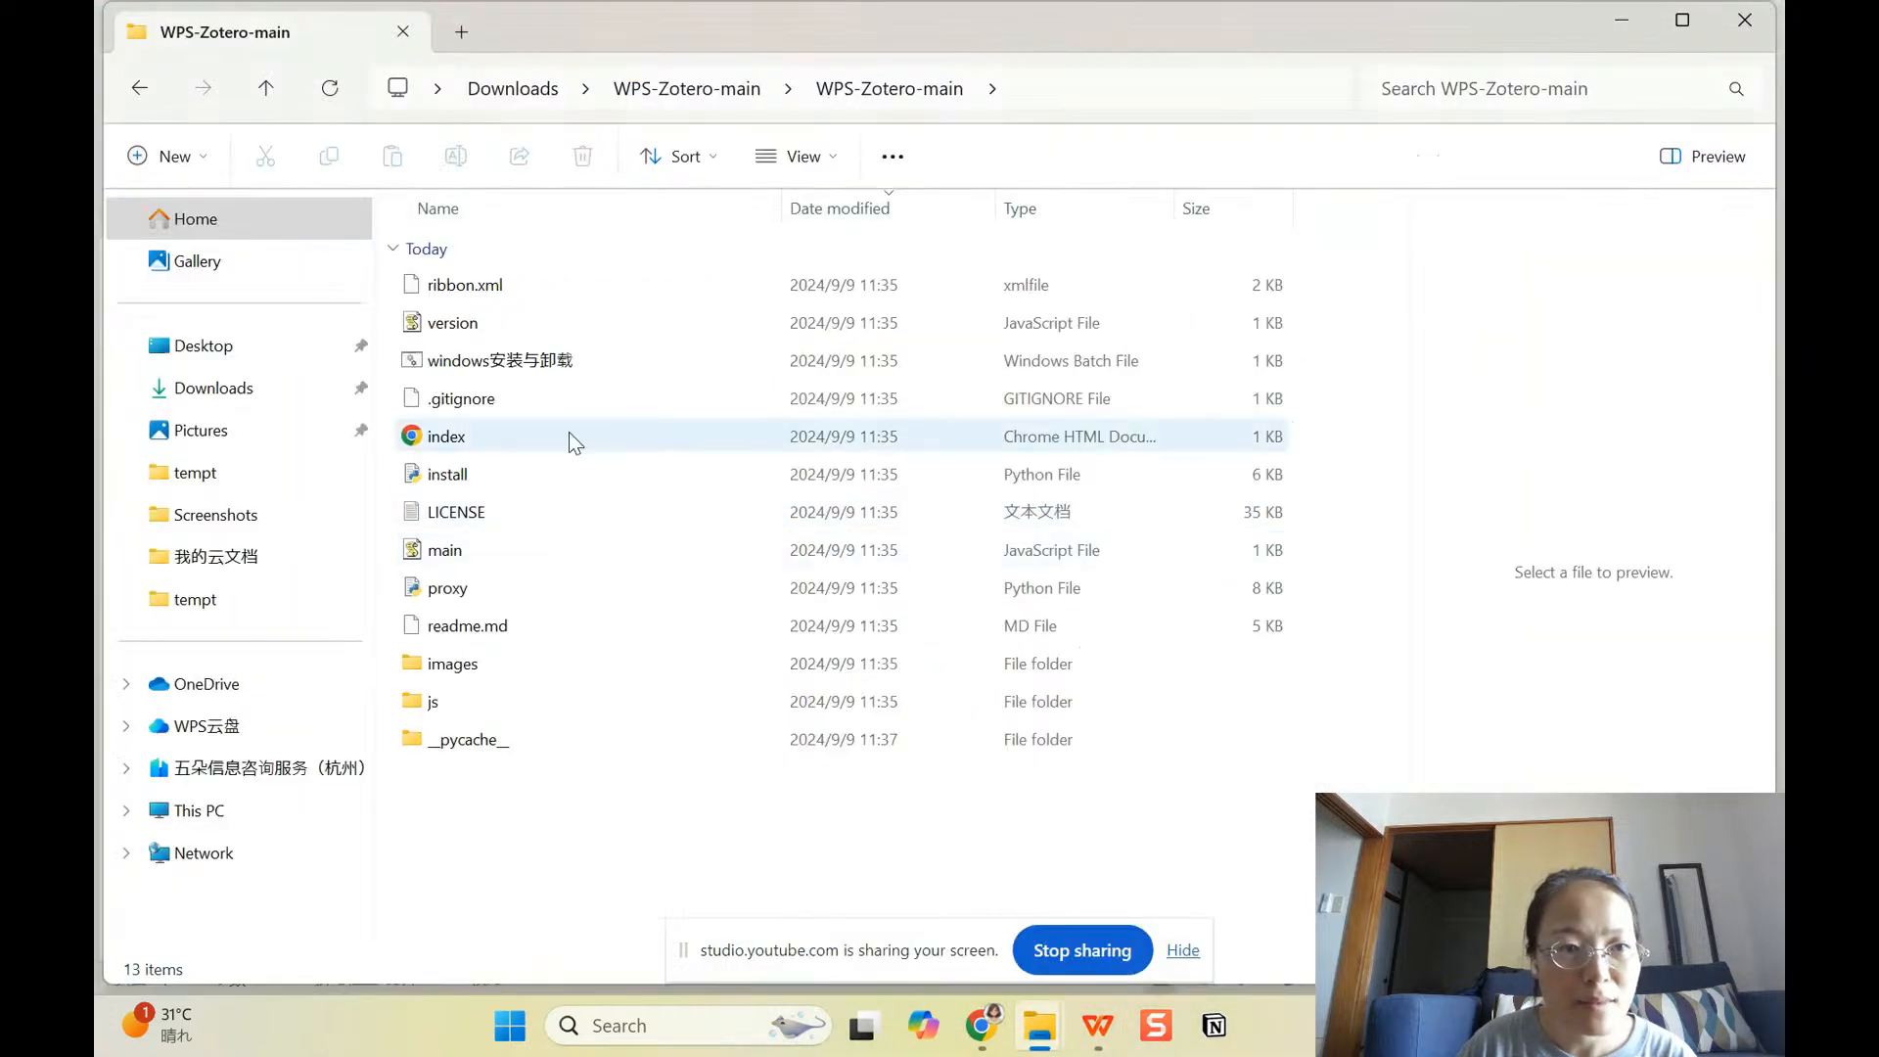
{"action": "left_click", "coordinate": [446, 474]}
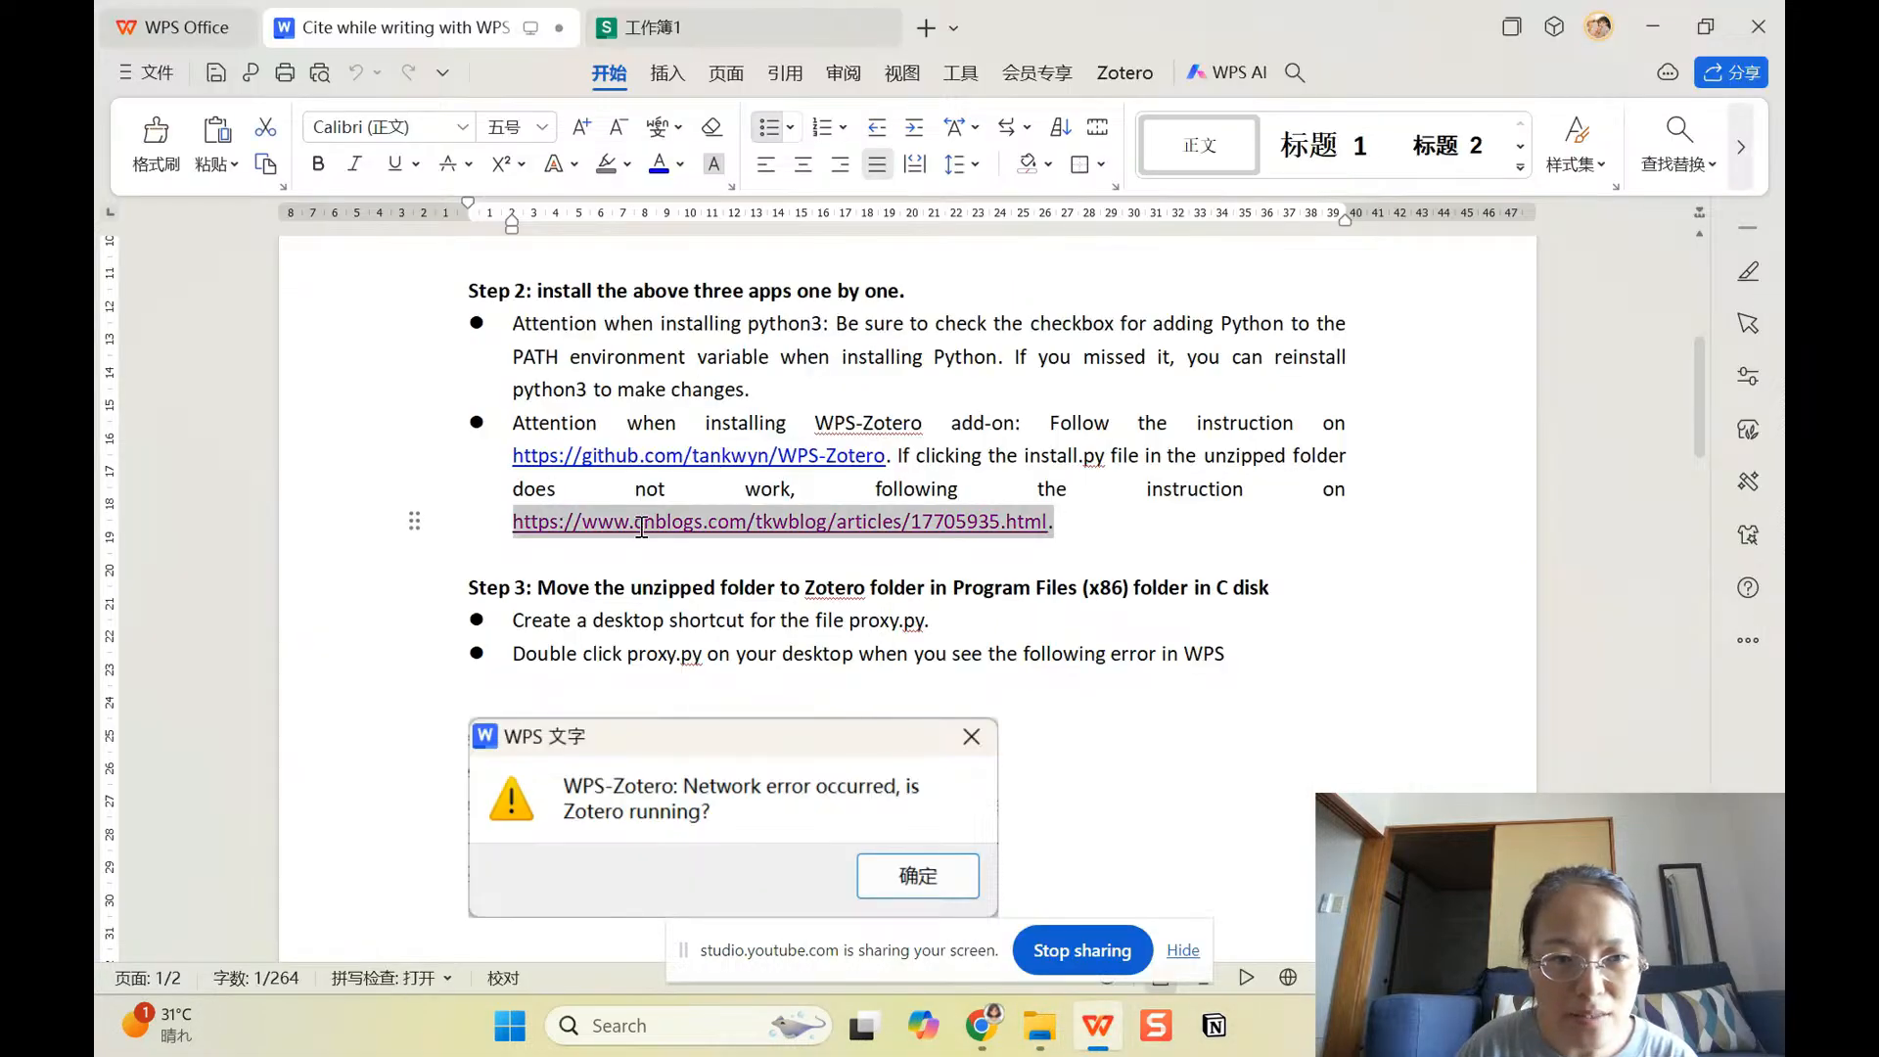
{"action": "scroll", "scroll_direction": "down", "scroll_amount": 3}
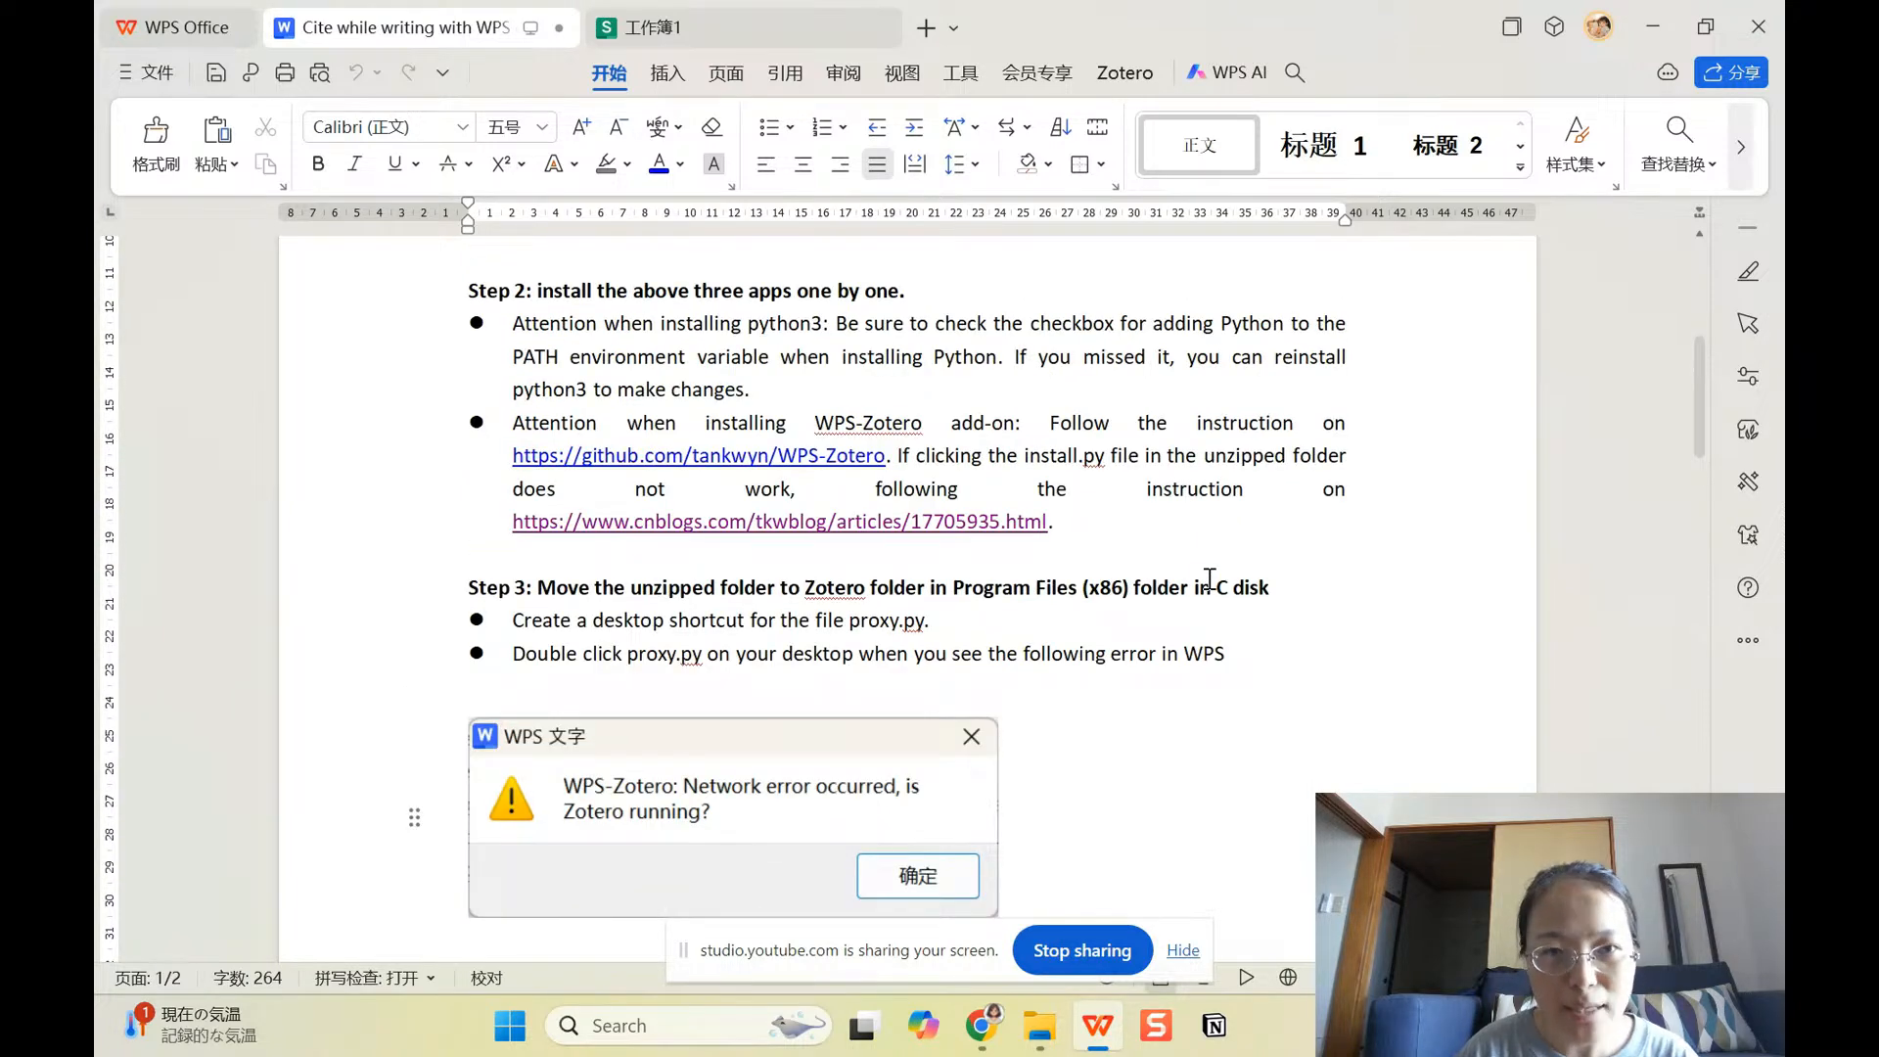
{"action": "left_click", "coordinate": [1124, 72]}
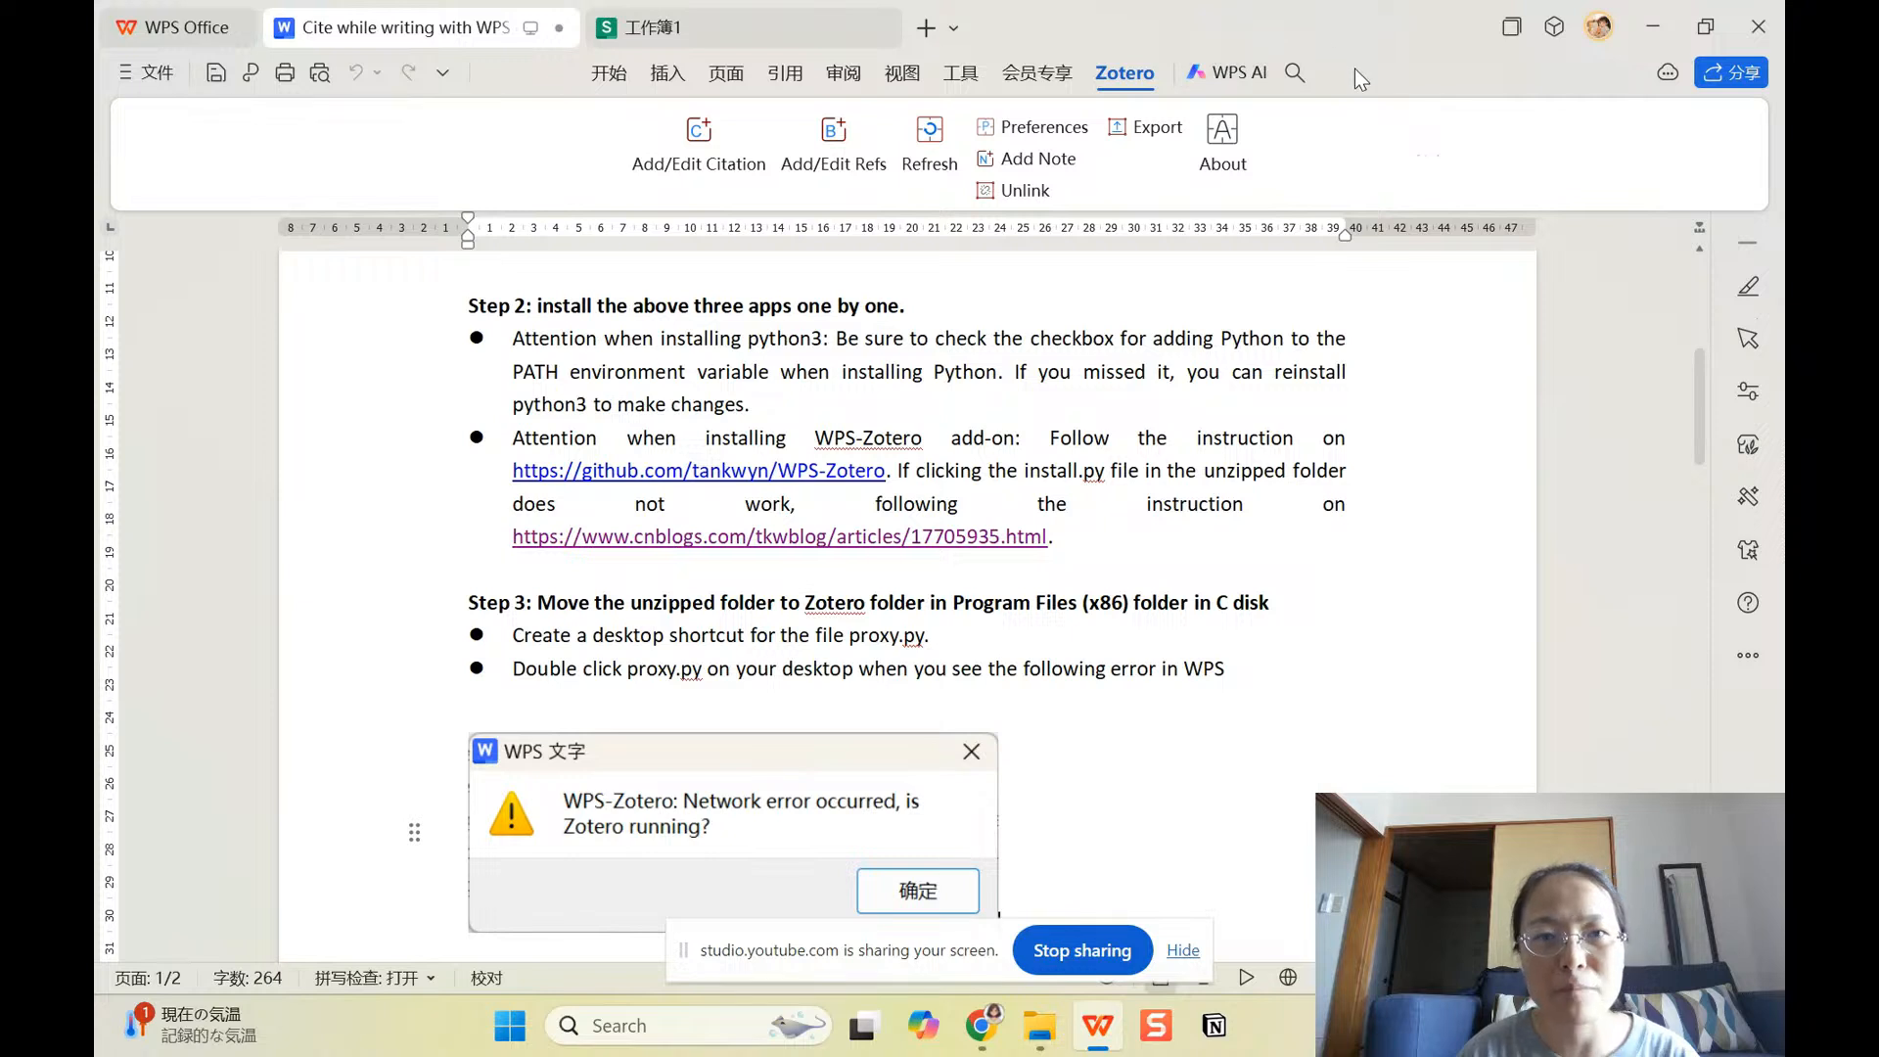
{"action": "mouse_move", "coordinate": [699, 163]}
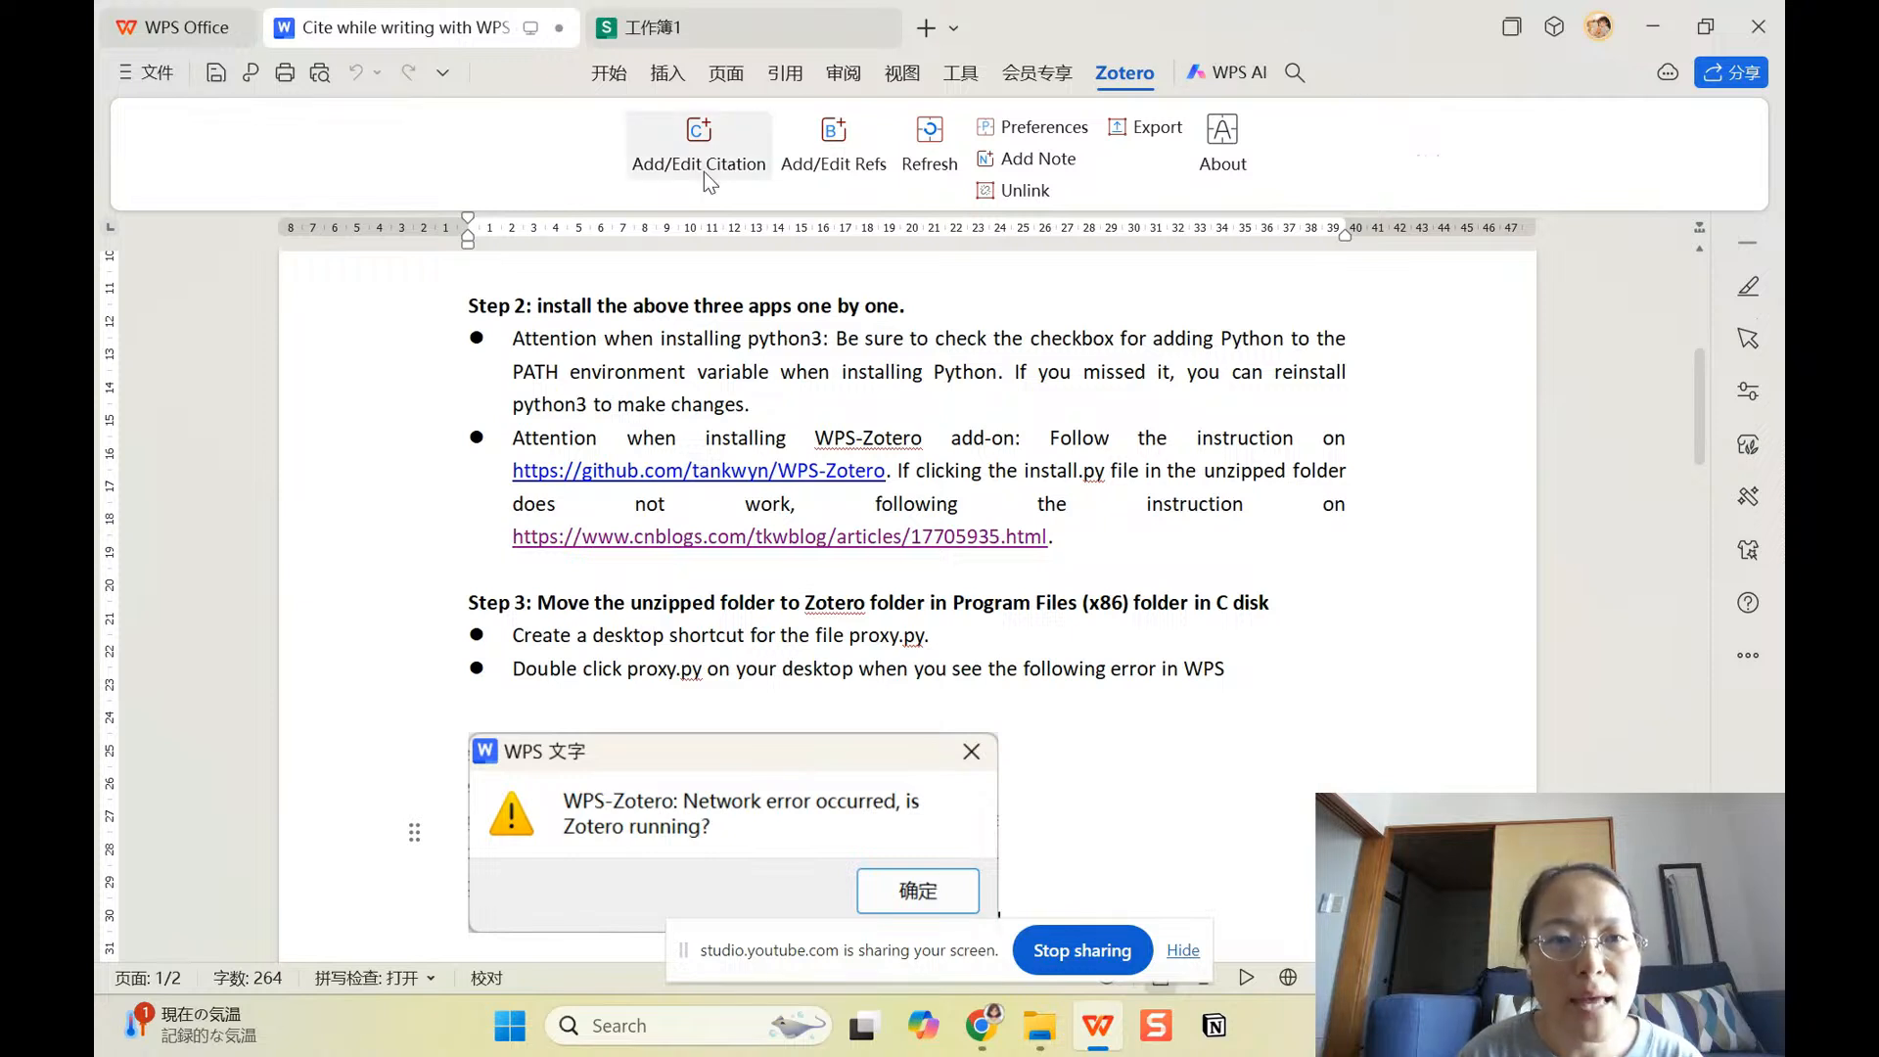
{"action": "mouse_move", "coordinate": [1221, 131]}
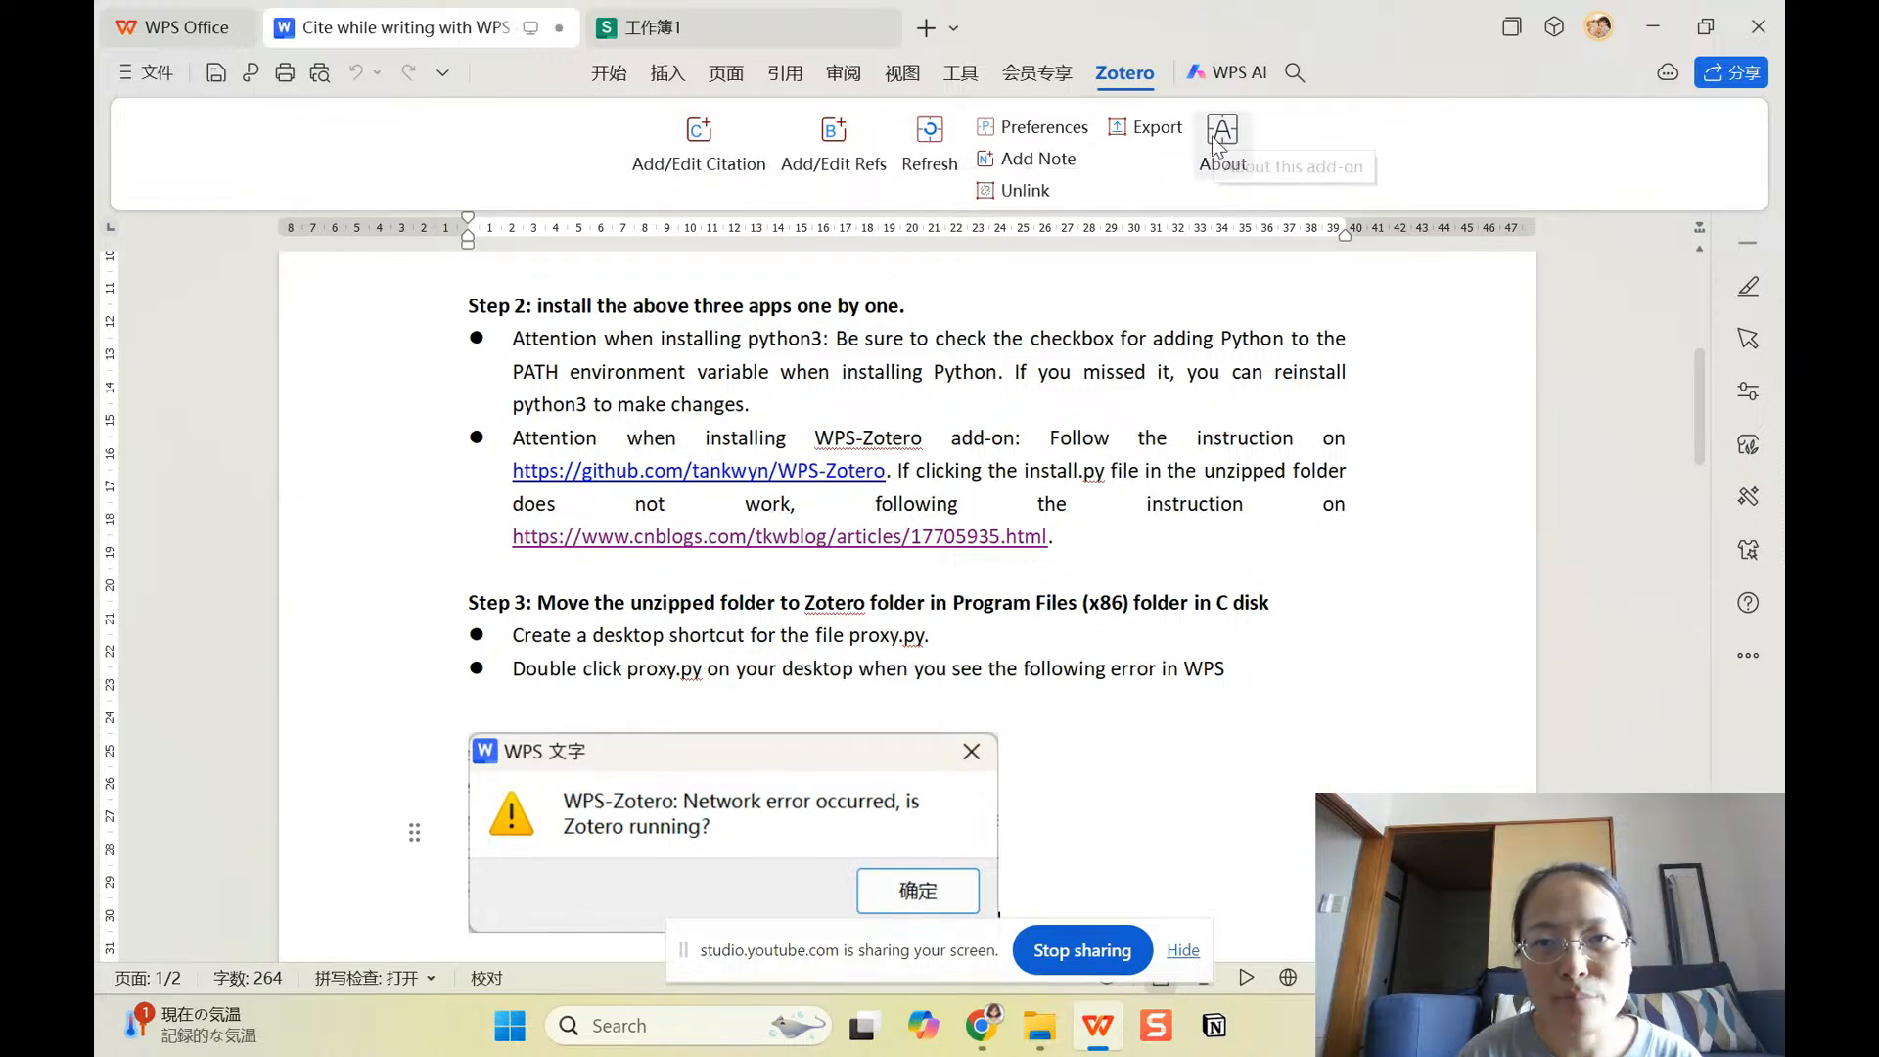
{"action": "mouse_move", "coordinate": [1268, 587]}
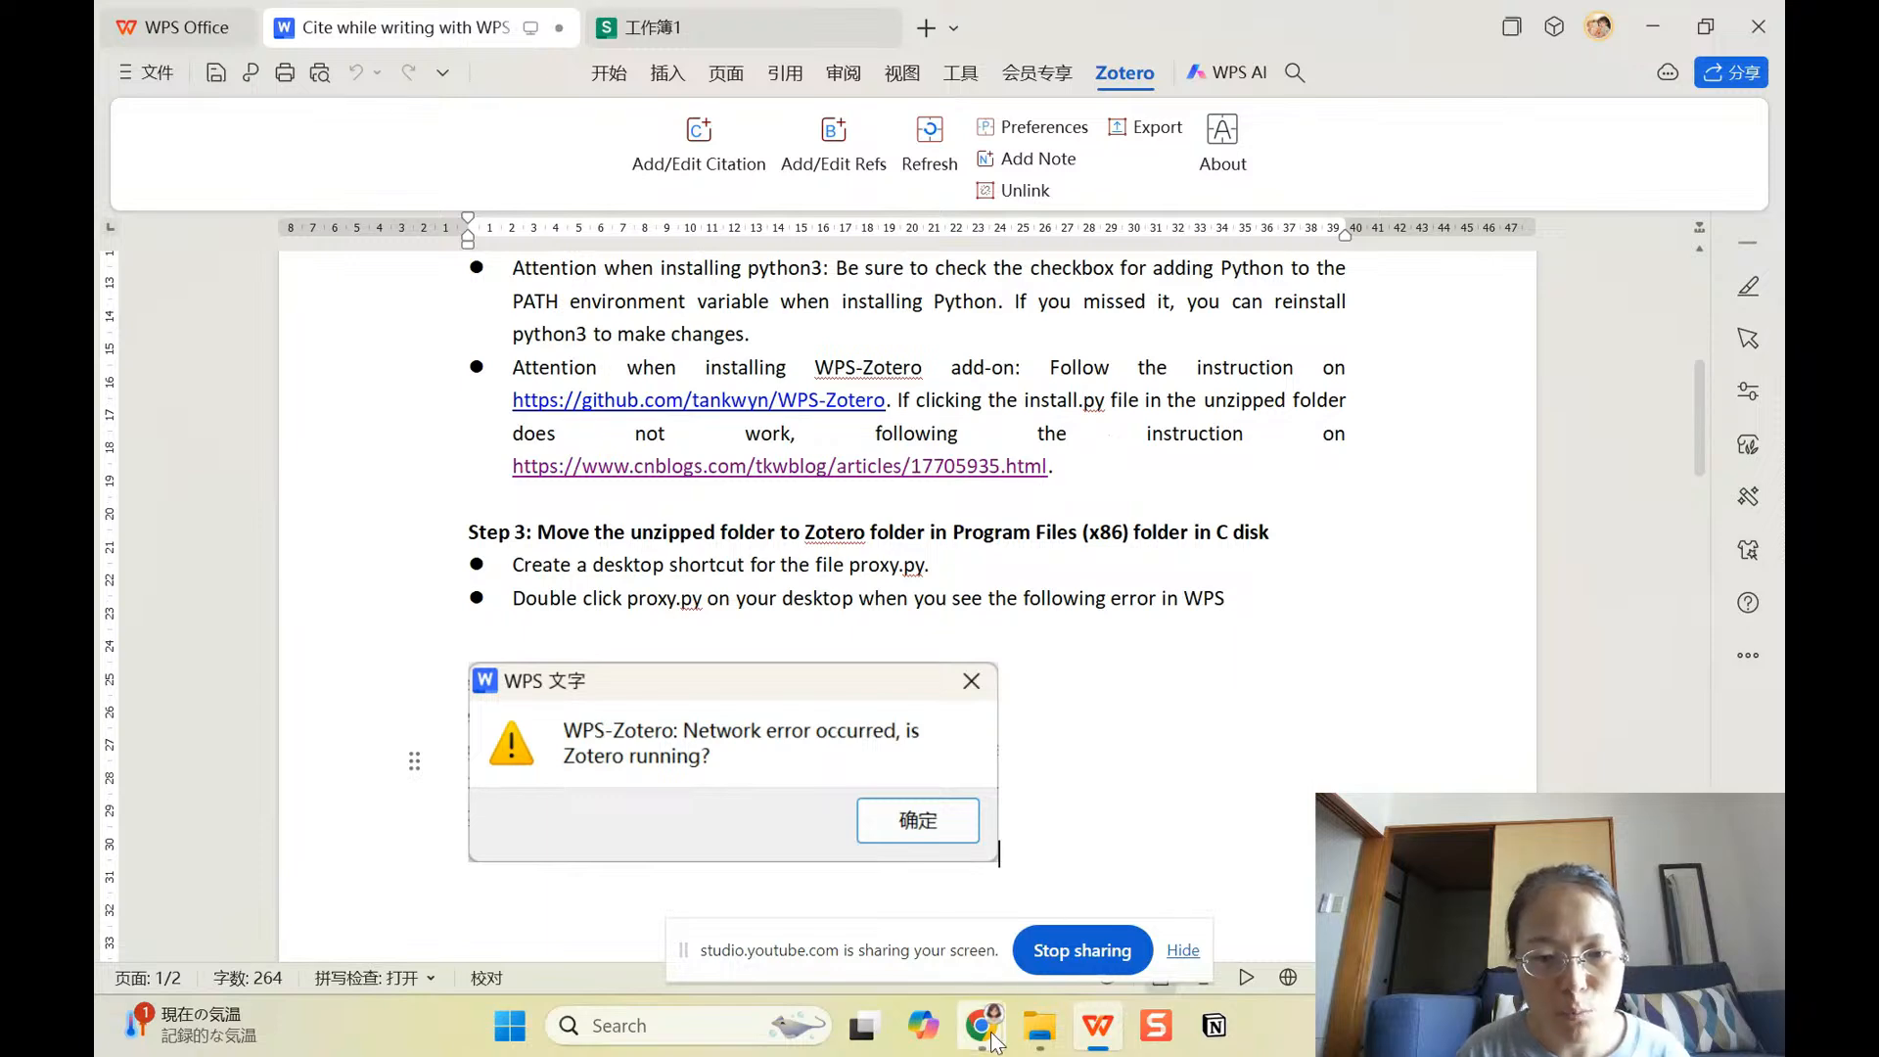
Step: Bring the WPS-Zotero GitHub README back up in Chrome
{"action": "left_click", "coordinate": [981, 1024]}
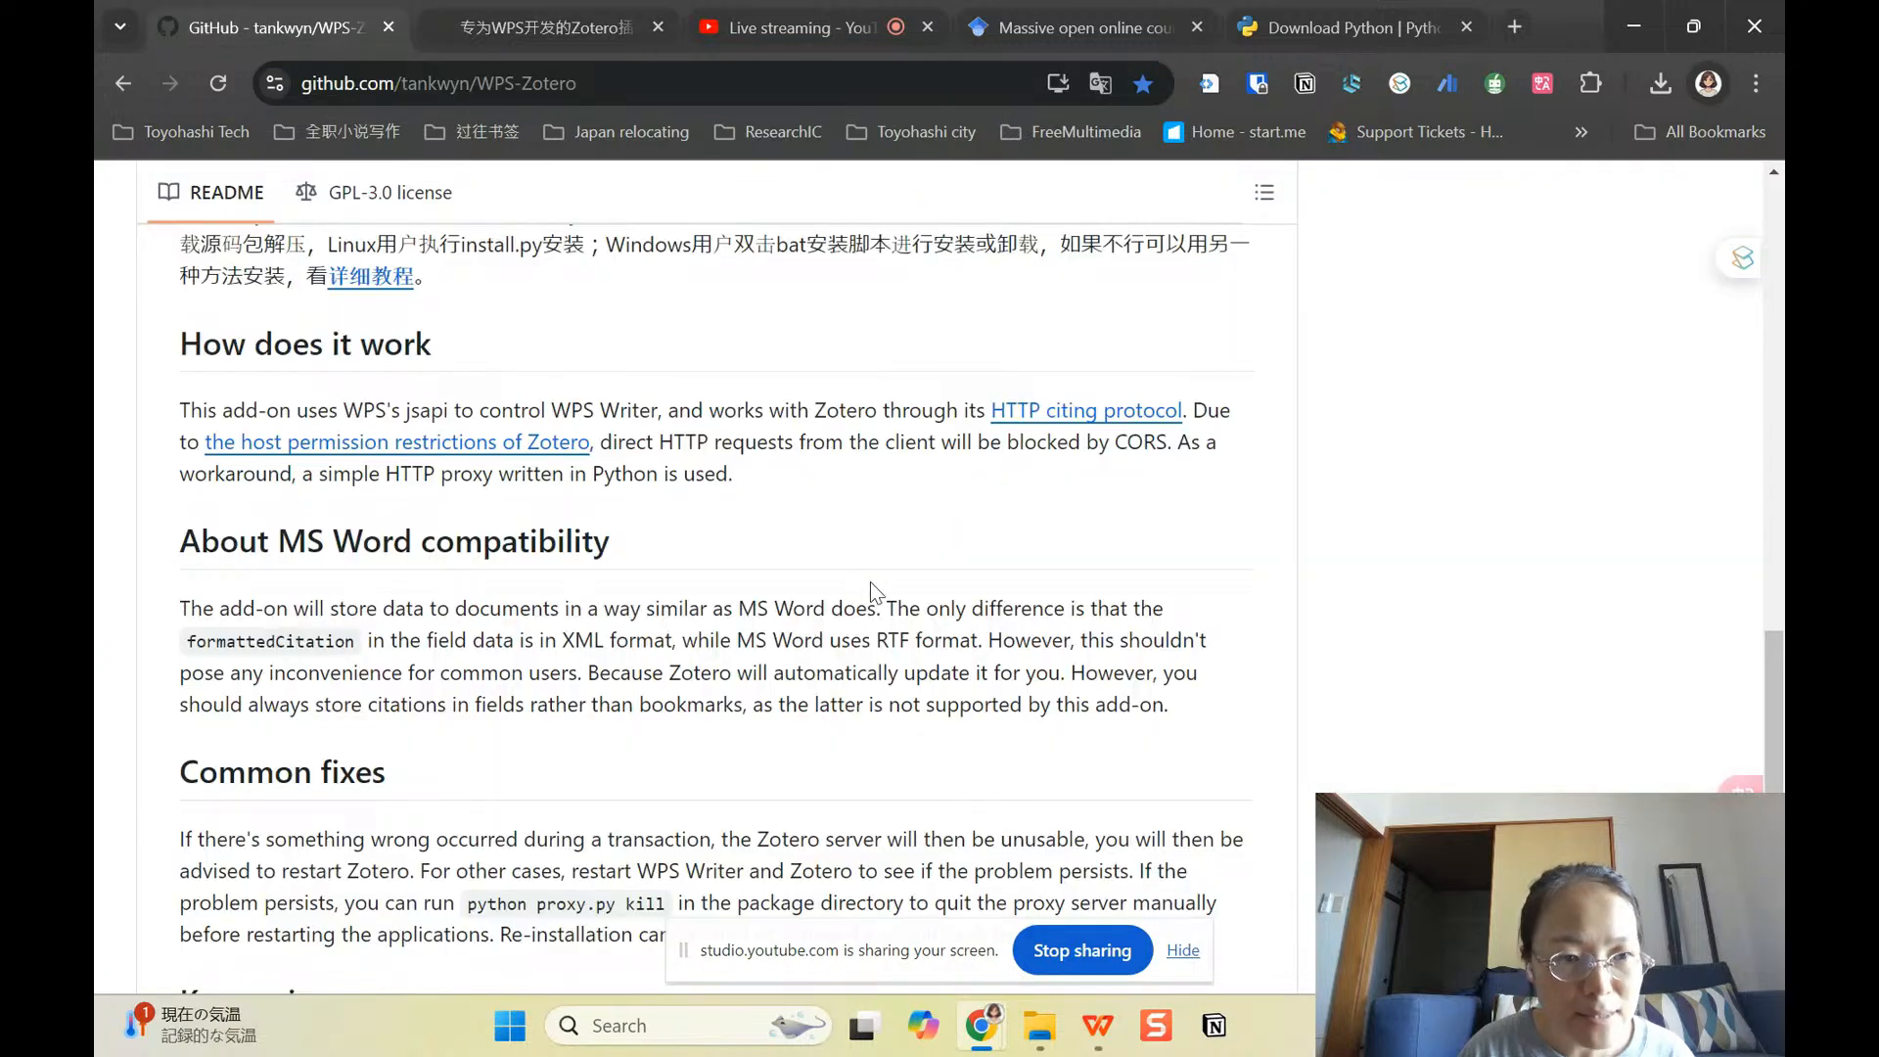
Step: Search the README for 'proxy' and read the matches about killing and manually starting proxy.py
{"action": "scroll", "scroll_direction": "down", "scroll_amount": 3}
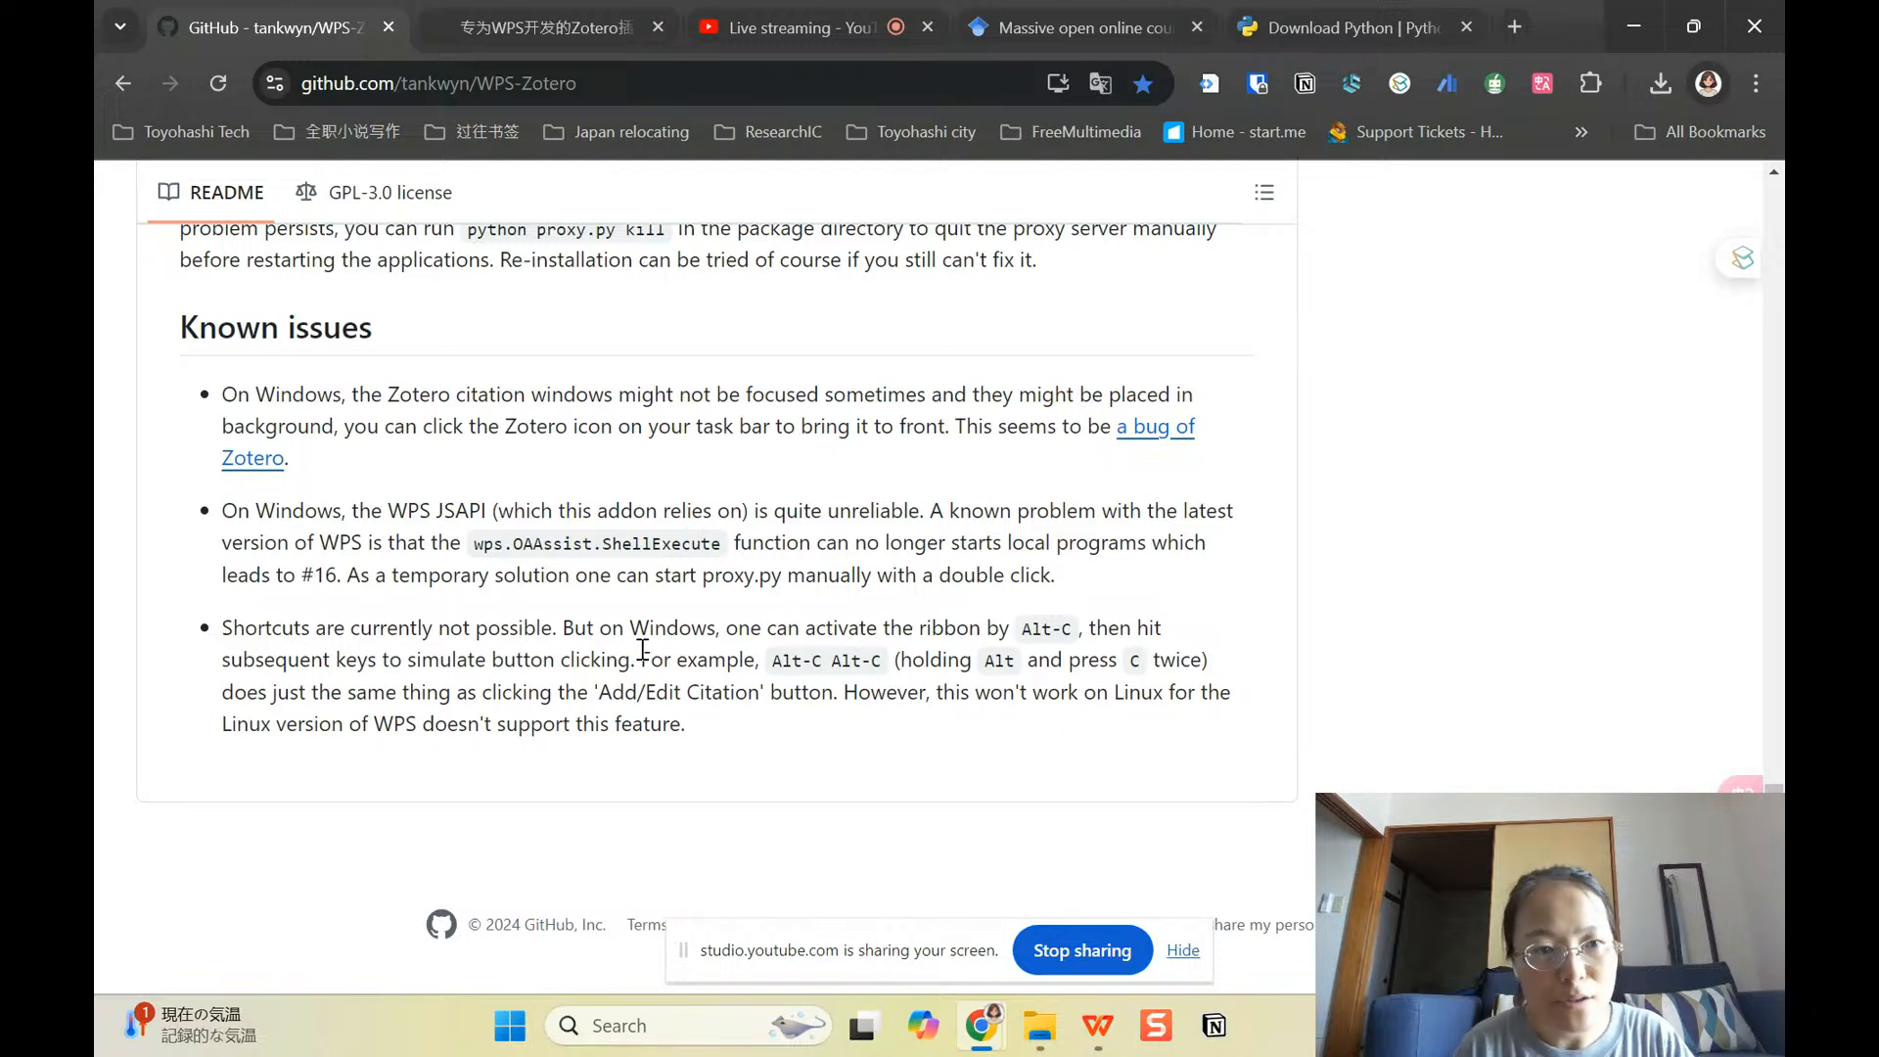
{"action": "type", "text": "proxy"}
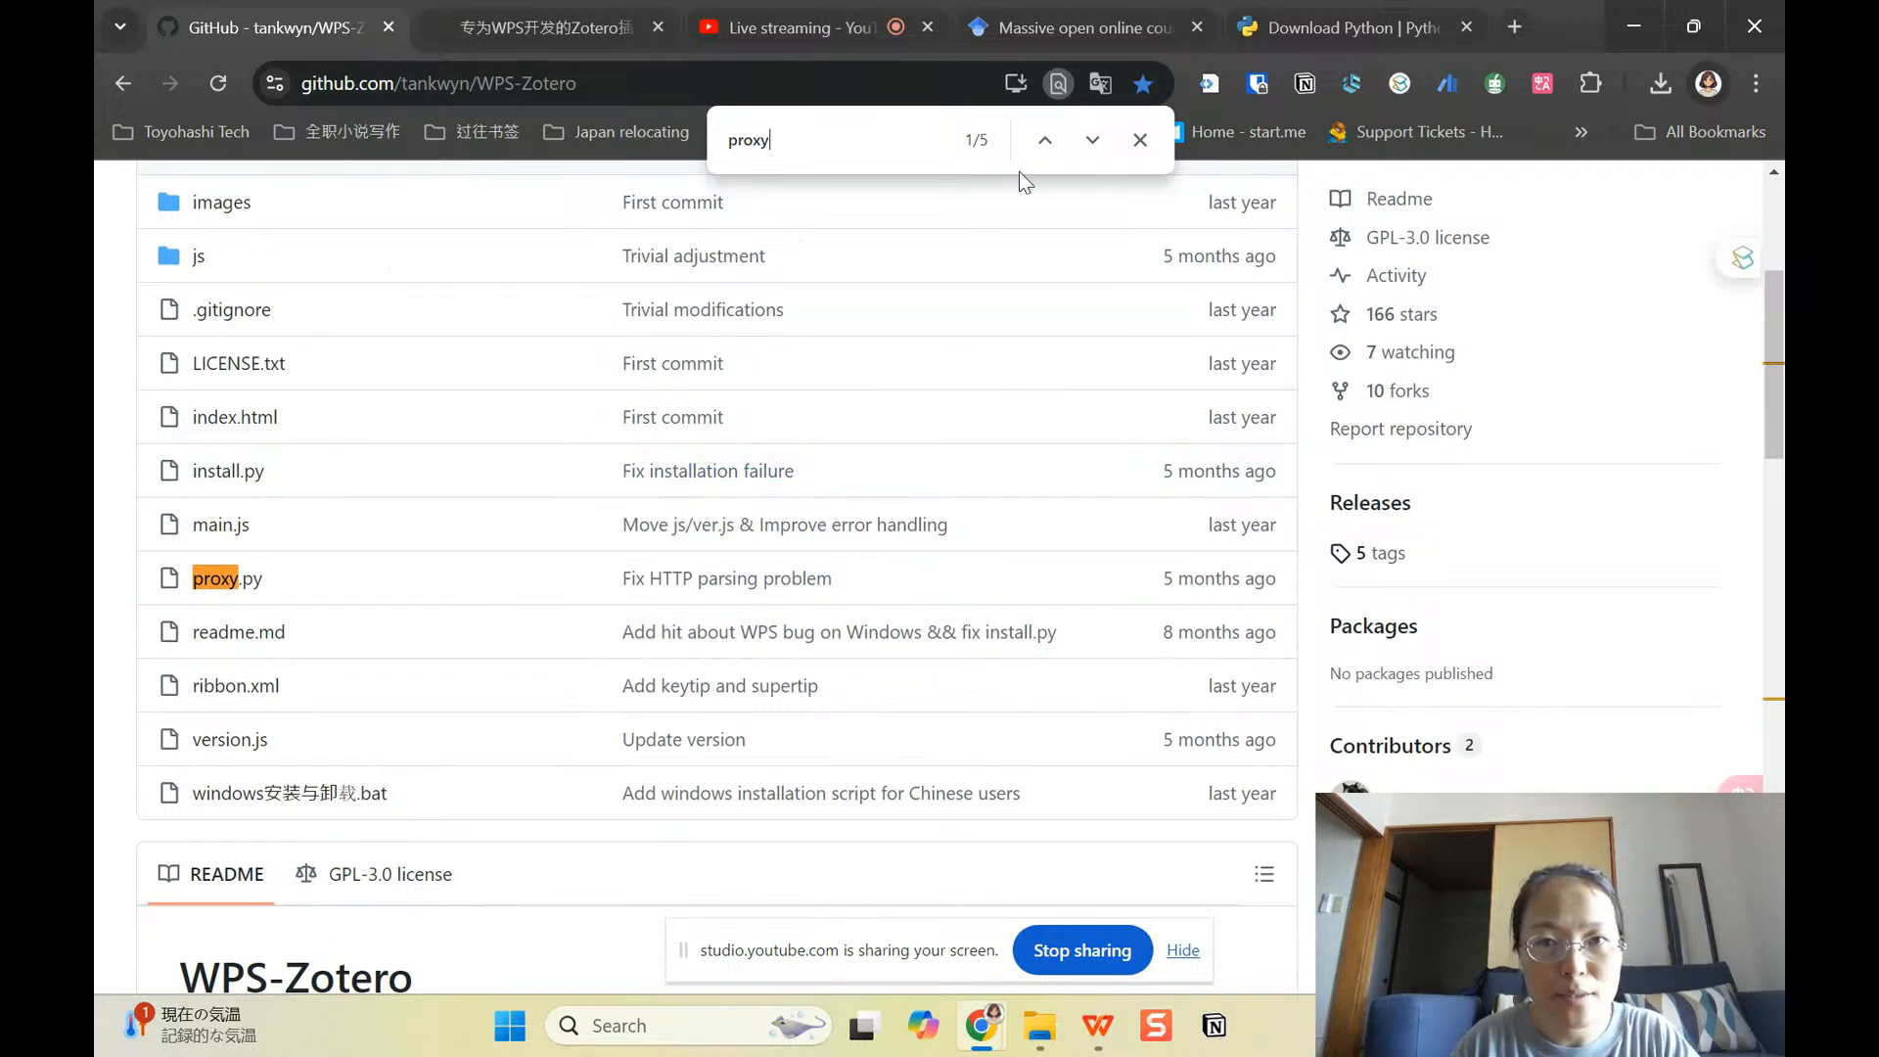
{"action": "left_click", "coordinate": [1090, 141]}
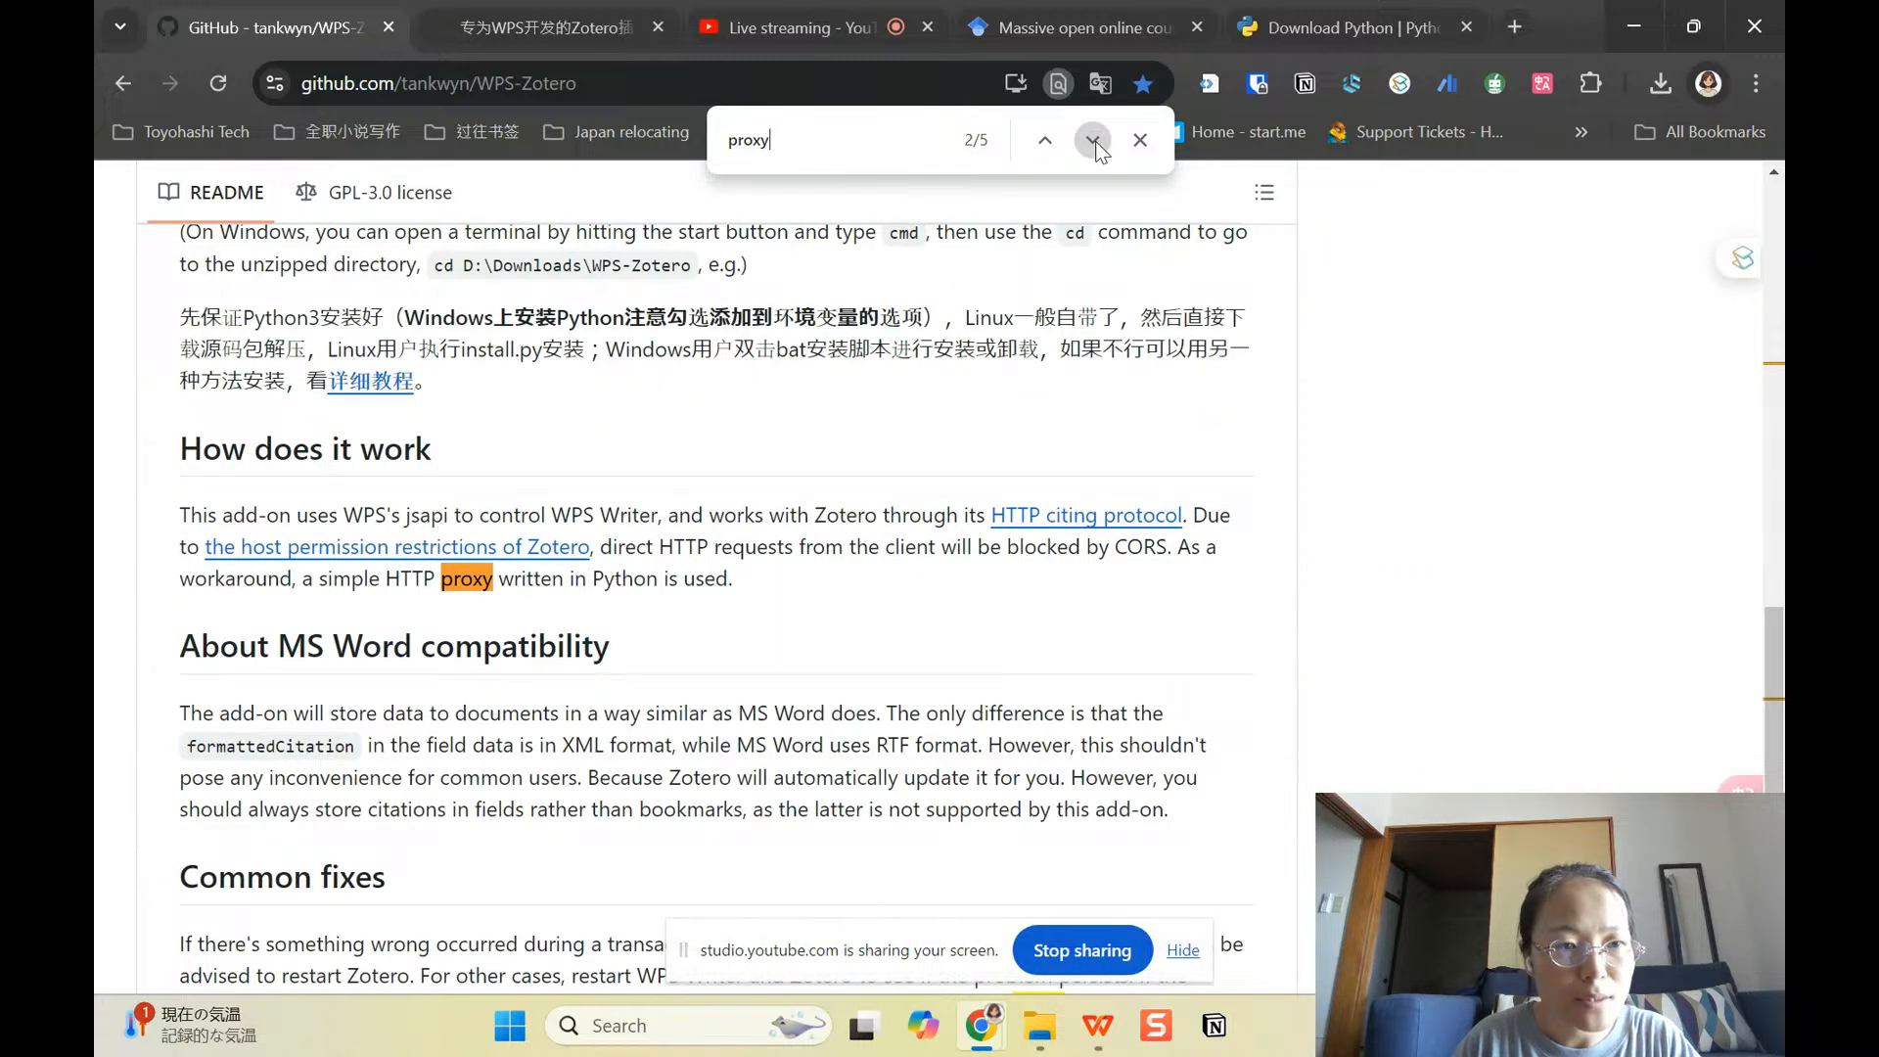
{"action": "left_click", "coordinate": [1092, 141]}
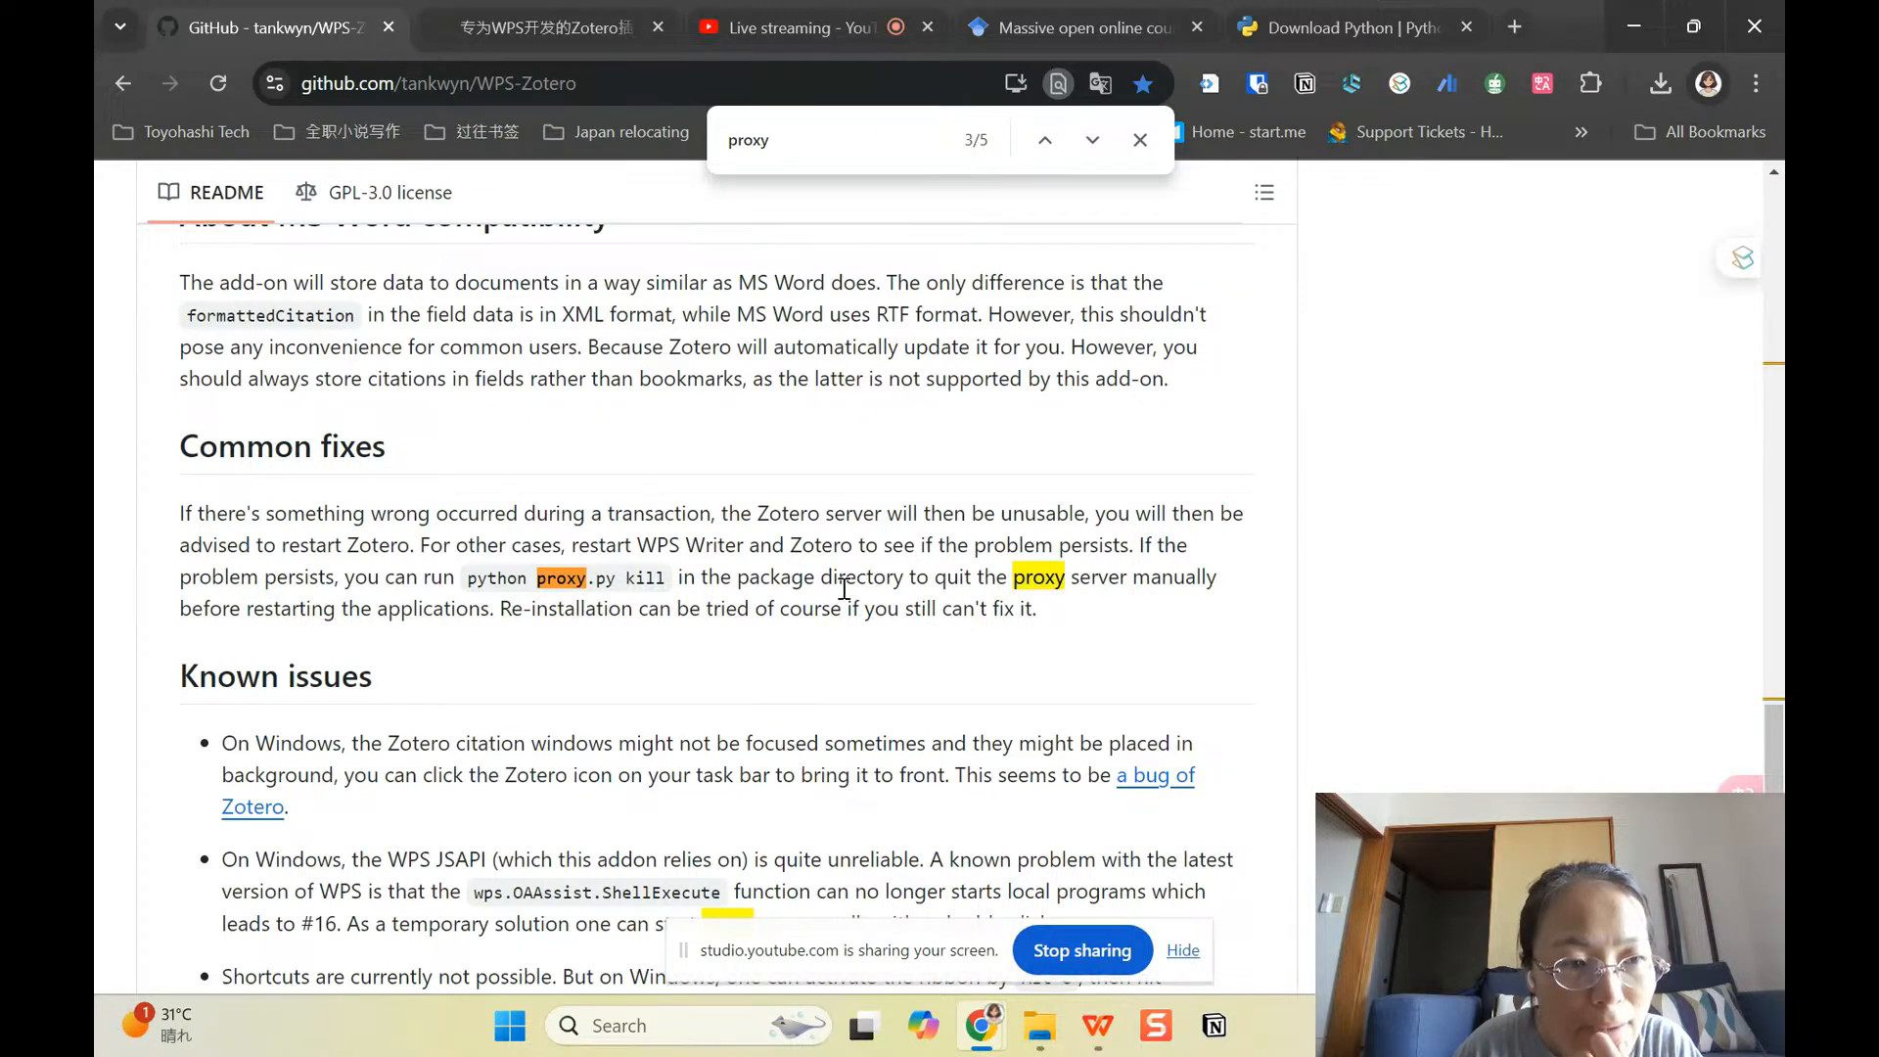
{"action": "scroll", "scroll_direction": "down", "scroll_amount": 3}
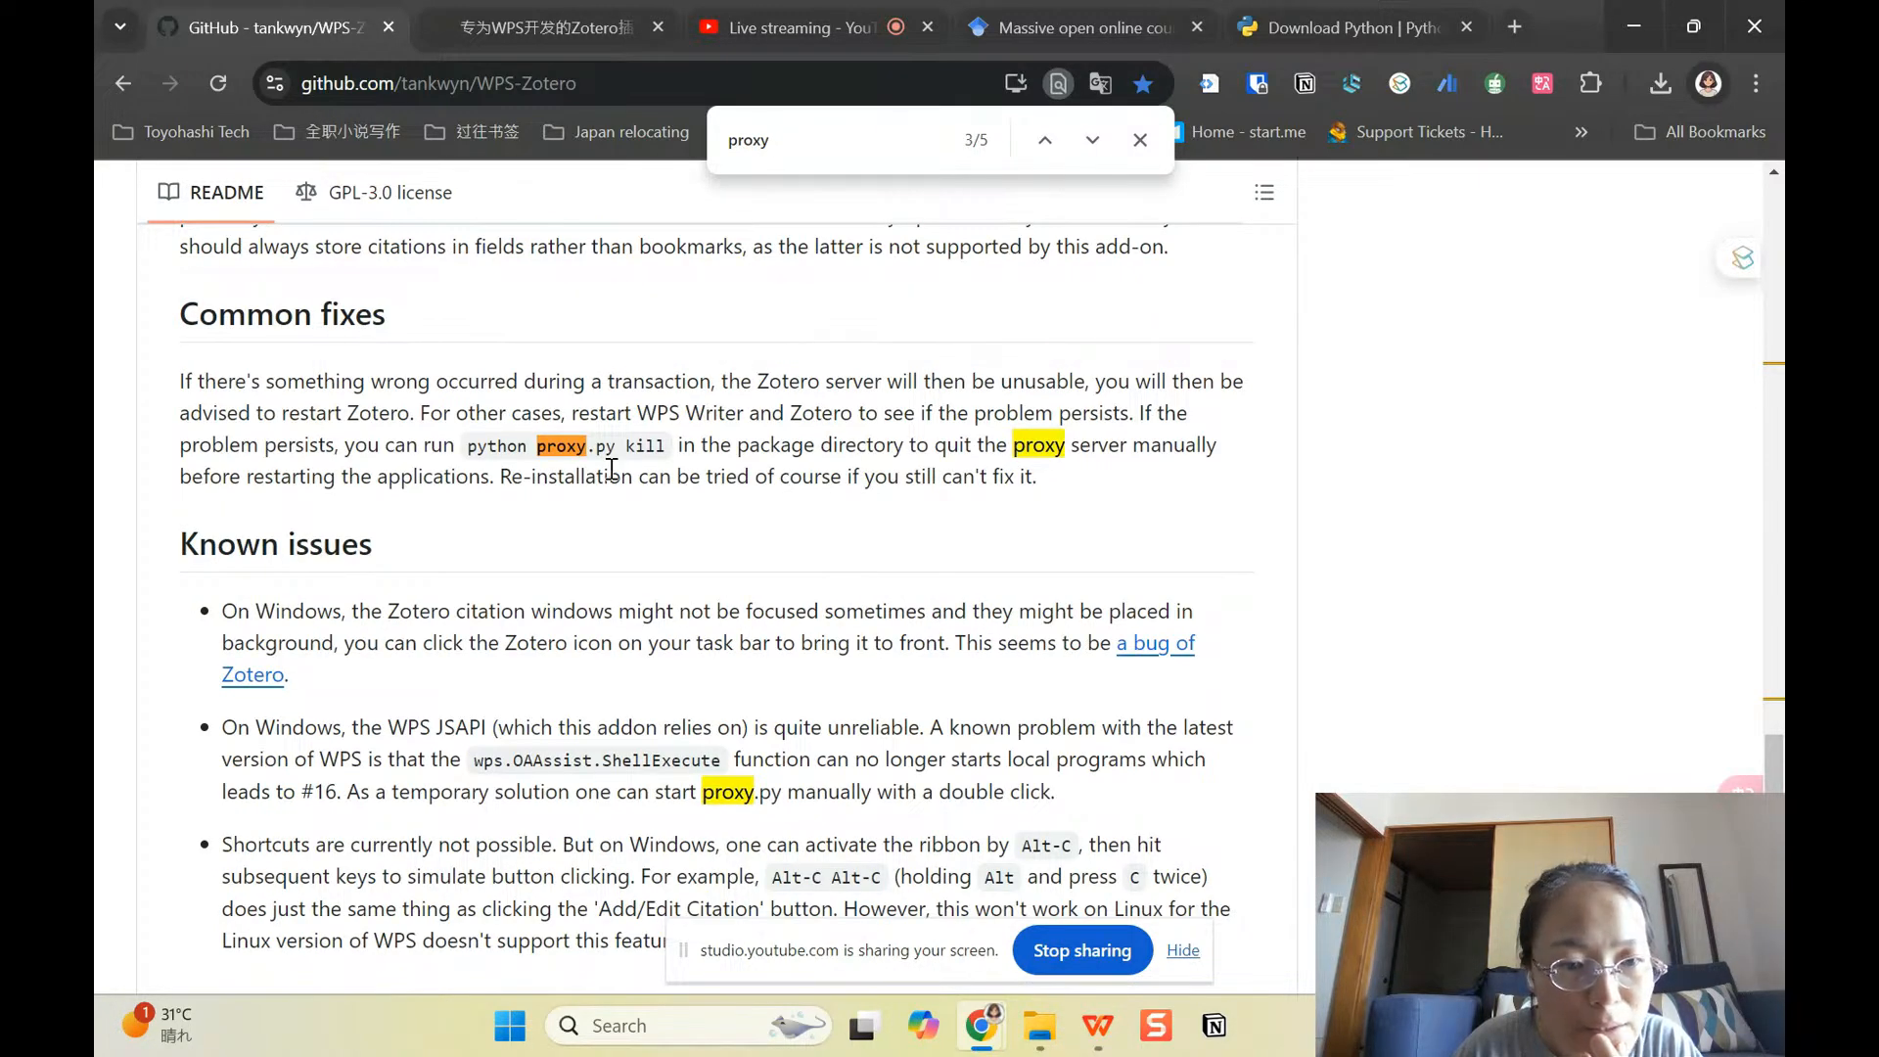
{"action": "scroll", "scroll_direction": "down", "scroll_amount": 3}
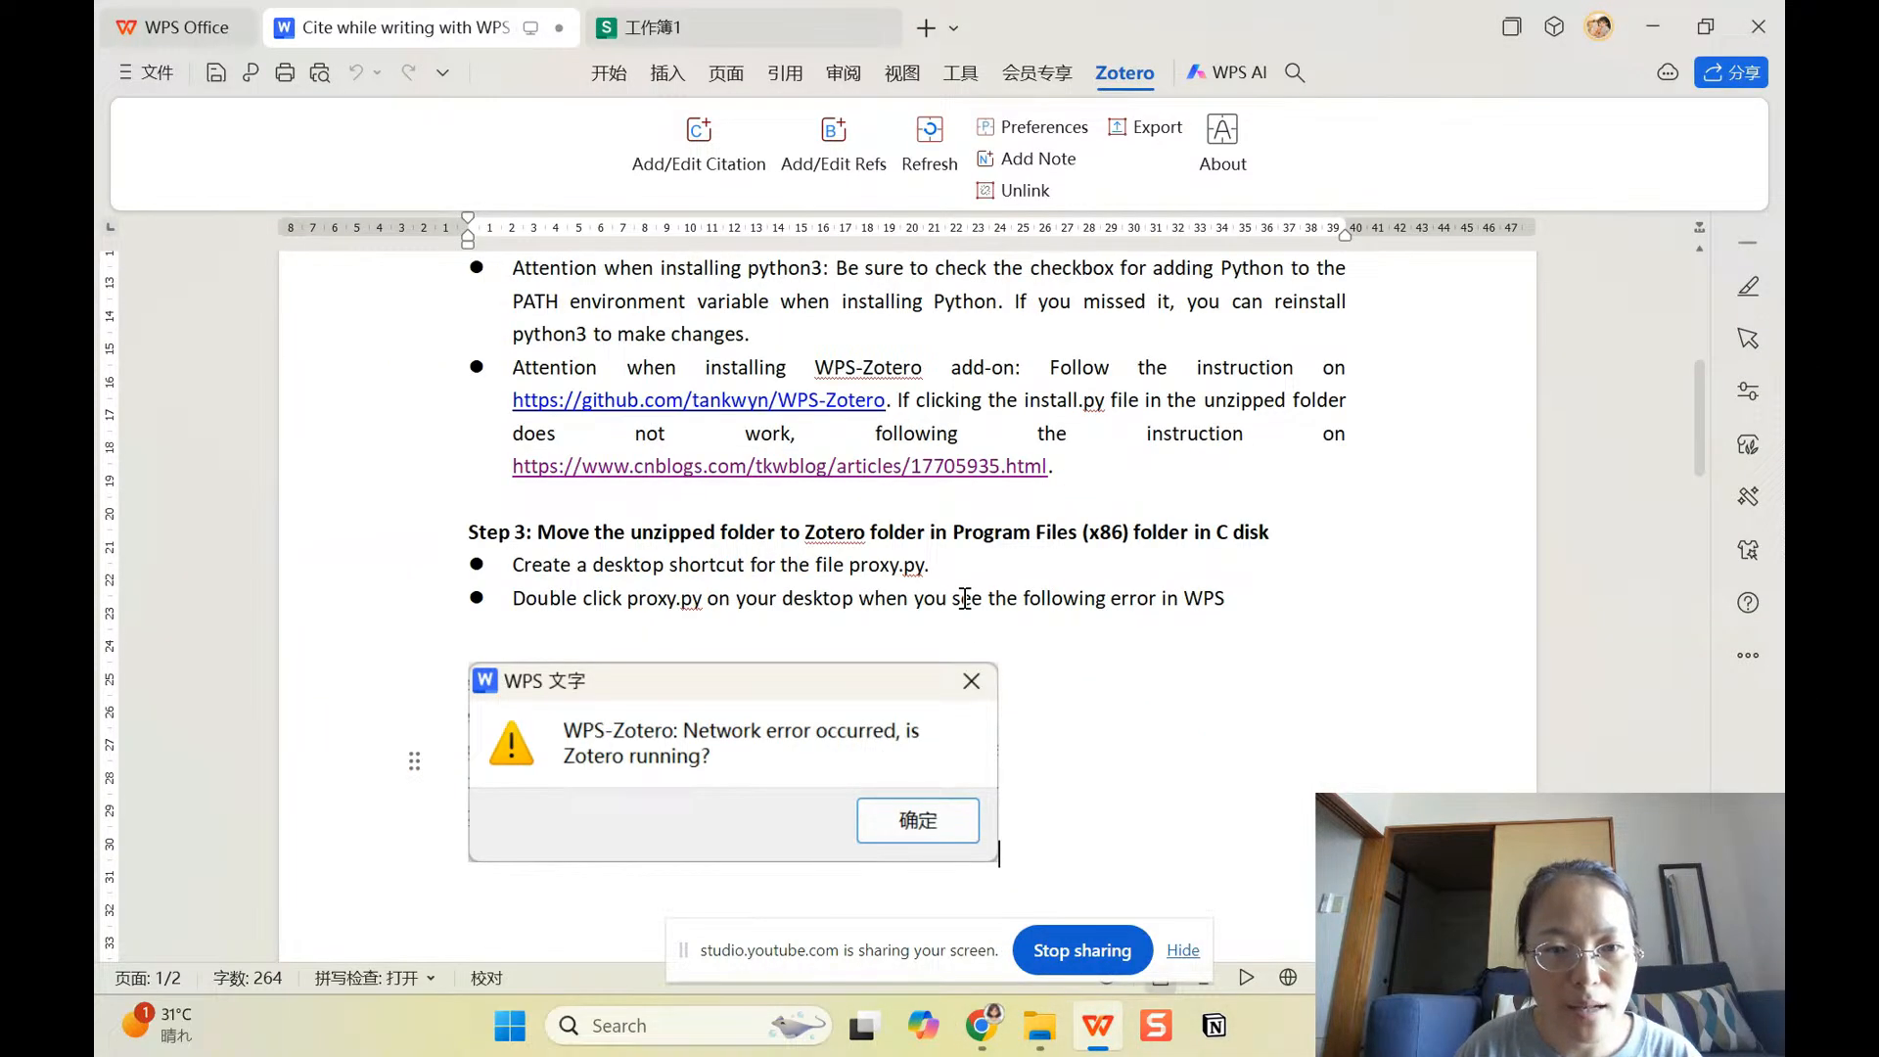
{"action": "scroll", "scroll_direction": "down", "scroll_amount": 3}
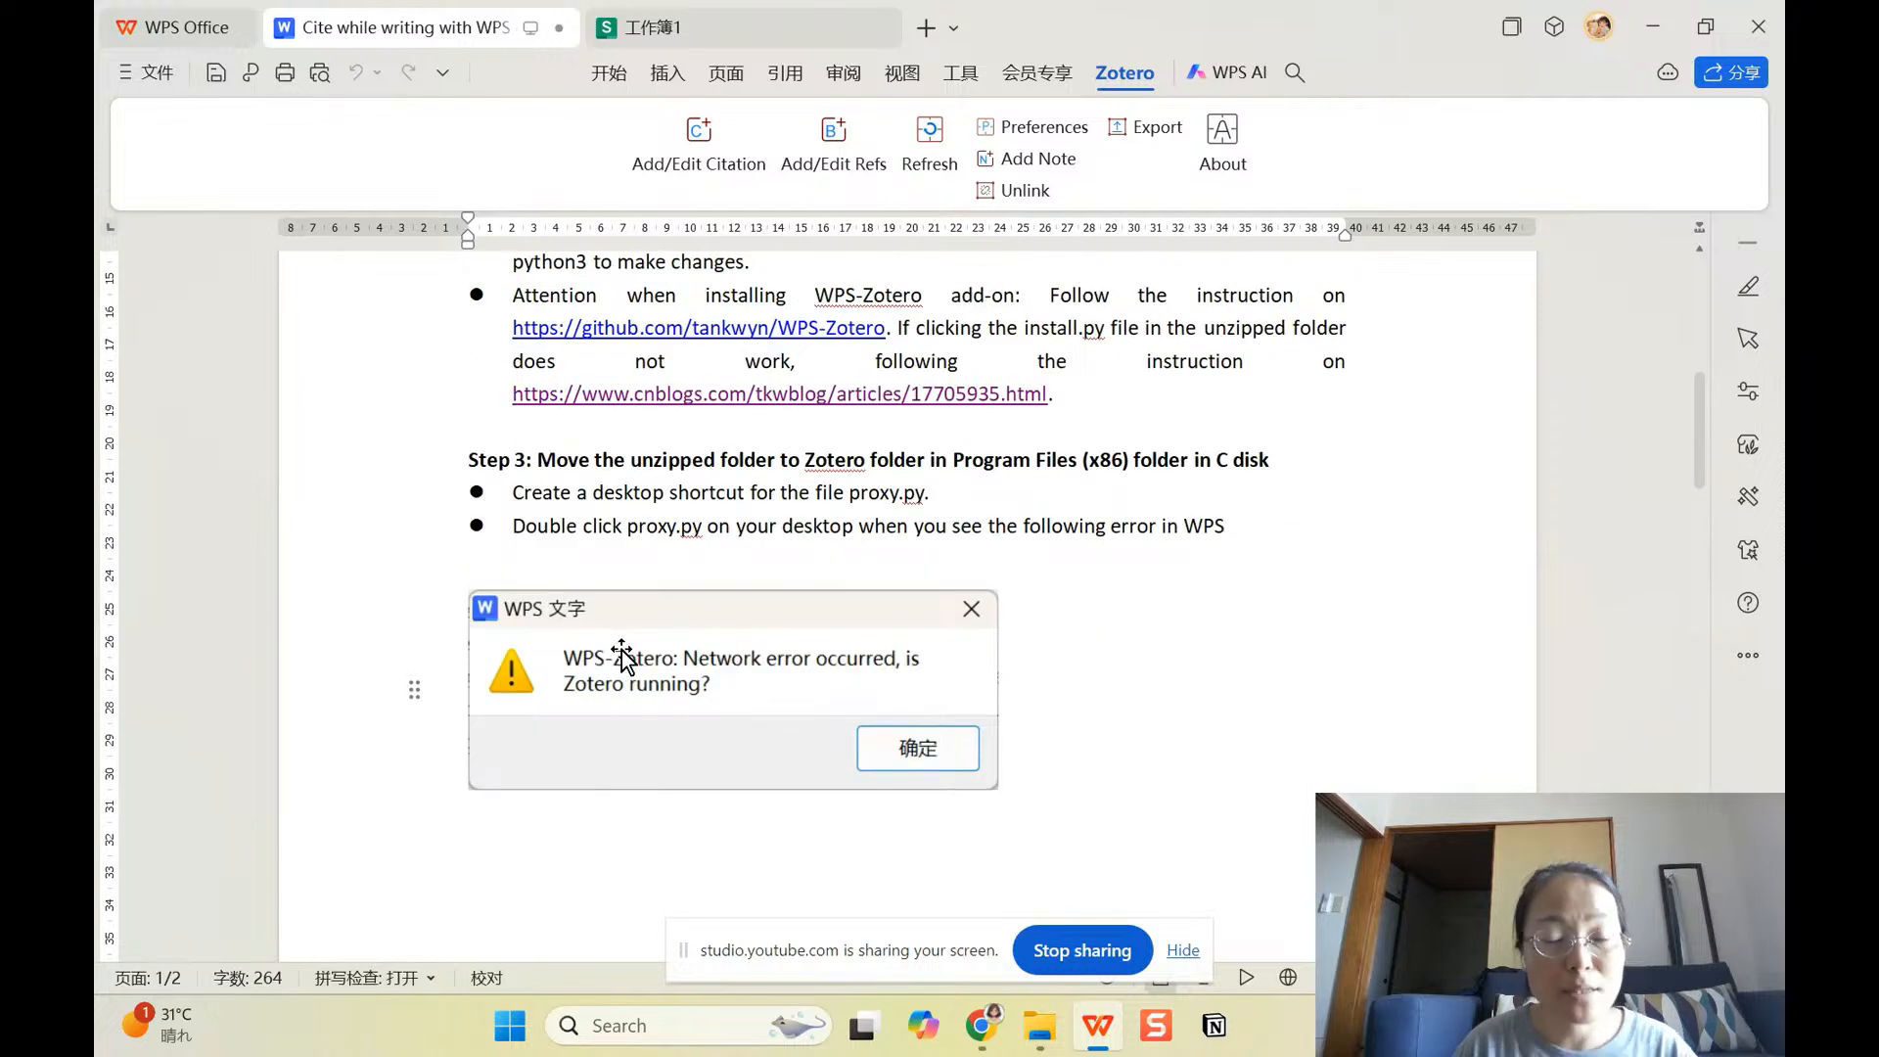
{"action": "mouse_move", "coordinate": [901, 575]}
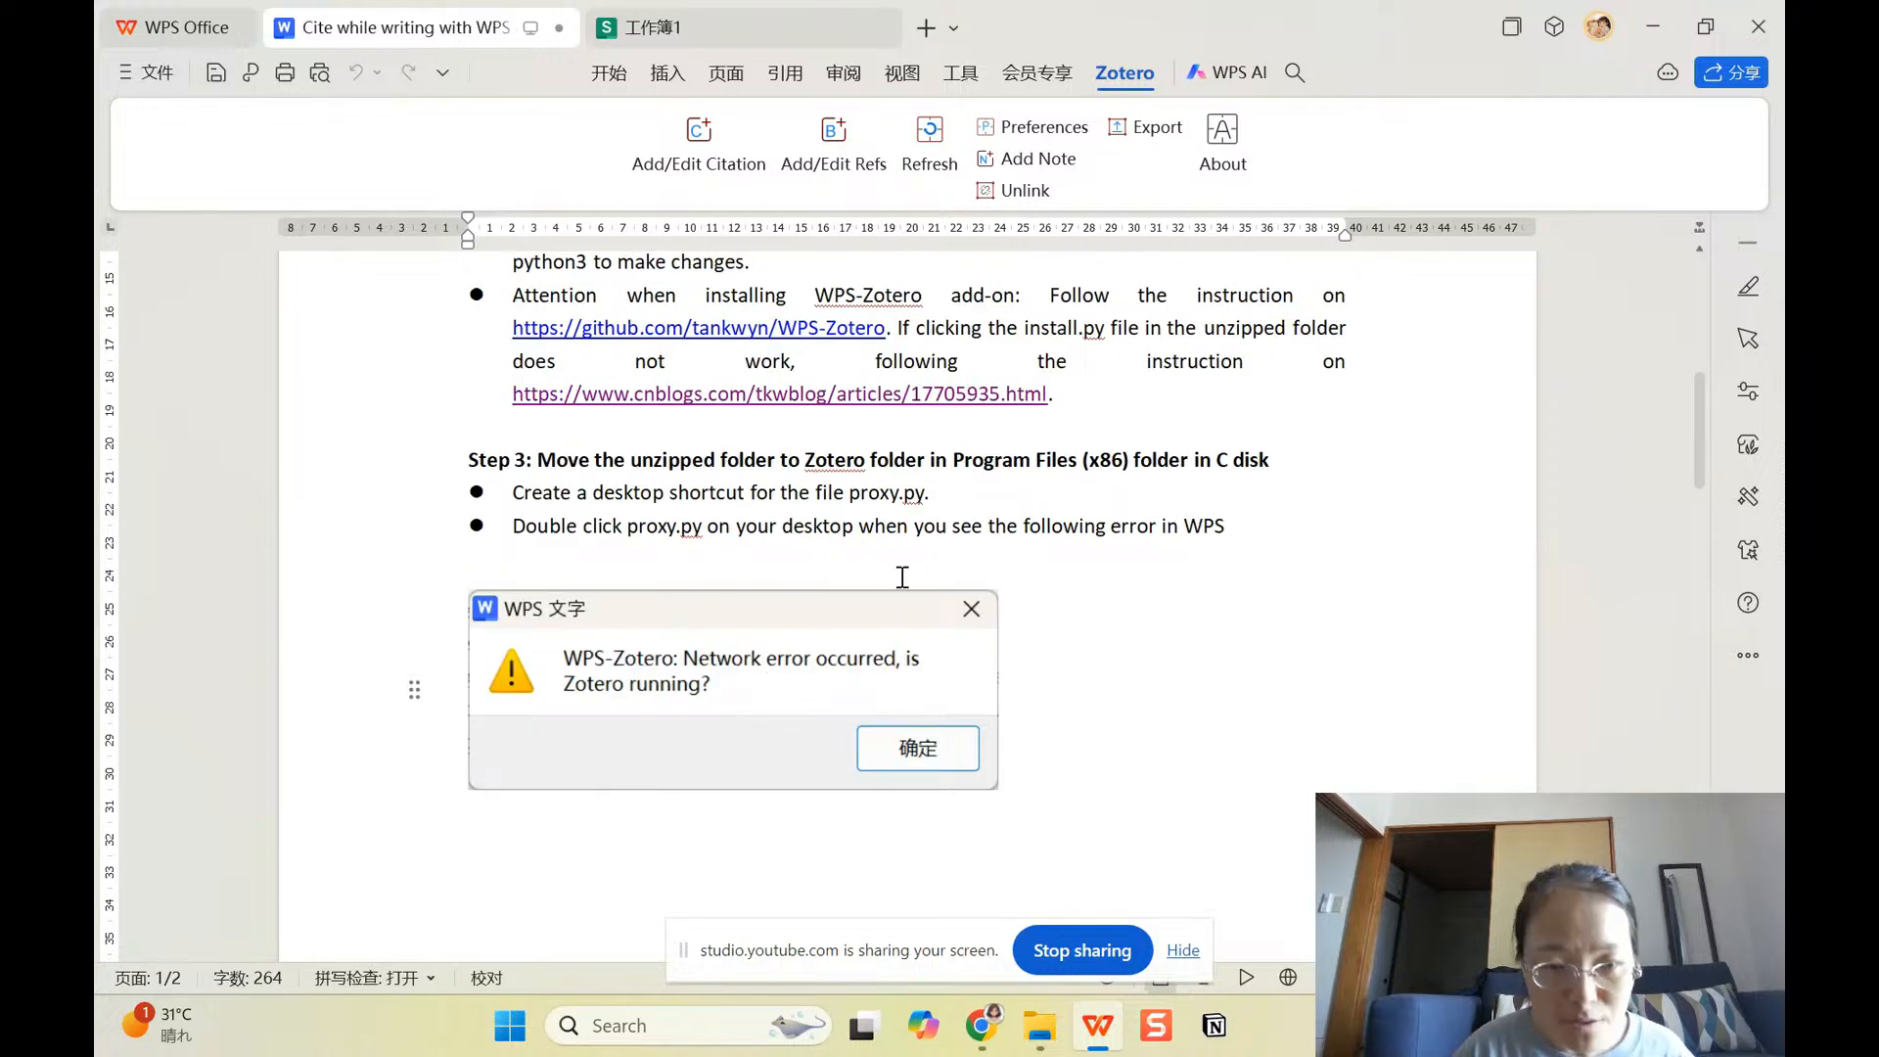
{"action": "mouse_move", "coordinate": [857, 553]}
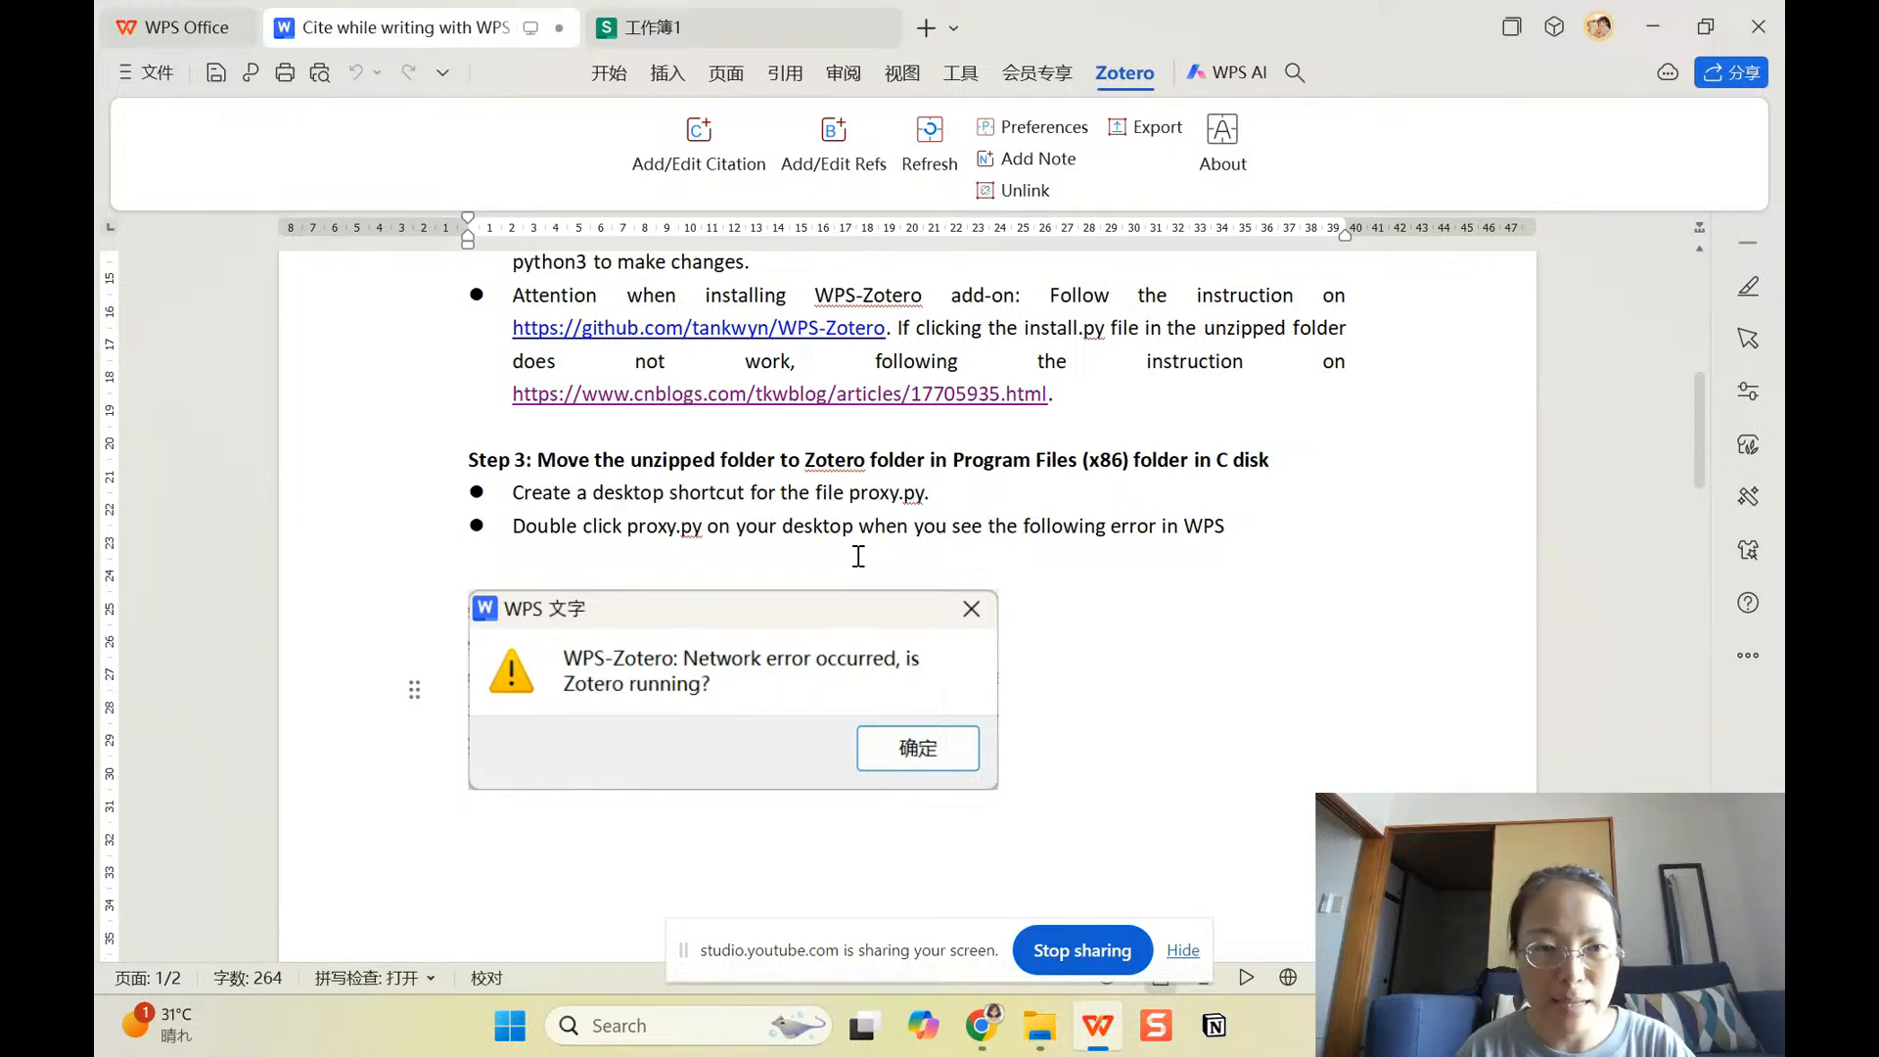
{"action": "left_click", "coordinate": [916, 748]}
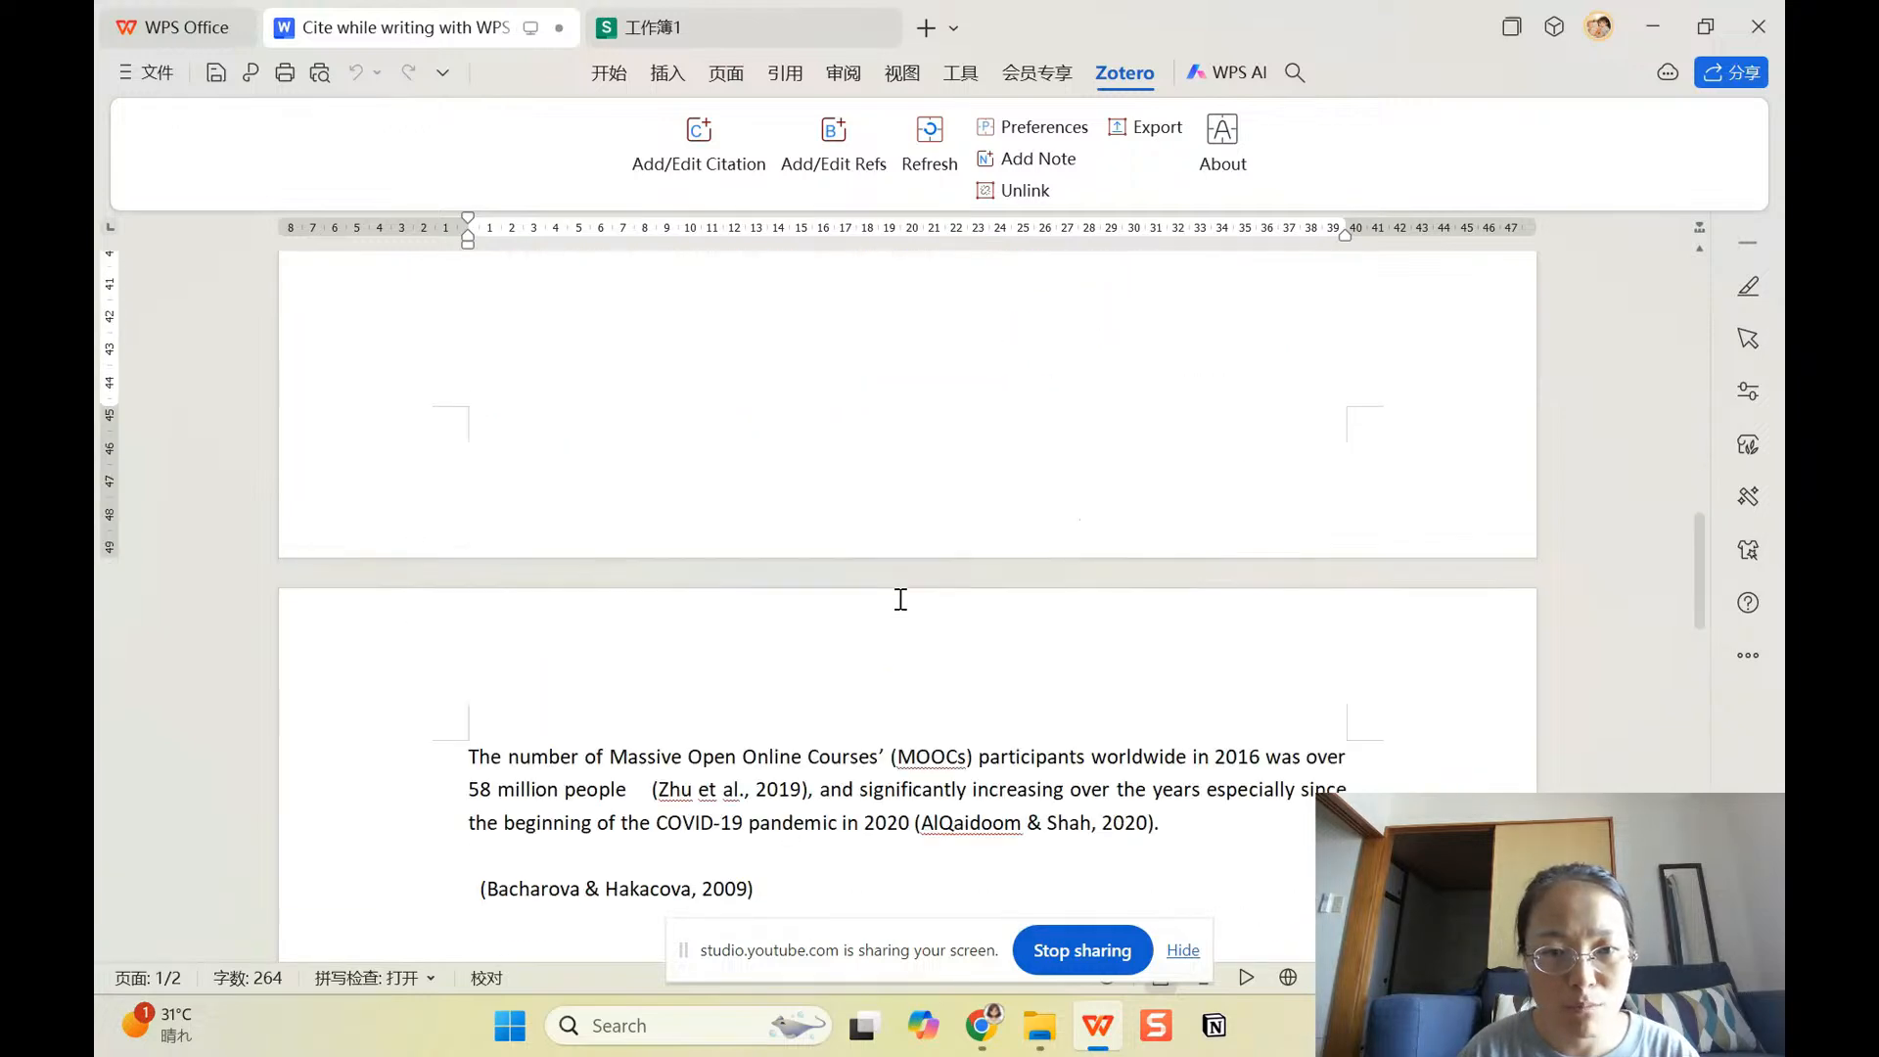
{"action": "scroll", "scroll_direction": "down", "scroll_amount": 3}
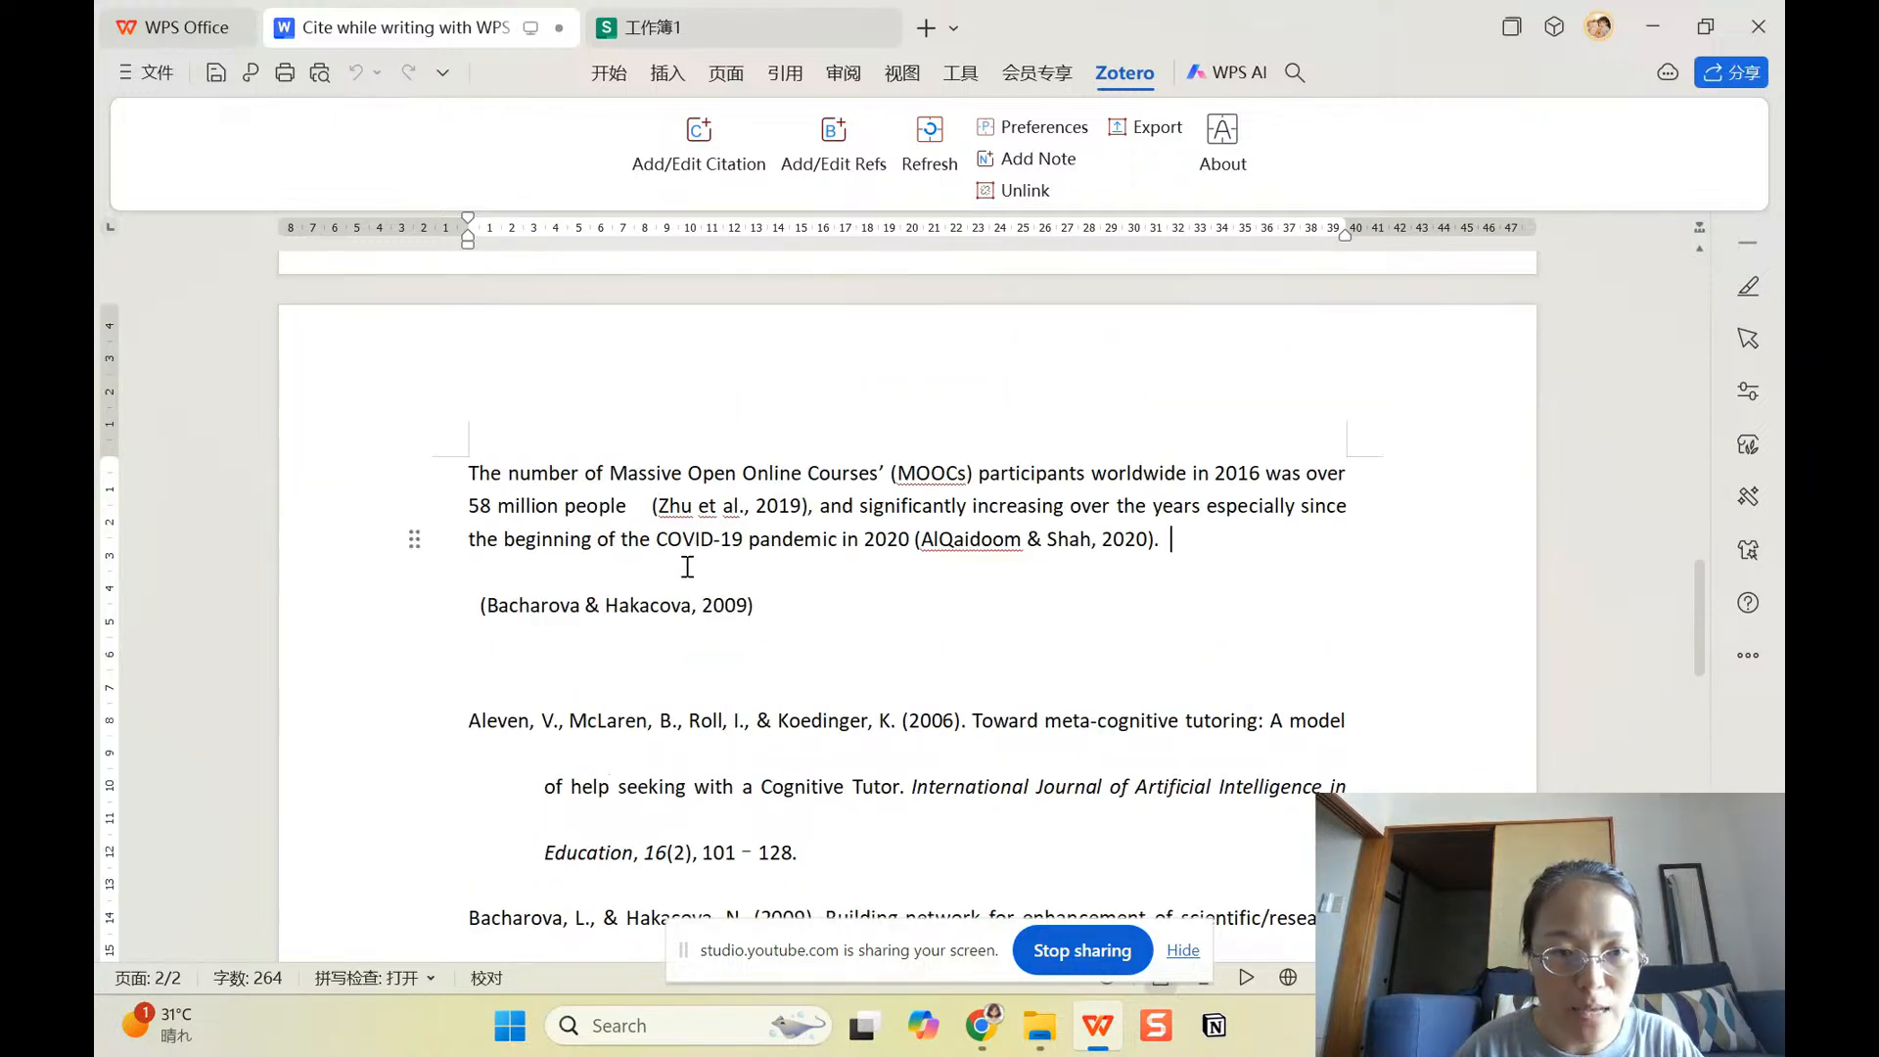
{"action": "left_click_drag", "start_coordinate": [467, 472], "coordinate": [1157, 538]}
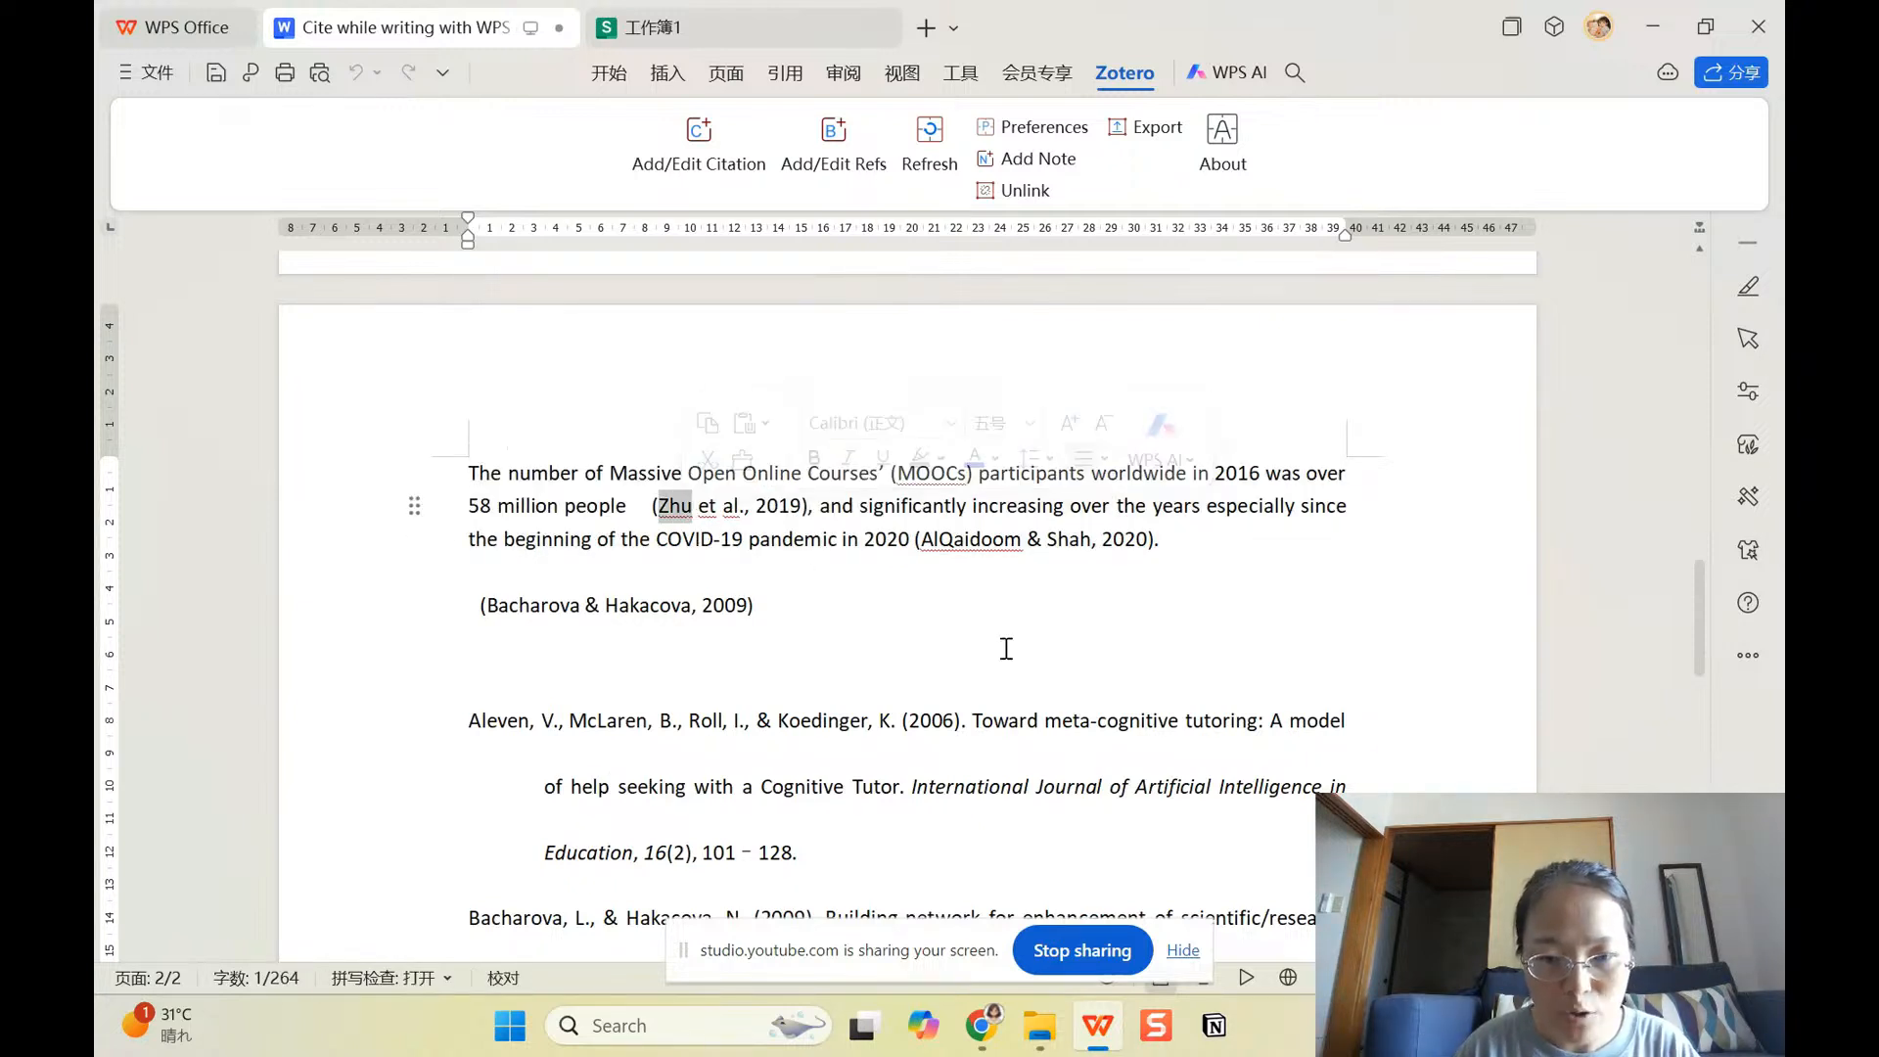
{"action": "left_click", "coordinate": [669, 1024]}
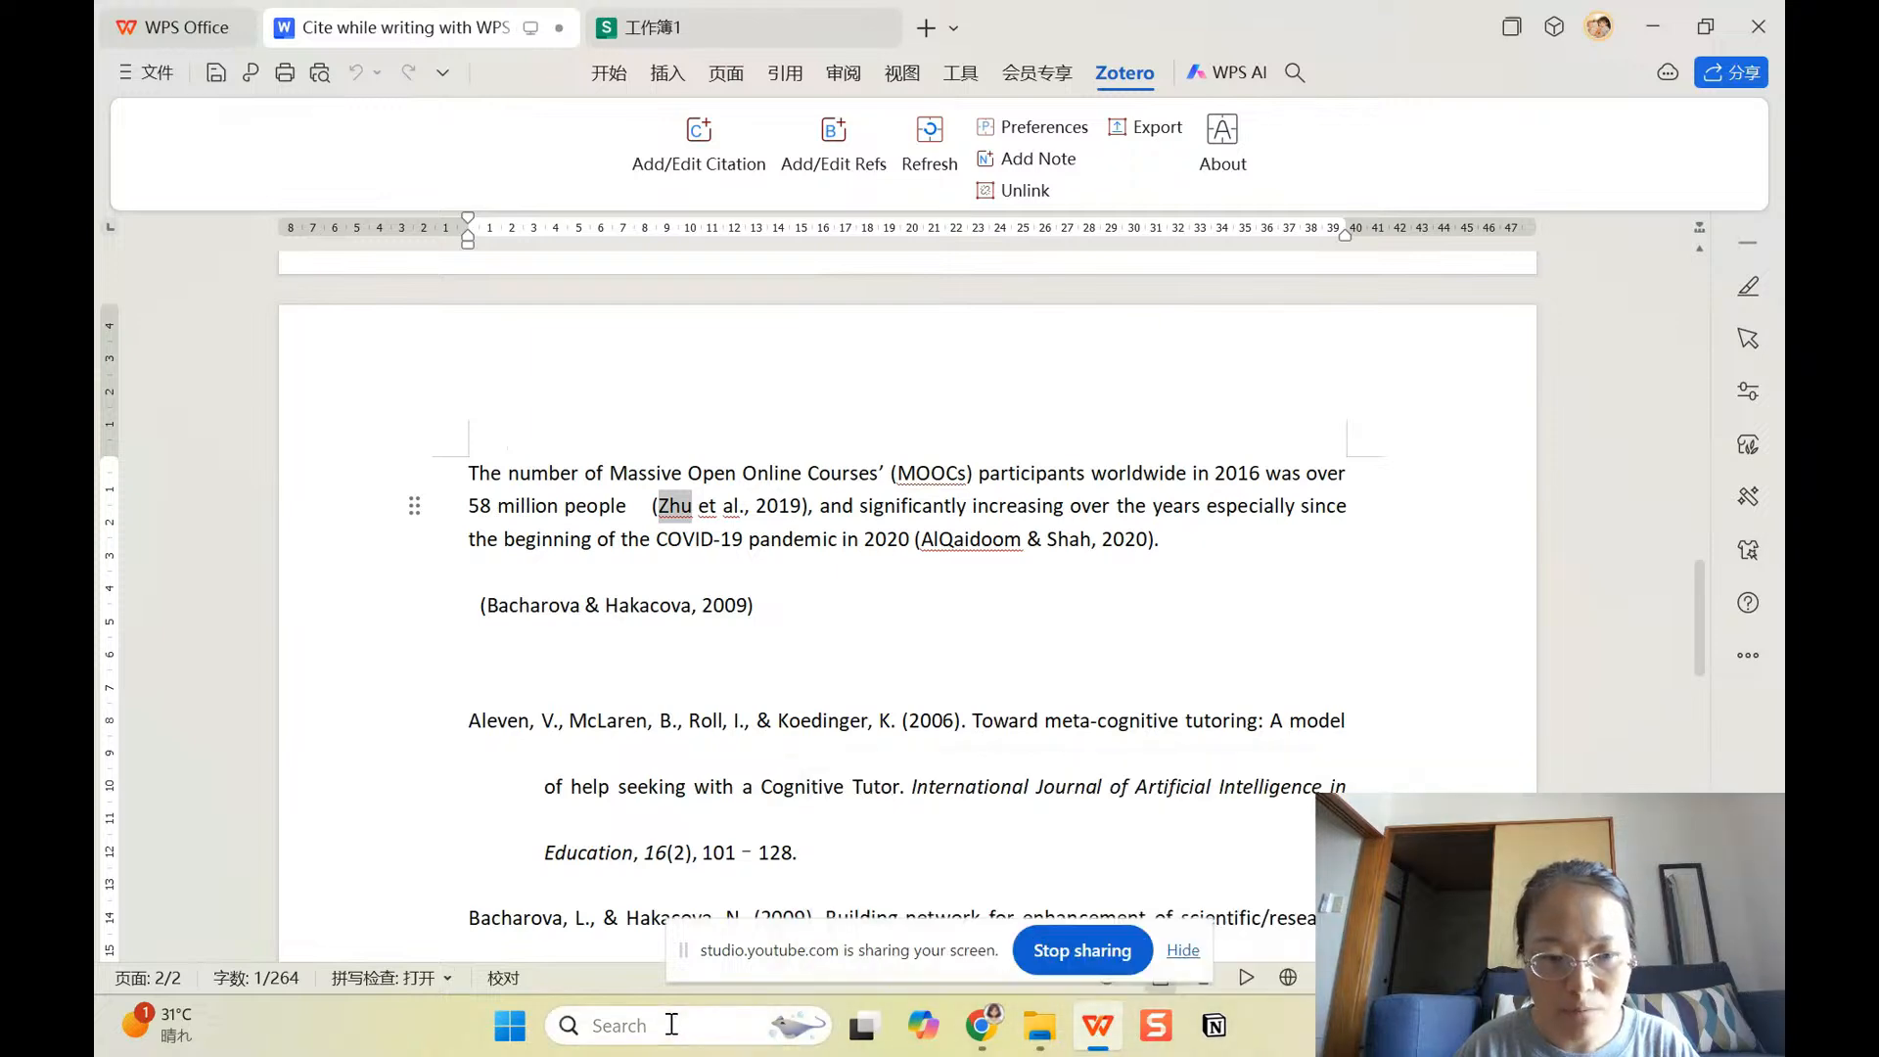
Step: Launch Zotero via Windows Search so the 00-OJC-Project library is running
{"action": "type", "text": "zotero"}
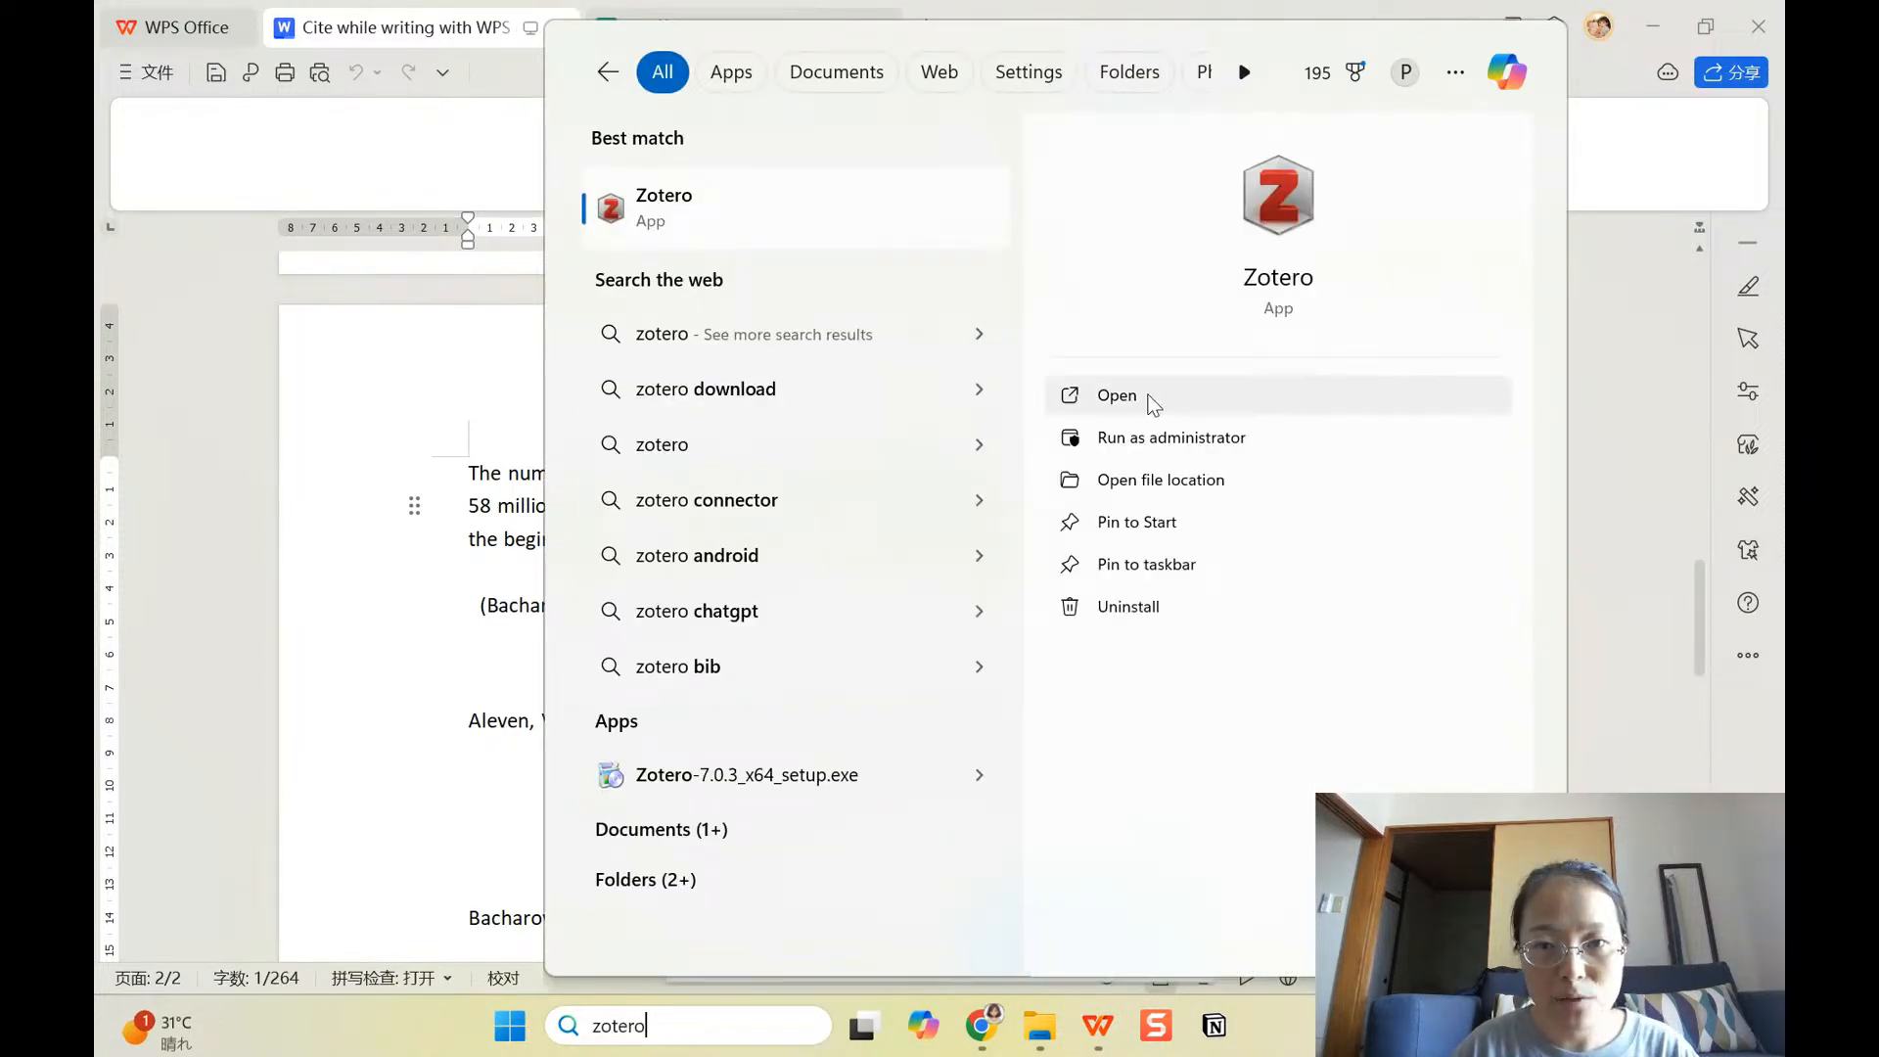
{"action": "left_click", "coordinate": [1116, 395]}
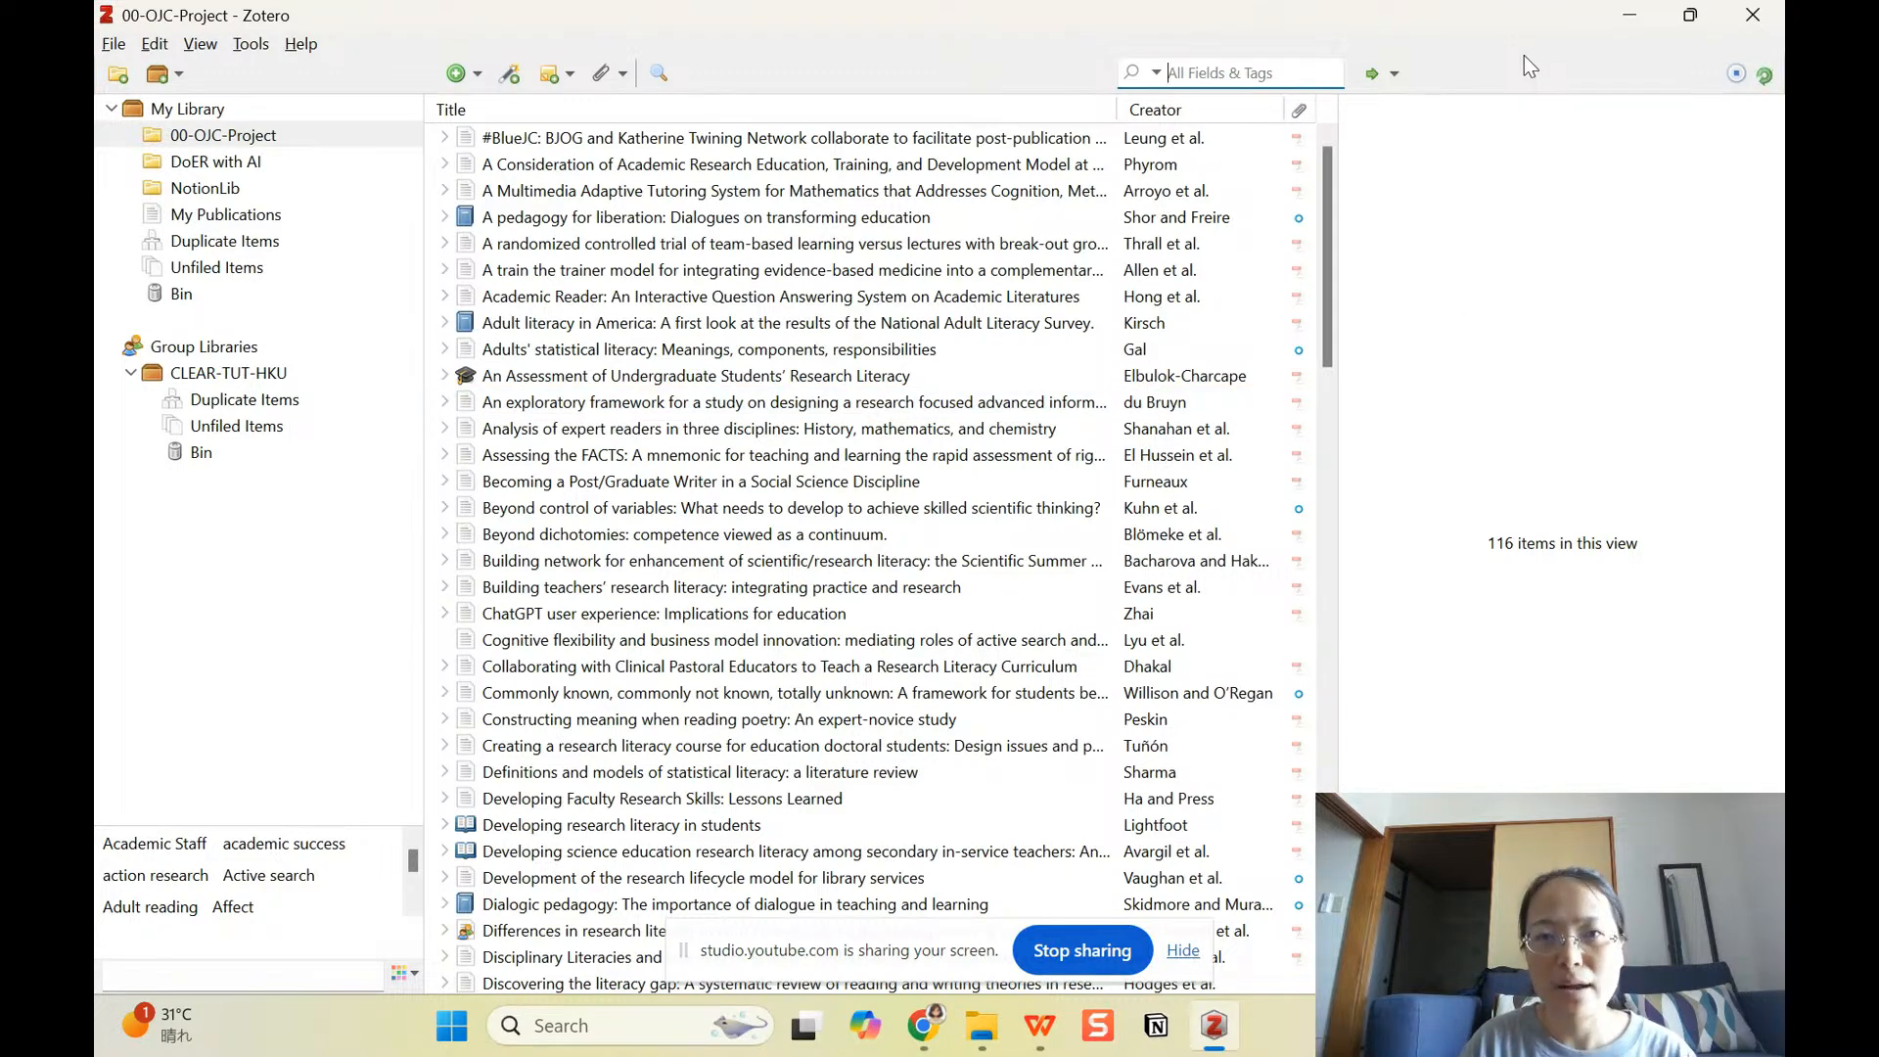
{"action": "mouse_move", "coordinate": [1646, 51]}
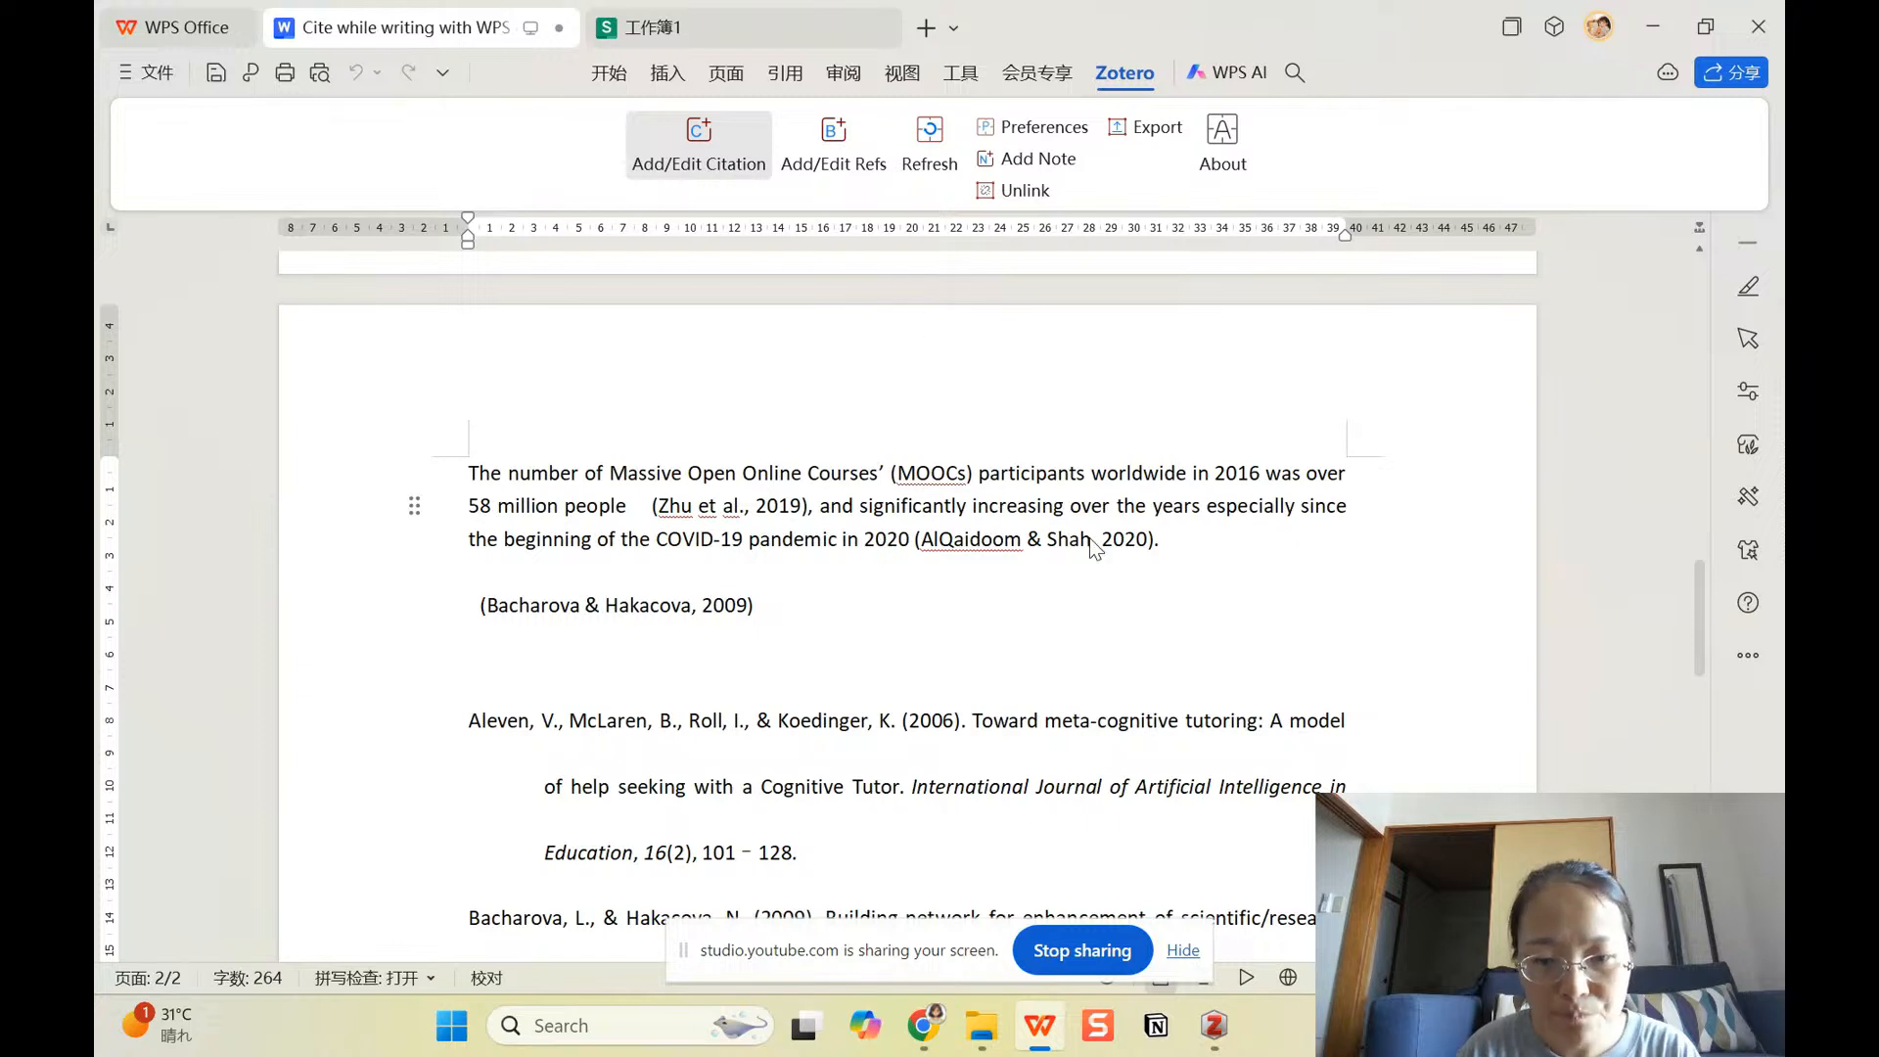
{"action": "left_click", "coordinate": [696, 141]}
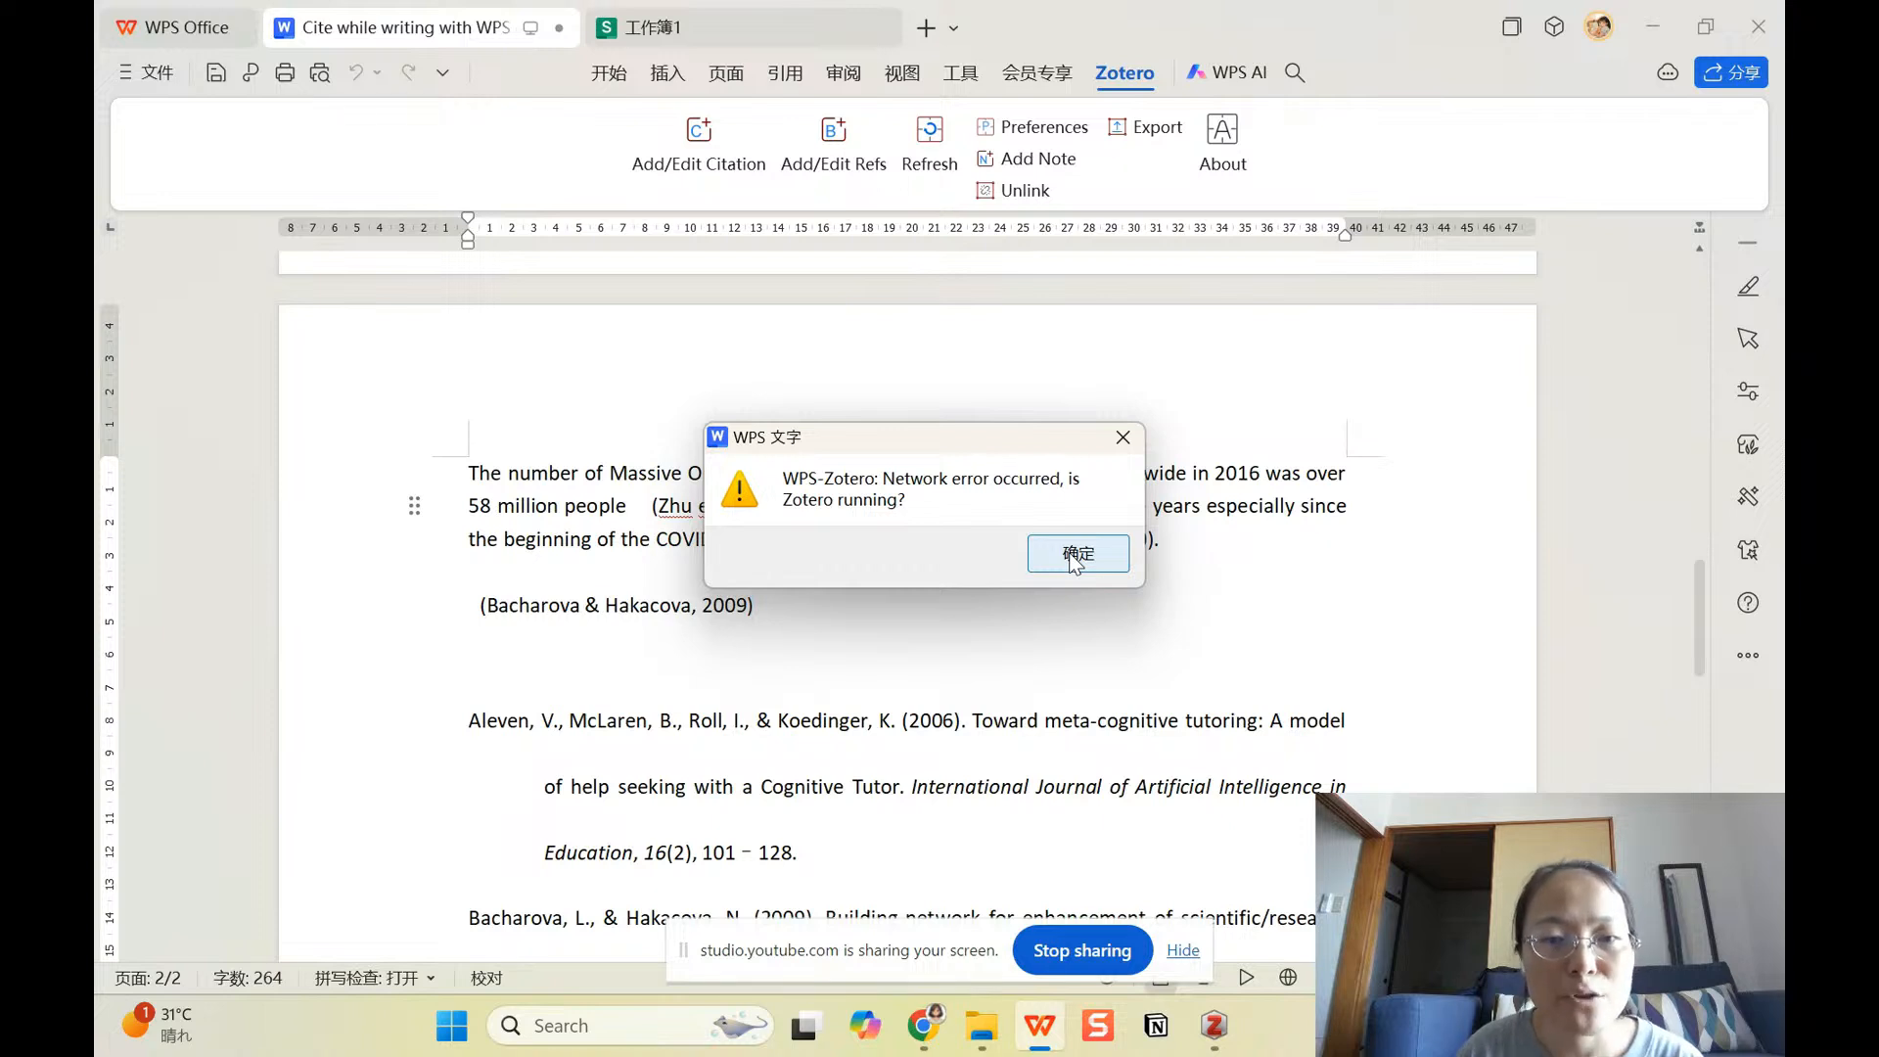
{"action": "left_click", "coordinate": [1077, 552]}
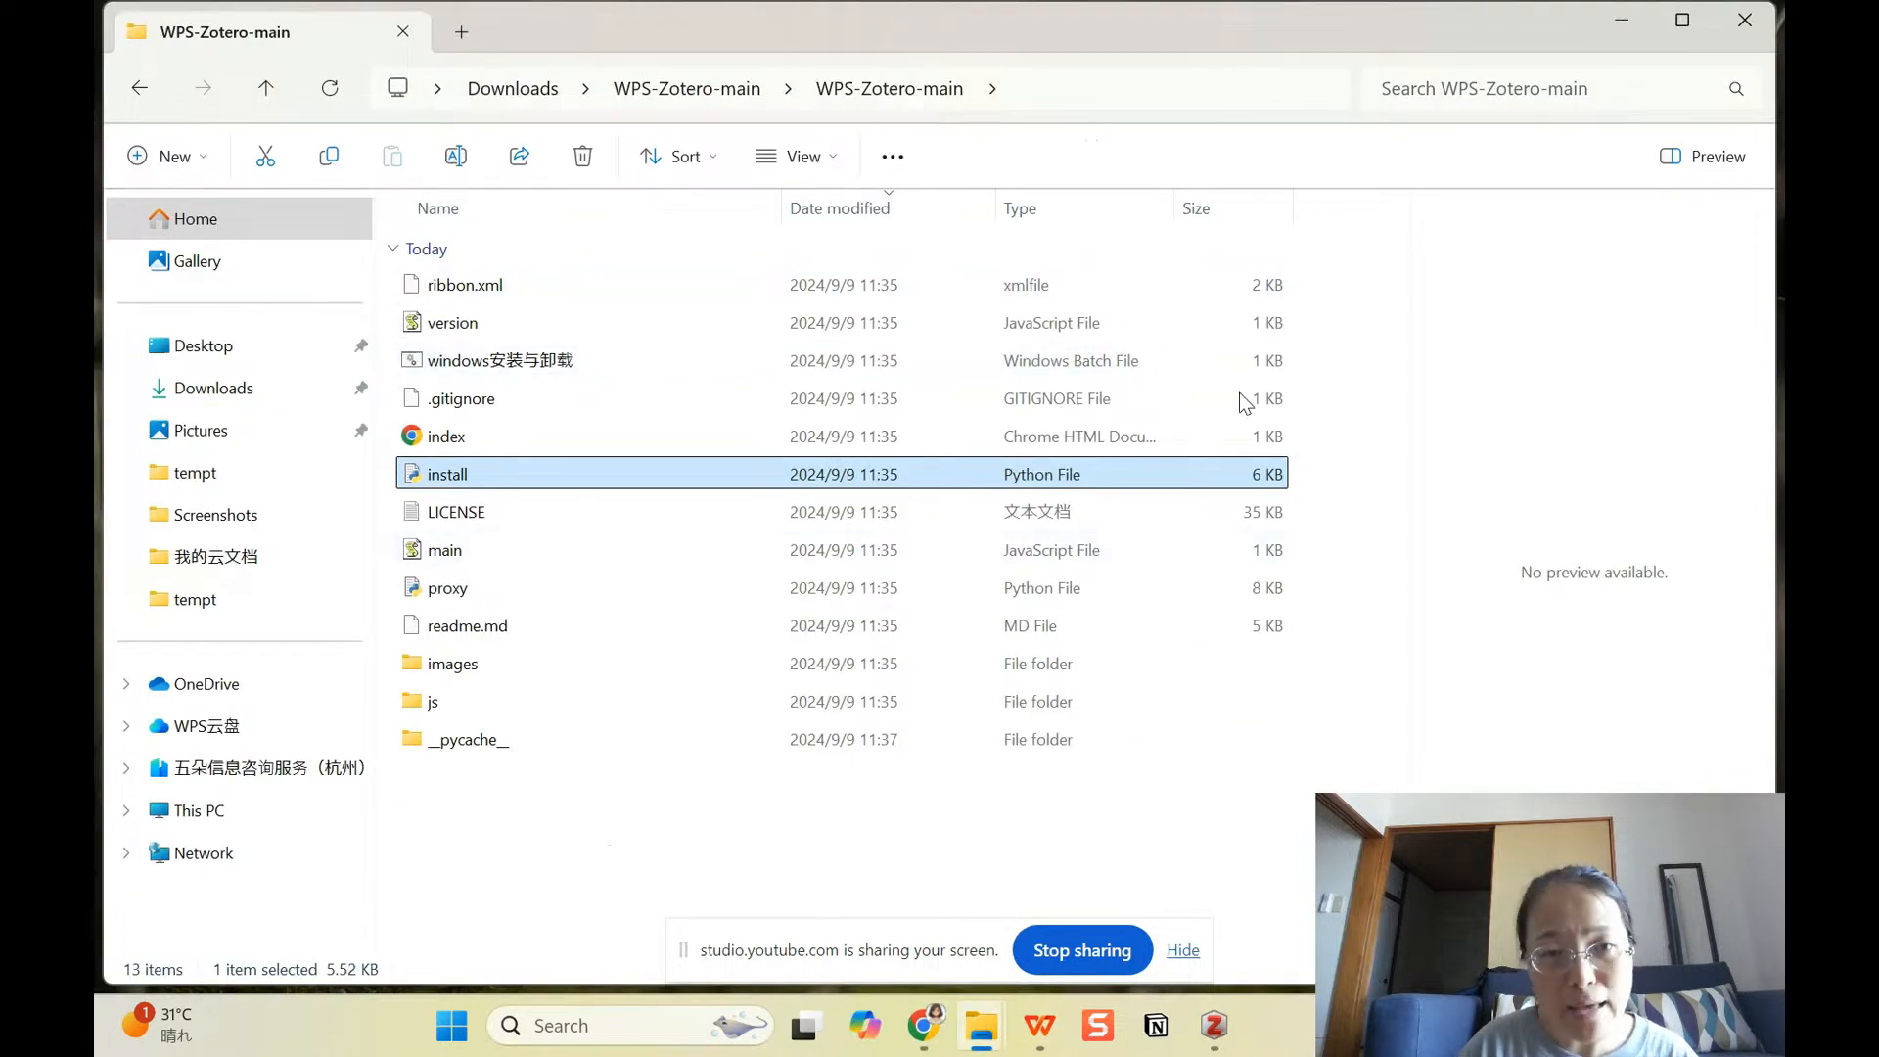
{"action": "mouse_move", "coordinate": [501, 663]}
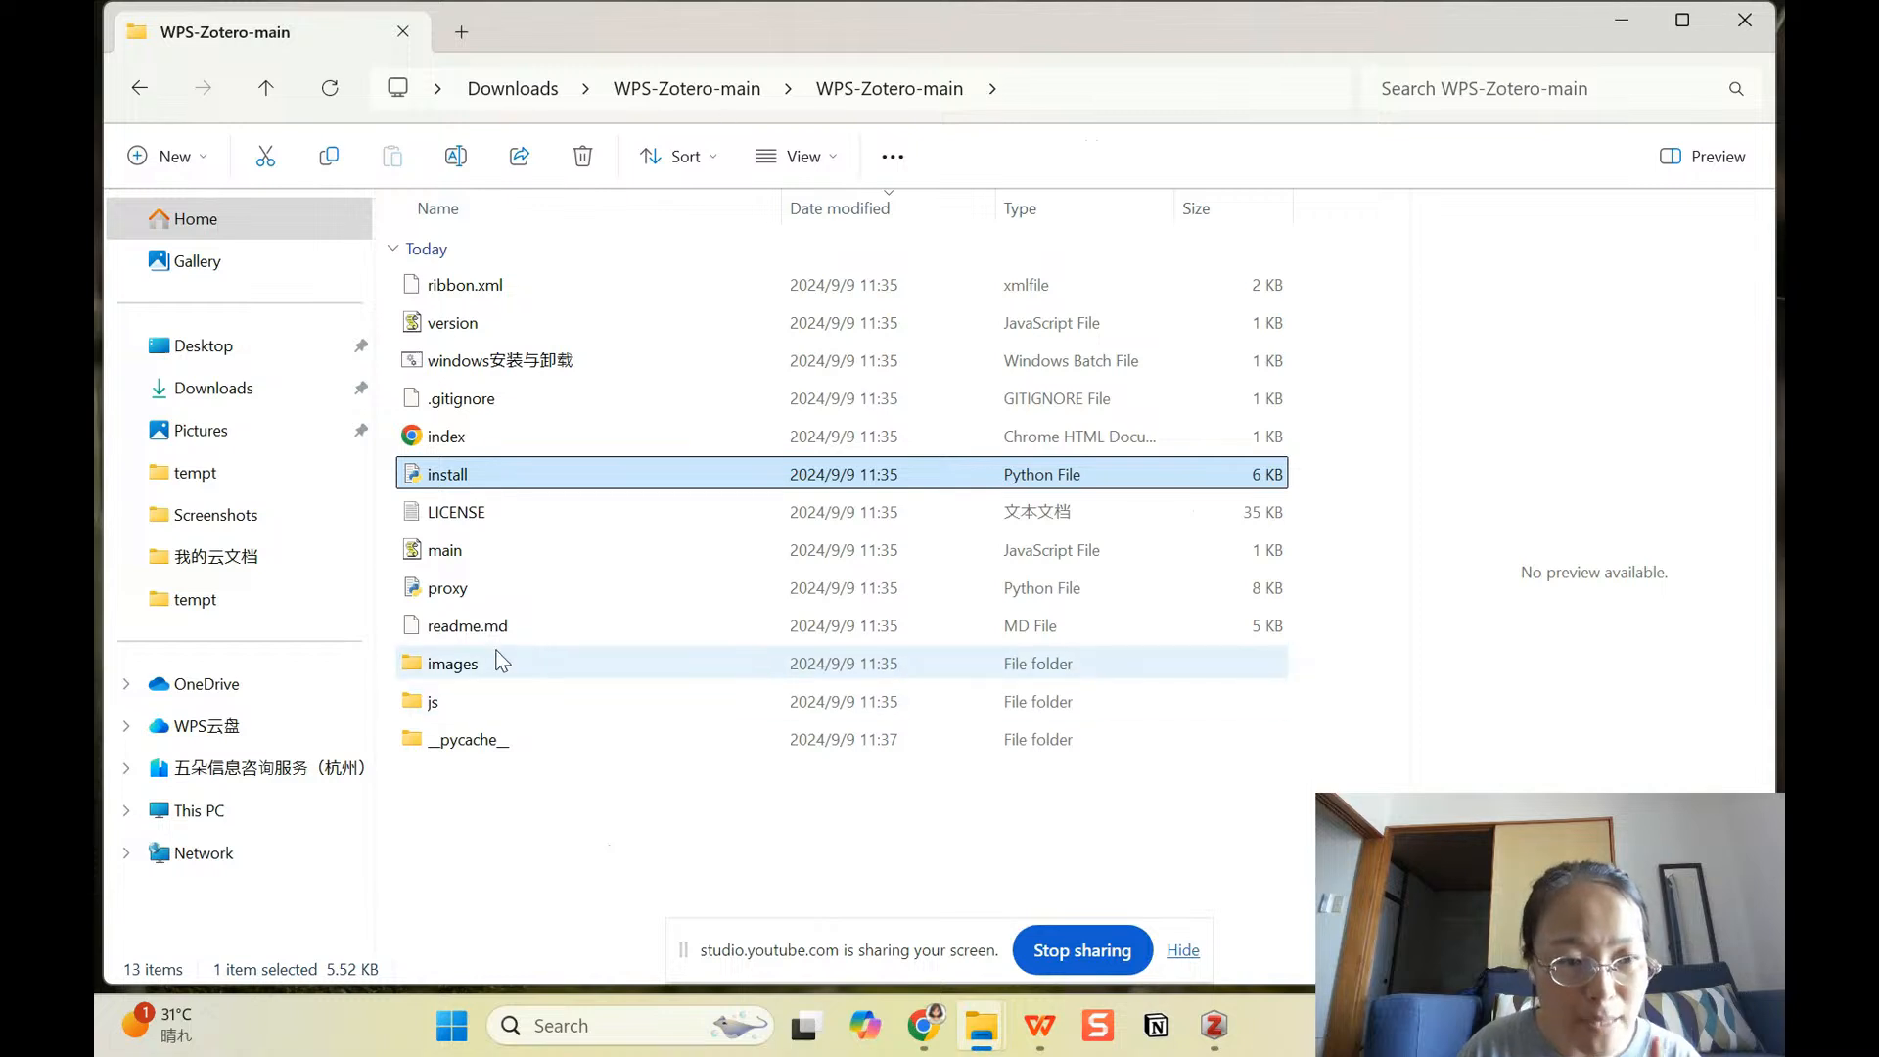
Step: Run proxy.py from Downloads\WPS-Zotero-main, then close its console window
{"action": "left_click", "coordinate": [448, 587]}
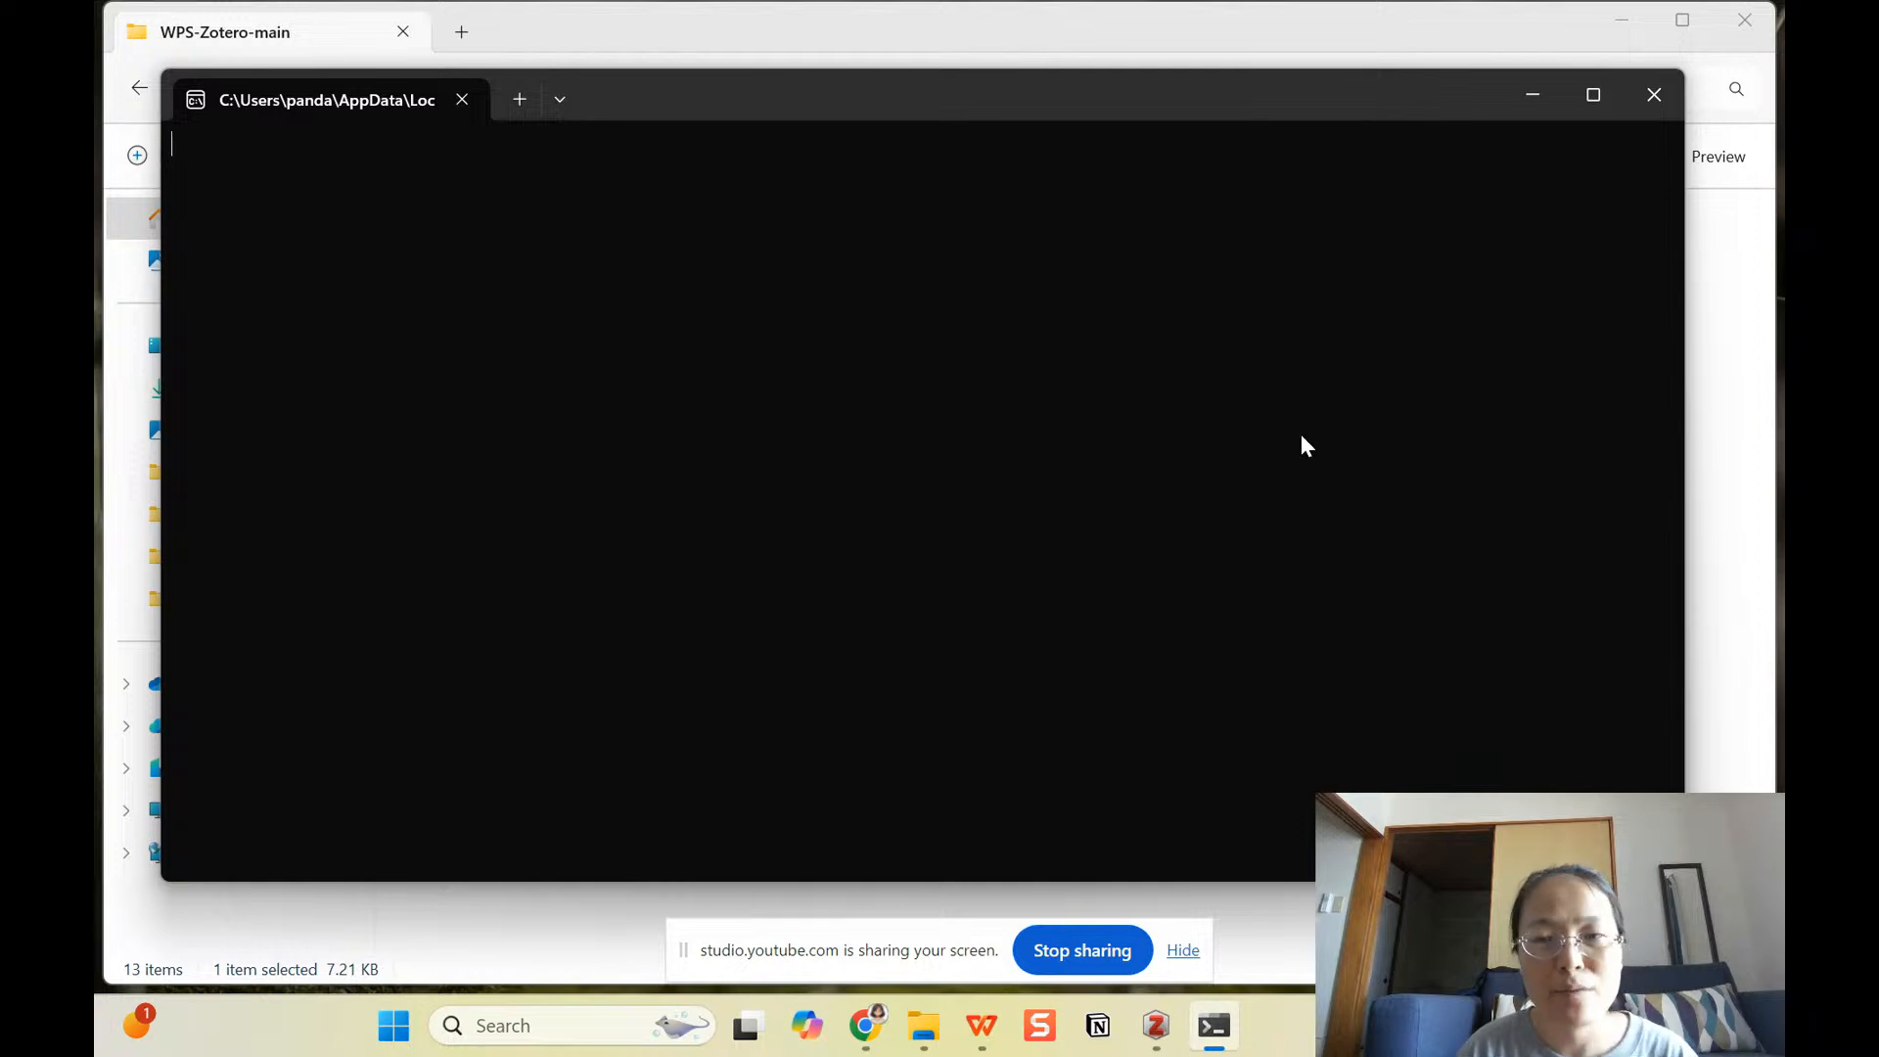
{"action": "mouse_move", "coordinate": [1568, 133]}
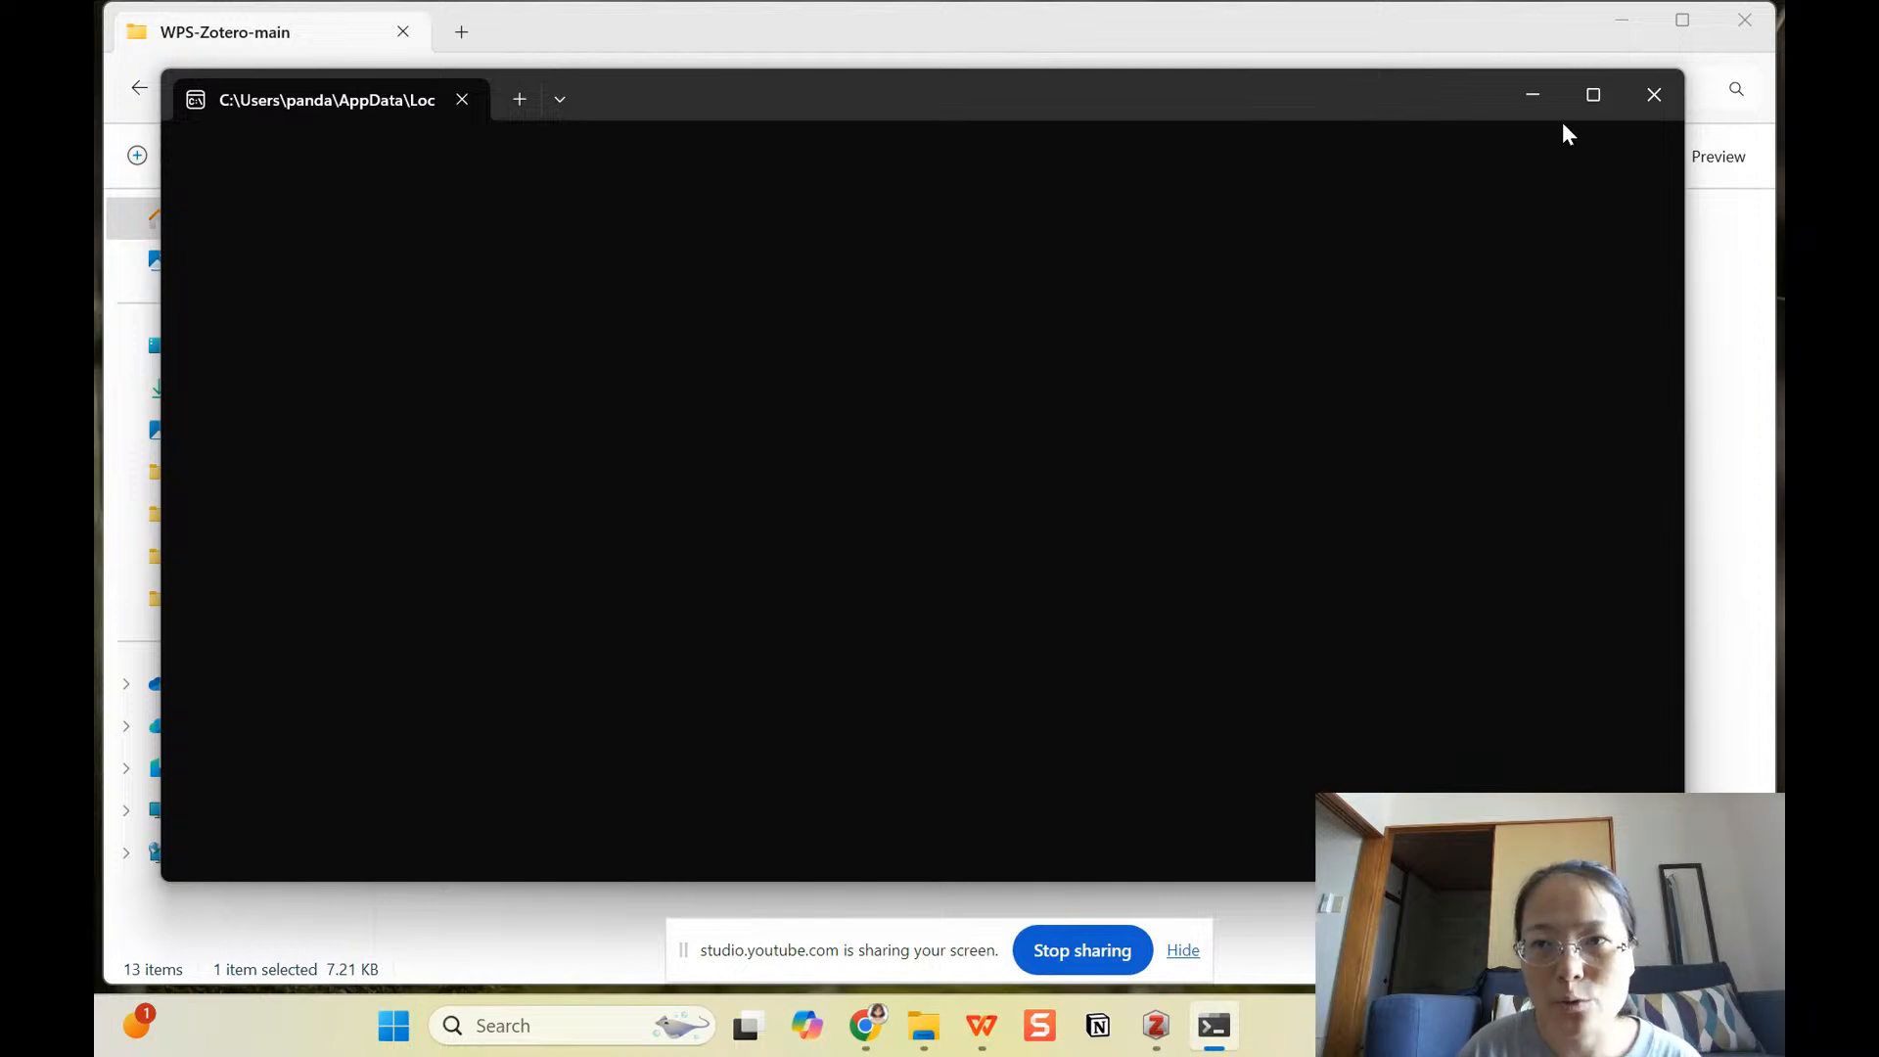
{"action": "mouse_move", "coordinate": [1530, 94]}
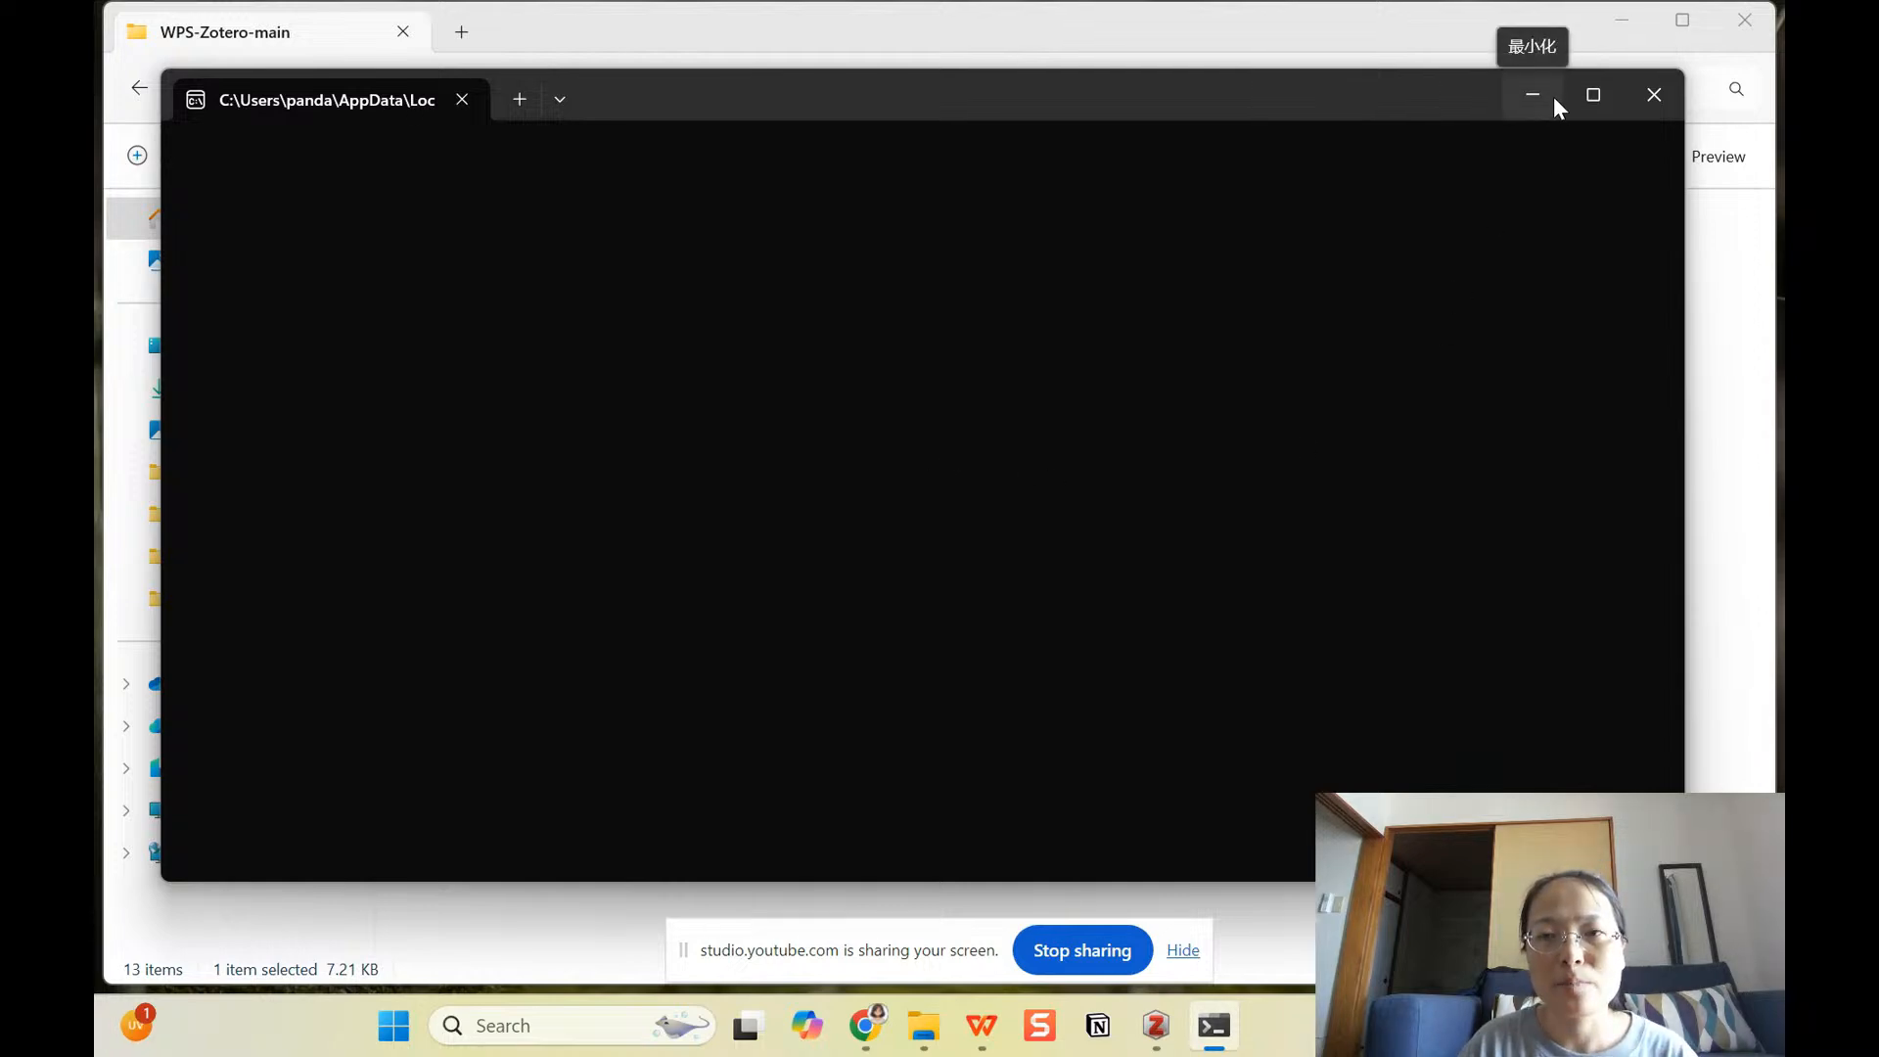
{"action": "mouse_move", "coordinate": [1654, 94]}
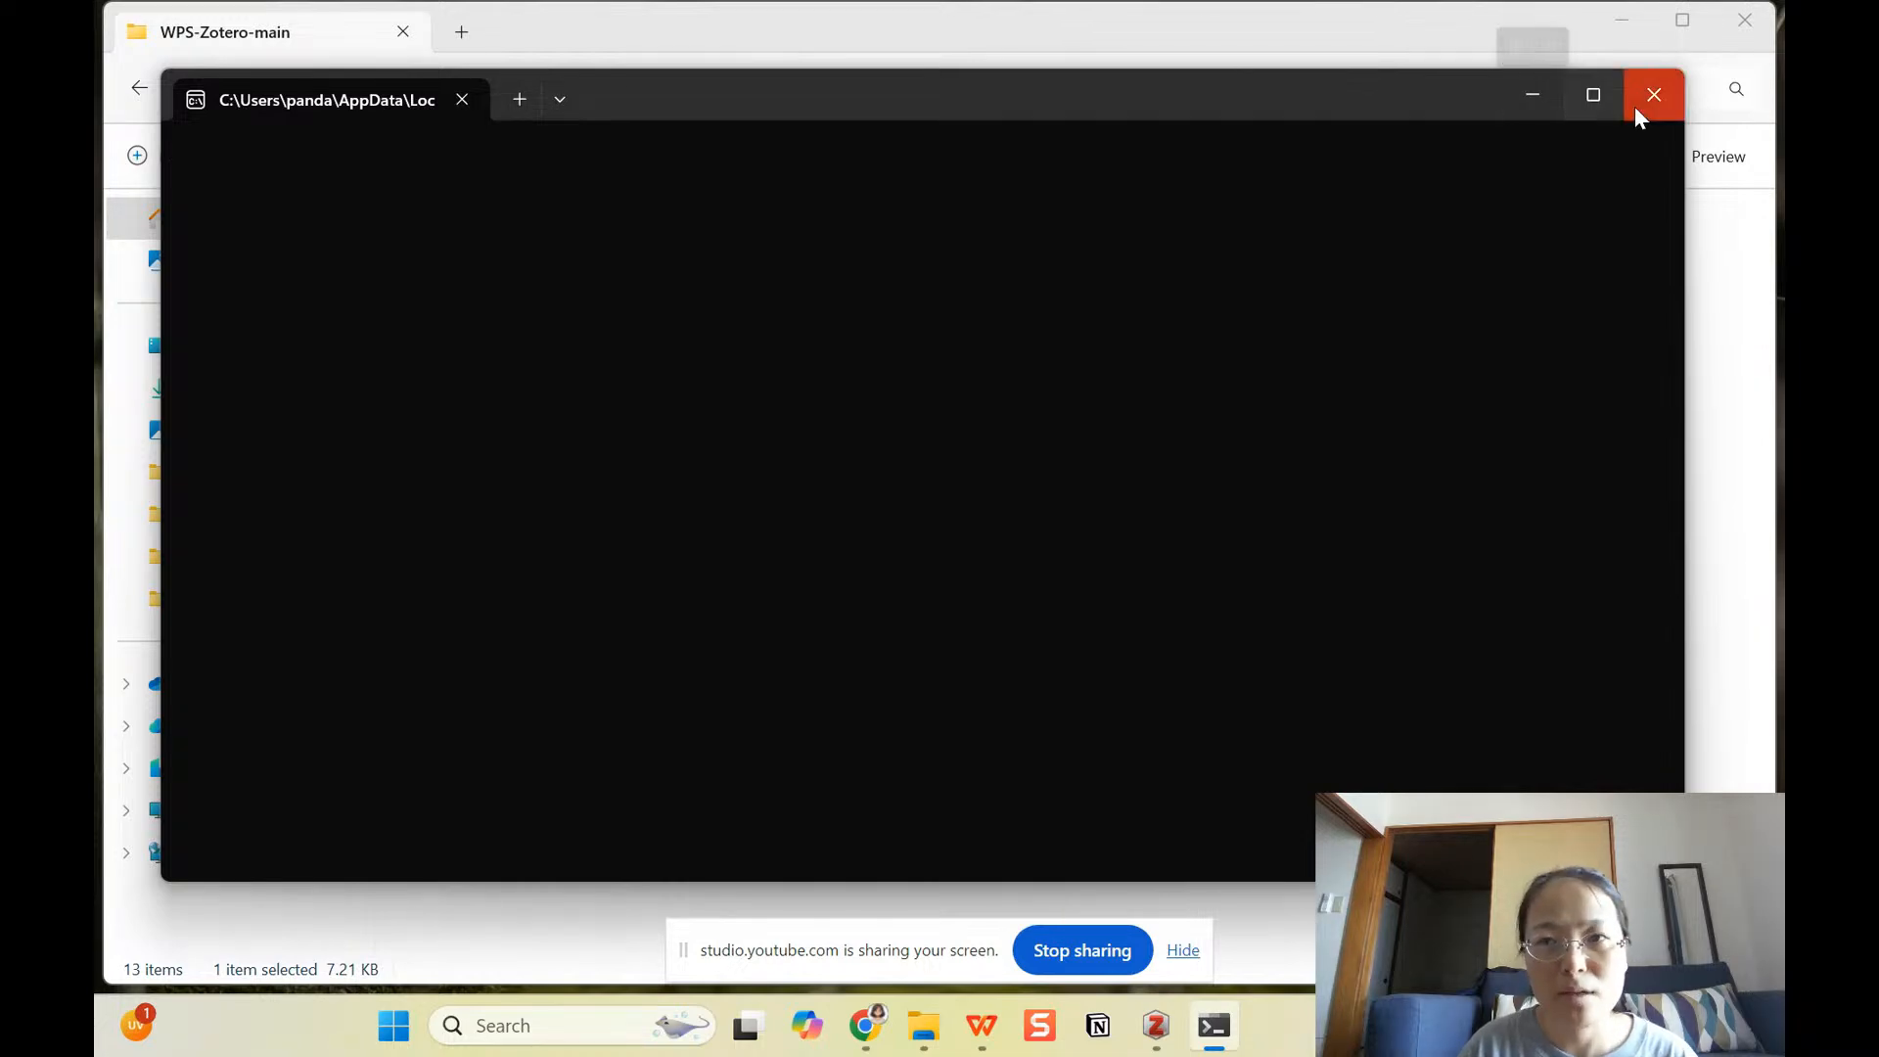
{"action": "left_click", "coordinate": [1653, 94]}
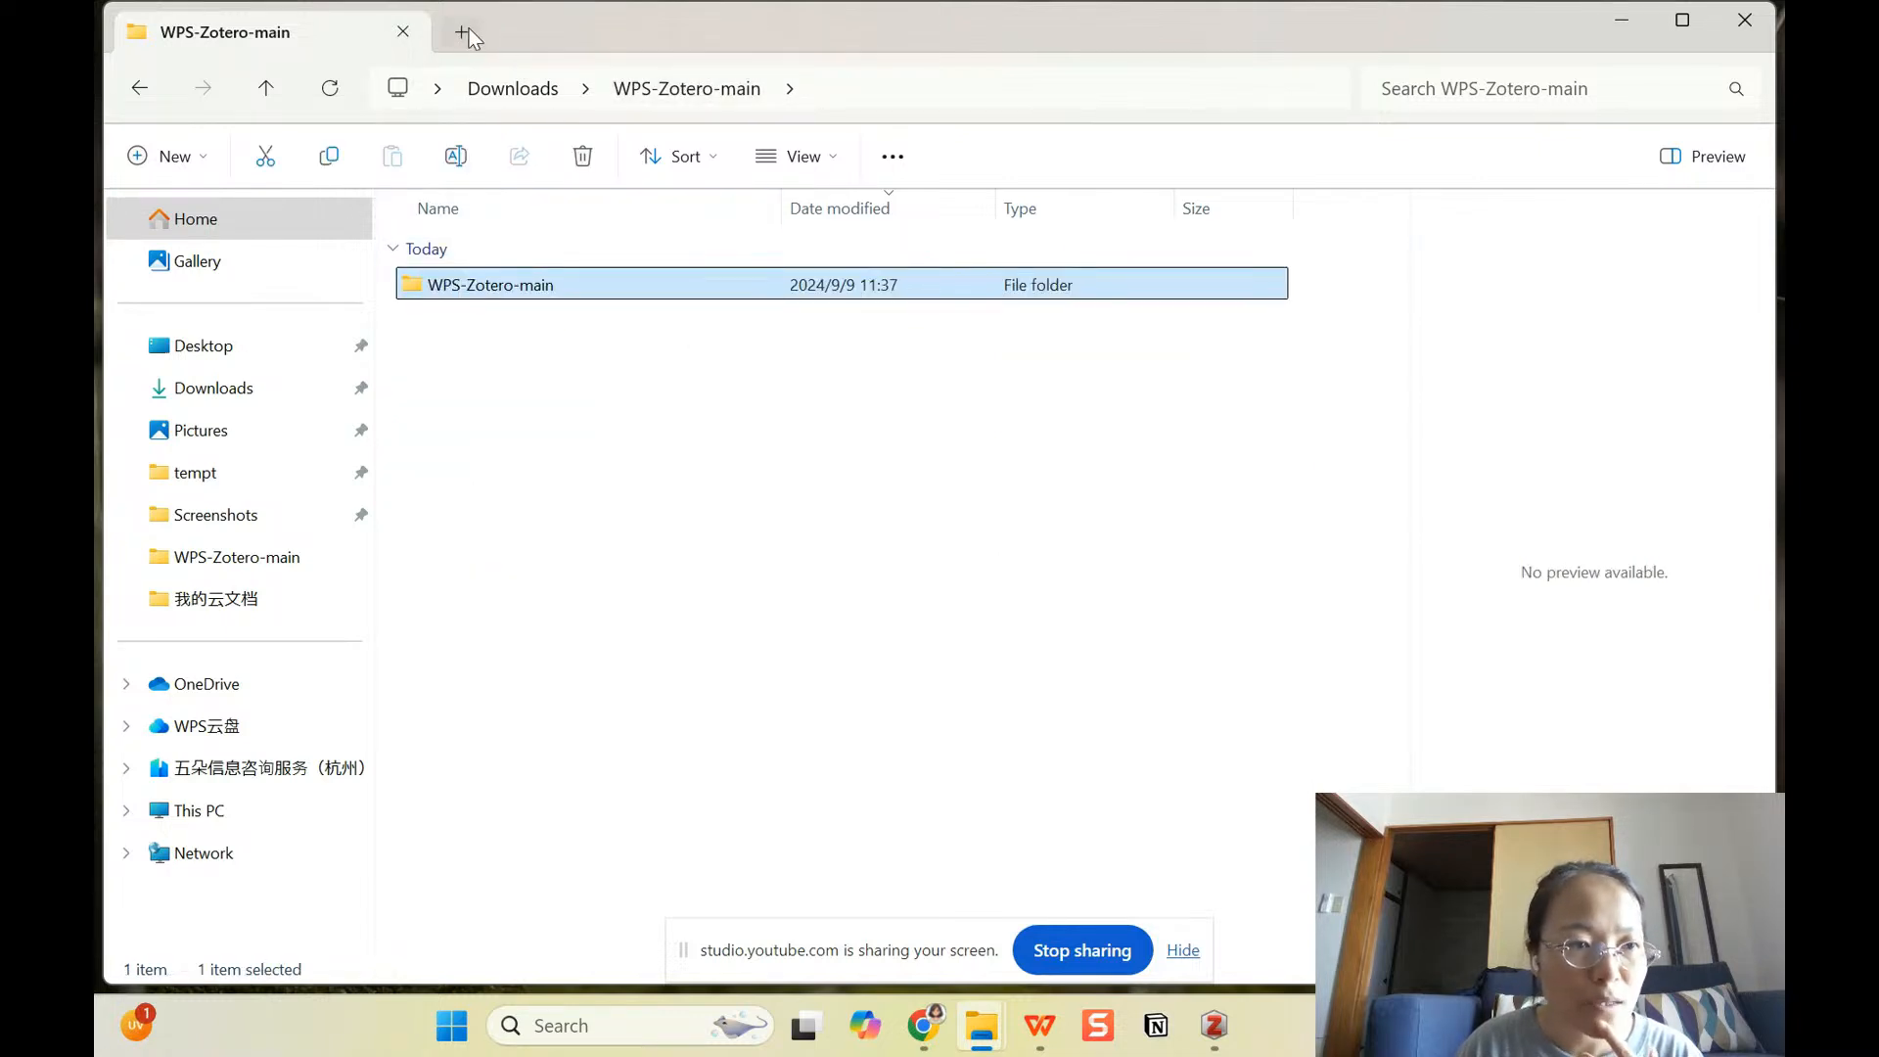
Step: Browse to Program Files (x86)\Zotero\WPS-Zotero-main and bring up the proxy file's actions for Send to Desktop
{"action": "left_click", "coordinate": [200, 810]}
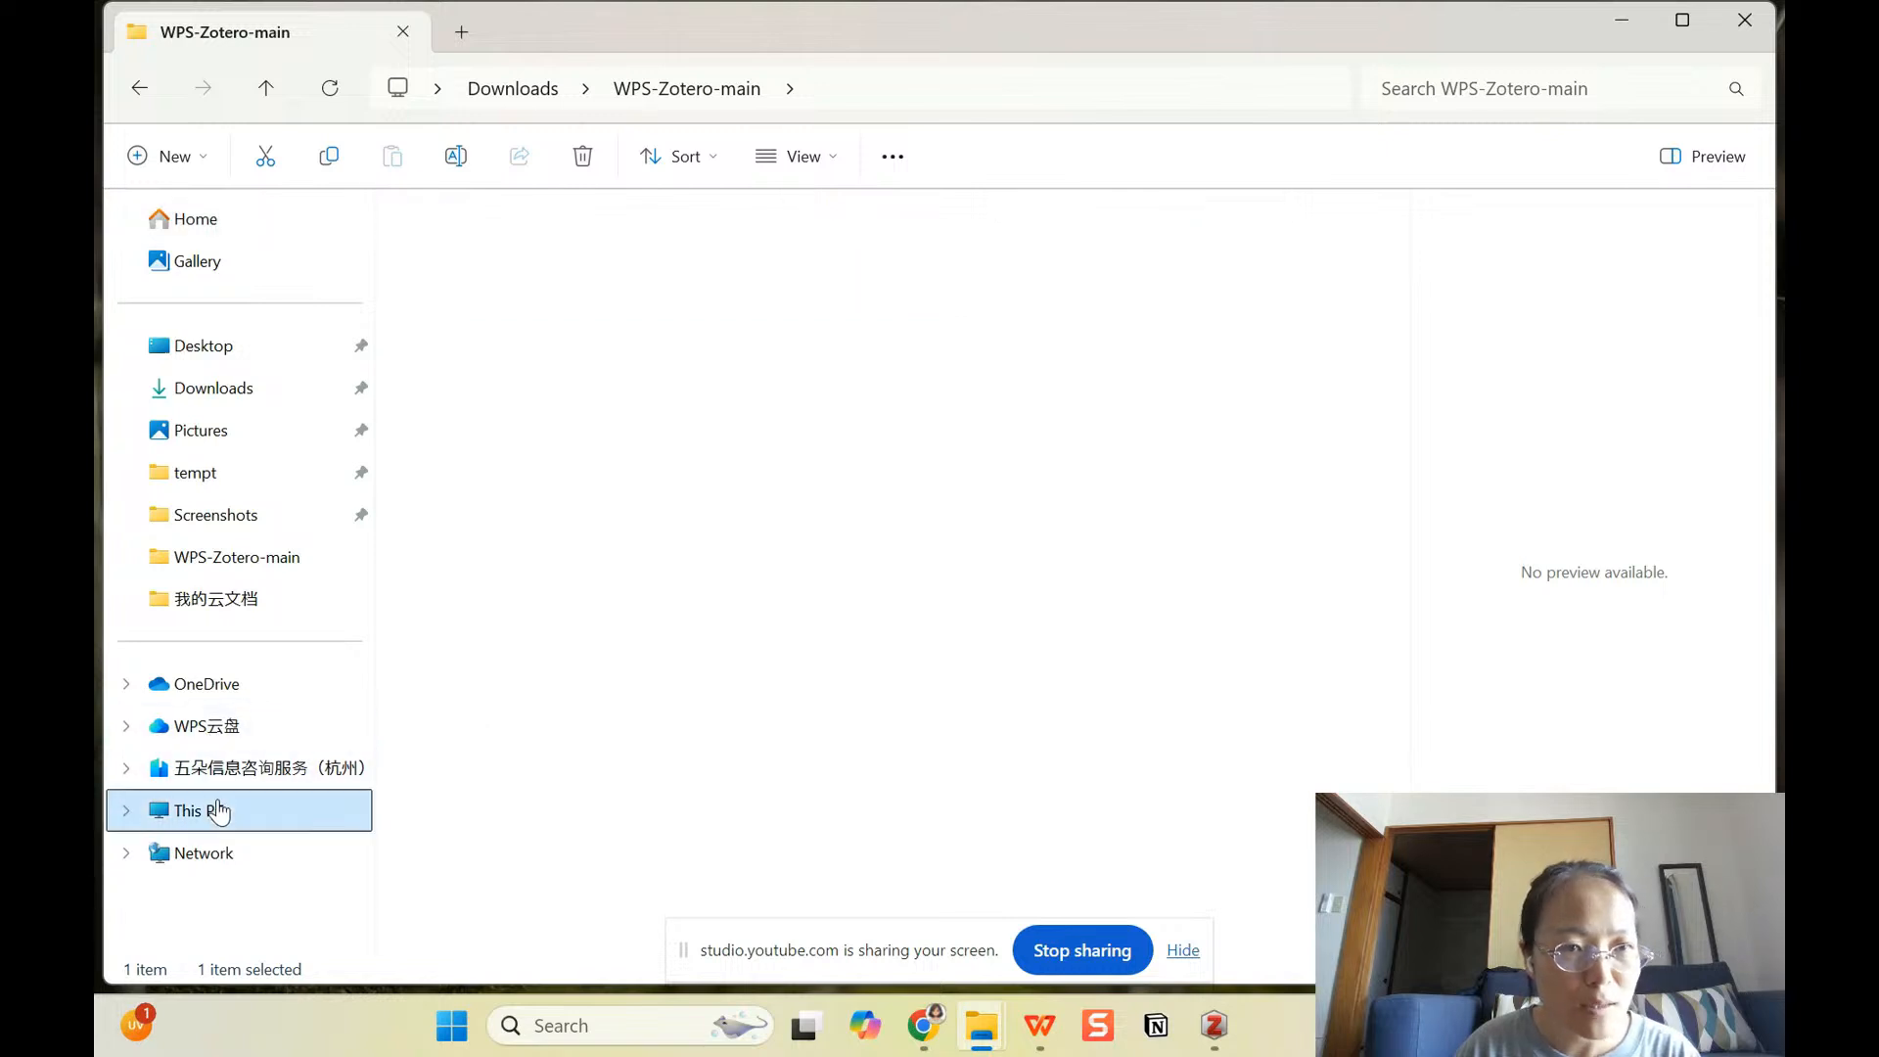
{"action": "left_click", "coordinate": [197, 810]}
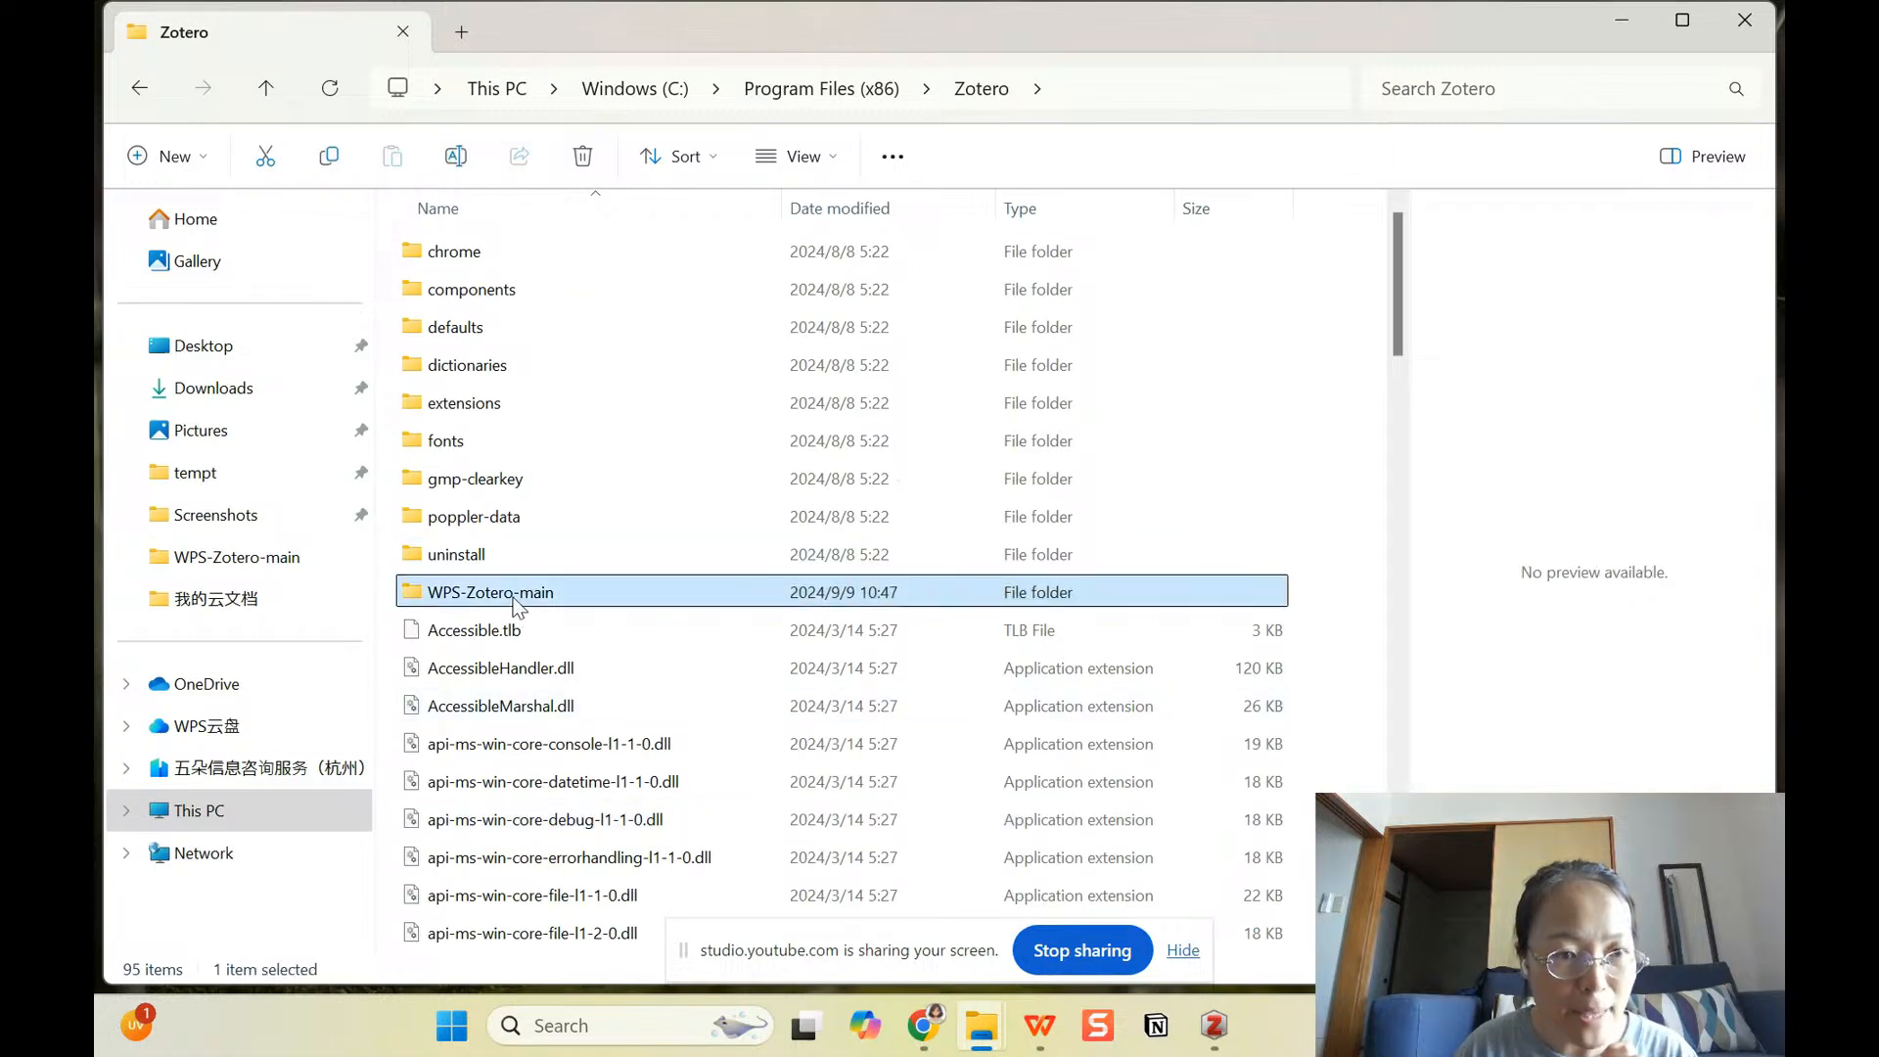
{"action": "double_click", "coordinate": [490, 591]}
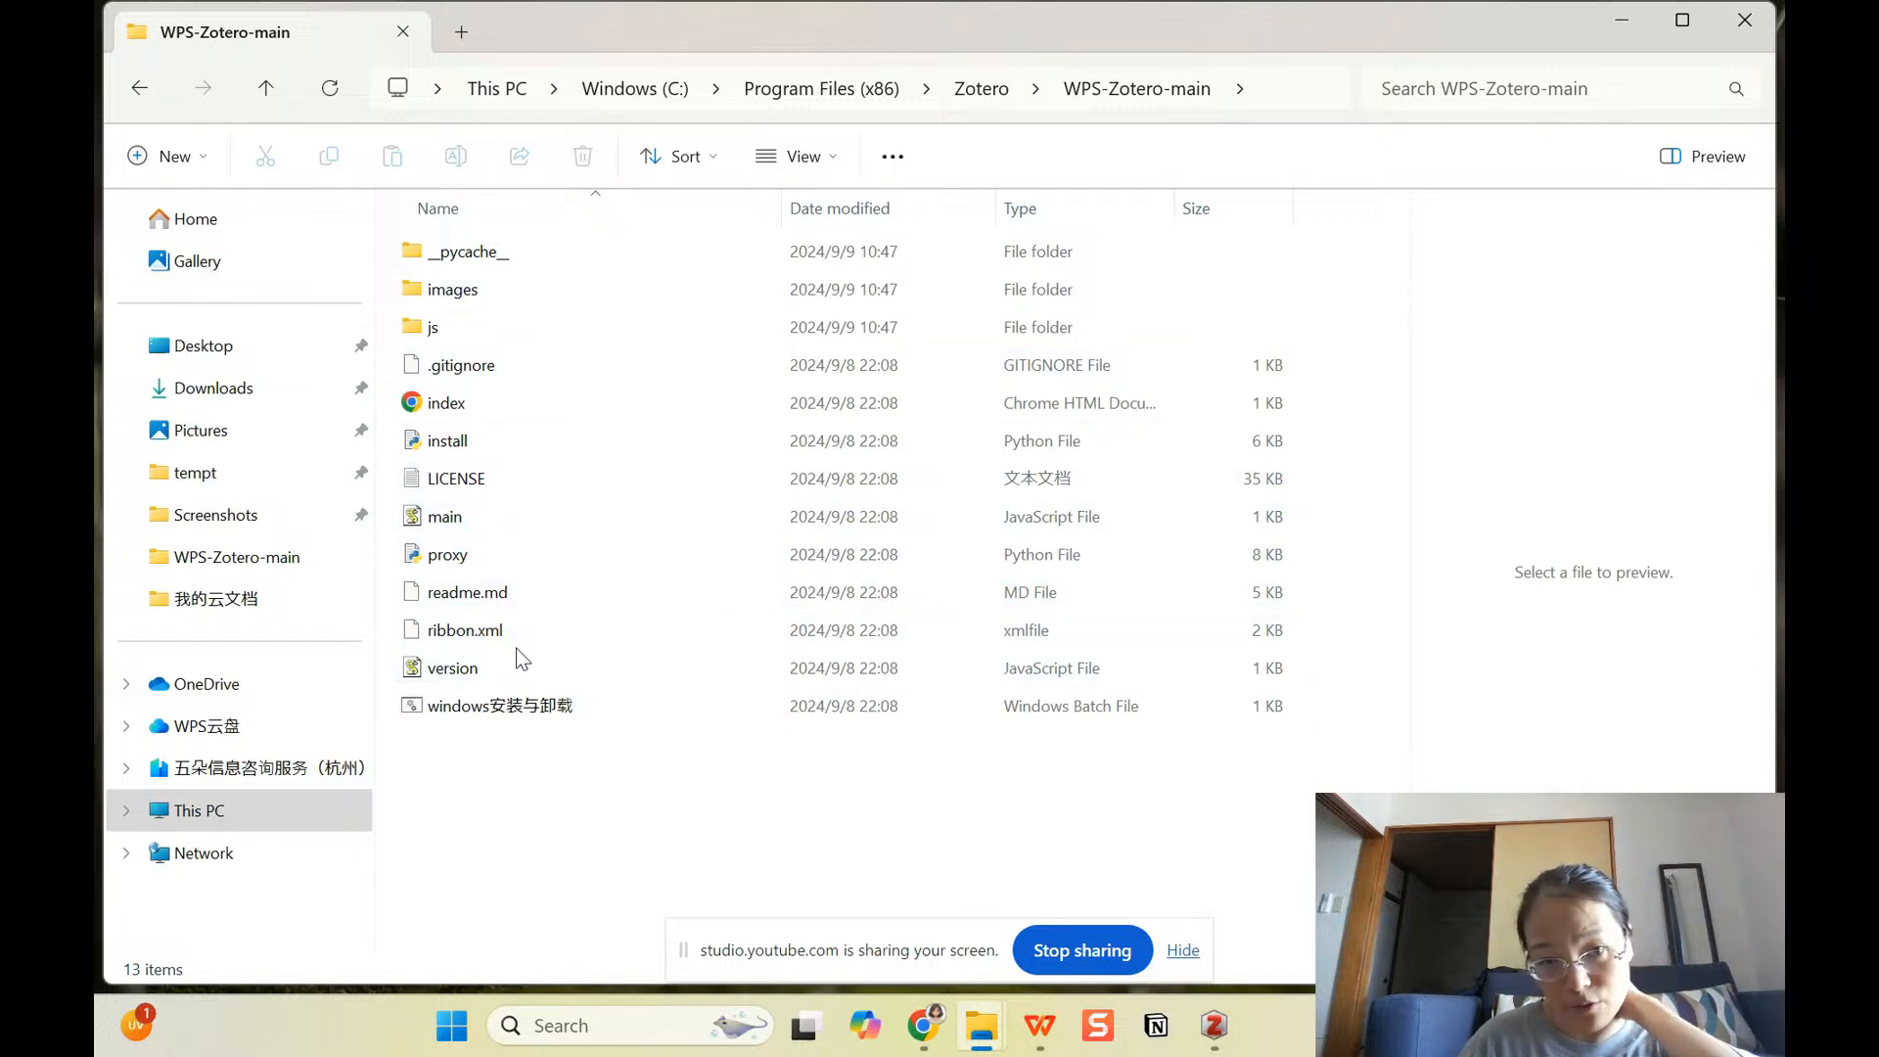
{"action": "left_click", "coordinate": [448, 553]}
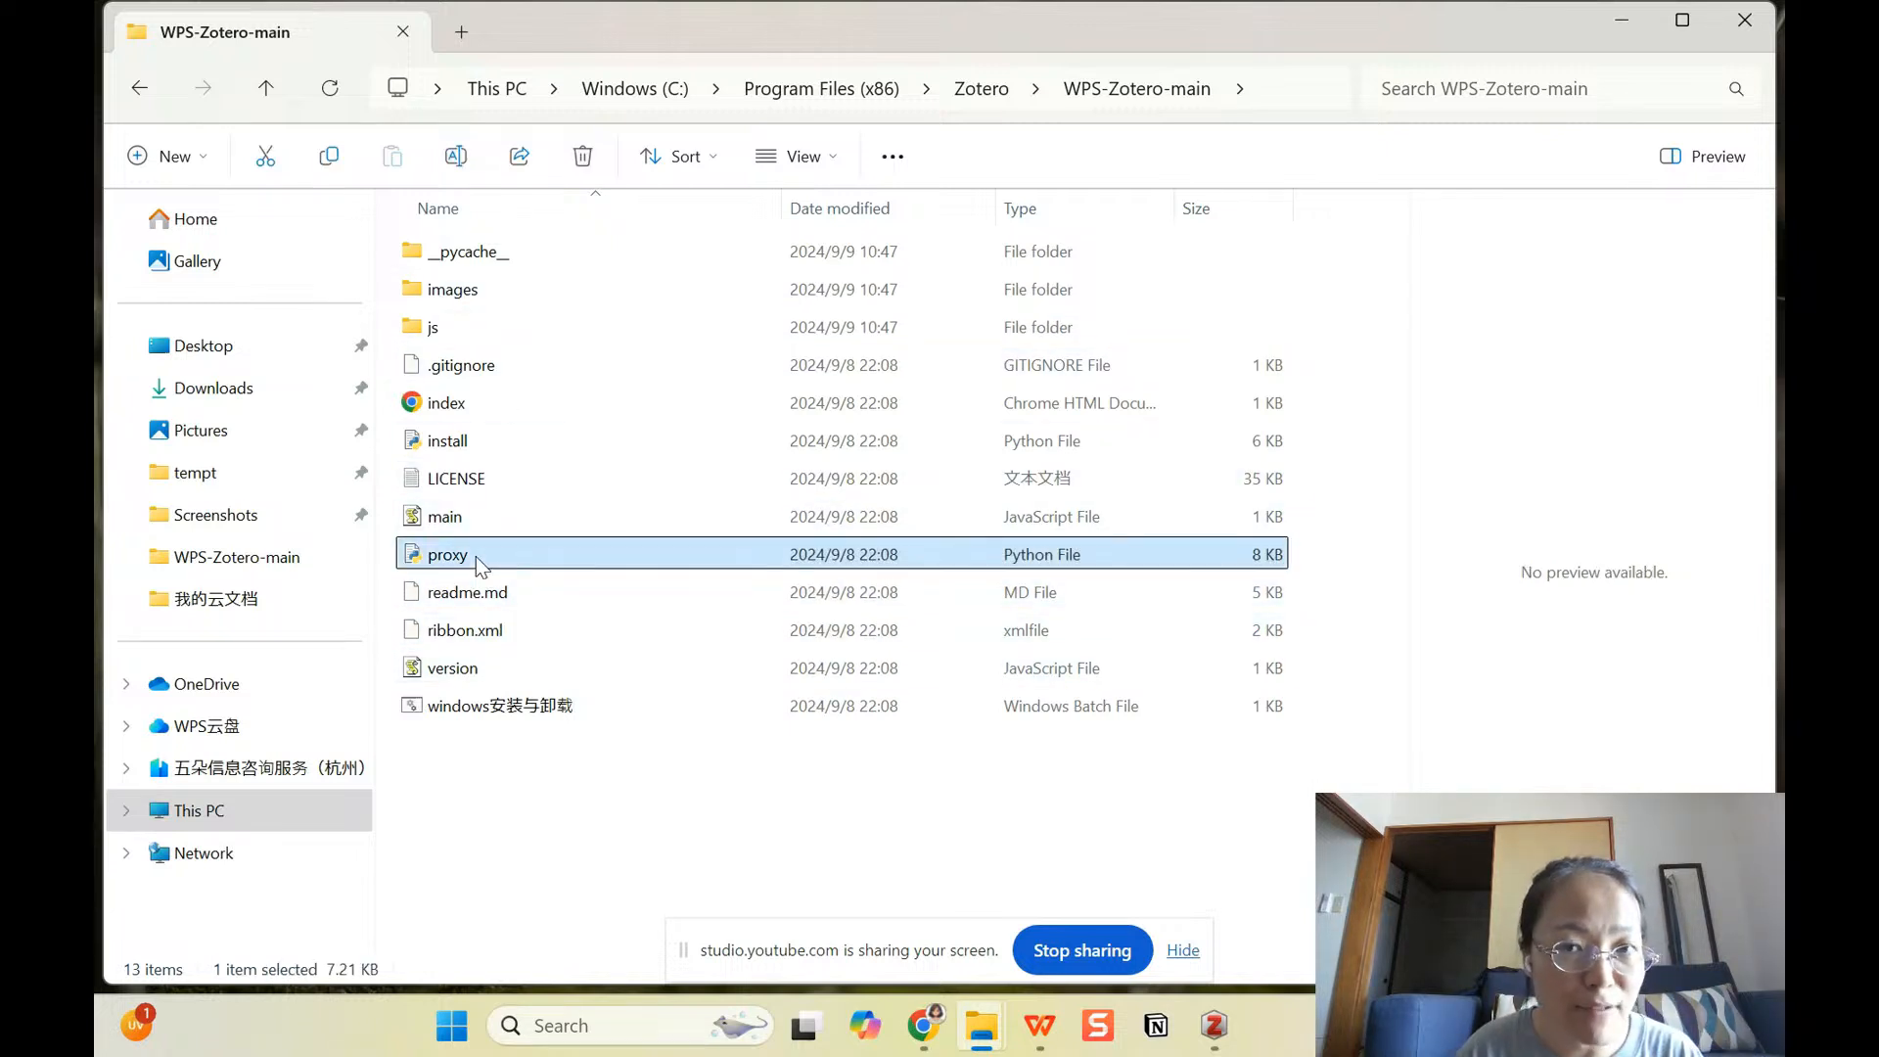
{"action": "right_click", "coordinate": [446, 554]}
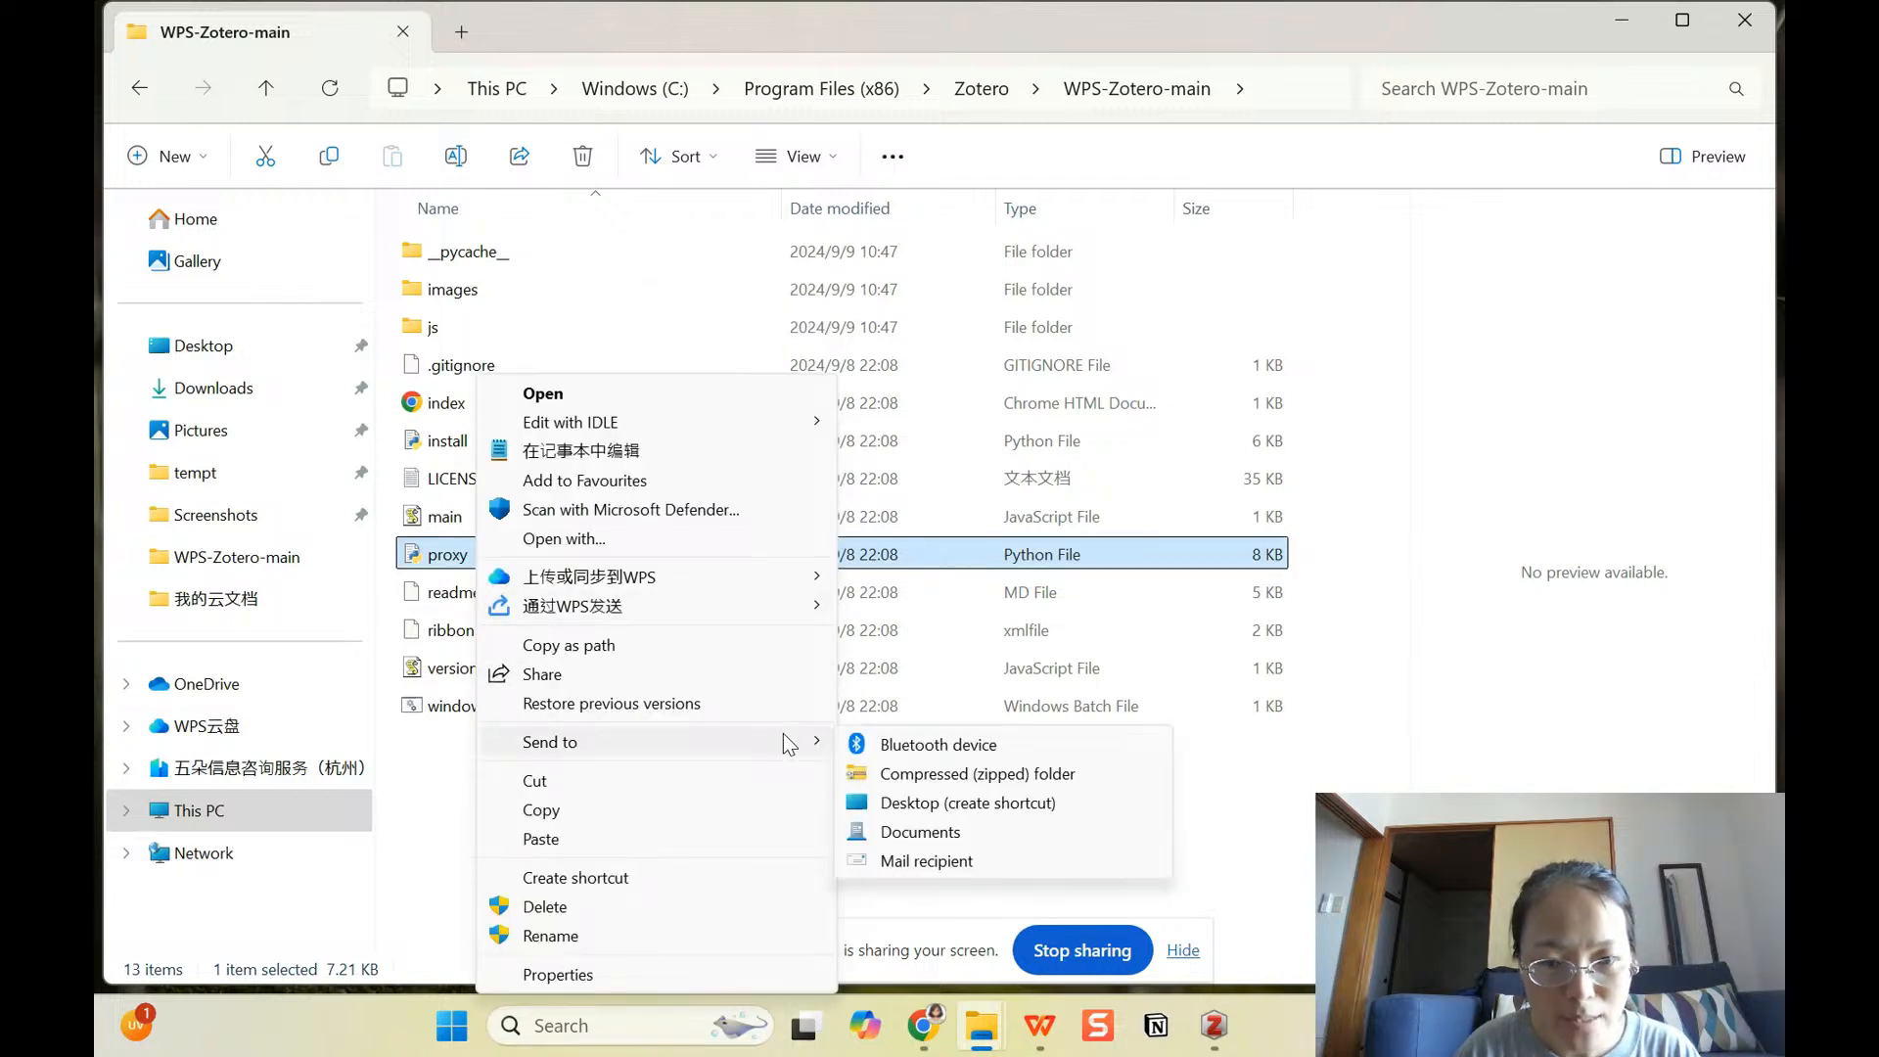
{"action": "mouse_move", "coordinate": [967, 802]}
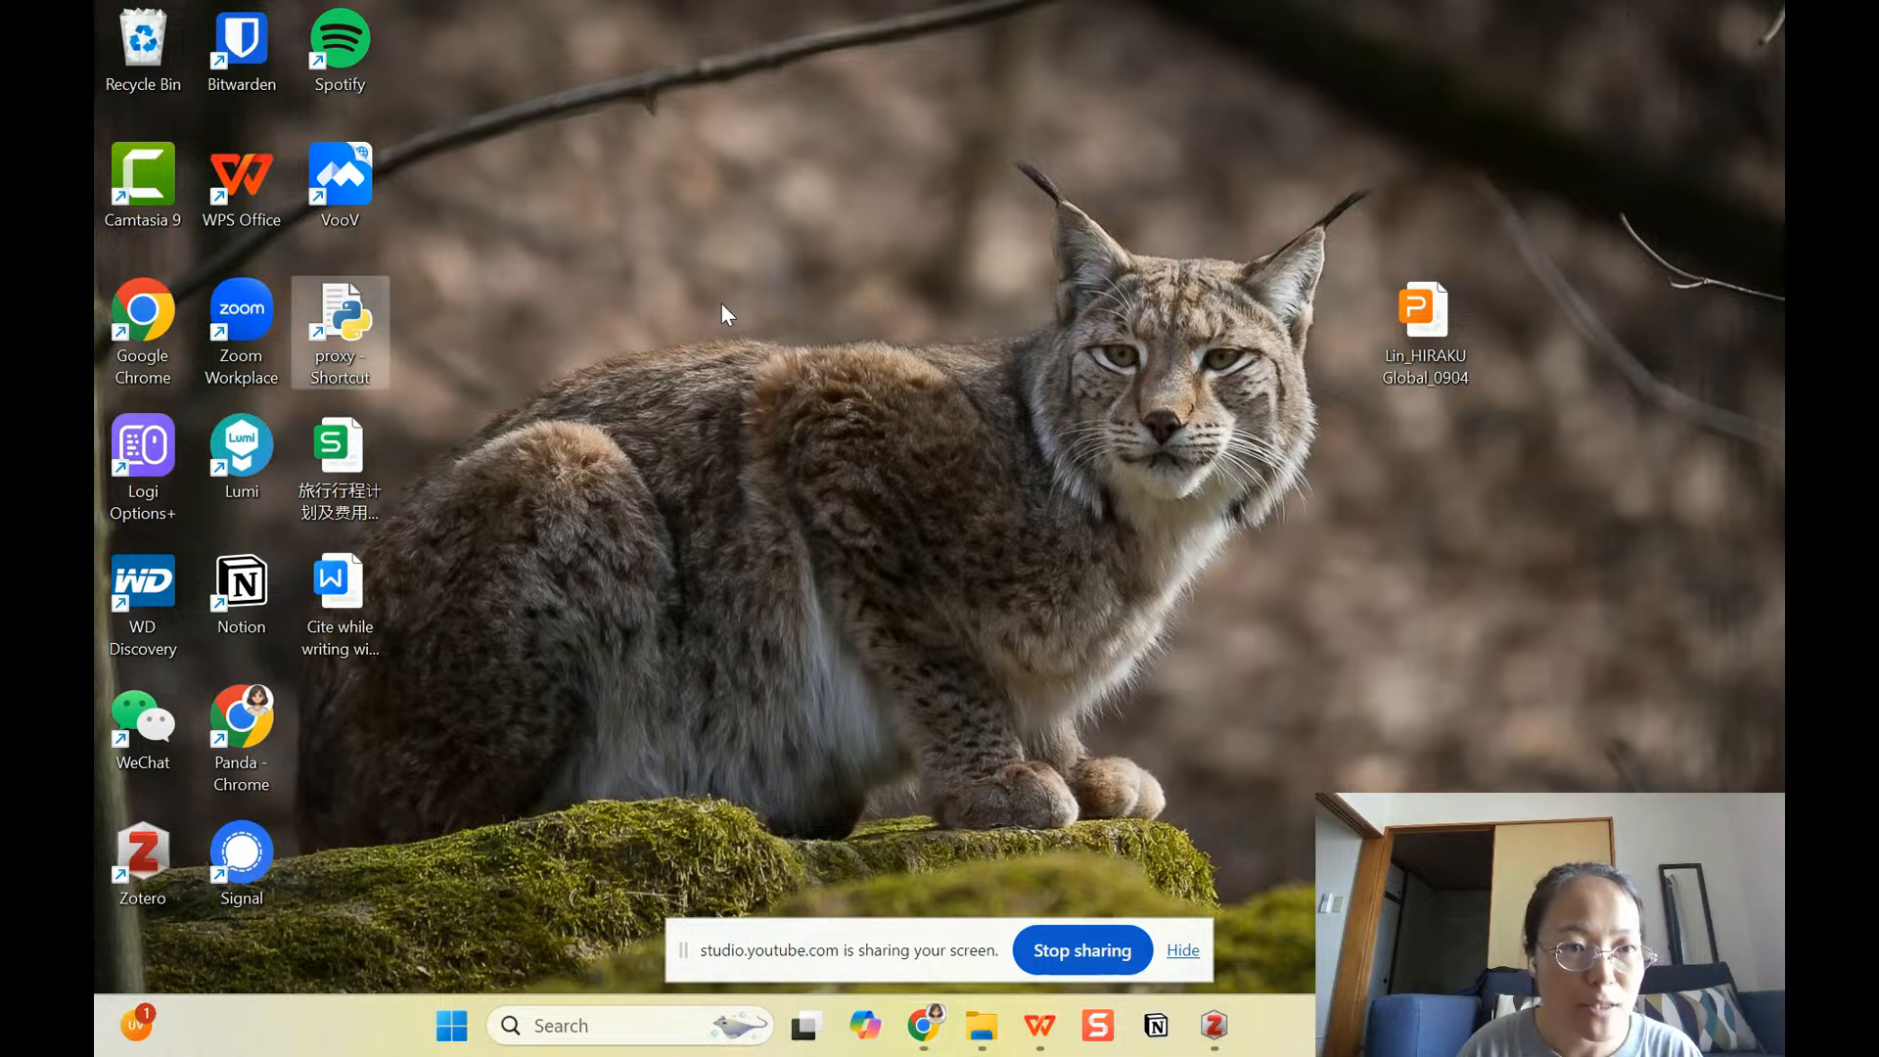
Step: Launch the proxy console from the new 'proxy - Shortcut' desktop icon
{"action": "double_click", "coordinate": [338, 319]}
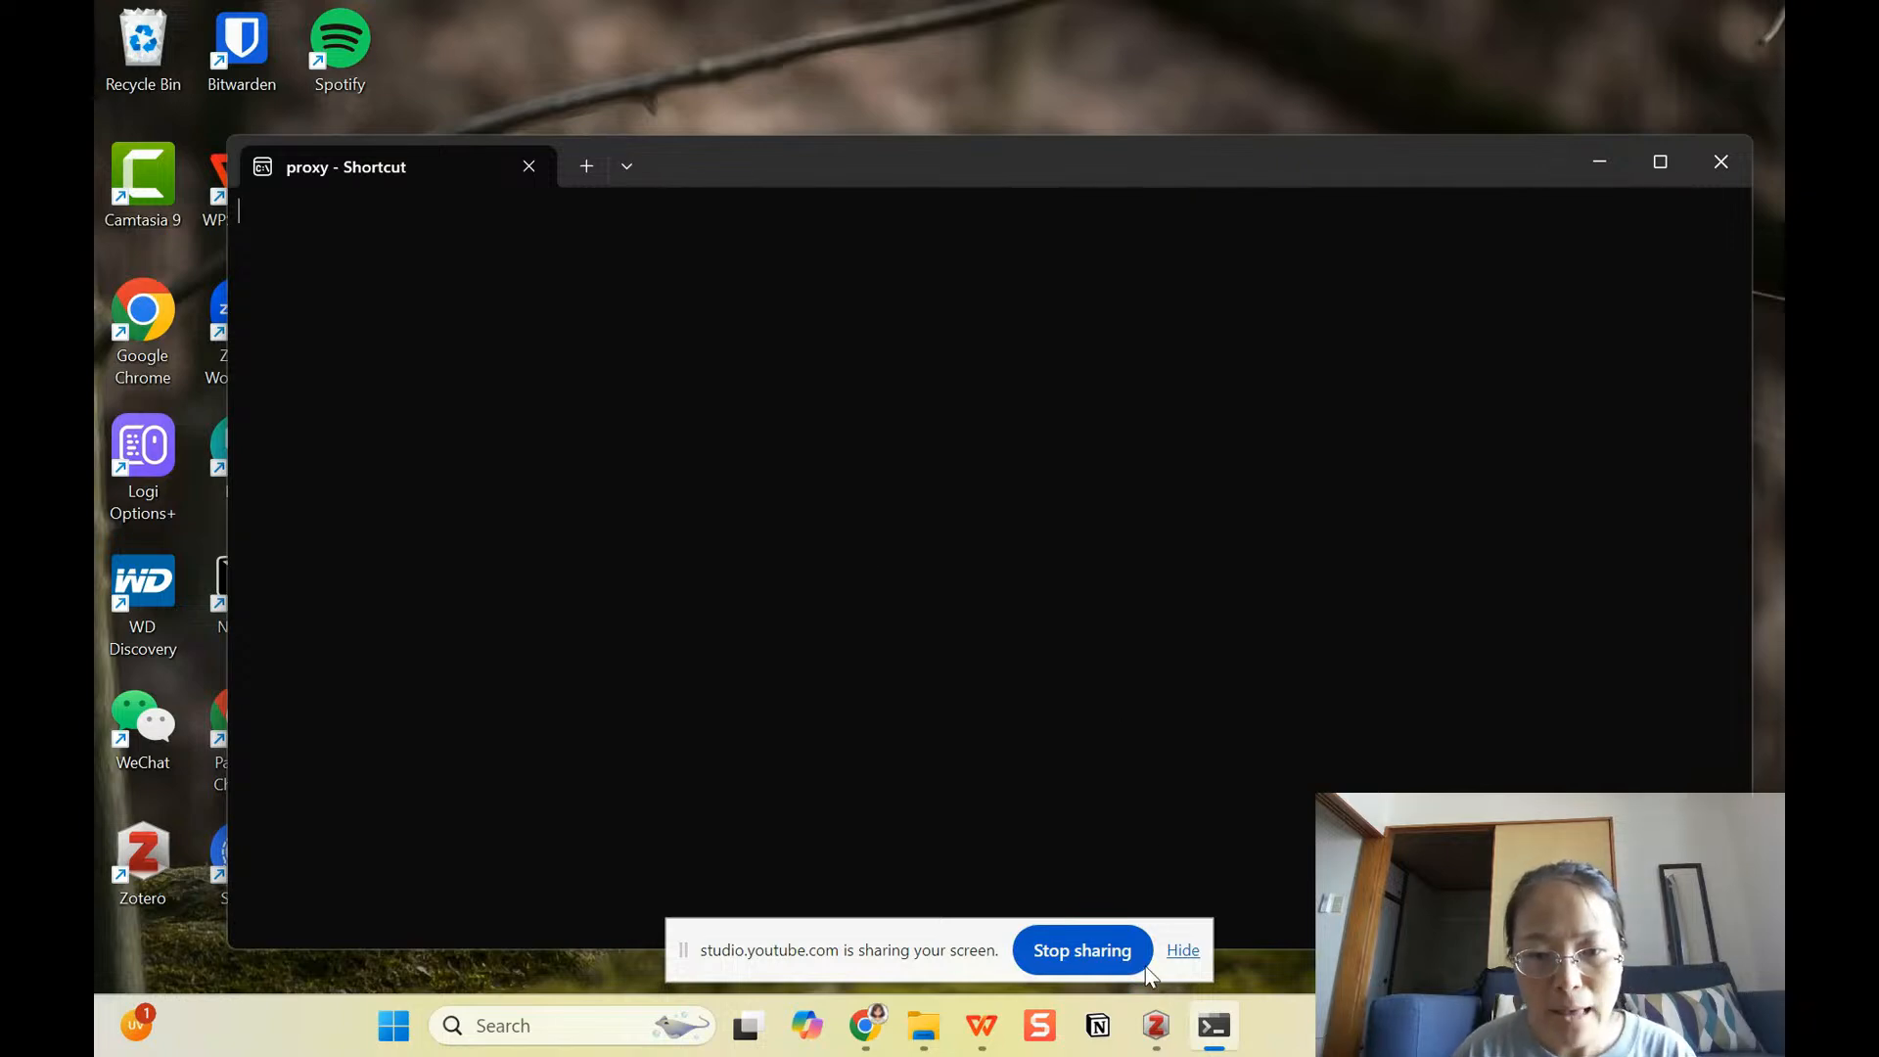
{"action": "mouse_move", "coordinate": [980, 1023]}
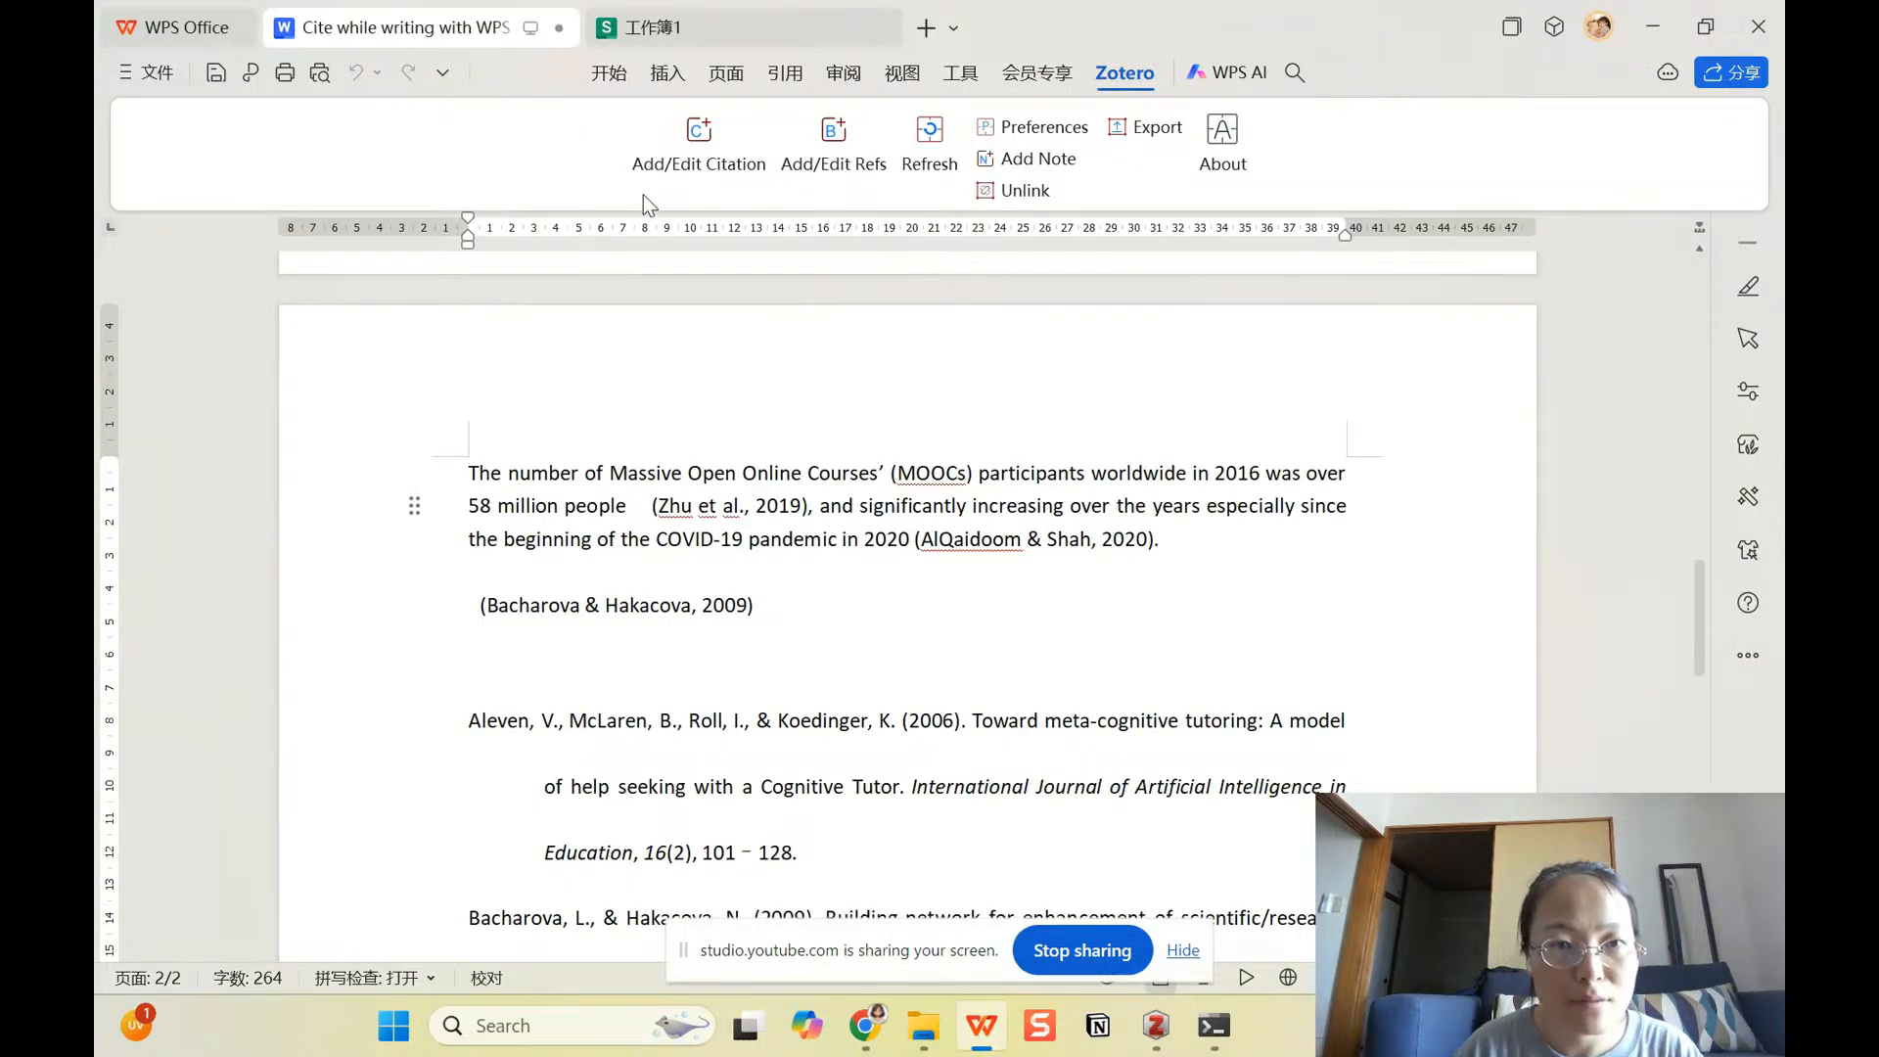
{"action": "mouse_move", "coordinate": [698, 143]}
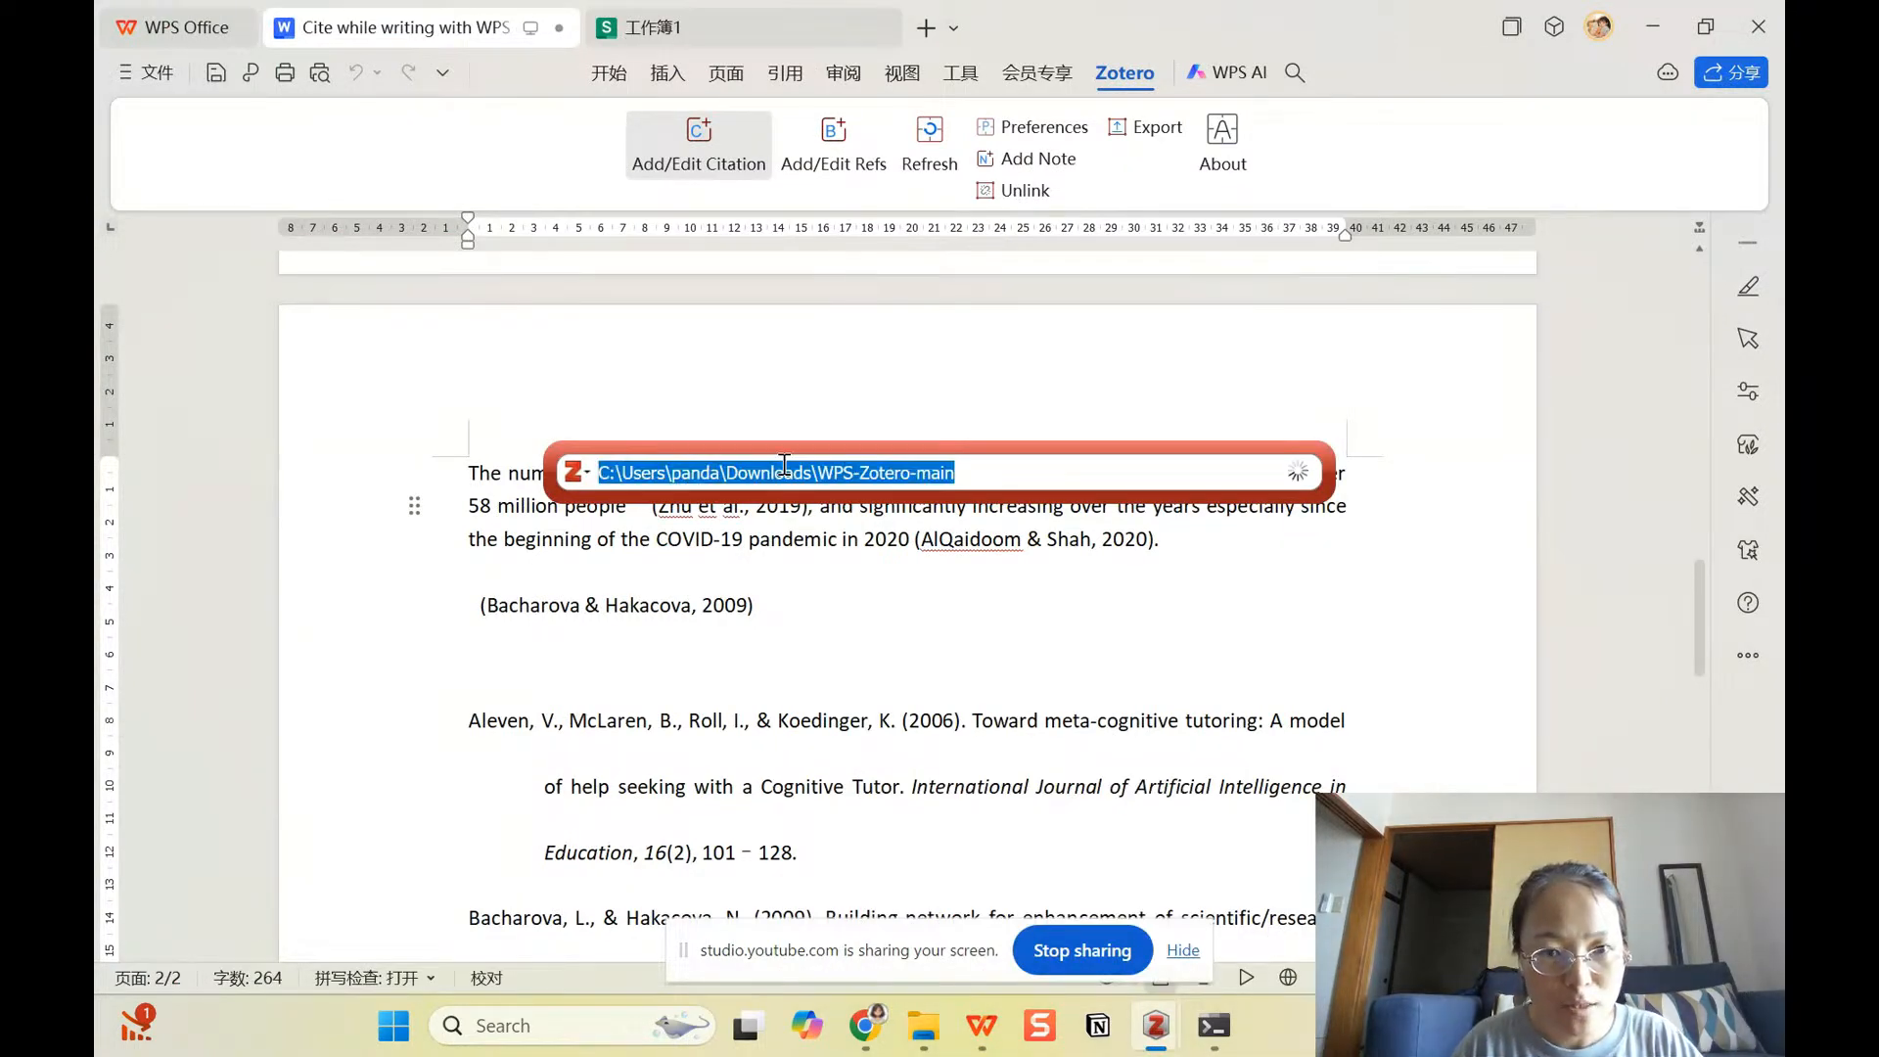
Step: Cite Zhu et al. (2019) via Zotero search 'zhu et a', then select the old hand-typed citation
{"action": "type", "text": "zhu"}
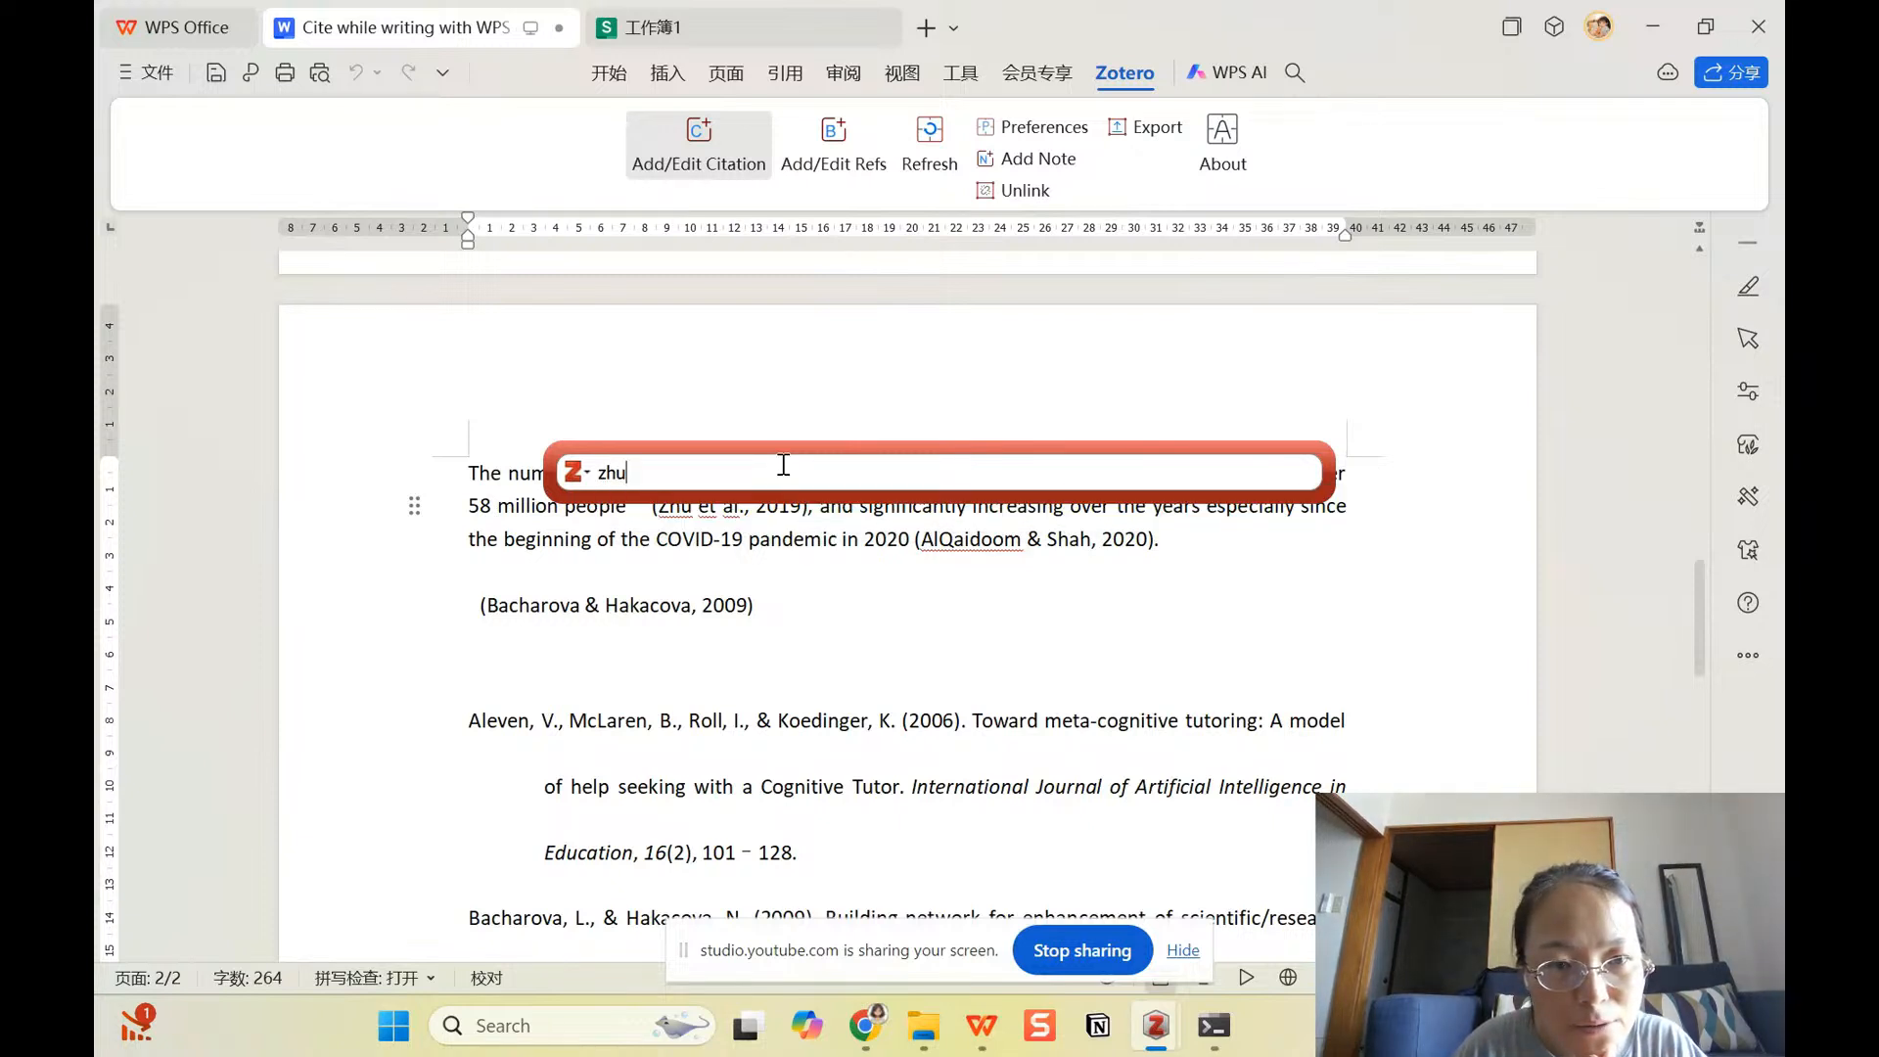
{"action": "type", "text": "et a"}
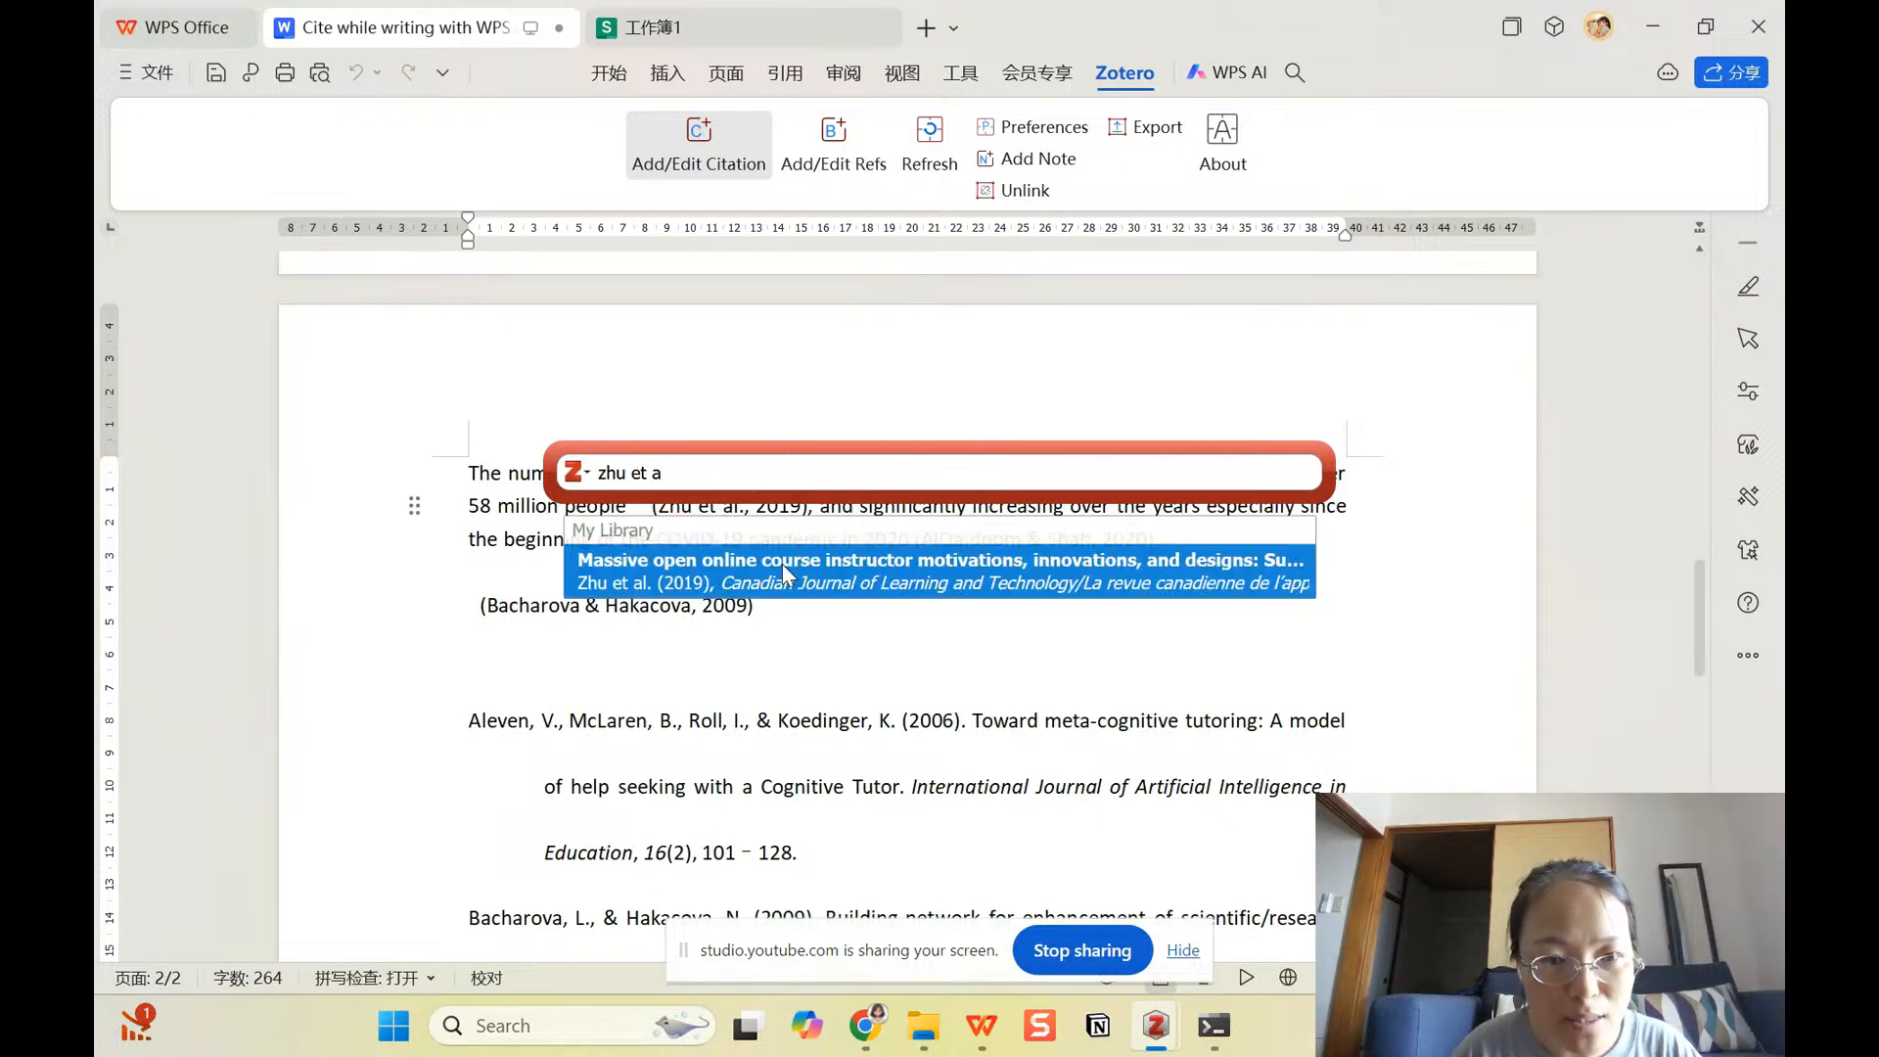
{"action": "left_click", "coordinate": [939, 560]}
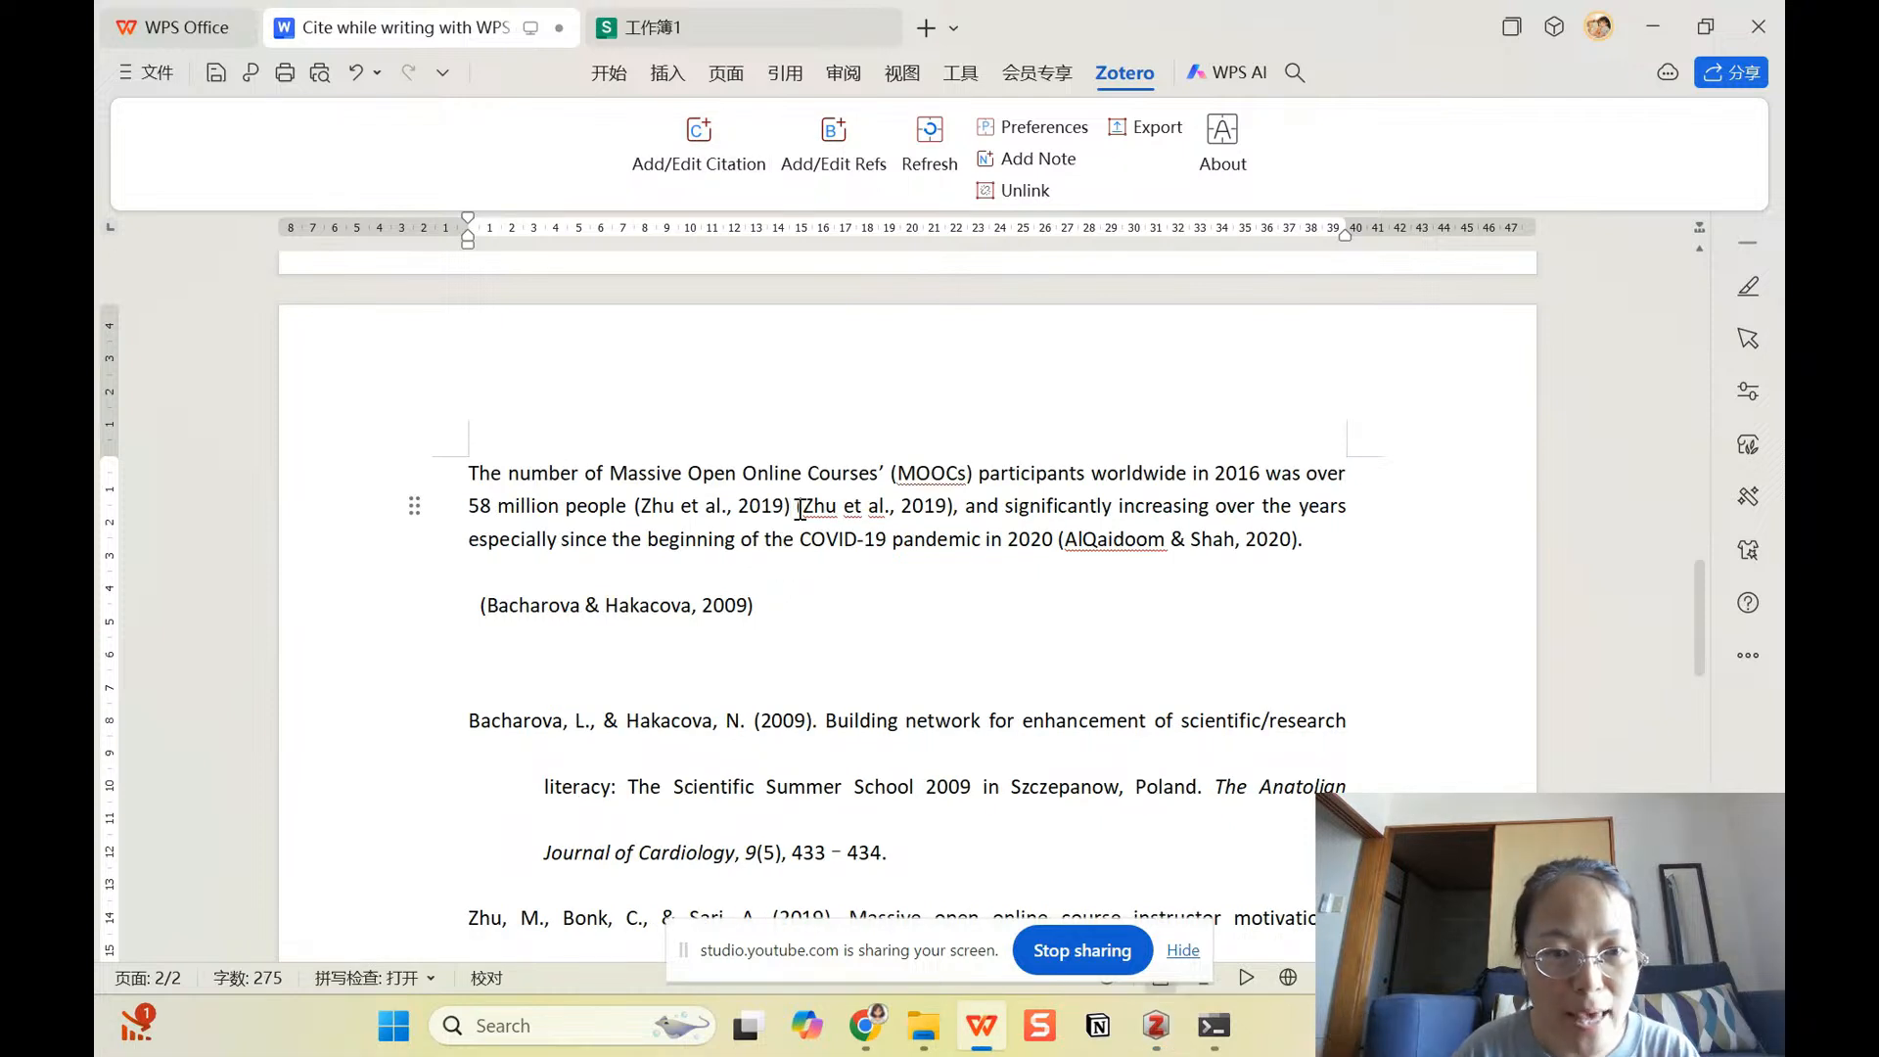
{"action": "left_click_drag", "start_coordinate": [793, 505], "coordinate": [953, 505]}
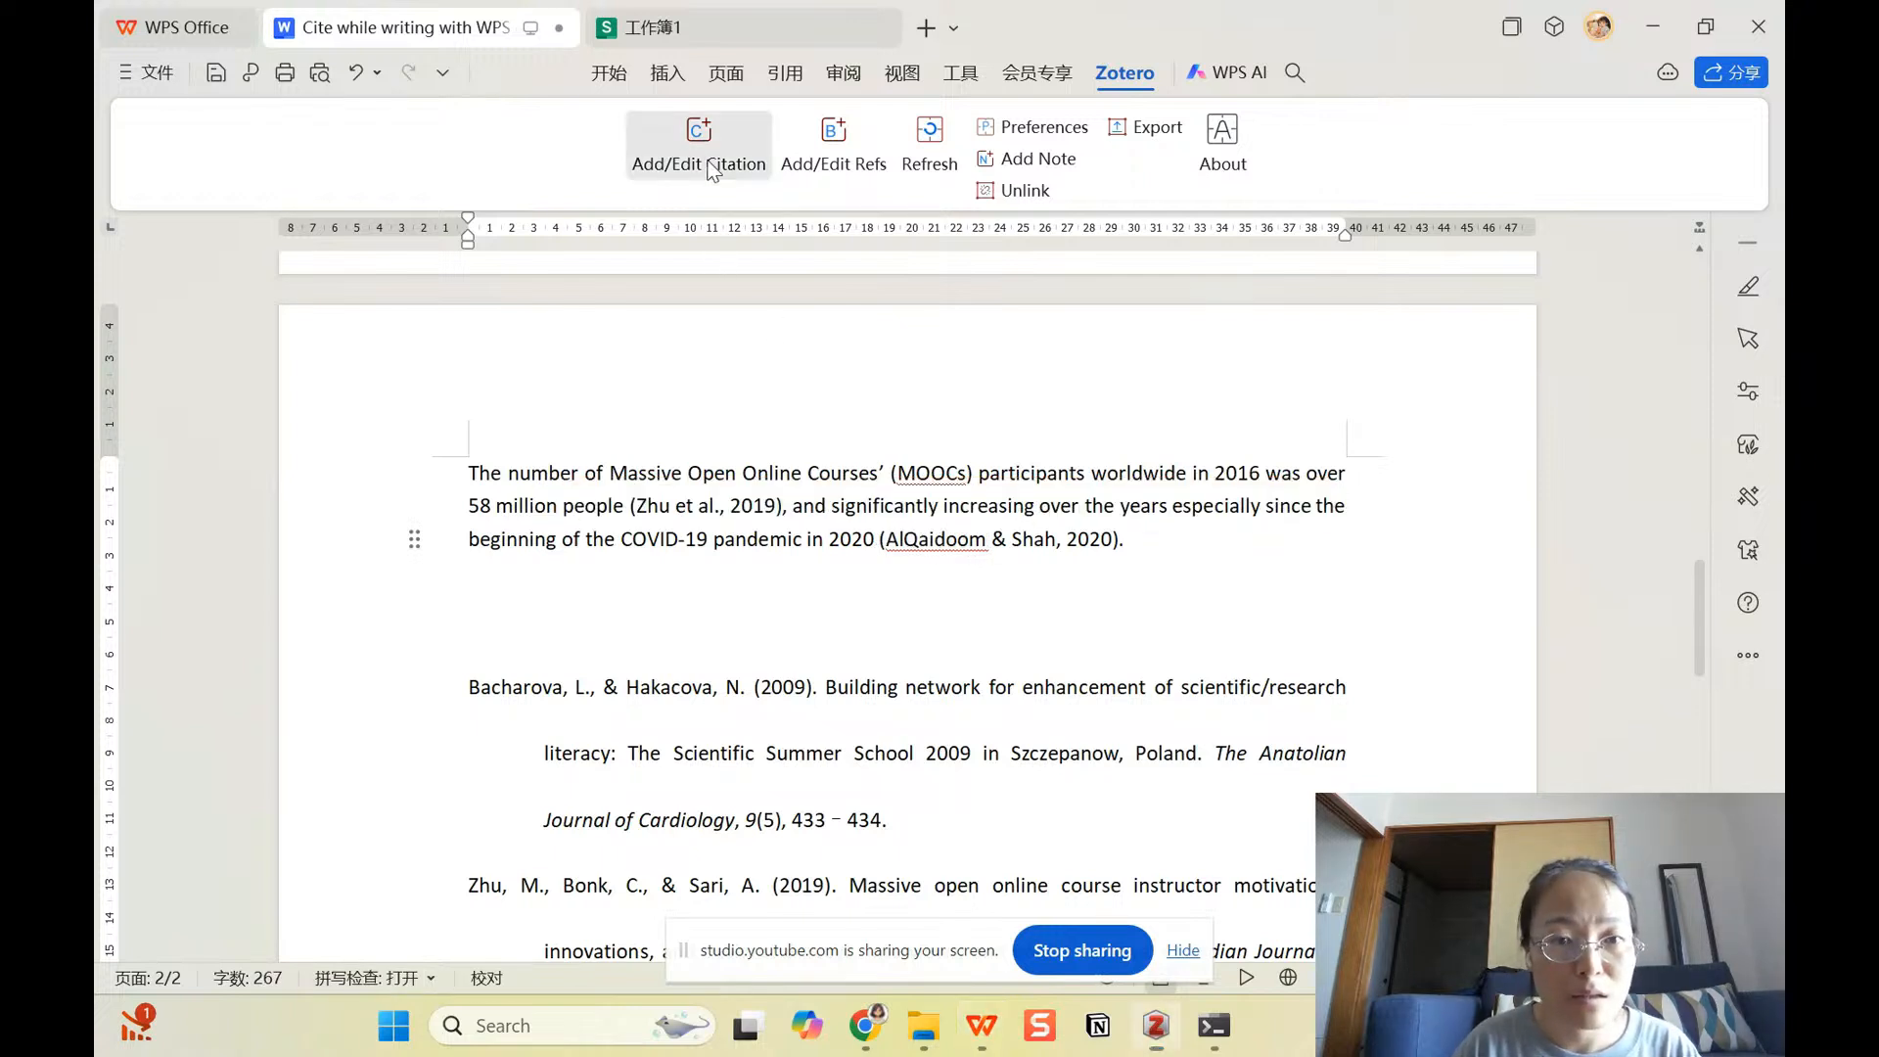
Step: Start another Zotero Add/Edit Citation after removing the duplicate and Bacharova line
{"action": "left_click", "coordinate": [697, 143]}
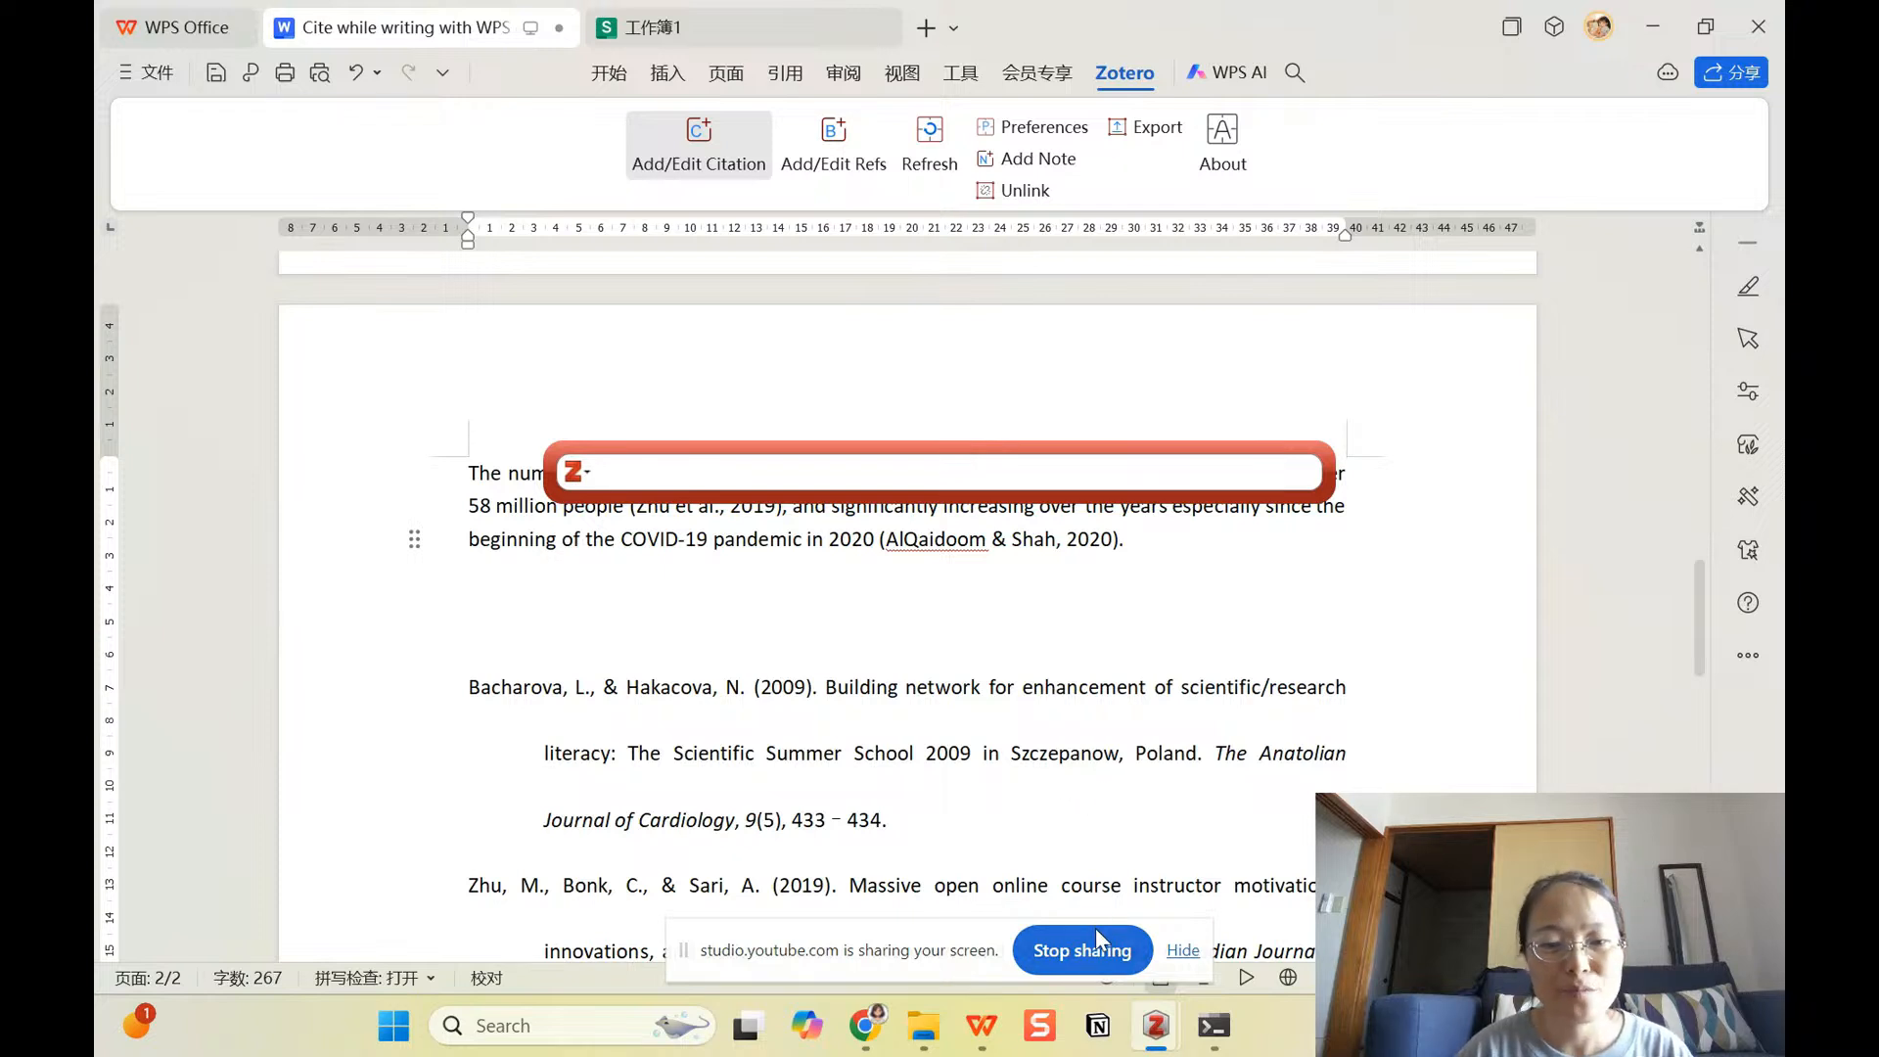
{"action": "mouse_move", "coordinate": [1096, 471]}
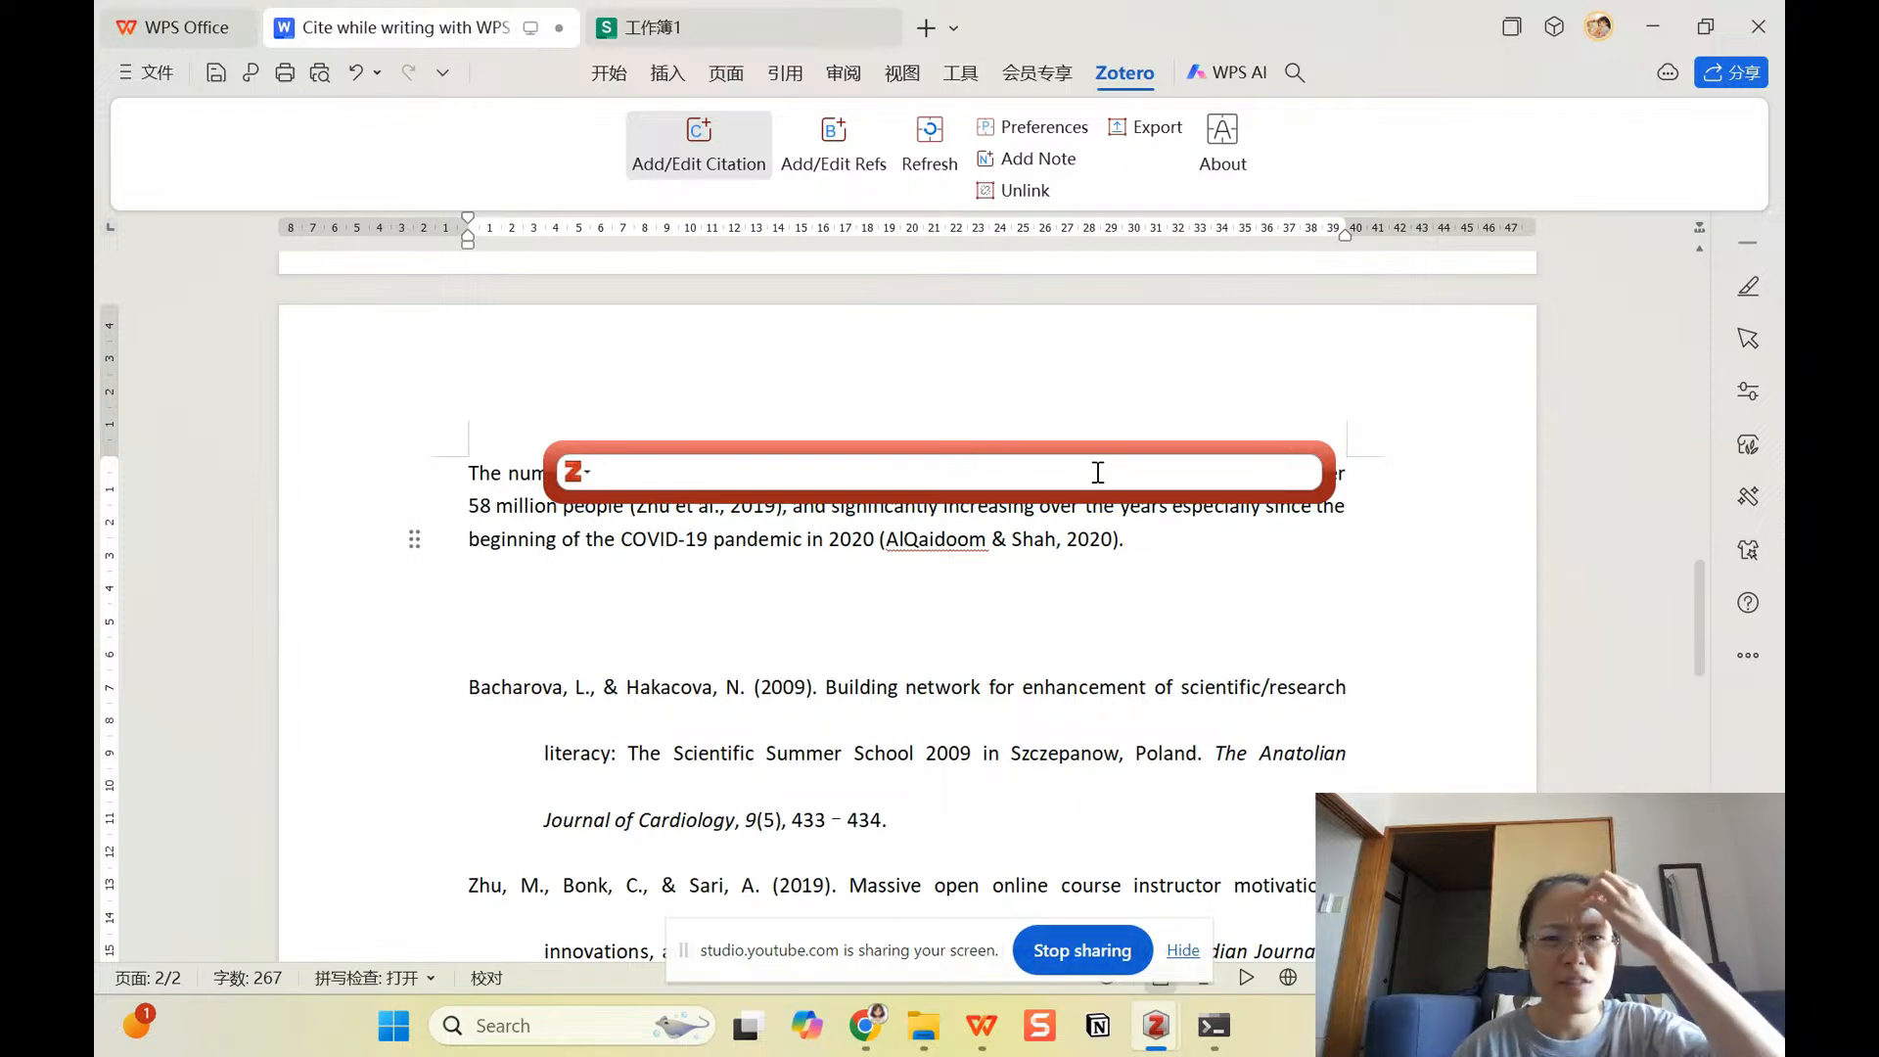